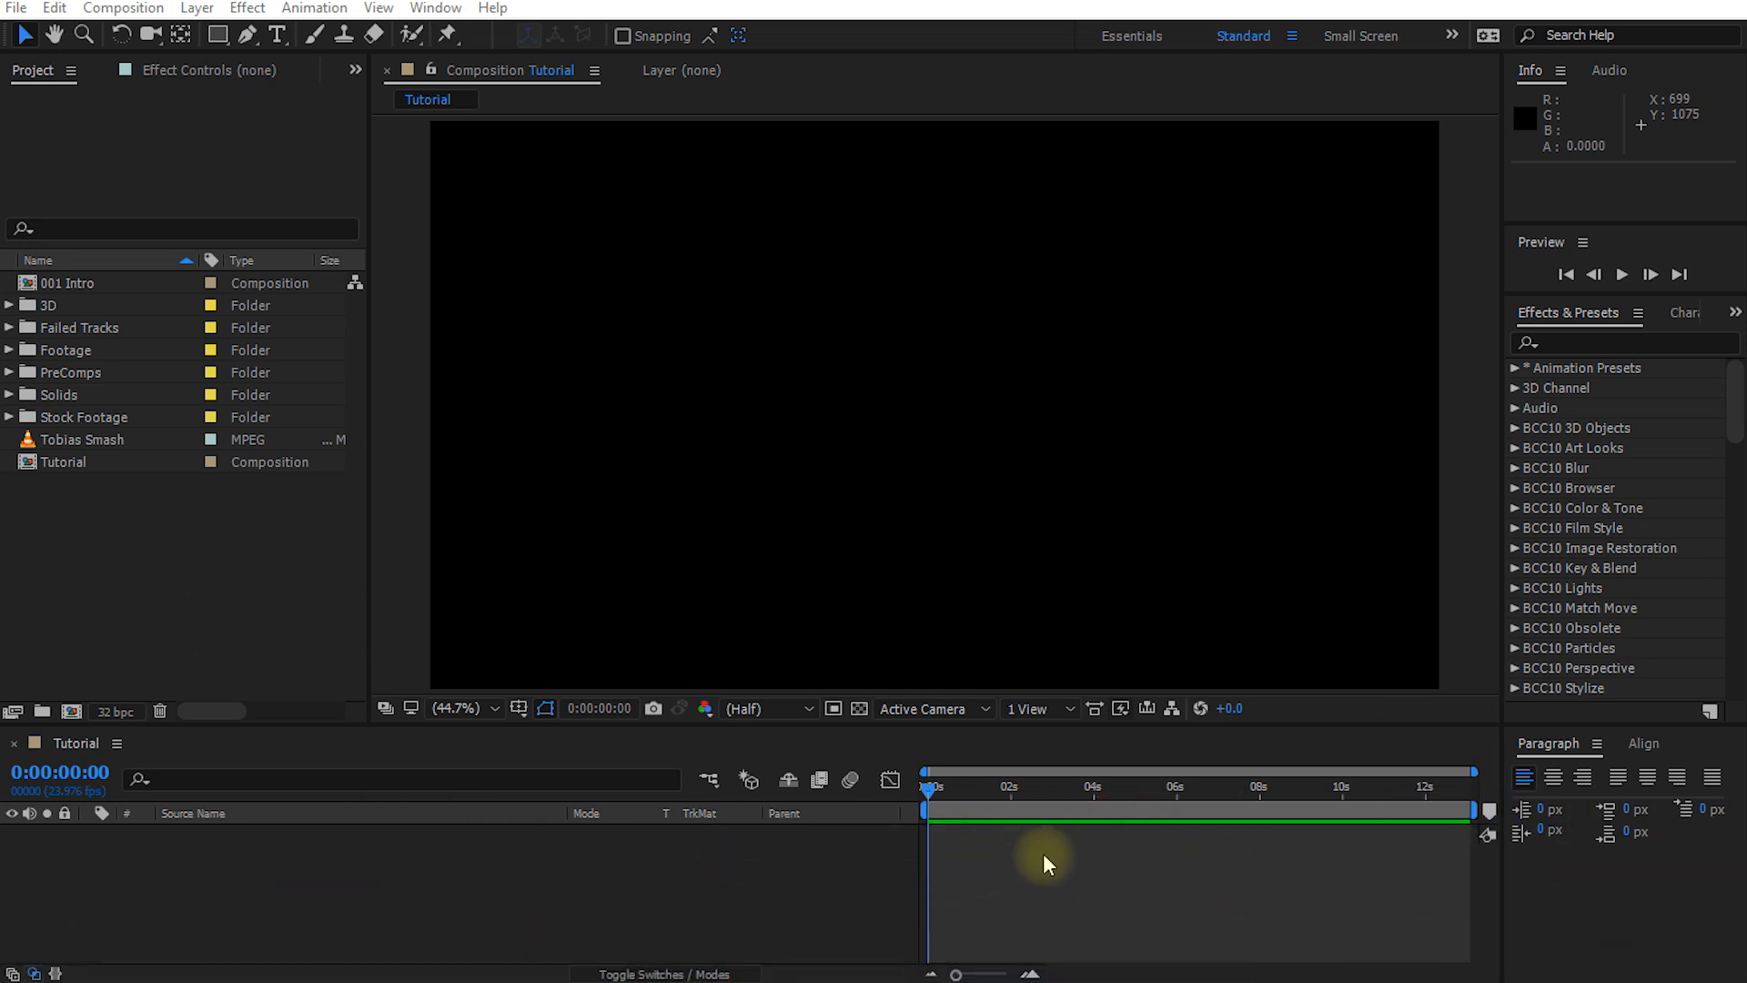
# Add the Tobias Smash footage as a layer in the Tutorial composition
pyautogui.click(80, 438)
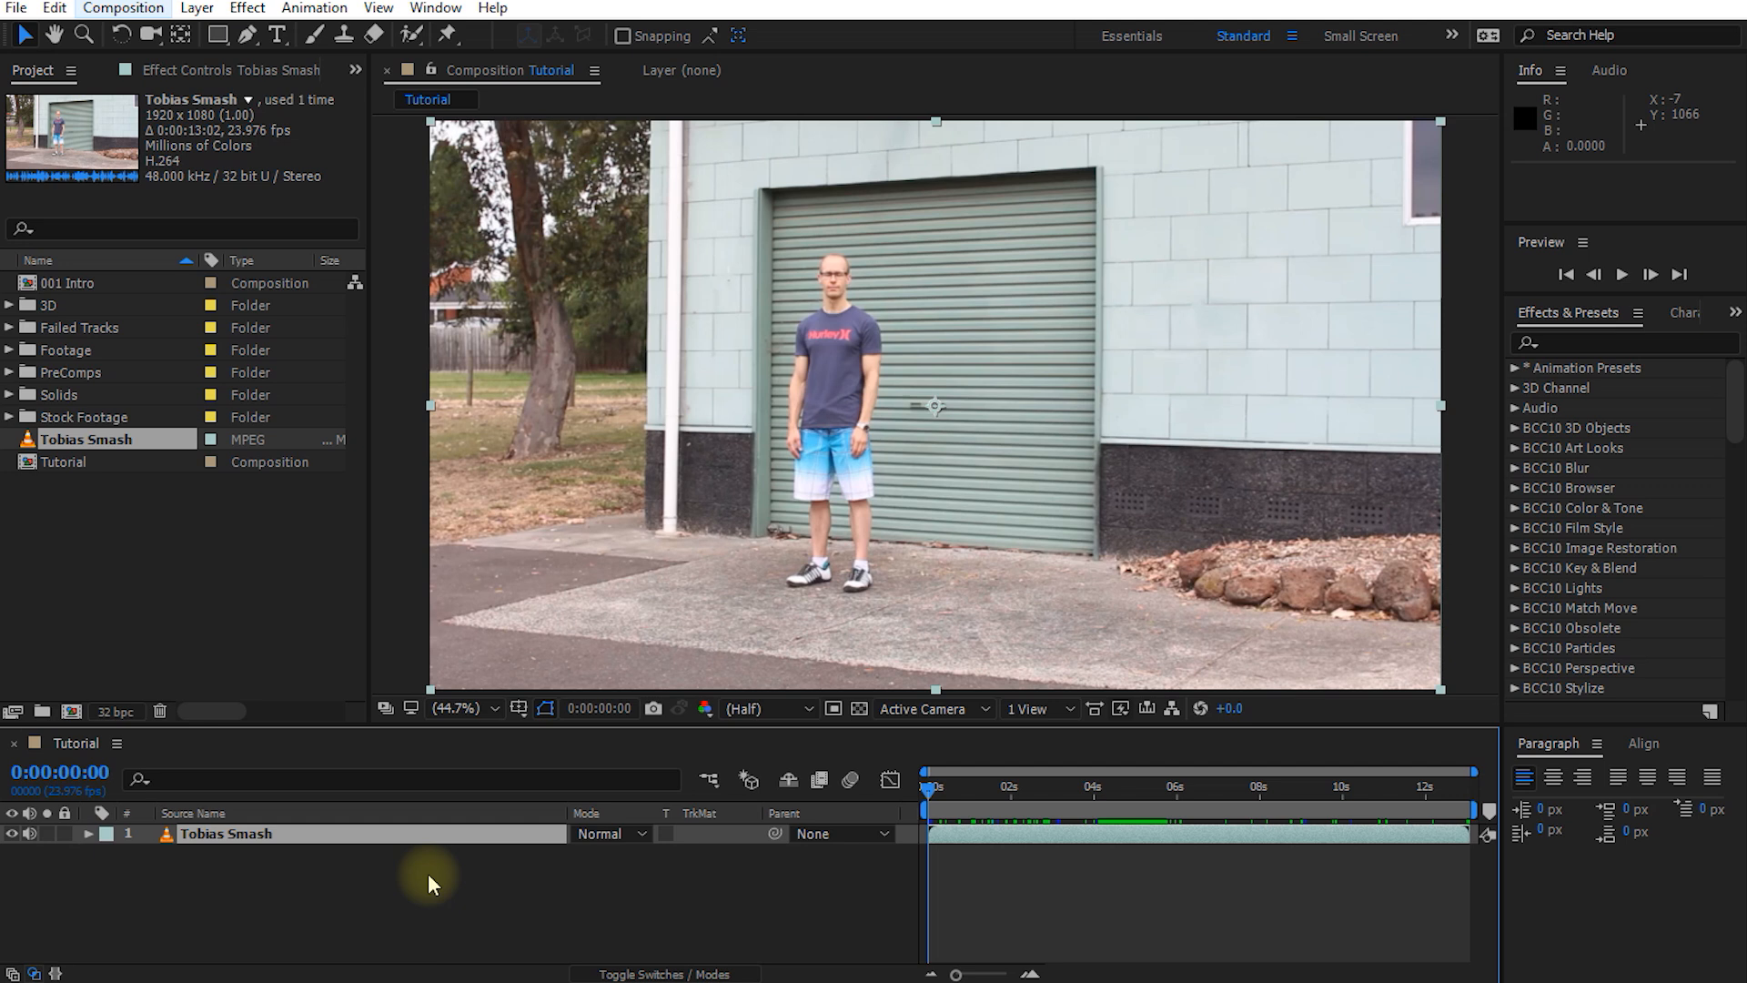
pyautogui.click(29, 833)
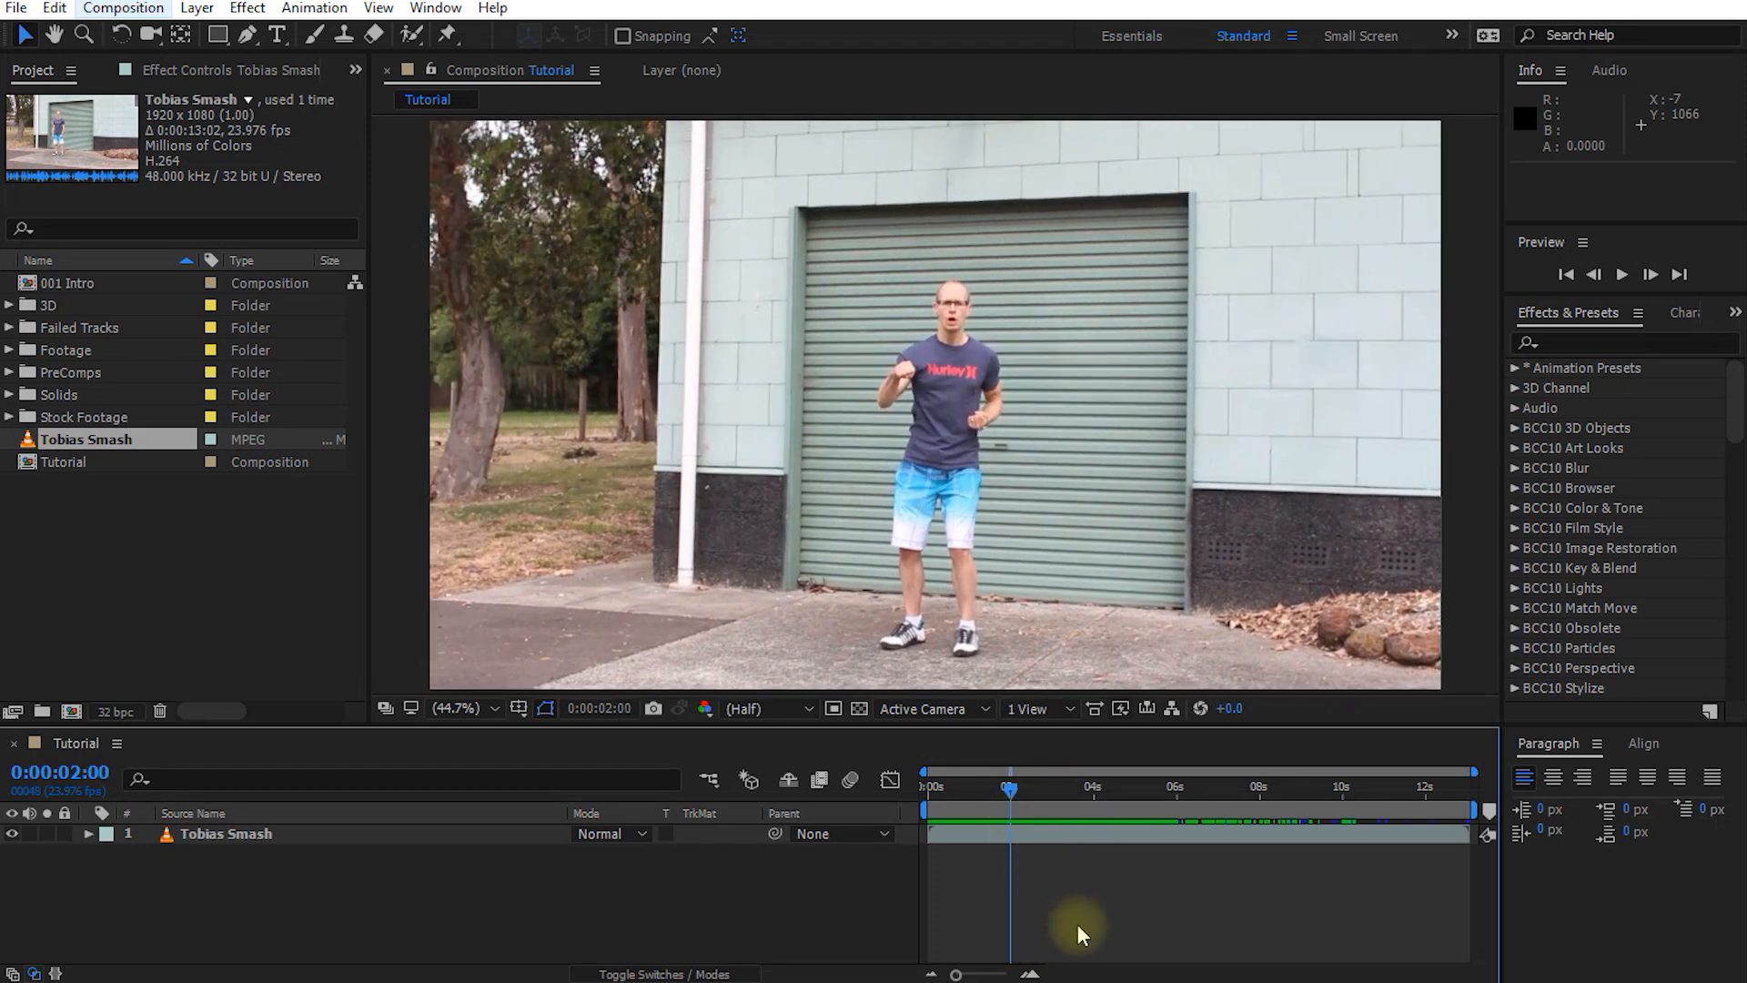
pyautogui.moveTo(1075, 910)
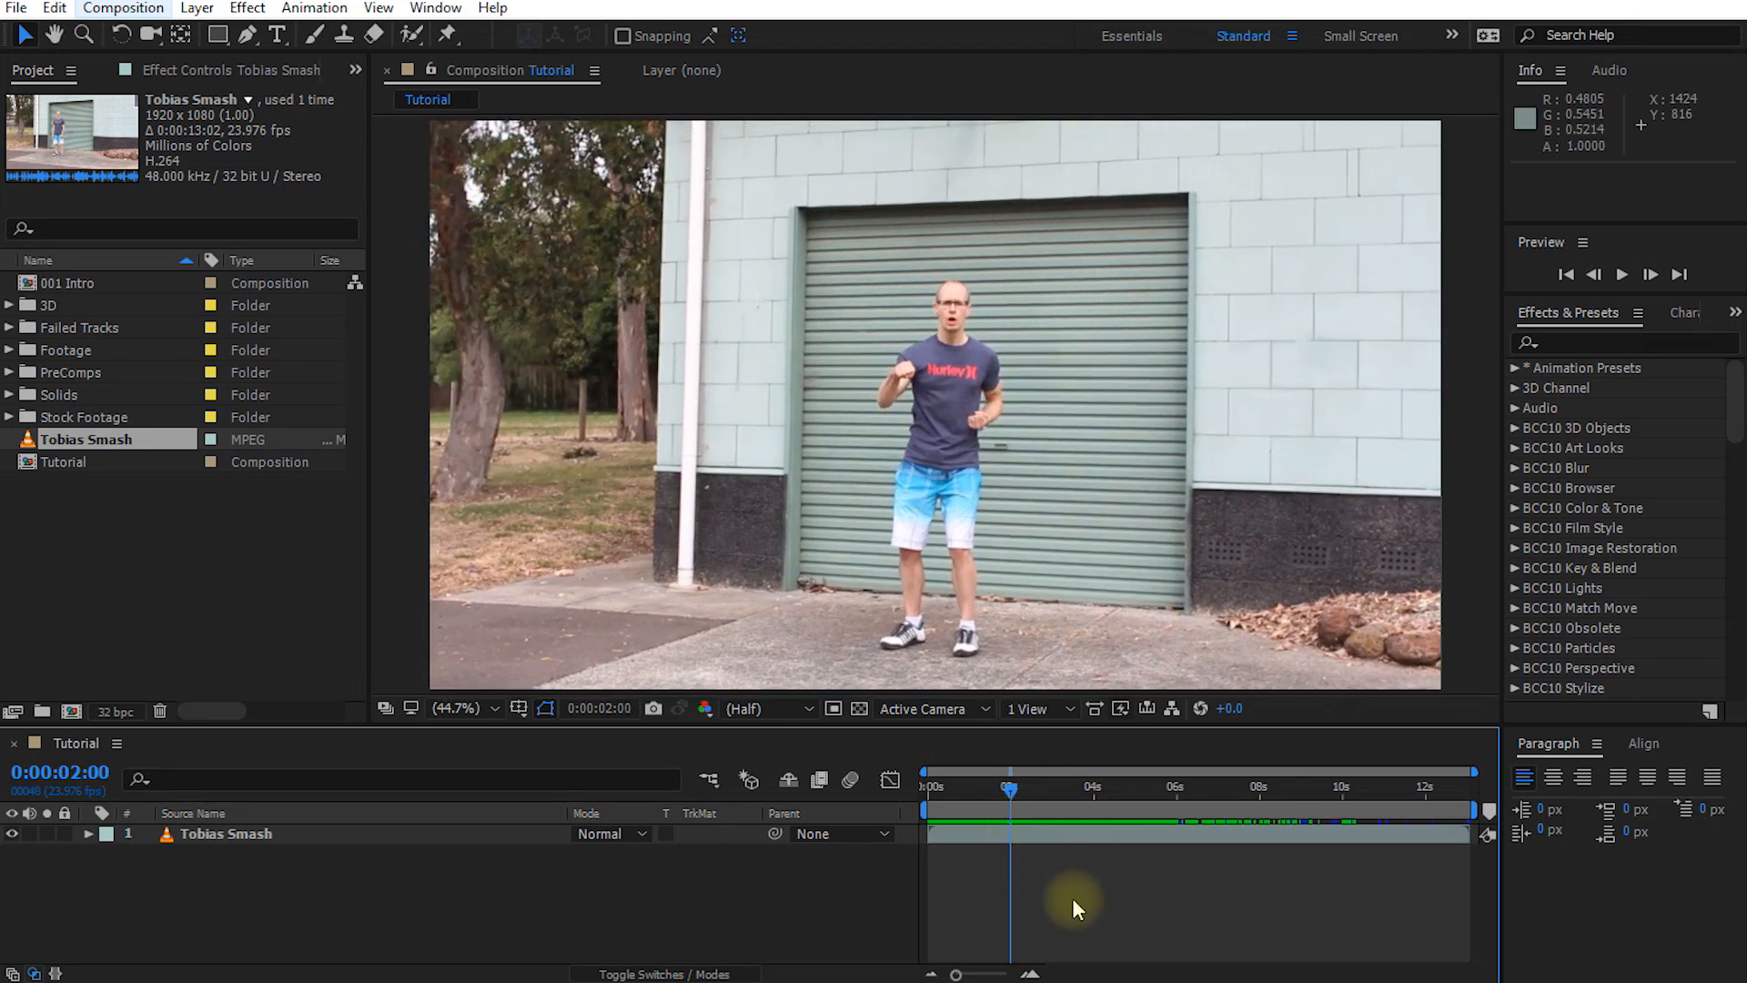
pyautogui.moveTo(507, 576)
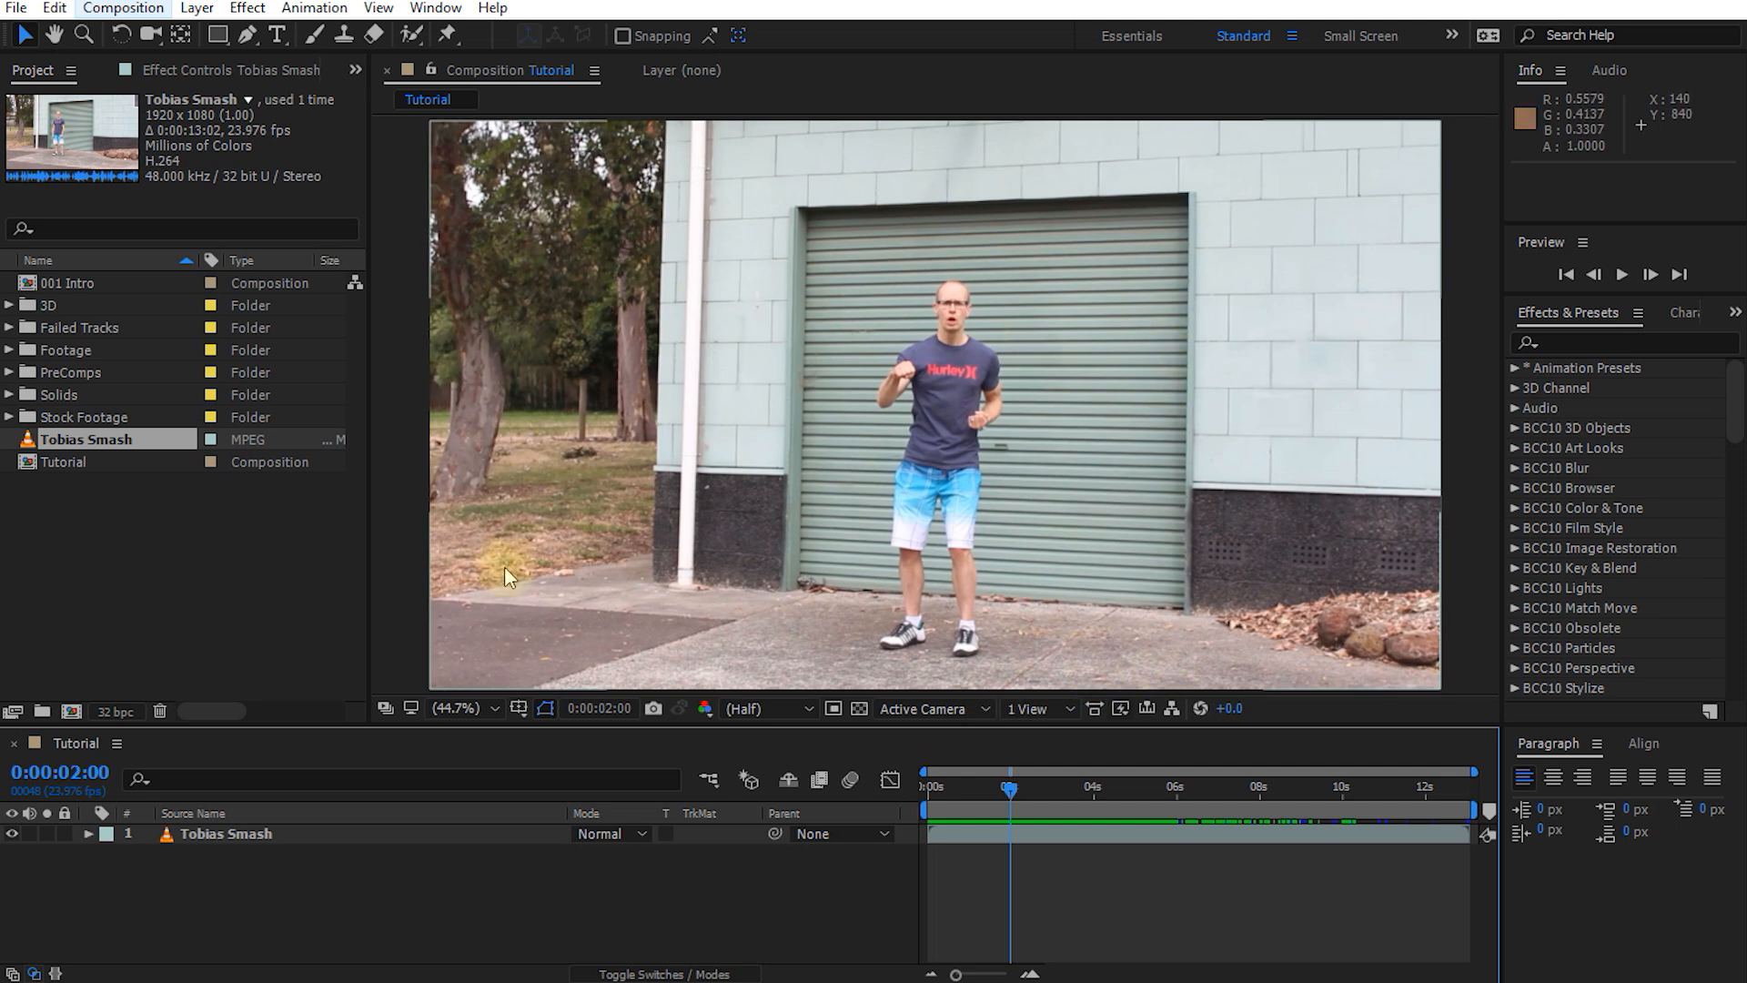
pyautogui.moveTo(992, 508)
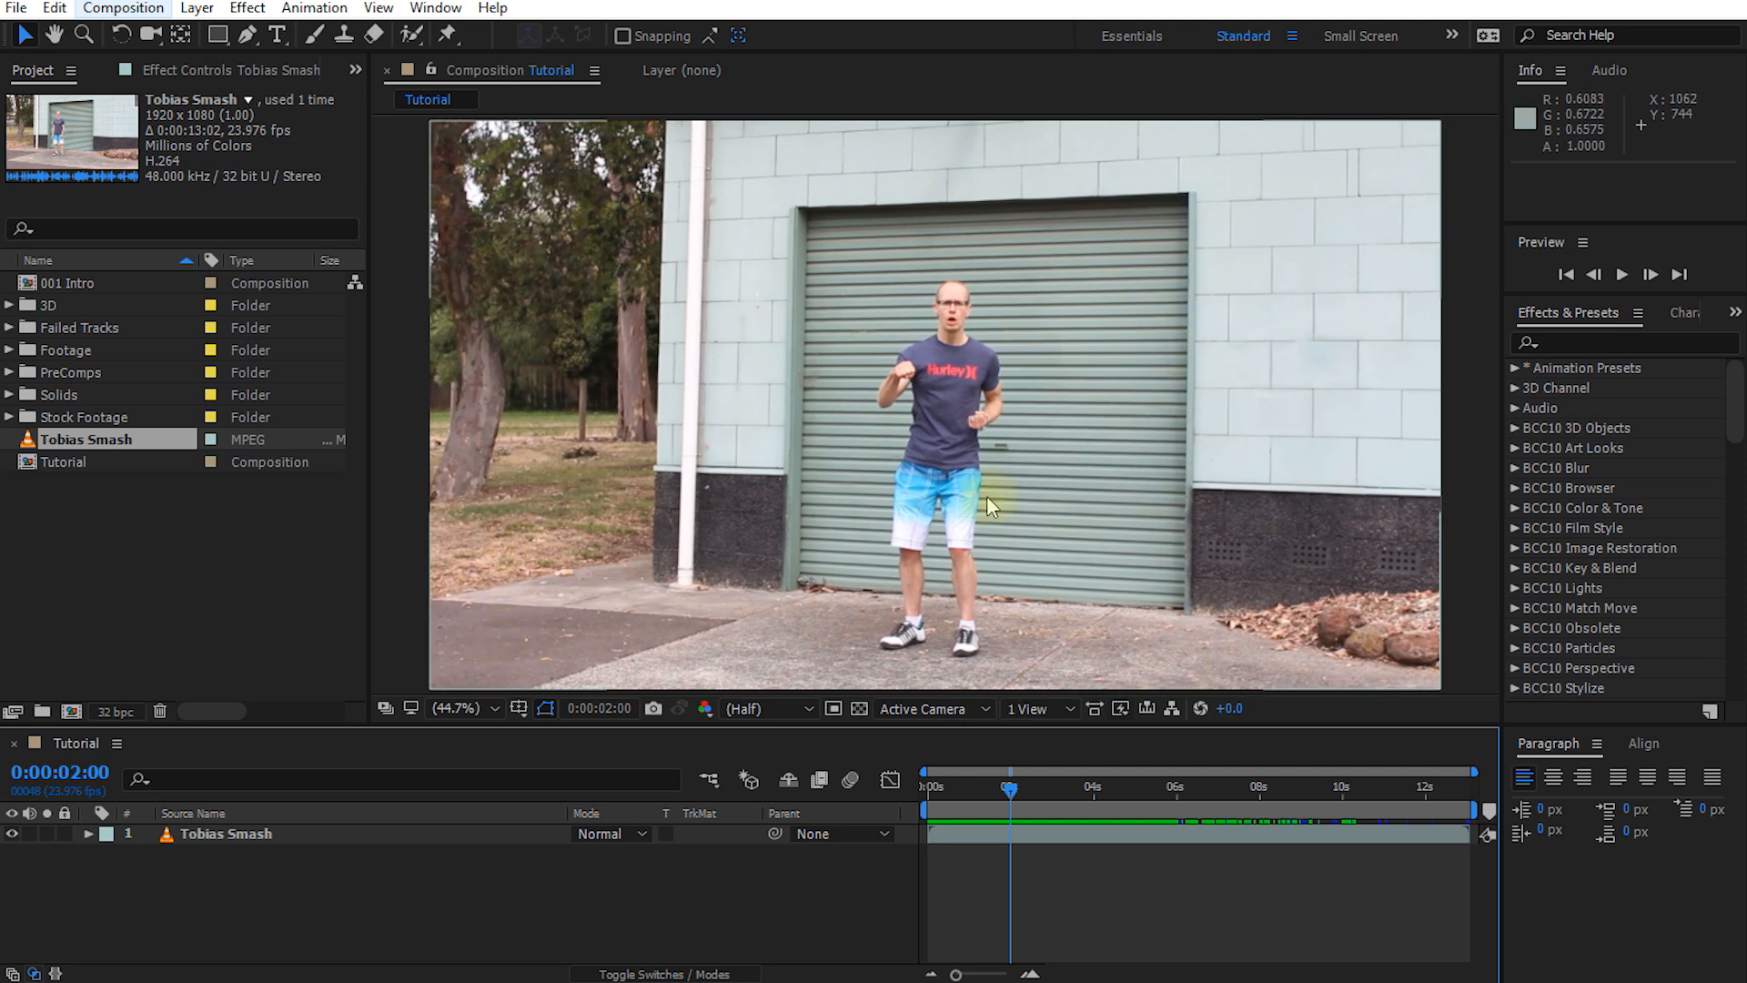
pyautogui.moveTo(921, 602)
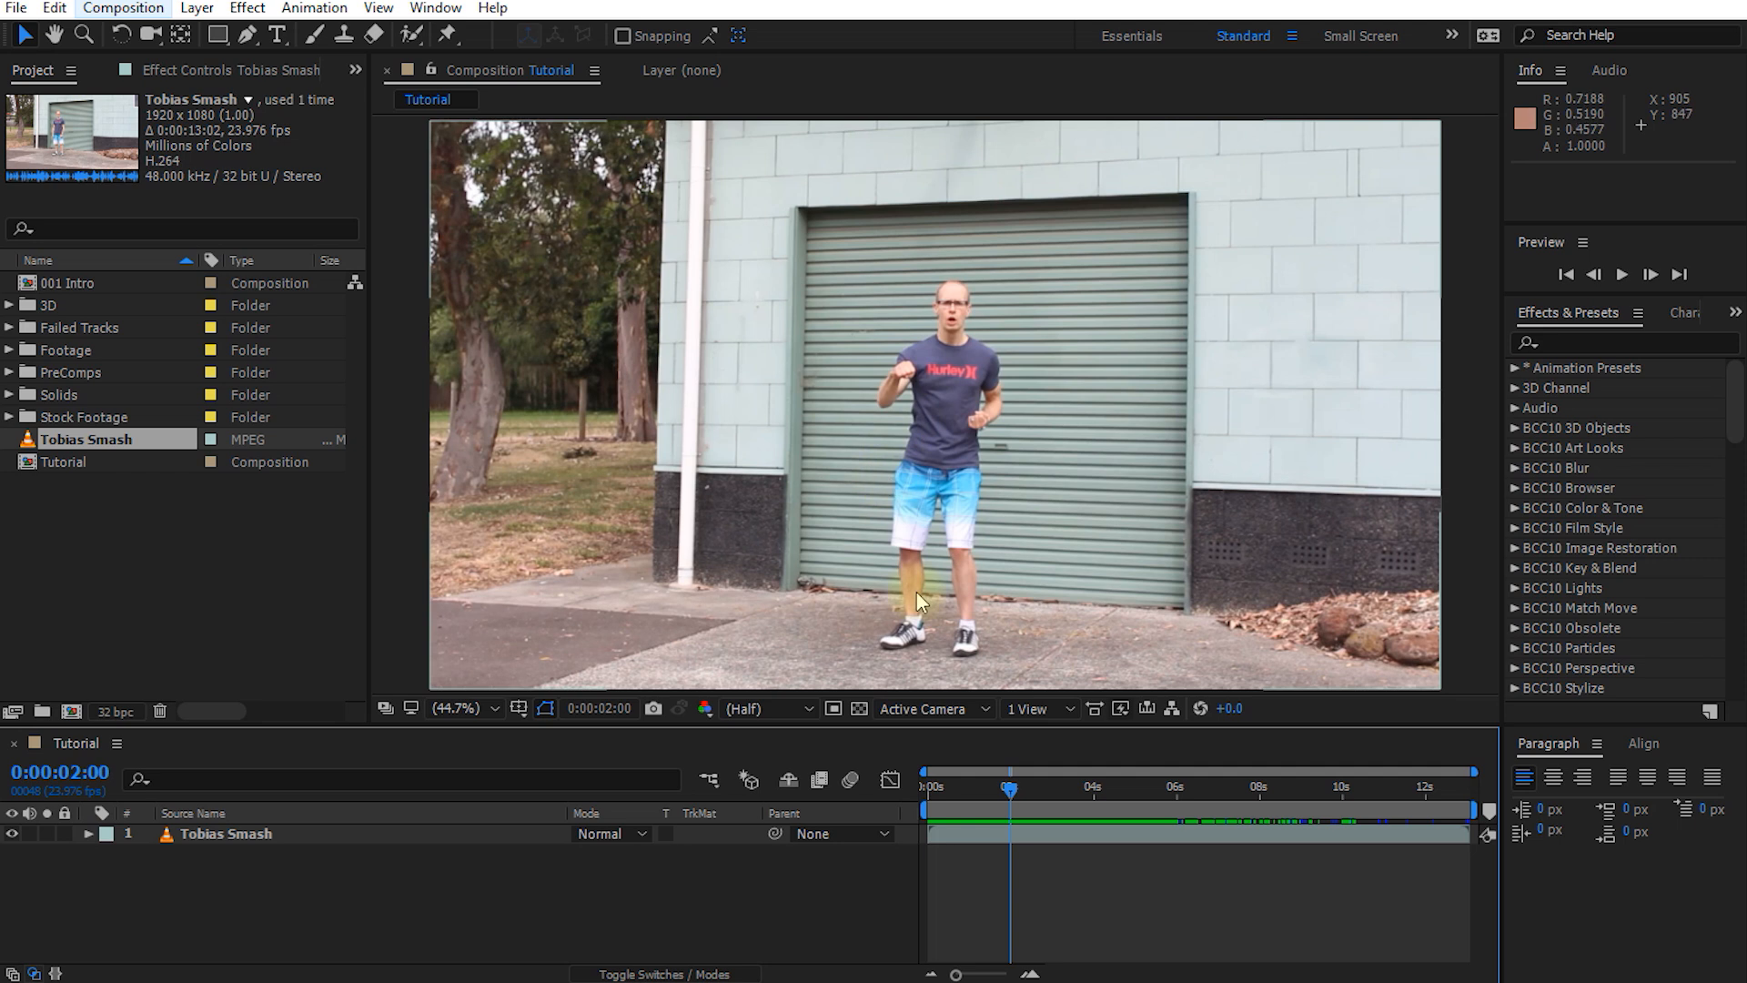
pyautogui.moveTo(1008, 625)
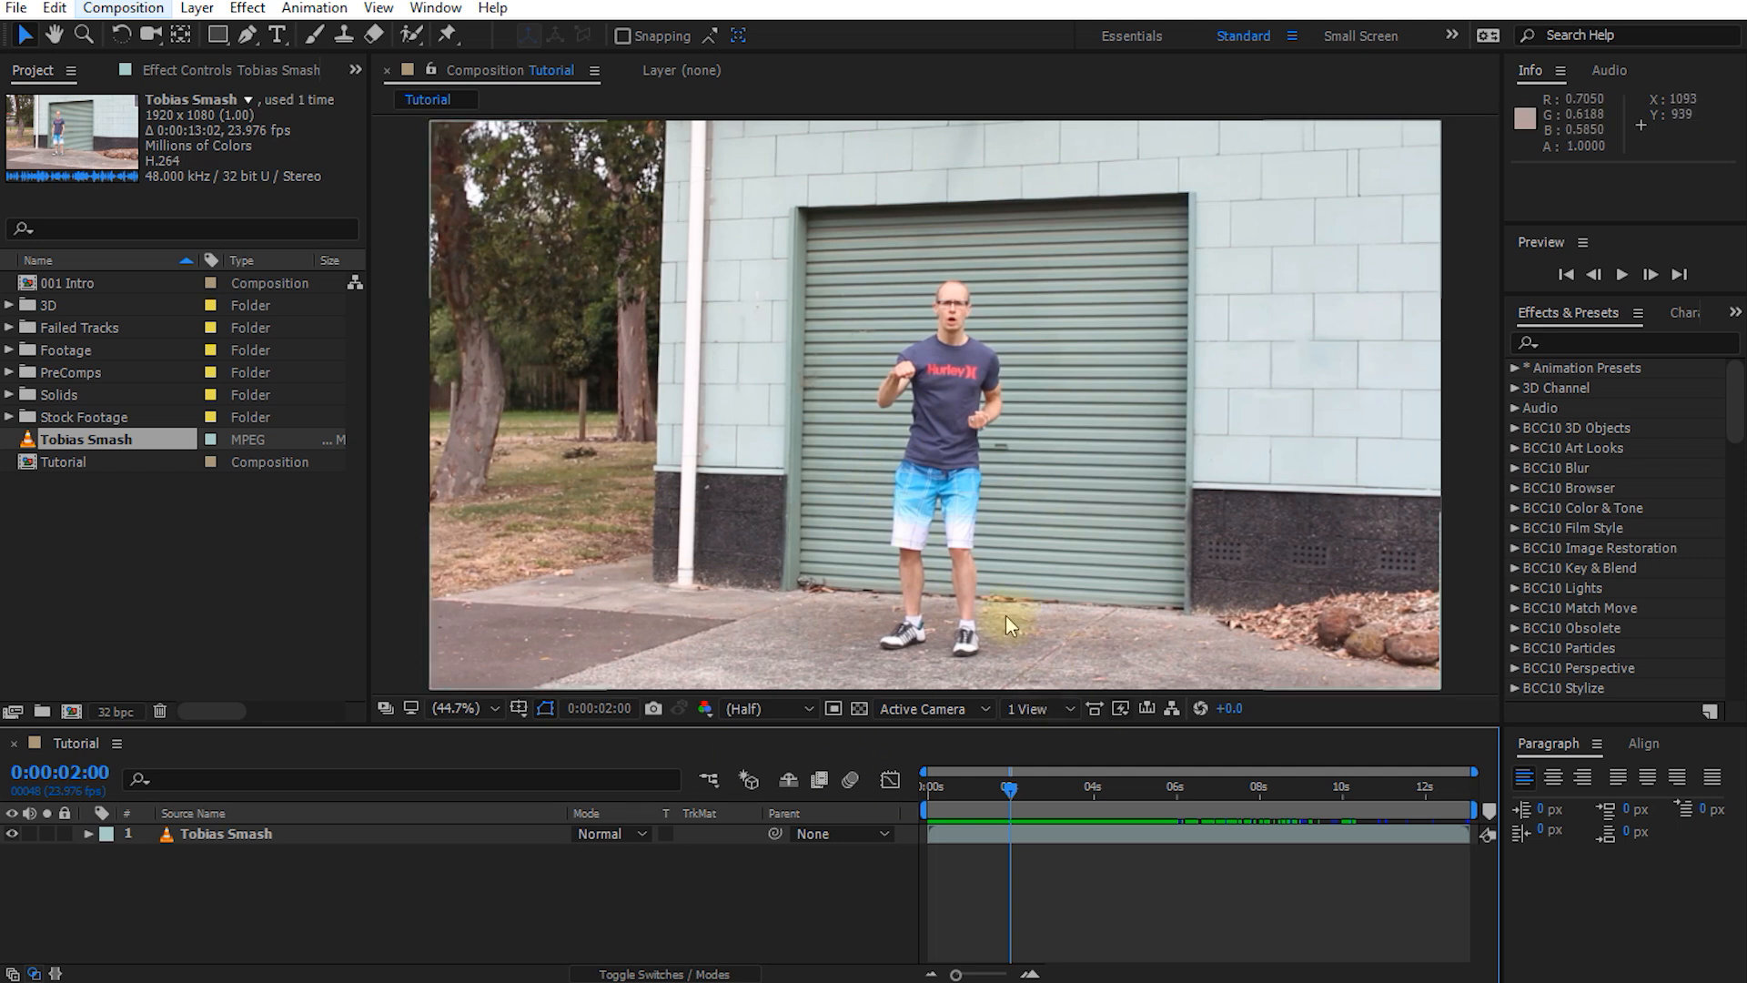
pyautogui.moveTo(1097, 650)
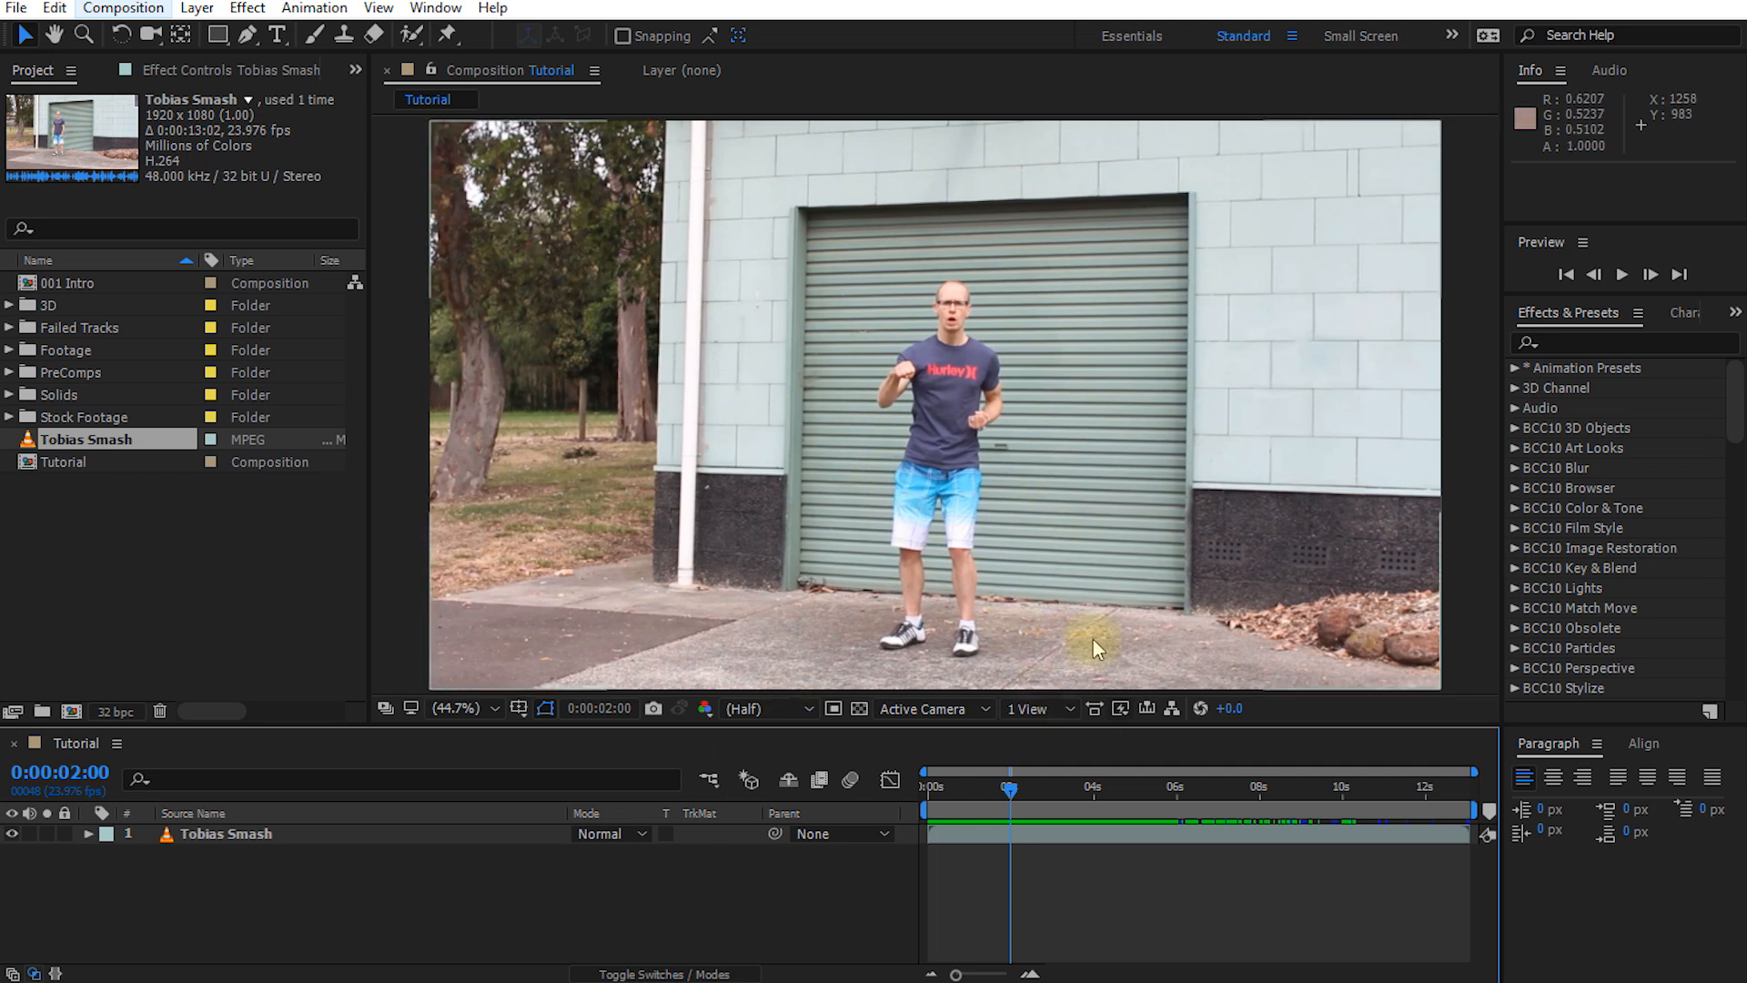
pyautogui.moveTo(1056, 788)
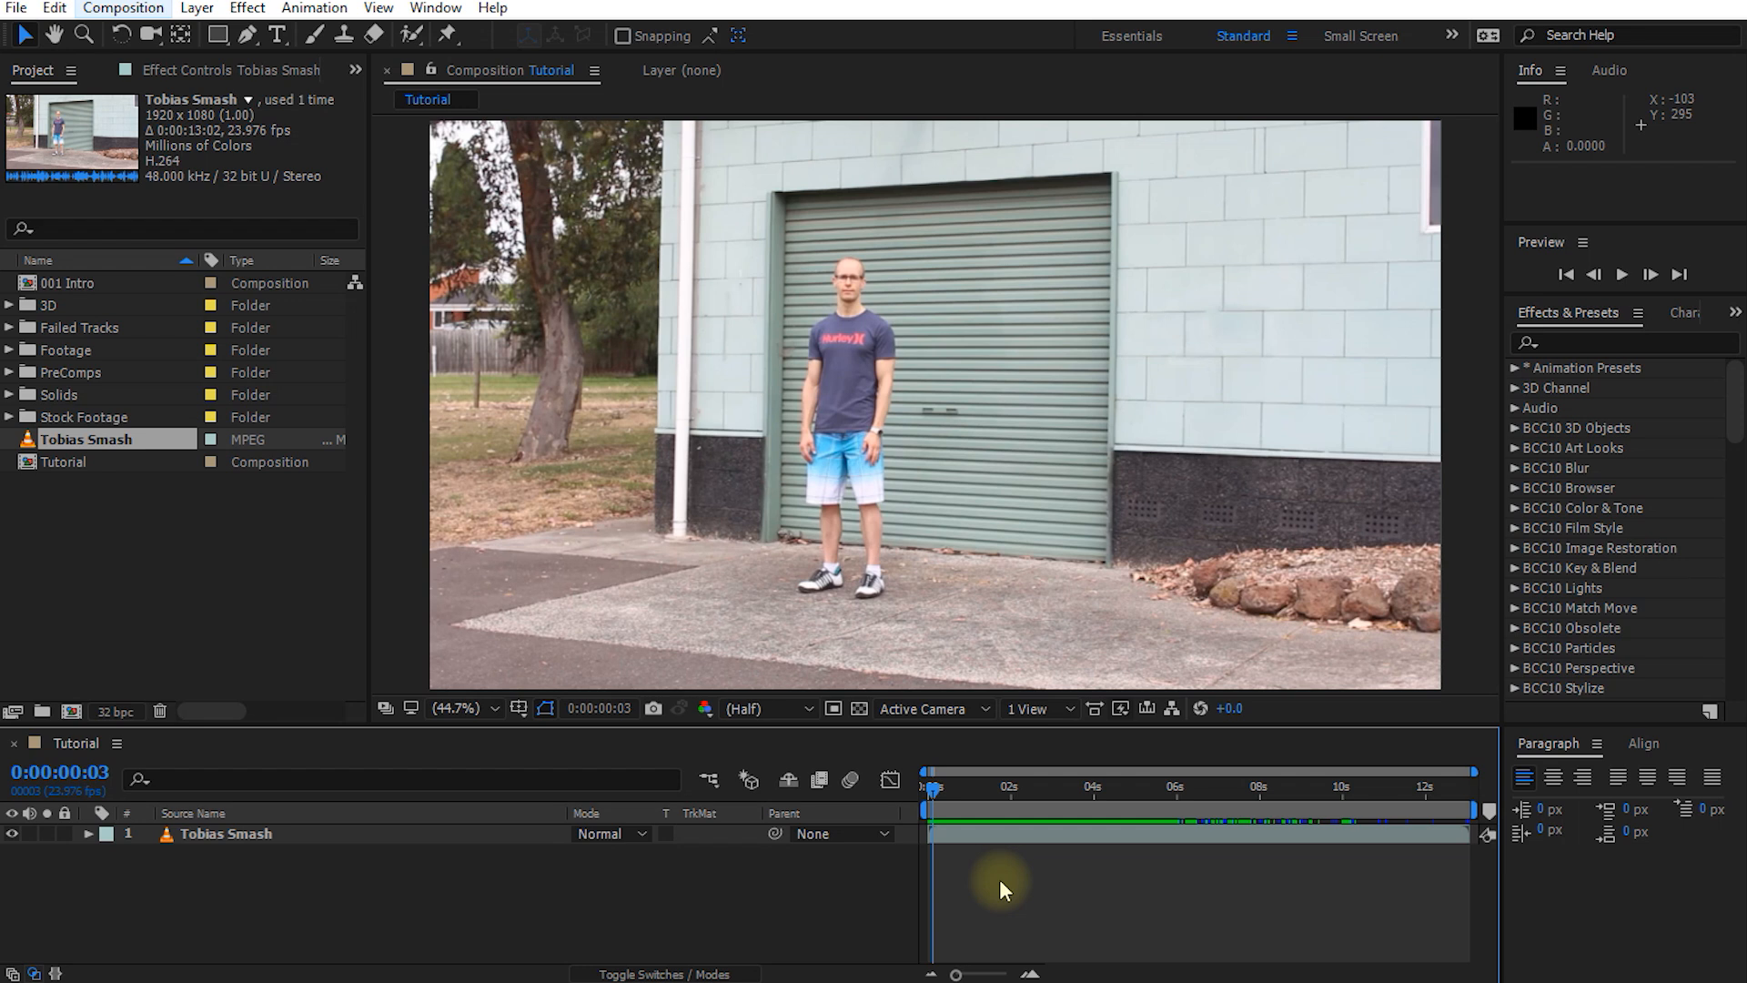
pyautogui.moveTo(972, 320)
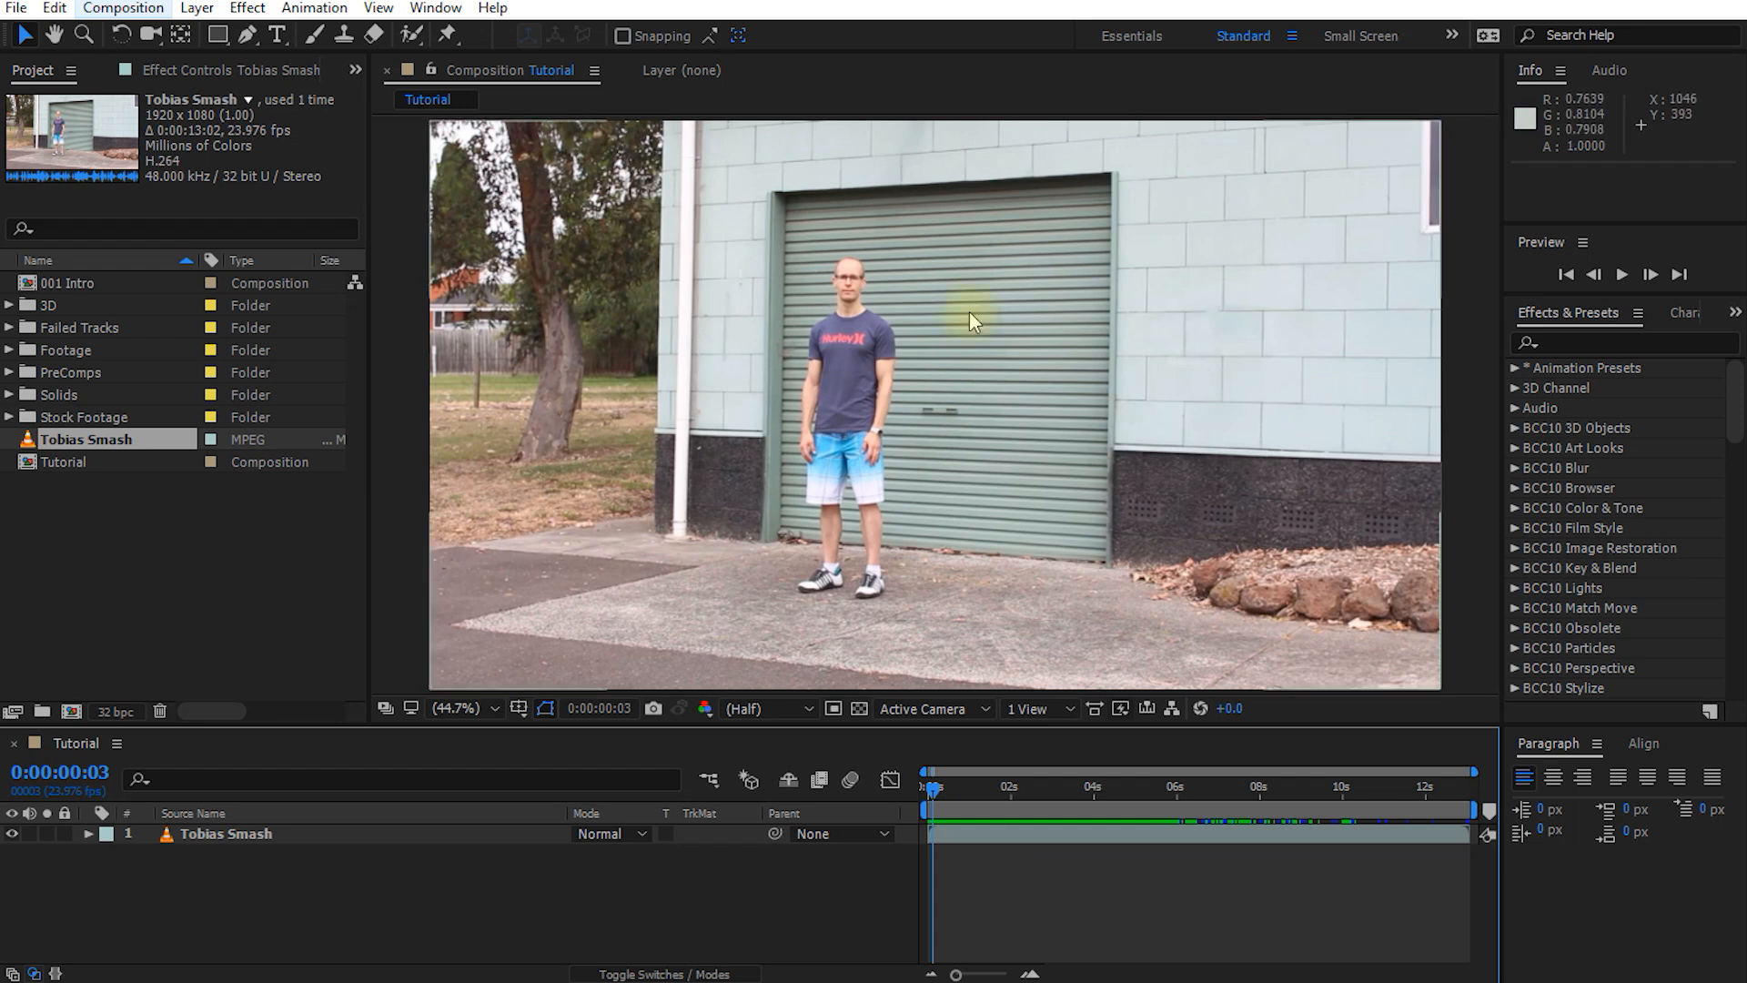
pyautogui.moveTo(719, 583)
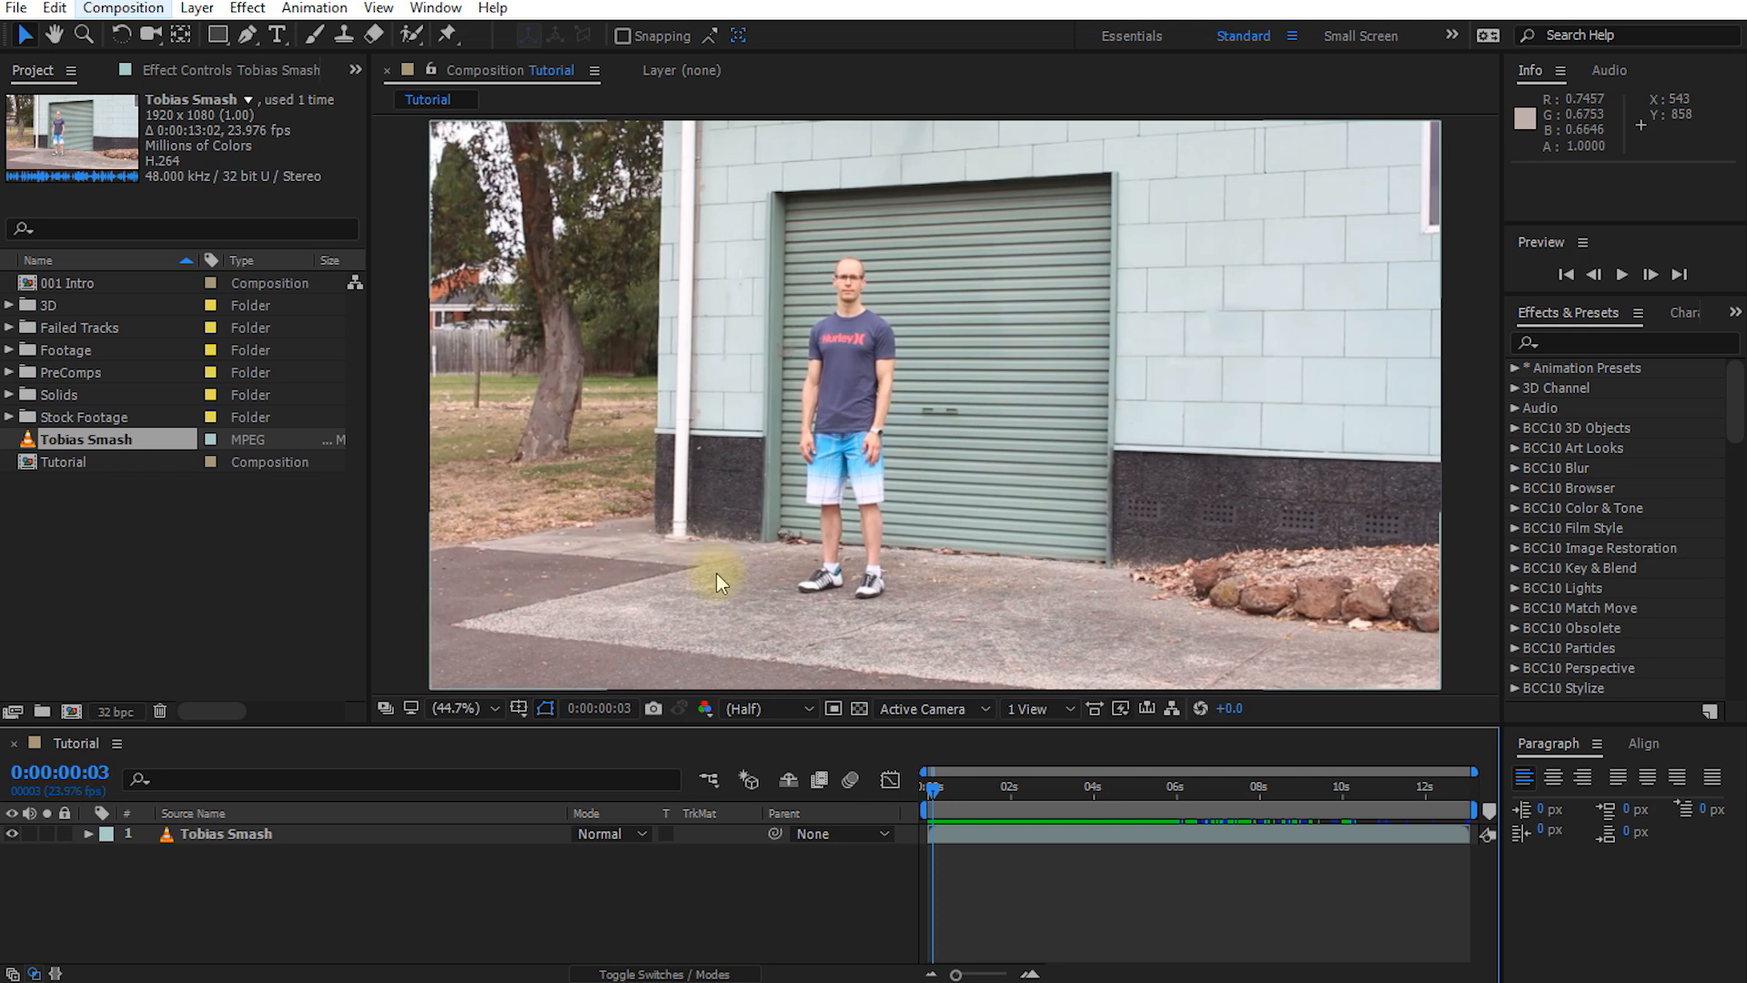
pyautogui.moveTo(729, 584)
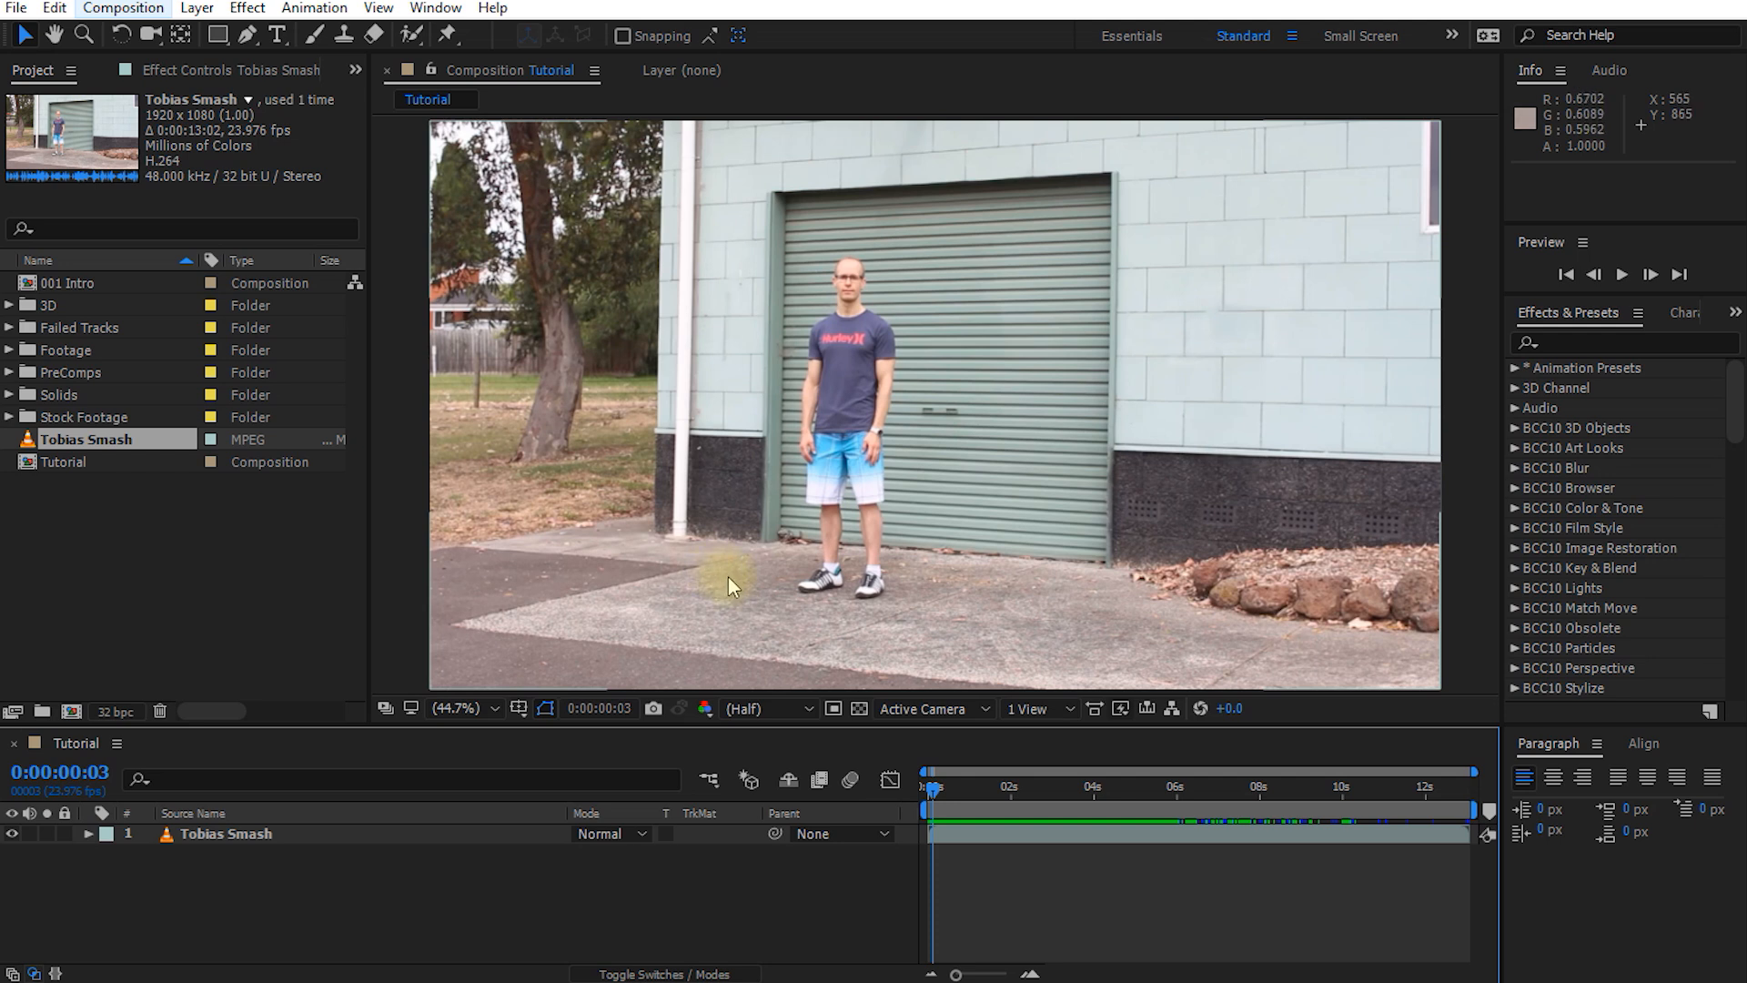
pyautogui.moveTo(748, 593)
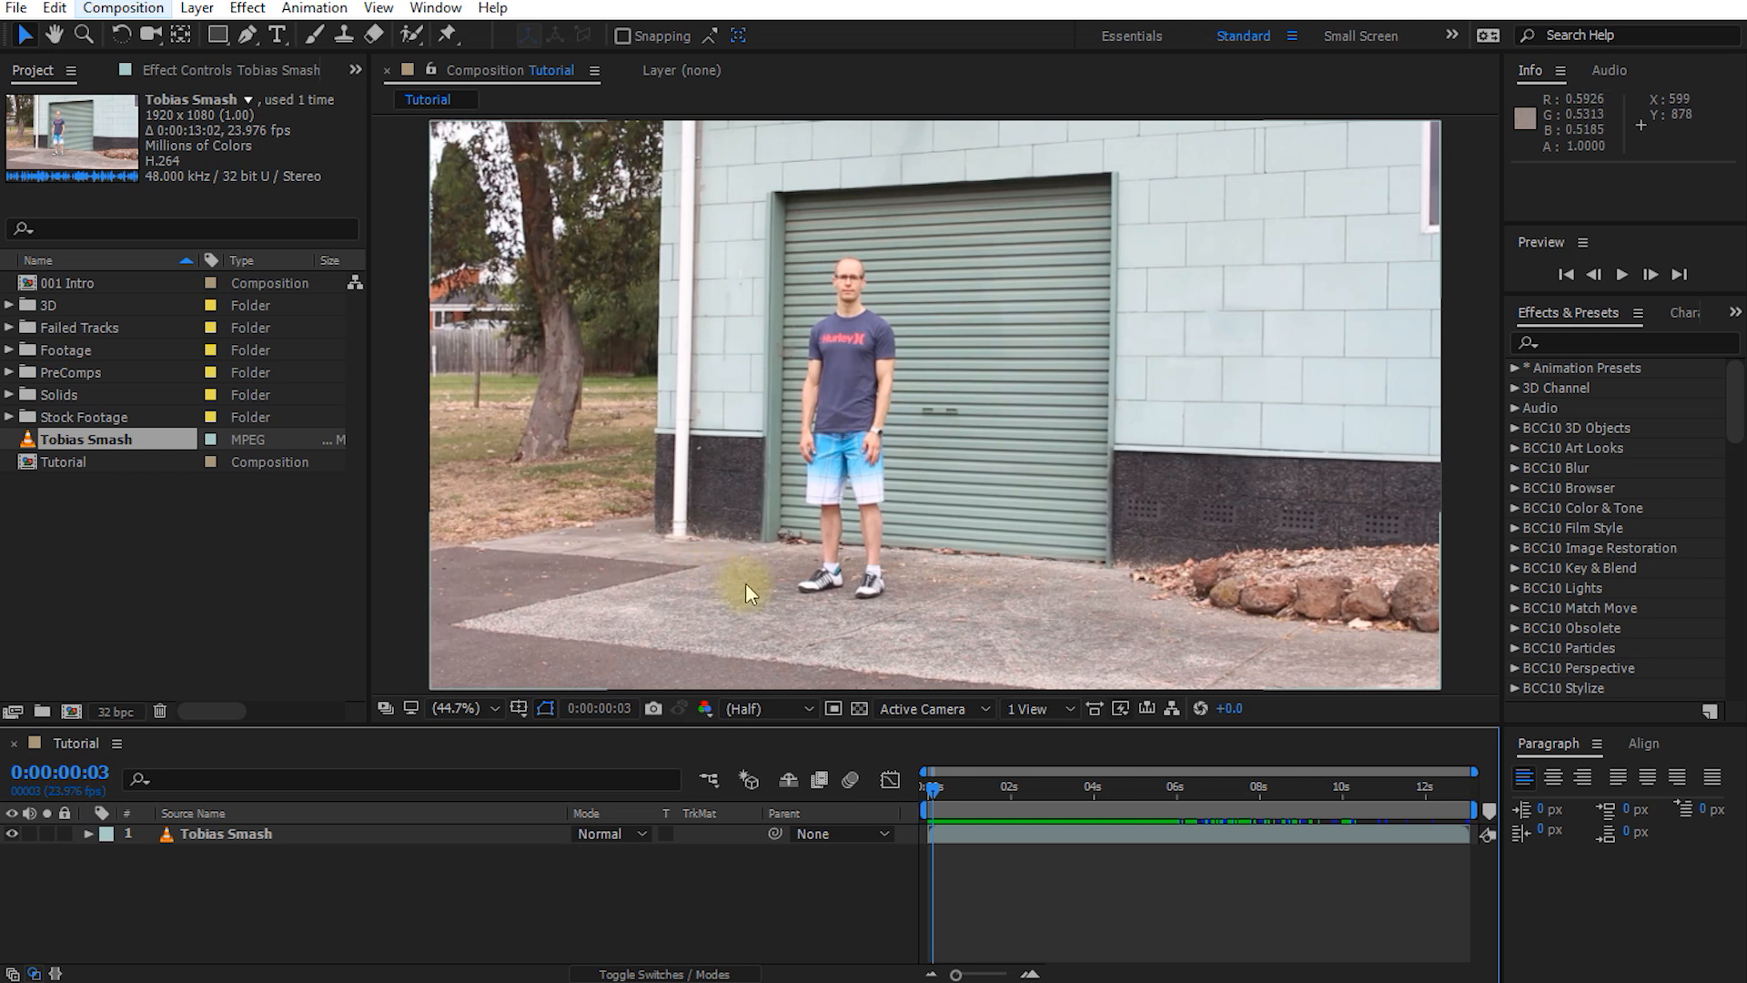
pyautogui.moveTo(748, 591)
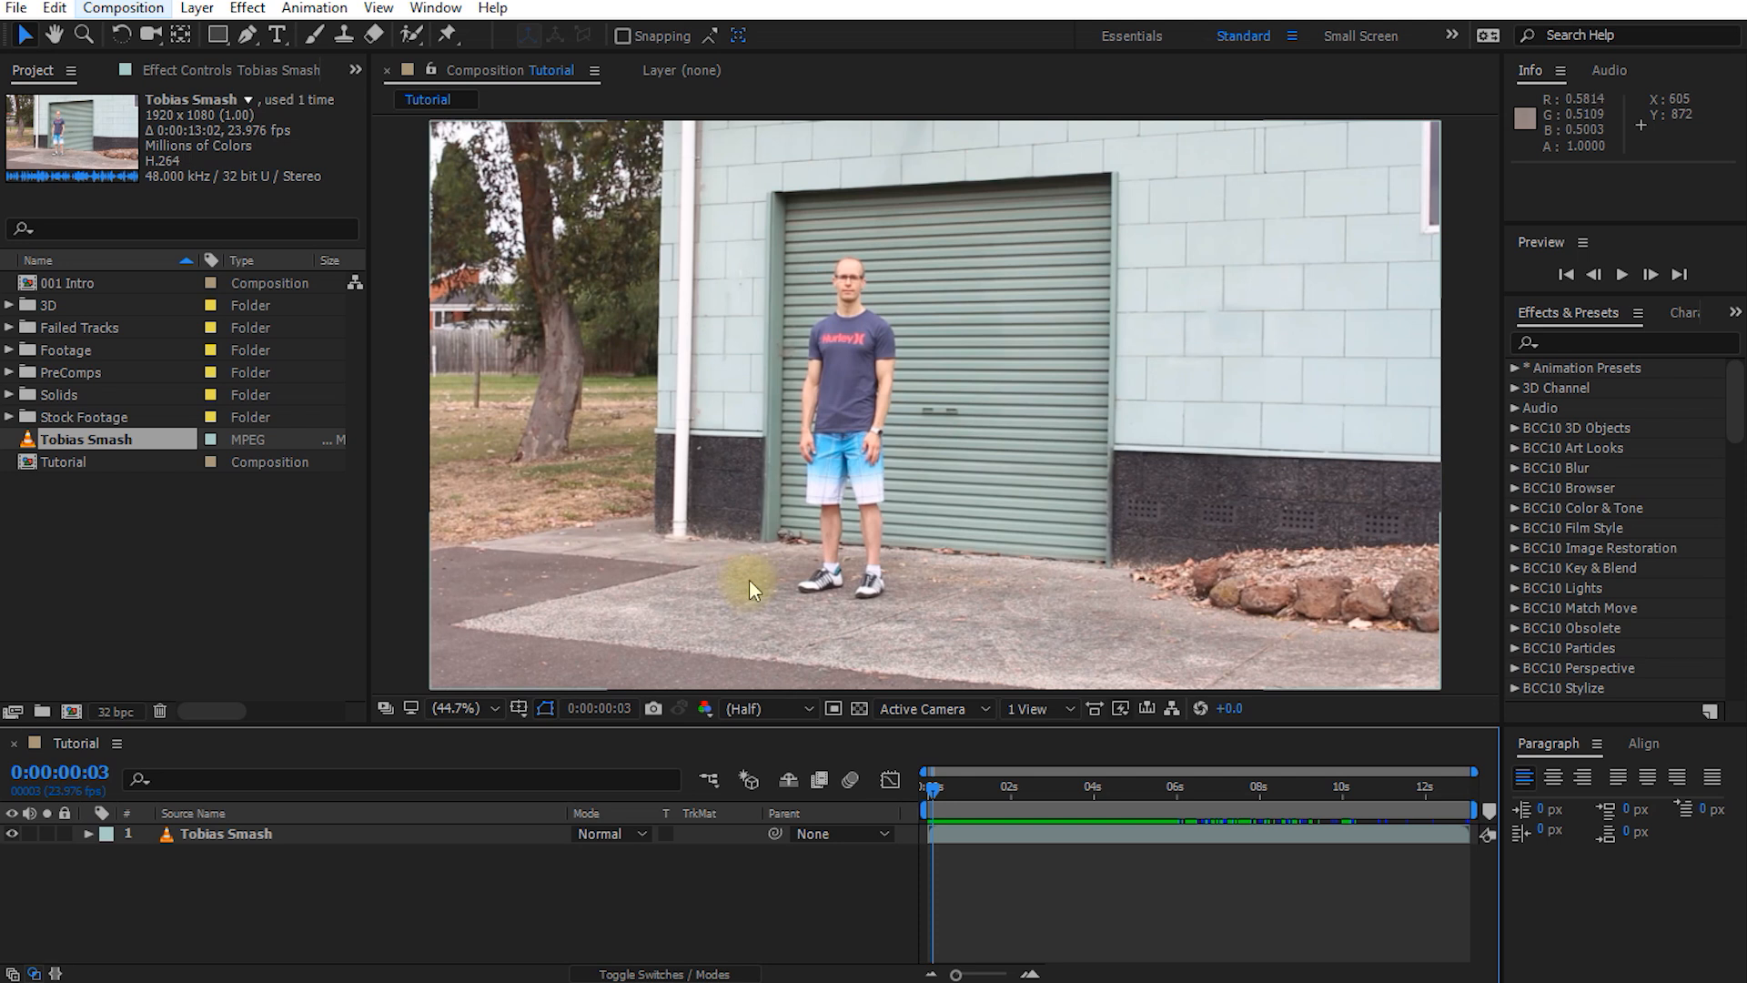
pyautogui.click(1072, 788)
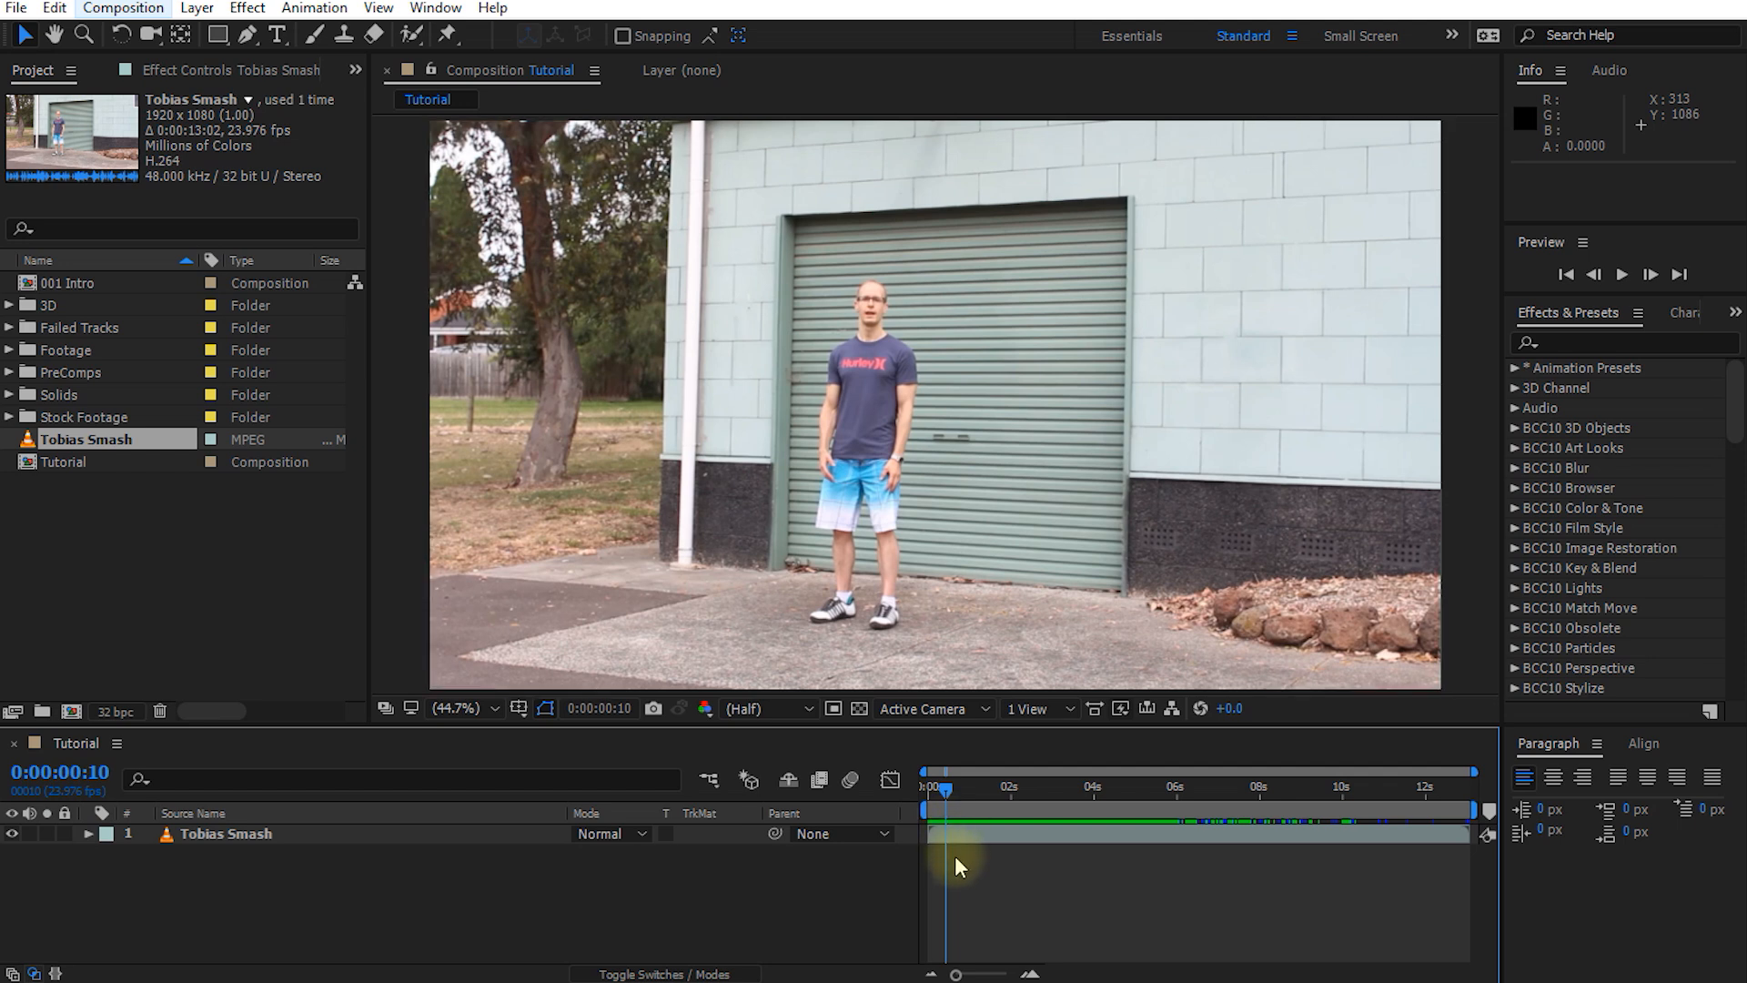
pyautogui.click(84, 328)
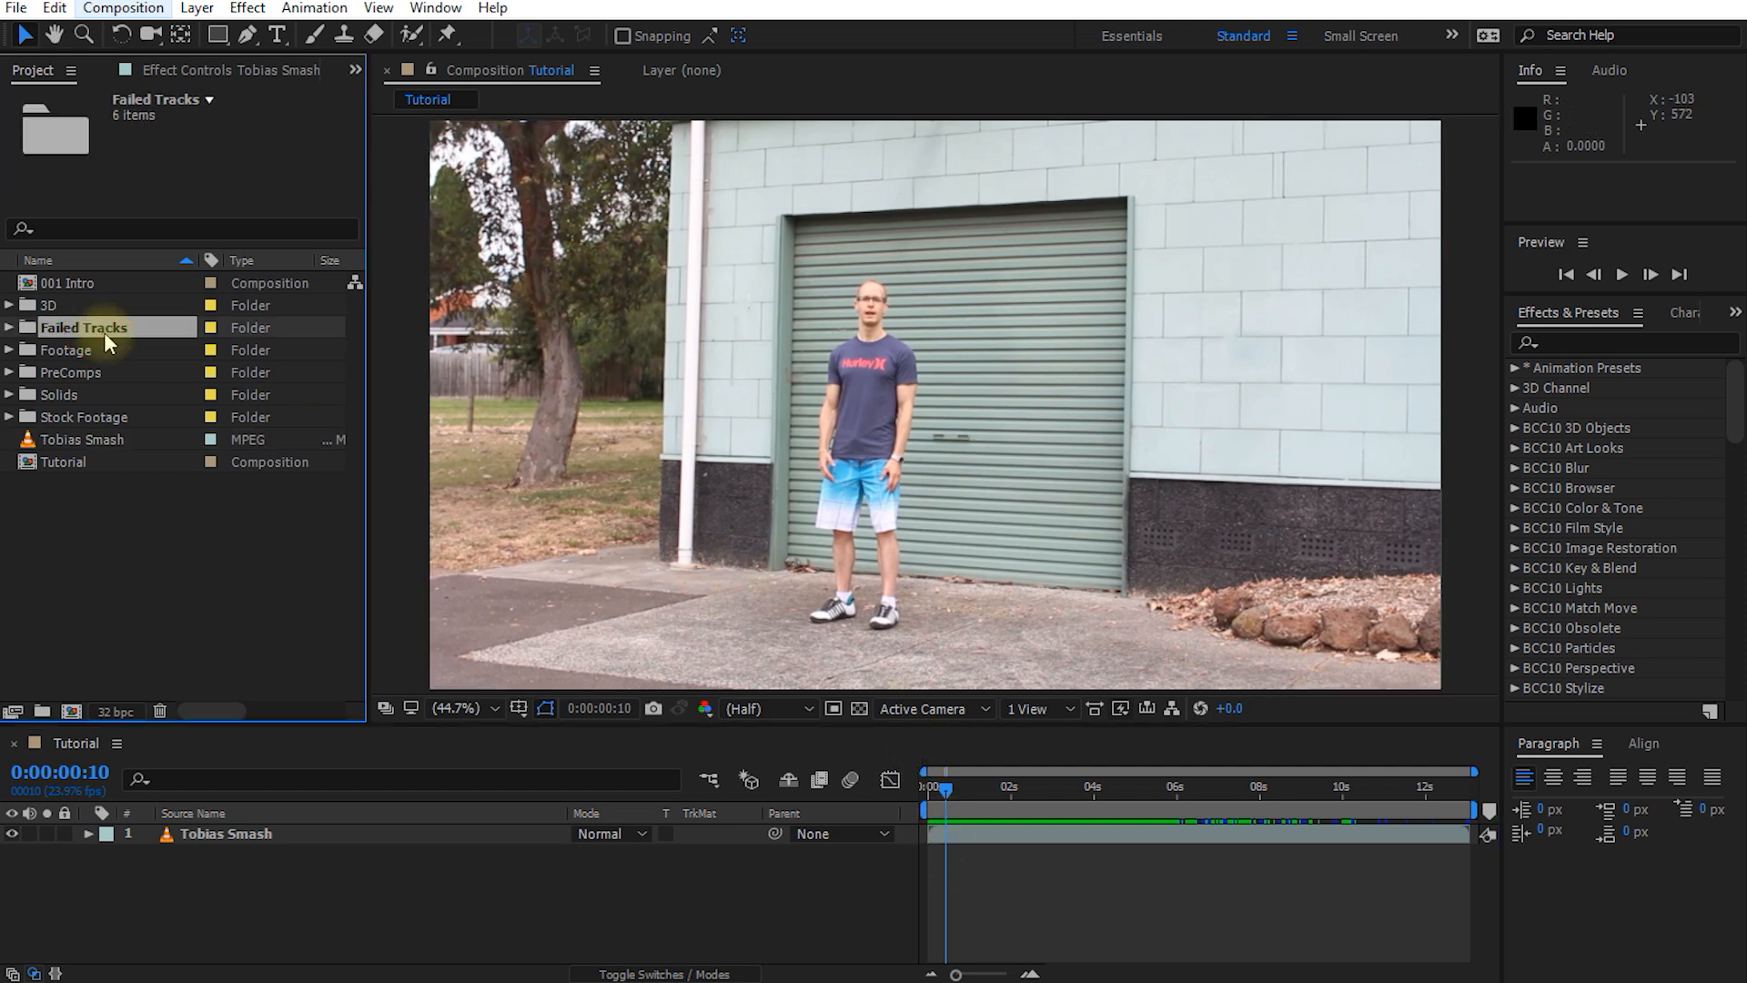
# Preview the Failed Track - 001 hallway clip from the expanded Failed Tracks folder
pyautogui.click(11, 326)
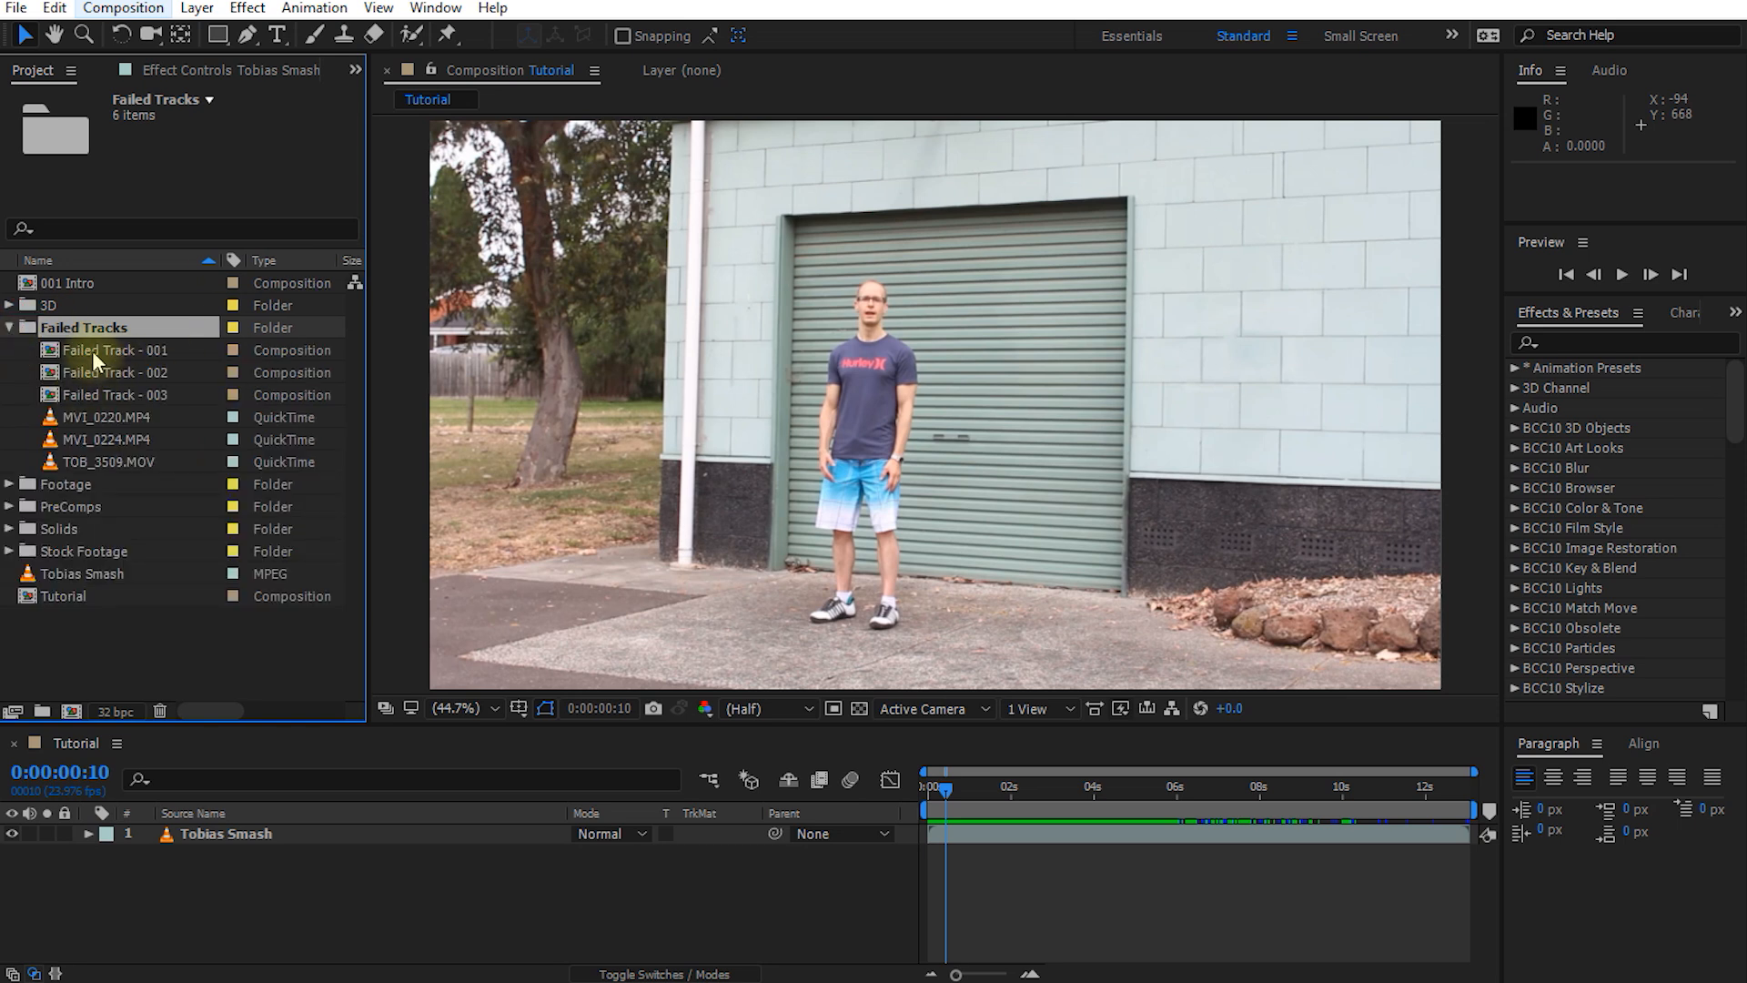
pyautogui.doubleClick(116, 350)
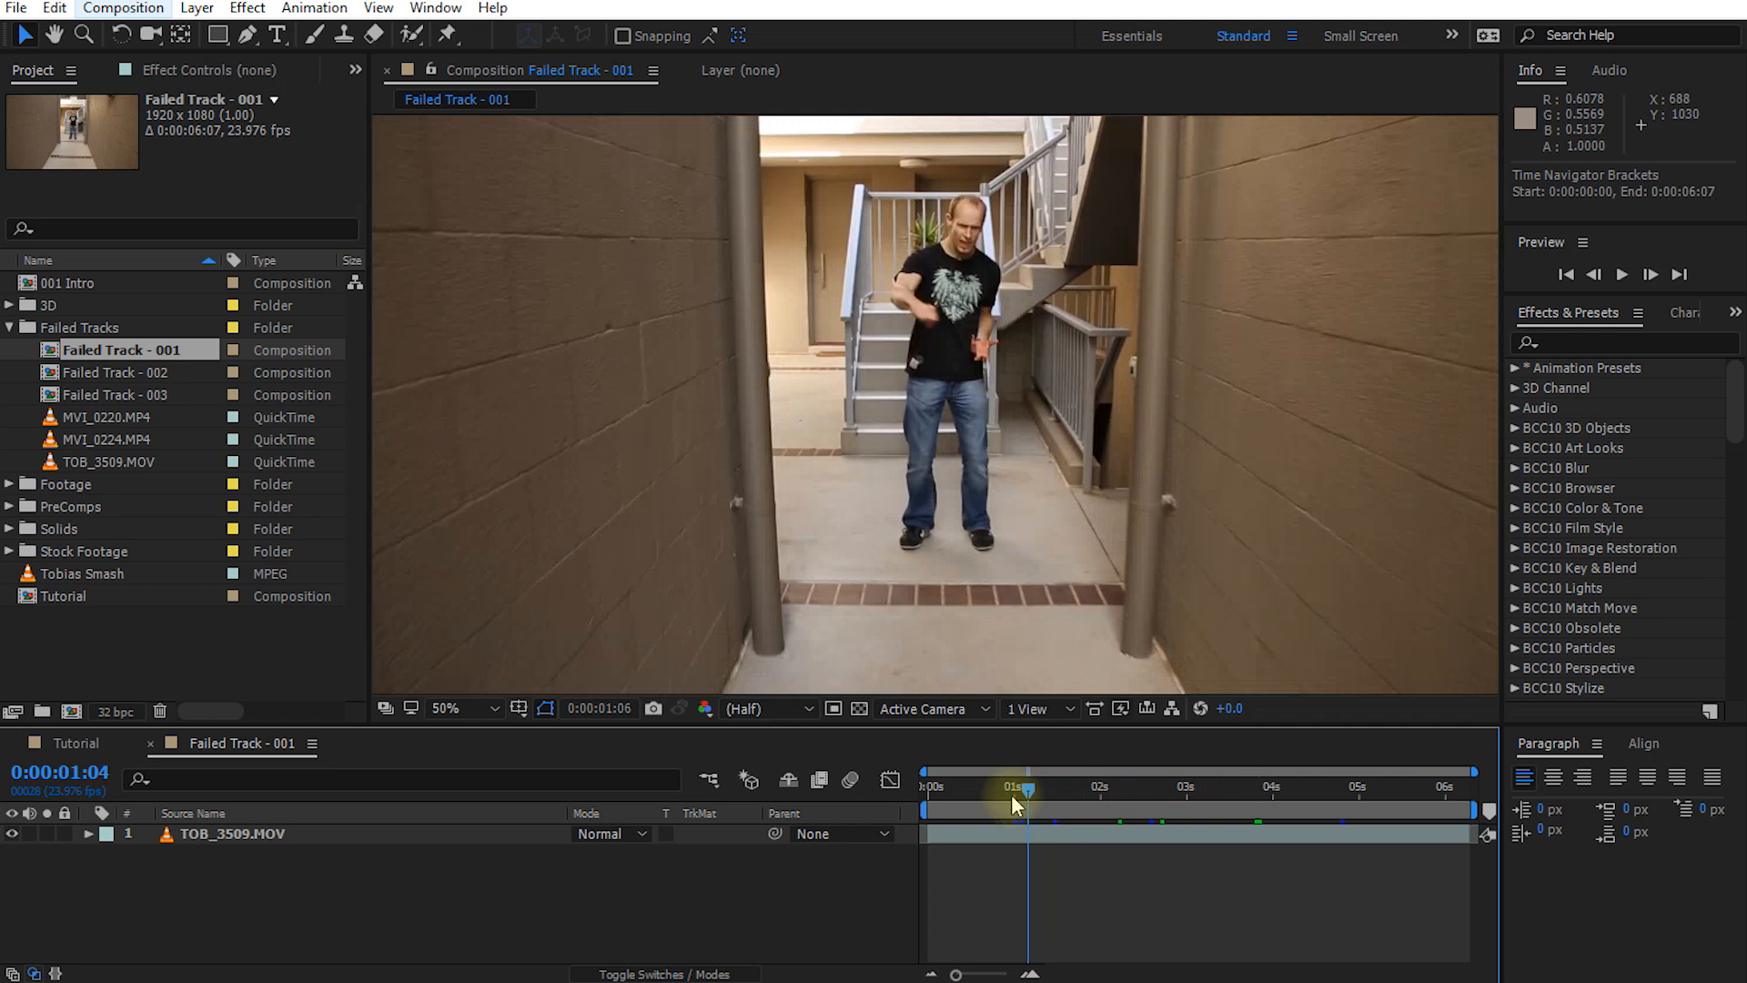
pyautogui.press('alt+/')
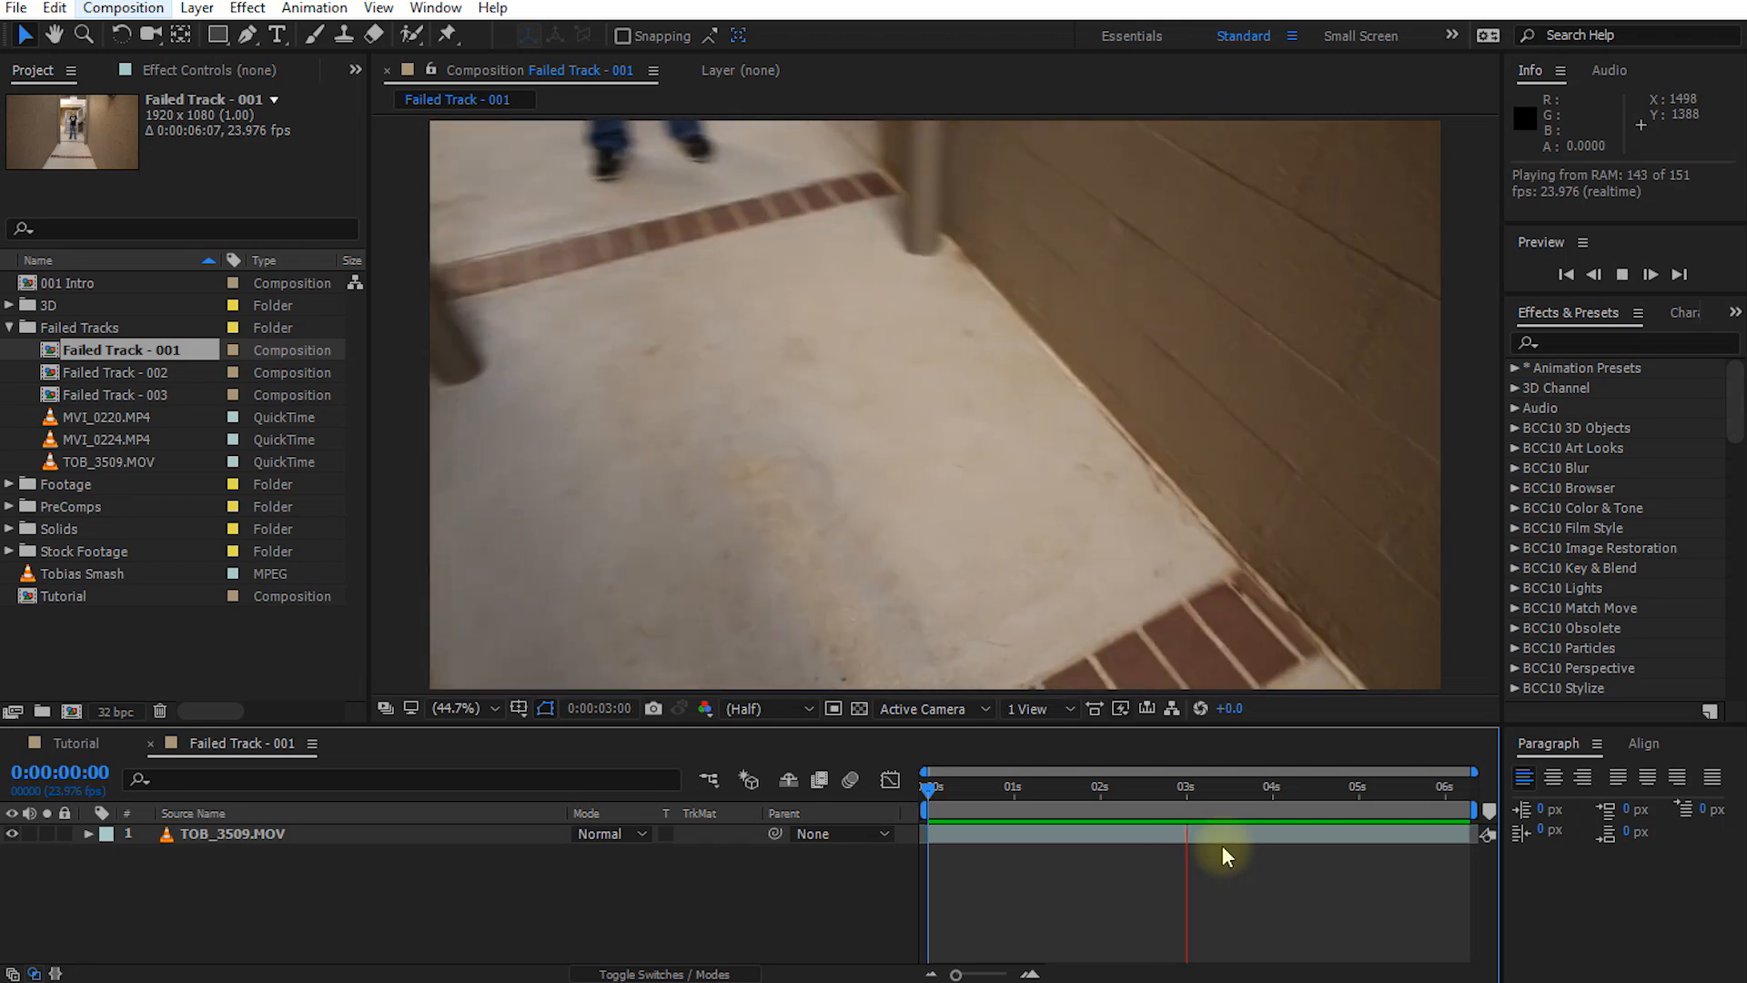
pyautogui.press('space')
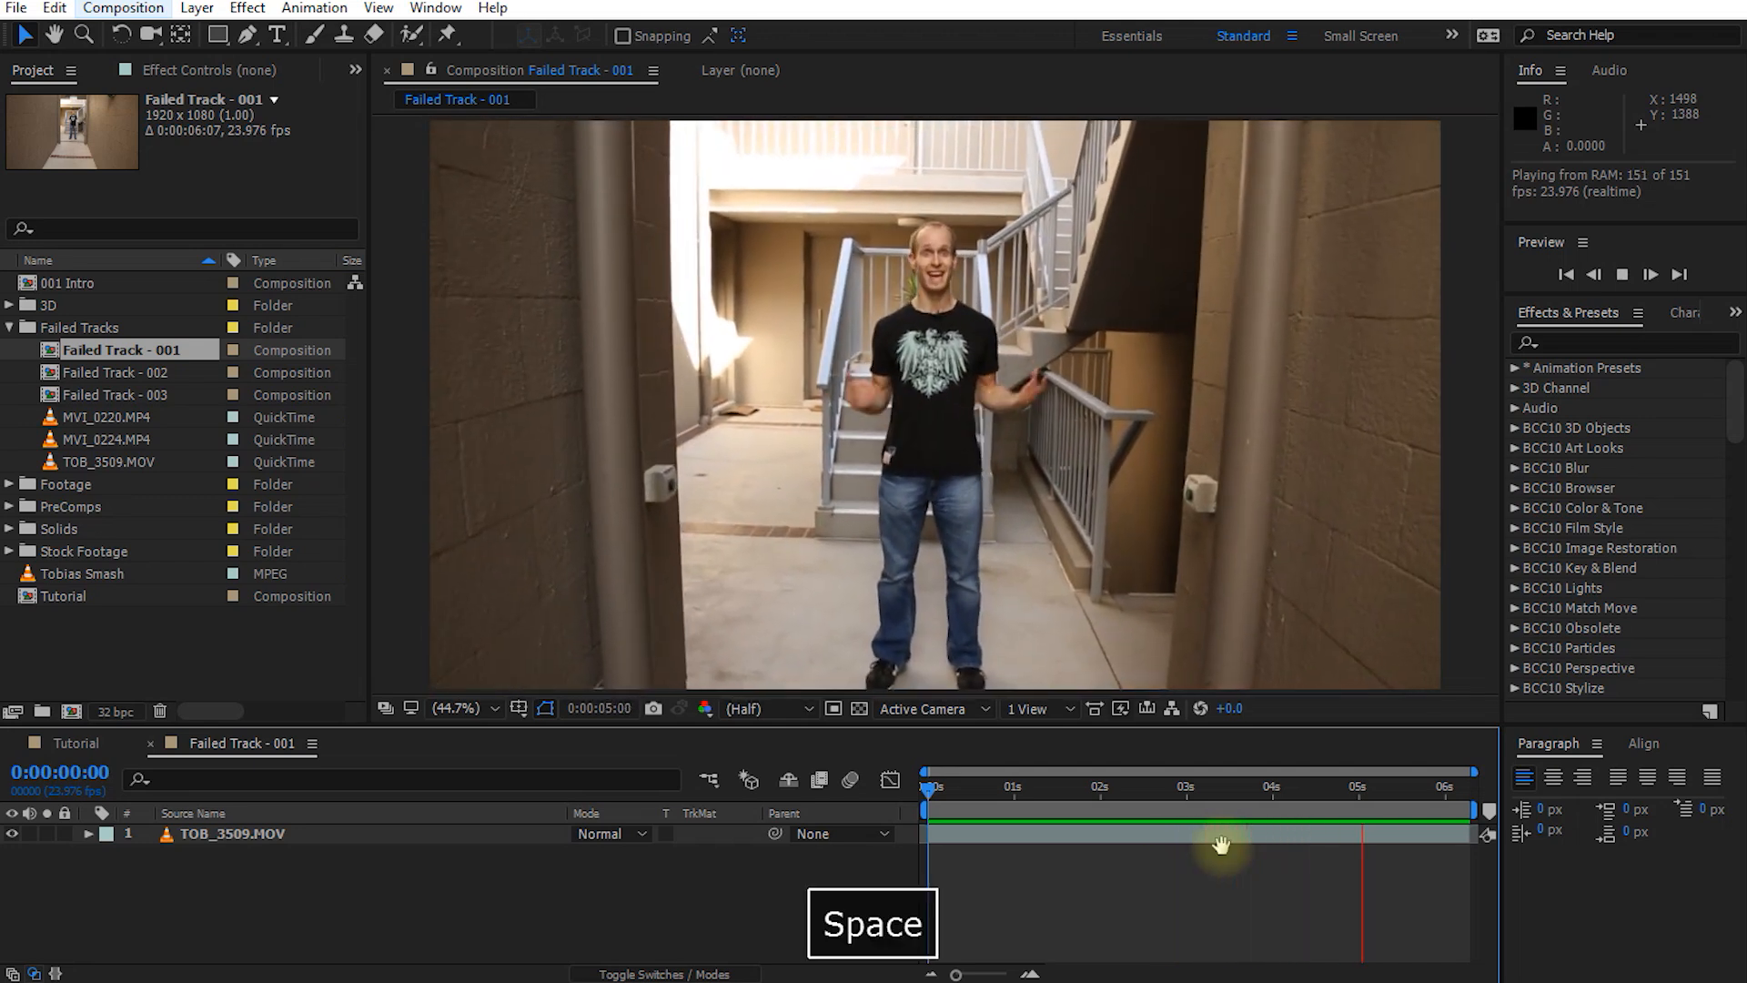
pyautogui.press('space')
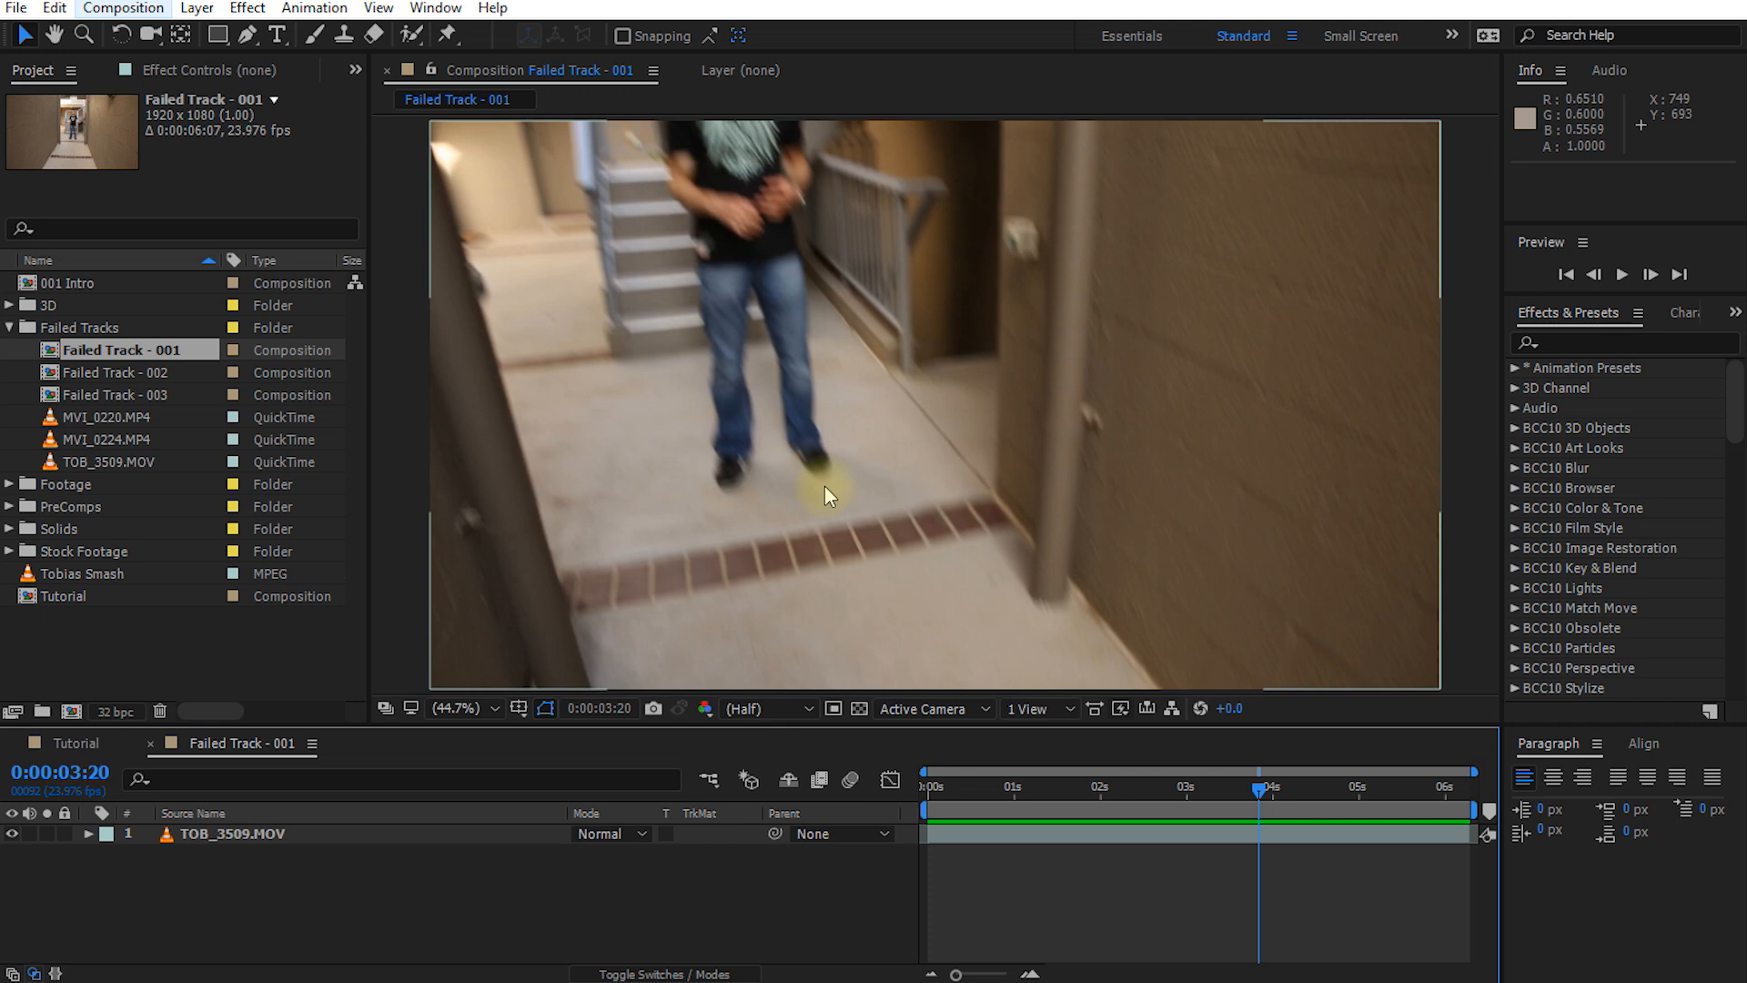
pyautogui.moveTo(1416, 205)
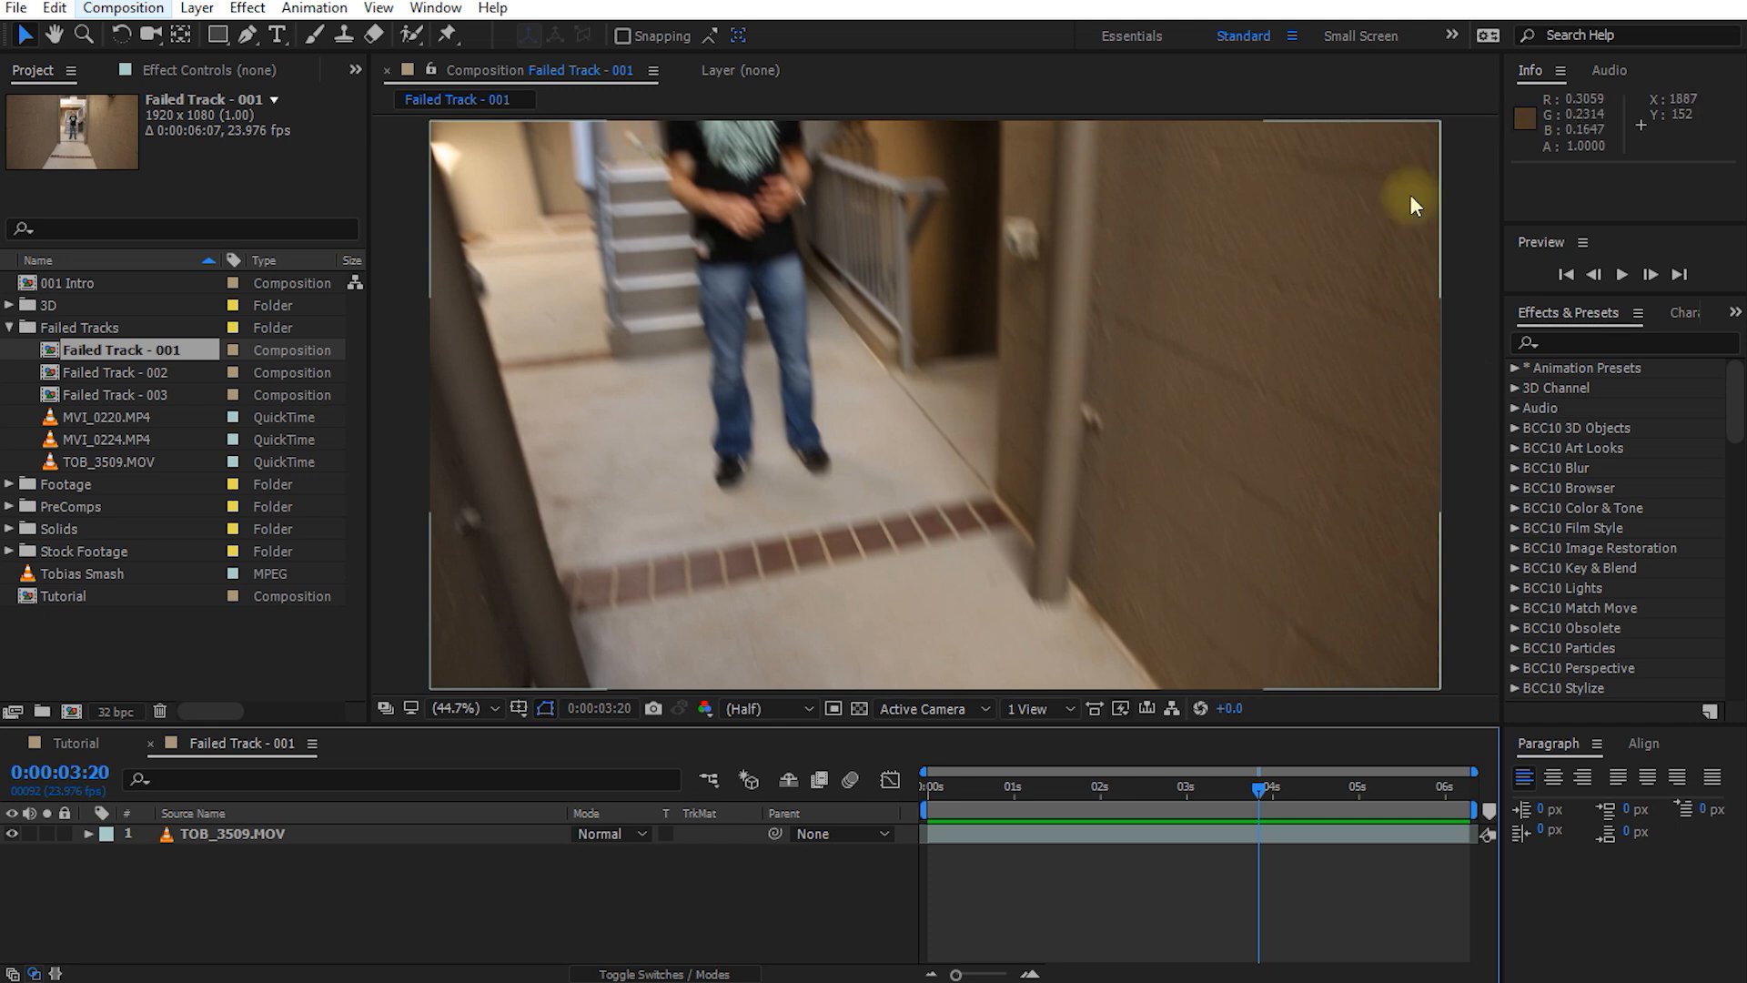
pyautogui.moveTo(814, 570)
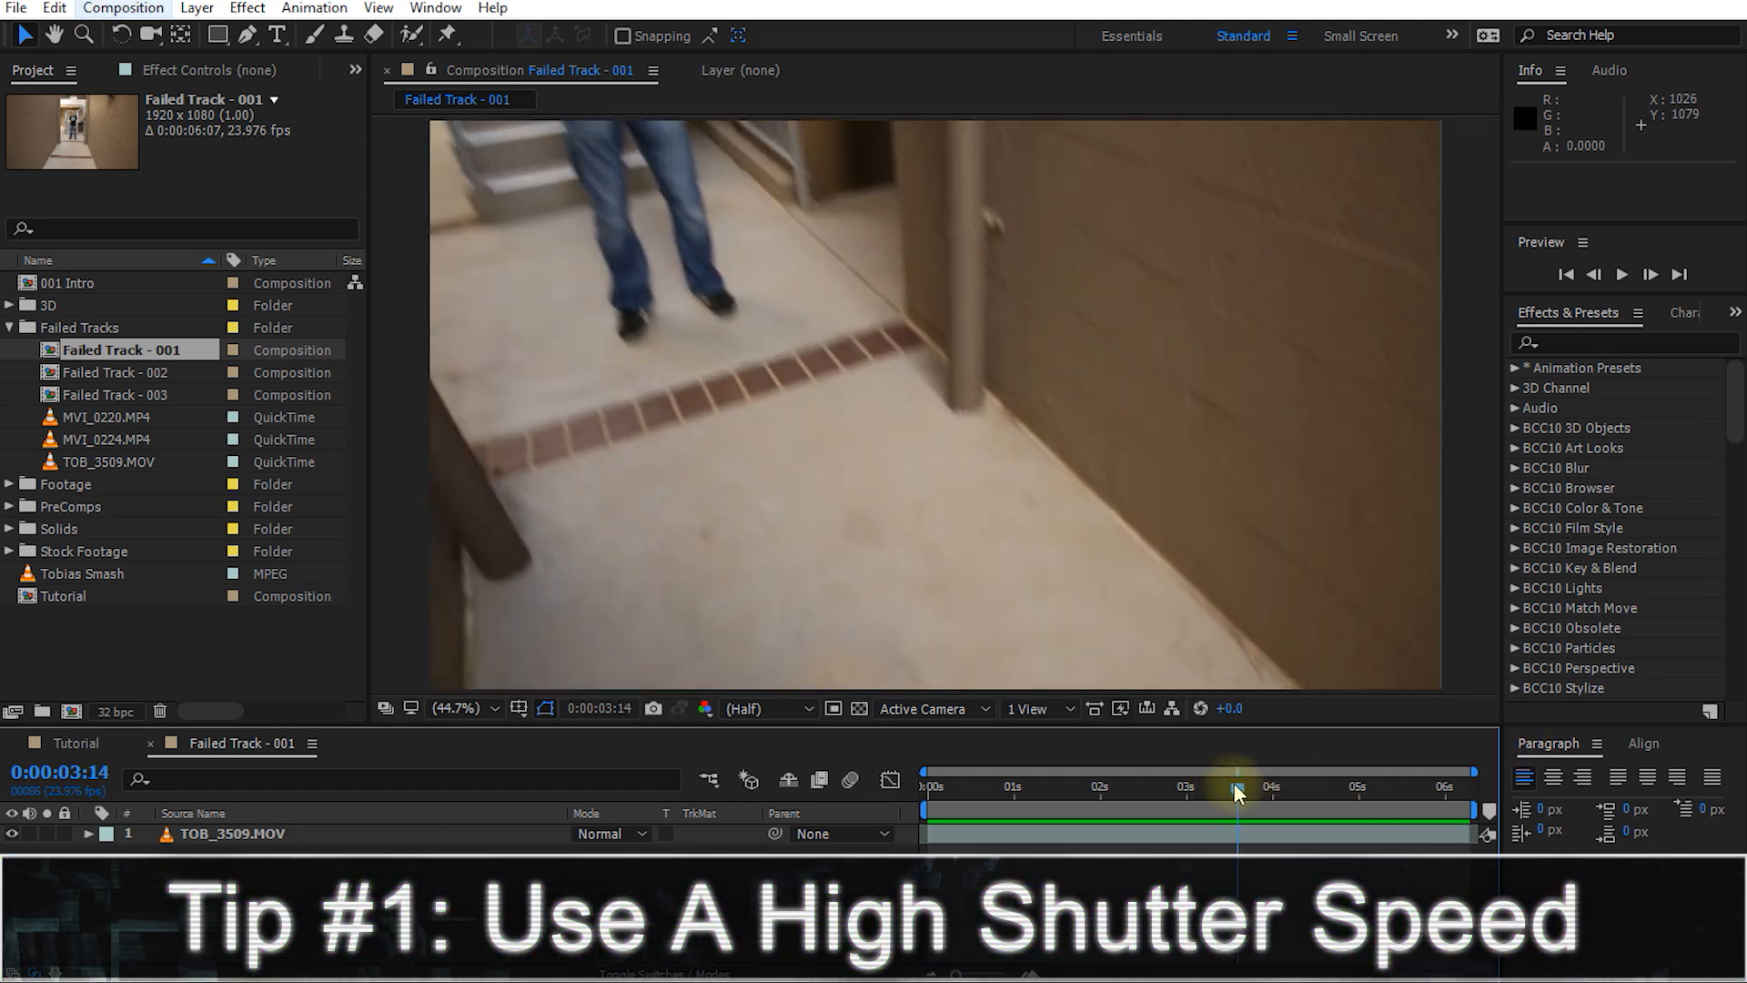
# Park on a motion-blurred frame near 4 seconds and select Failed Track - 002
pyautogui.click(1276, 788)
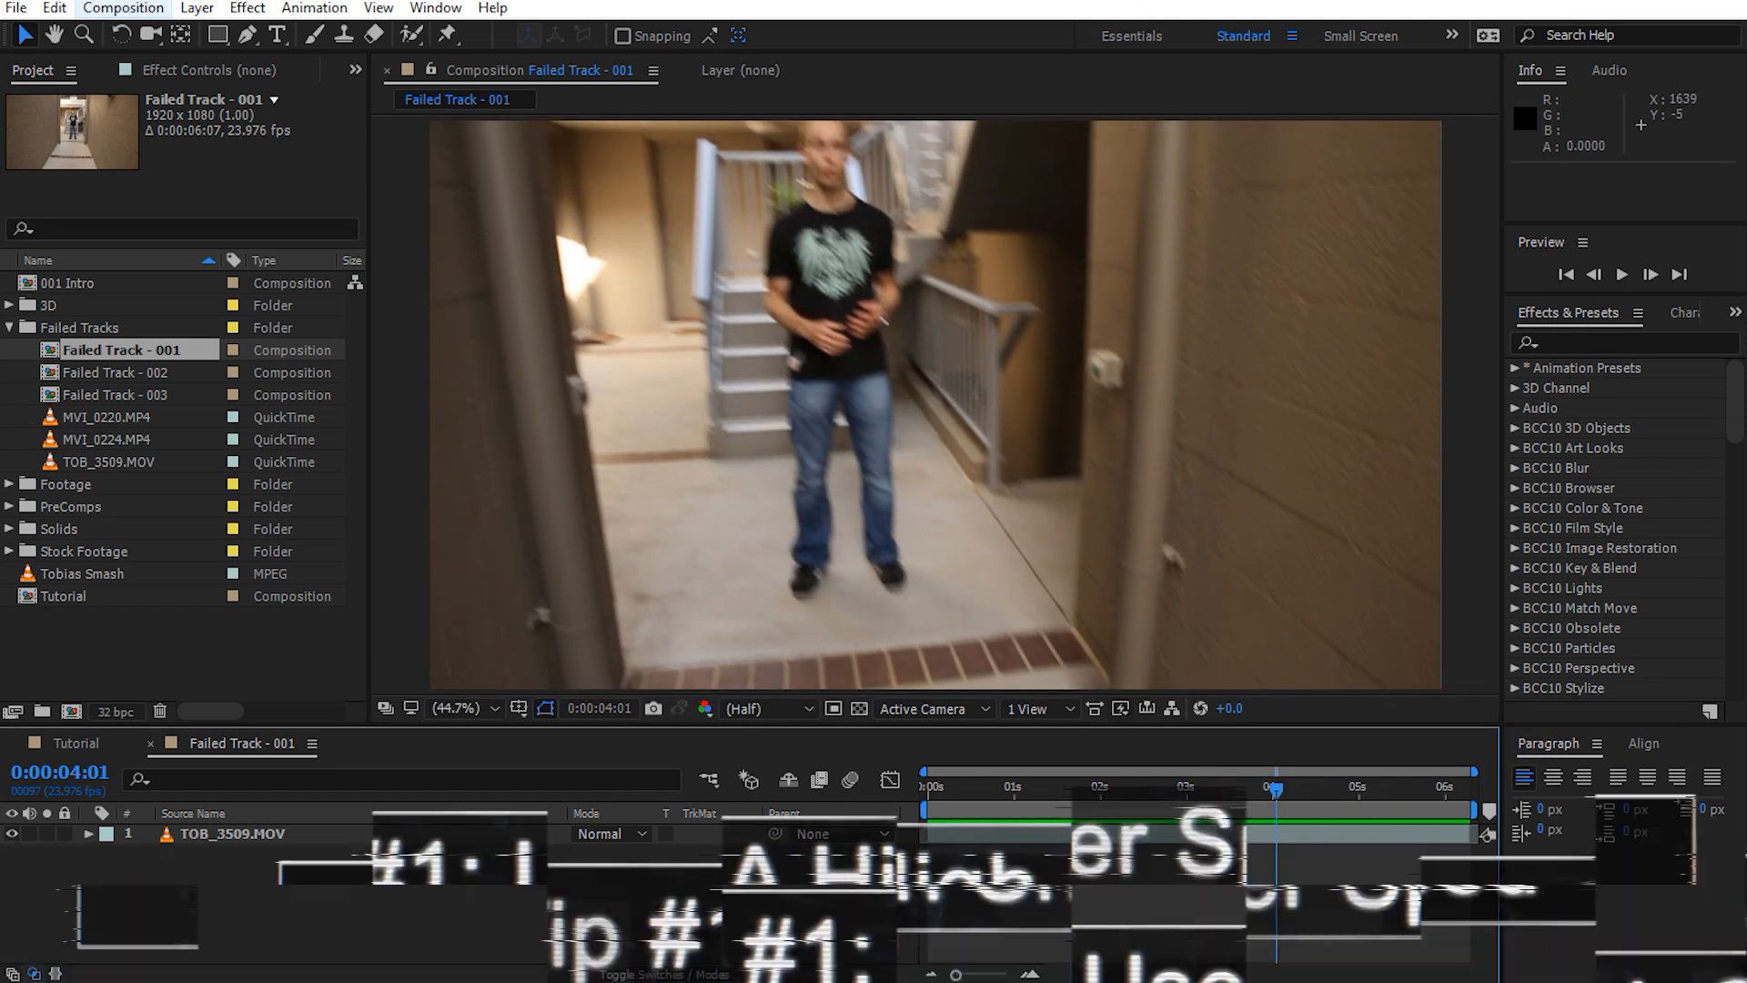
pyautogui.click(118, 371)
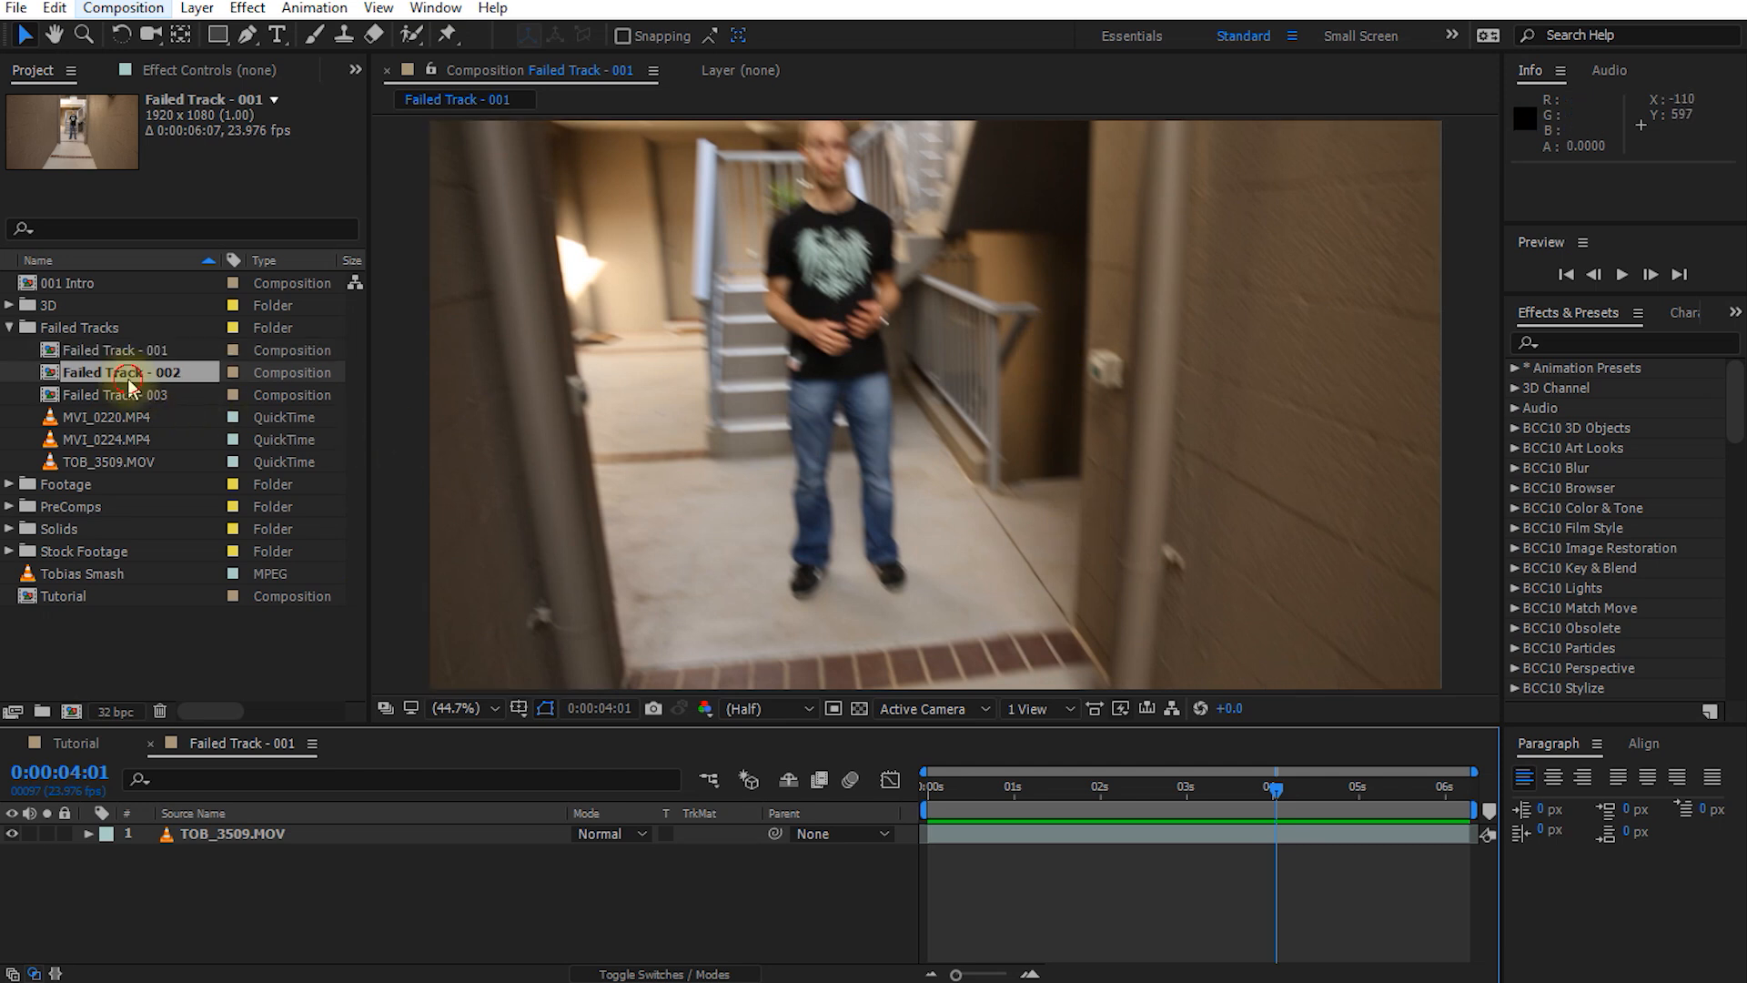
pyautogui.doubleClick(115, 371)
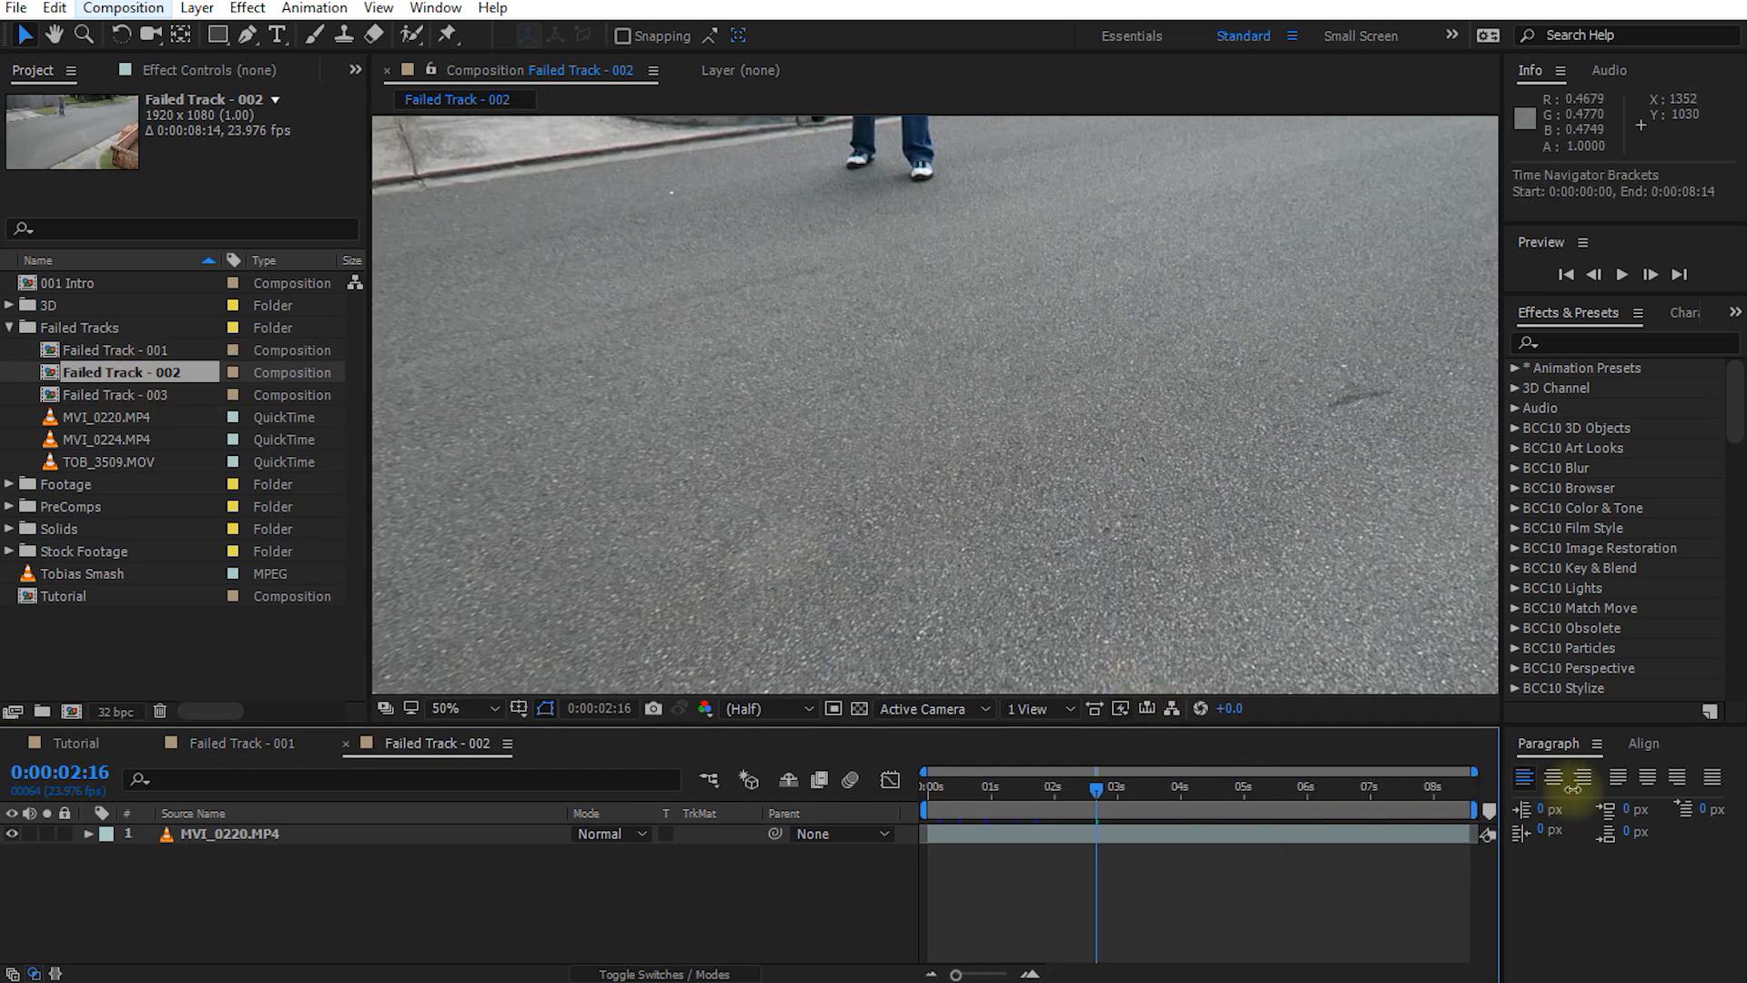
pyautogui.press('space')
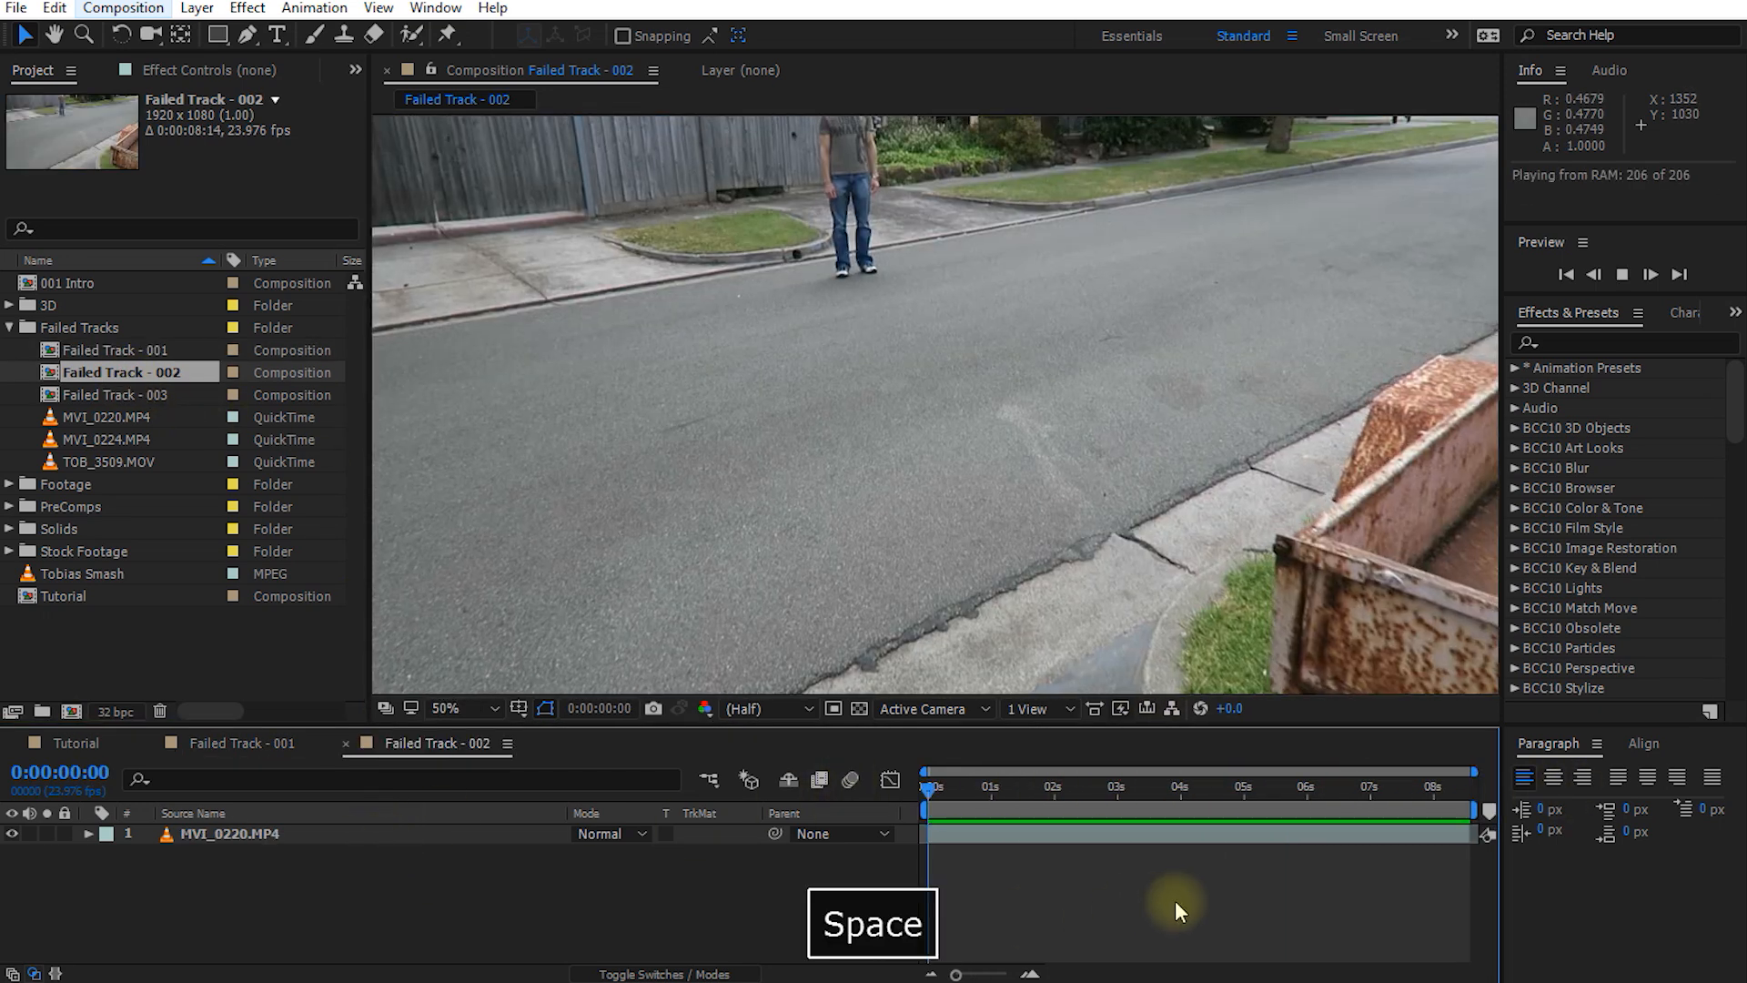
pyautogui.press('space')
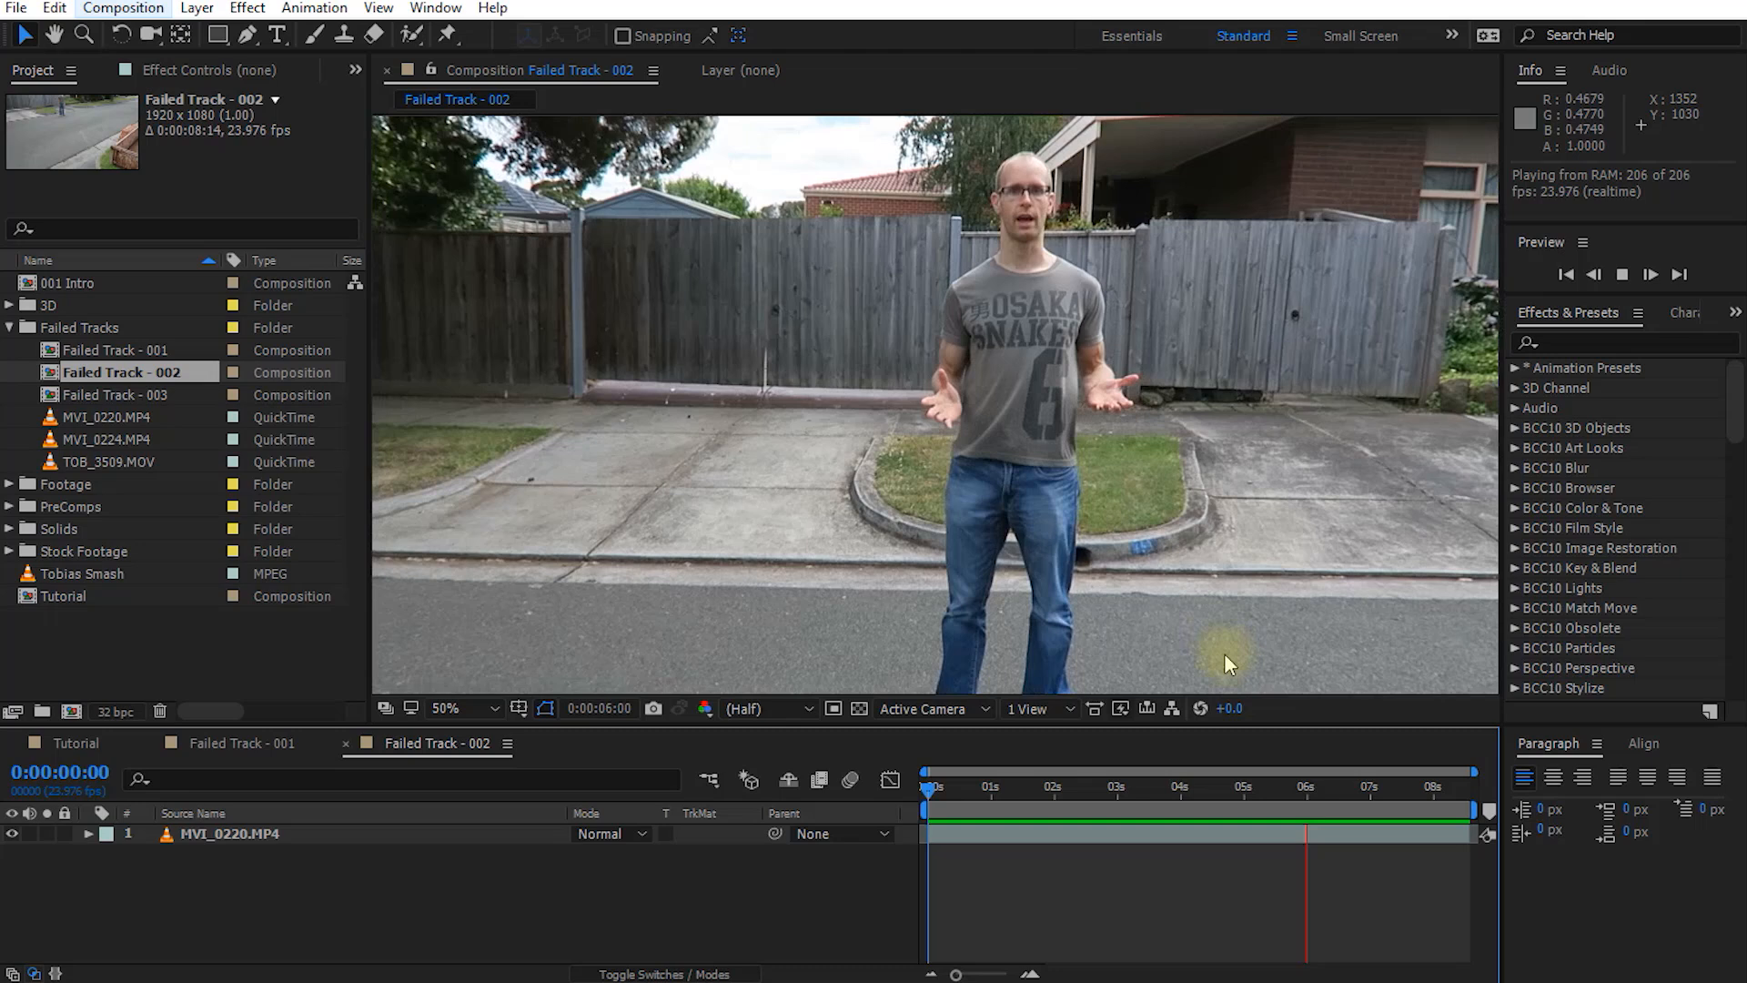
pyautogui.press('space')
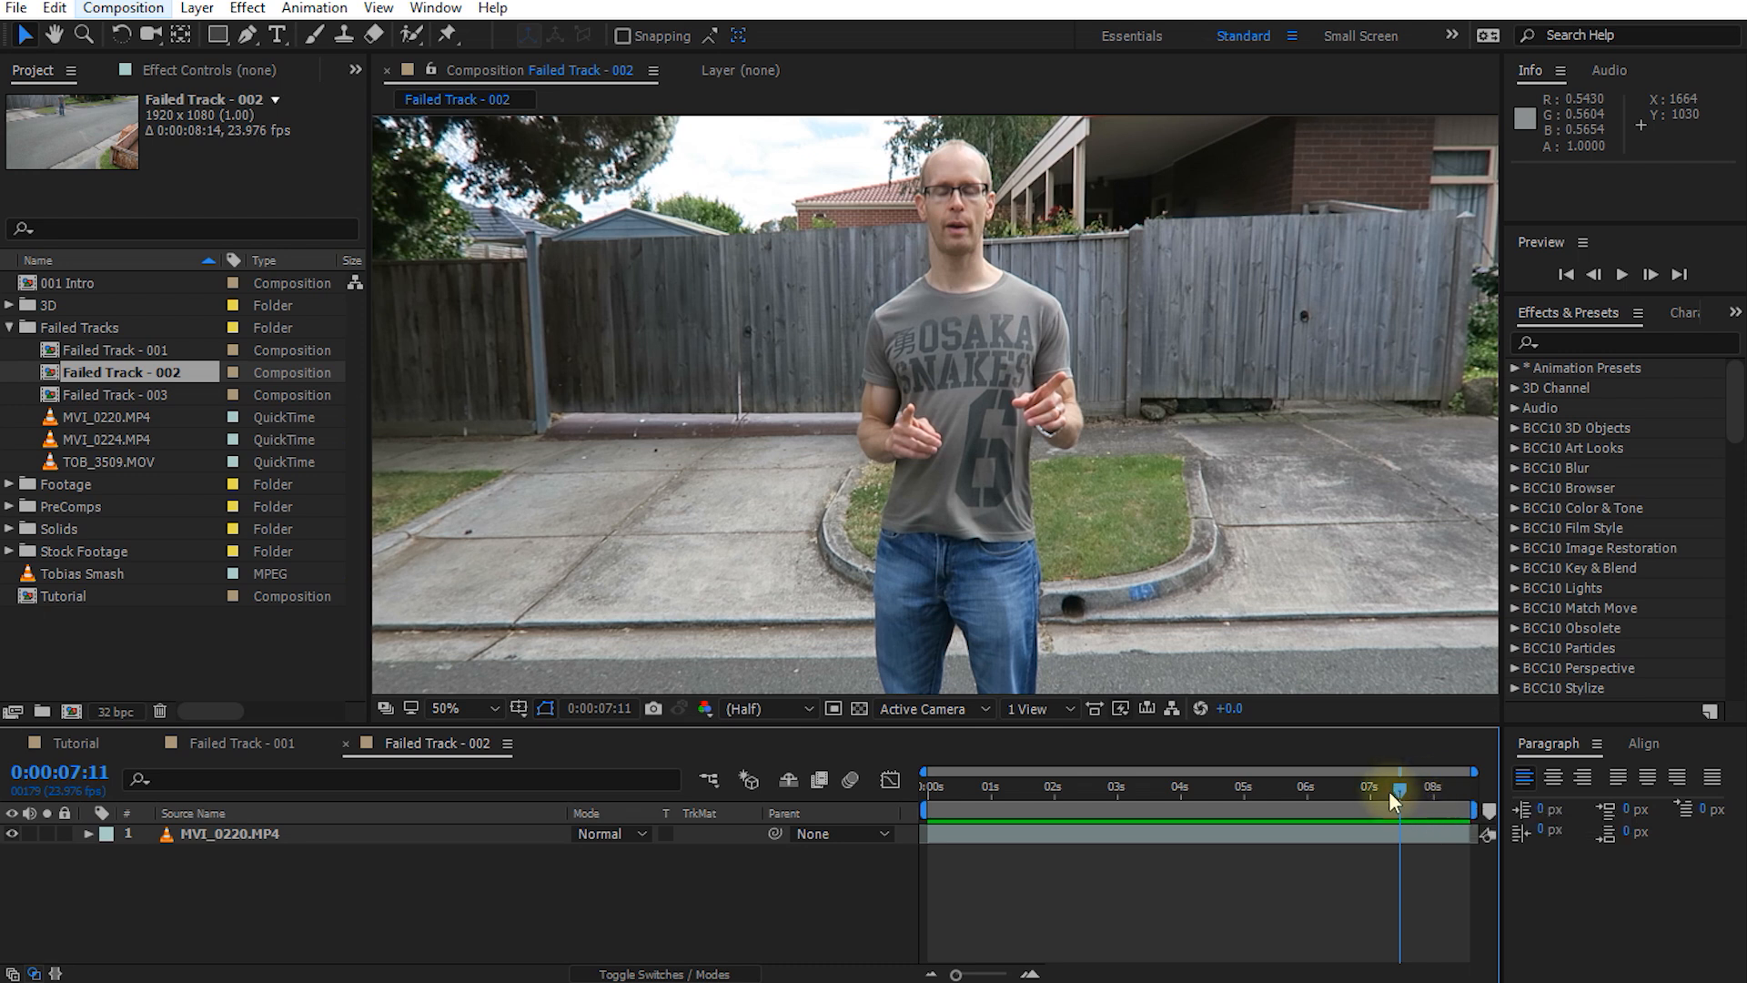
pyautogui.click(1123, 786)
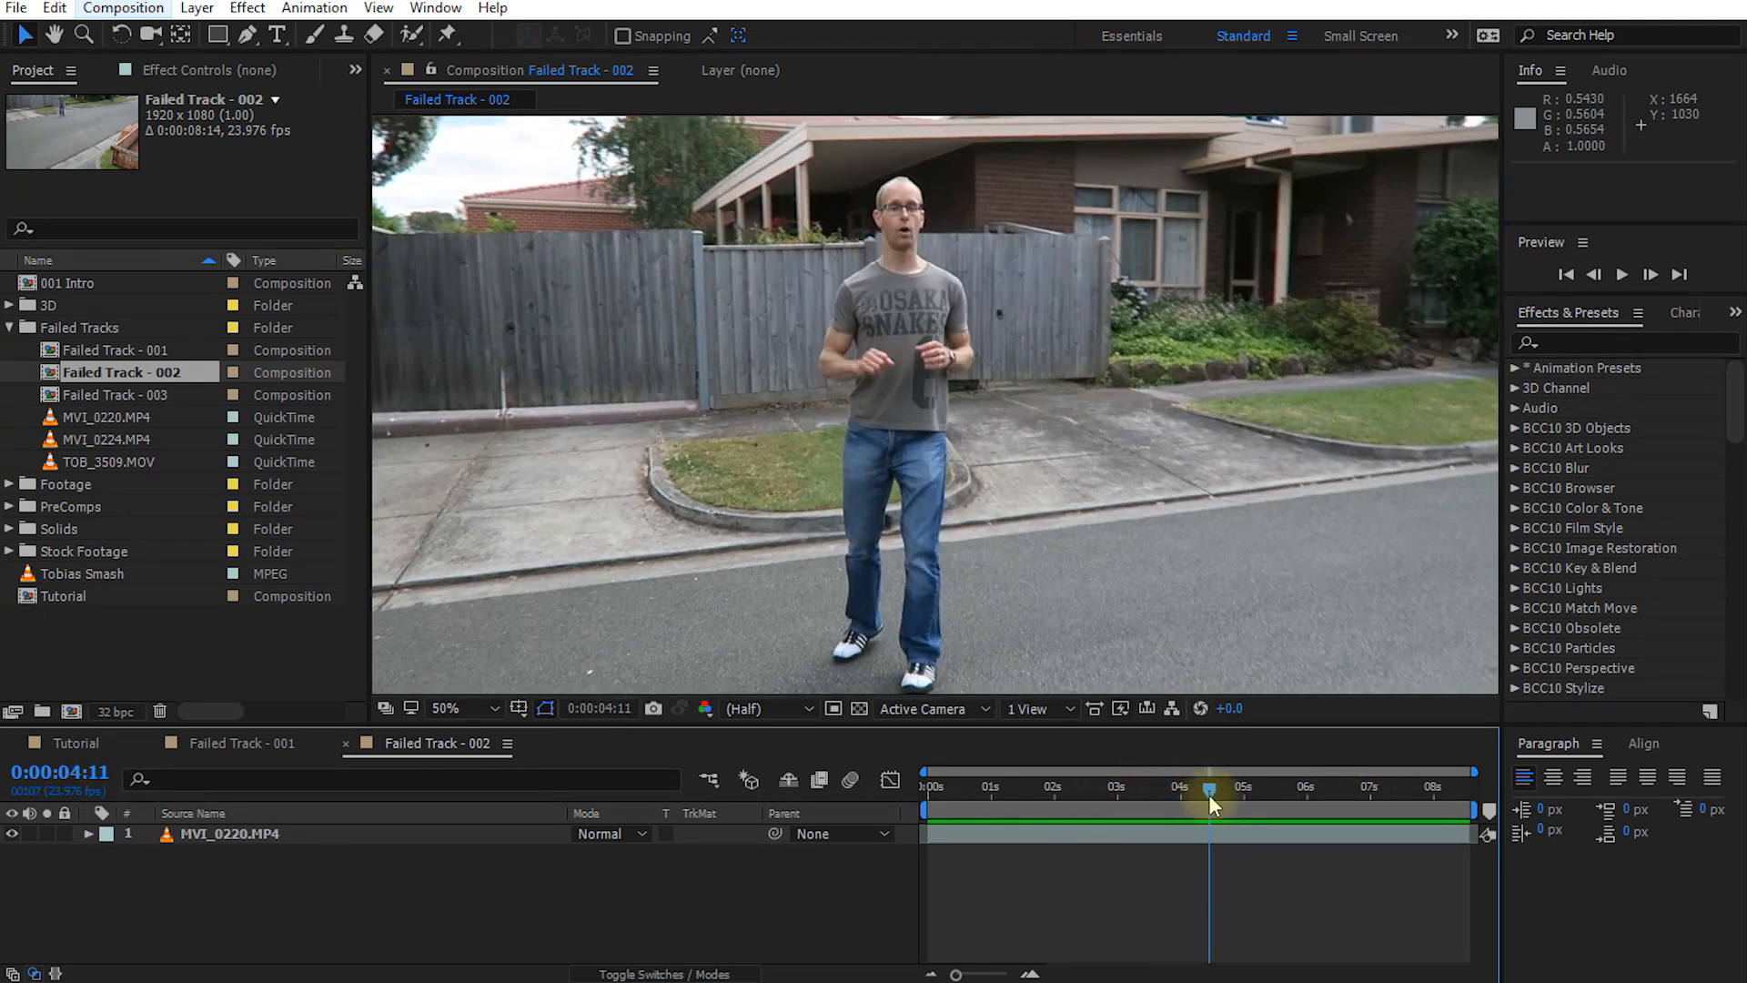
pyautogui.moveTo(1122, 708)
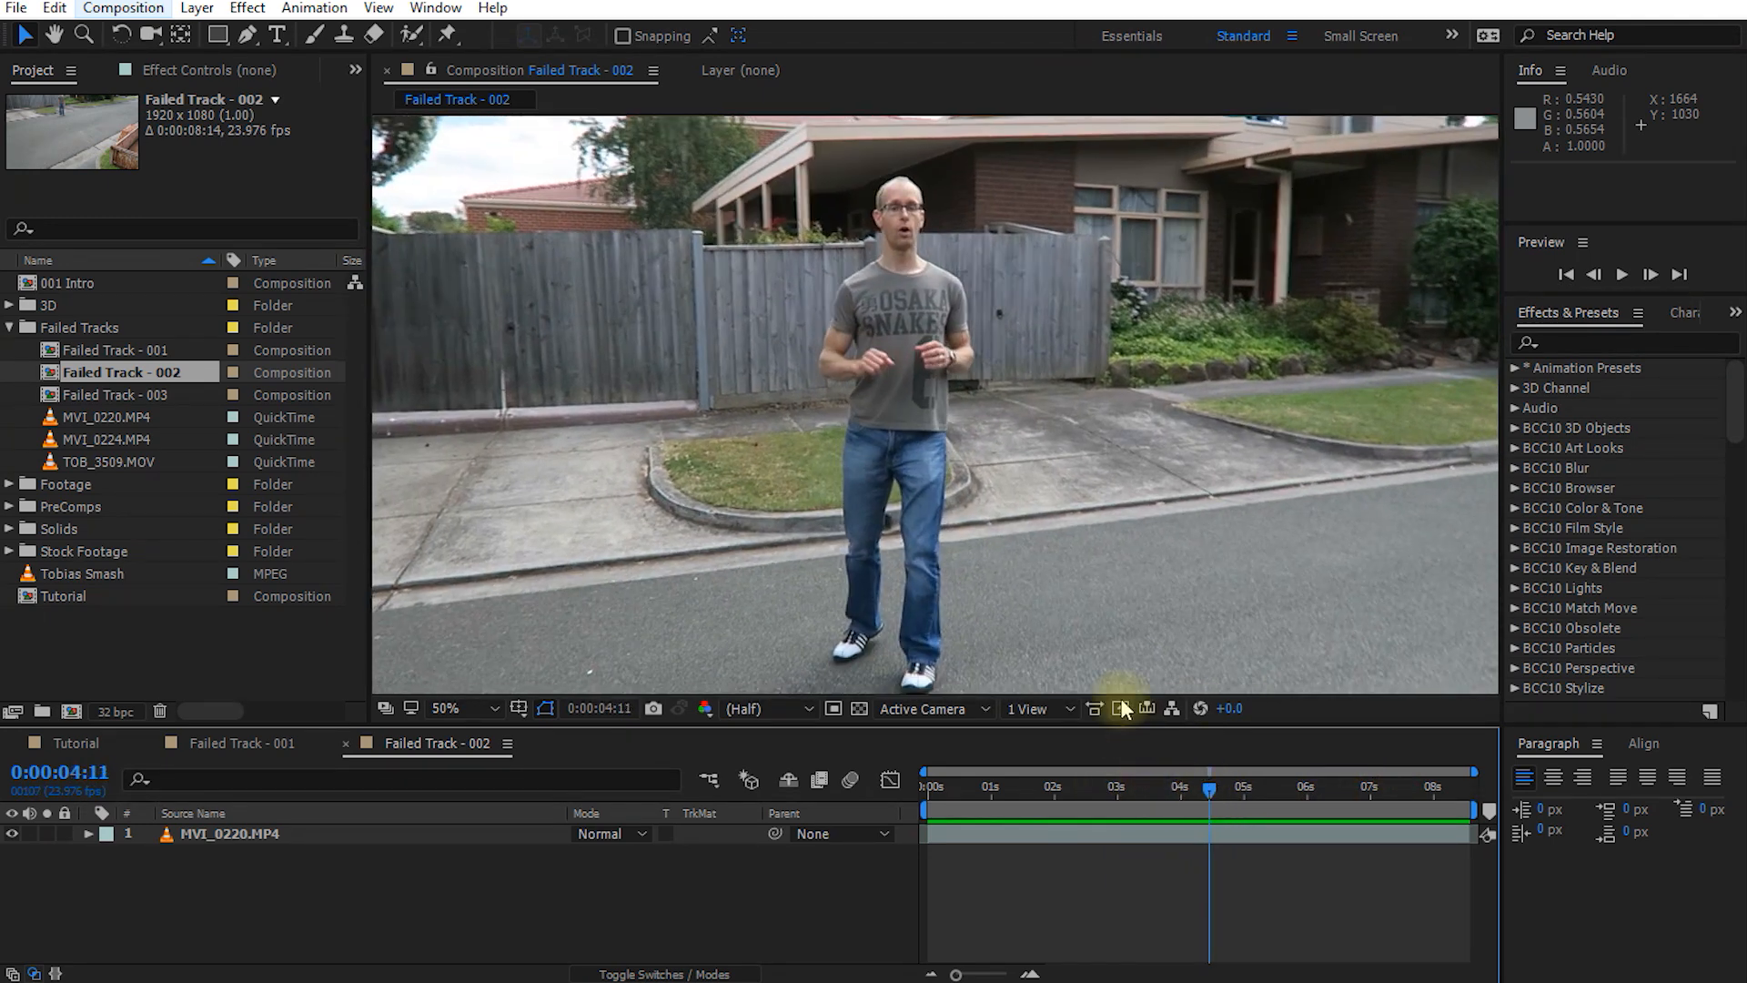
pyautogui.moveTo(1386, 597)
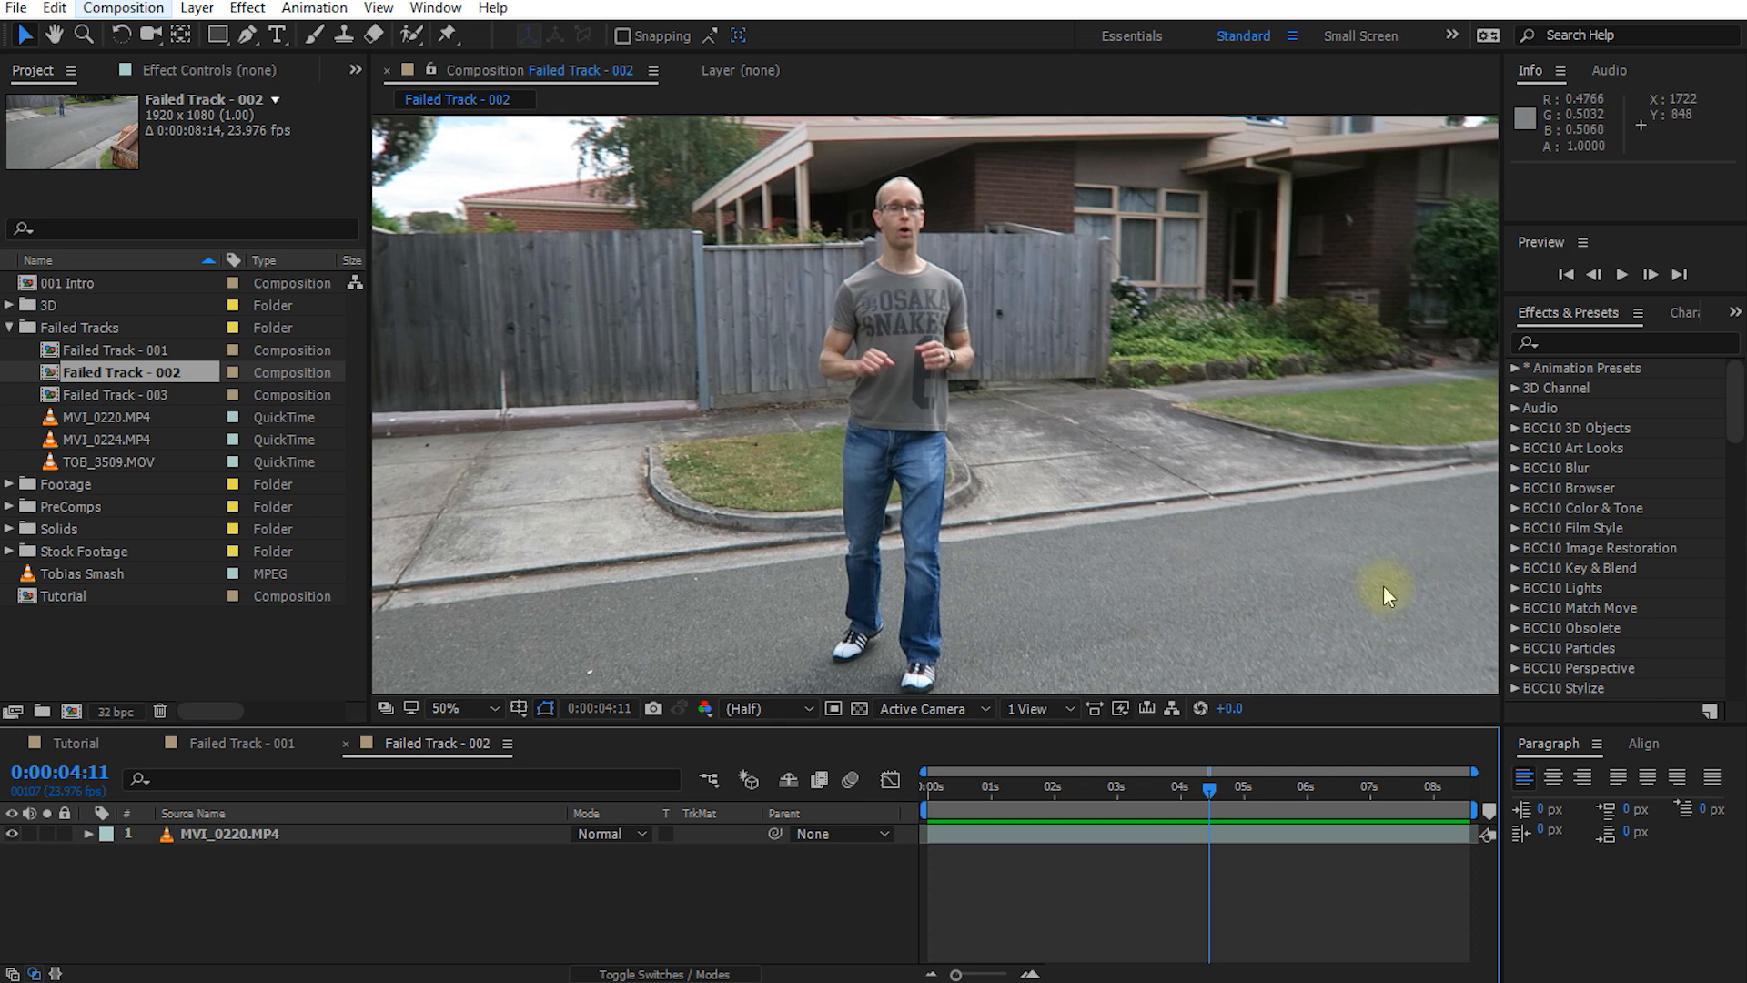
pyautogui.moveTo(1181, 564)
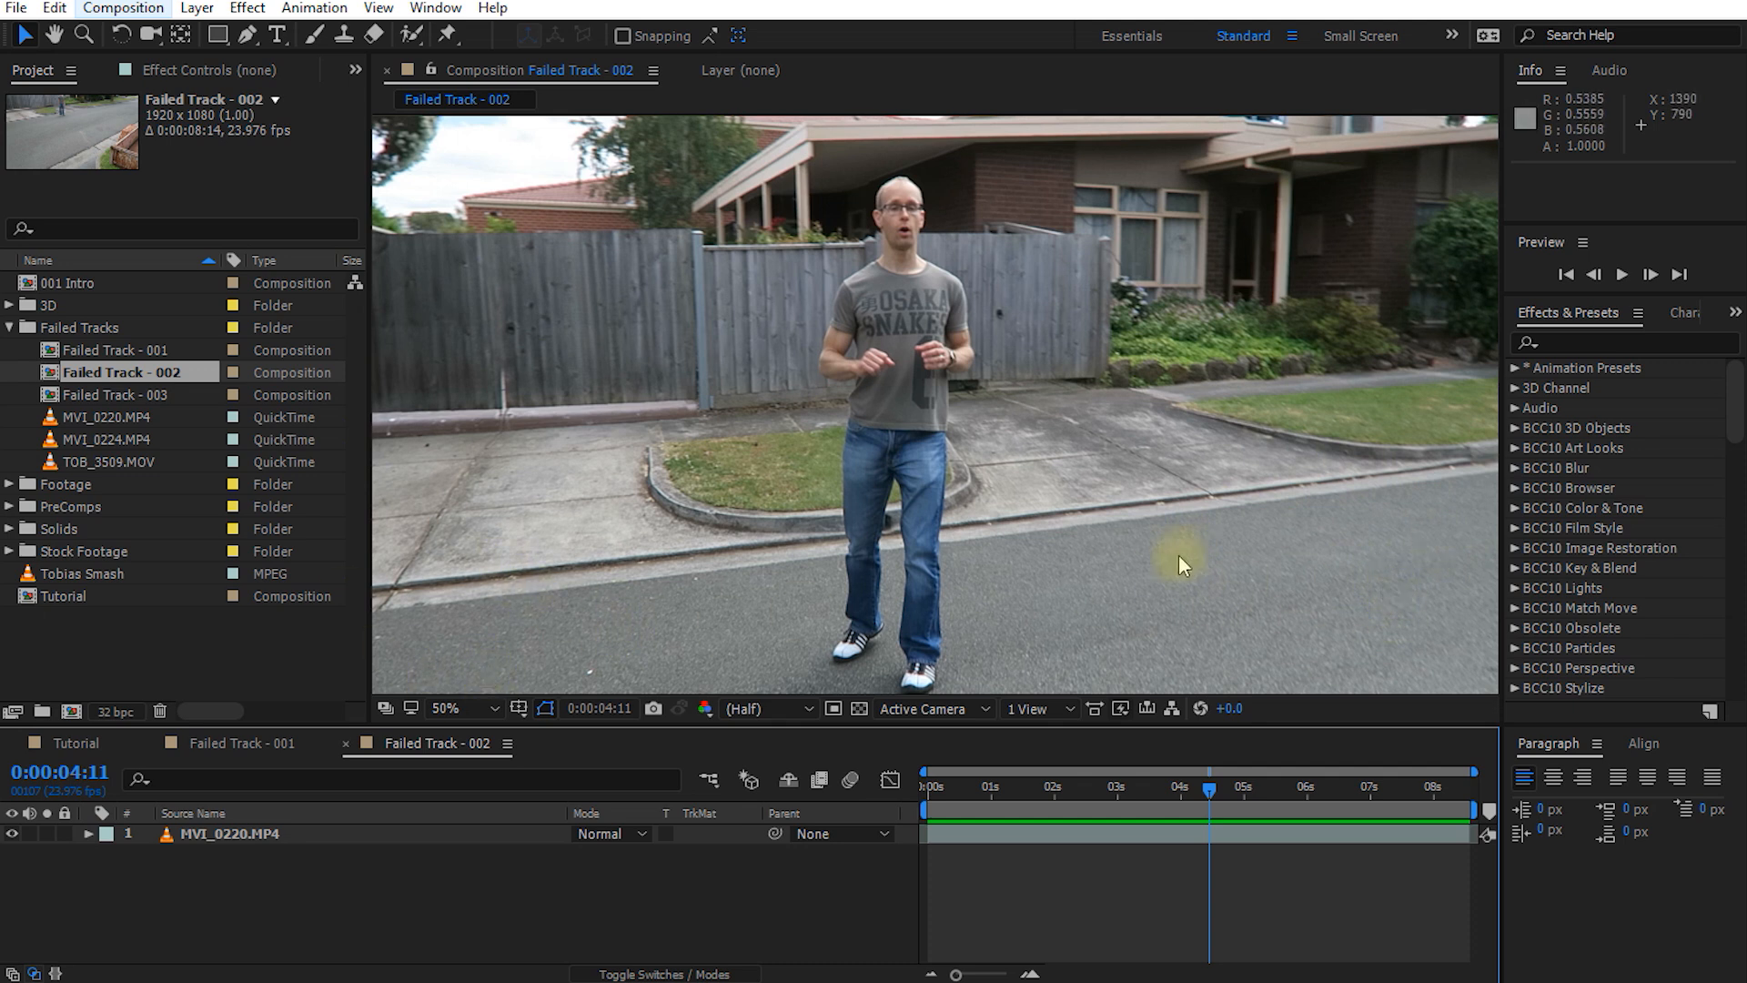
pyautogui.moveTo(1279, 662)
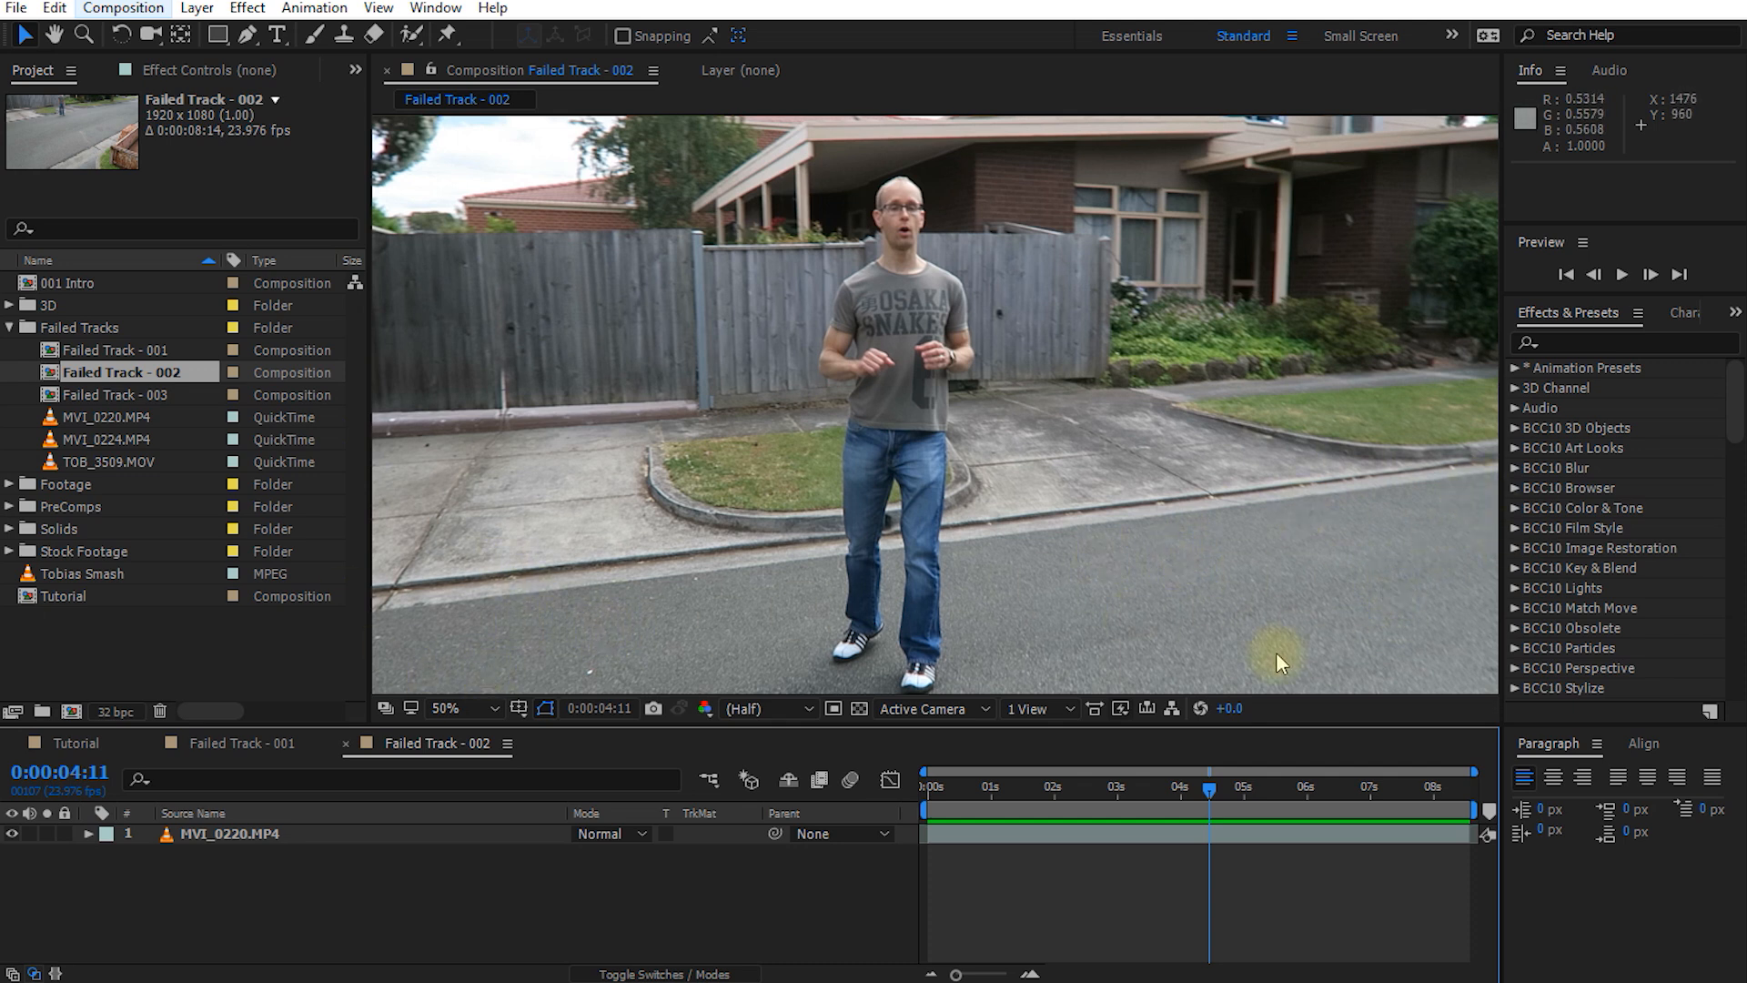
pyautogui.moveTo(1461, 617)
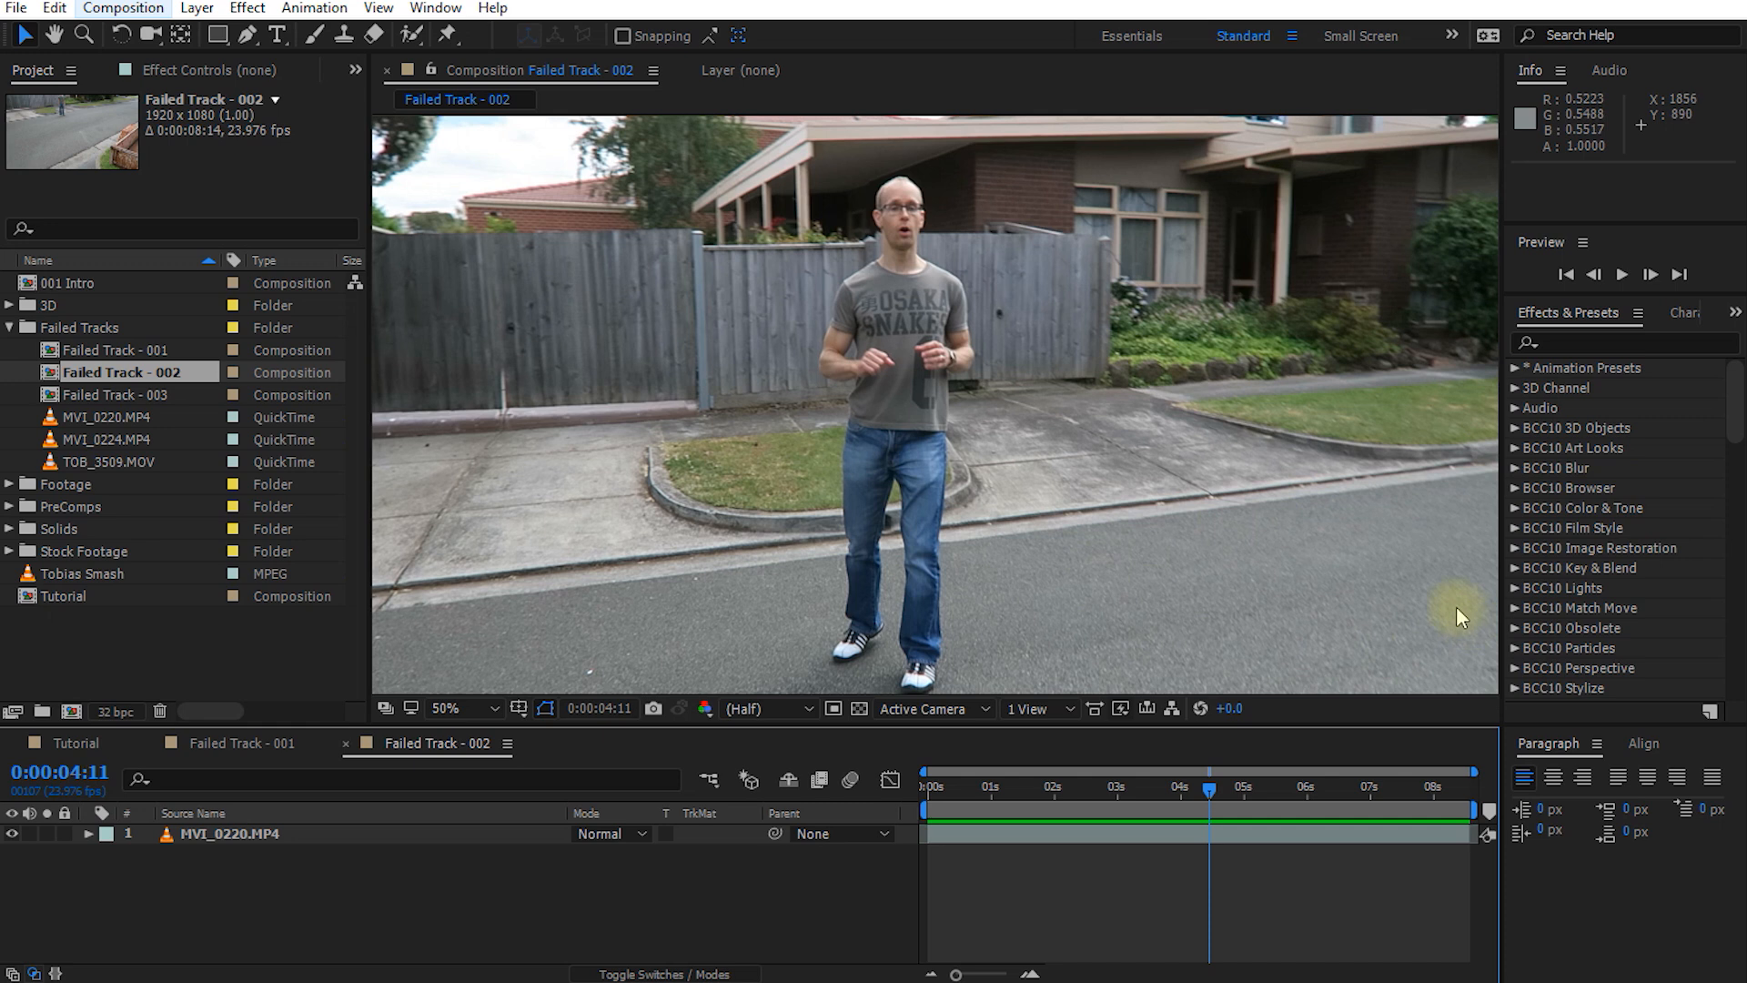
pyautogui.moveTo(955, 291)
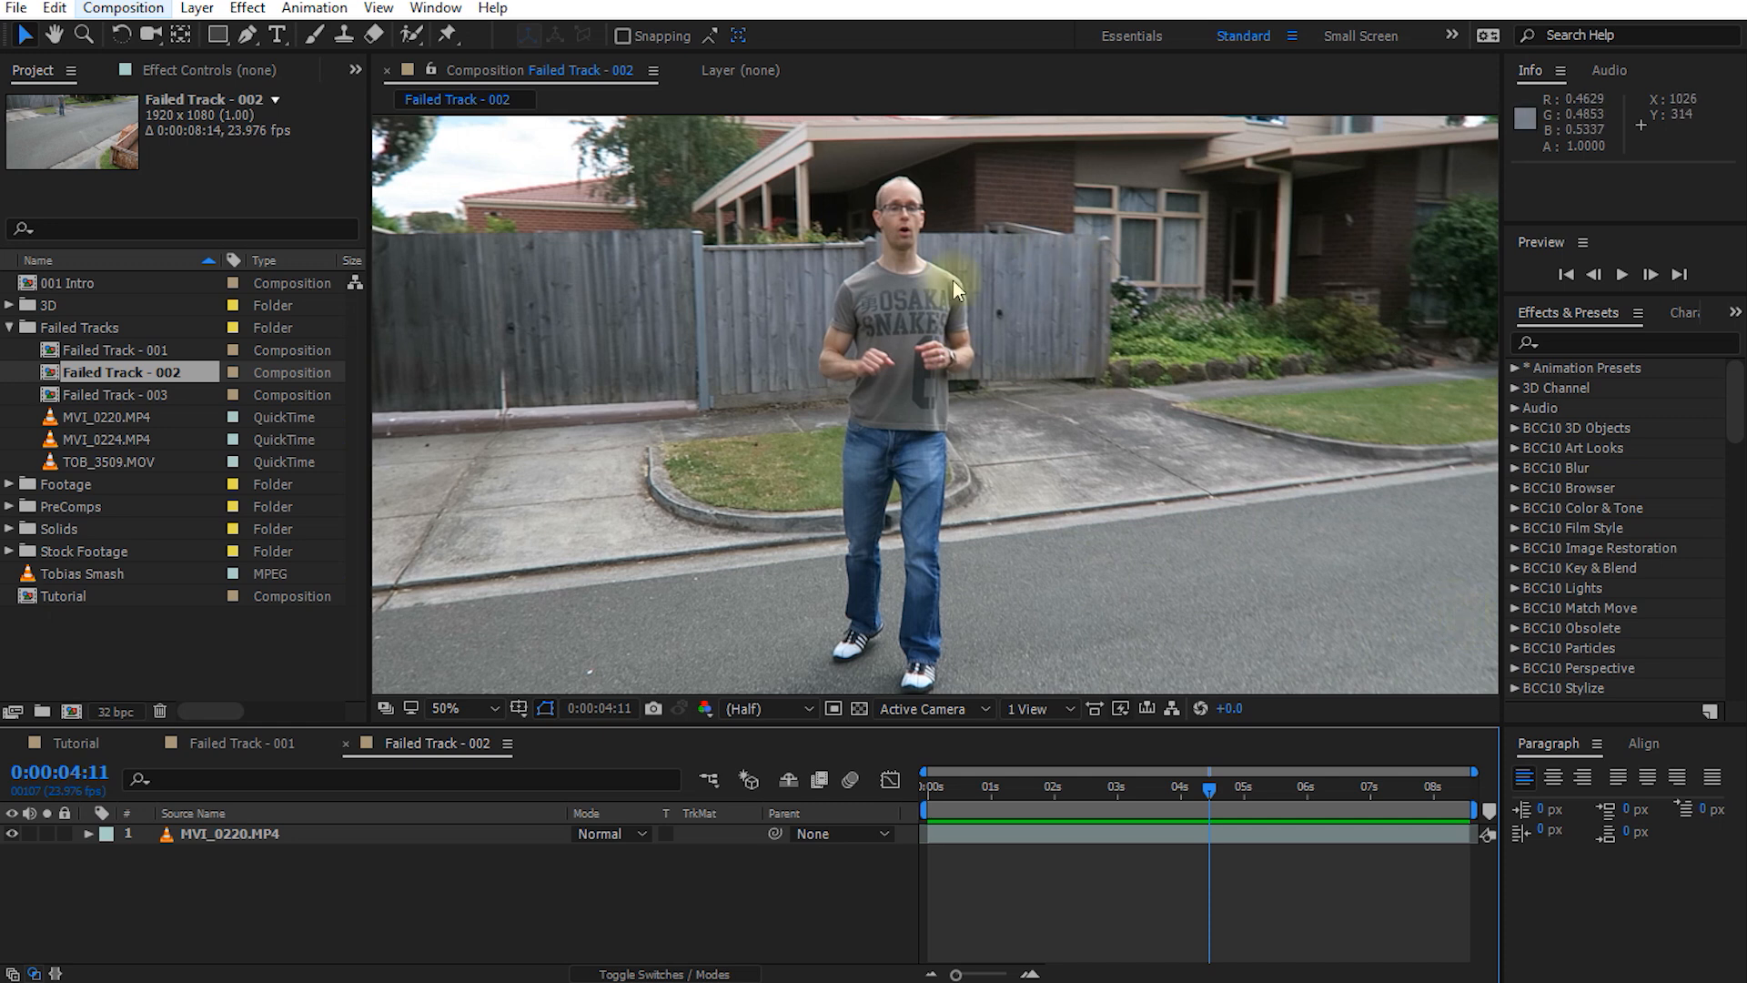
pyautogui.moveTo(1048, 304)
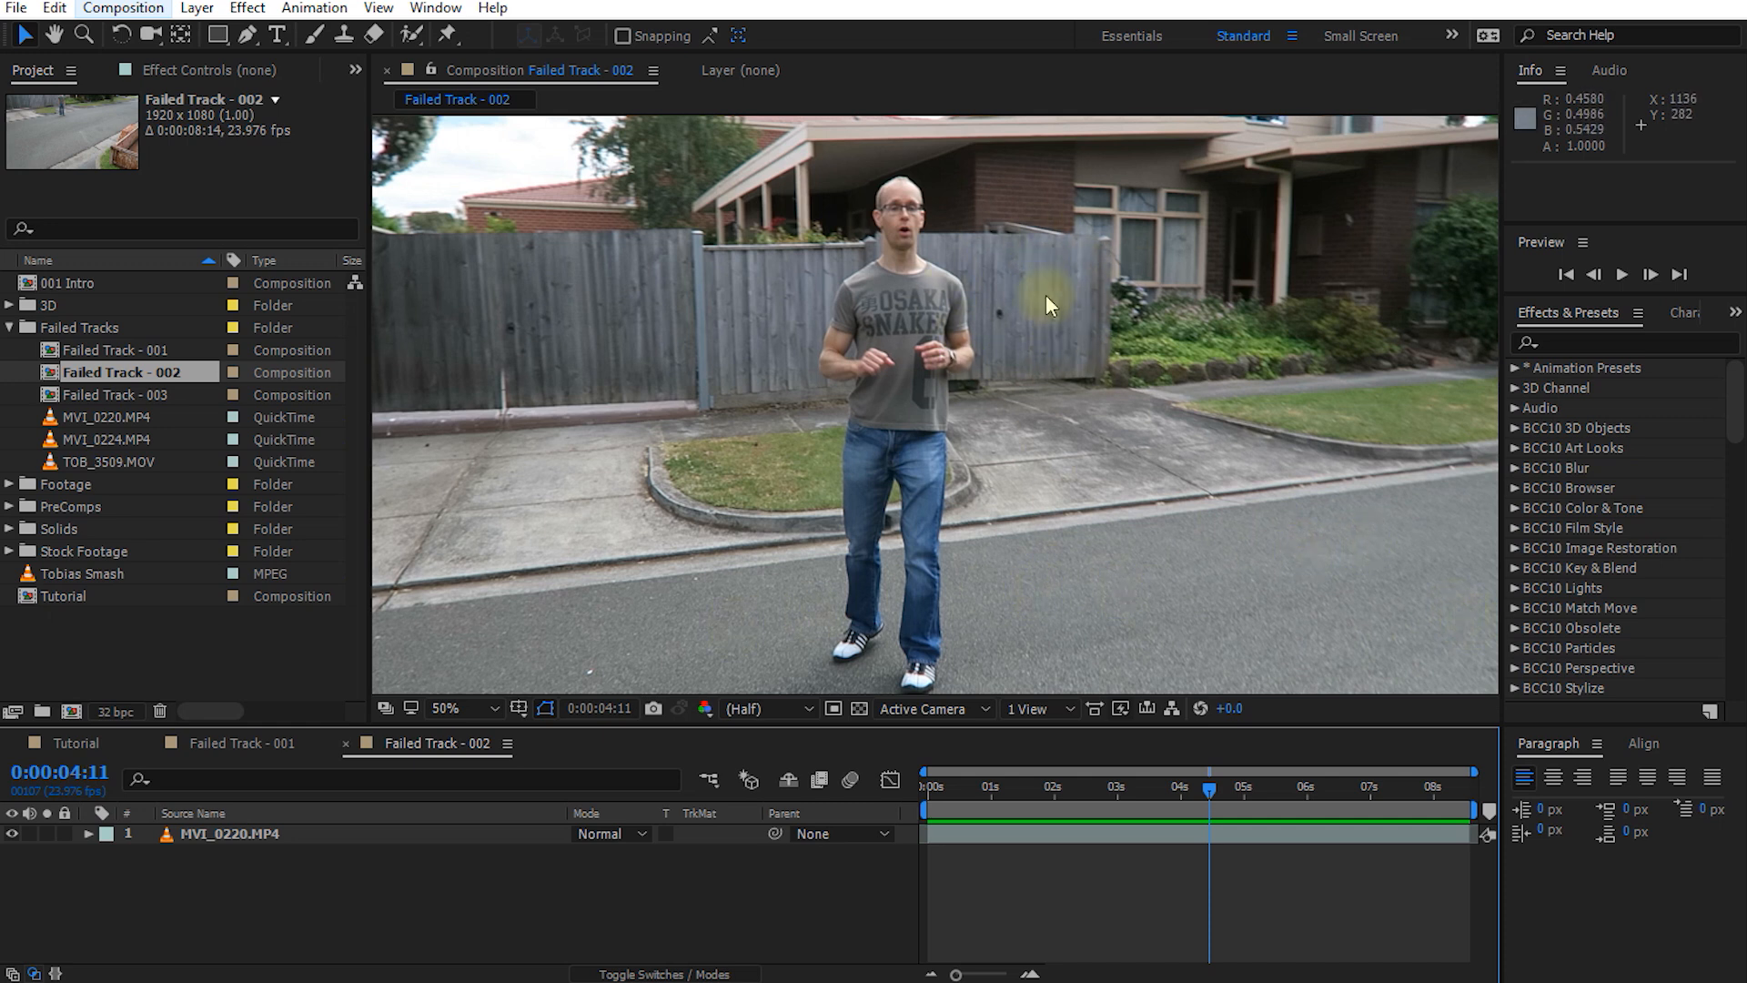
pyautogui.moveTo(1243, 590)
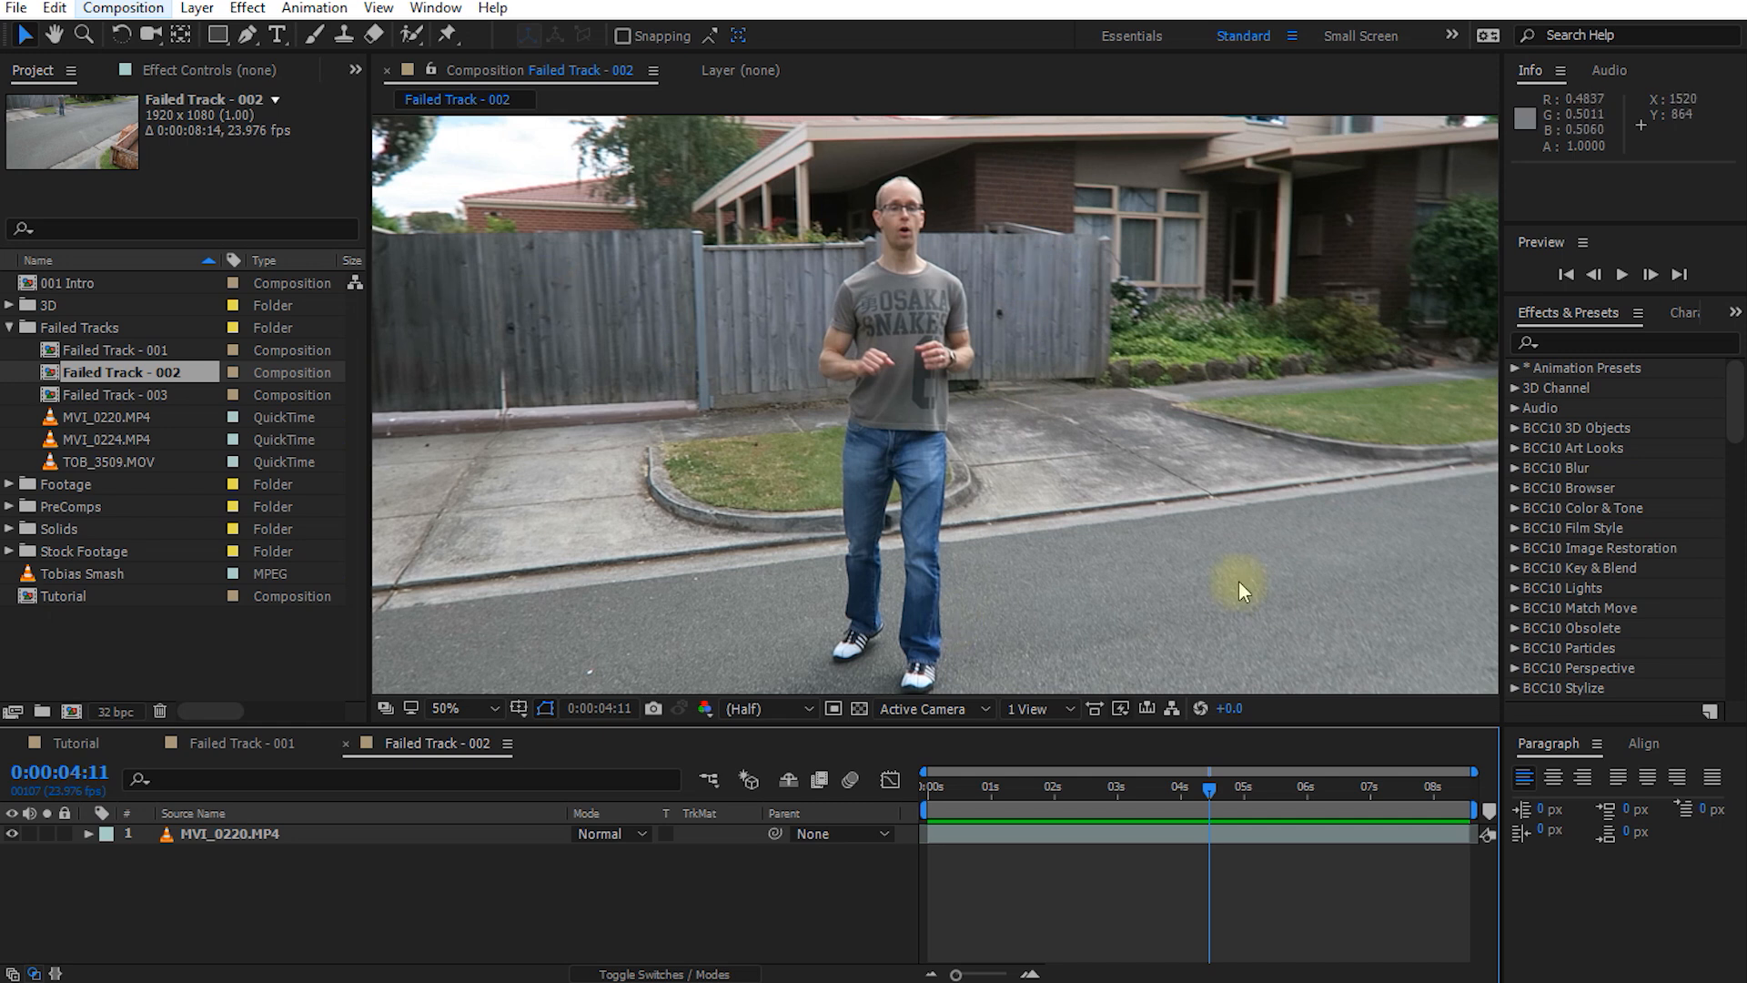
pyautogui.moveTo(1265, 753)
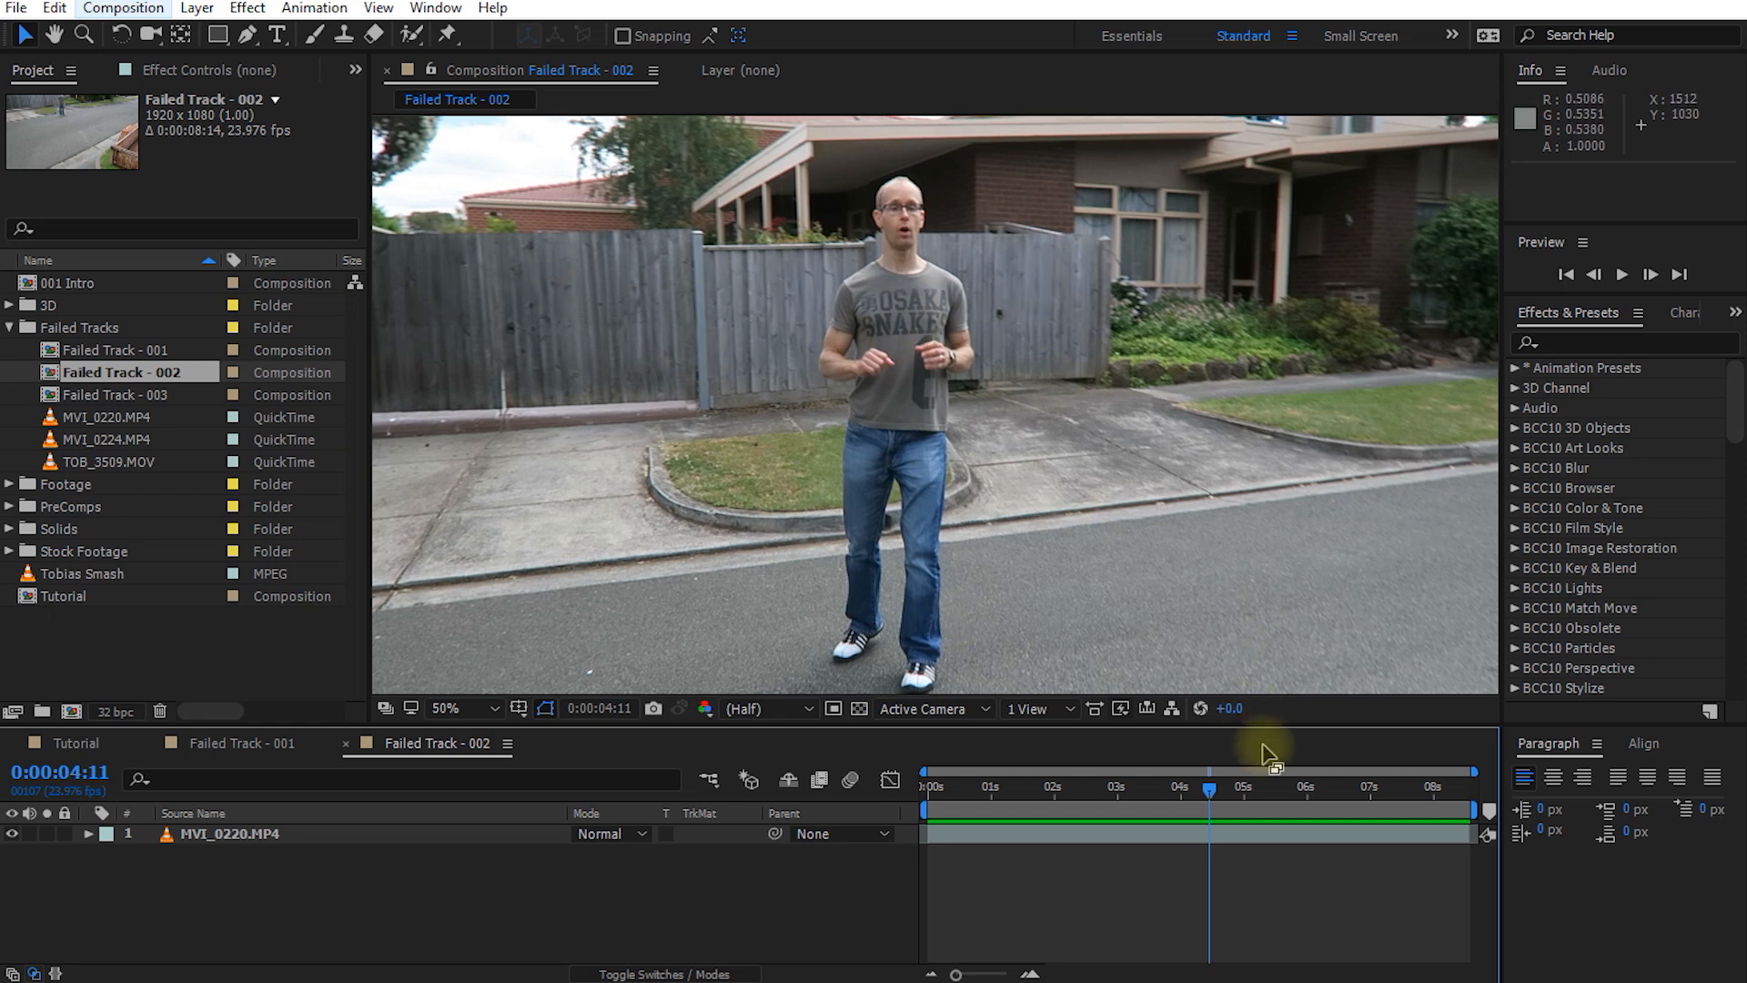
pyautogui.click(1135, 786)
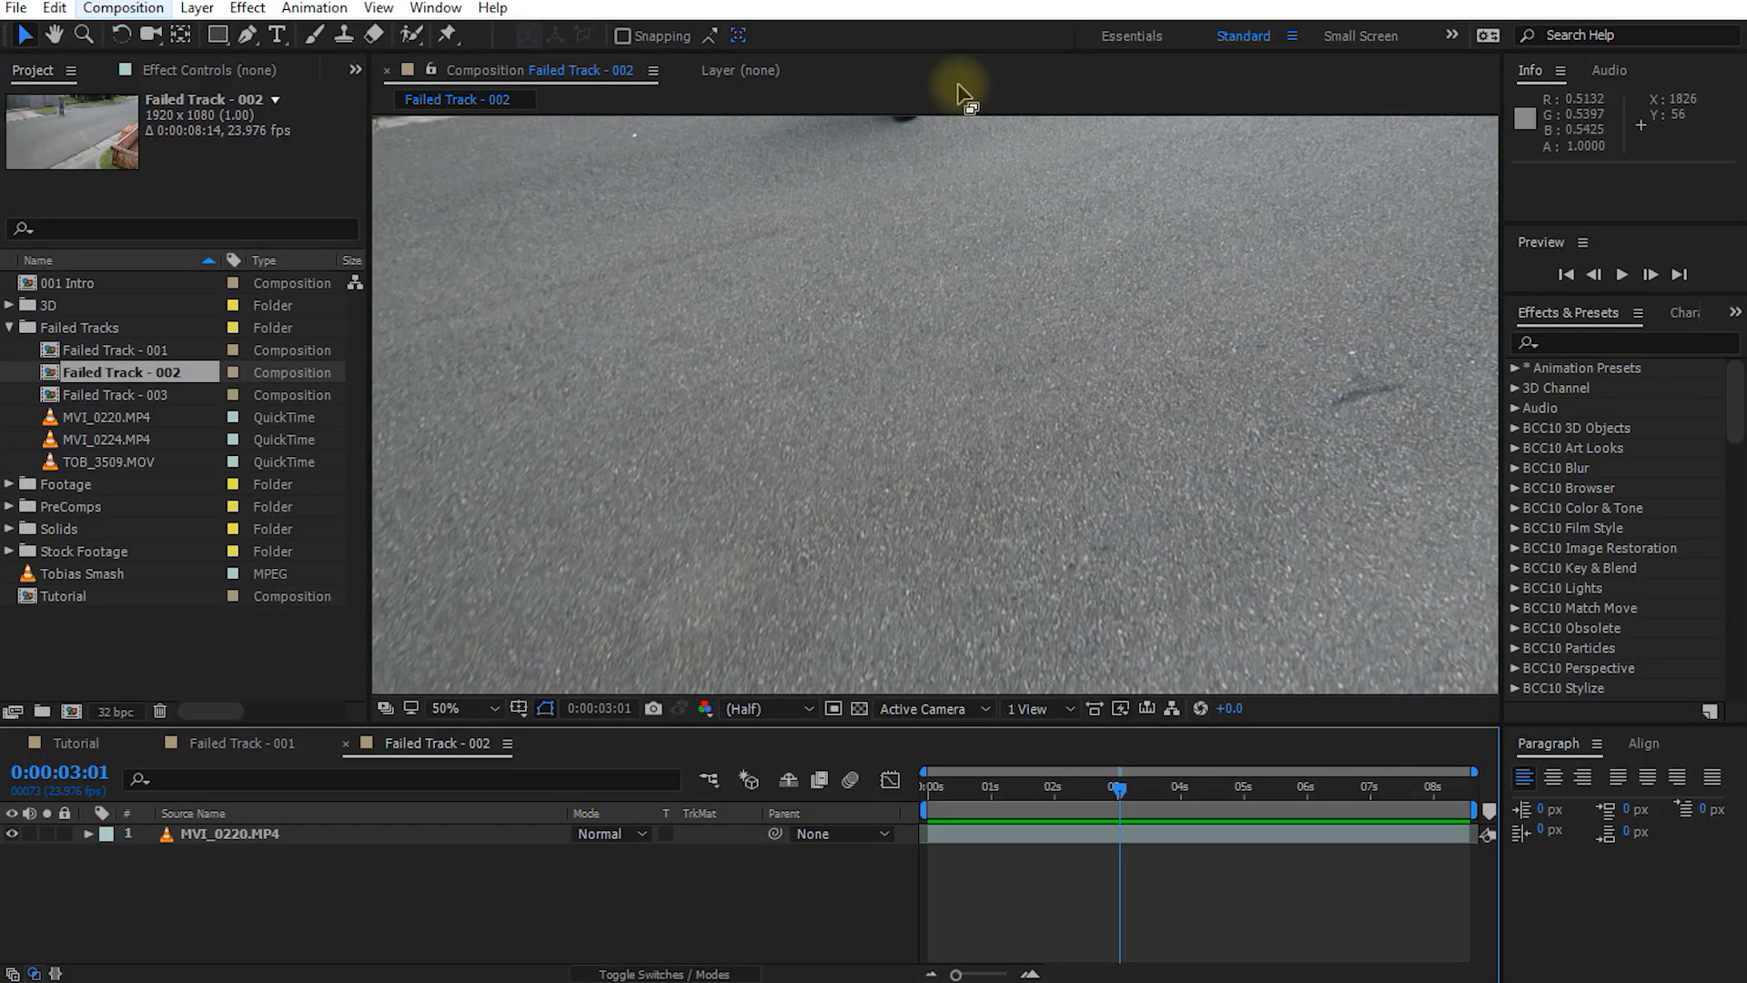
pyautogui.moveTo(597, 22)
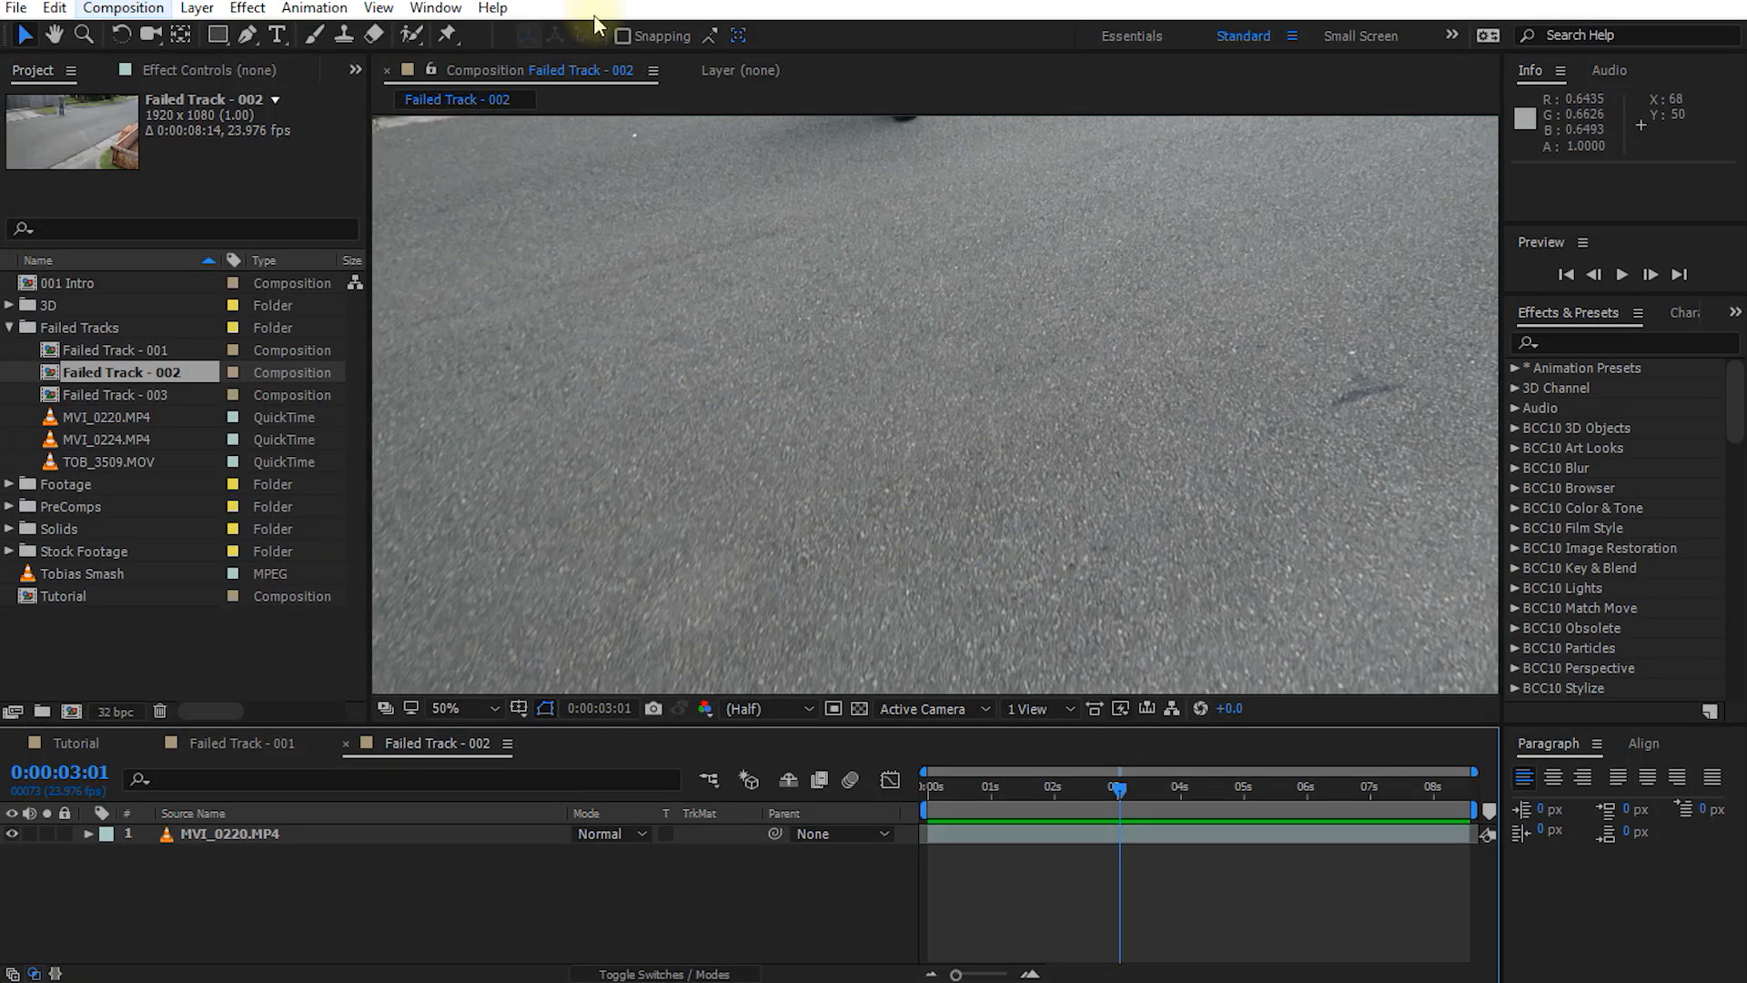
pyautogui.moveTo(1117, 194)
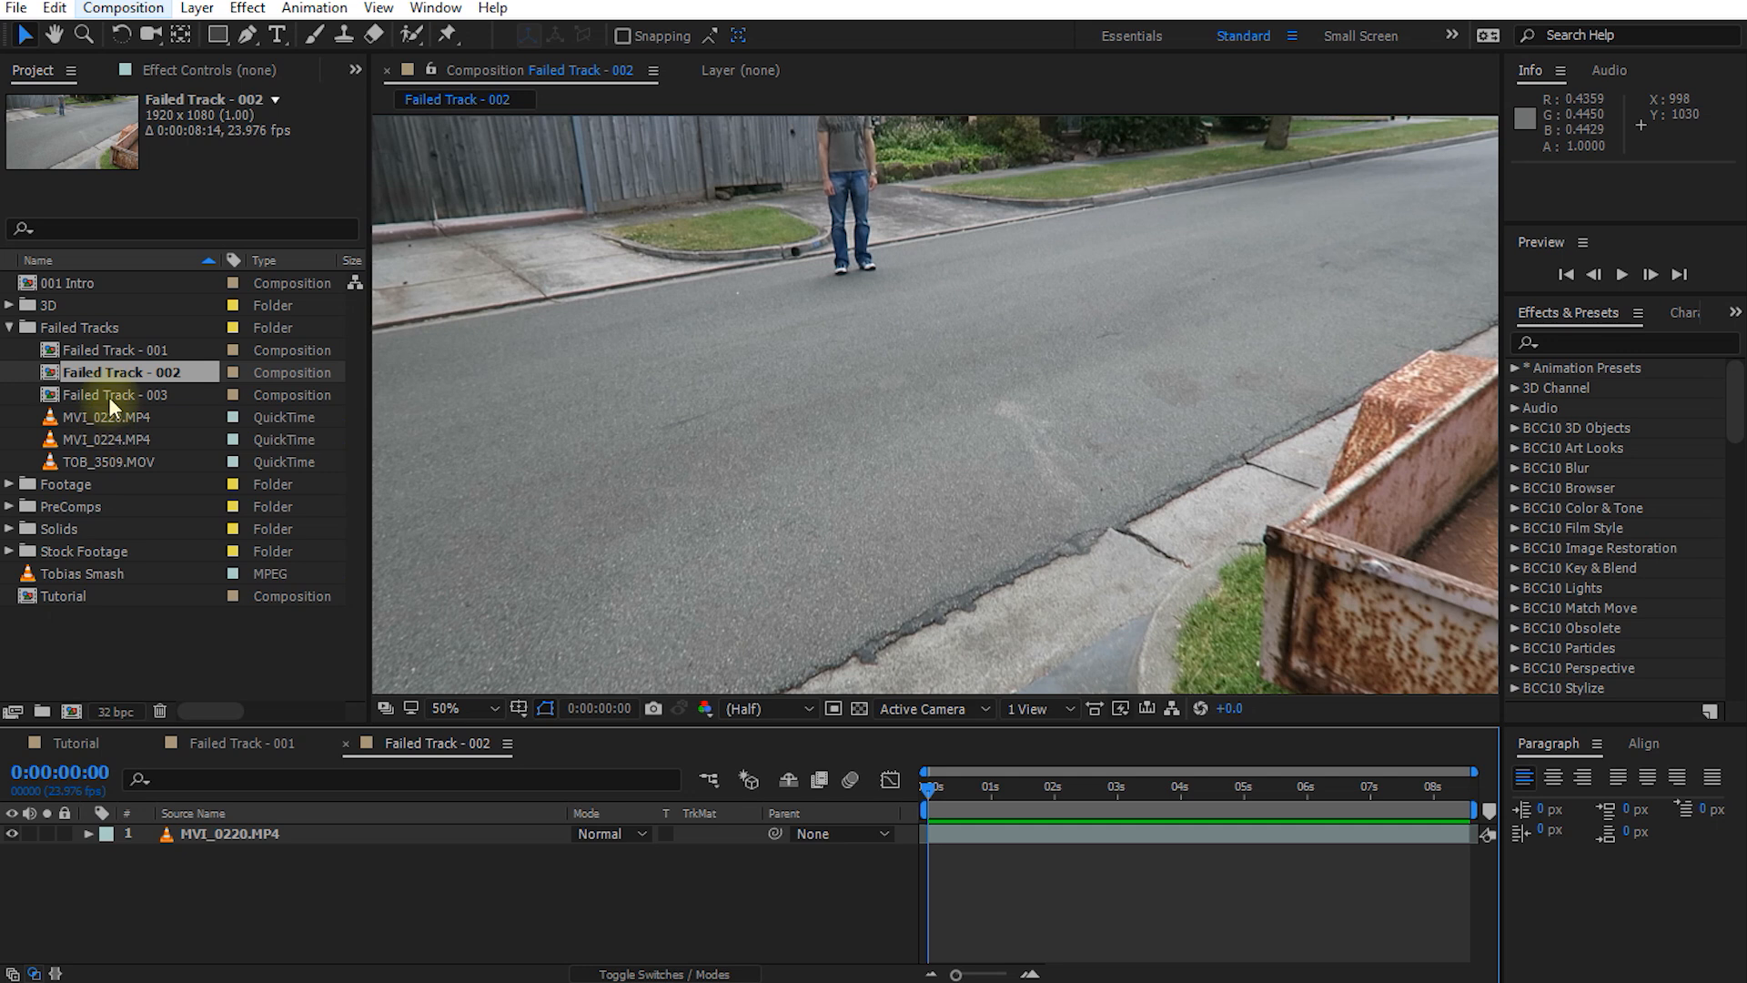
# Preview the warehouse footage in the Failed Track - 003 composition a few times
pyautogui.doubleClick(120, 393)
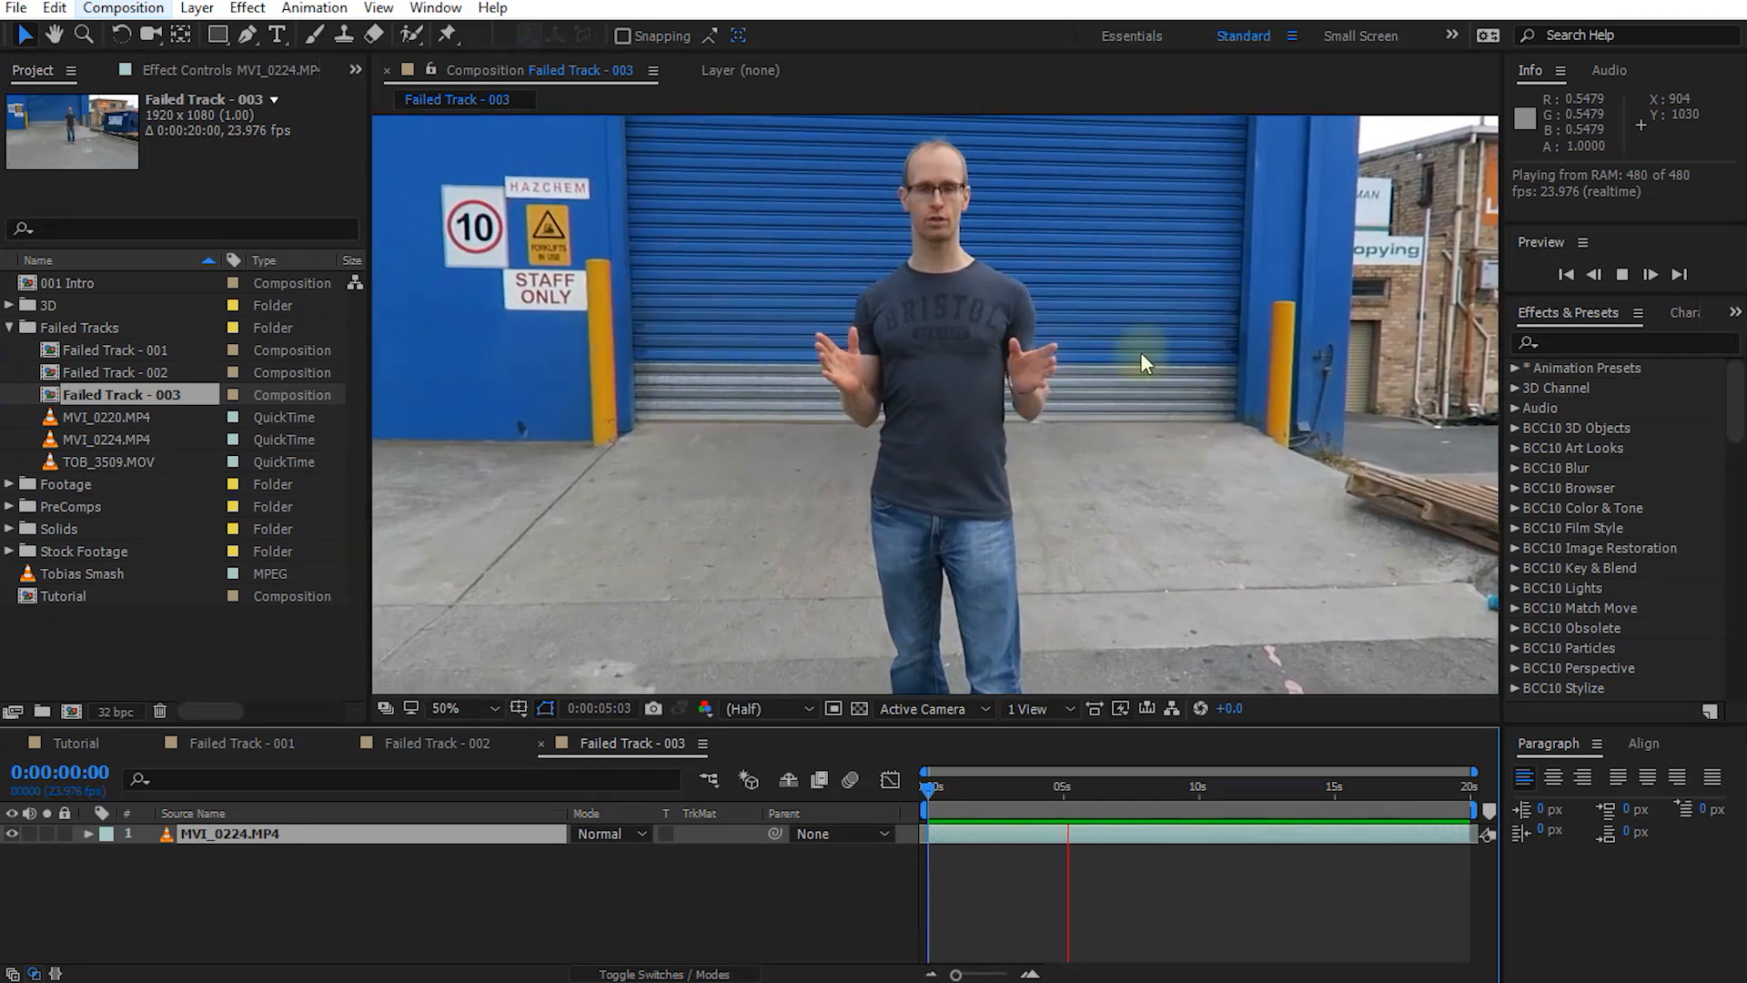
pyautogui.press('space')
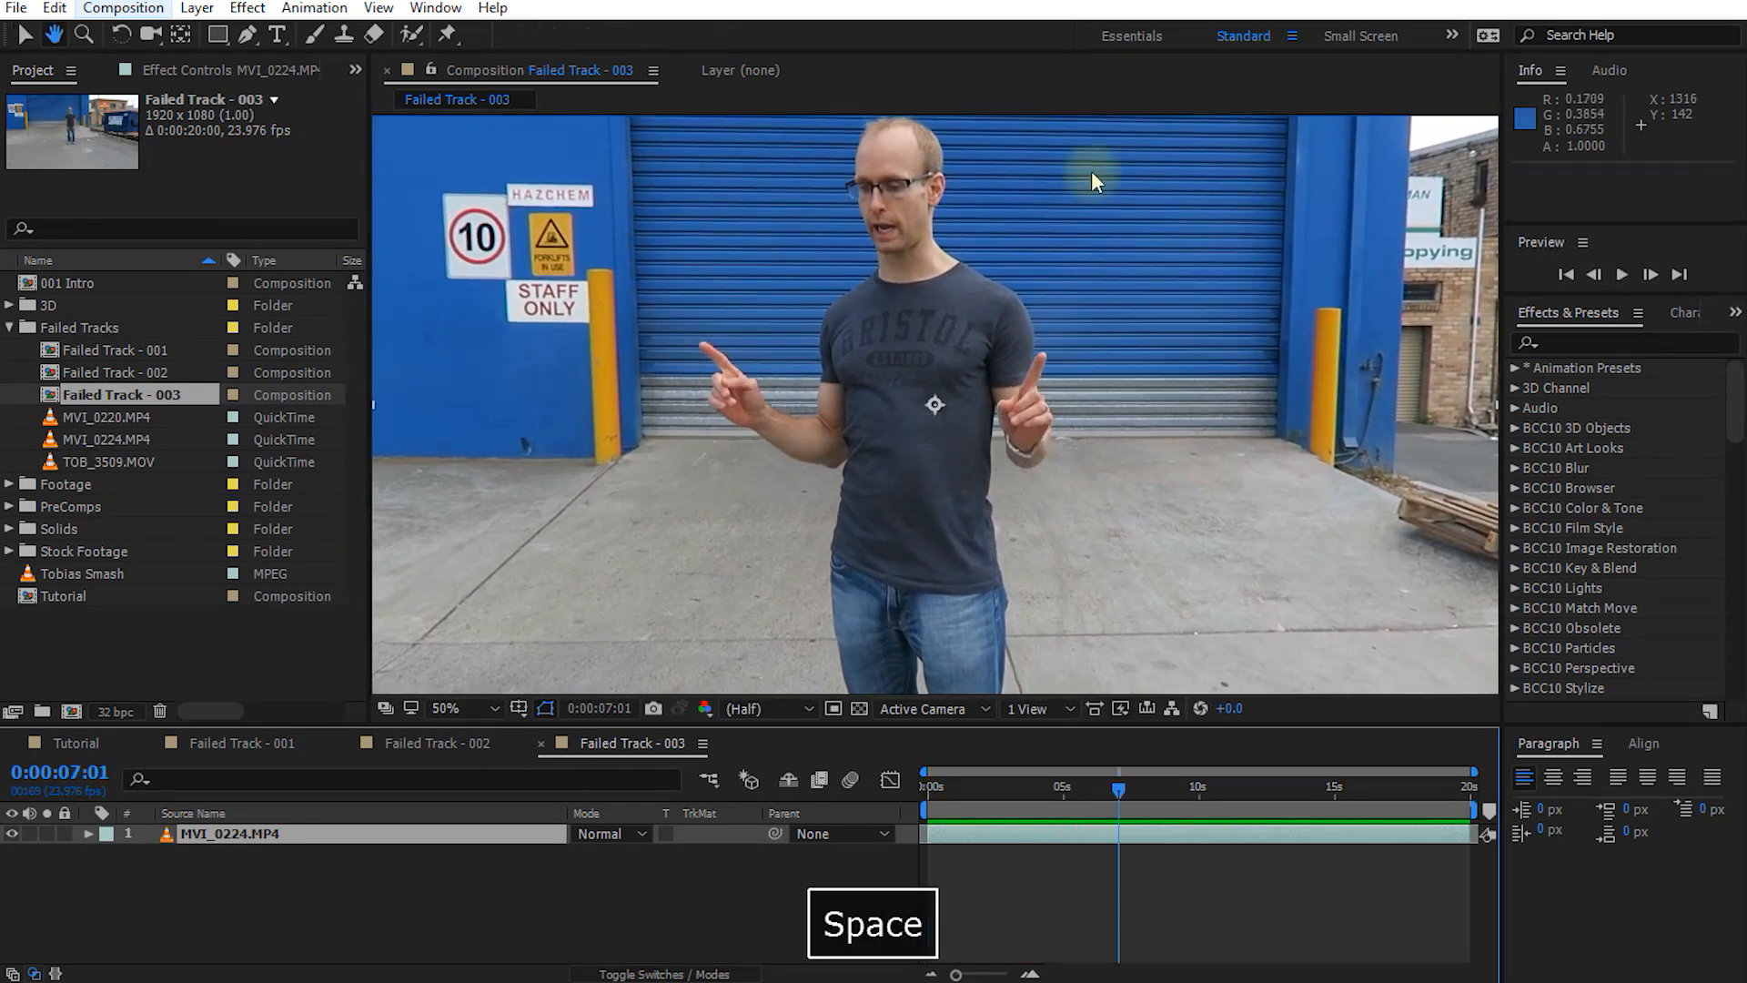
pyautogui.press('space')
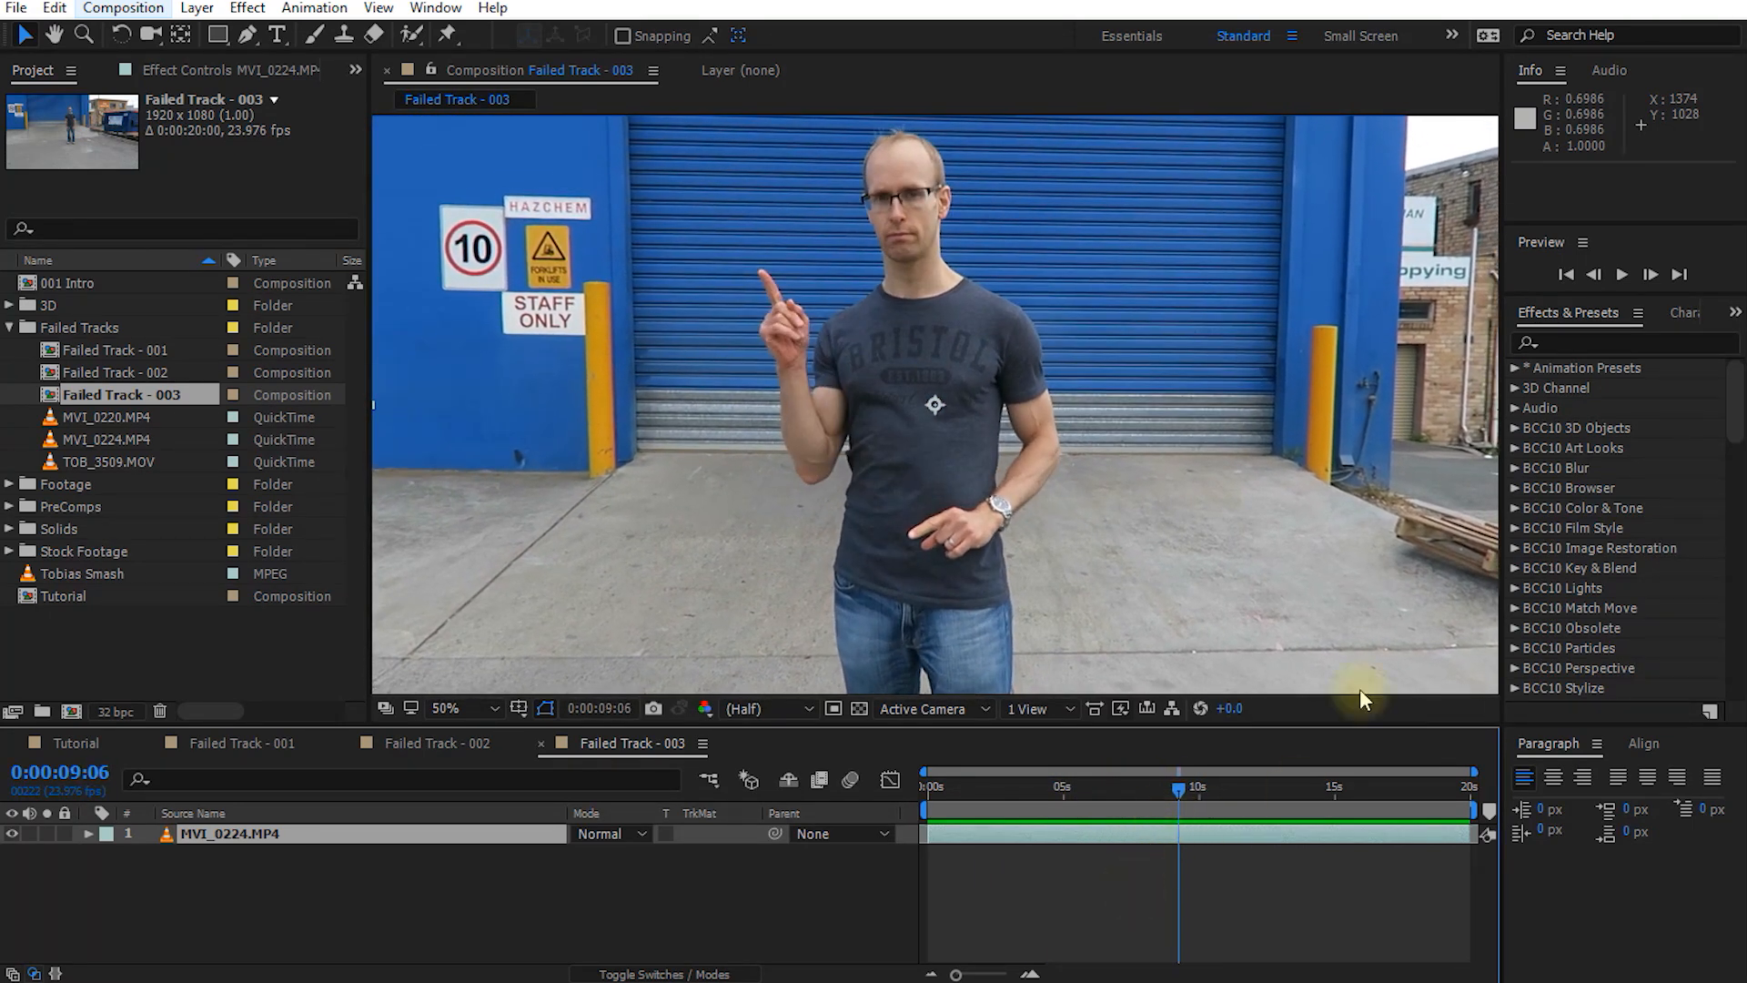
pyautogui.moveTo(1225, 935)
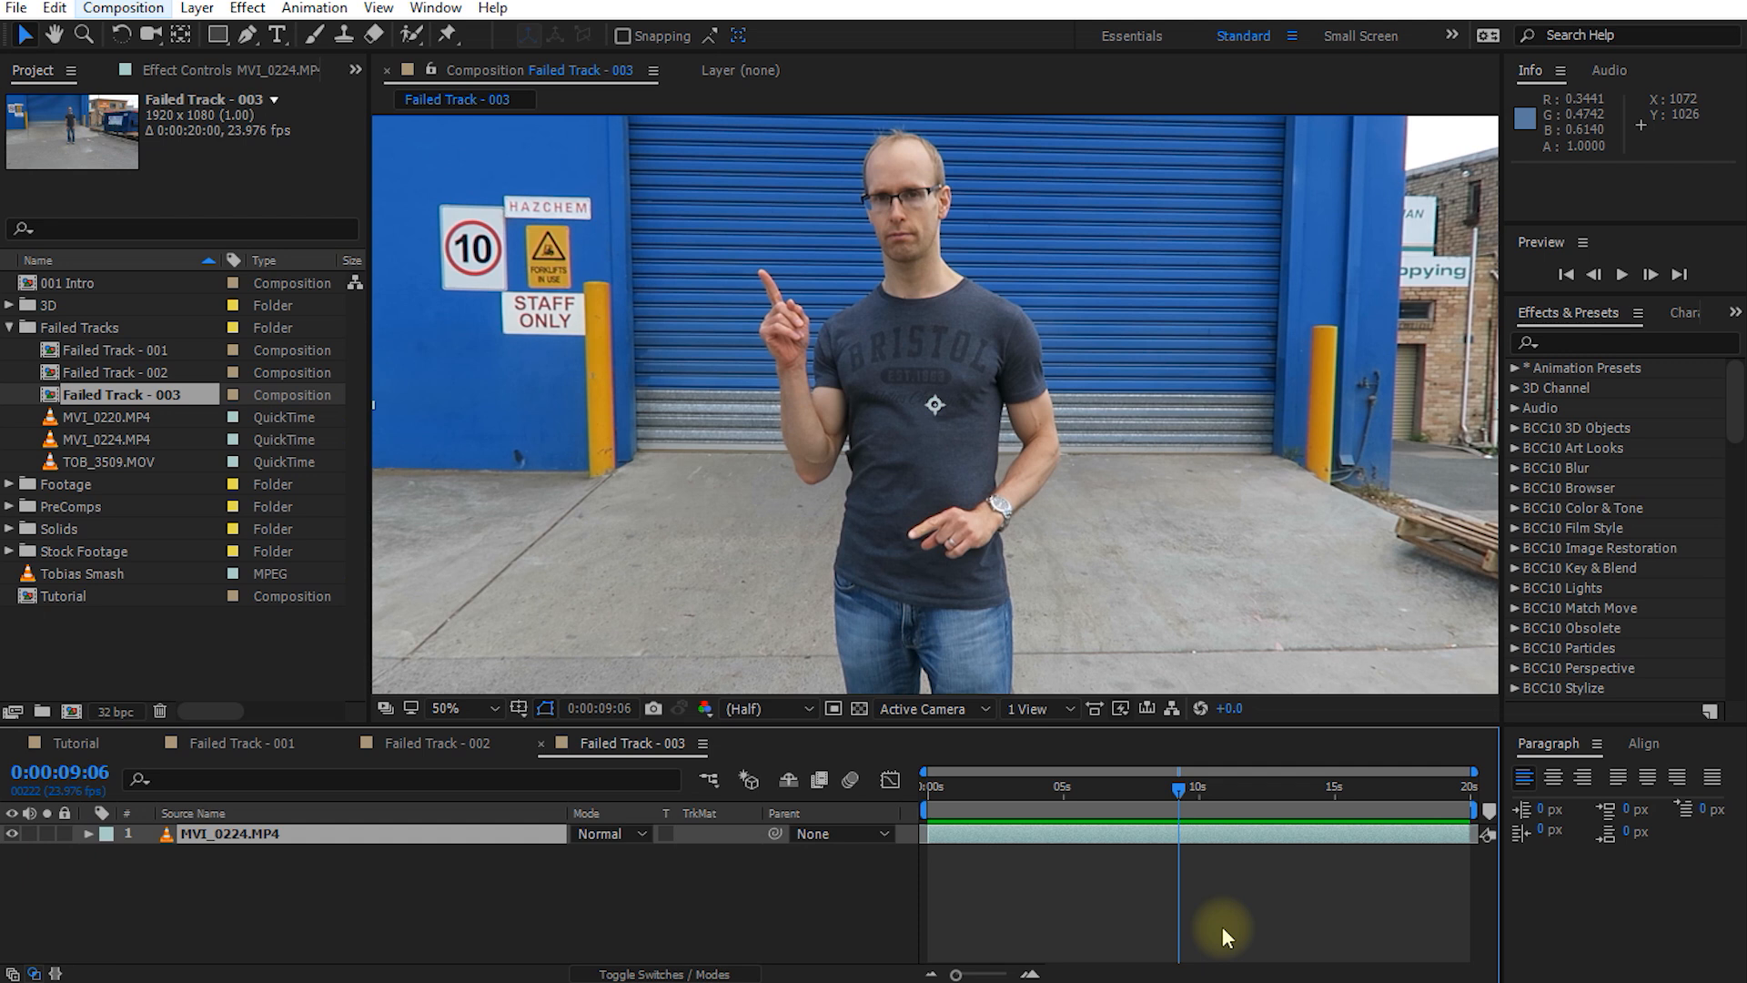
pyautogui.moveTo(1179, 791)
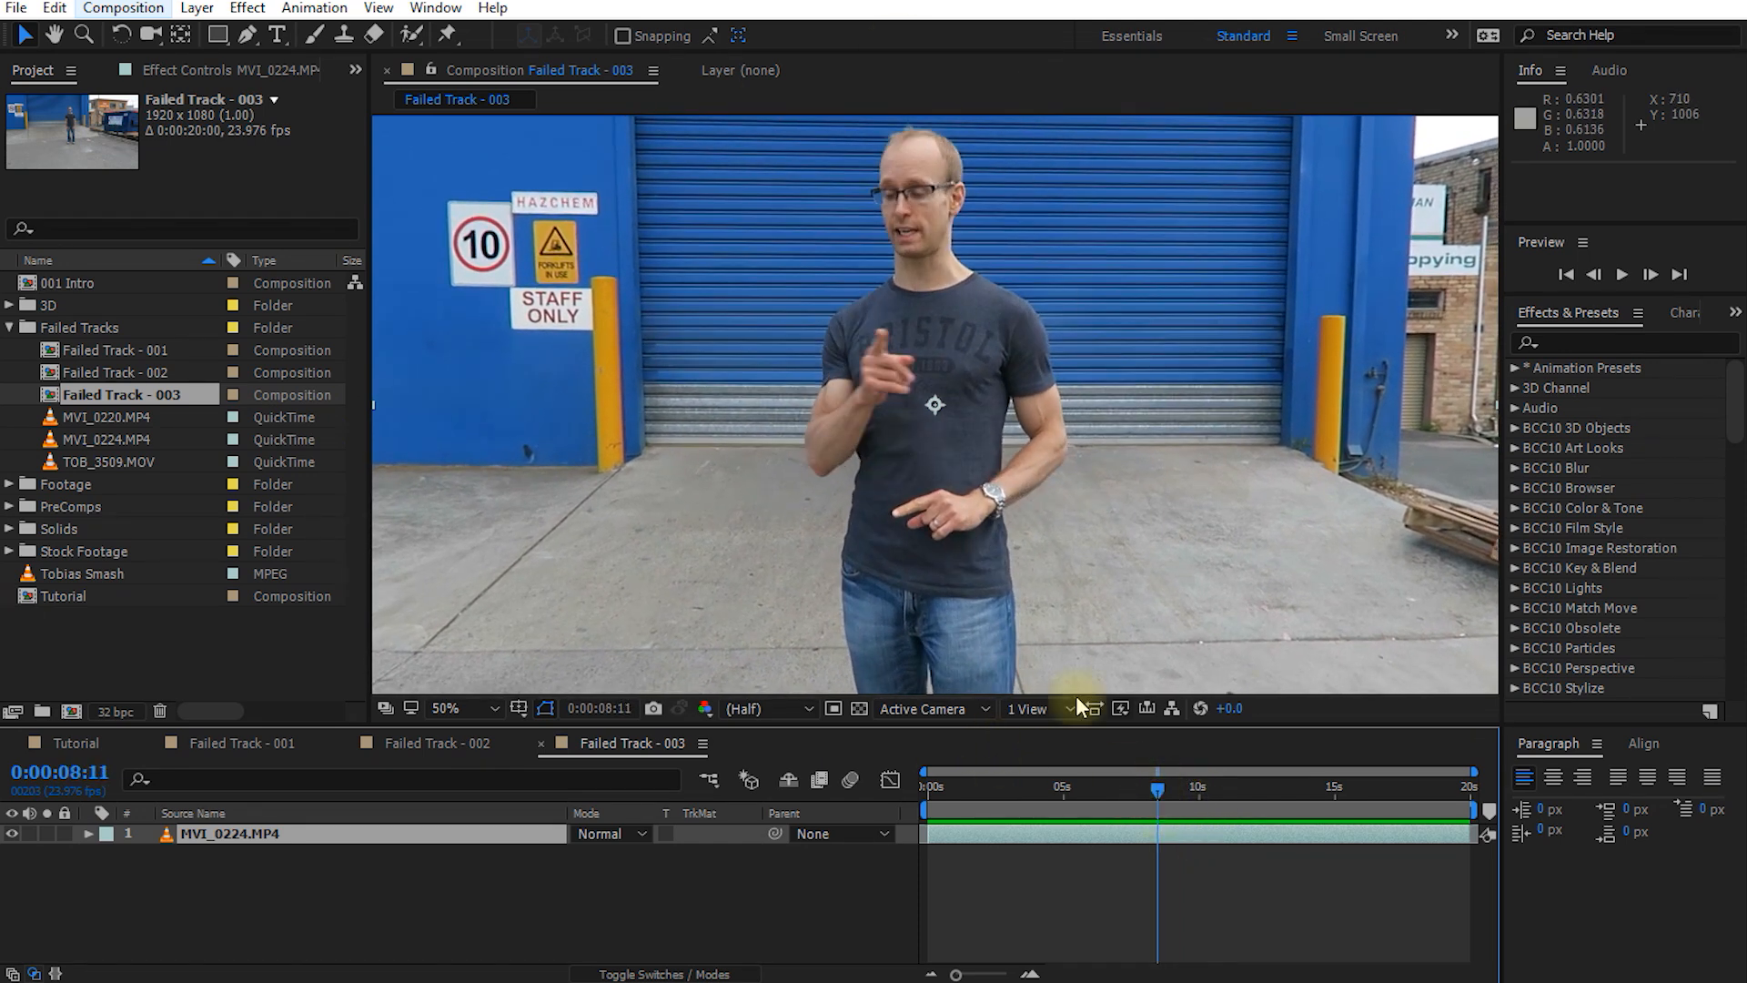
pyautogui.moveTo(919, 433)
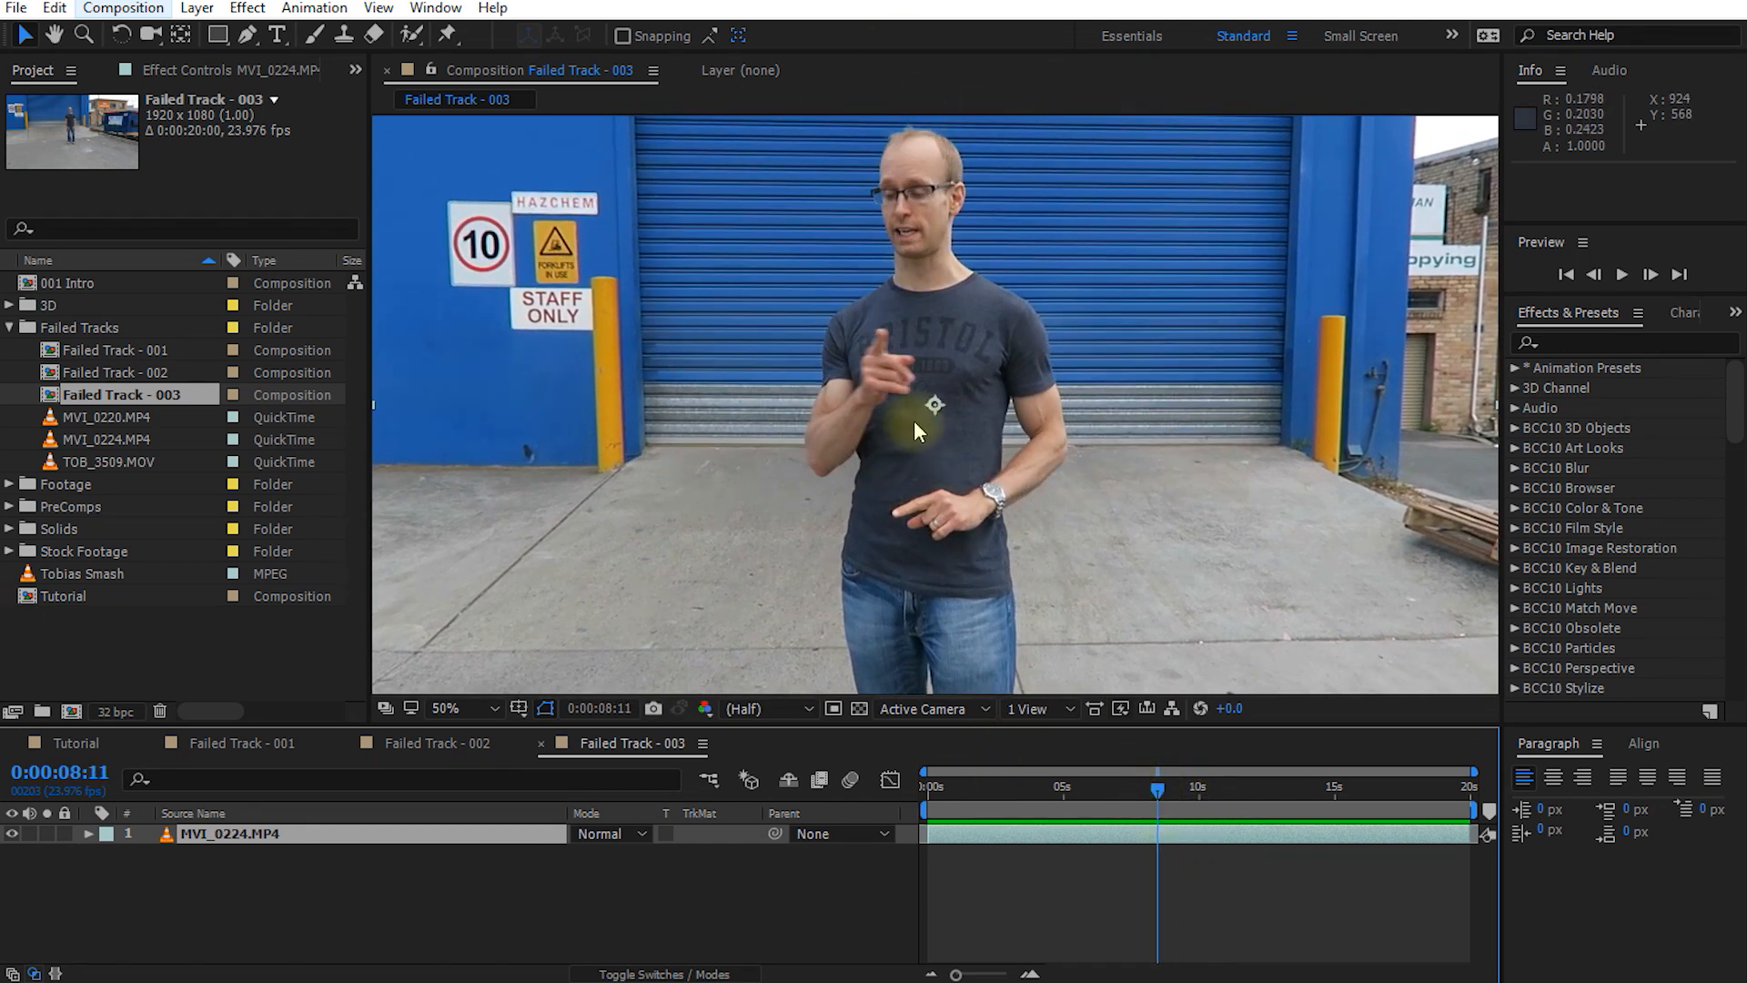
pyautogui.moveTo(524, 353)
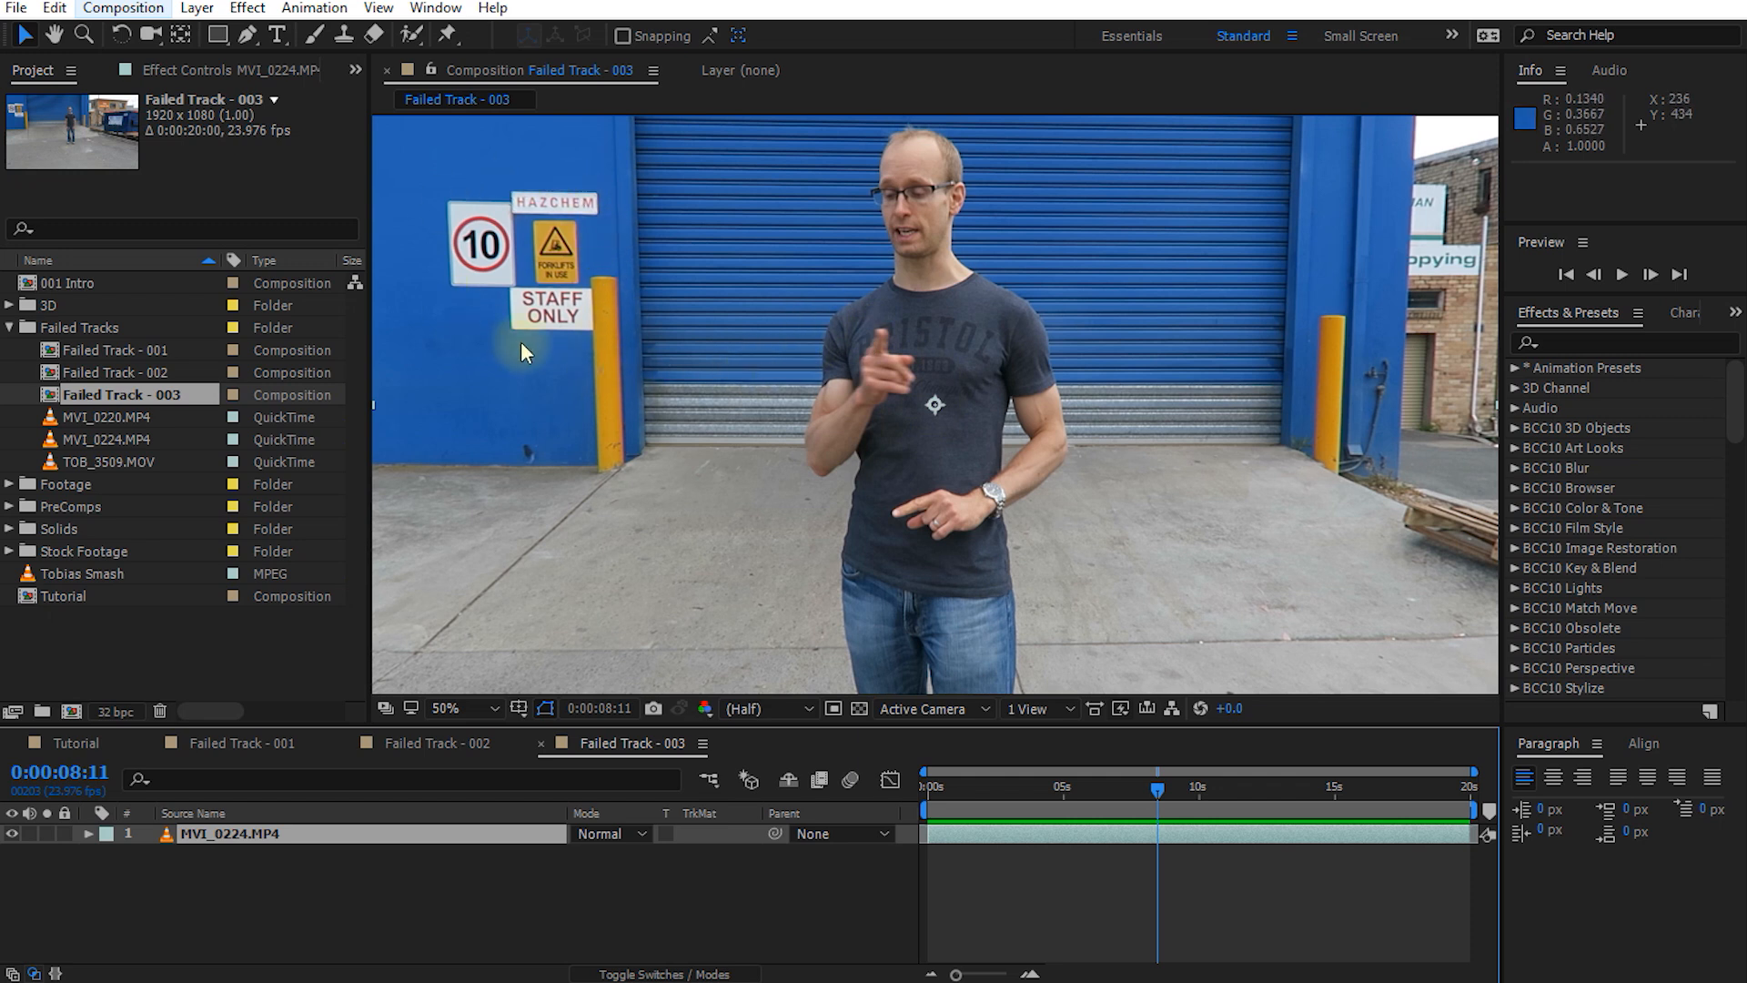
pyautogui.moveTo(1402, 162)
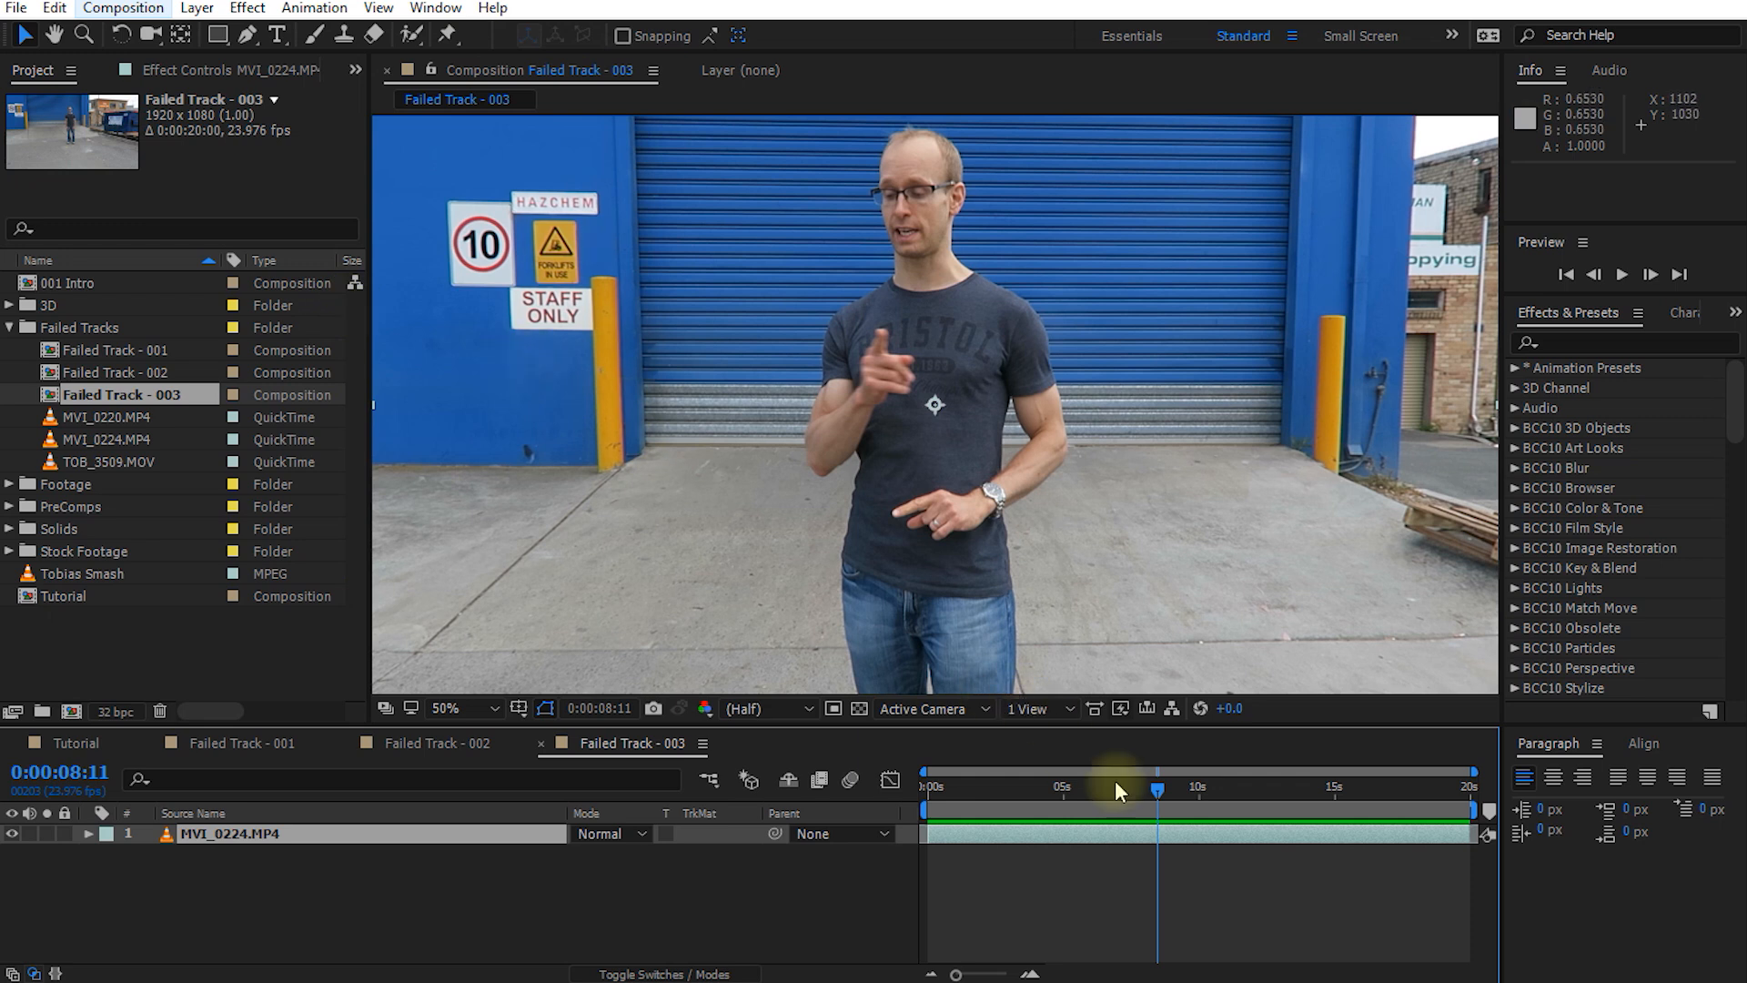
pyautogui.moveTo(846, 484)
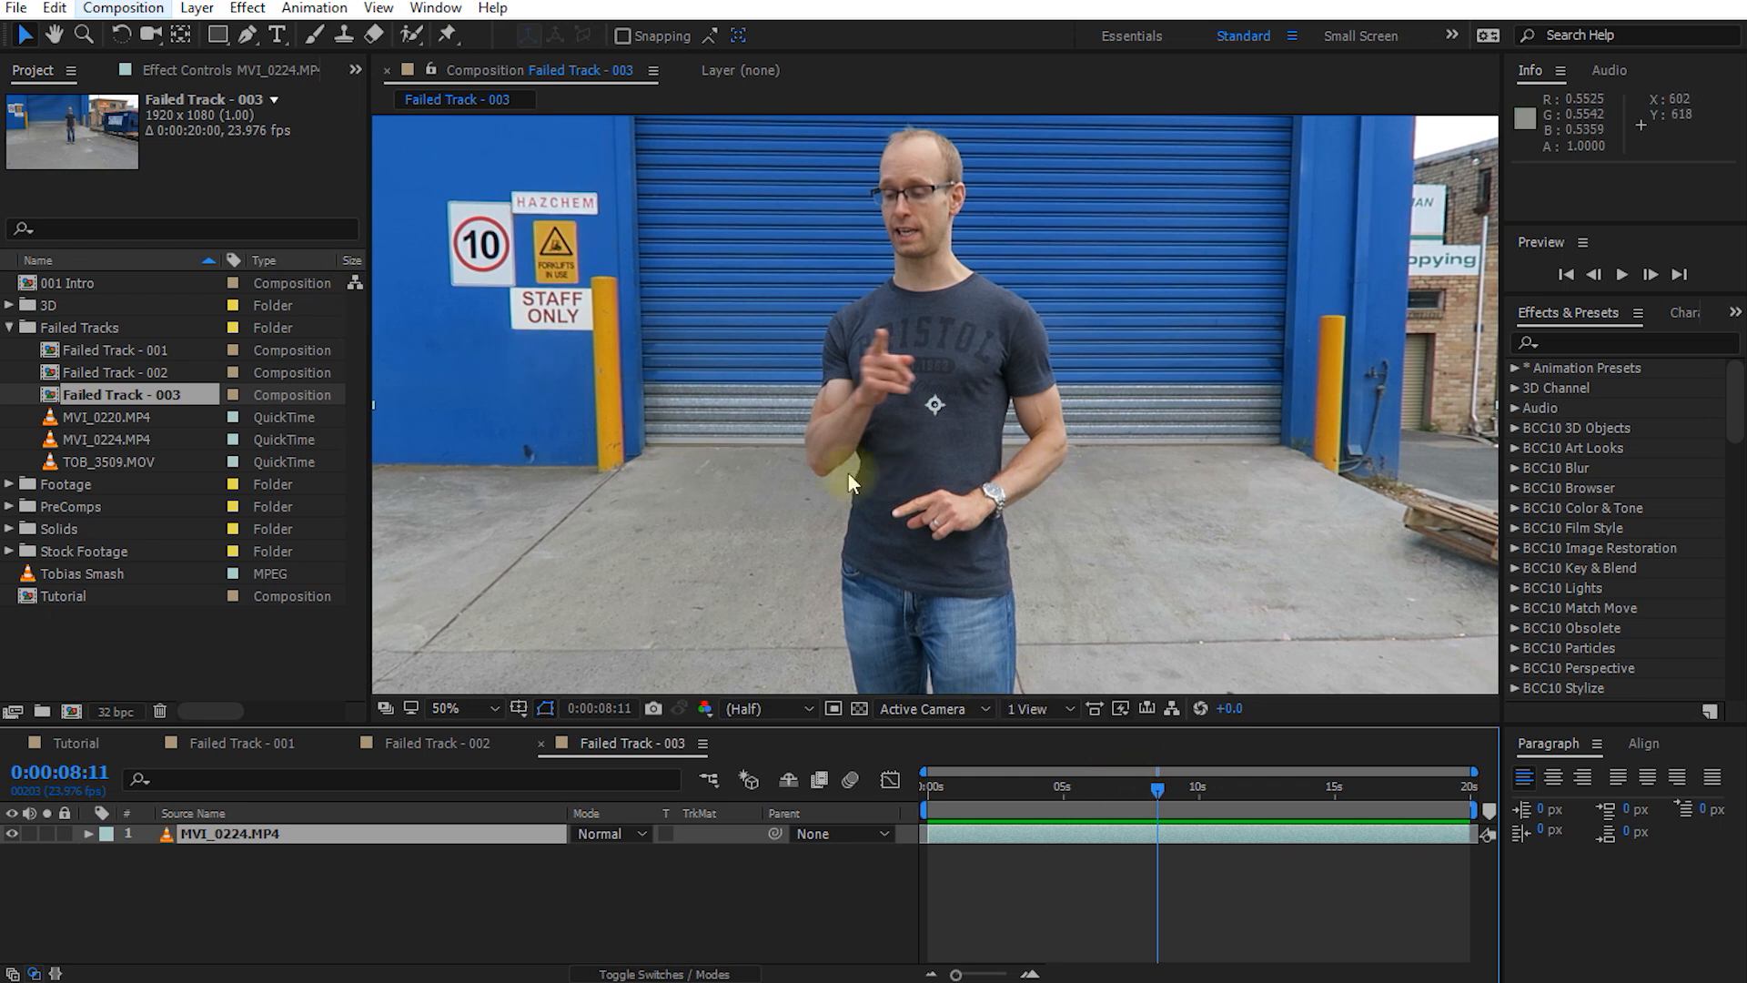
pyautogui.press('space')
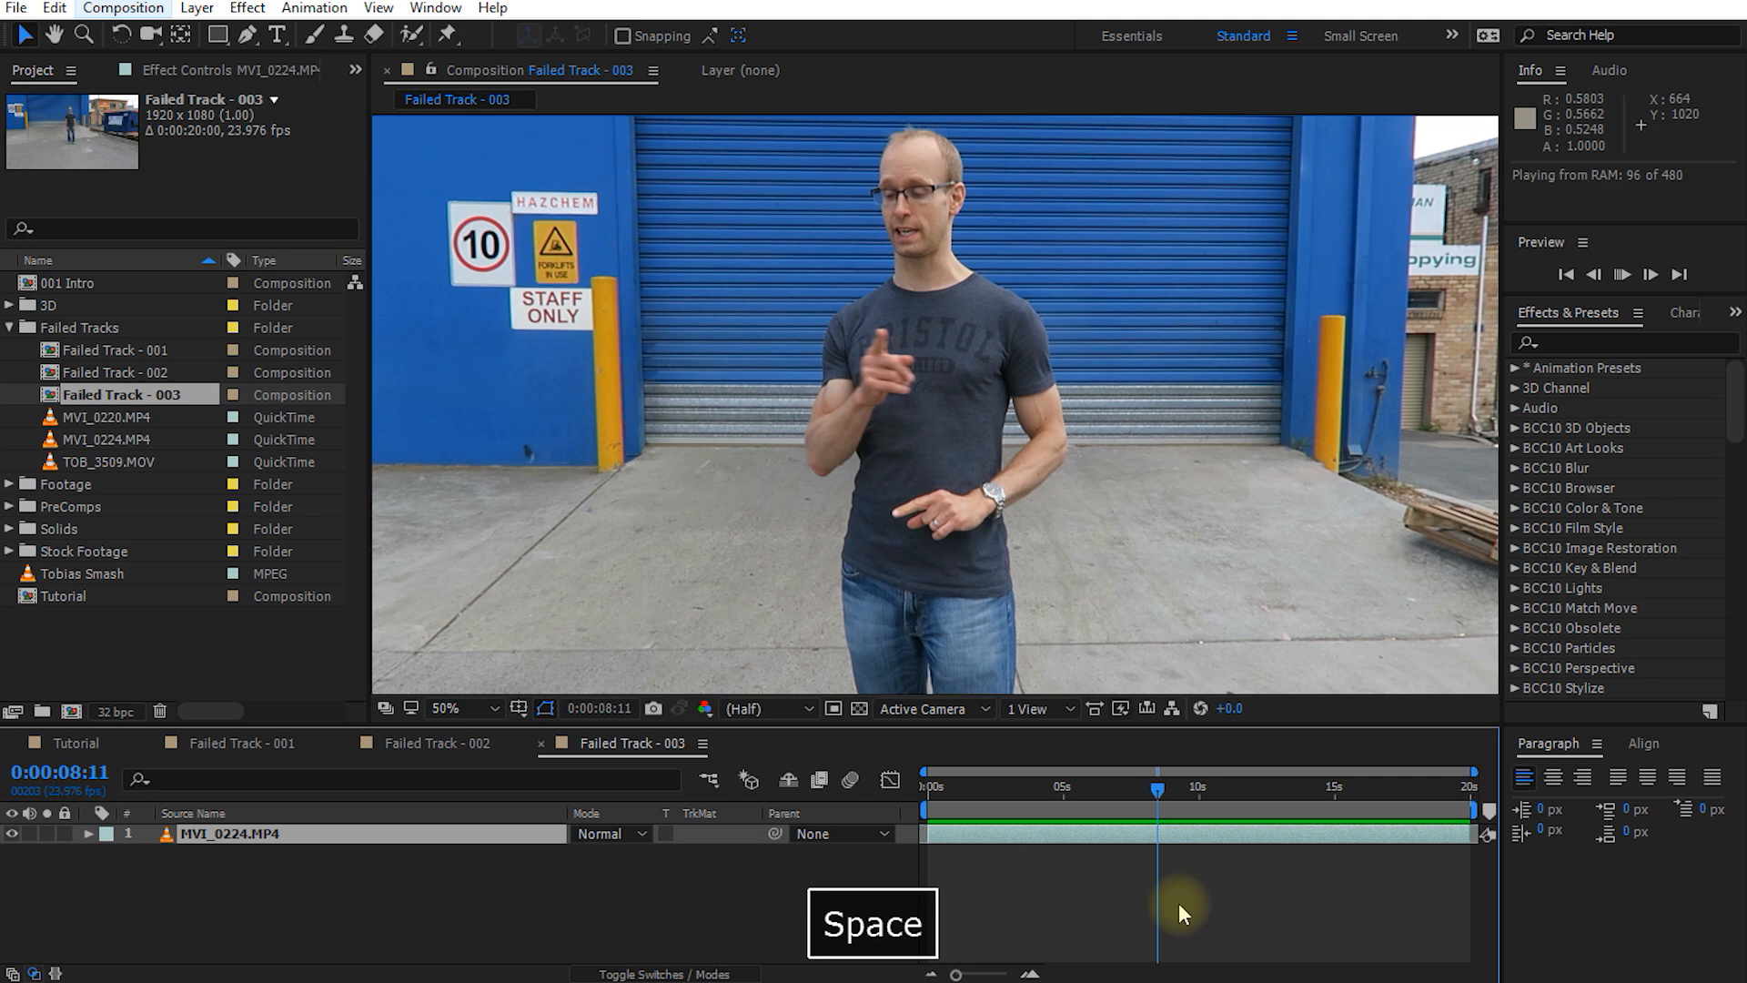
pyautogui.press('space')
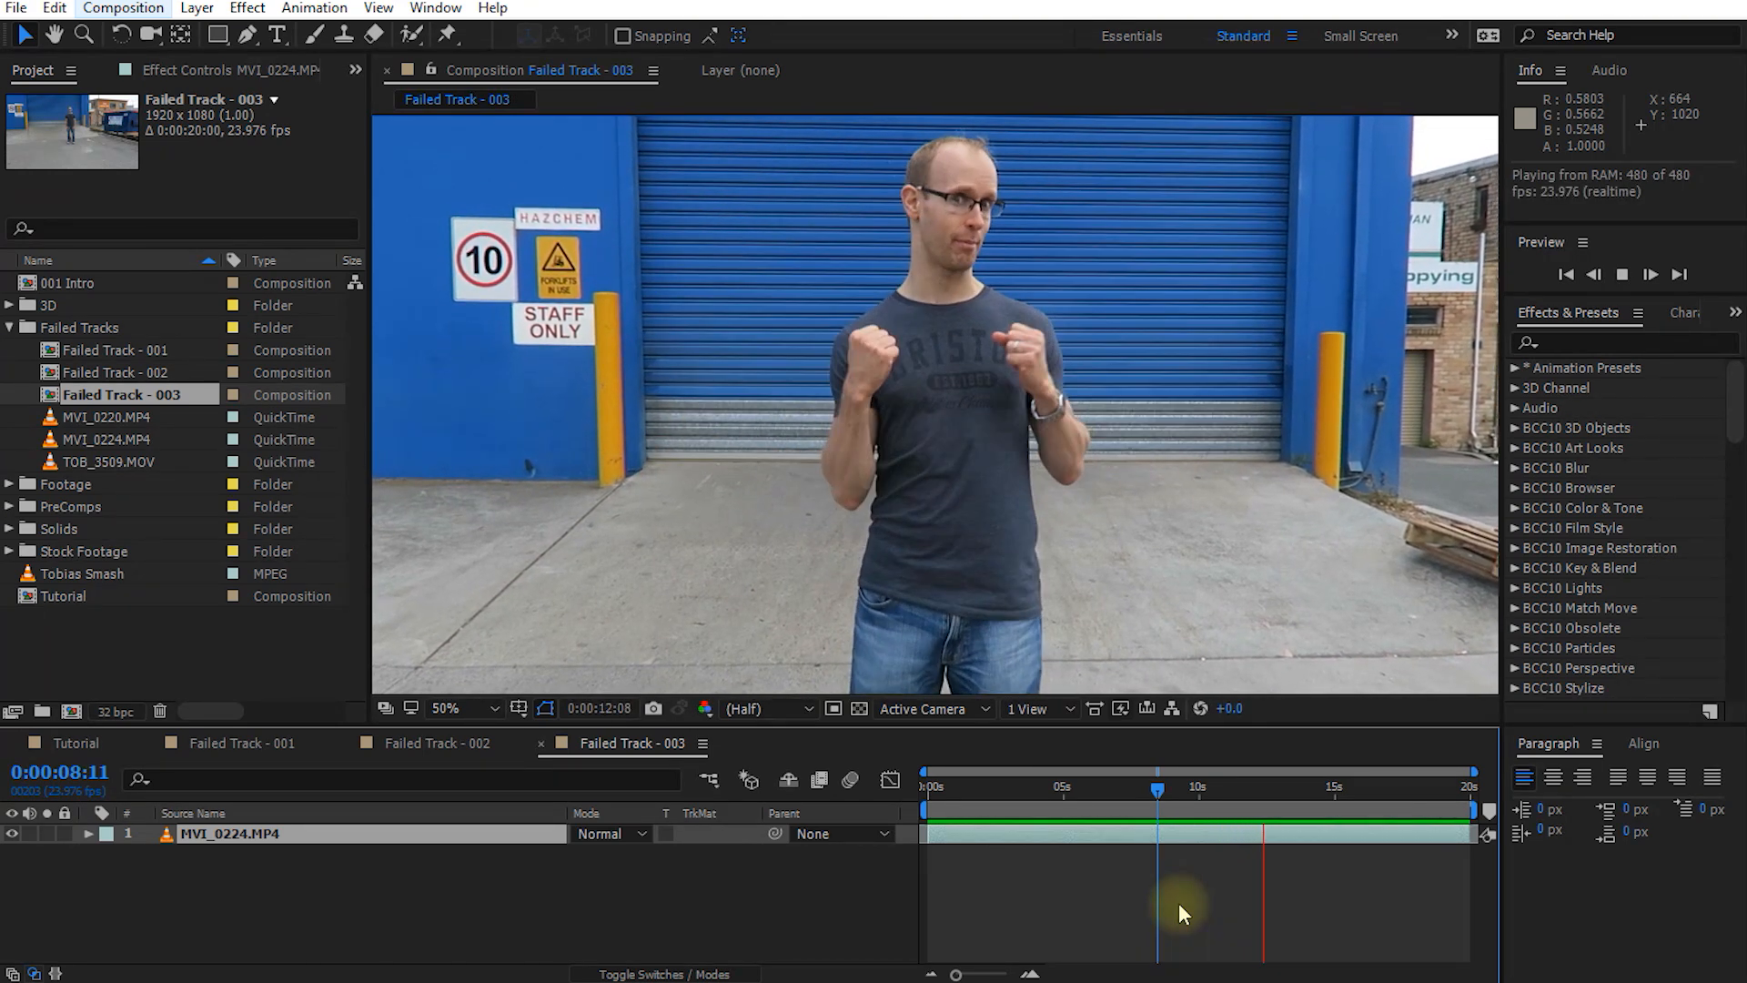
pyautogui.press('space')
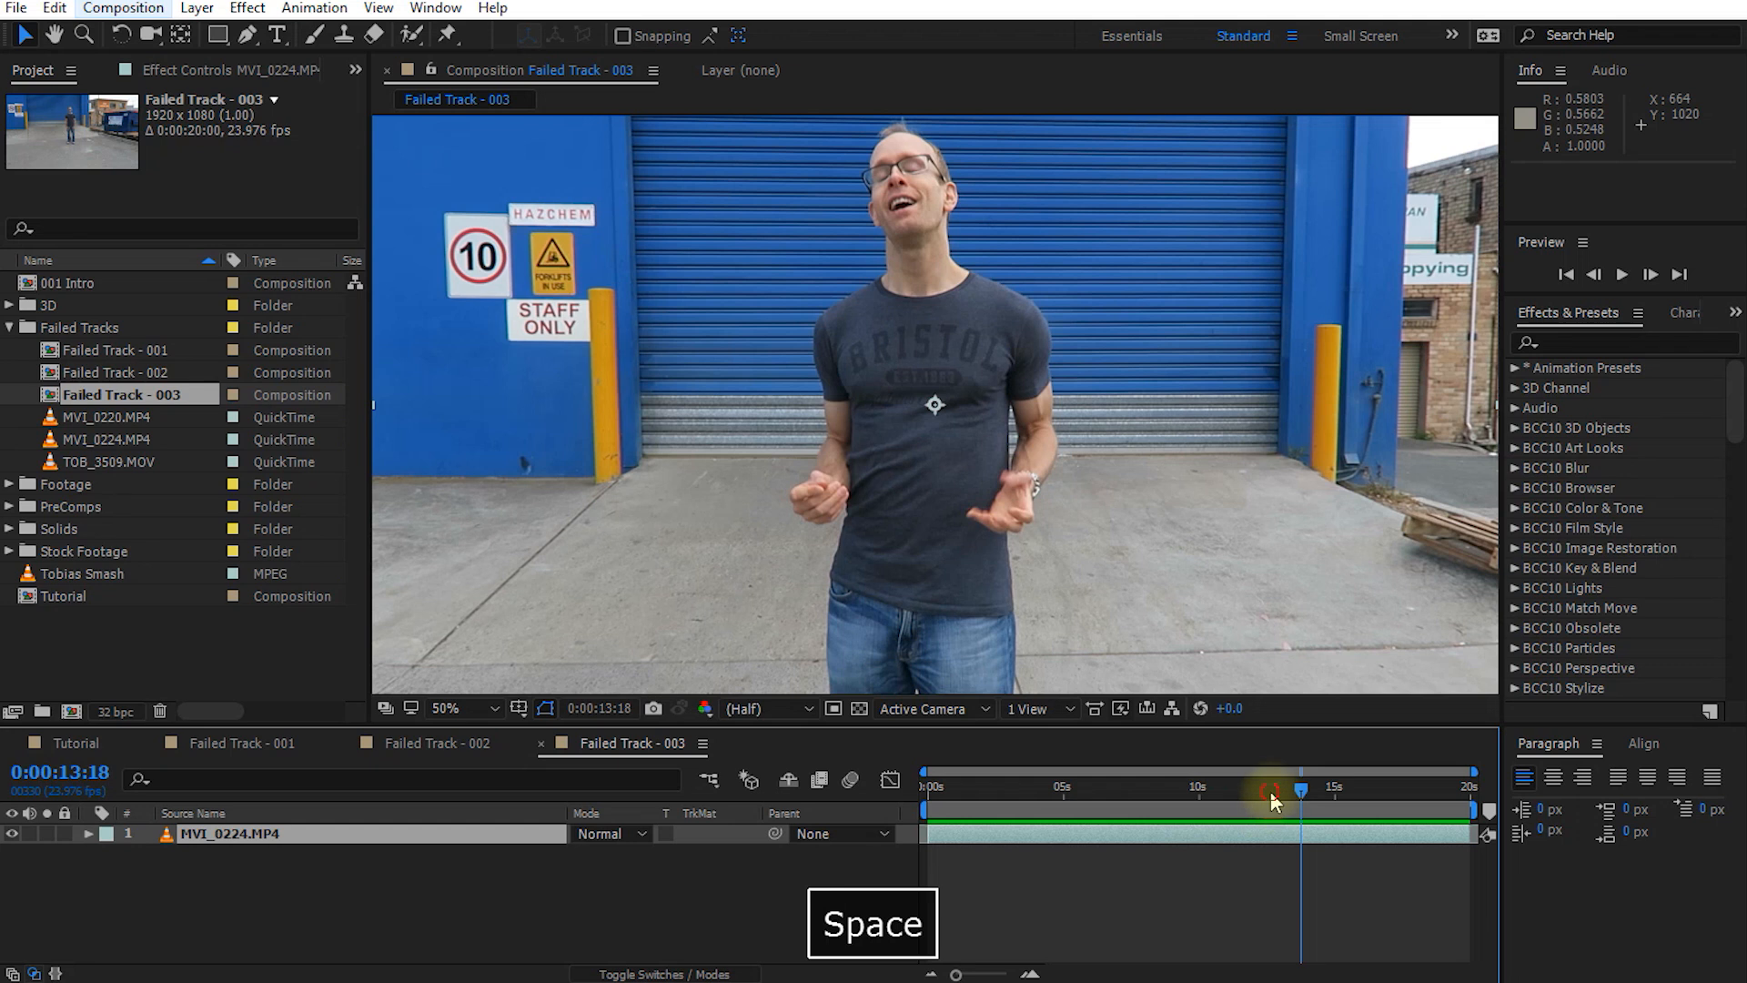
pyautogui.press('space')
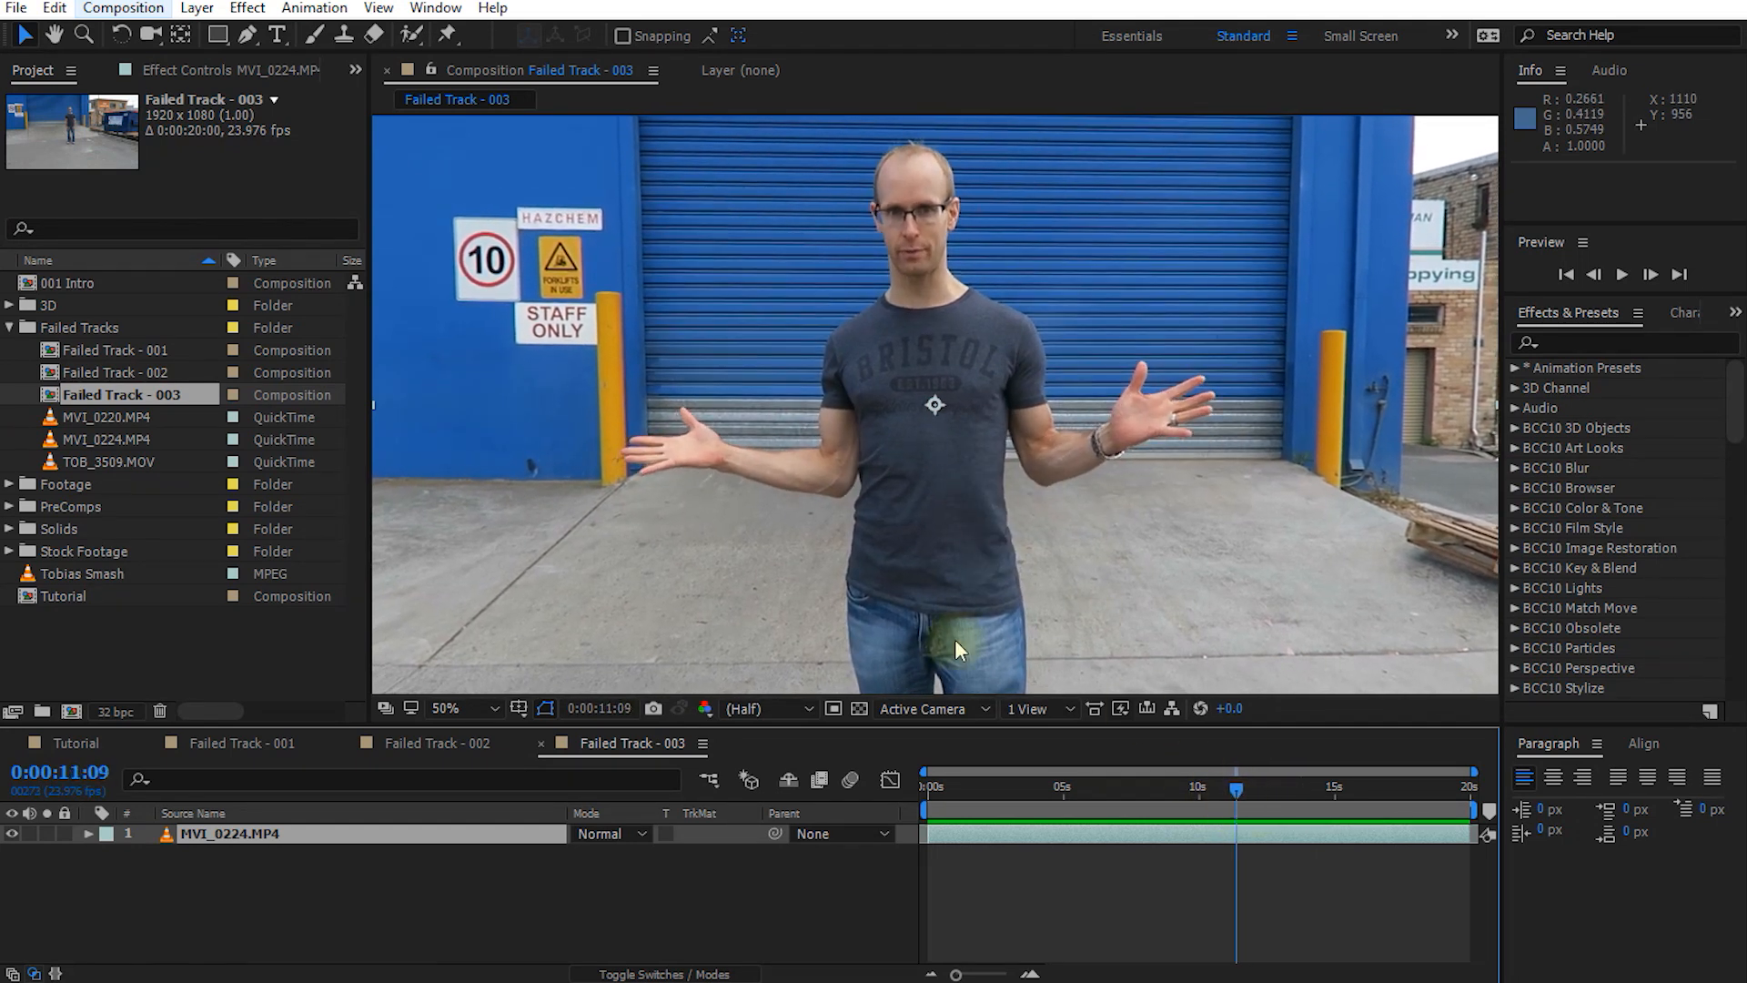
pyautogui.moveTo(1212, 649)
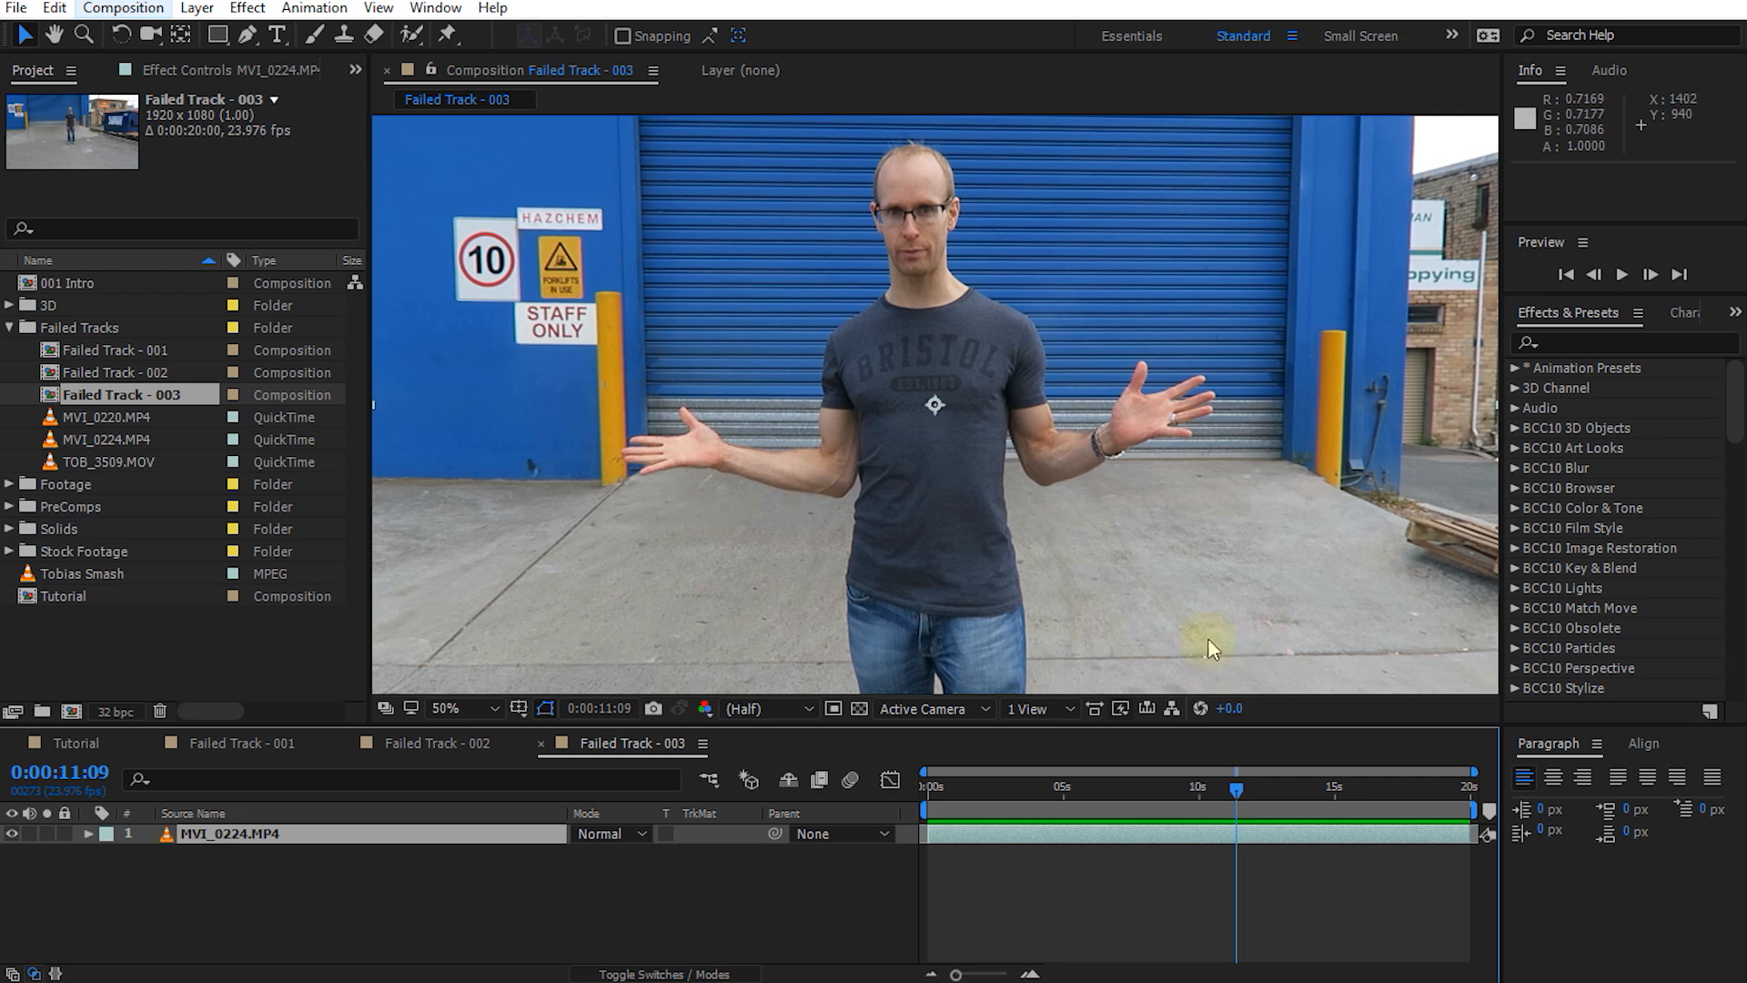
pyautogui.moveTo(1135, 639)
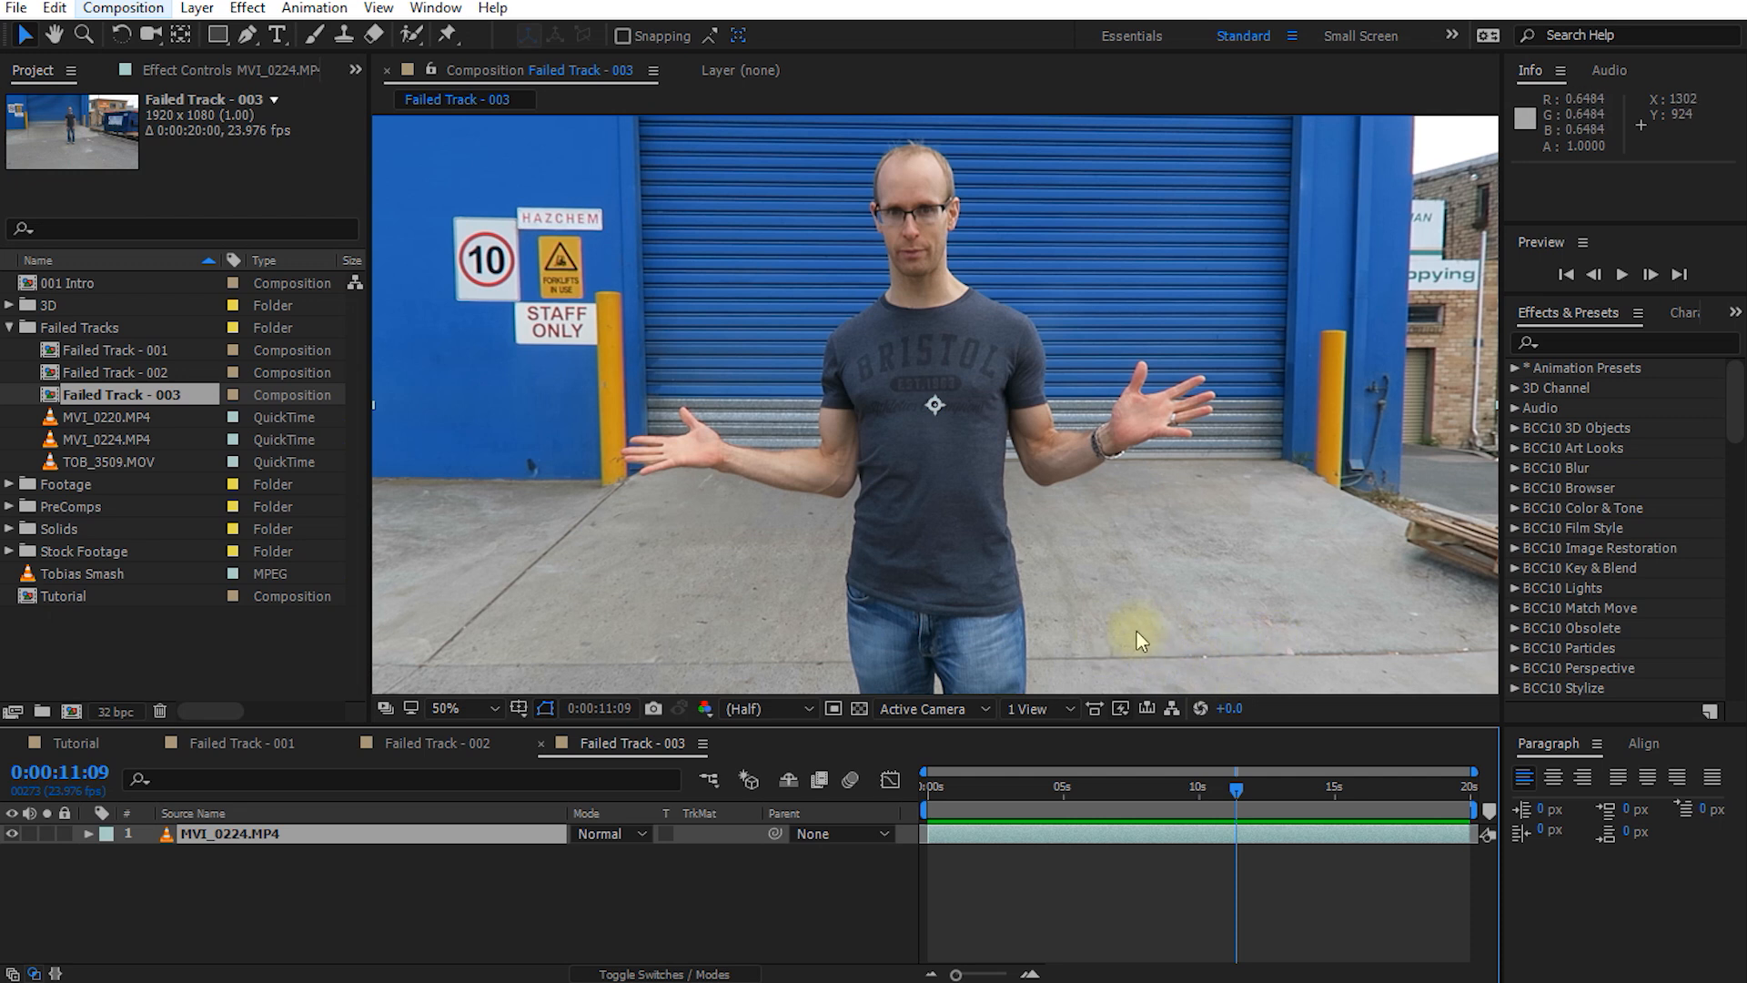
pyautogui.moveTo(990, 631)
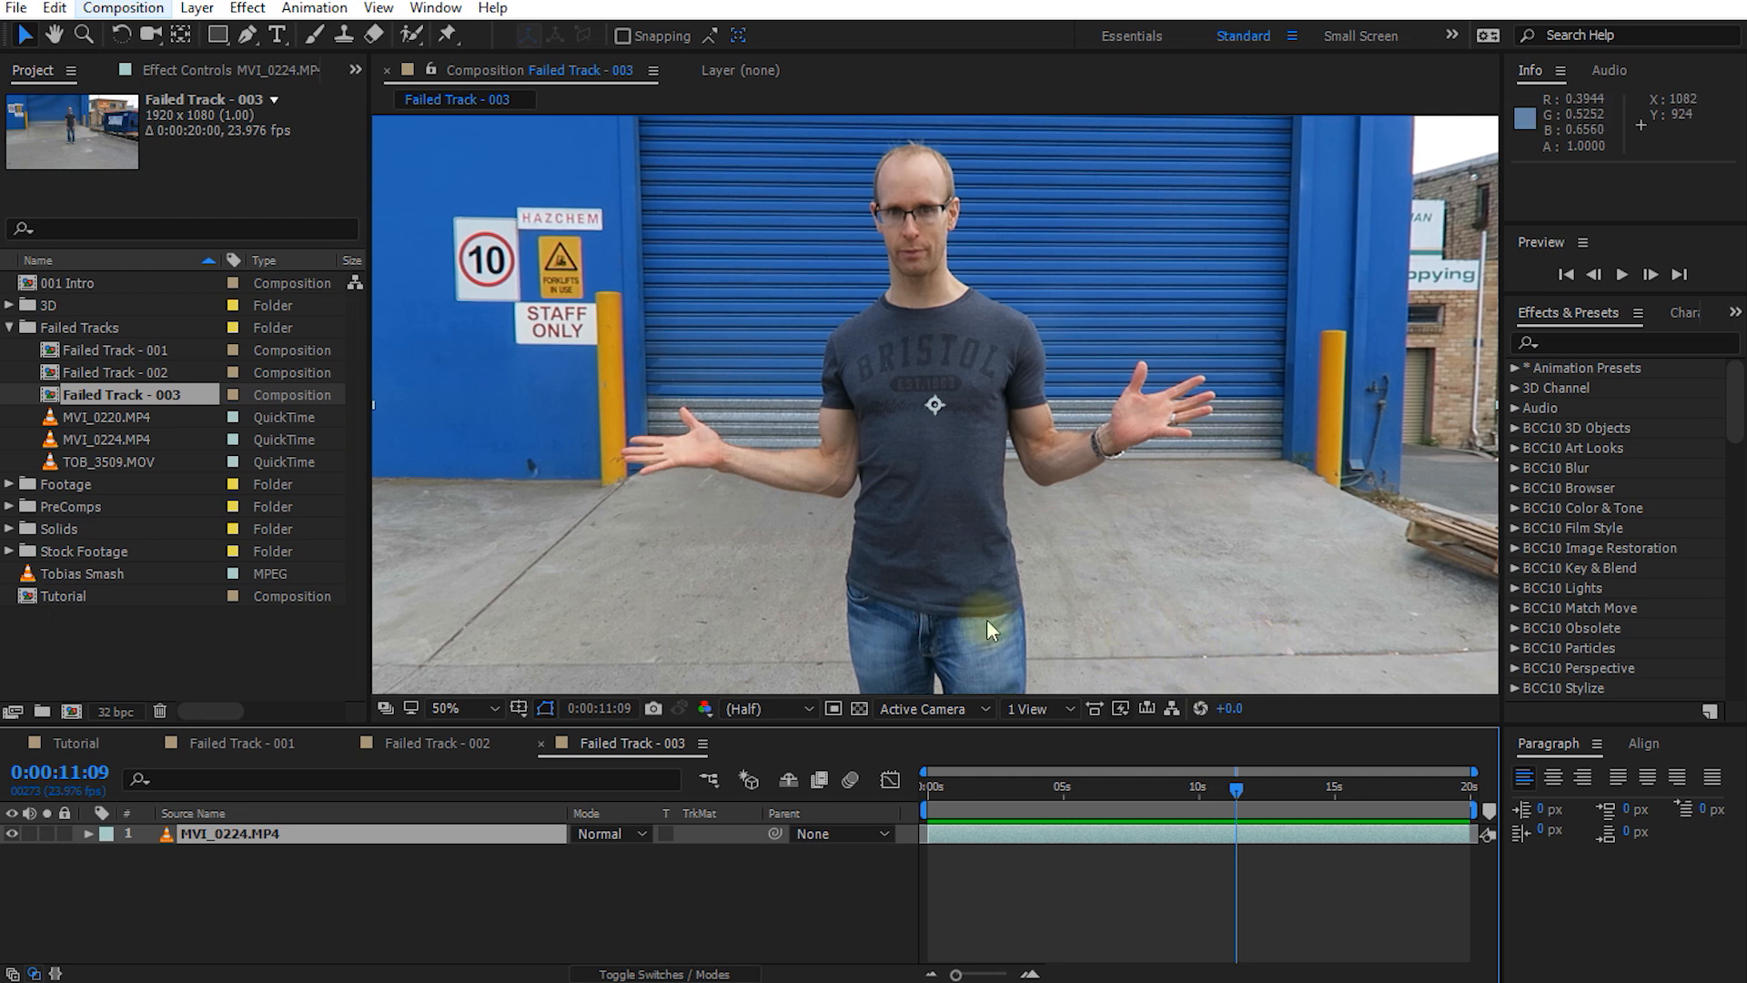
pyautogui.moveTo(571, 410)
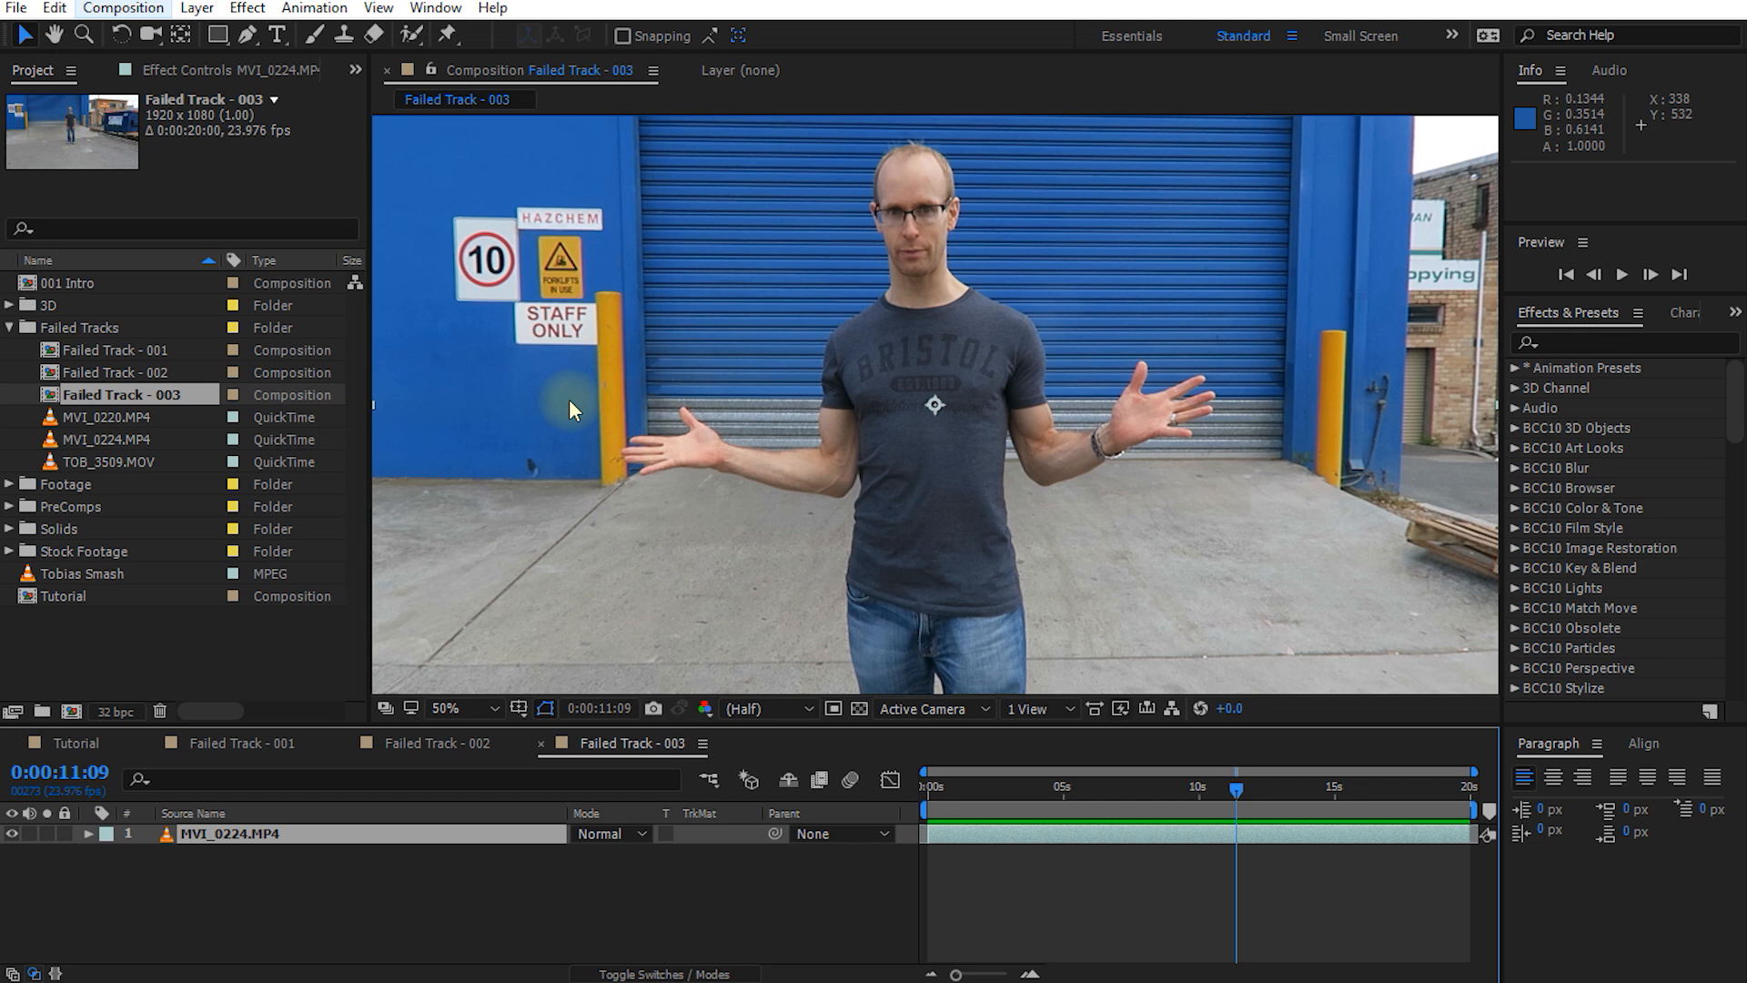
# Return to the Tutorial composition with the Tobias Smash footage
pyautogui.click(76, 743)
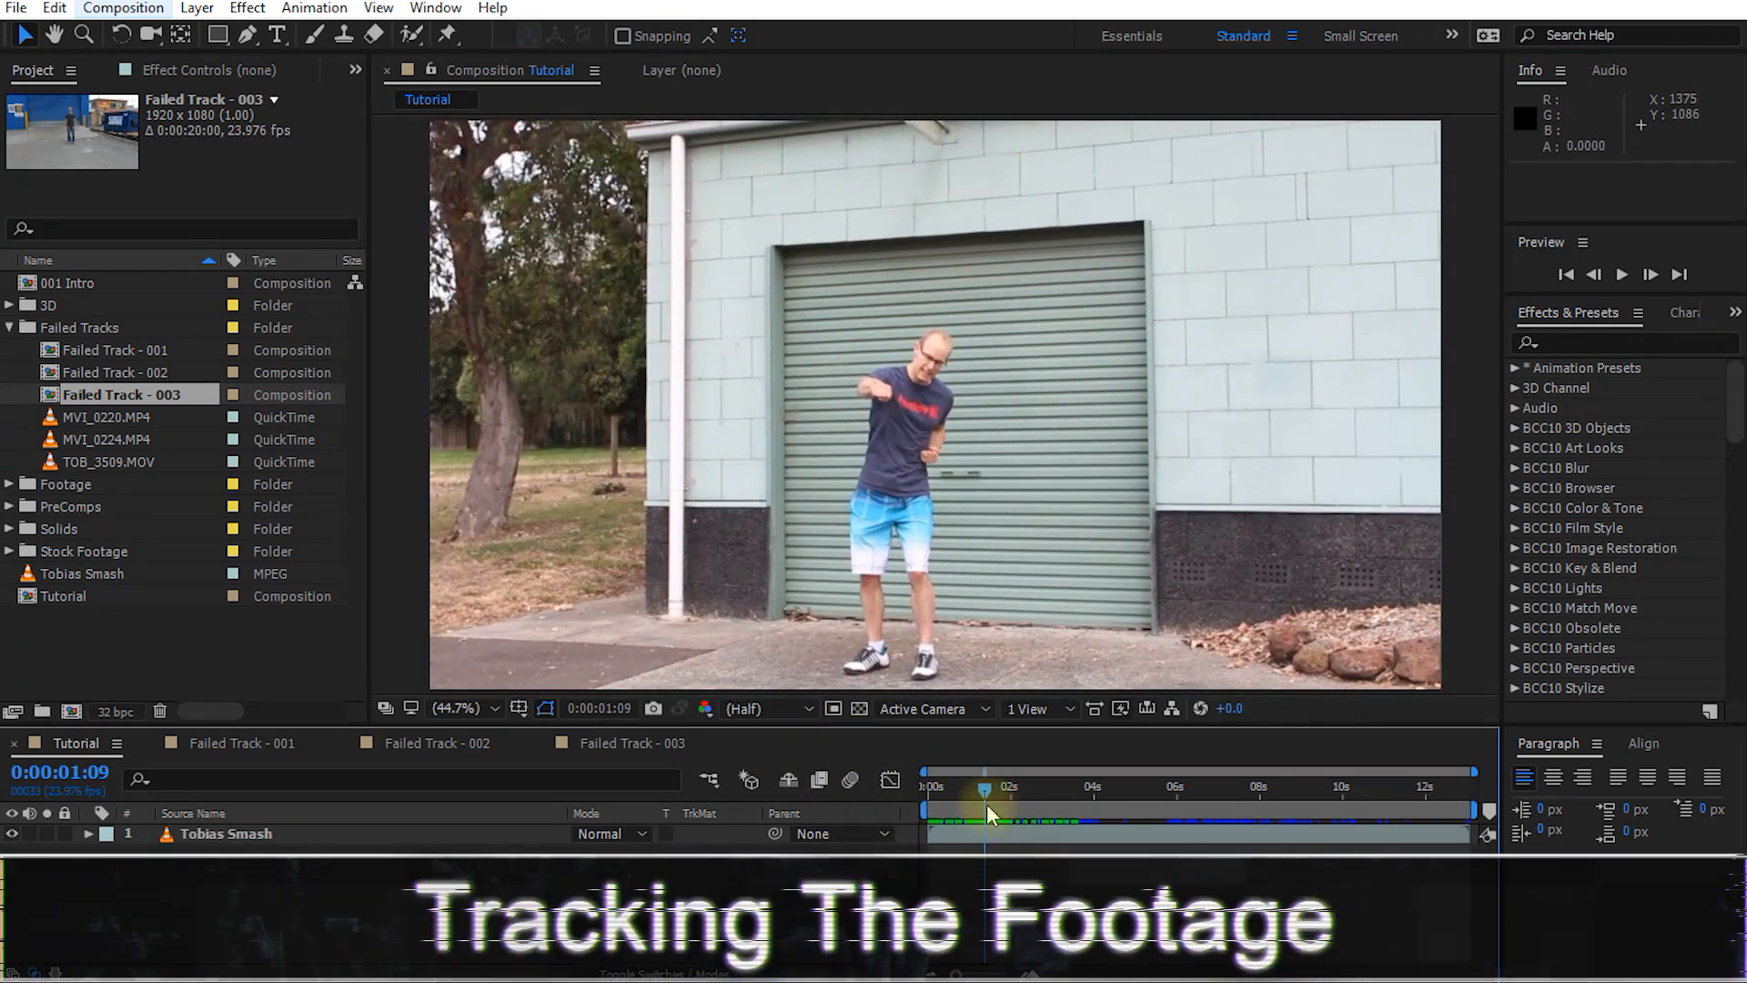
# Apply Warp Stabilizer VFX to the footage with Smoothness lowered from 50% to 2%
pyautogui.write('warp stab')
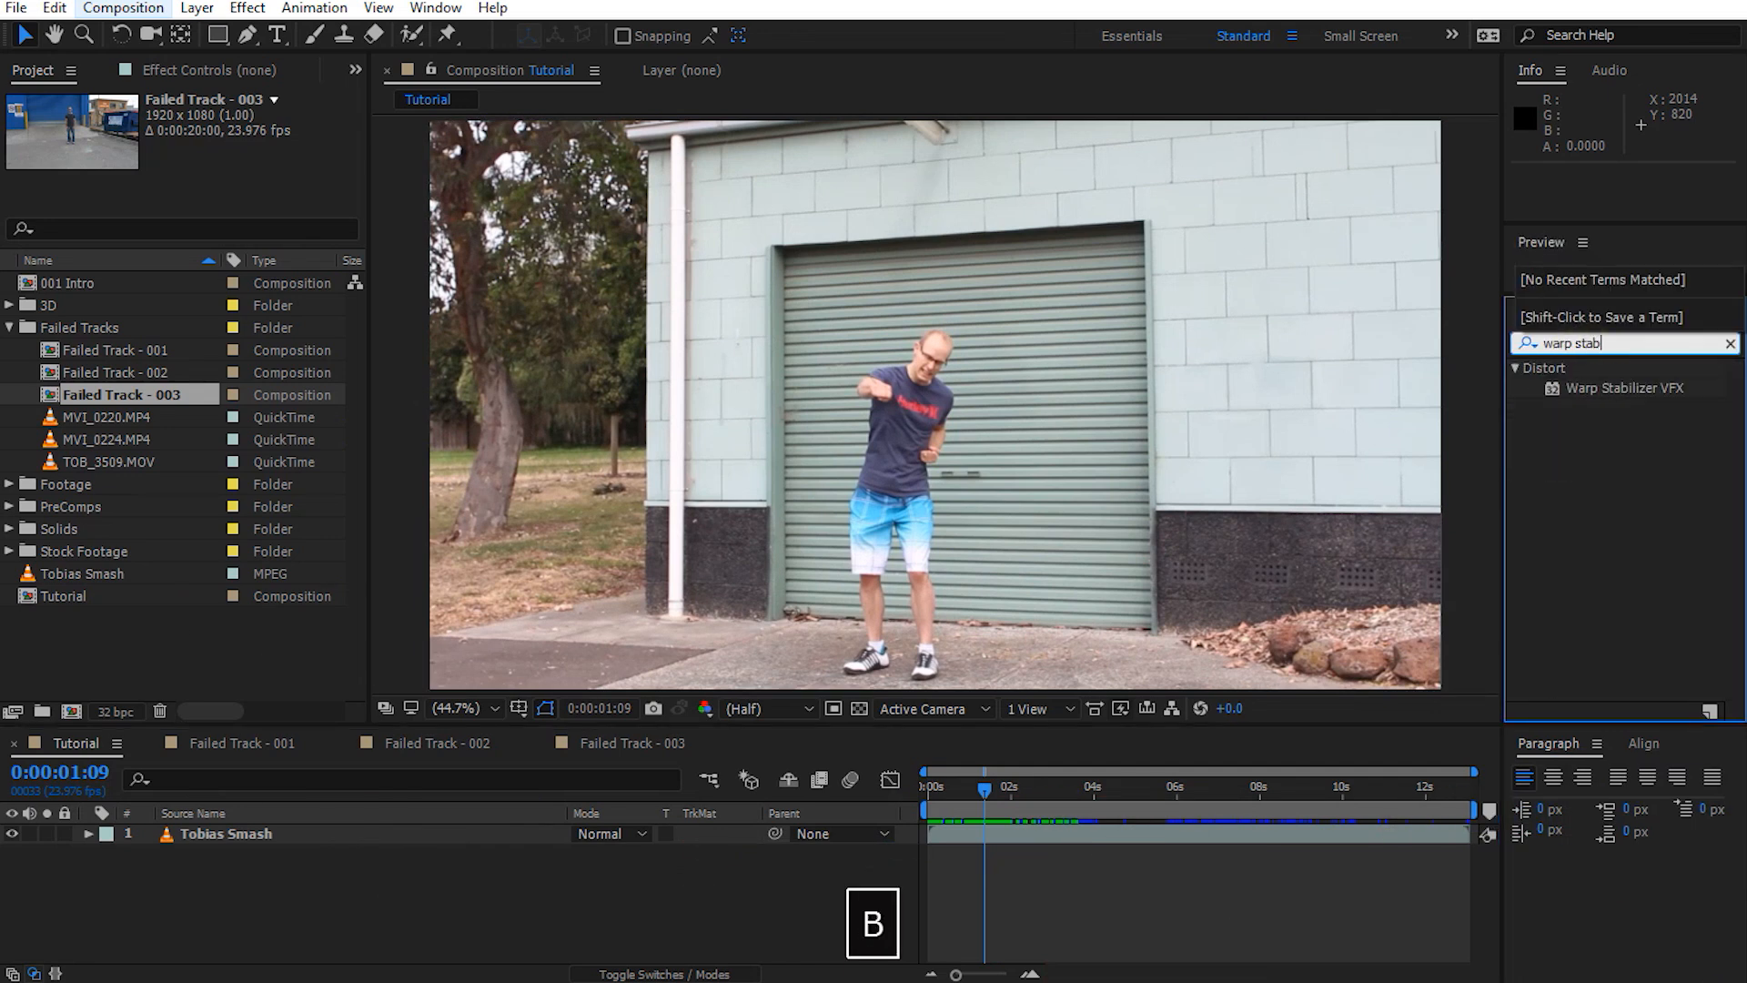
pyautogui.doubleClick(1623, 386)
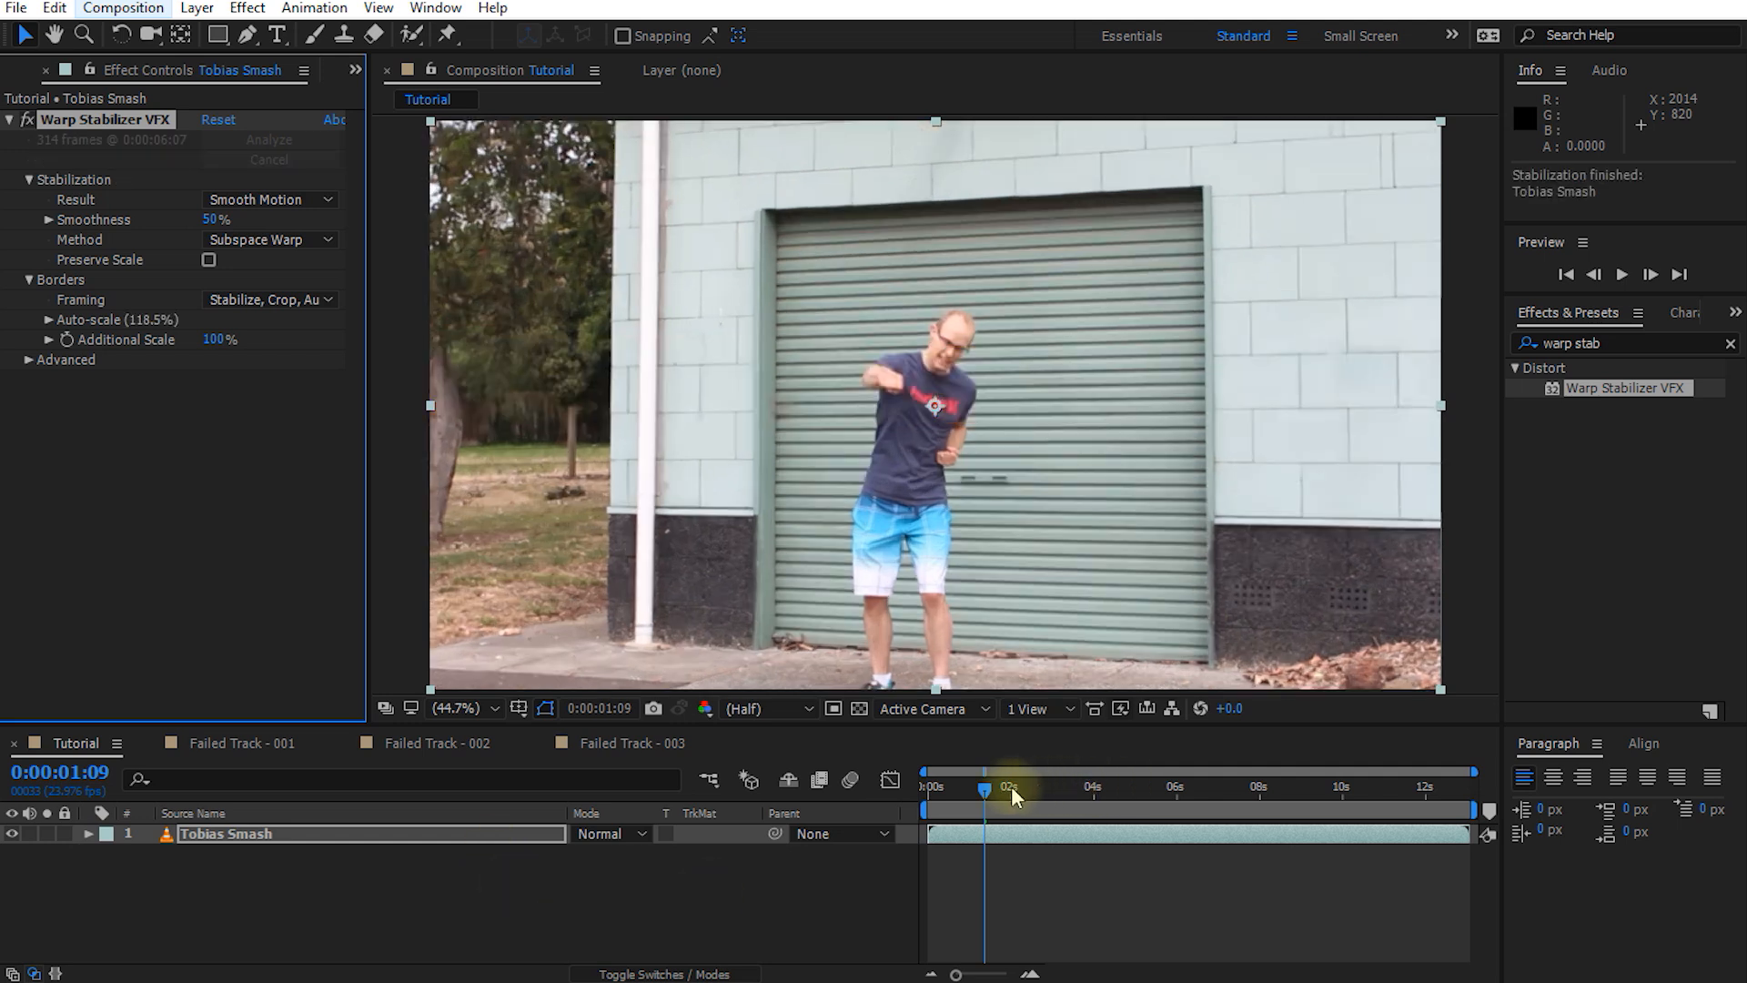
pyautogui.click(1622, 275)
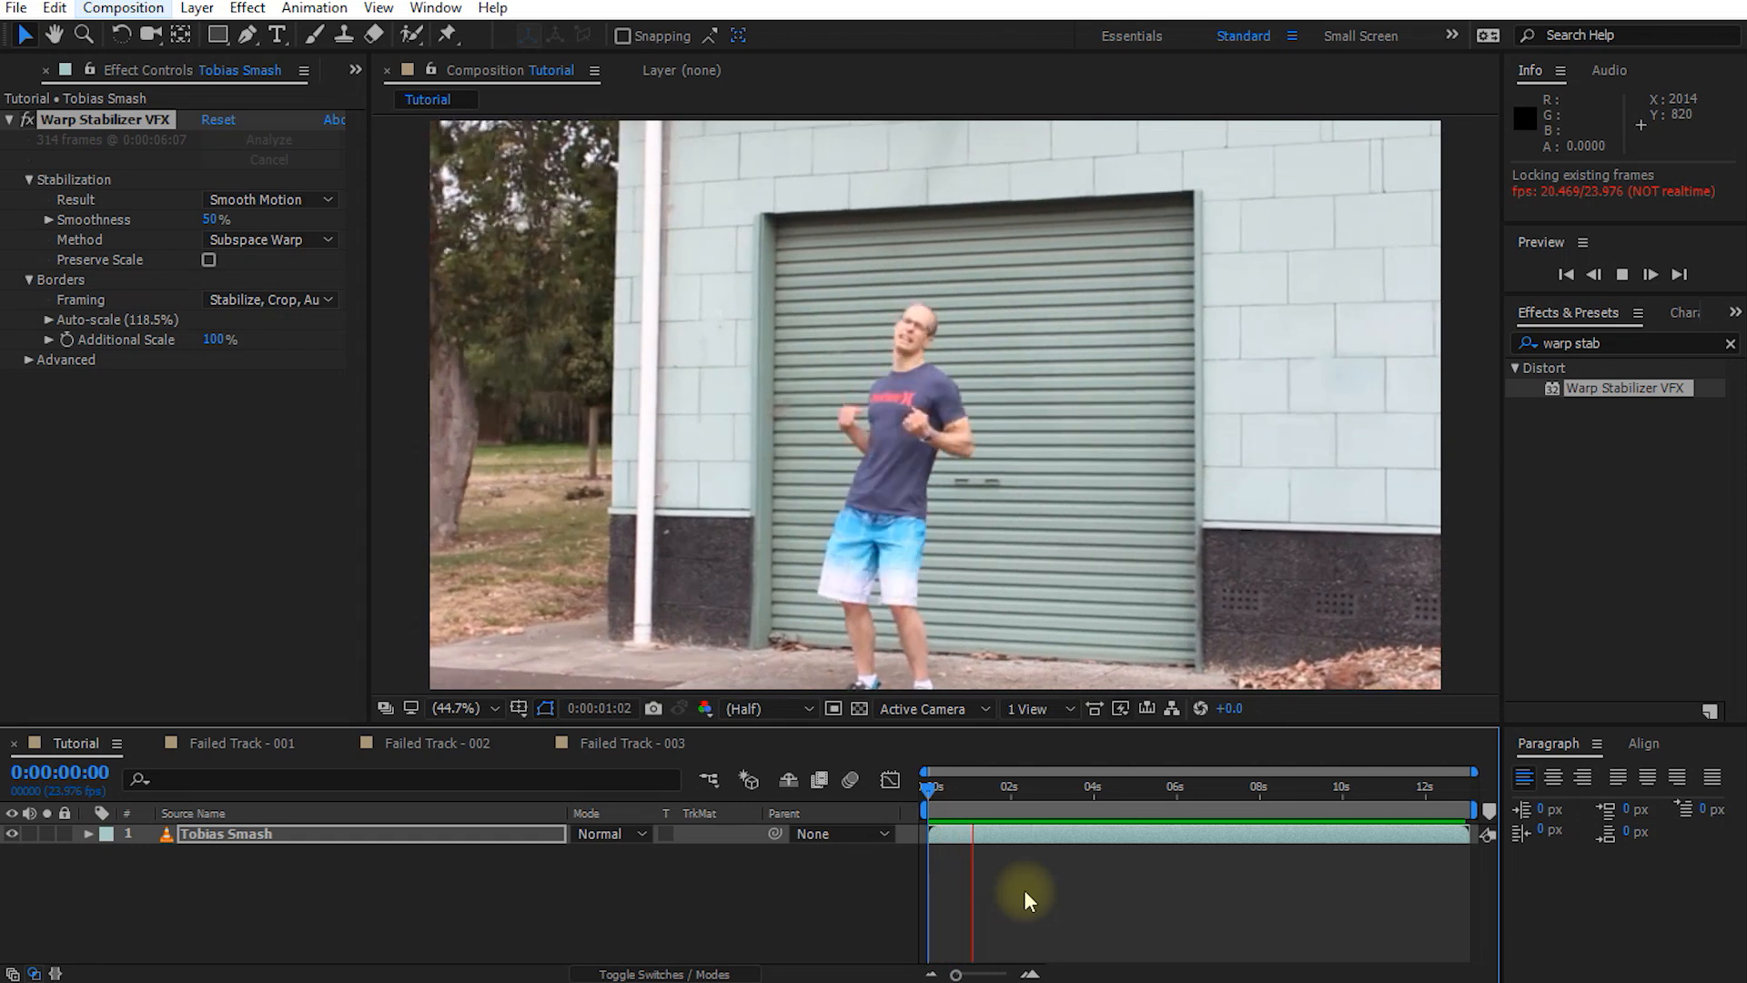
pyautogui.click(1651, 275)
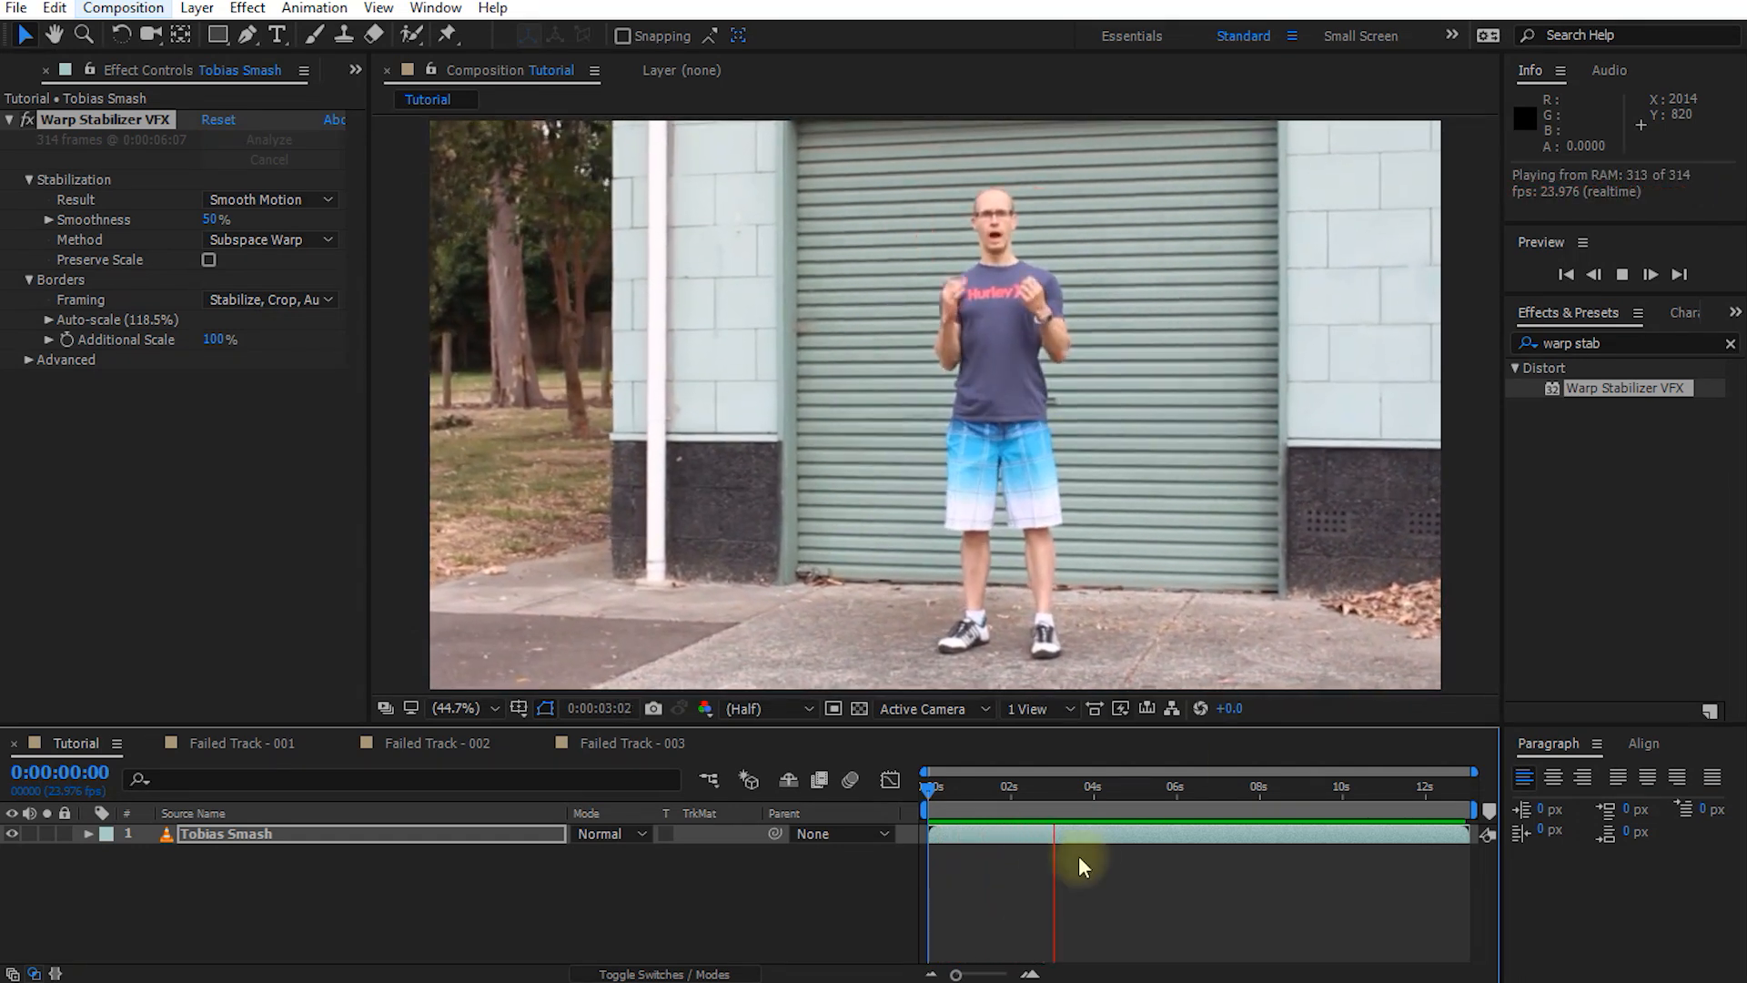
pyautogui.click(987, 788)
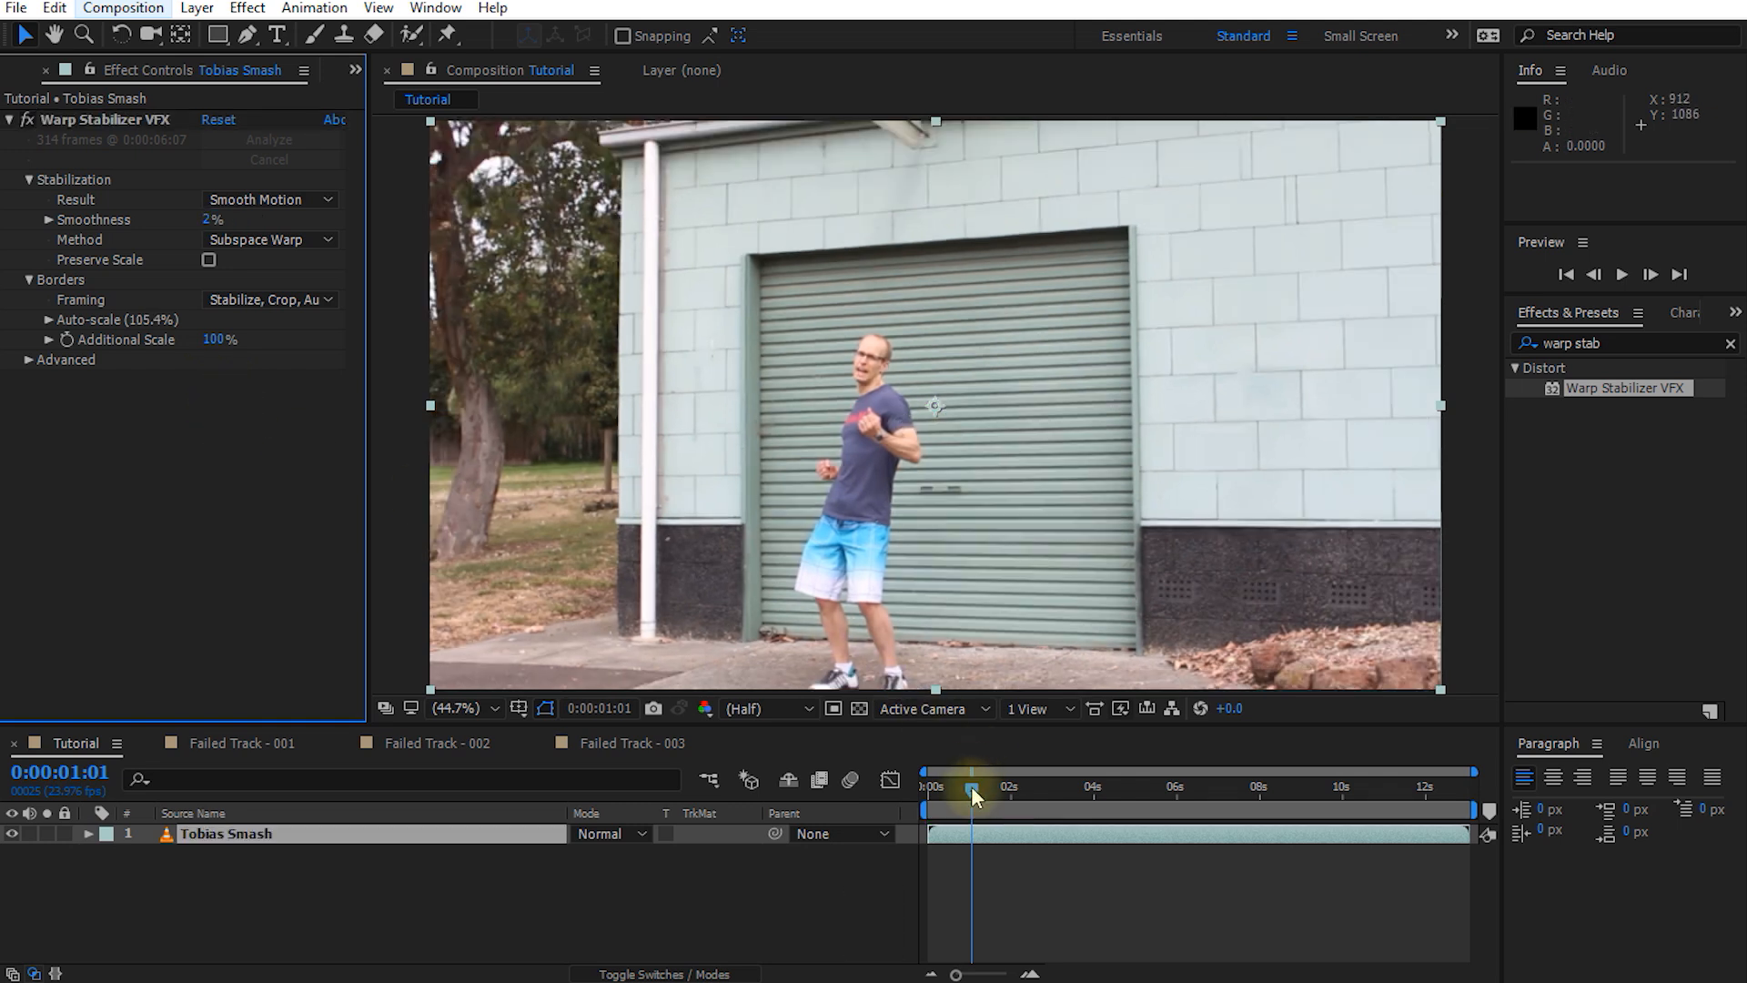
# Preview the stabilised footage with its 105.4% auto-scale
pyautogui.press('space')
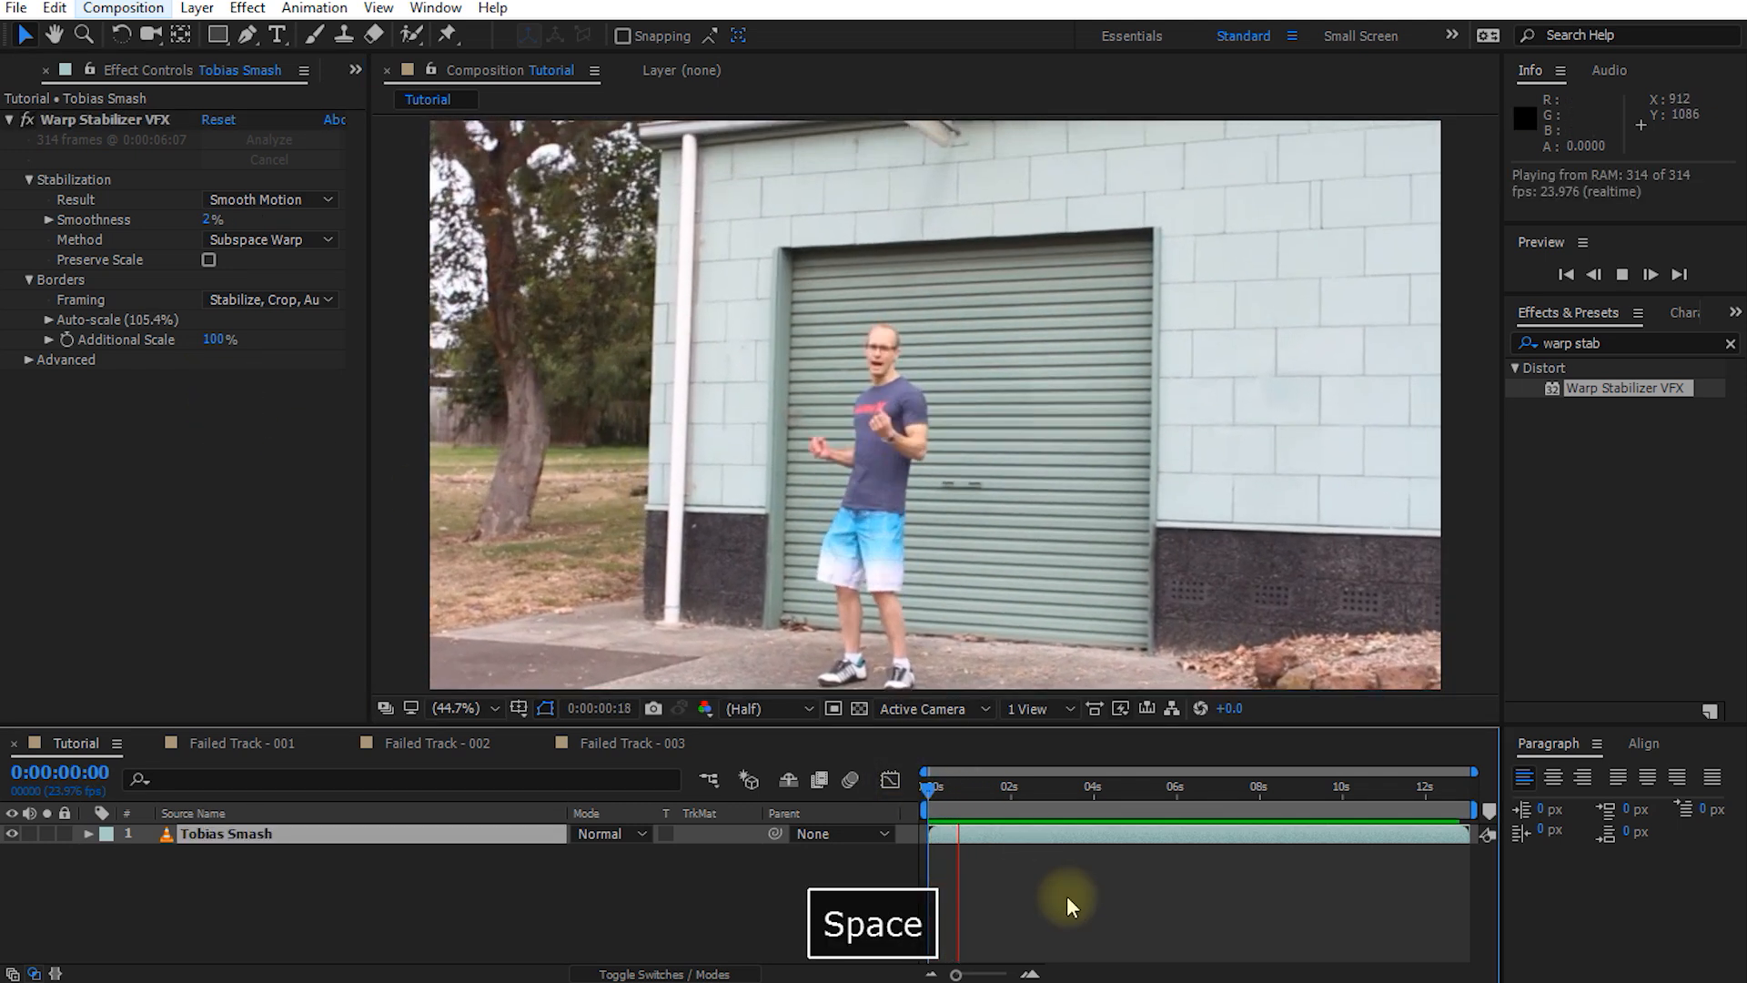
pyautogui.press('space')
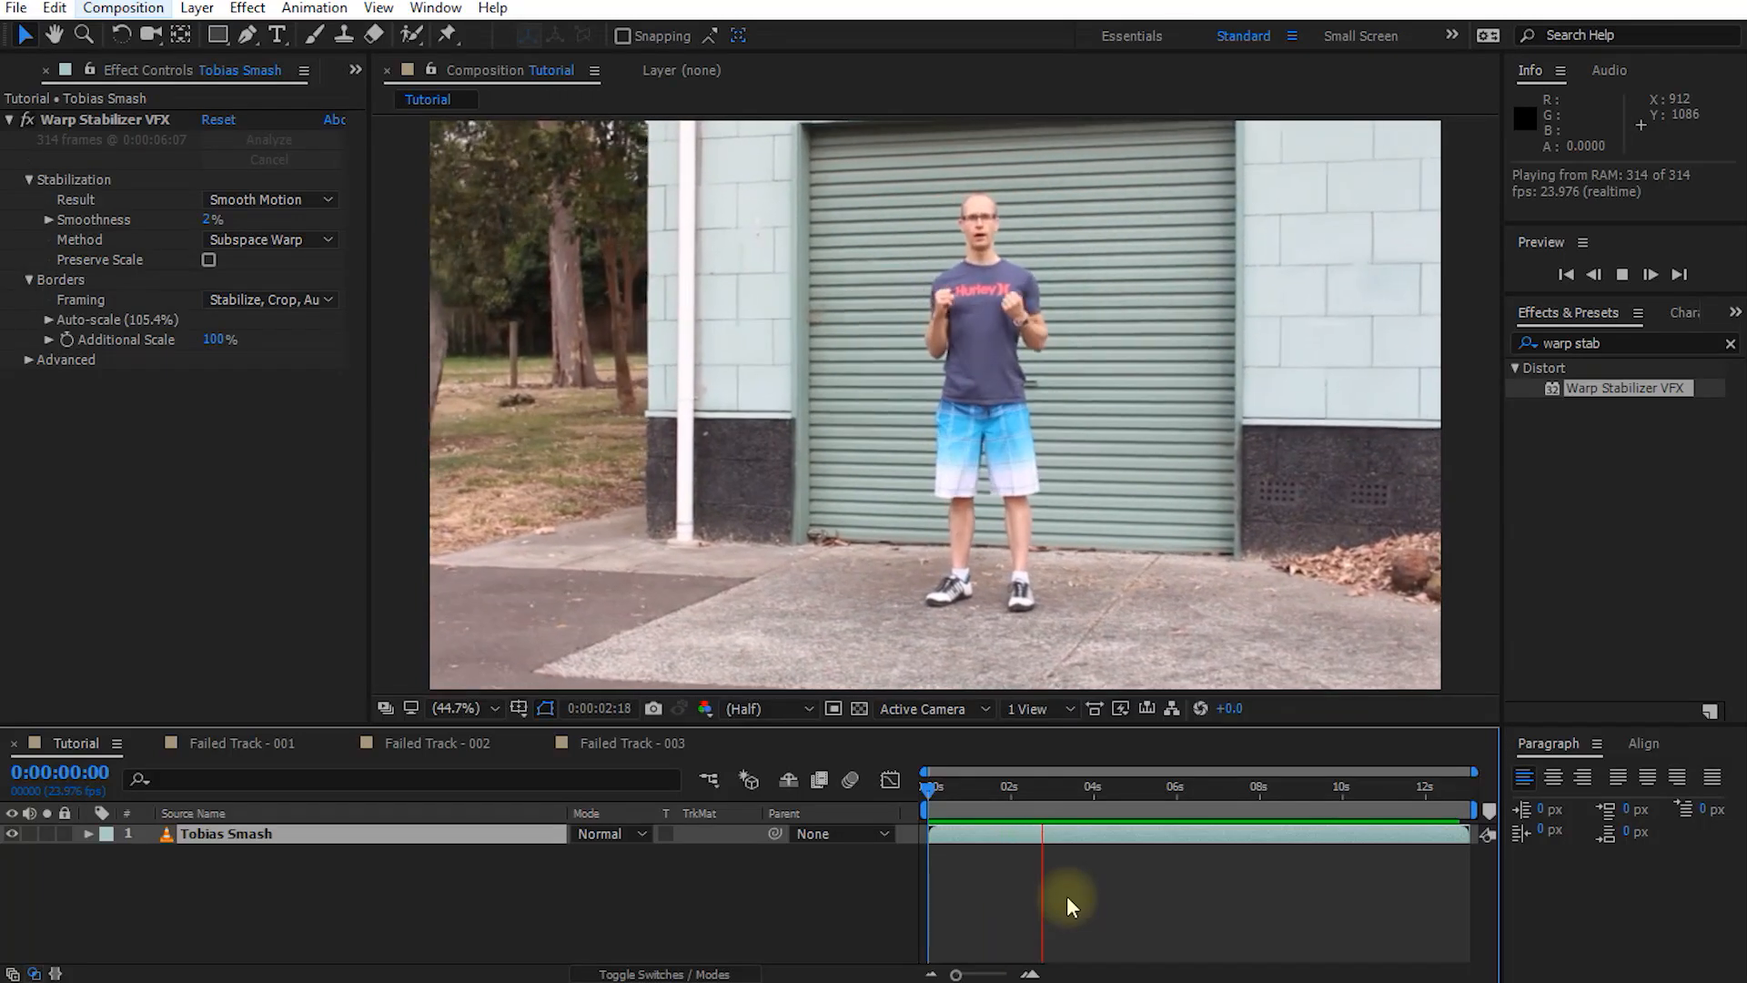
pyautogui.press('space')
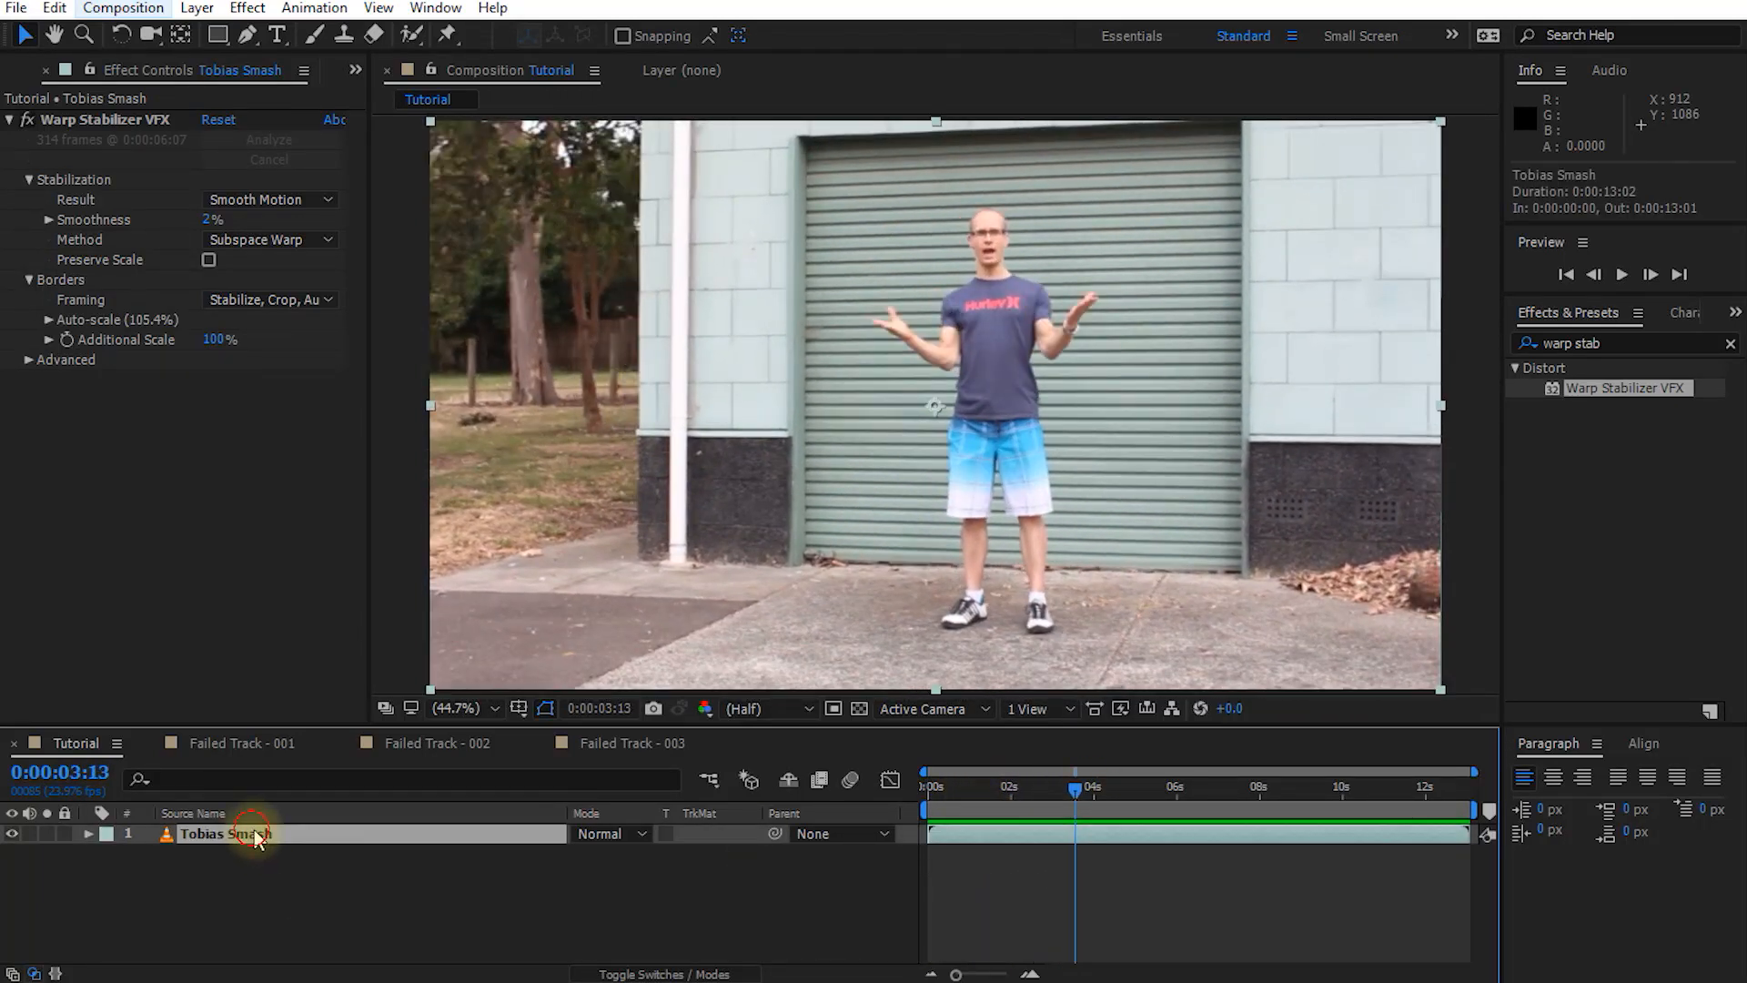
# Pre-compose the stabilised layer as 'Tobias Smash Stabilized Comp' and preview it
pyautogui.press('ctrl+shift+c')
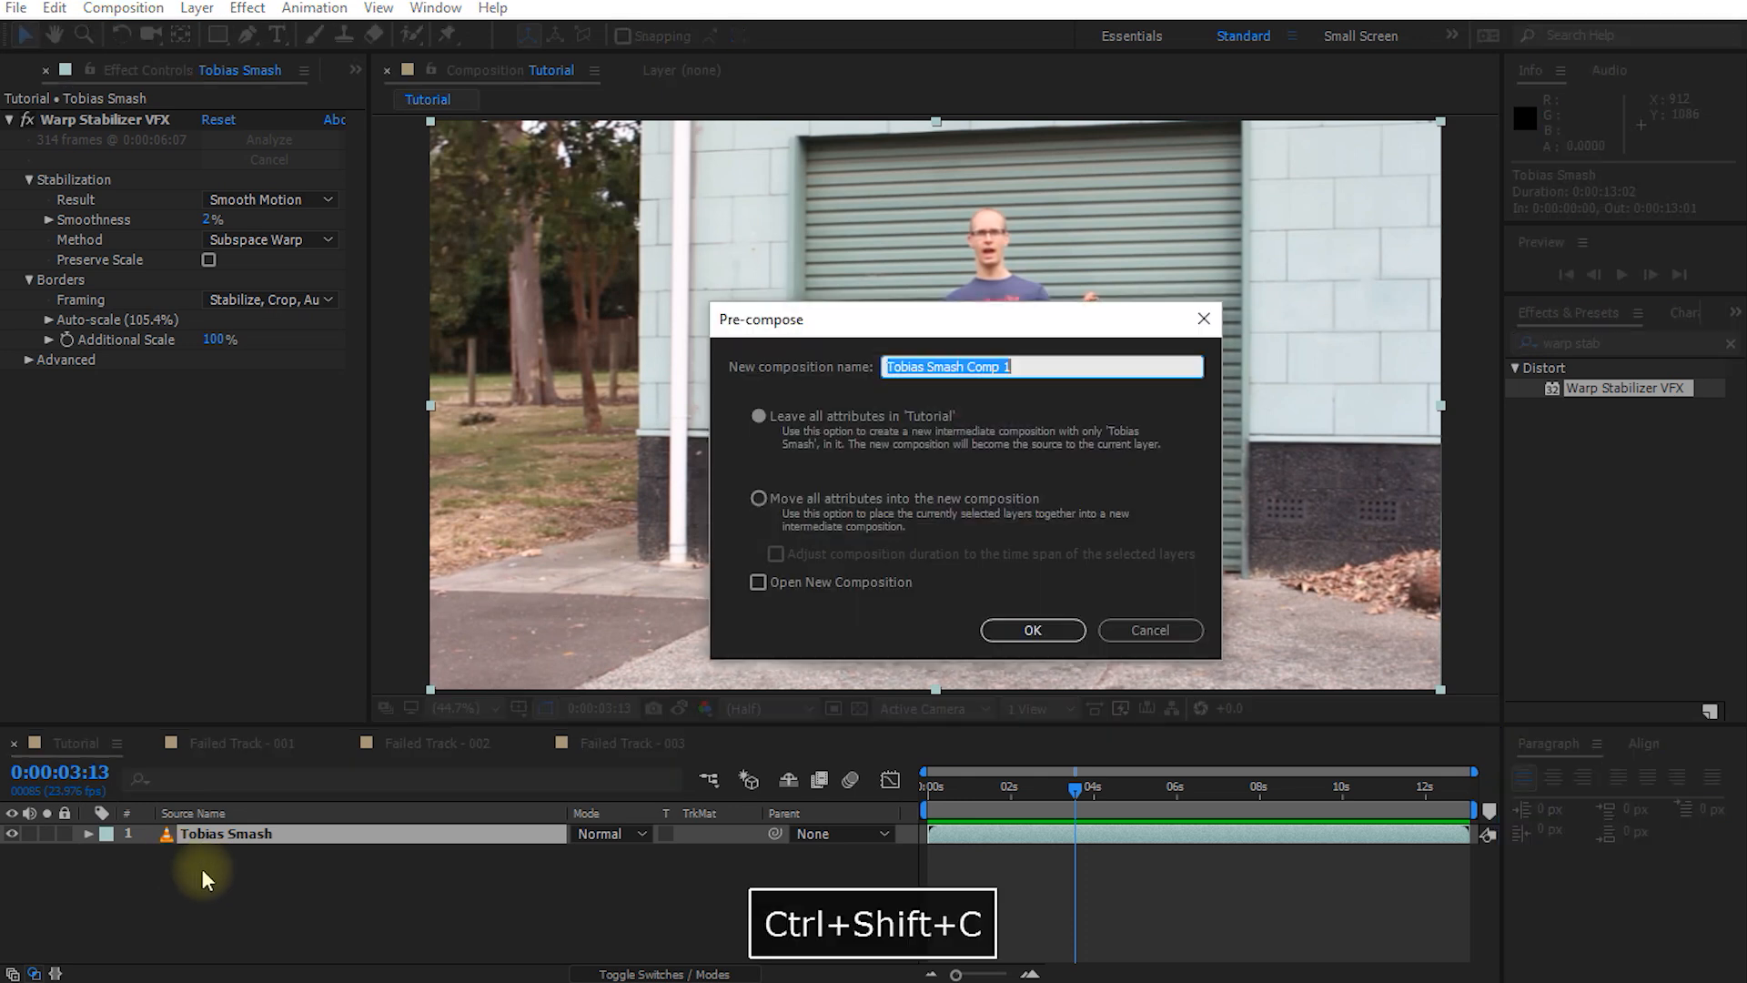
pyautogui.write('Tobias Smash Stabilized')
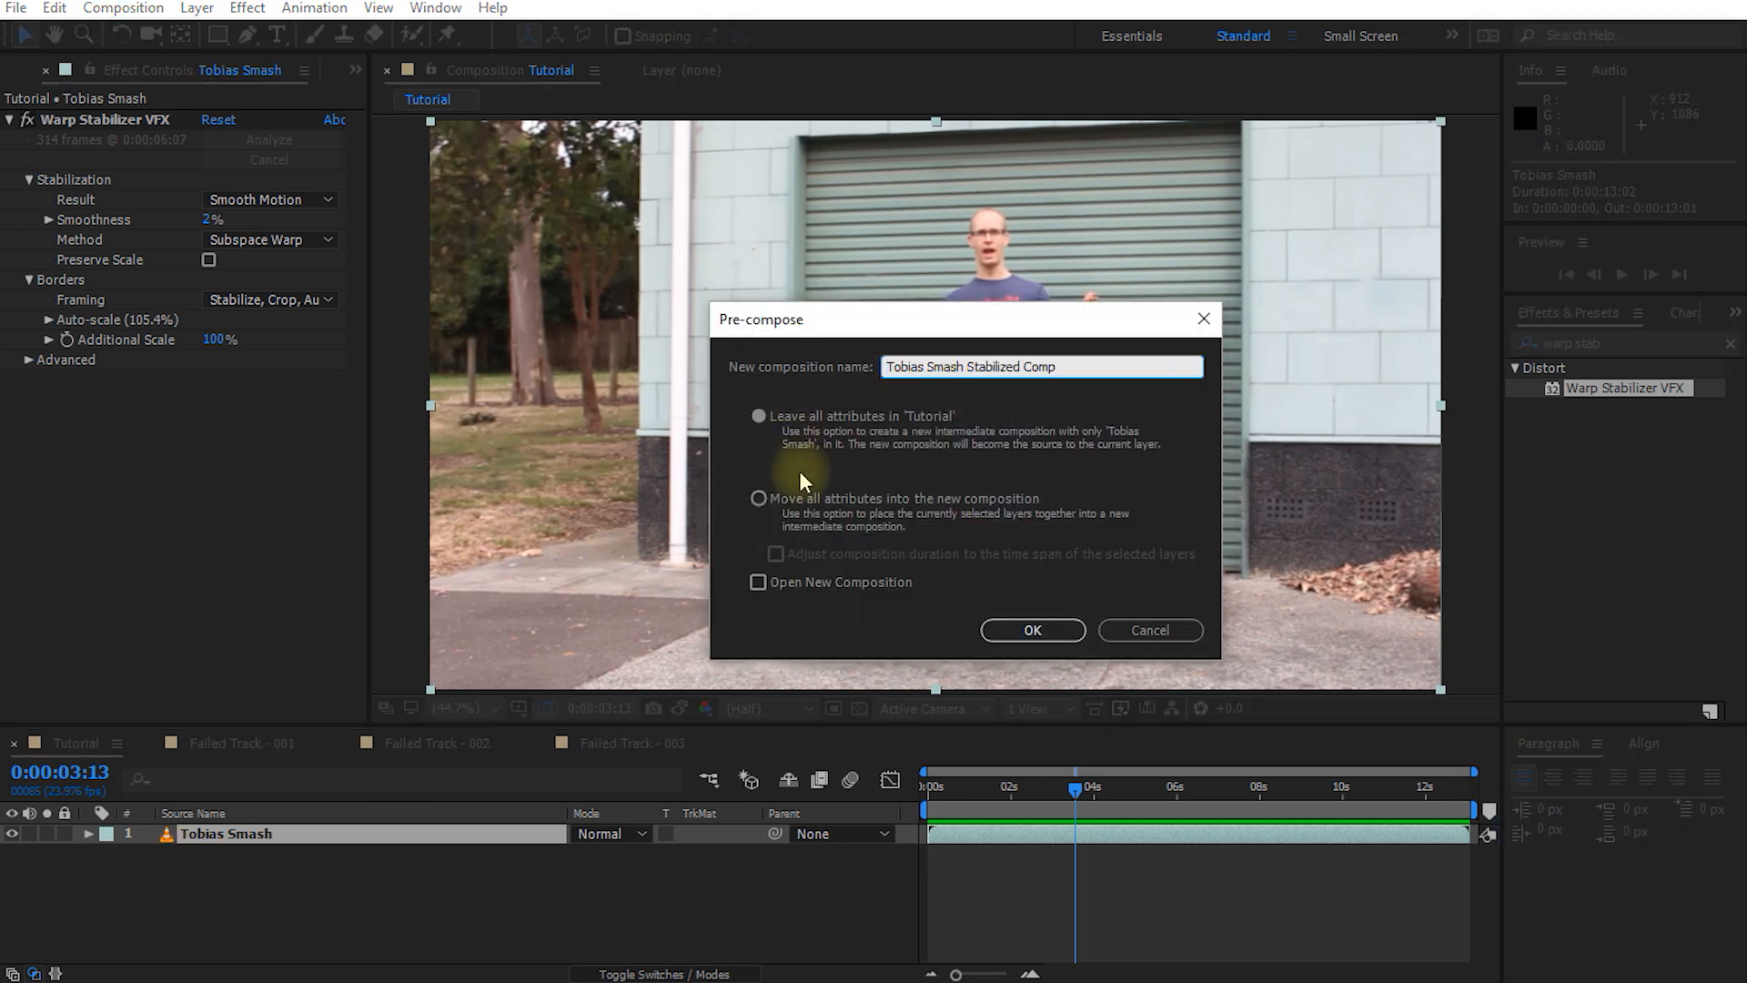
pyautogui.click(1030, 630)
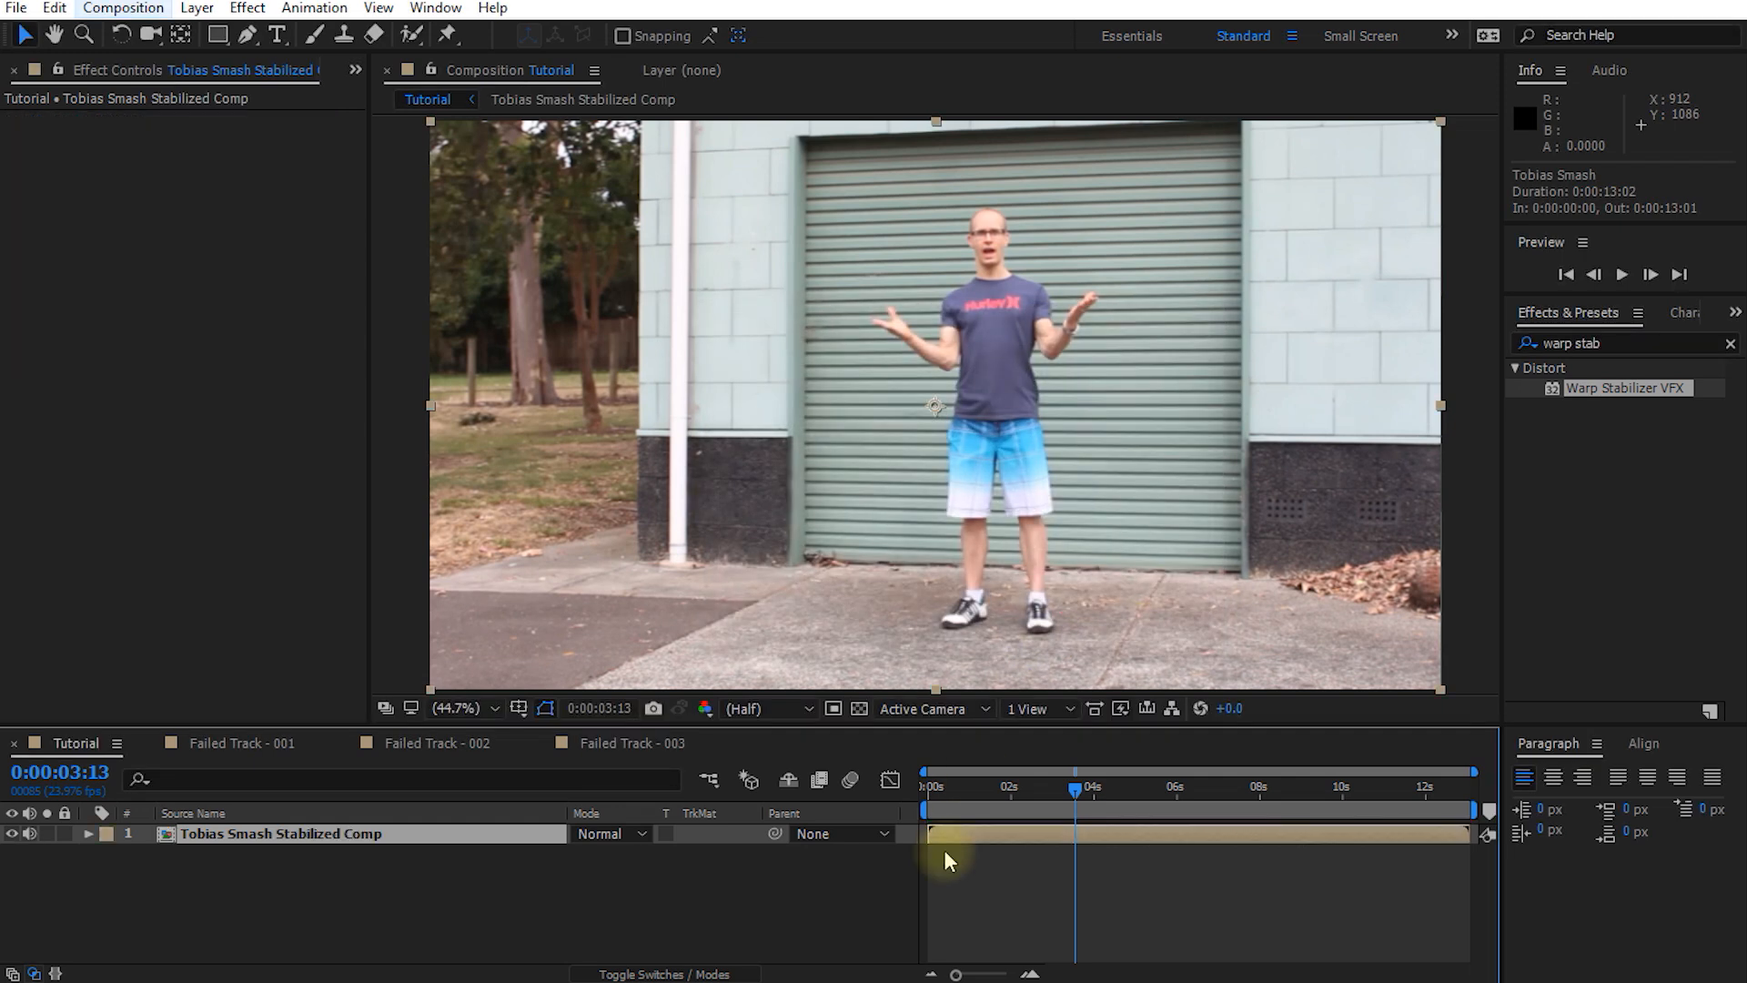
pyautogui.click(985, 788)
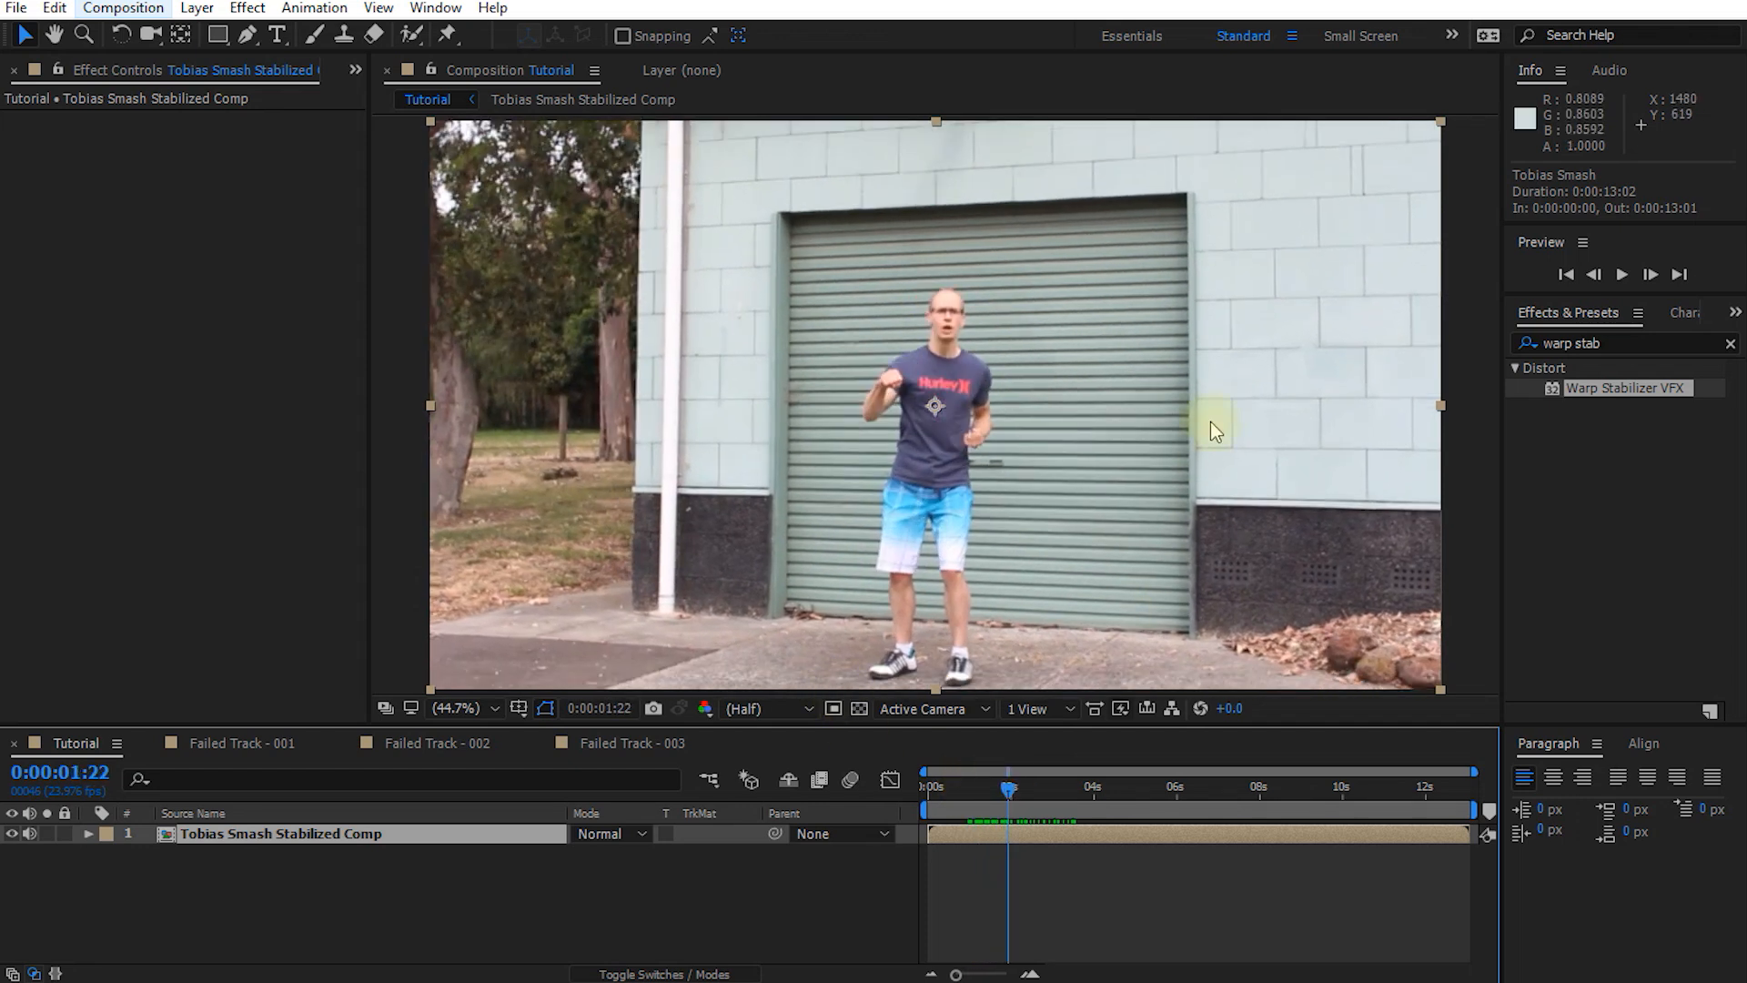
pyautogui.moveTo(1254, 515)
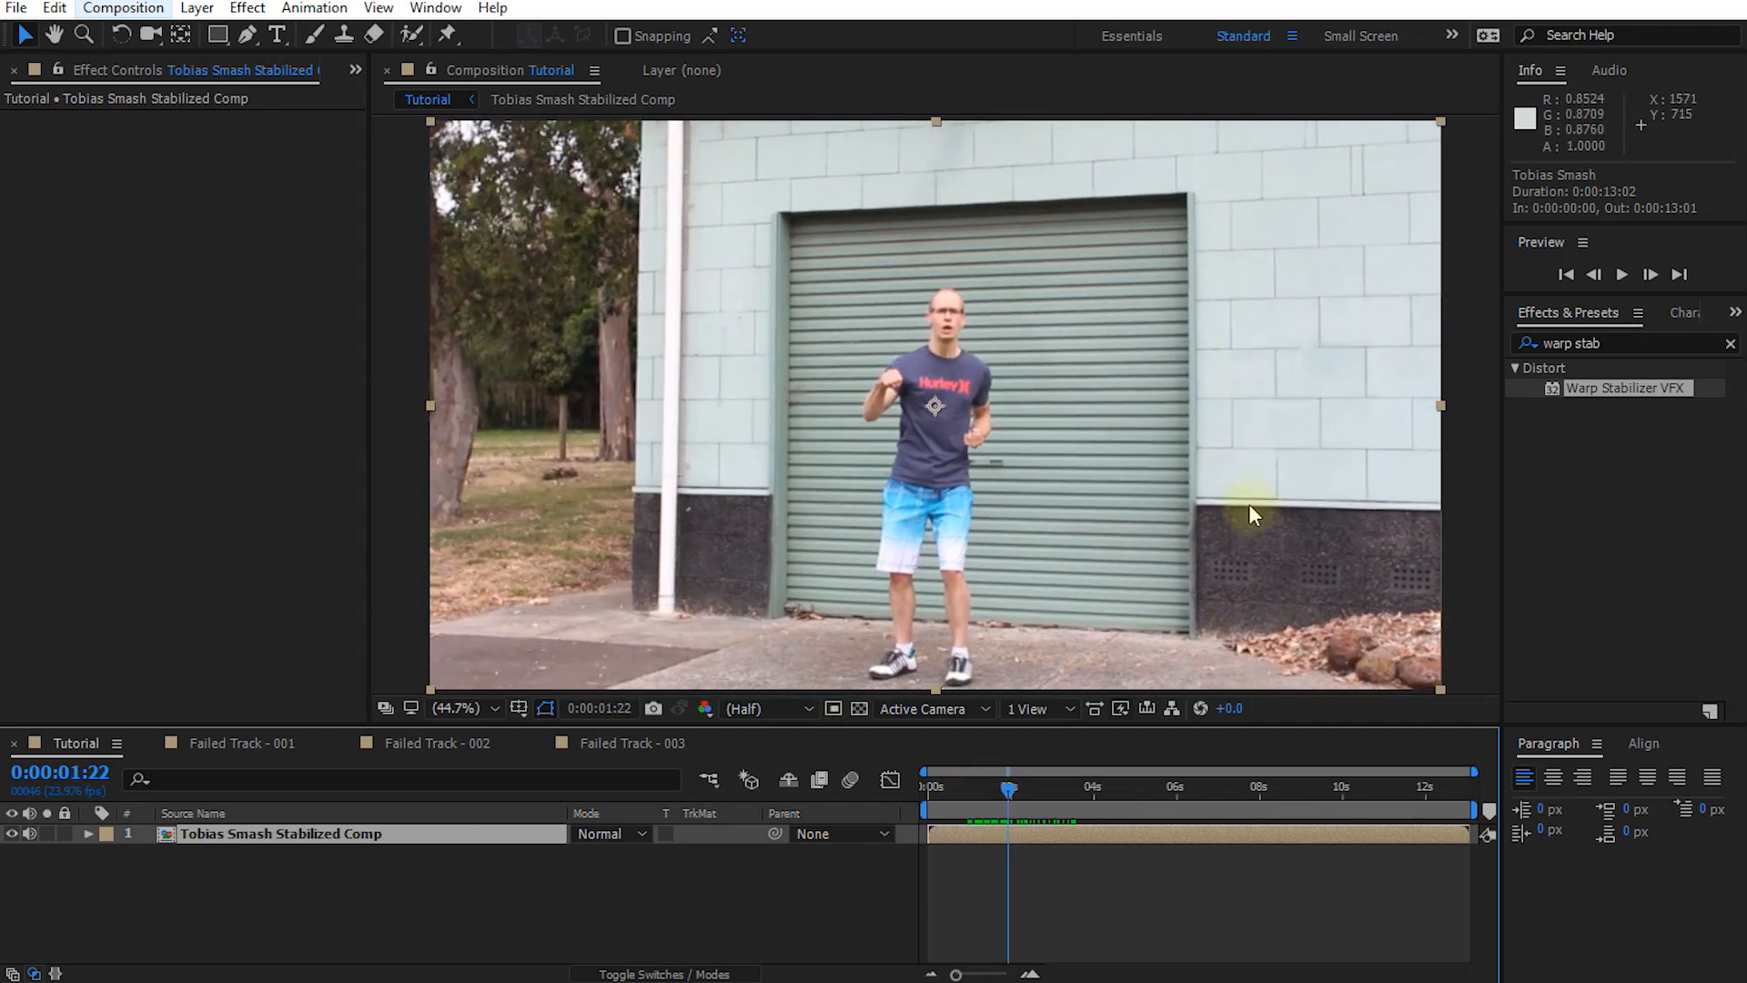
pyautogui.moveTo(903, 211)
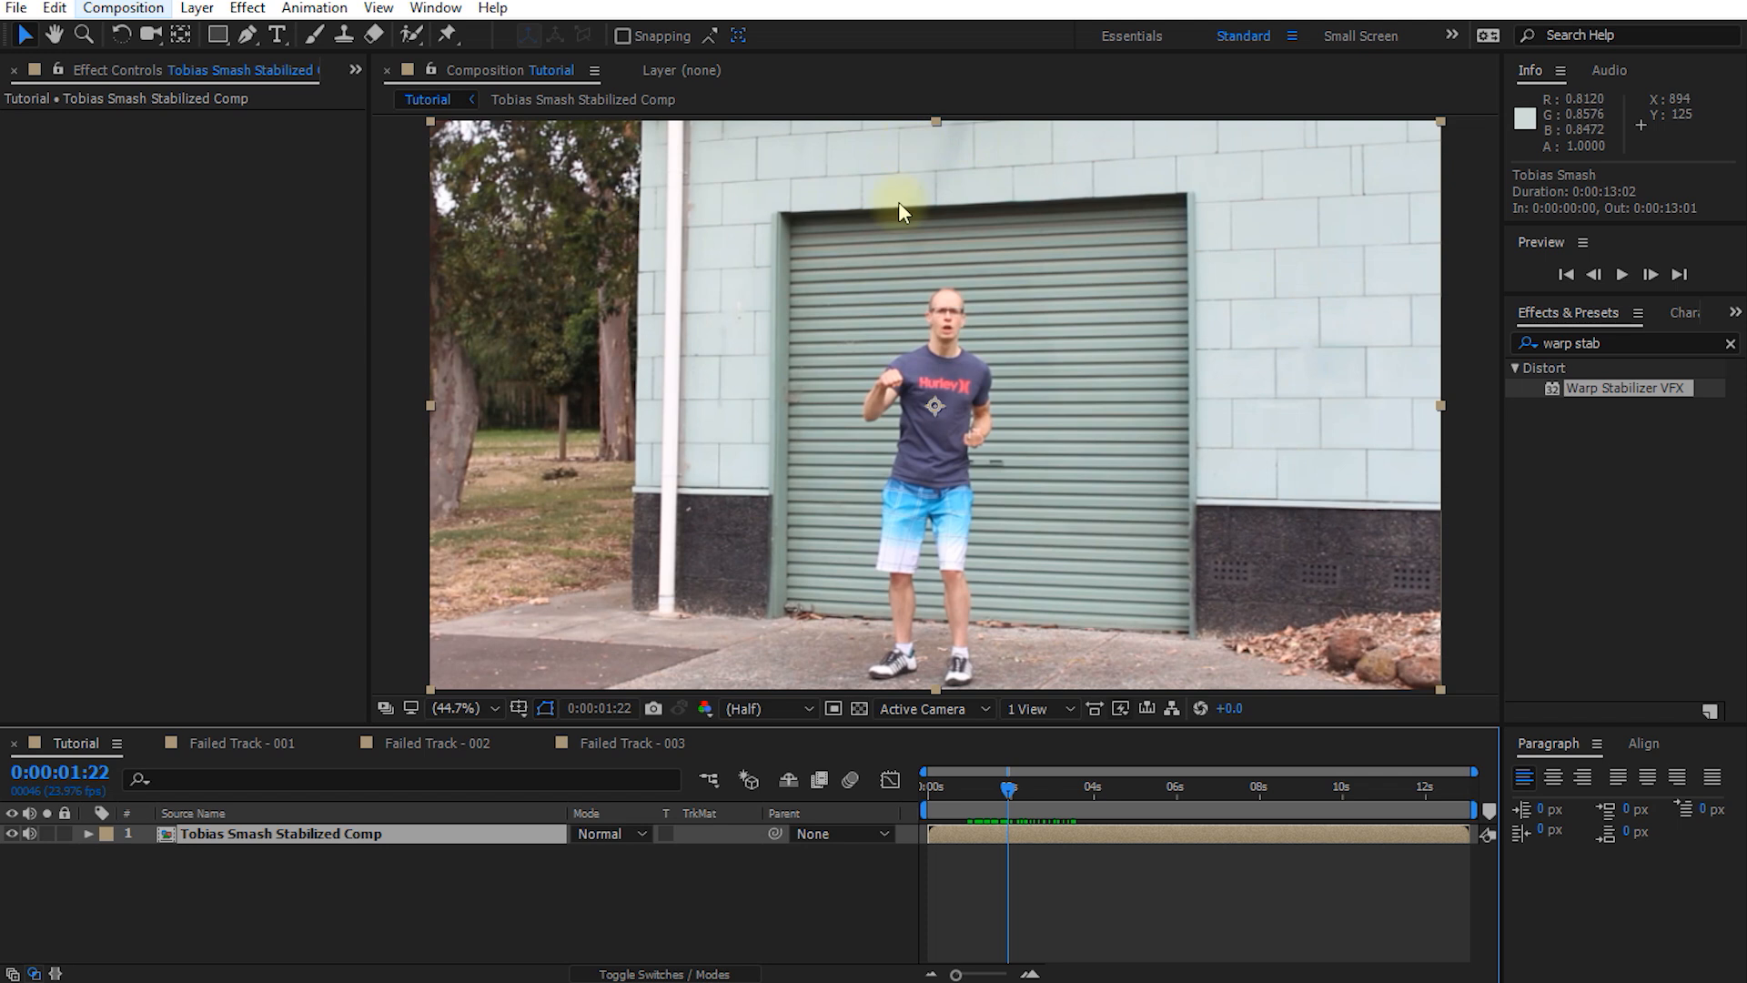
pyautogui.moveTo(1023, 649)
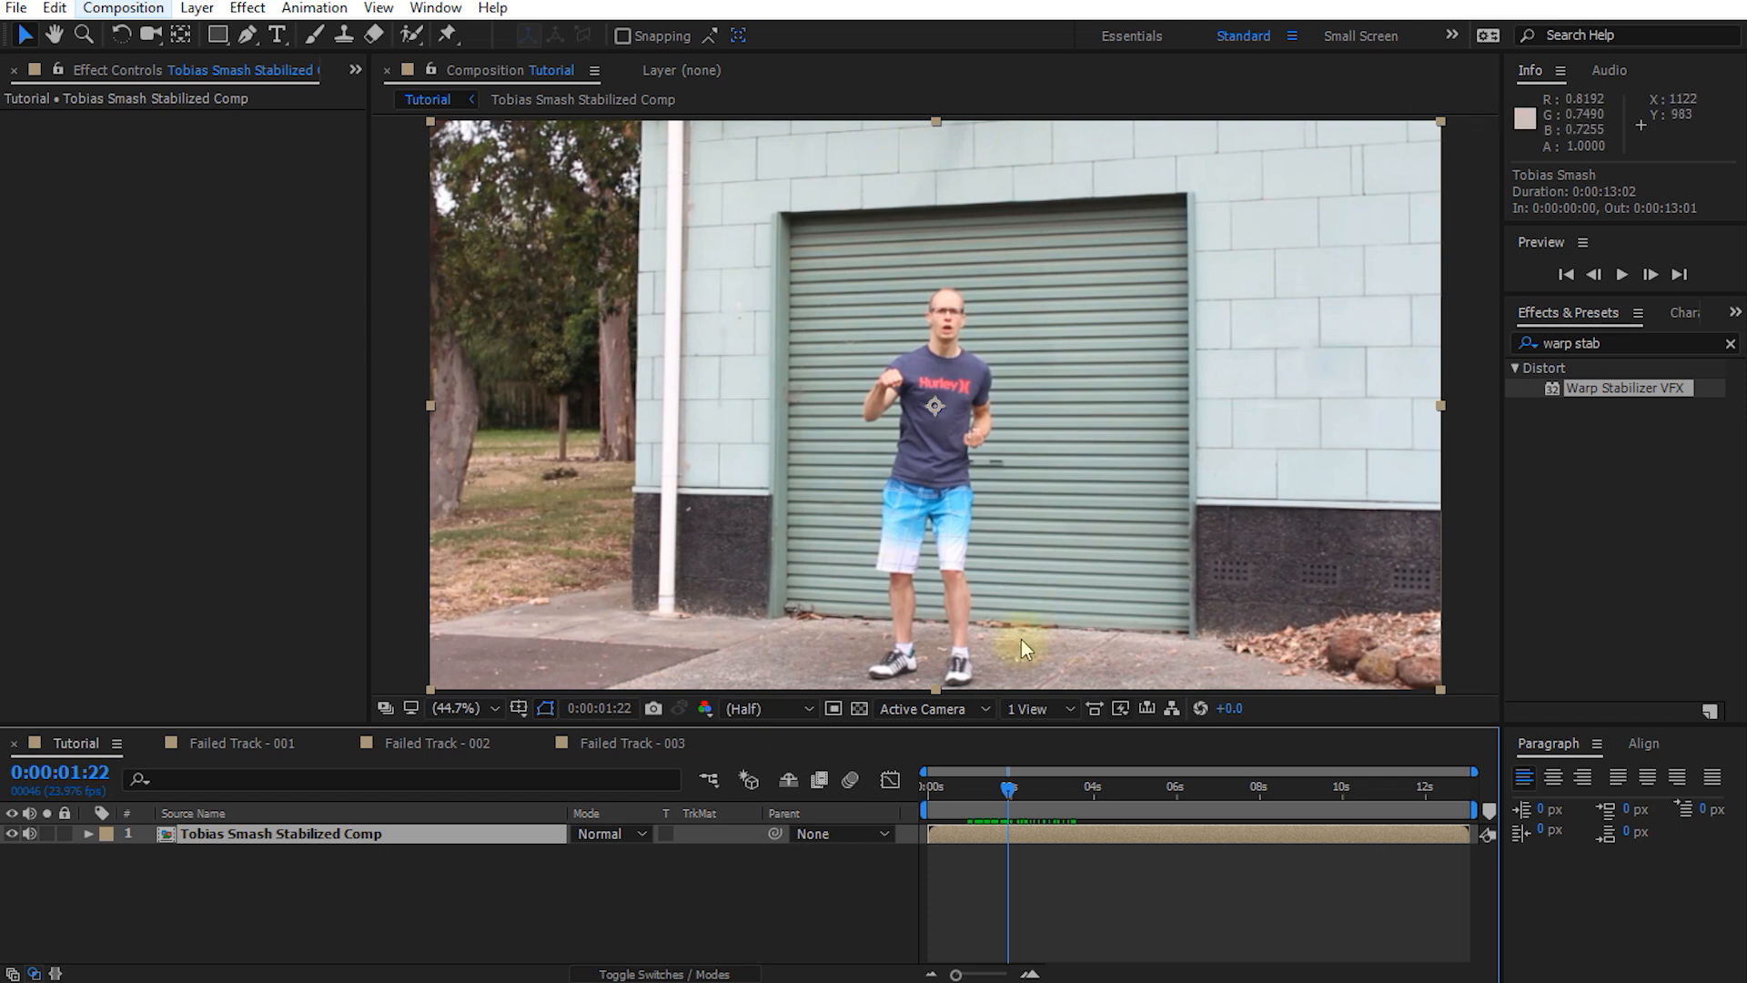
pyautogui.moveTo(930, 630)
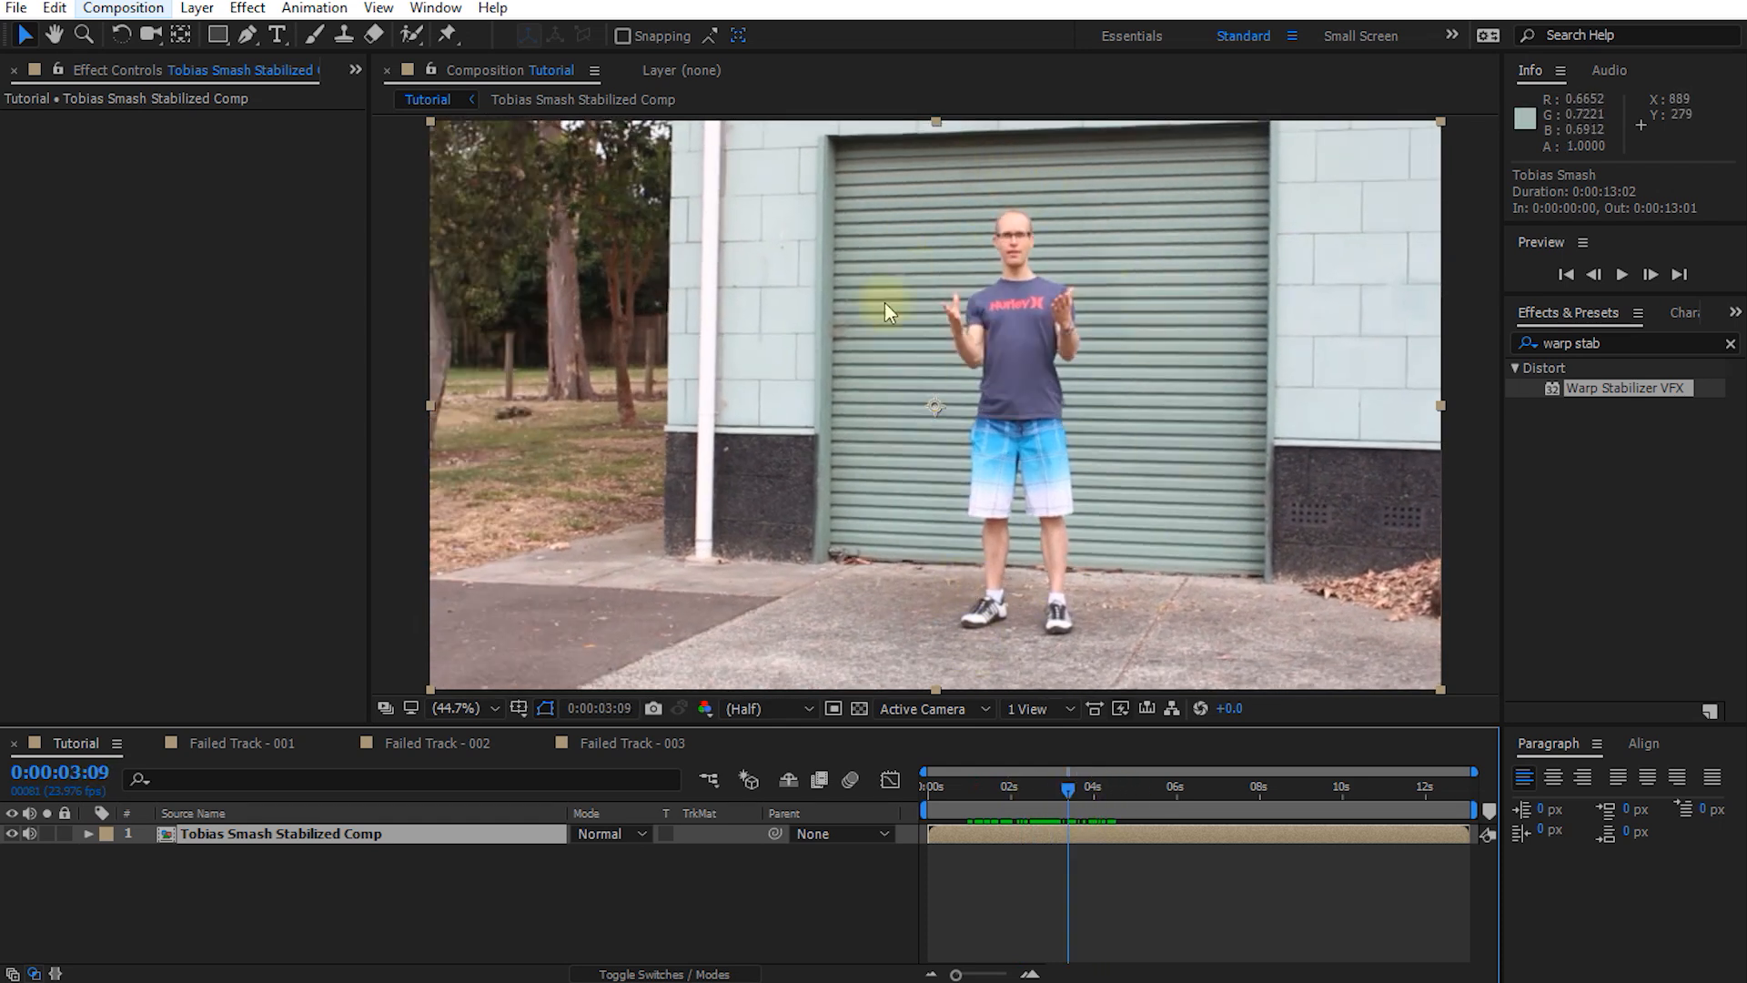
pyautogui.moveTo(970, 169)
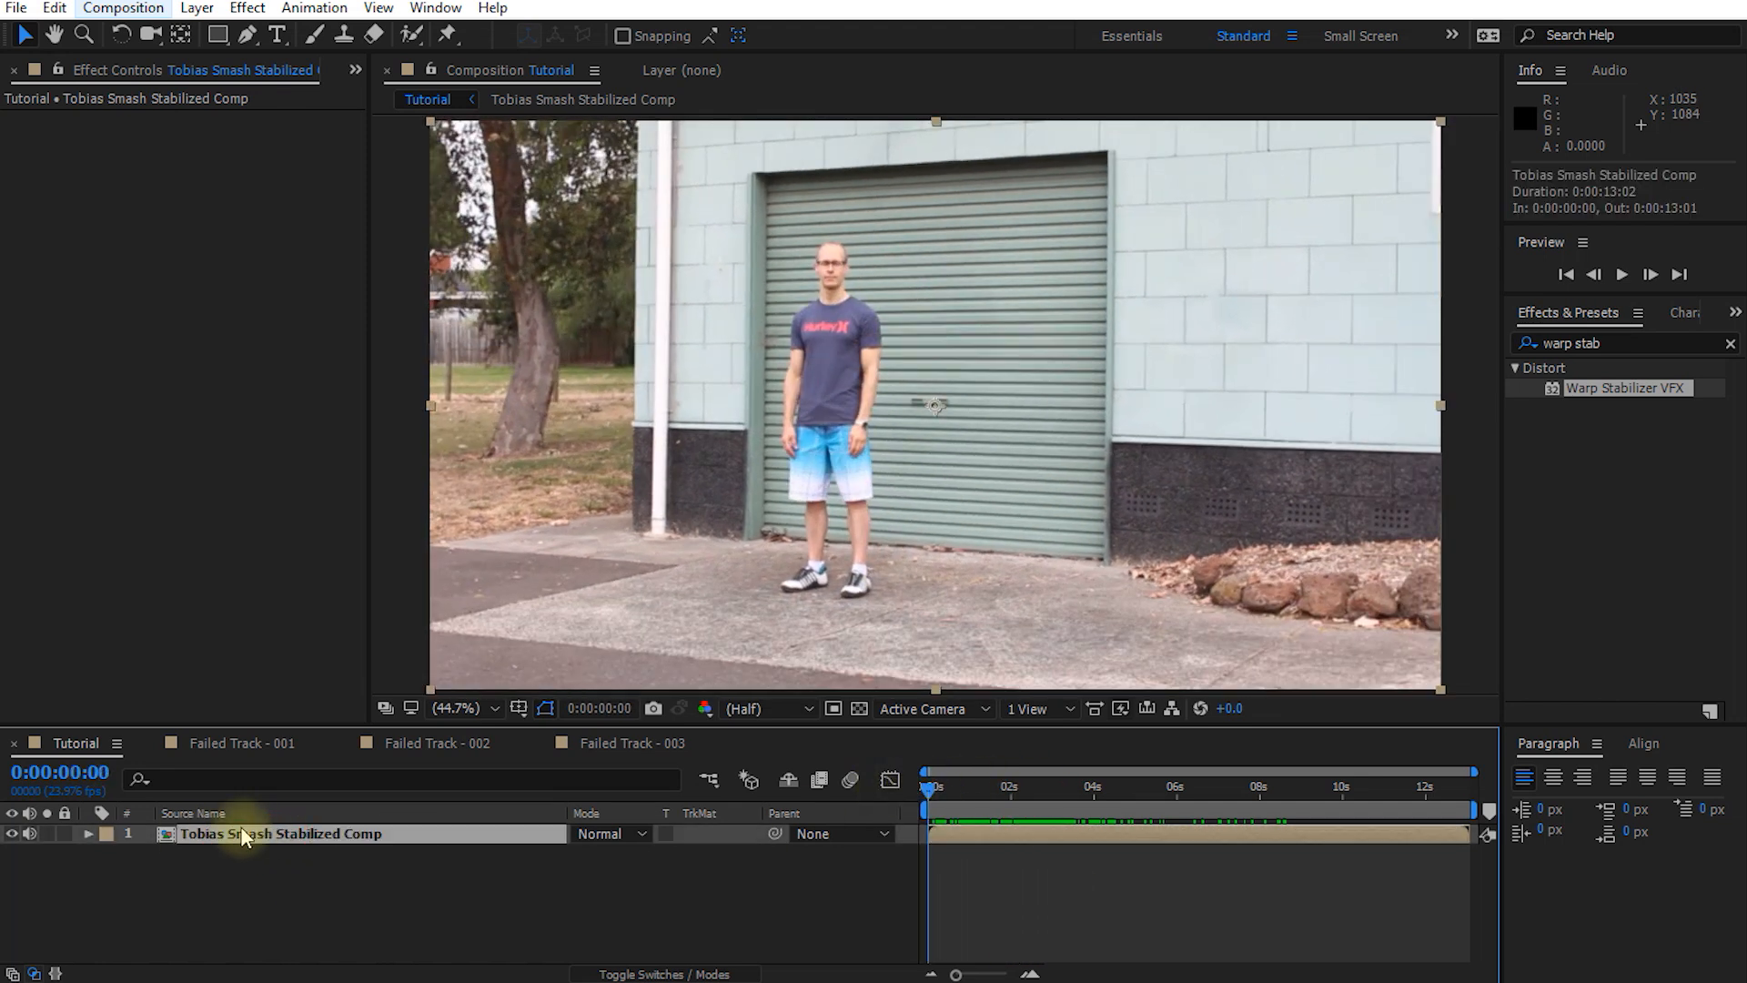
# Duplicate the layer as 'Tobias Smash Masked' and draw a Pen mask around the person
pyautogui.press('ctrl+d')
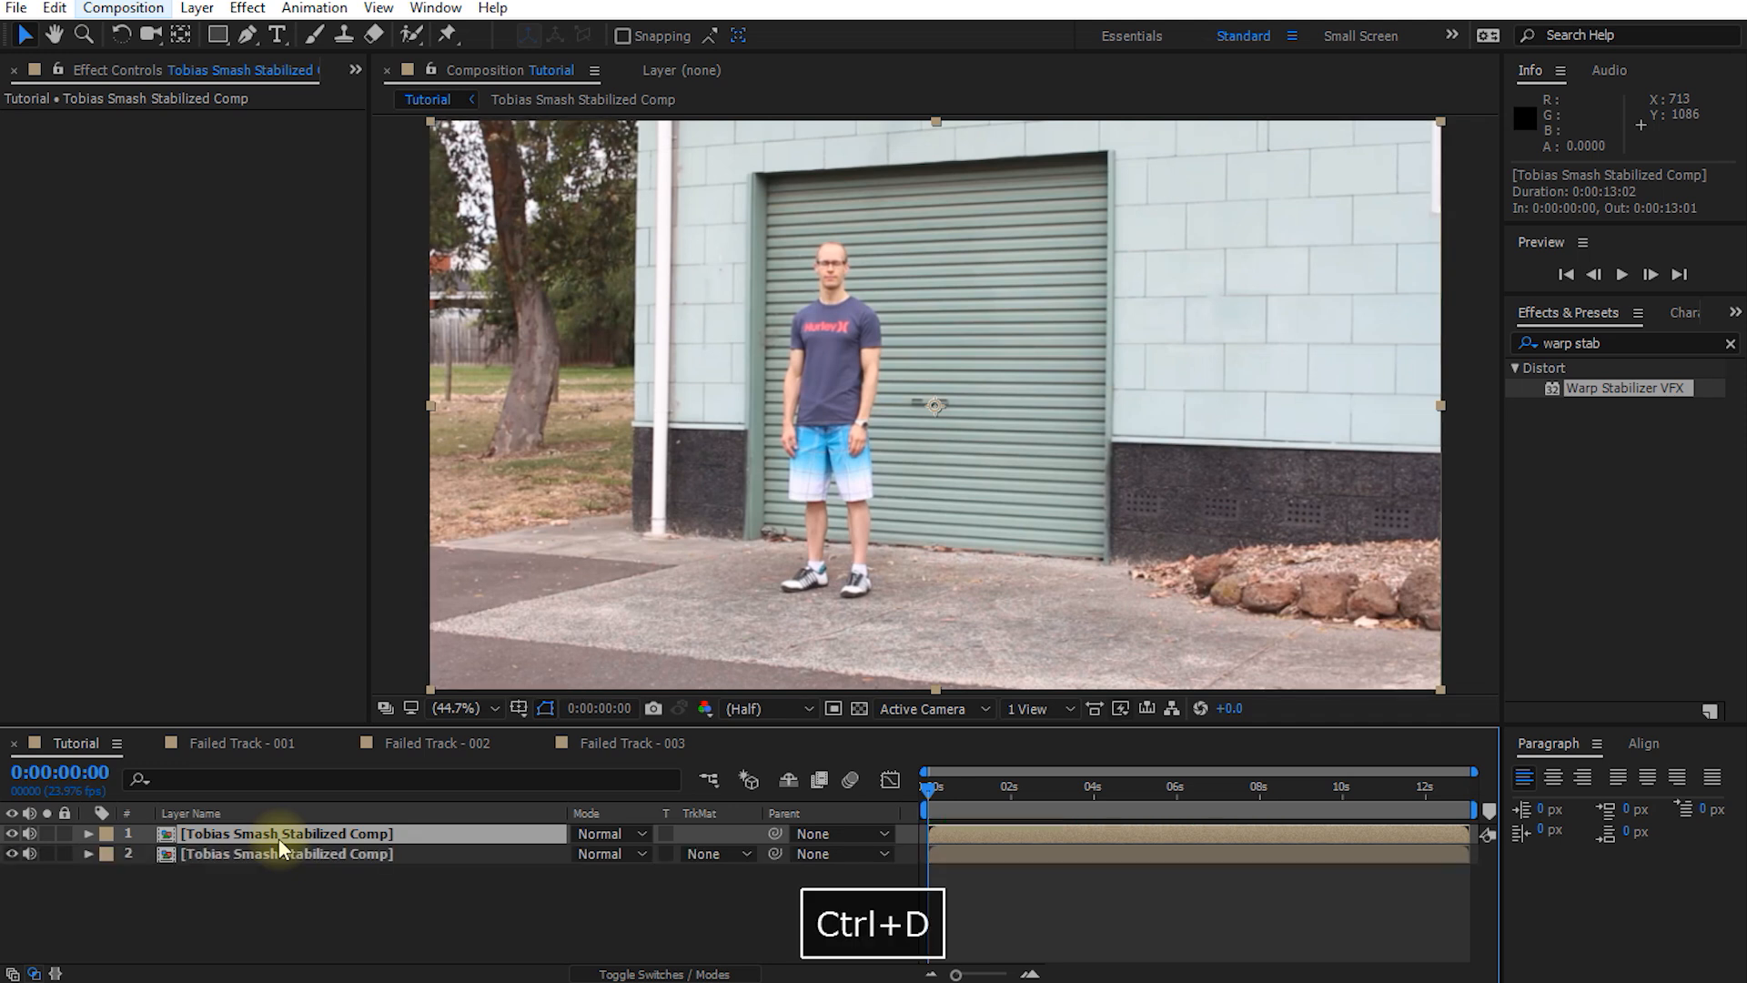
pyautogui.press('ctrl+shift+right')
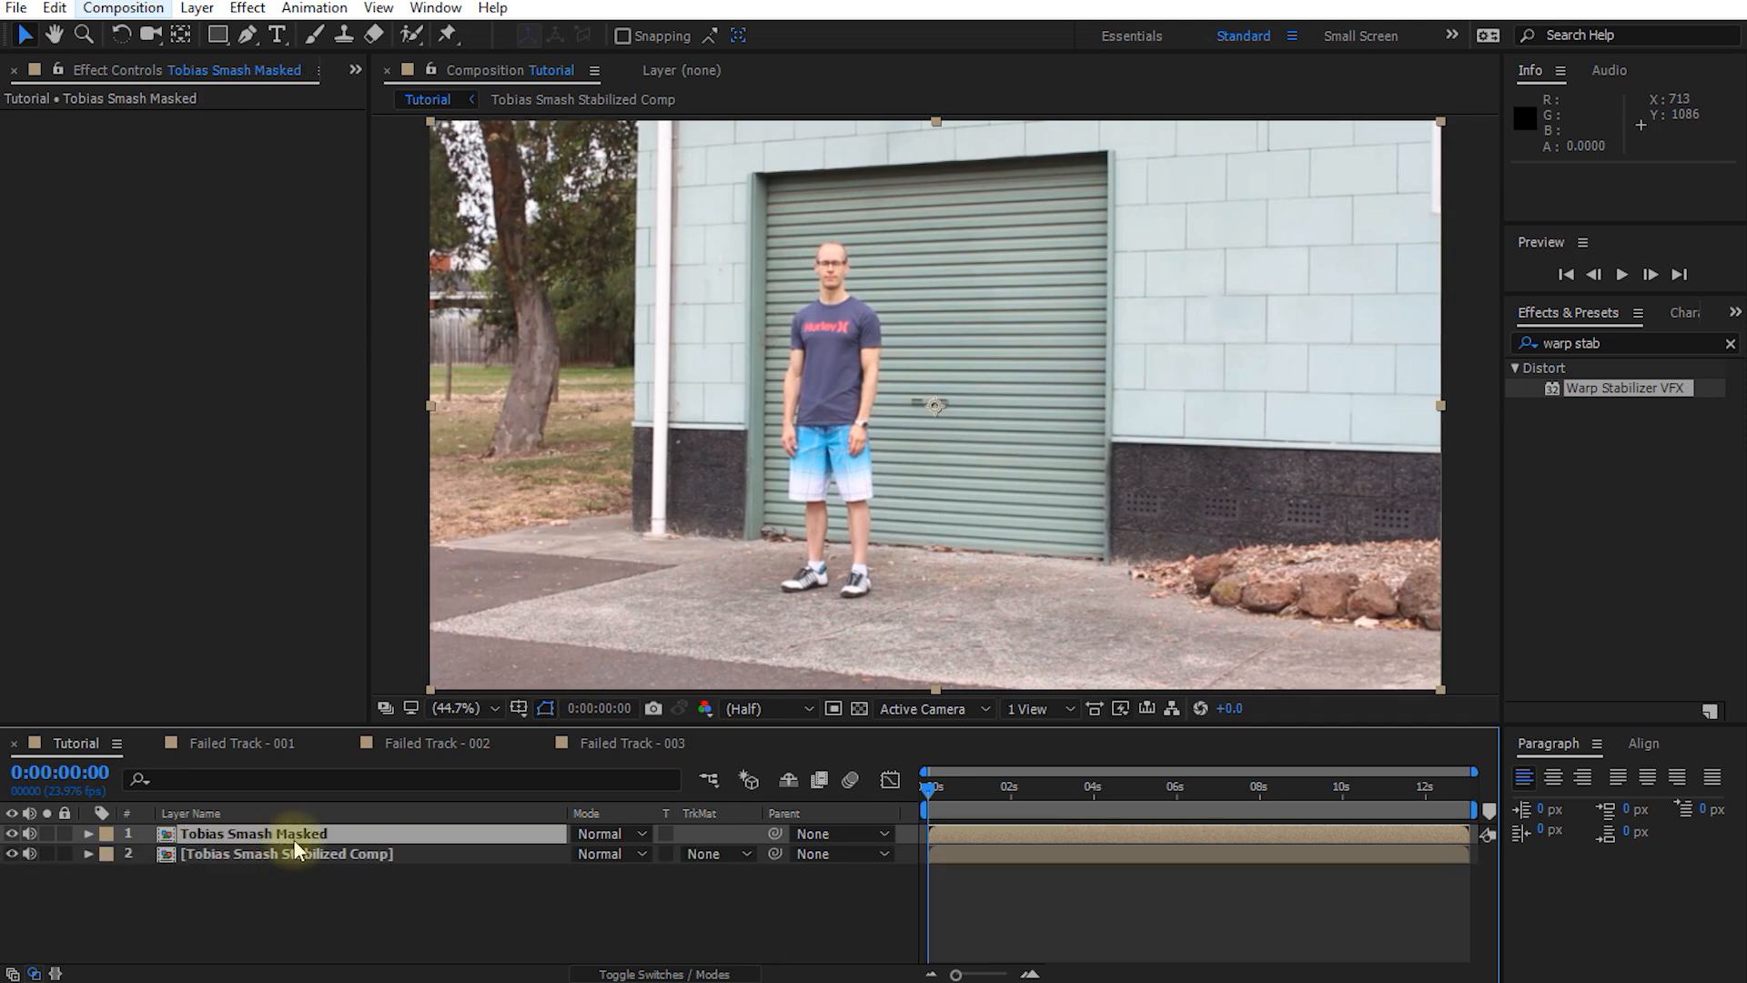
pyautogui.click(810, 222)
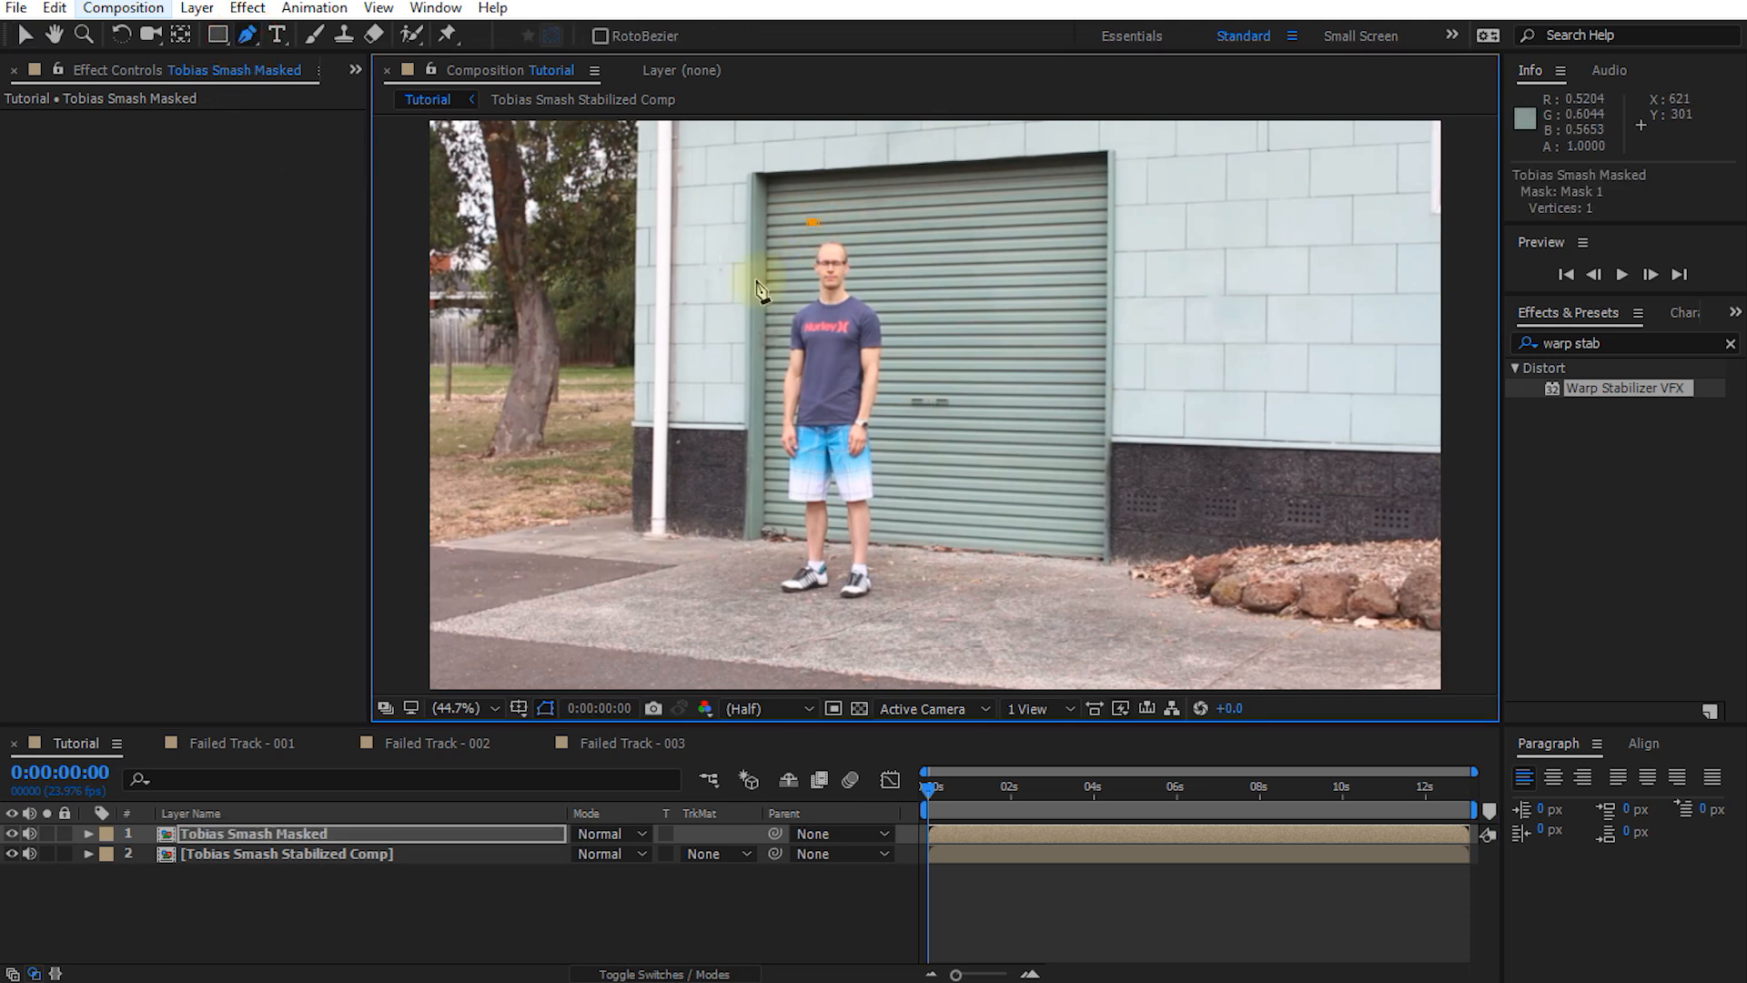
pyautogui.click(902, 288)
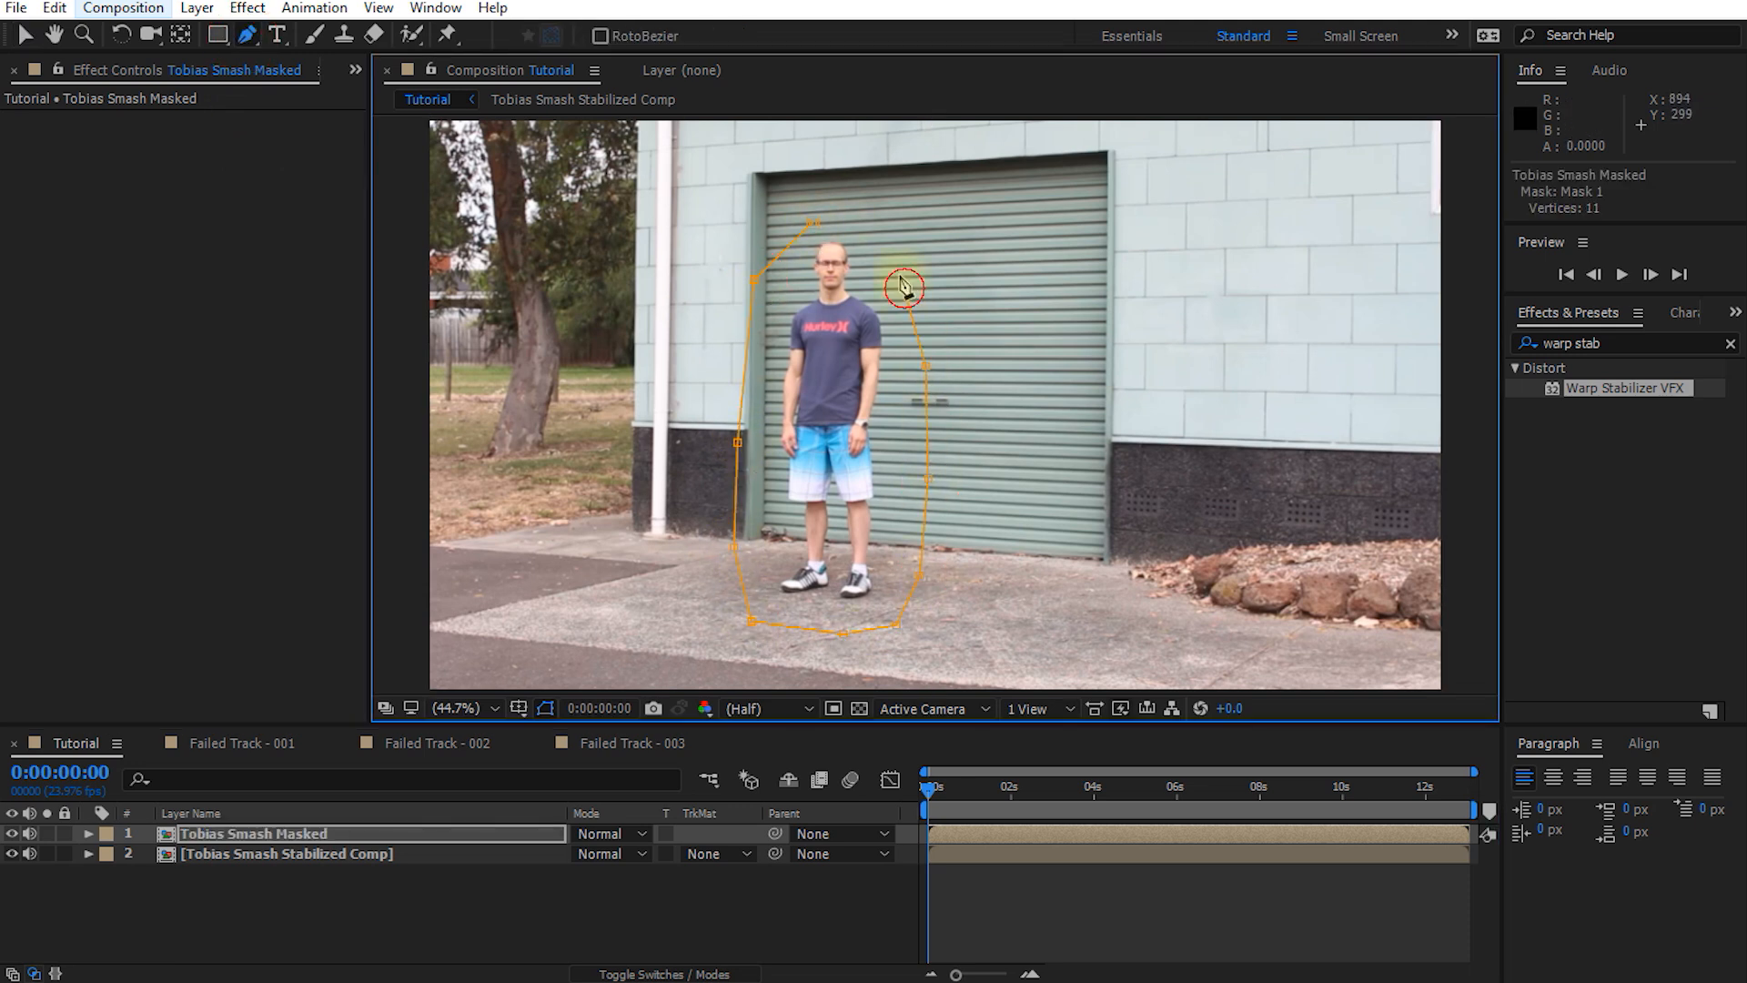
pyautogui.click(781, 300)
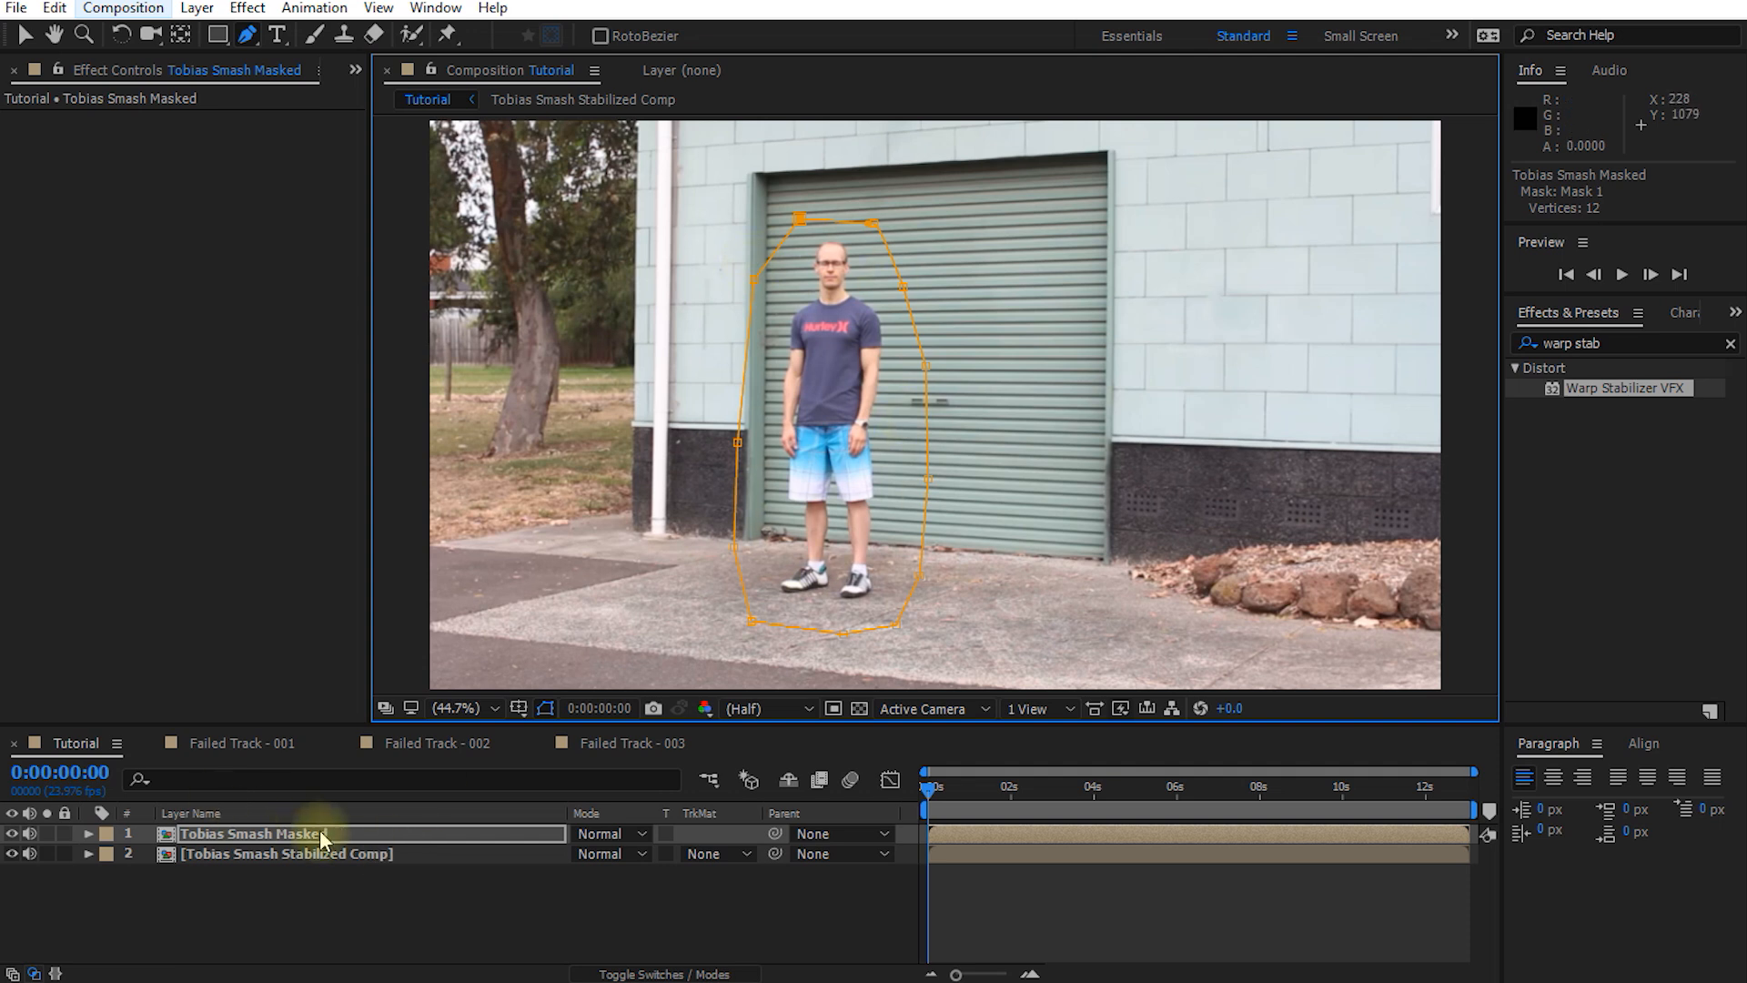
# Keyframe the Mask Path so the mask follows the person across the clip
pyautogui.press('m')
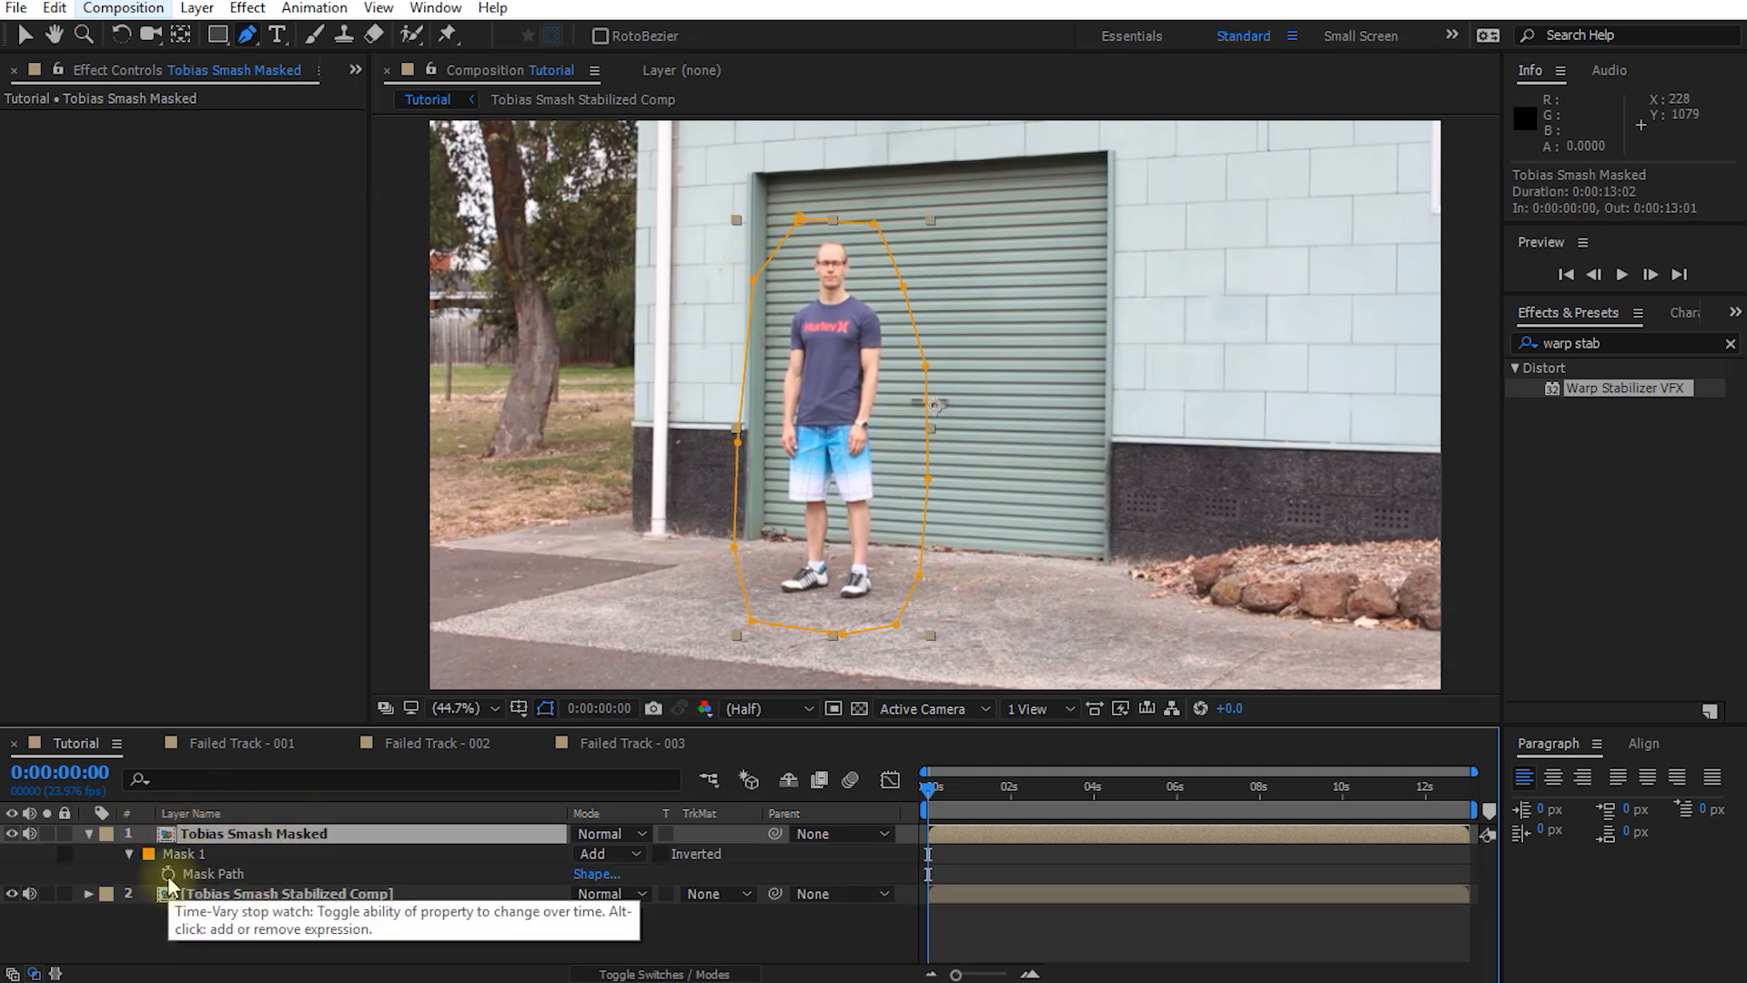
pyautogui.click(169, 874)
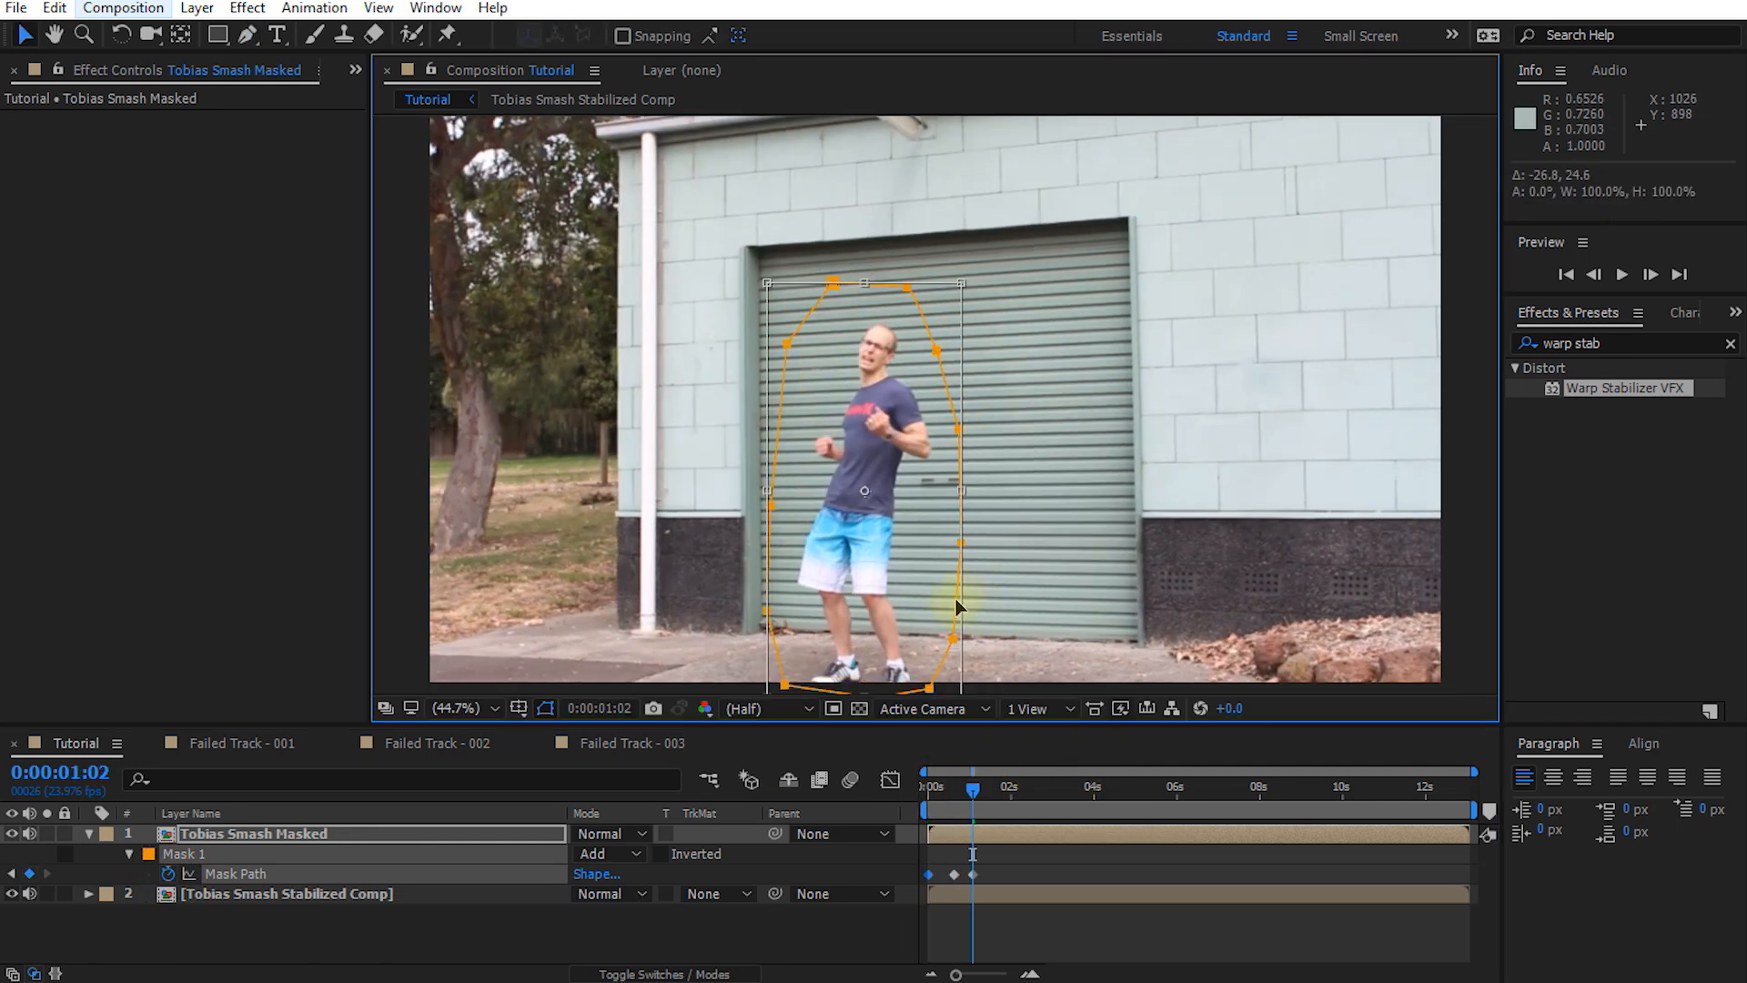
pyautogui.press('ctrl+z')
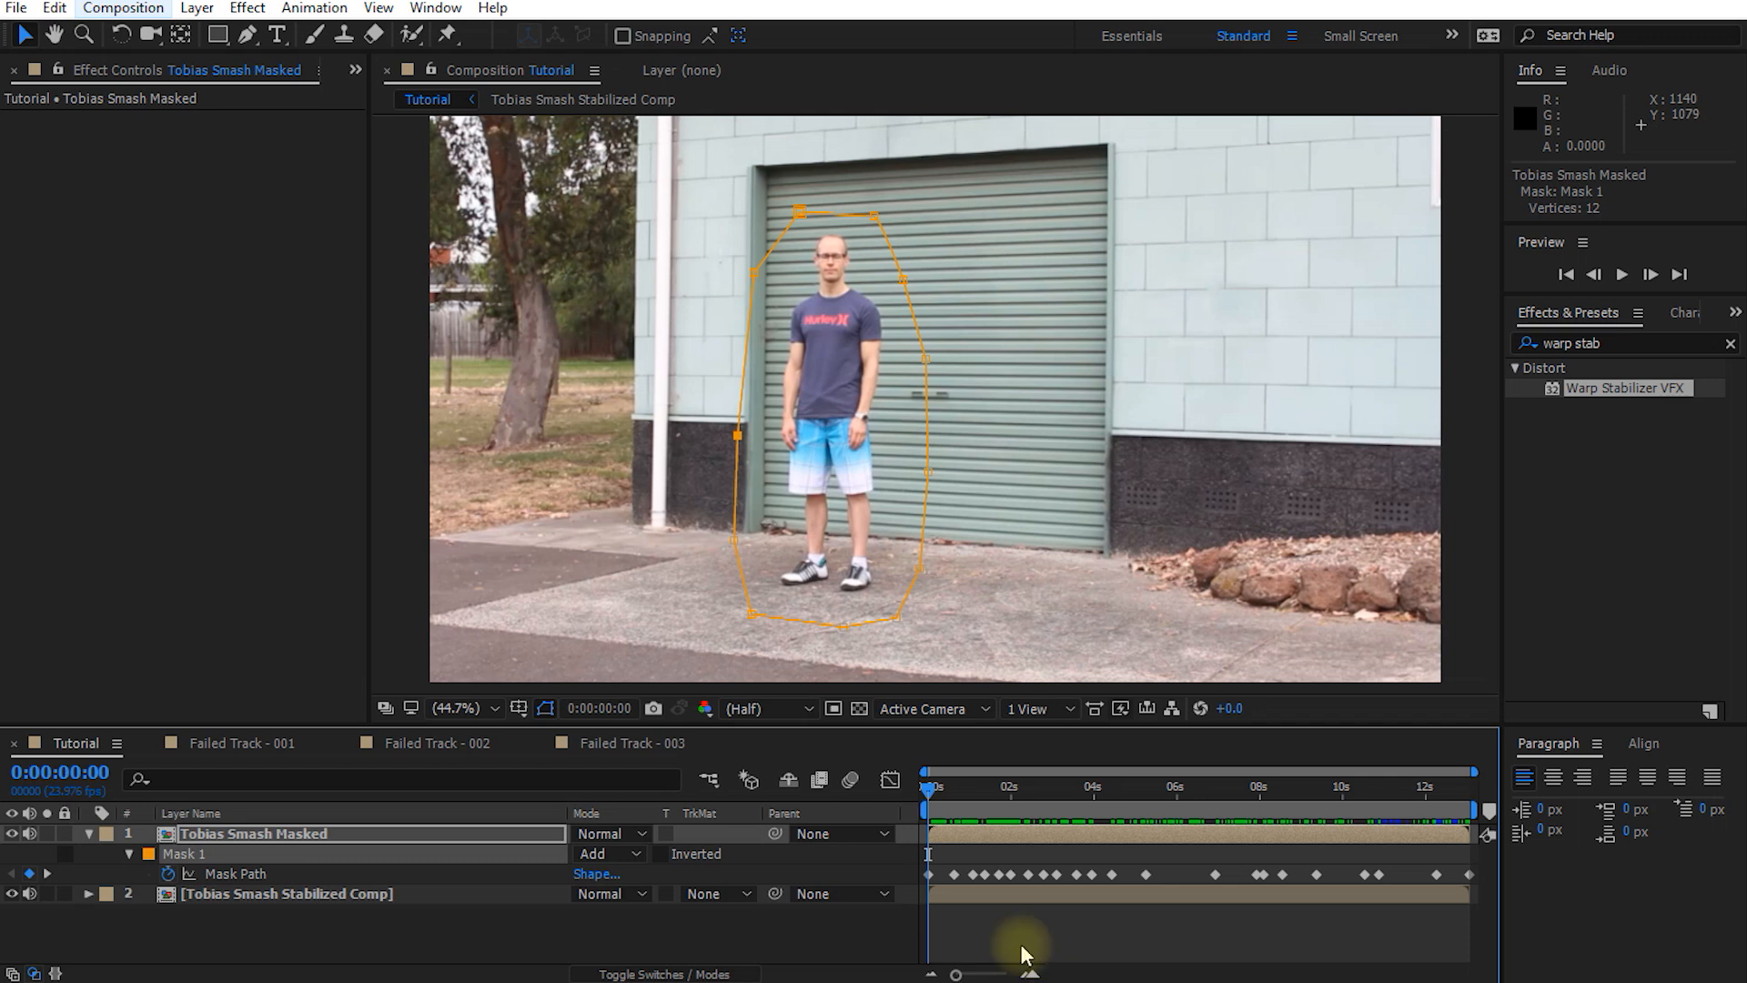
pyautogui.moveTo(599, 853)
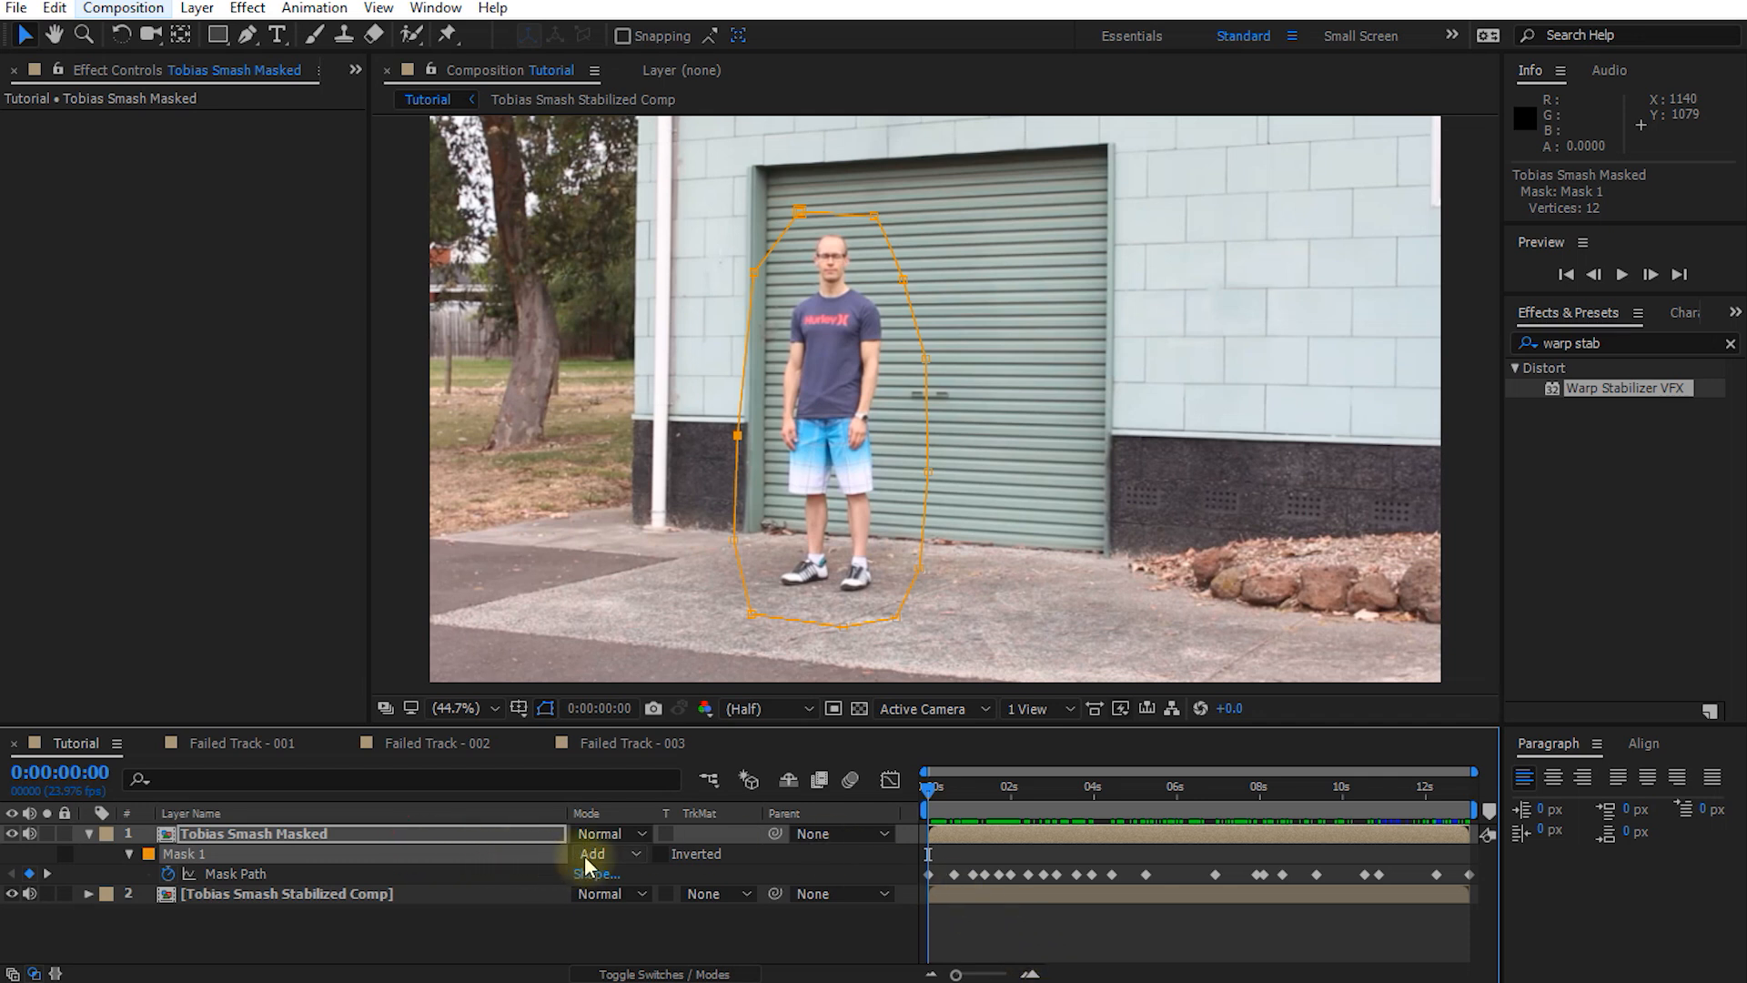
# Set the mask to Subtract, hide layer 2, and scrub to check the cut-out
pyautogui.click(608, 854)
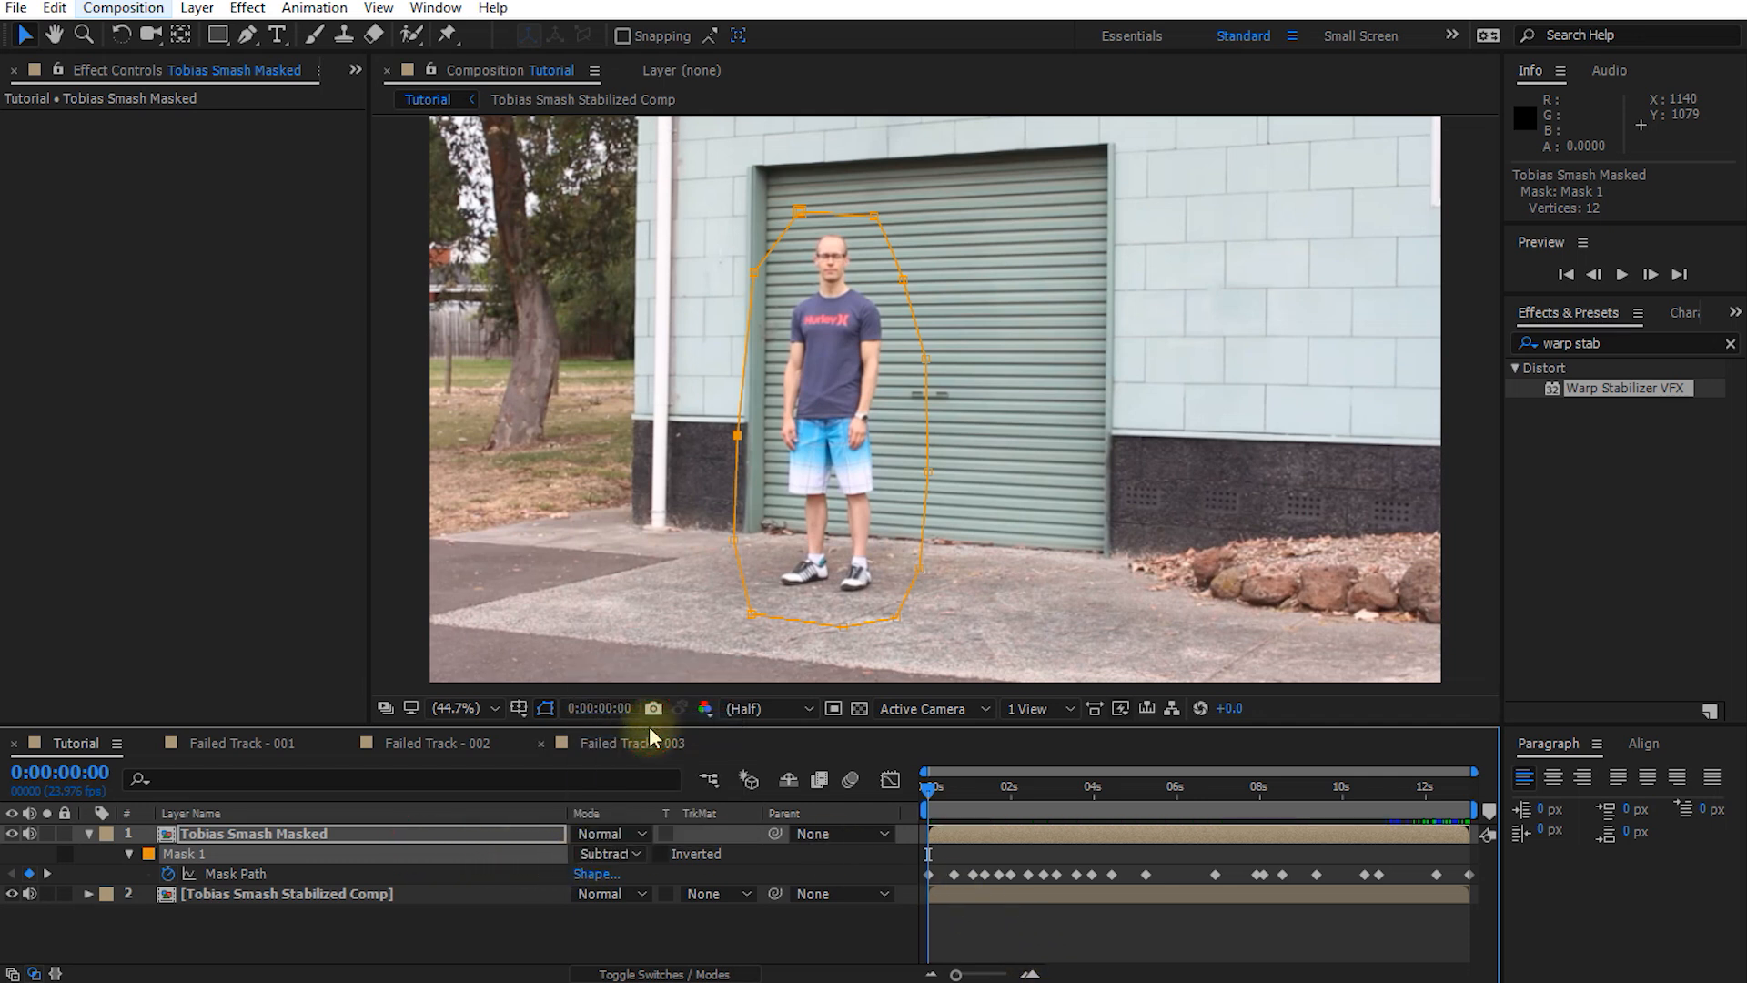
pyautogui.click(286, 891)
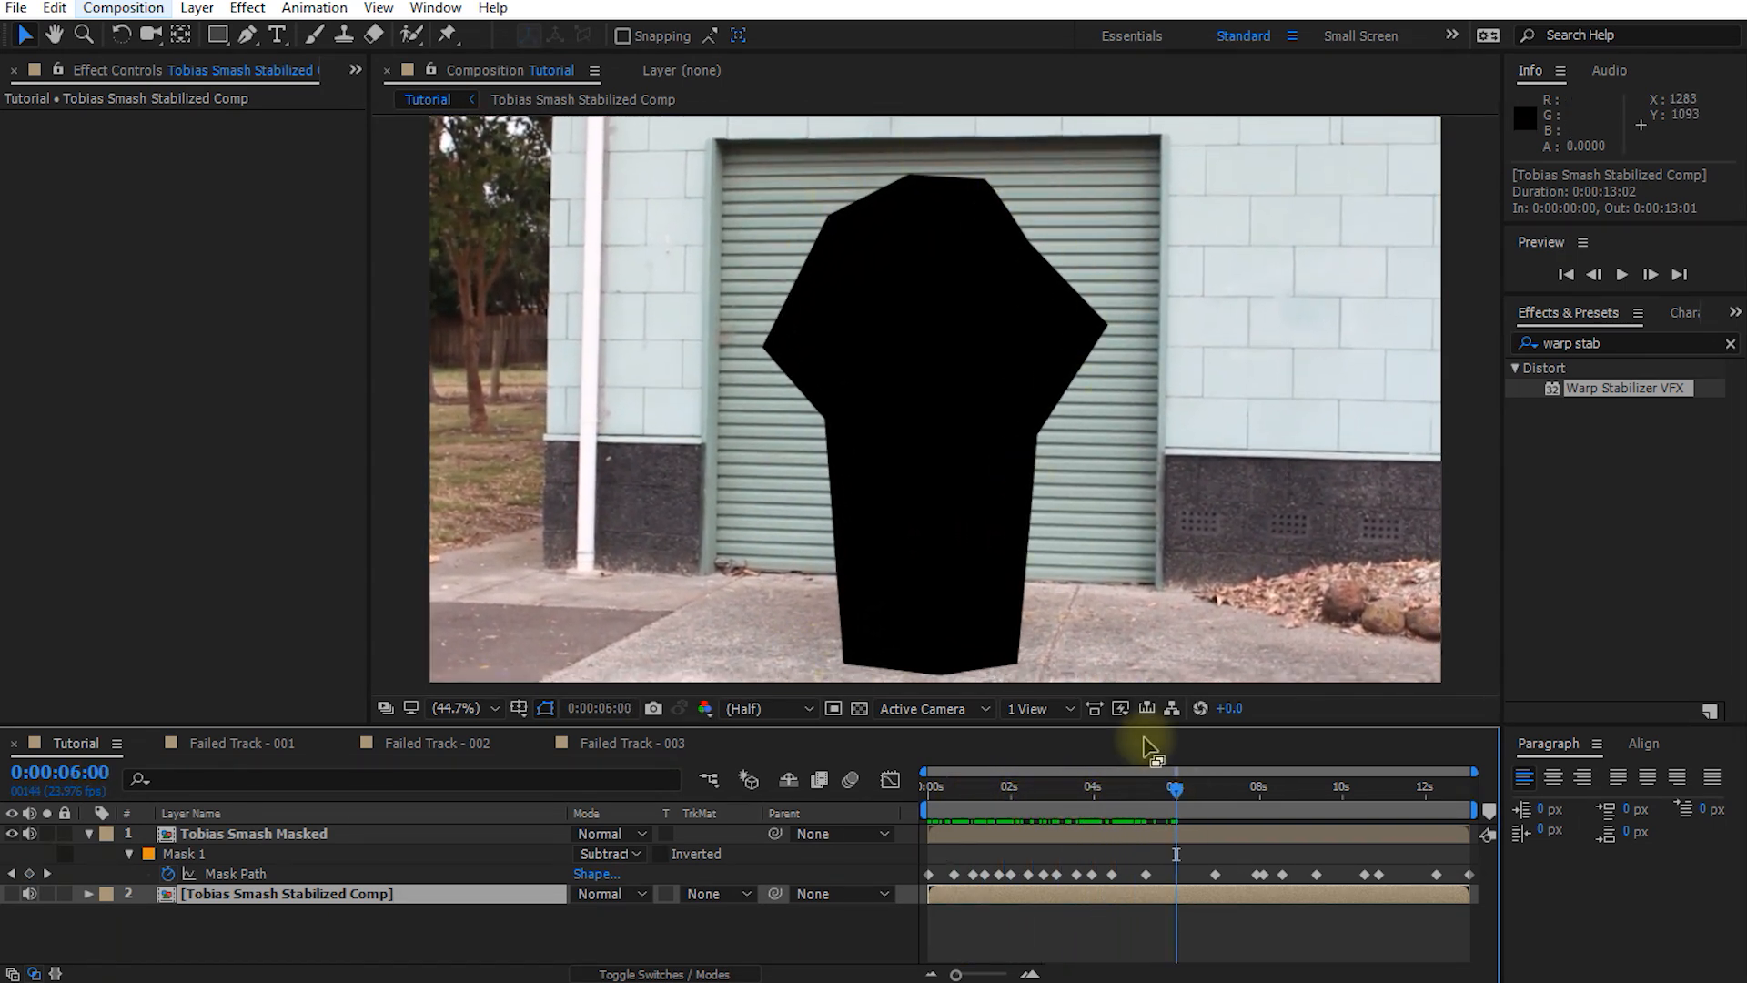
pyautogui.click(1298, 788)
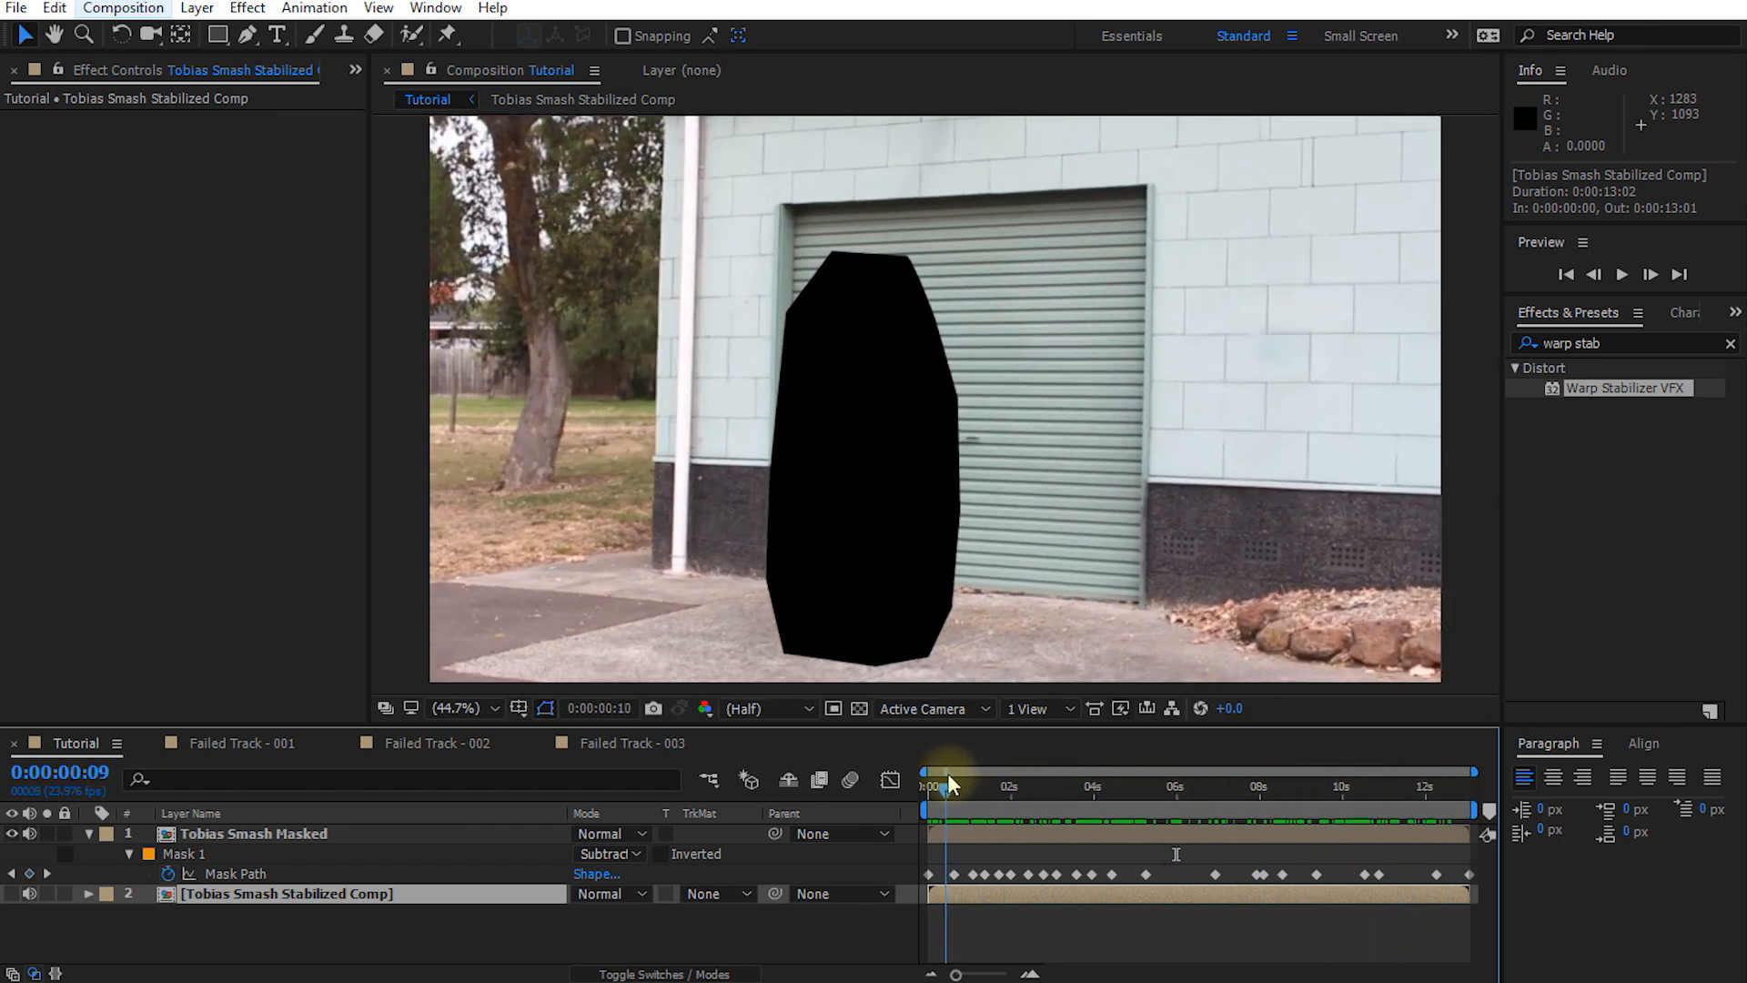
# Start pre-composing the masked layer named 'Tobias Smash Masked Comp'
pyautogui.press('ctrl+shift+c')
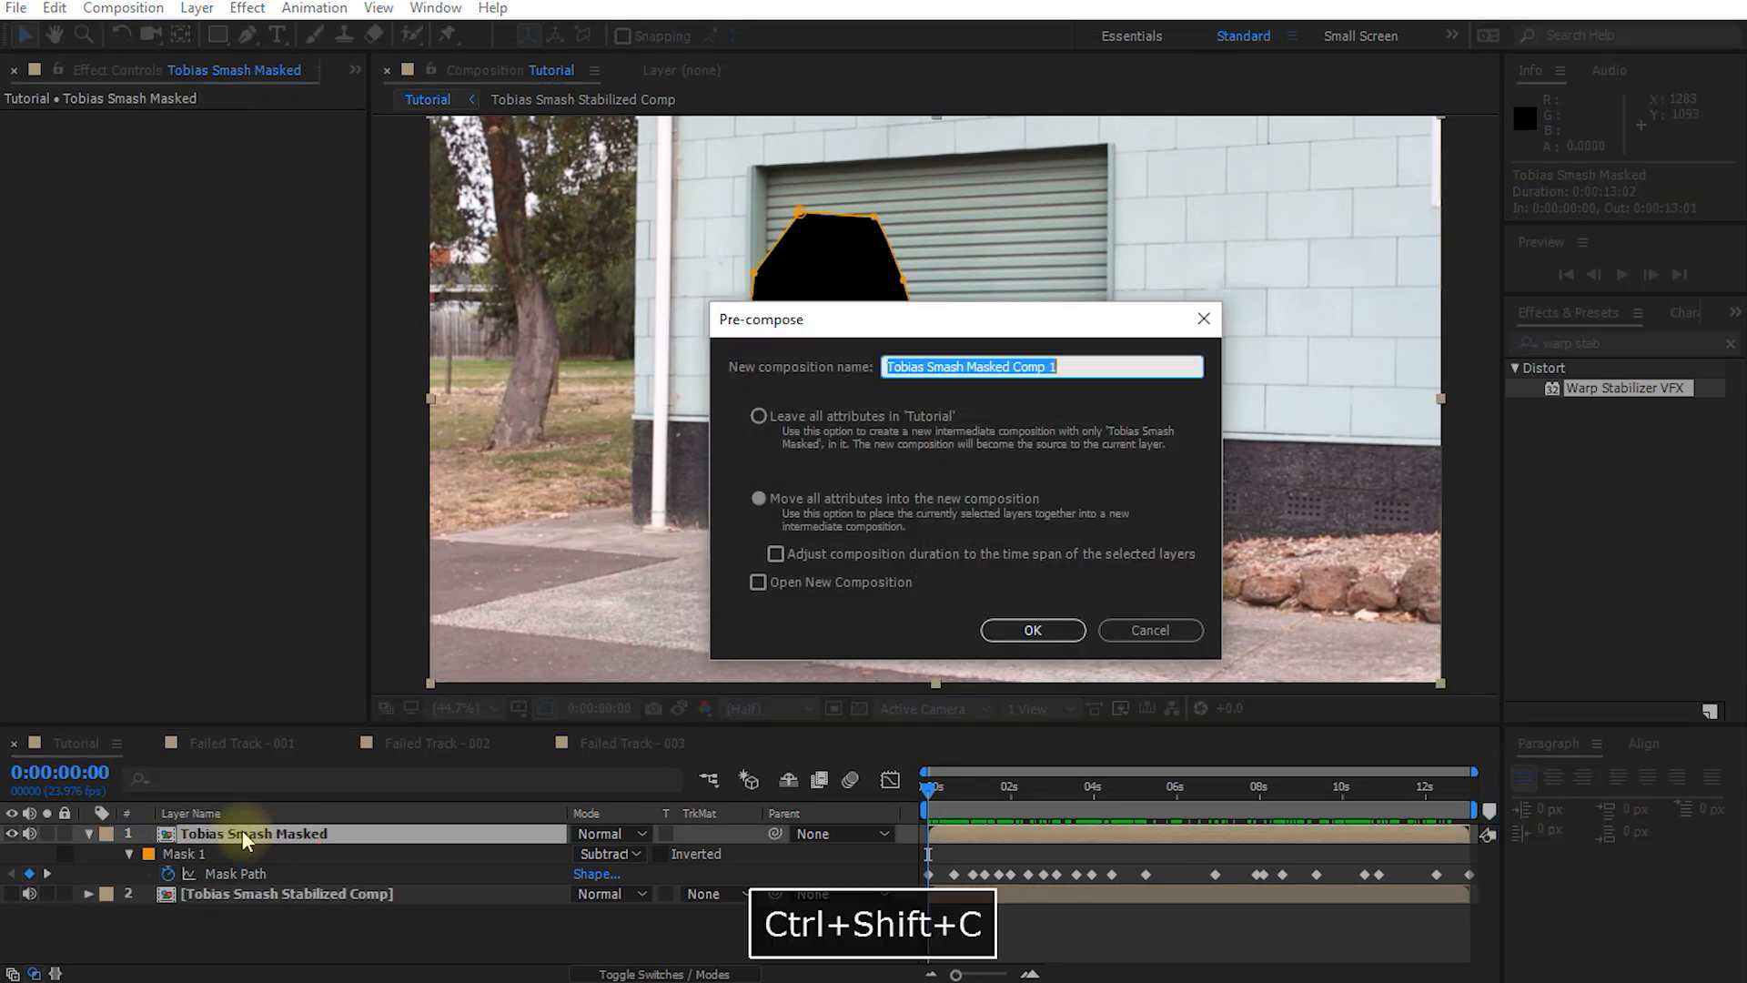
pyautogui.press('Backspace')
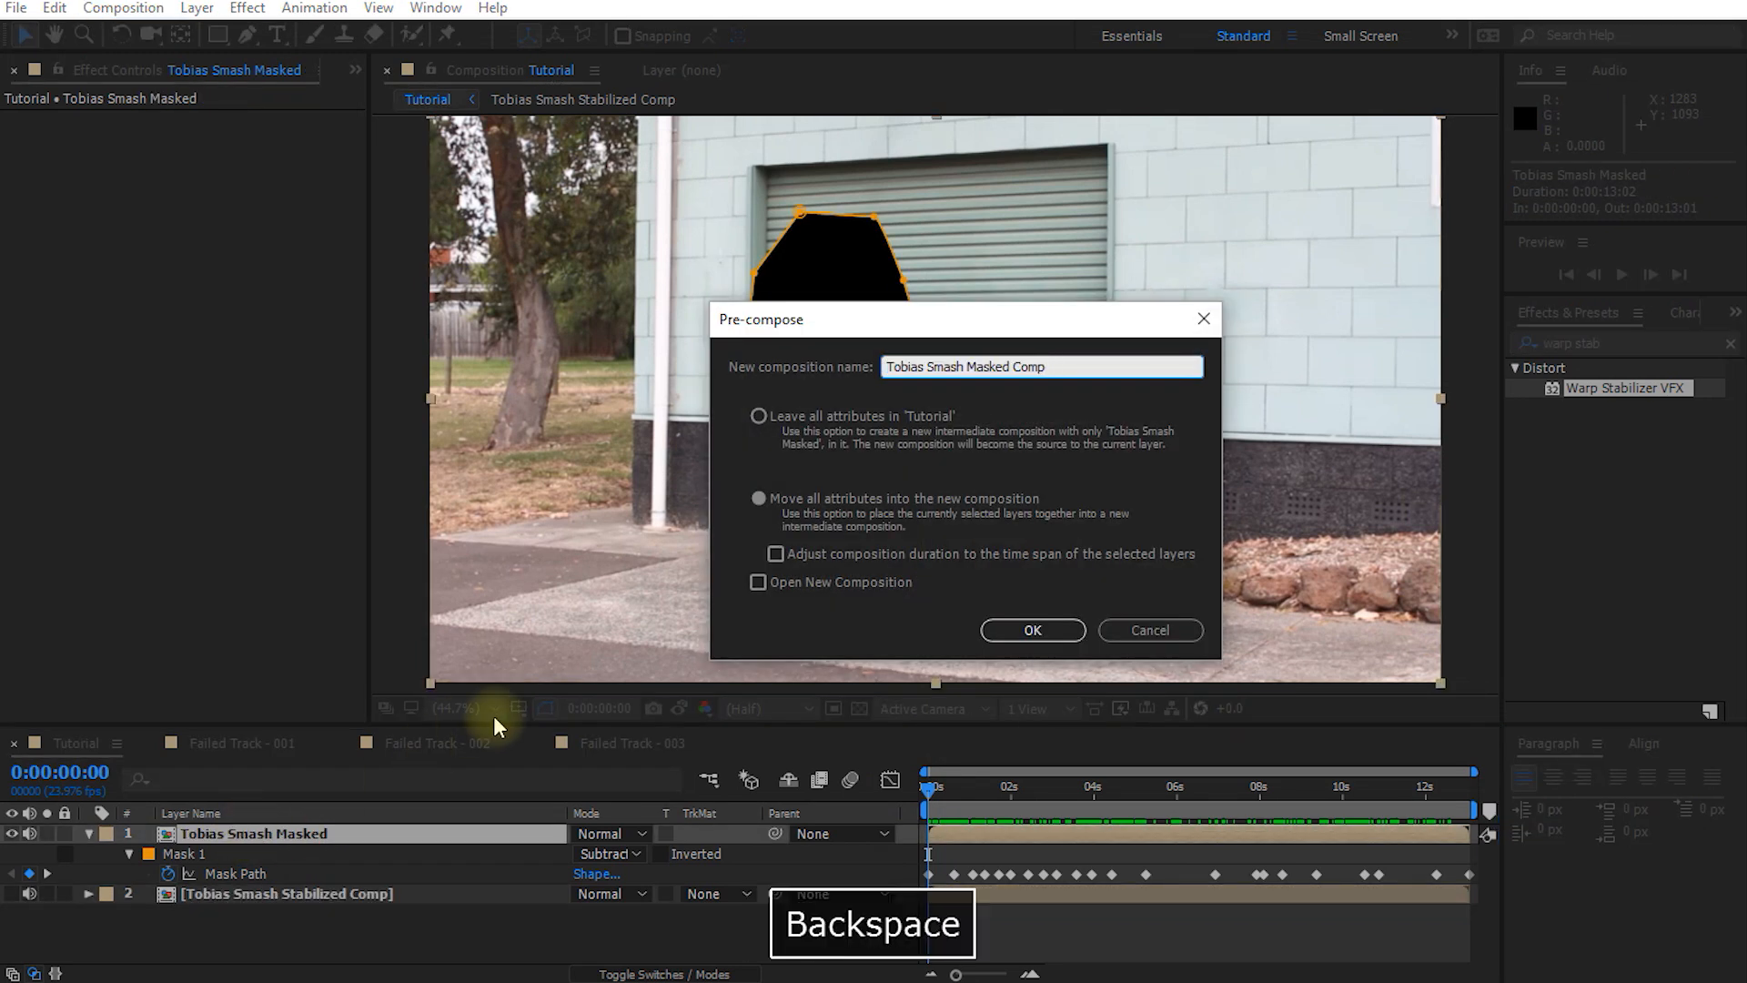
pyautogui.click(759, 499)
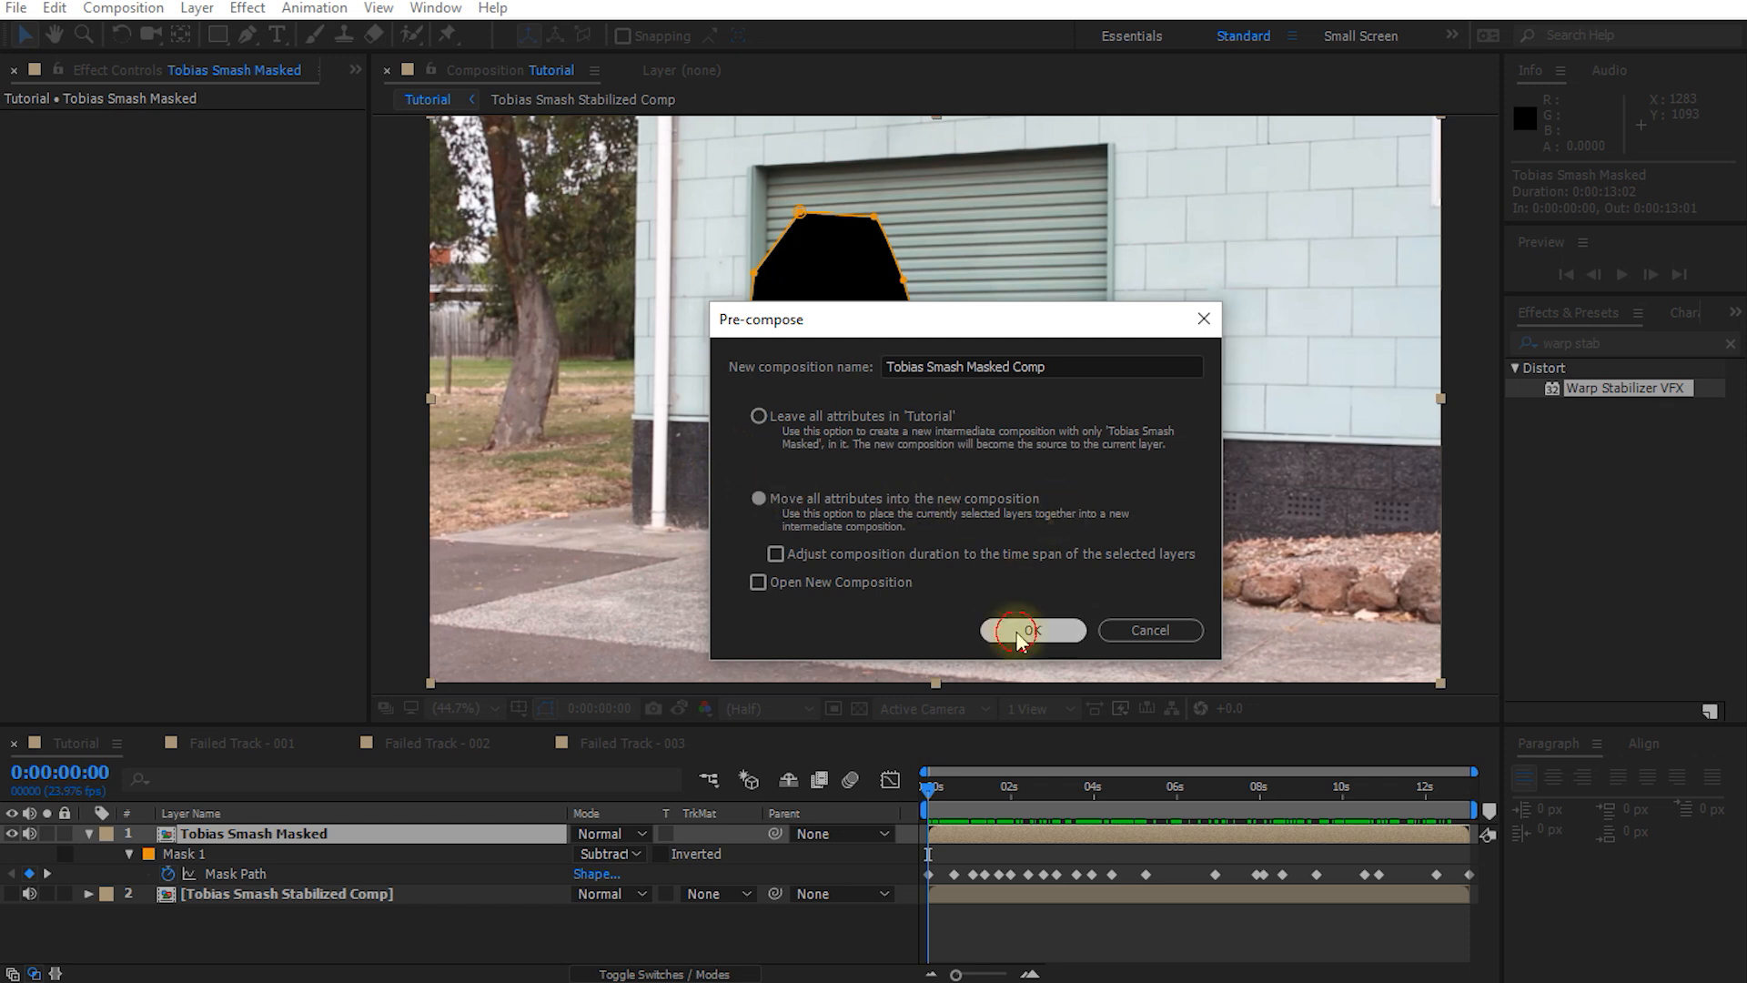
# Create the masked precomp, let 3D Camera Tracker solve it, and reveal the Advanced 0.38-pixel error
pyautogui.click(1030, 630)
pyautogui.write('3d camera')
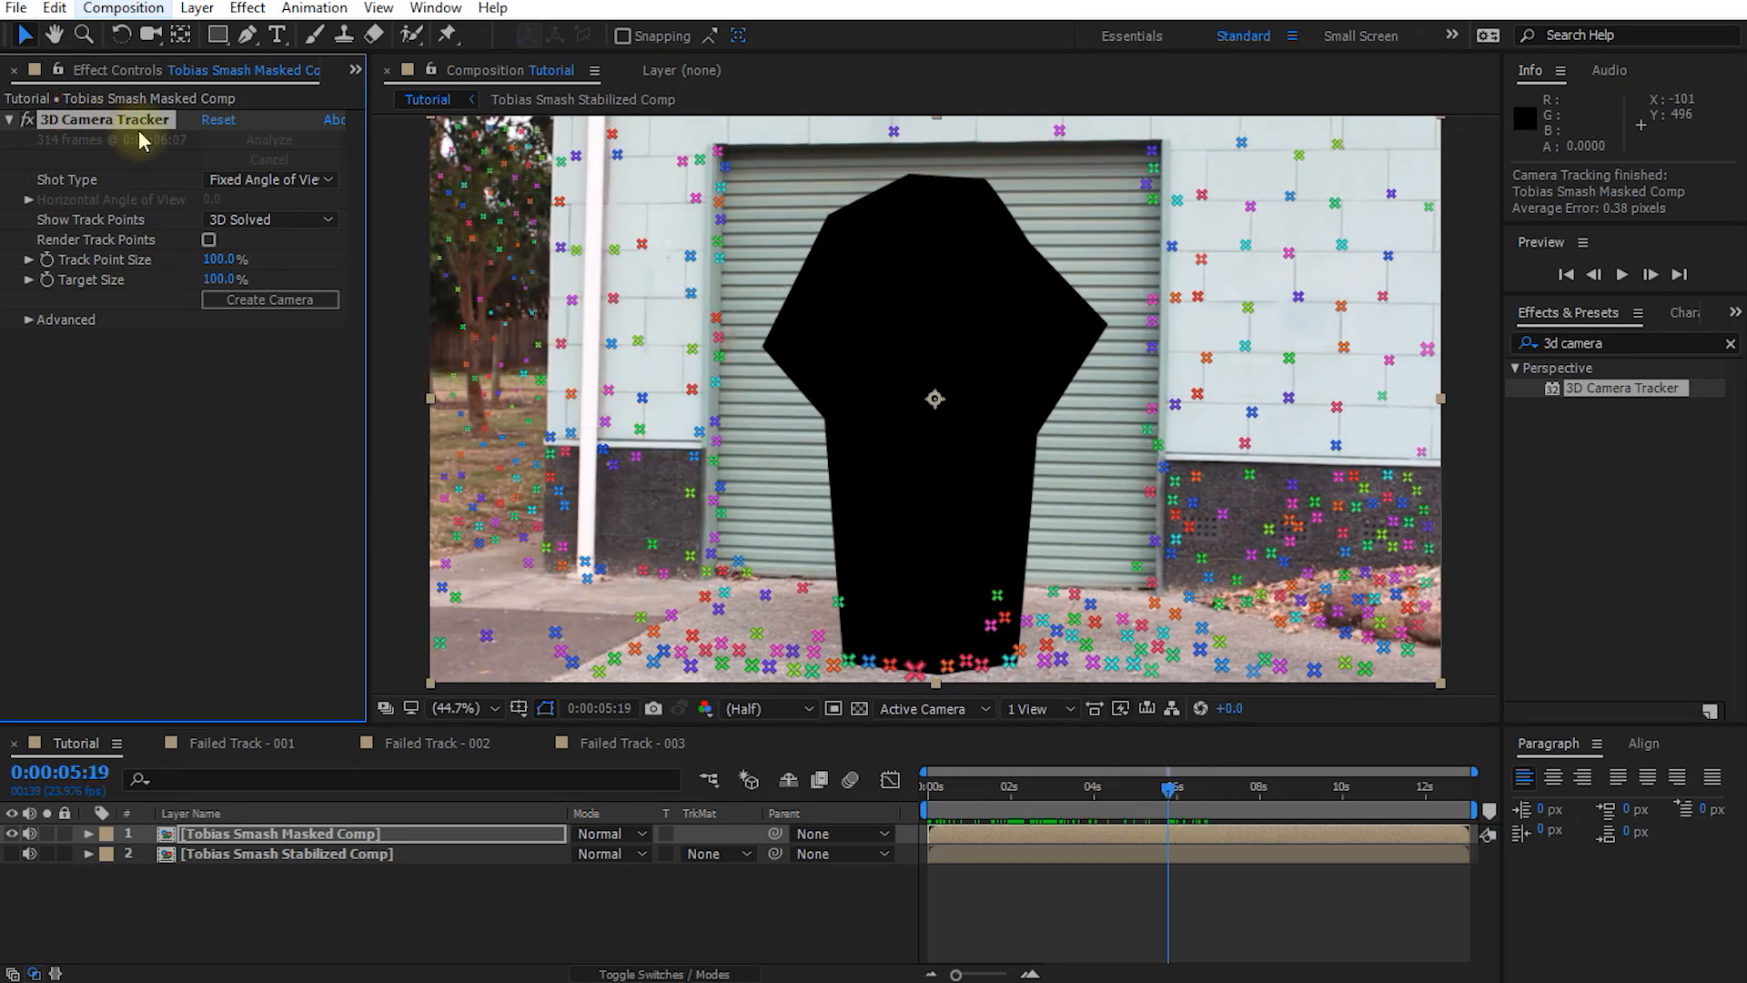
pyautogui.click(28, 320)
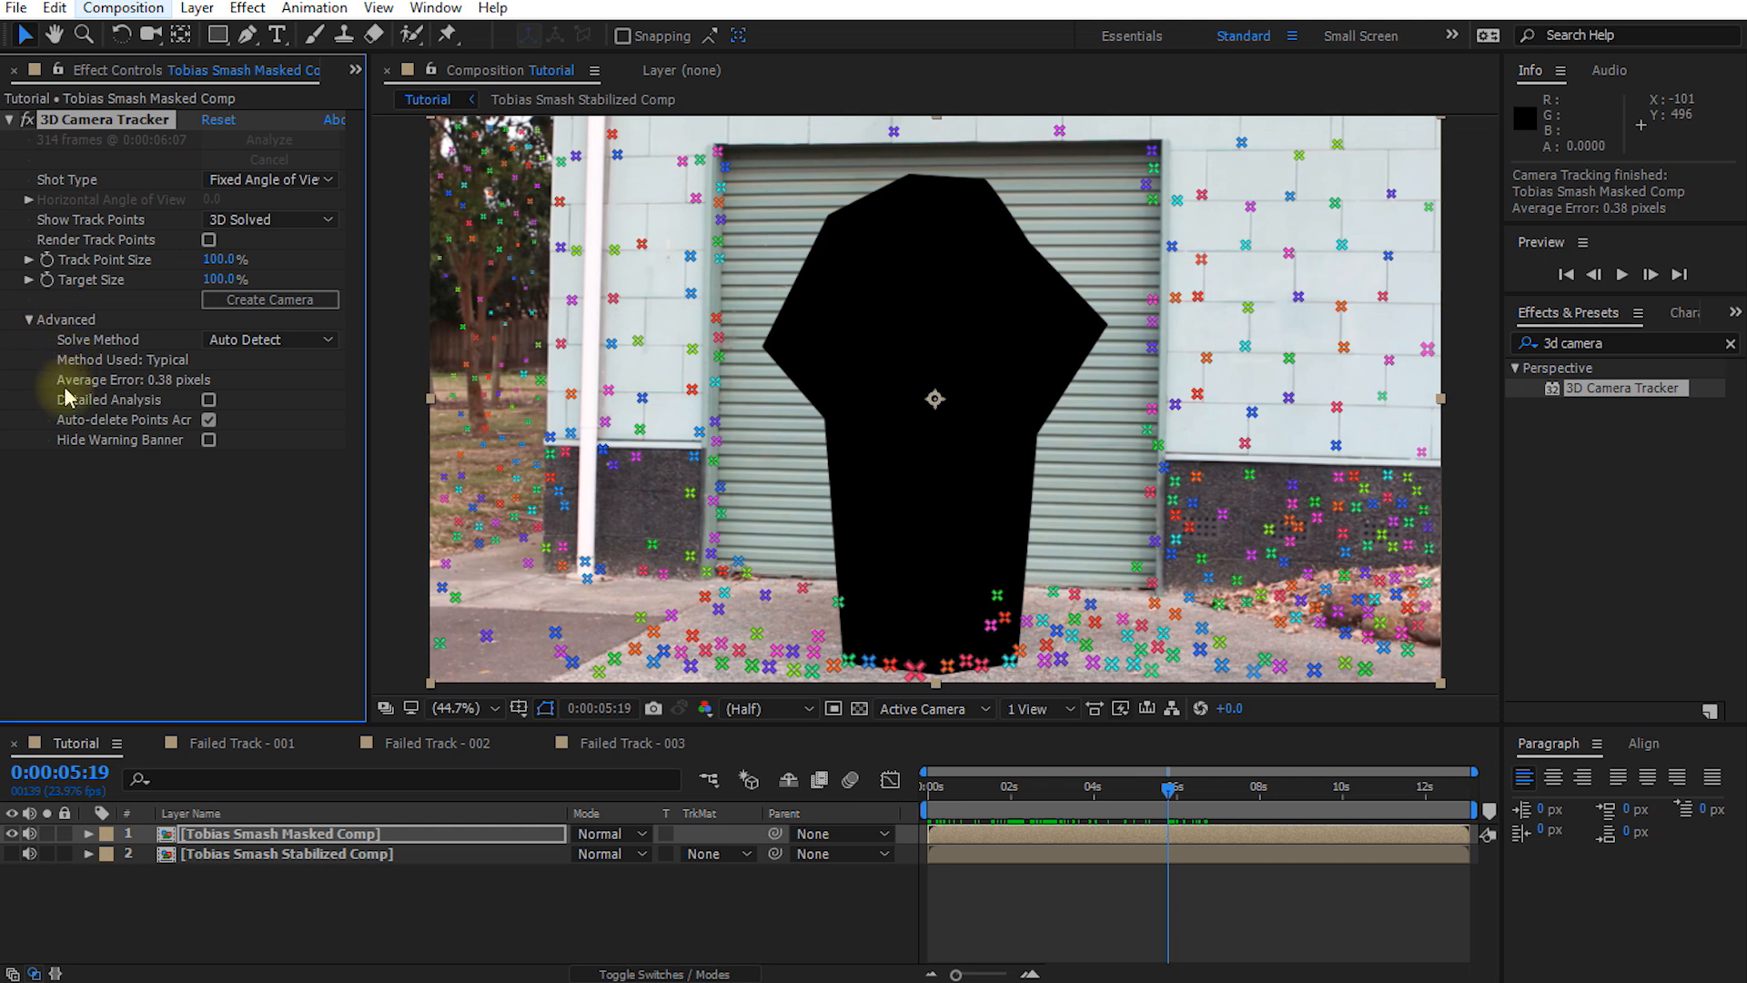
pyautogui.moveTo(166, 388)
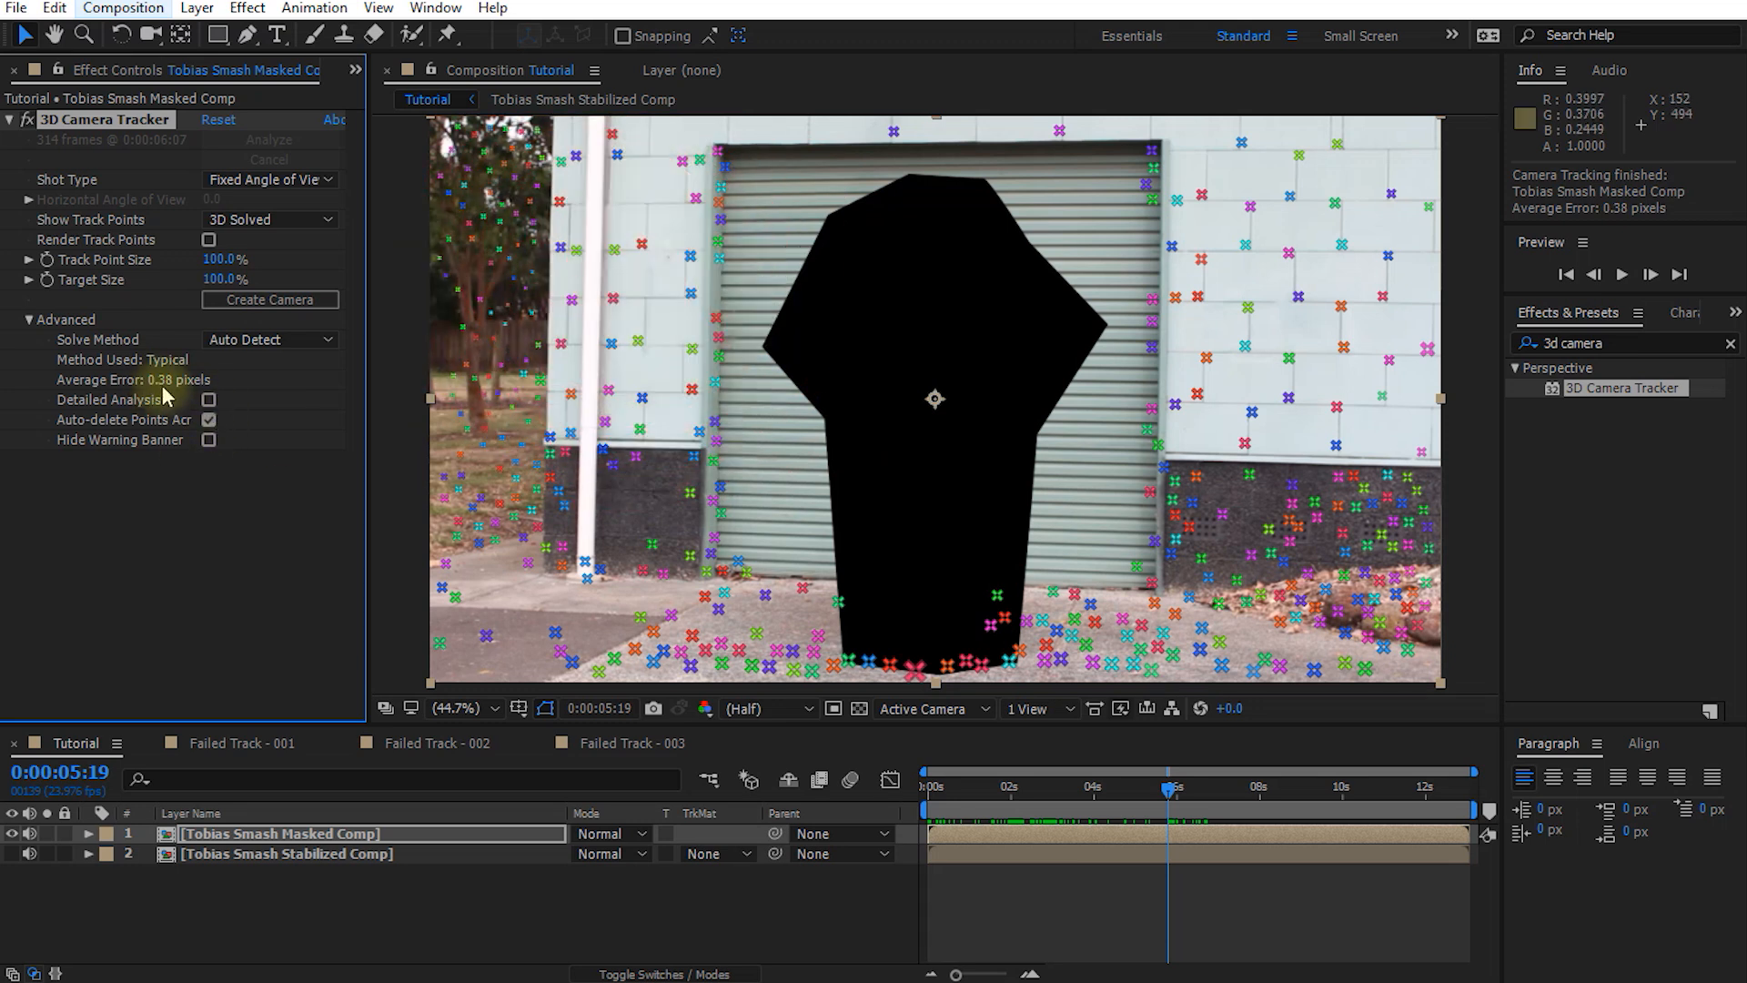
pyautogui.moveTo(190, 515)
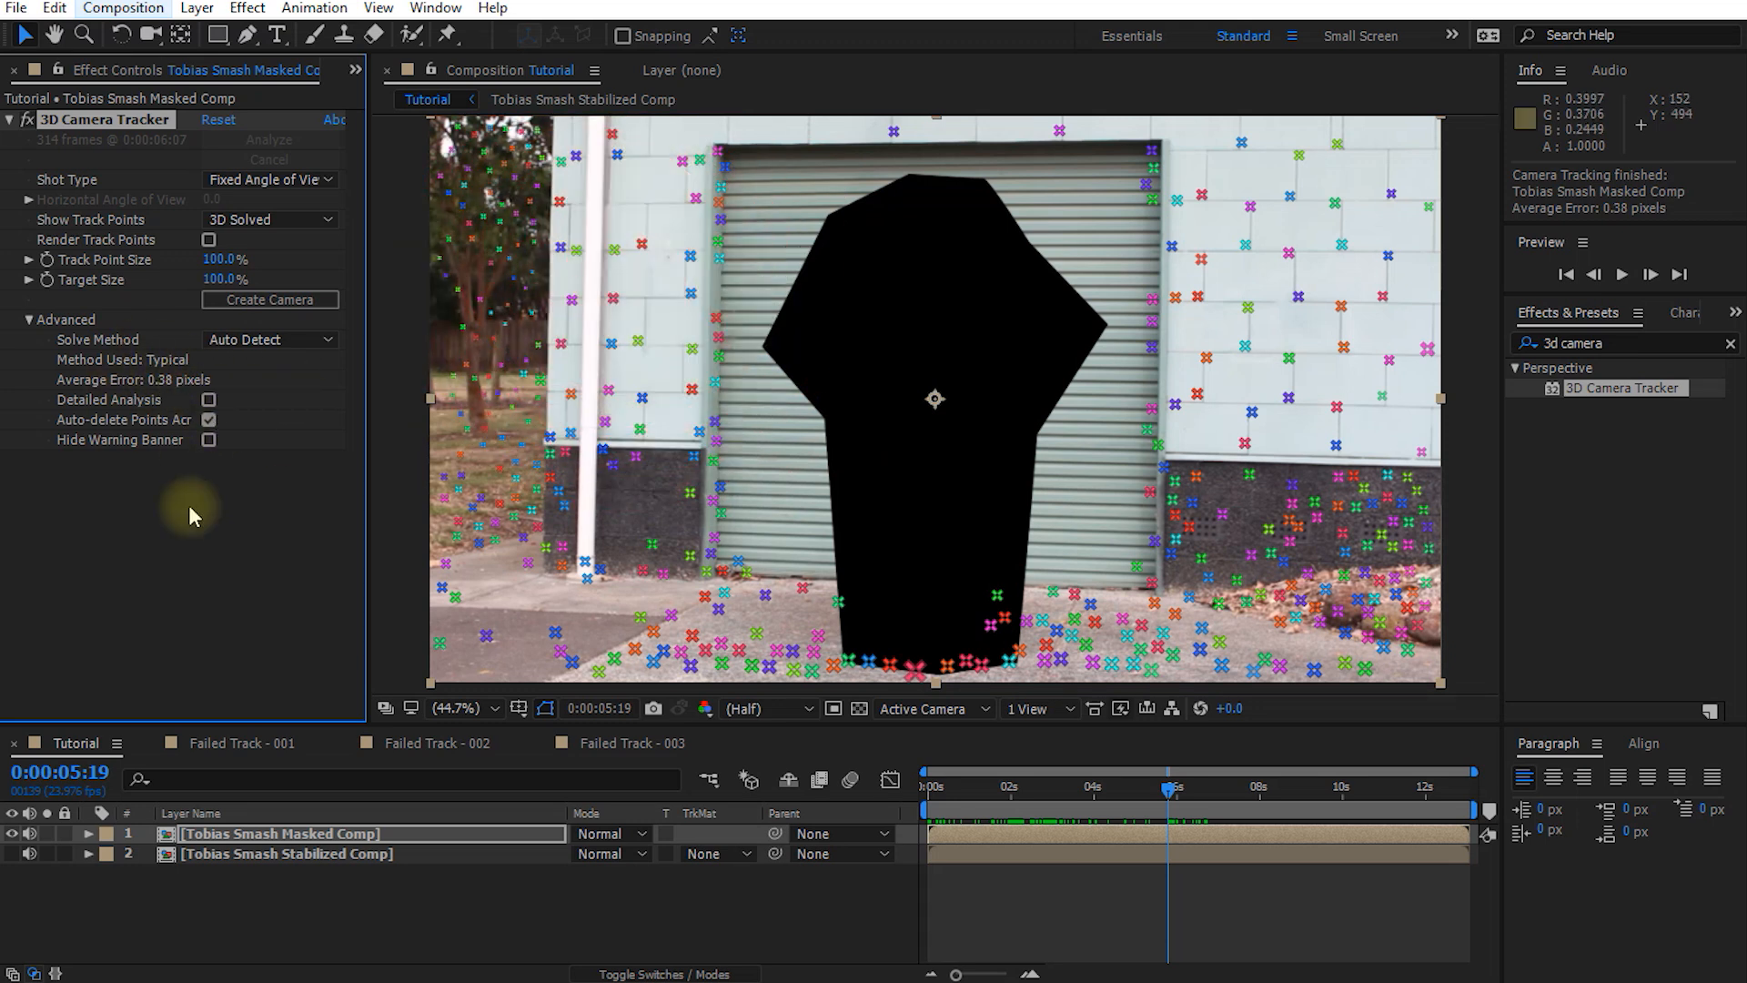
pyautogui.moveTo(161, 389)
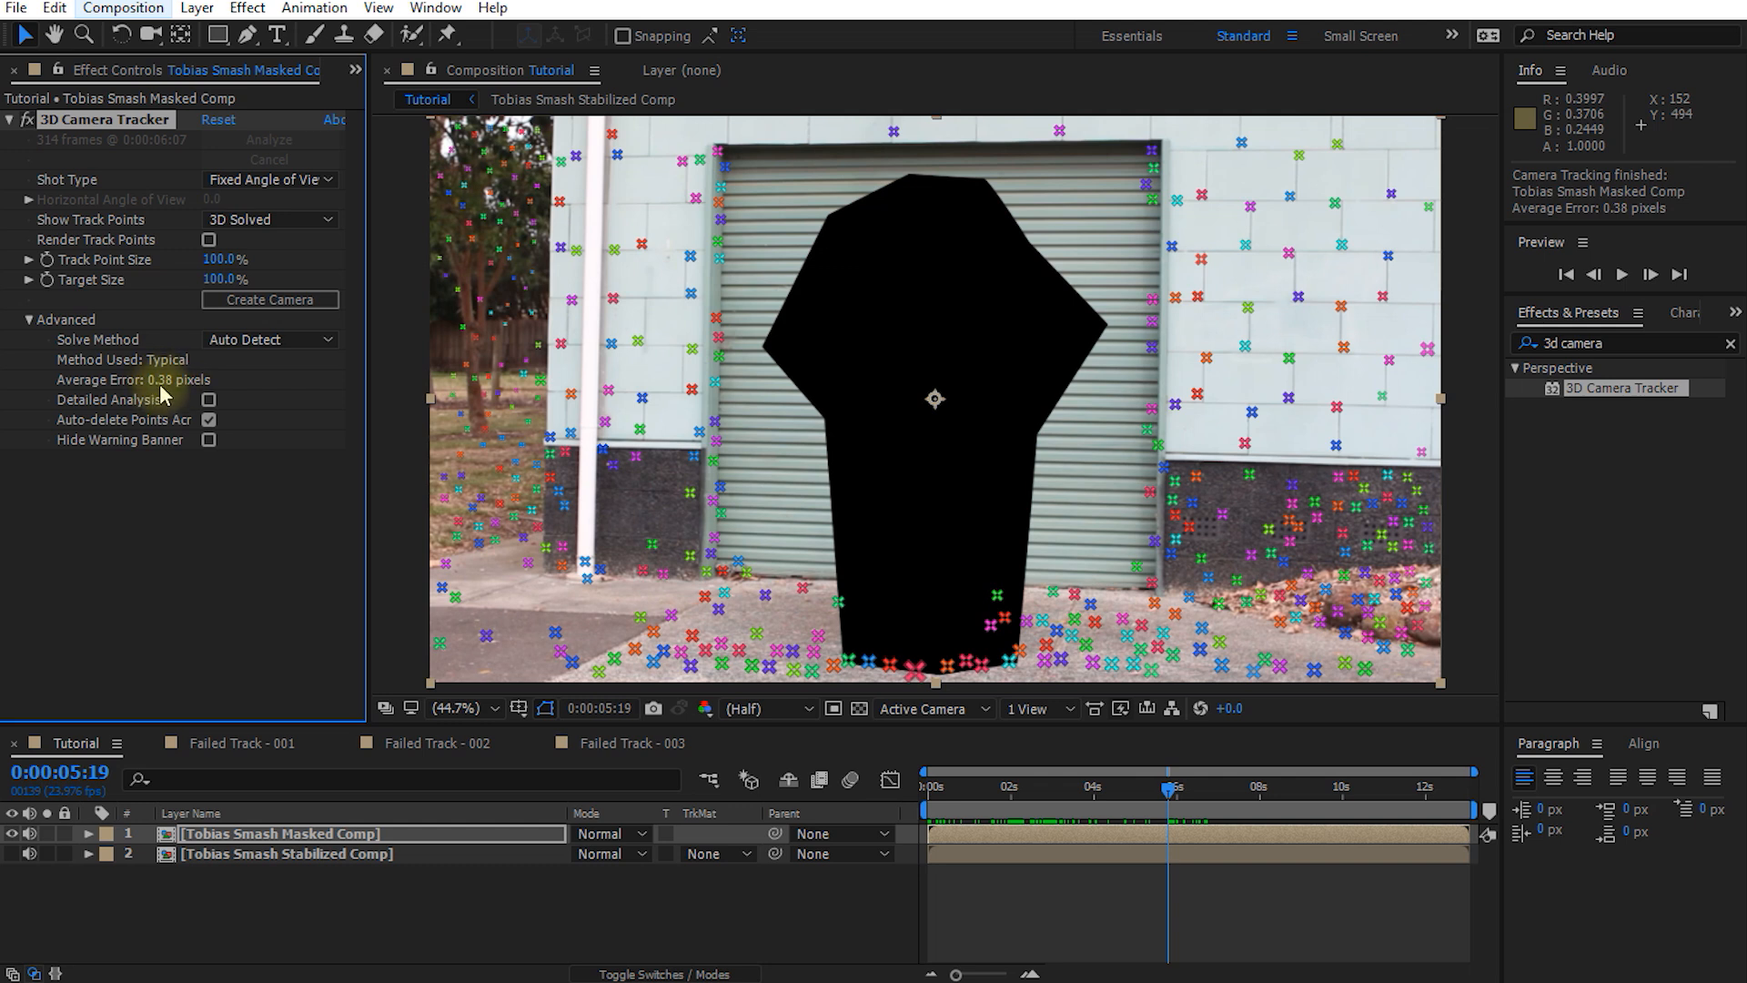
pyautogui.moveTo(186, 378)
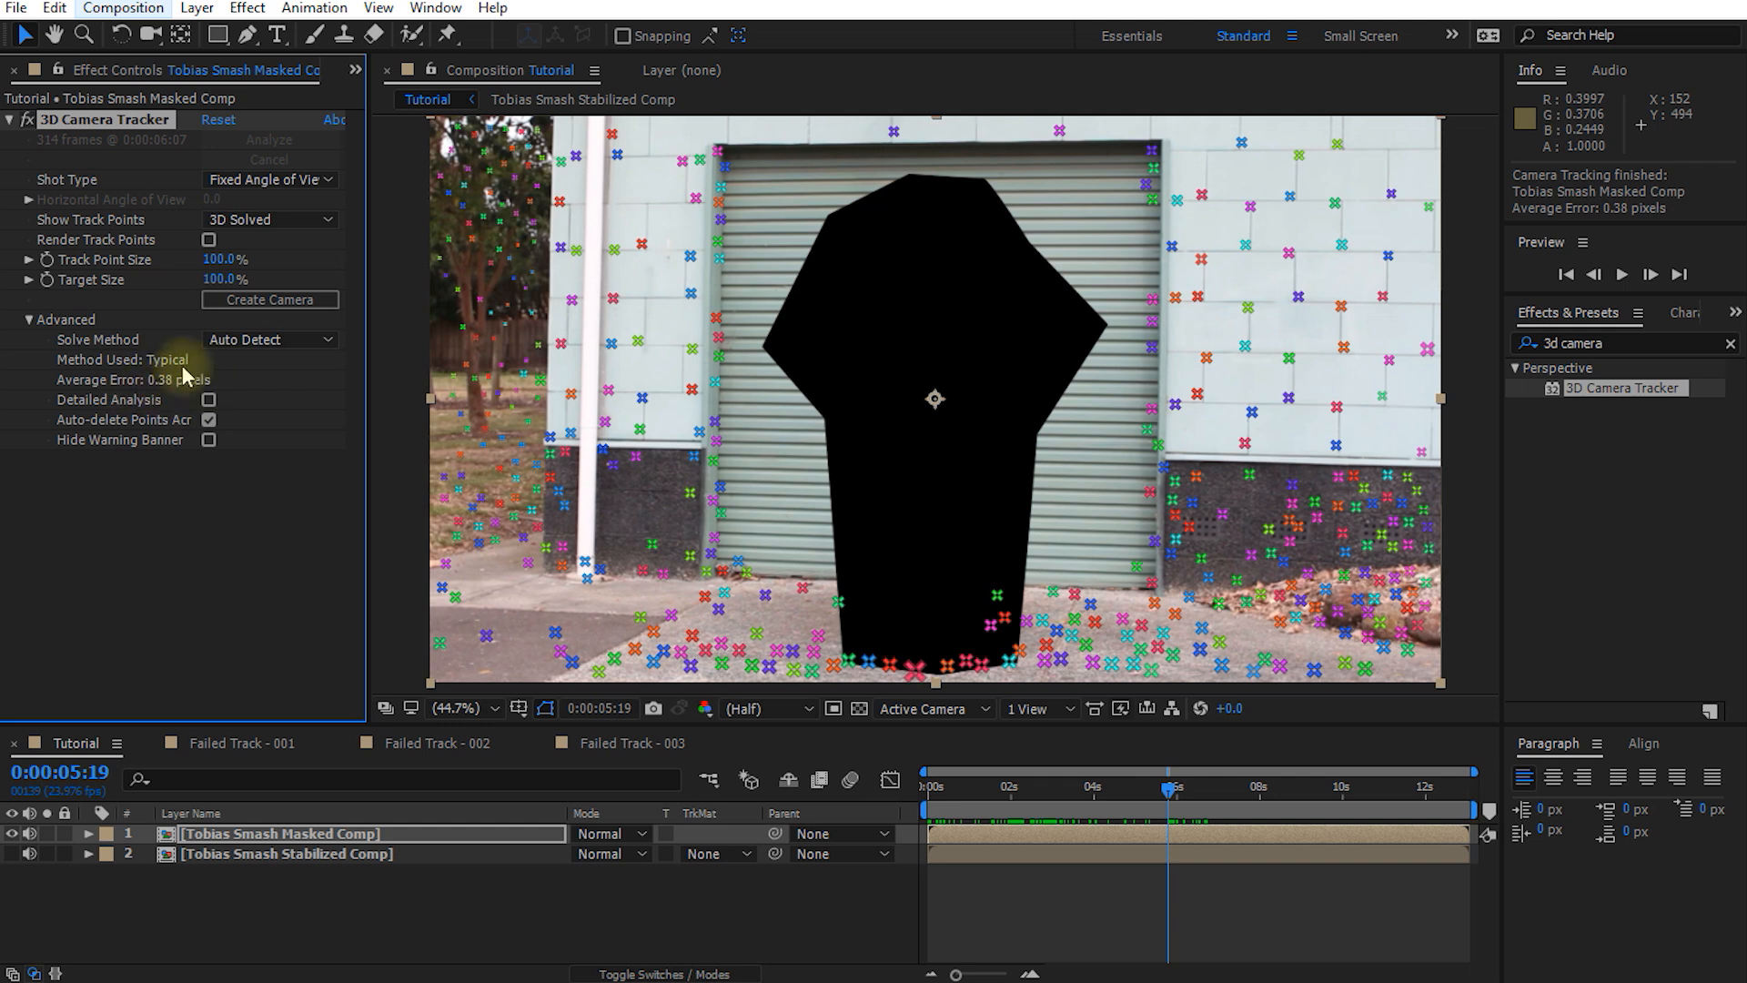
pyautogui.moveTo(382, 455)
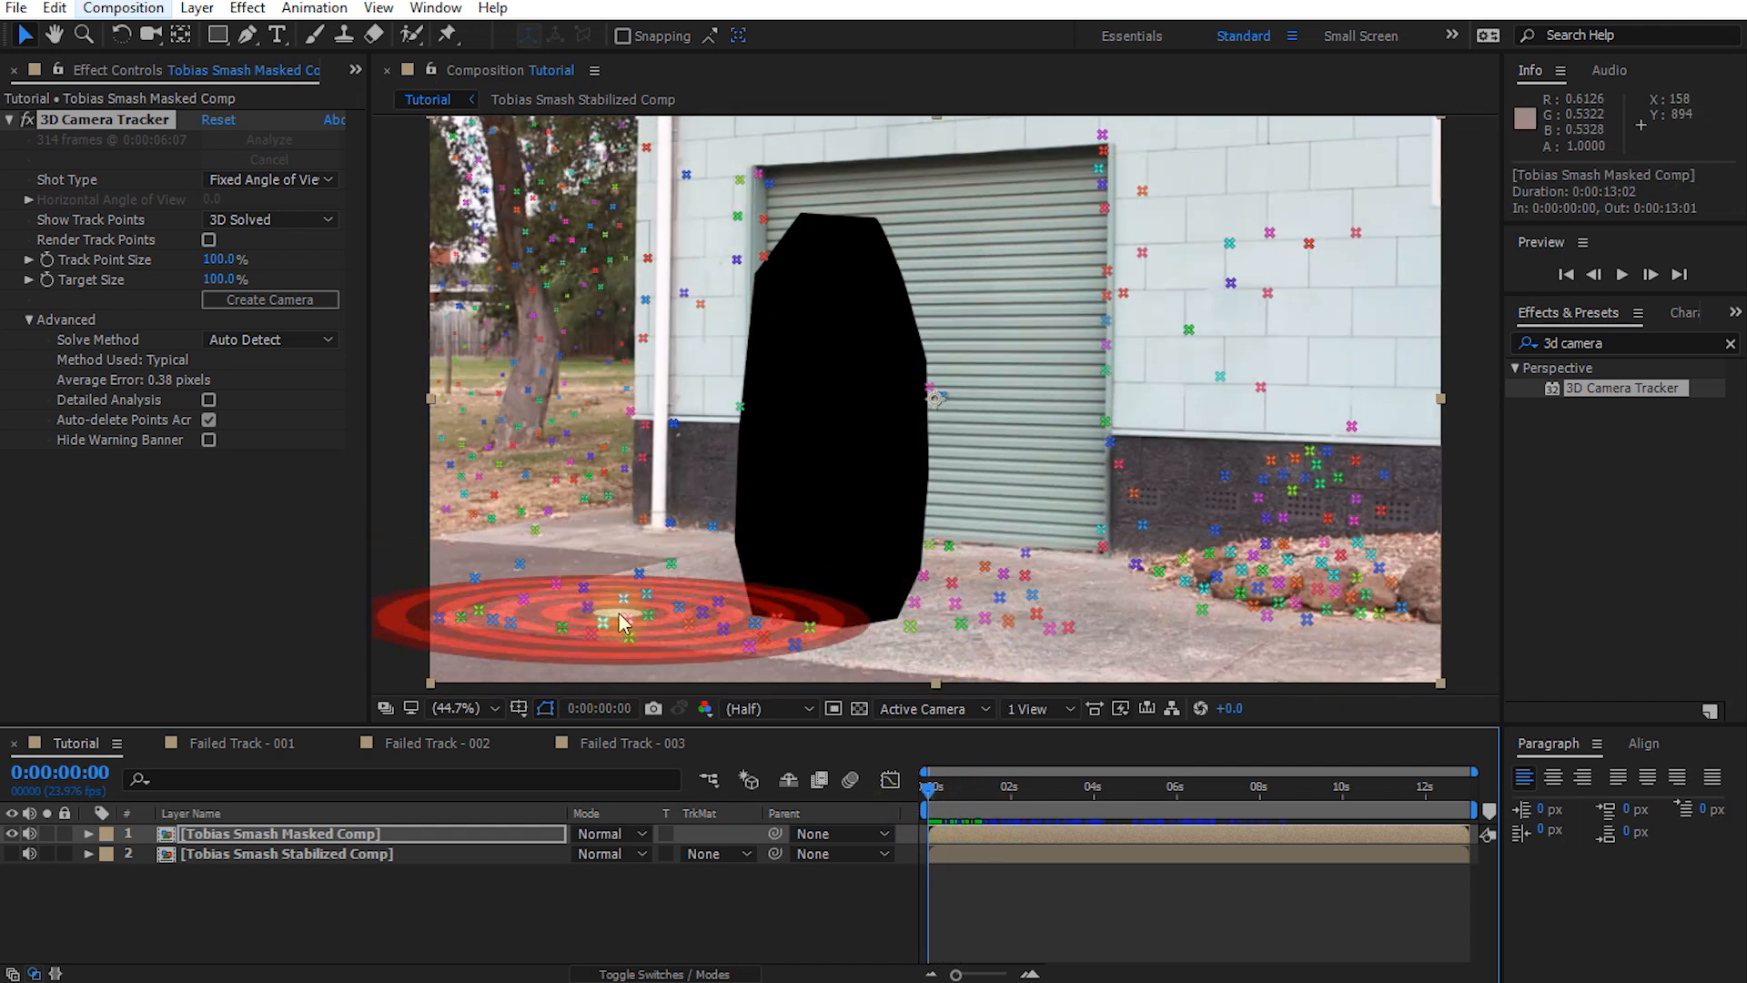
# Create a Ground solid and 3D Tracker Camera from selected pavement track points
pyautogui.click(630, 619)
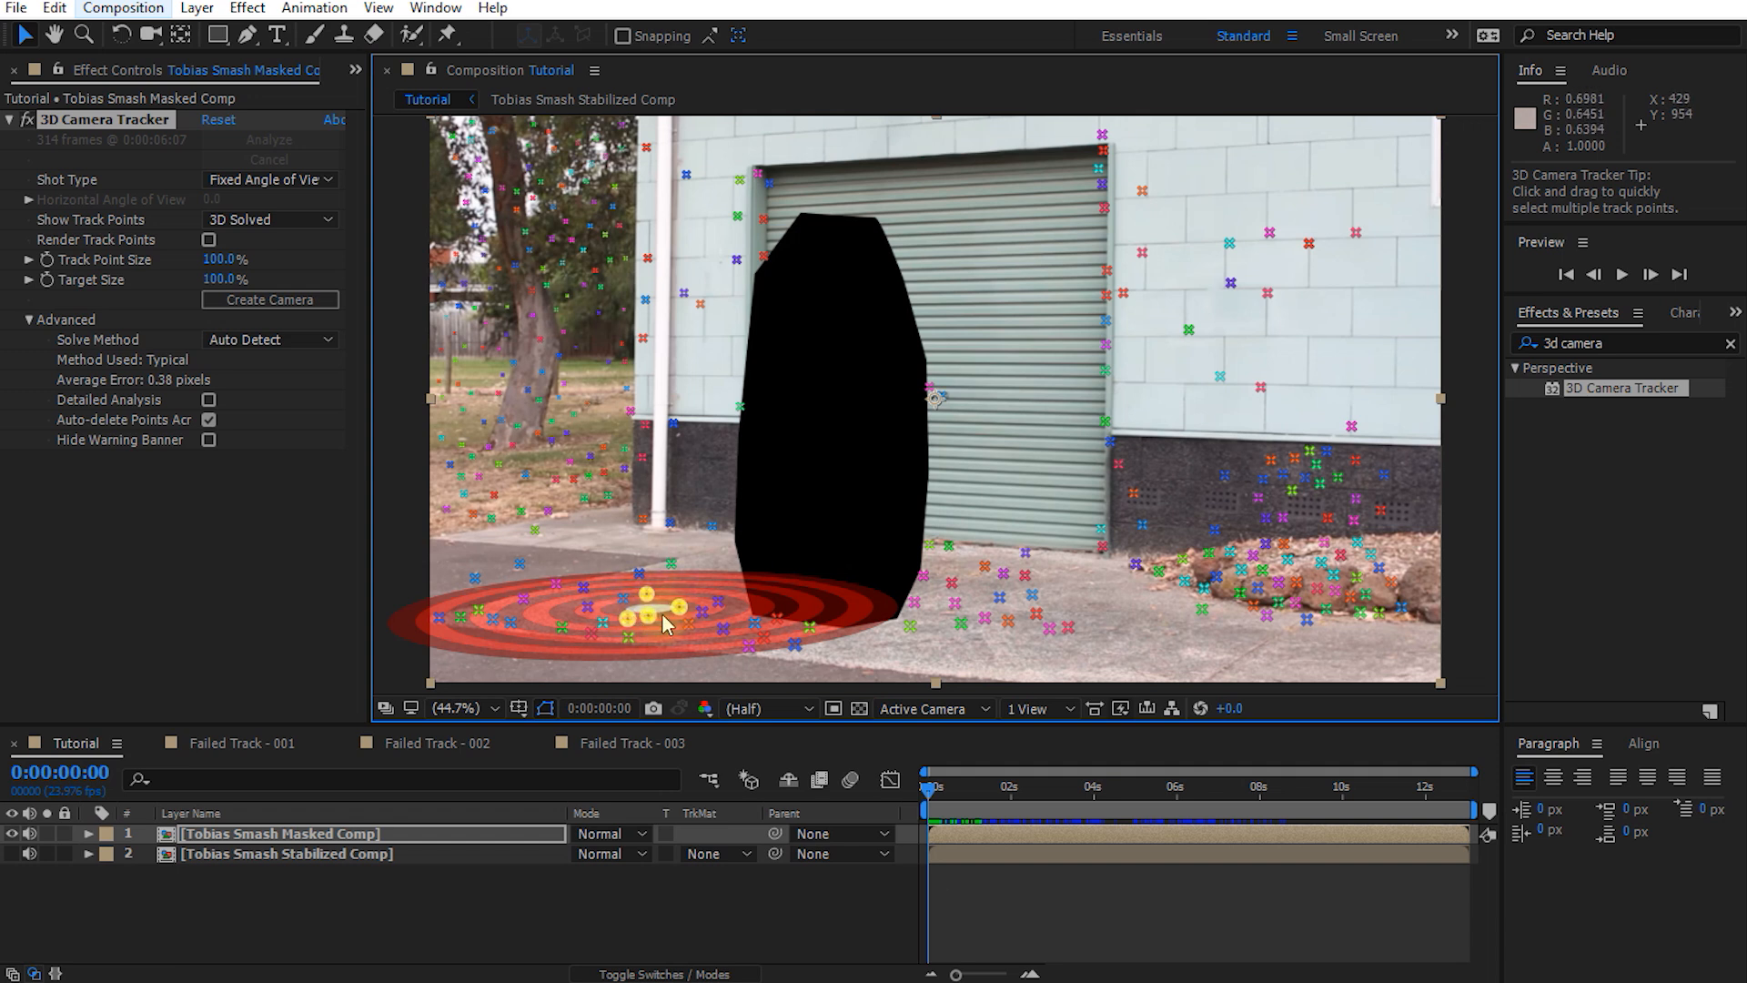
pyautogui.moveTo(597, 515)
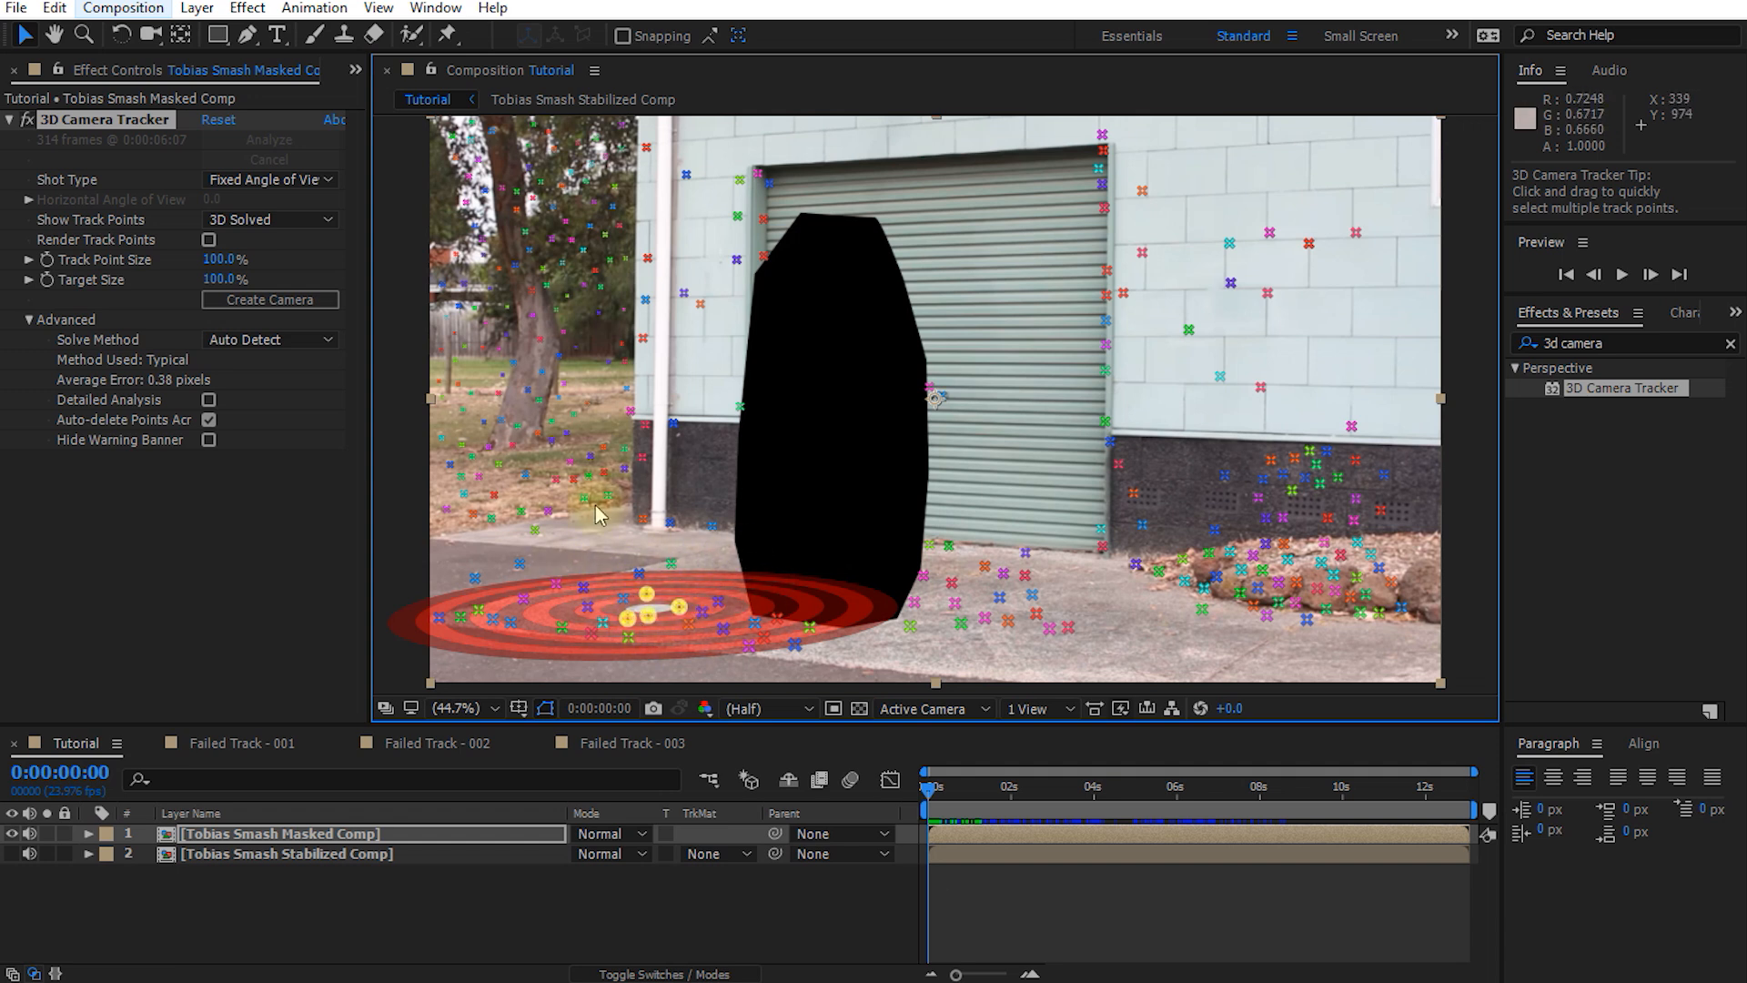
pyautogui.moveTo(599, 577)
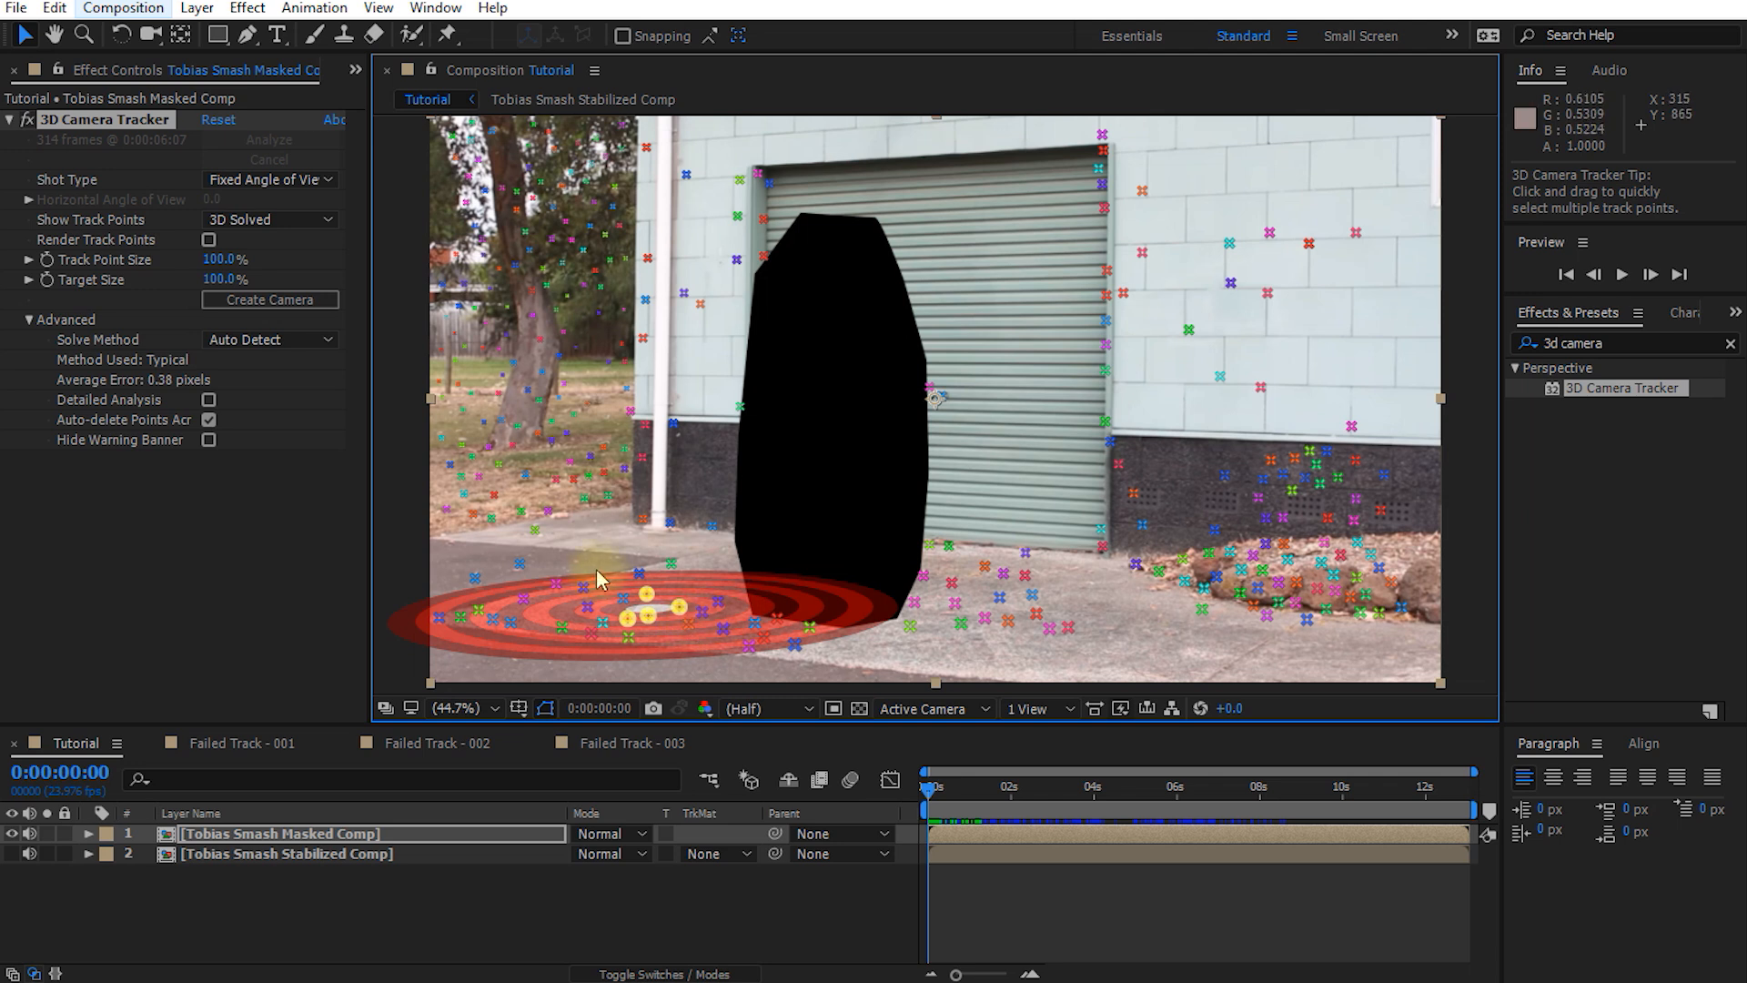
pyautogui.click(473, 582)
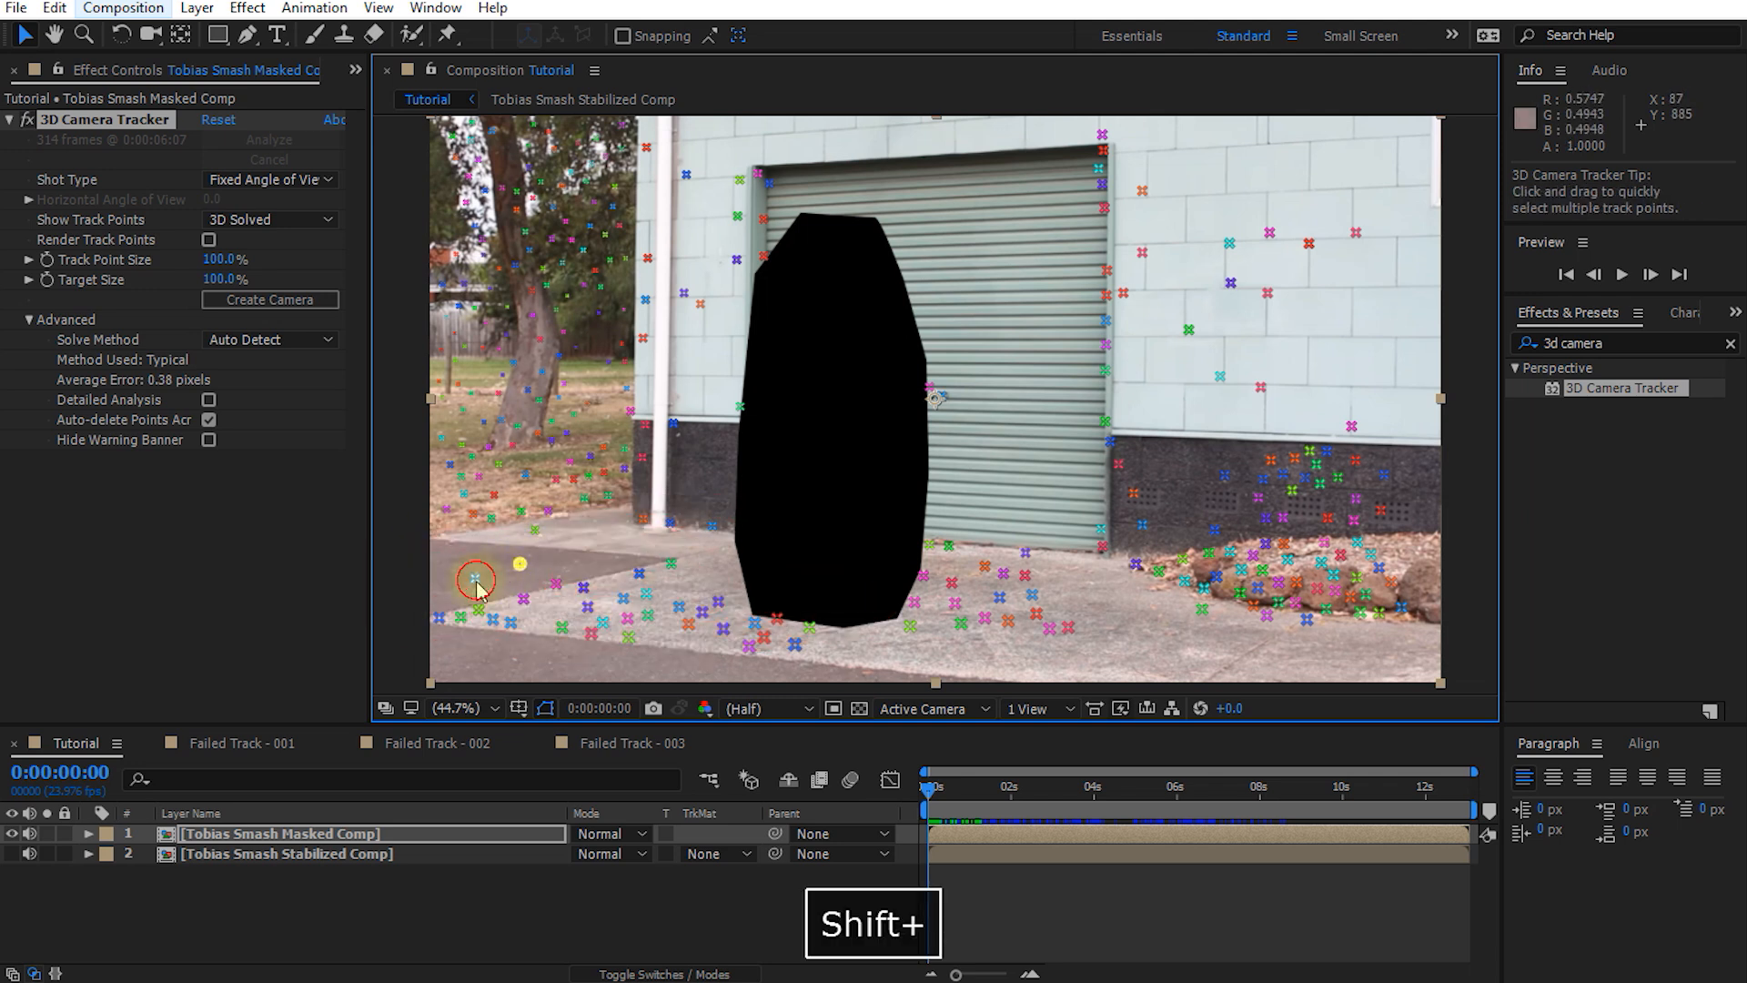
pyautogui.moveTo(808, 661)
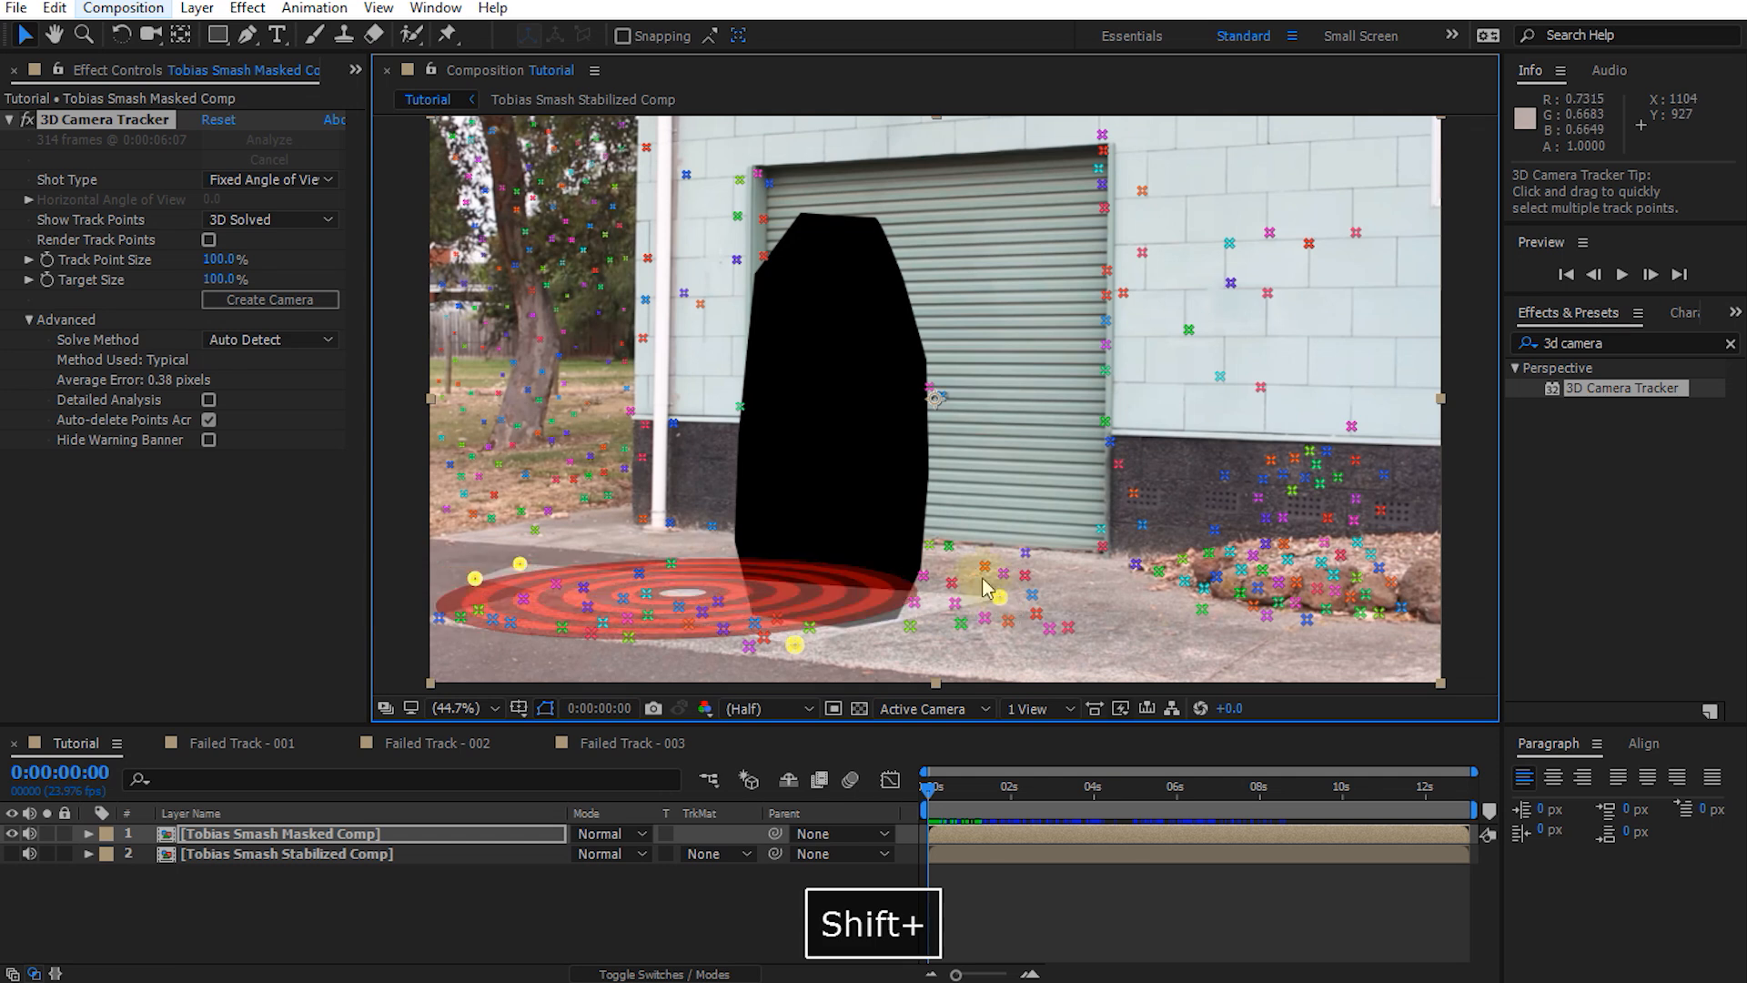
pyautogui.rightClick(930, 590)
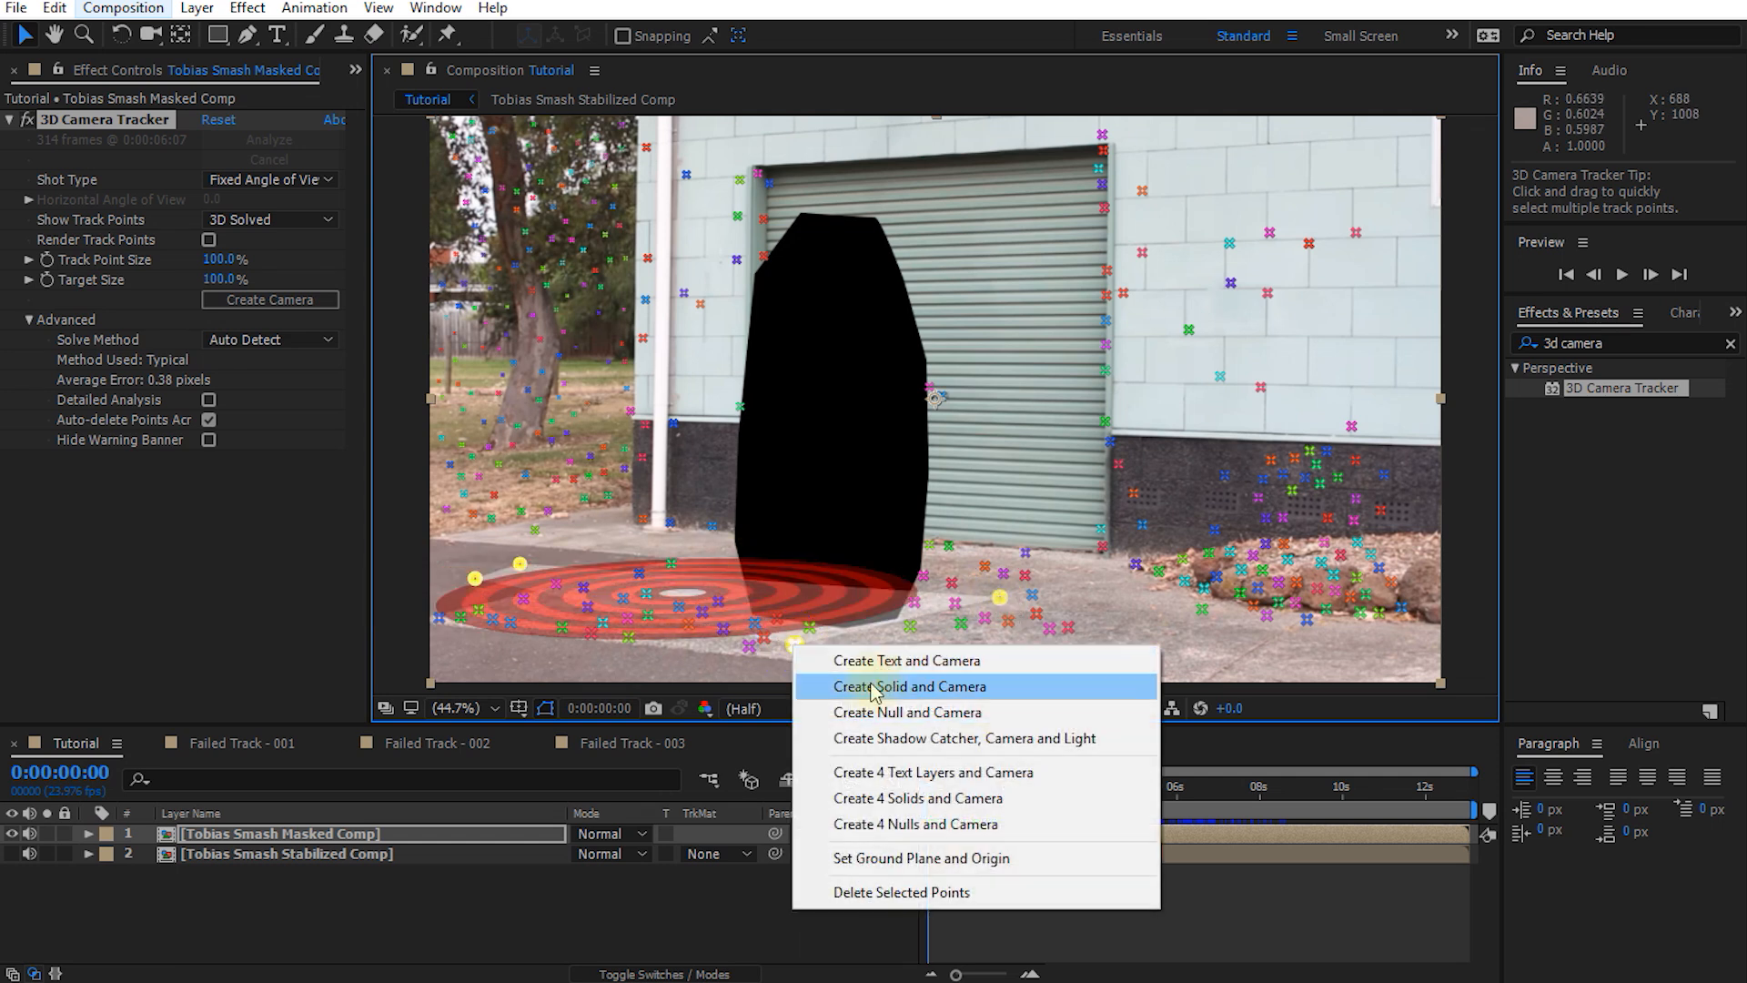
pyautogui.click(910, 686)
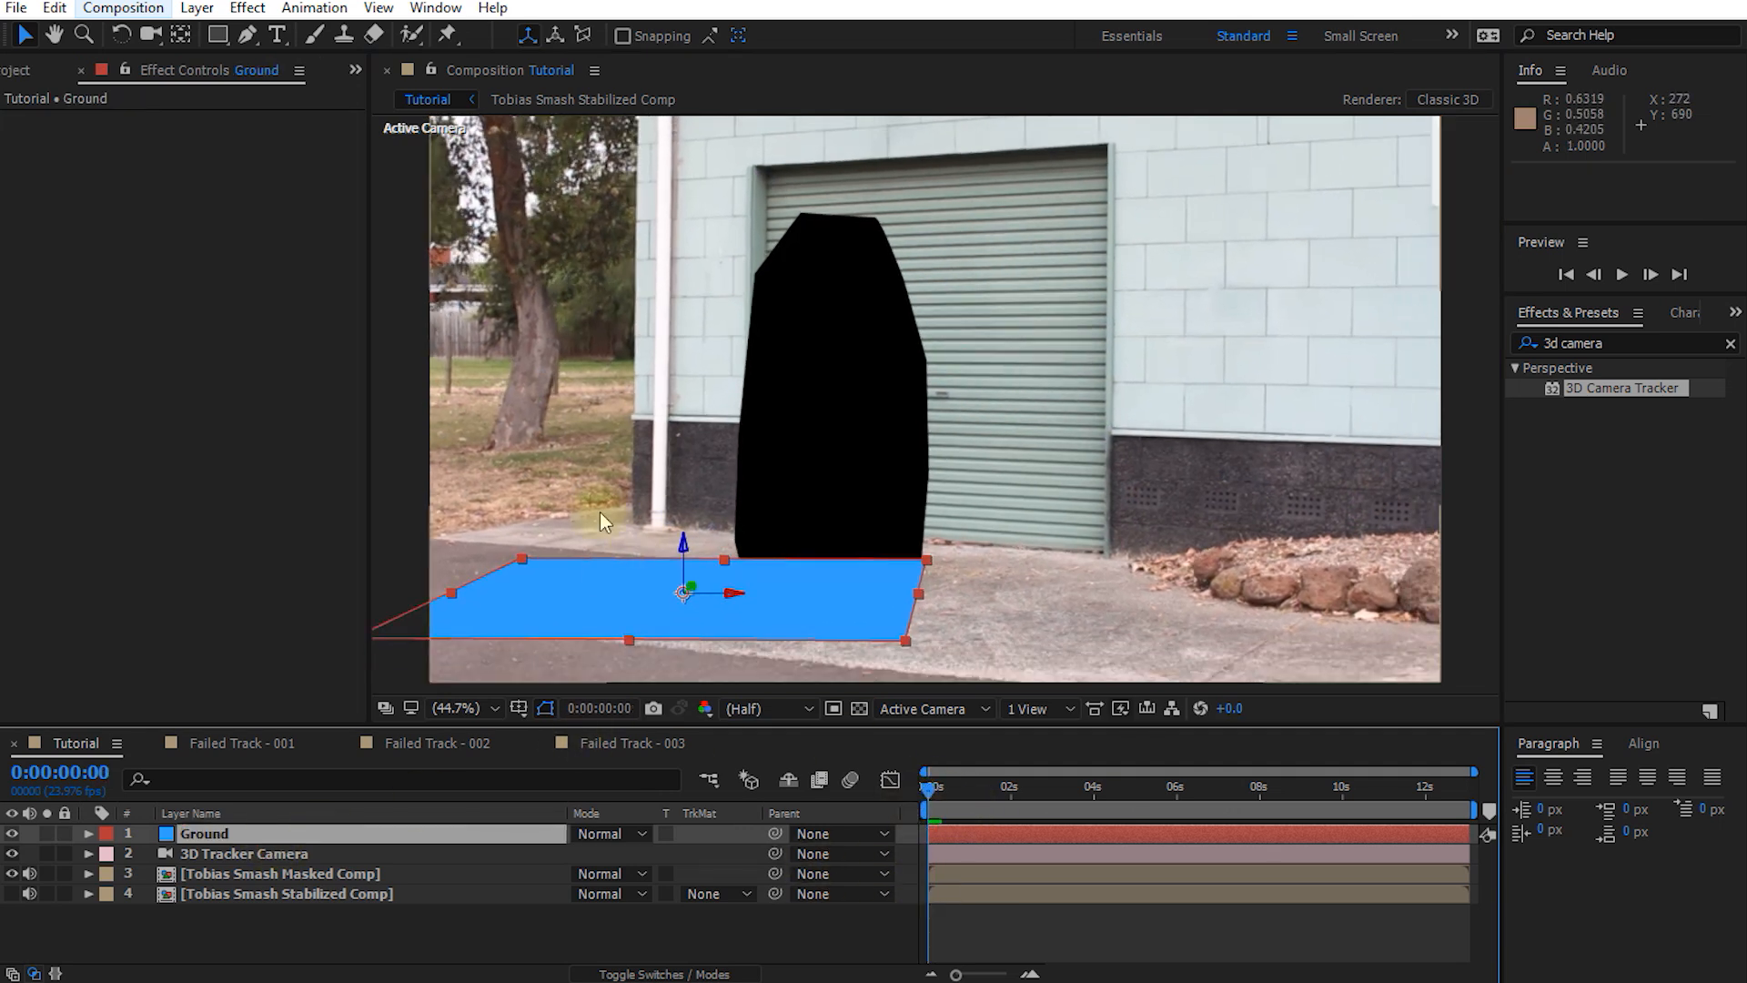
pyautogui.press('w')
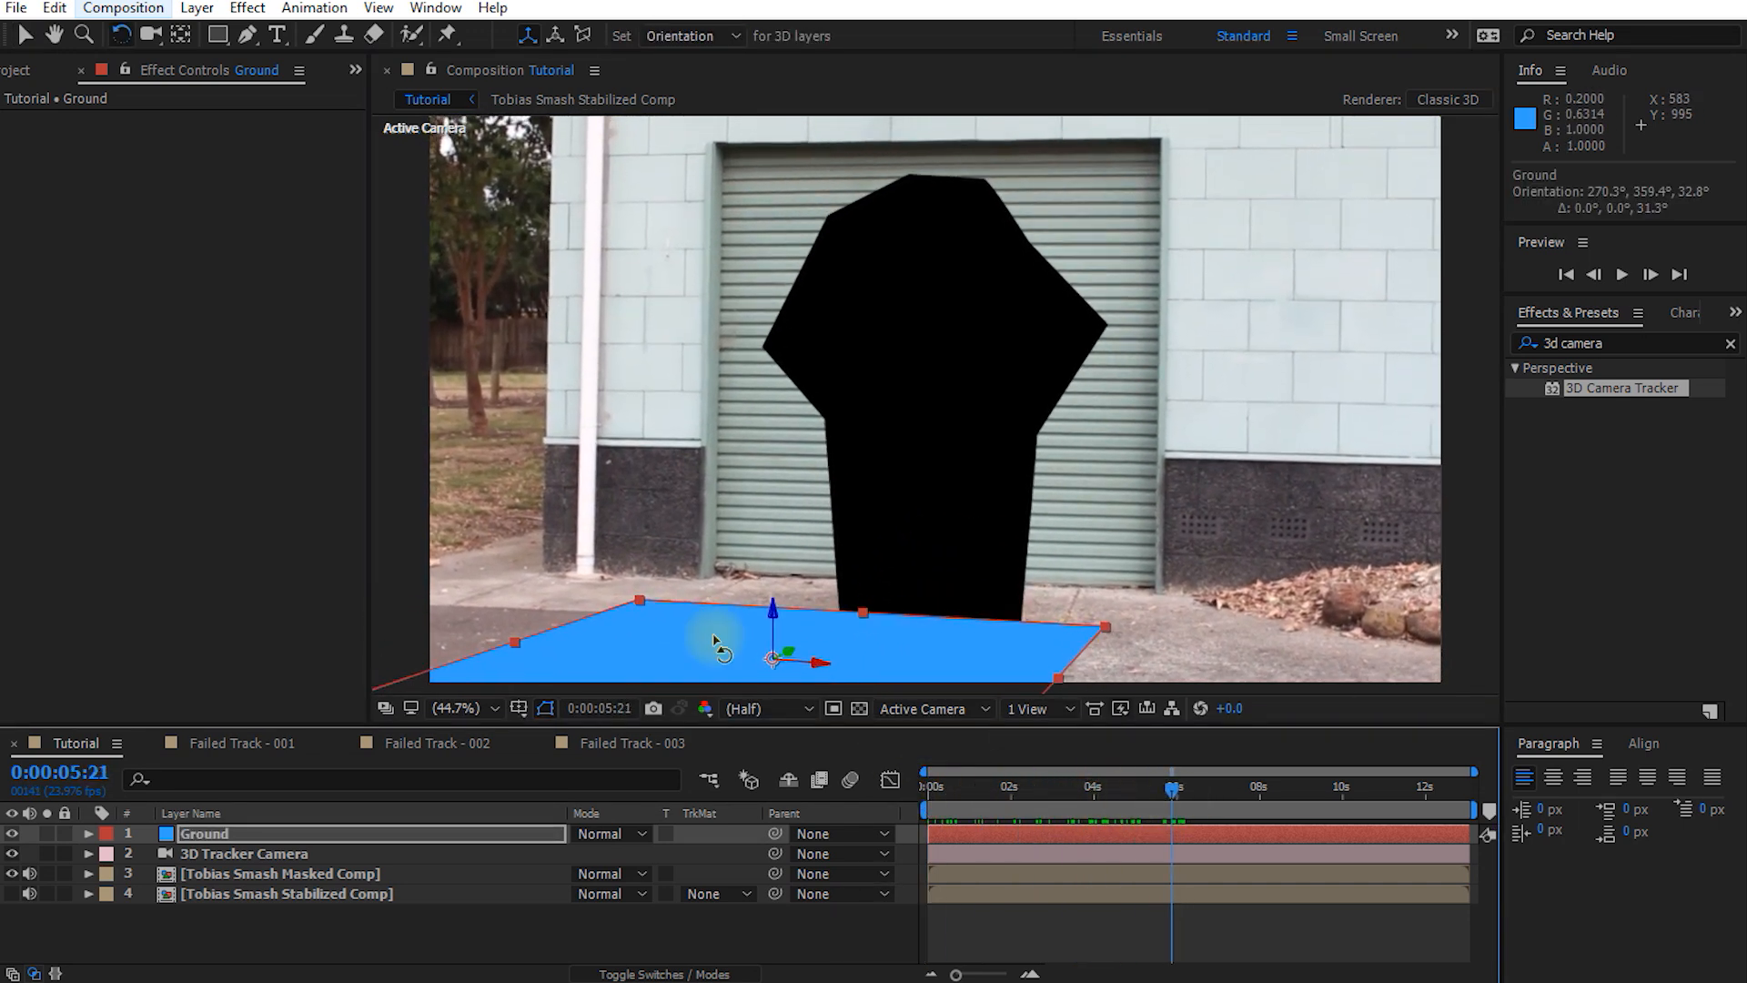
# Check the rotated Ground solid's alignment across the shot and reselect the masked comp's track points
pyautogui.click(1091, 786)
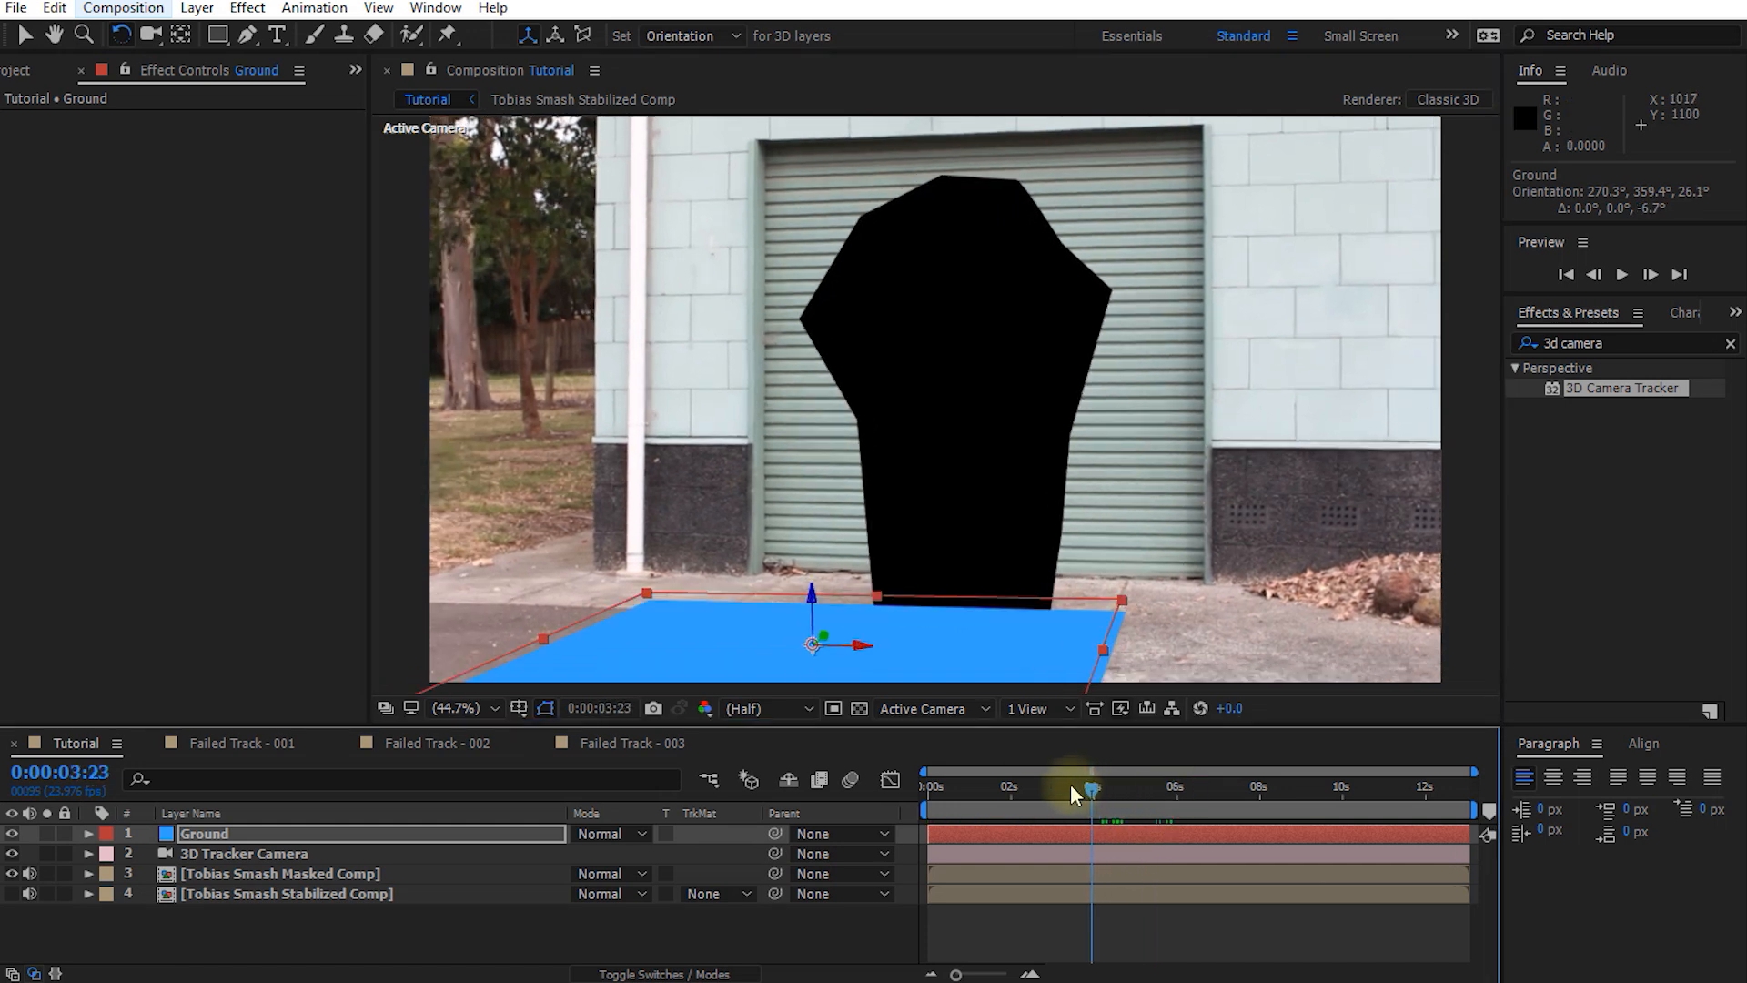
pyautogui.click(922, 786)
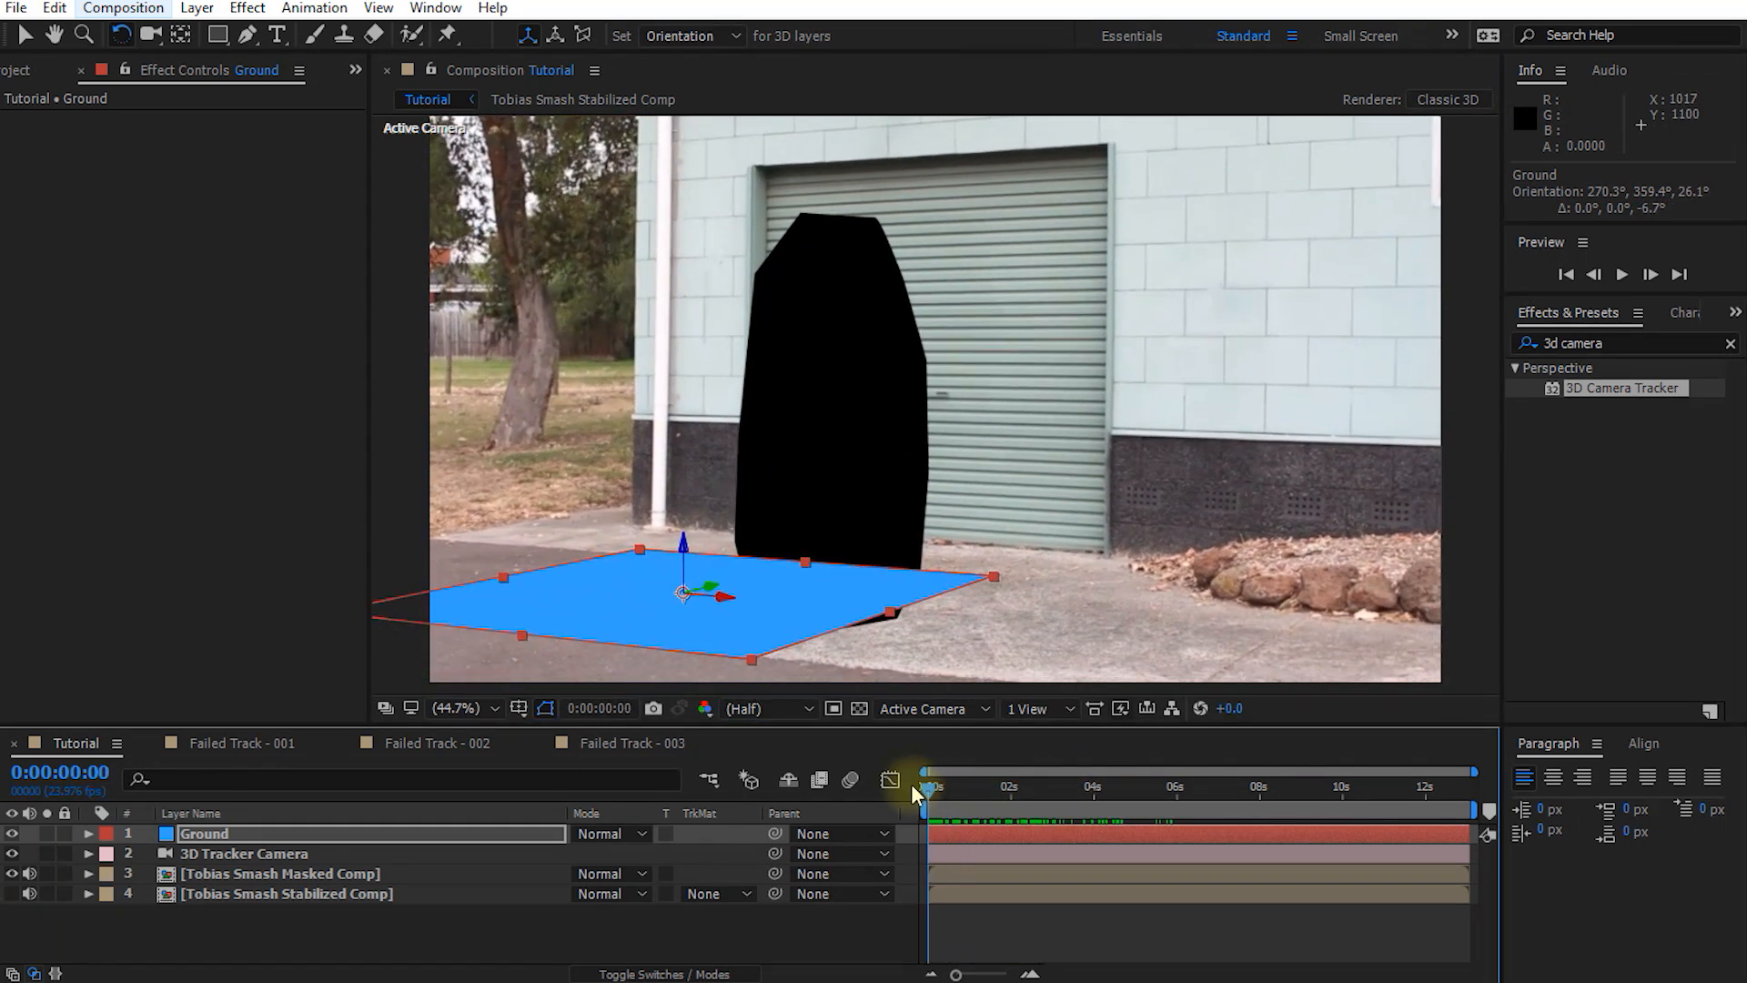
pyautogui.click(1109, 788)
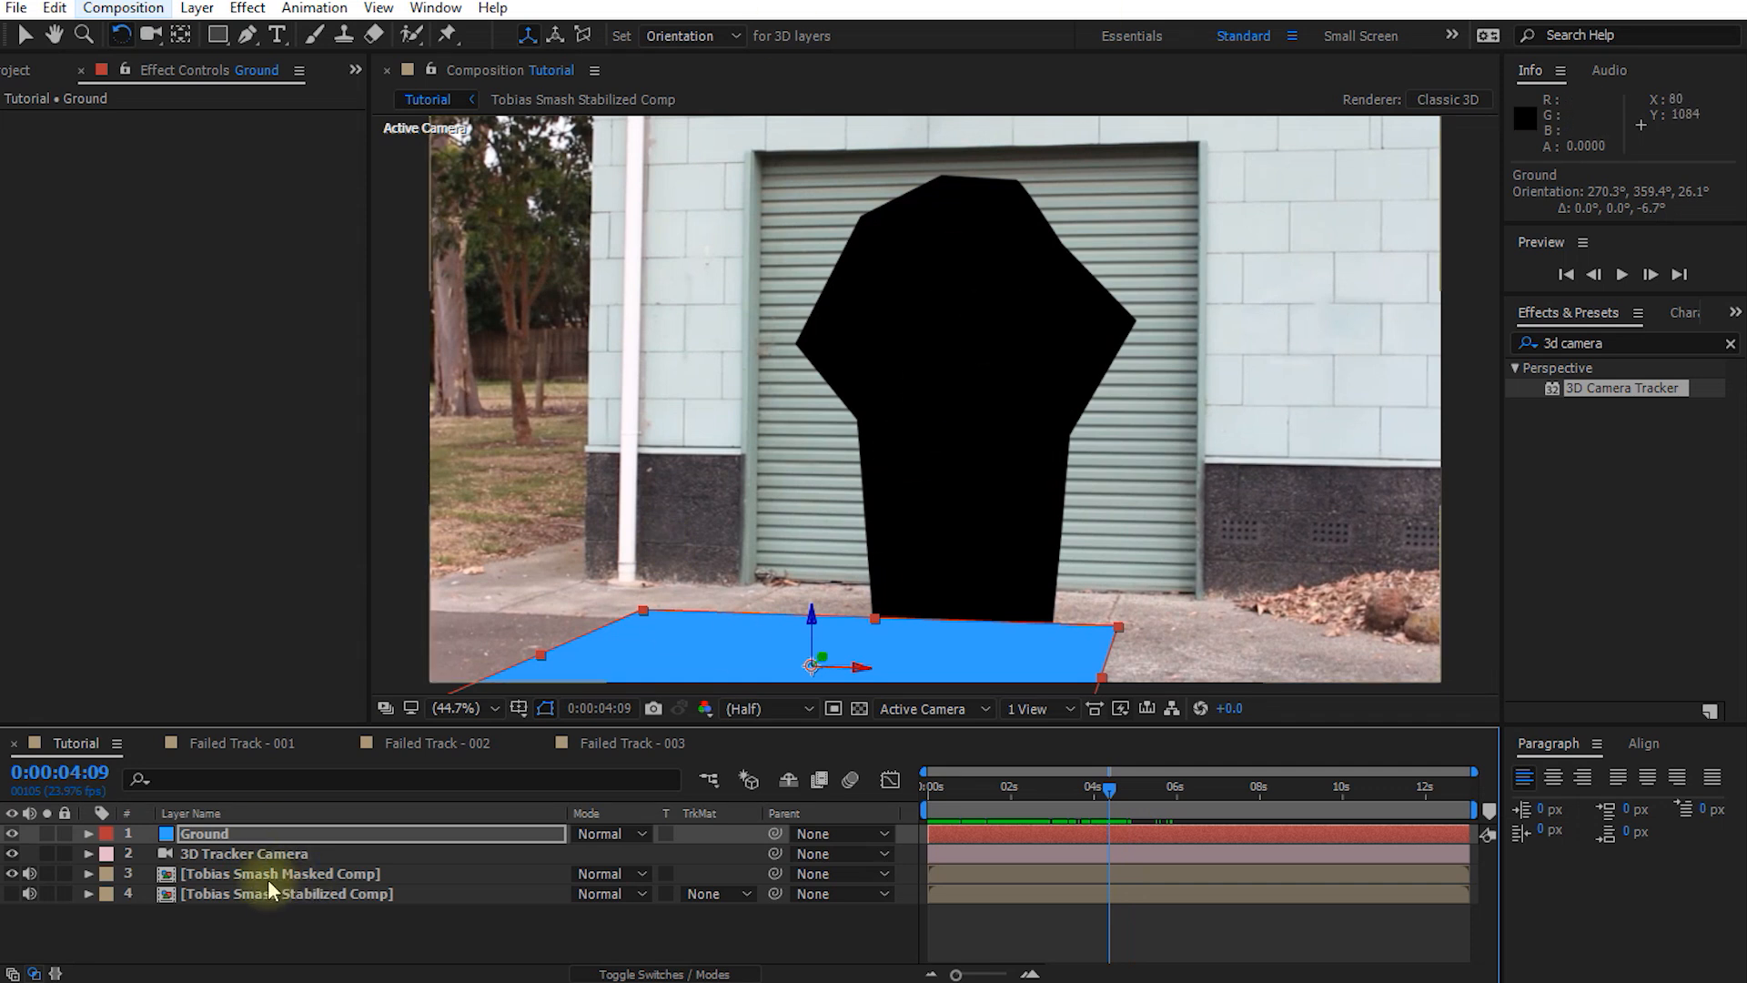
pyautogui.click(284, 874)
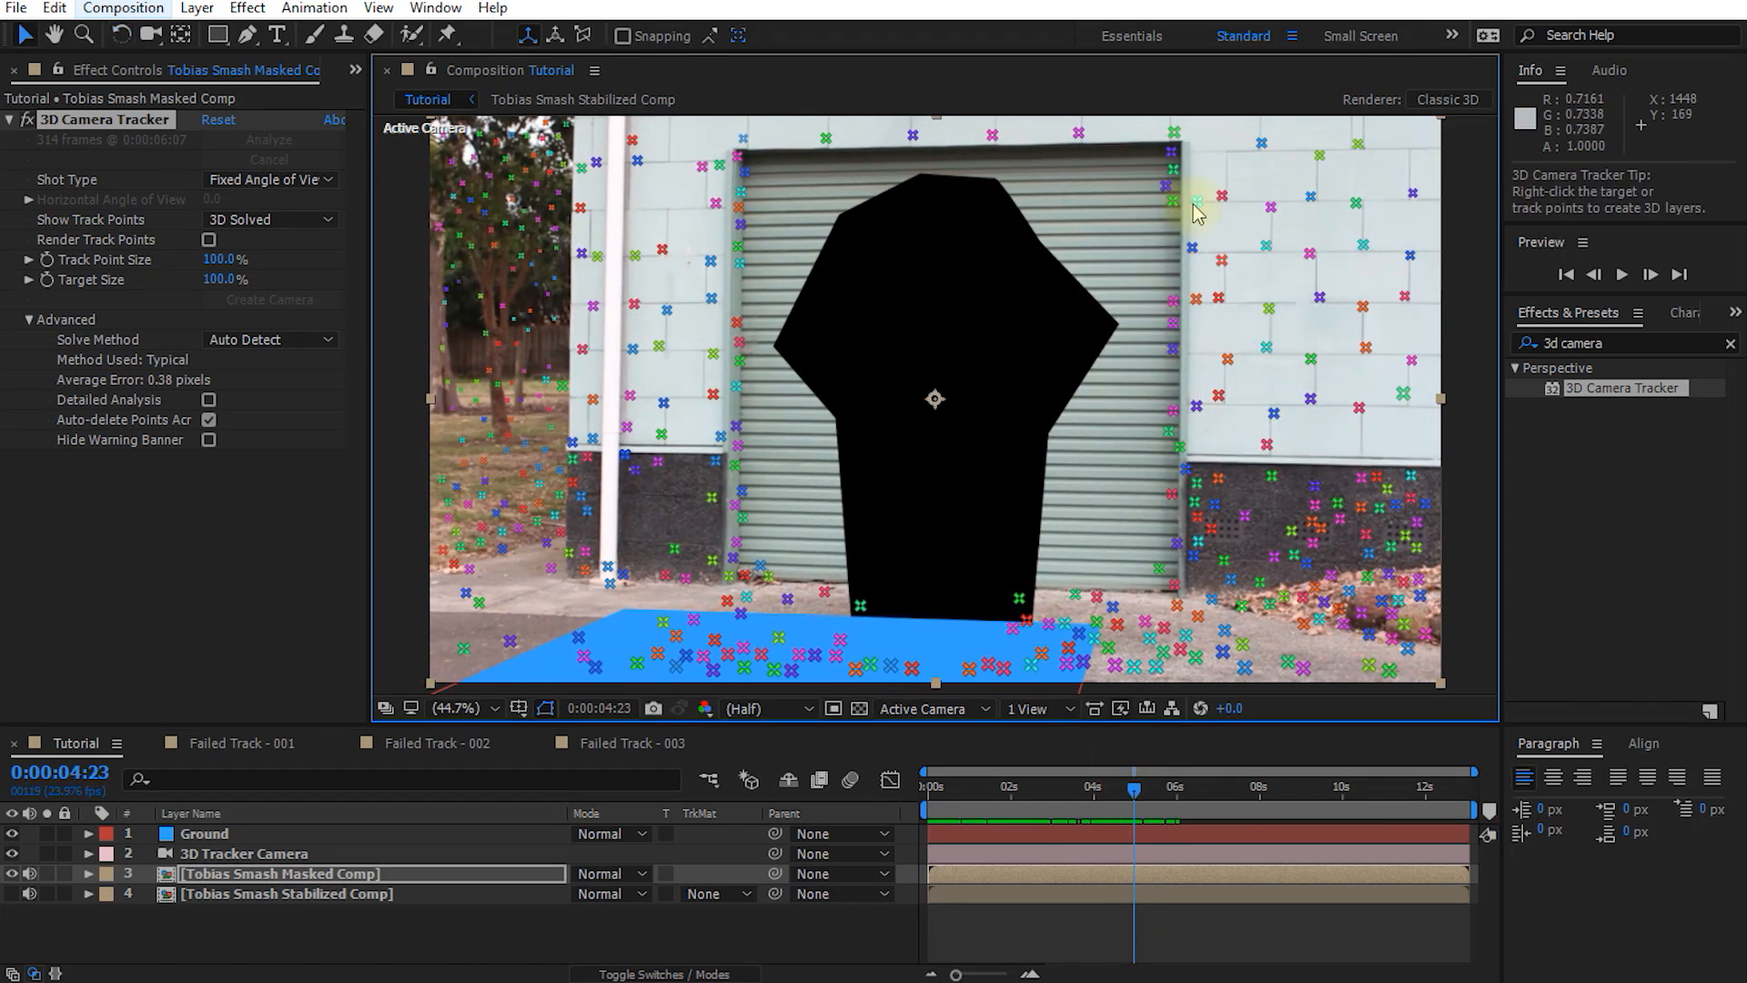
# Create a solid from the selected wall track points and scrub the shot to check it sticks
pyautogui.press('shift')
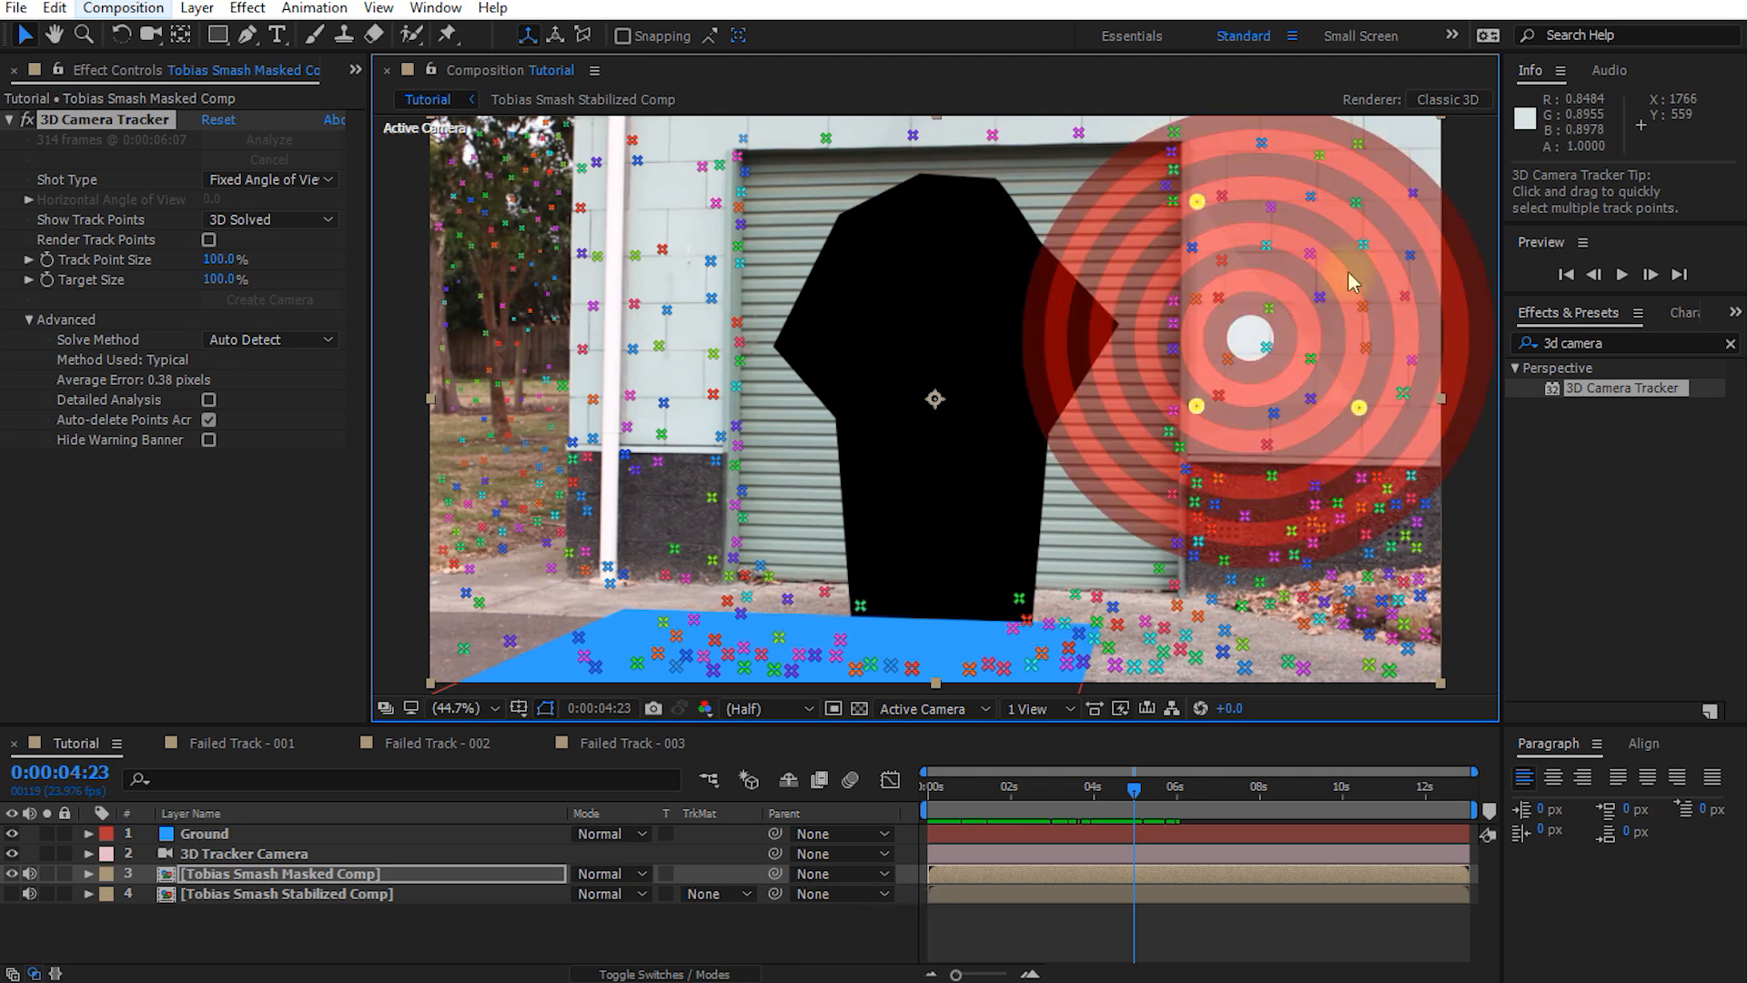
pyautogui.moveTo(1334, 380)
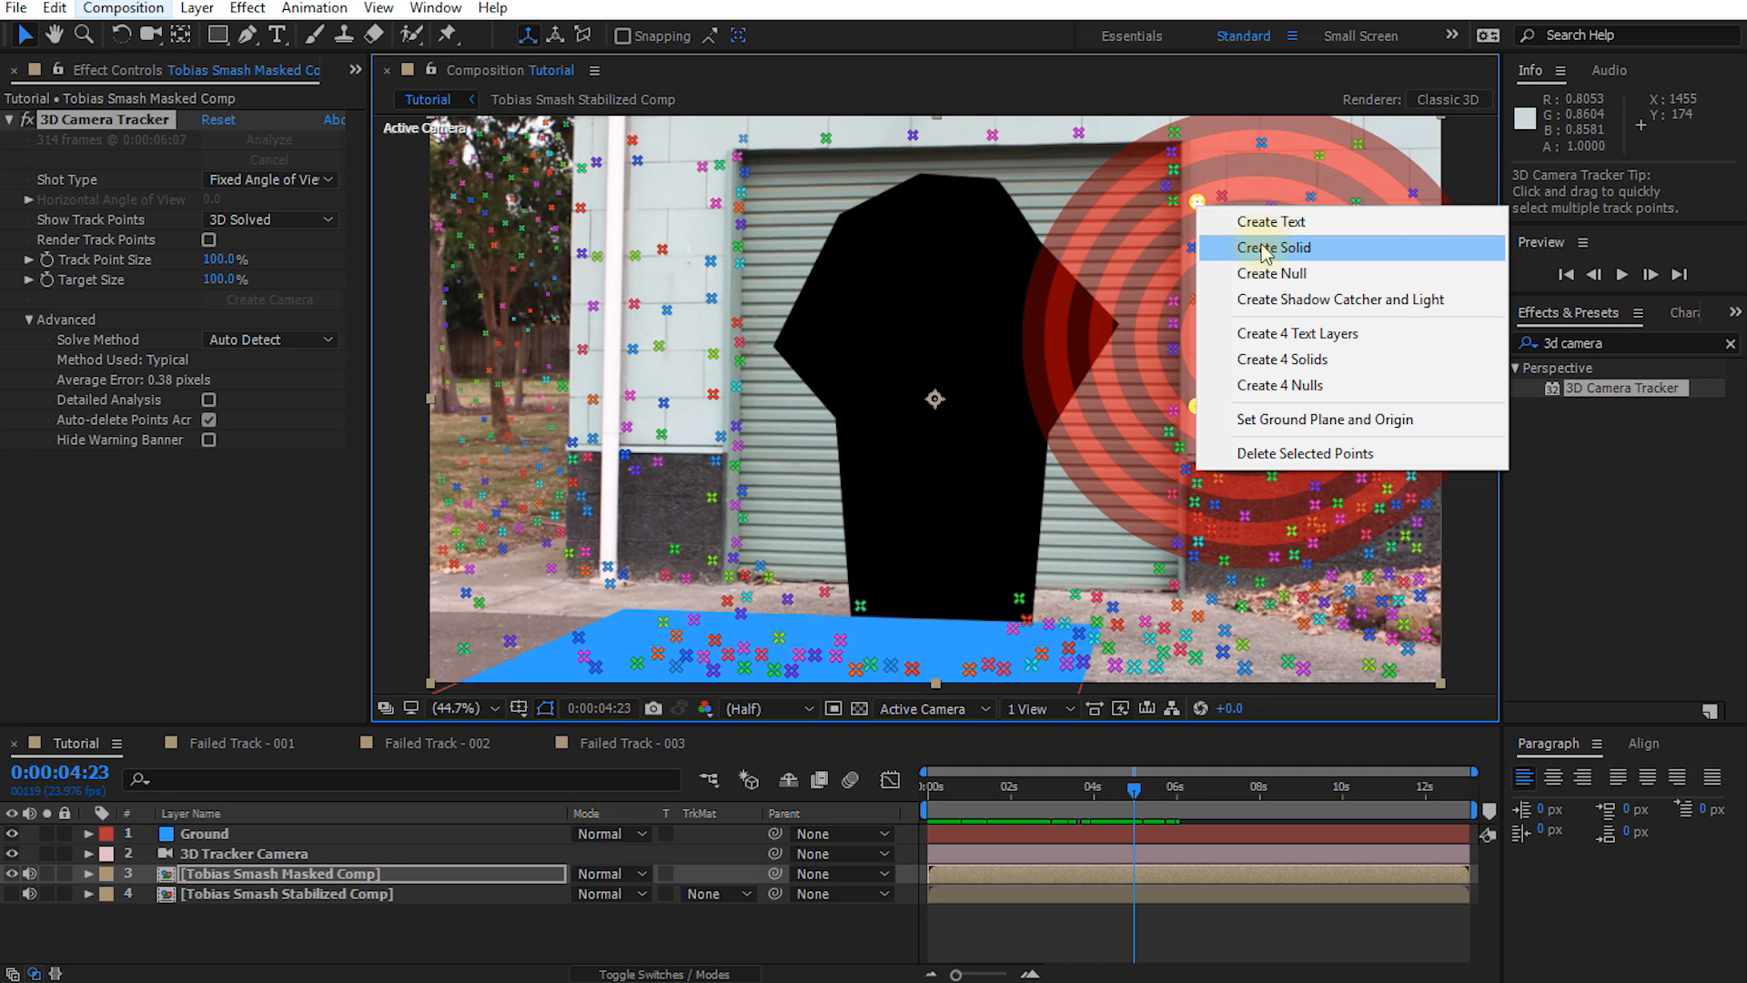
pyautogui.click(1272, 248)
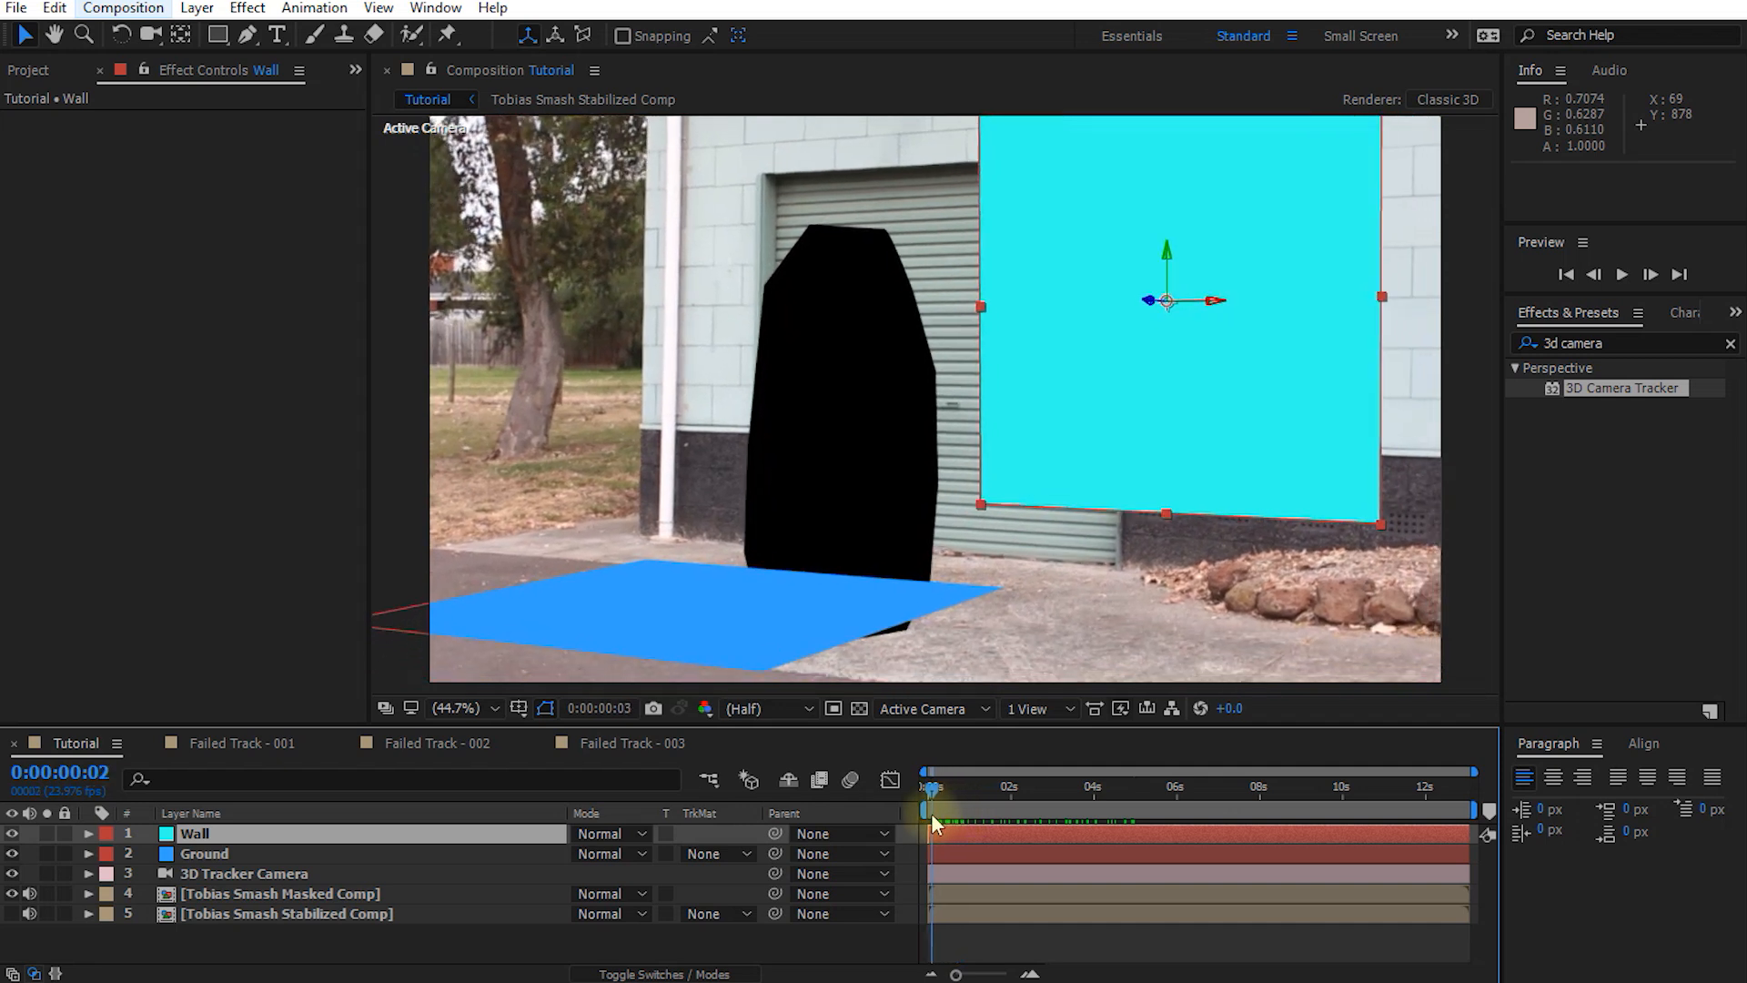
pyautogui.click(1023, 788)
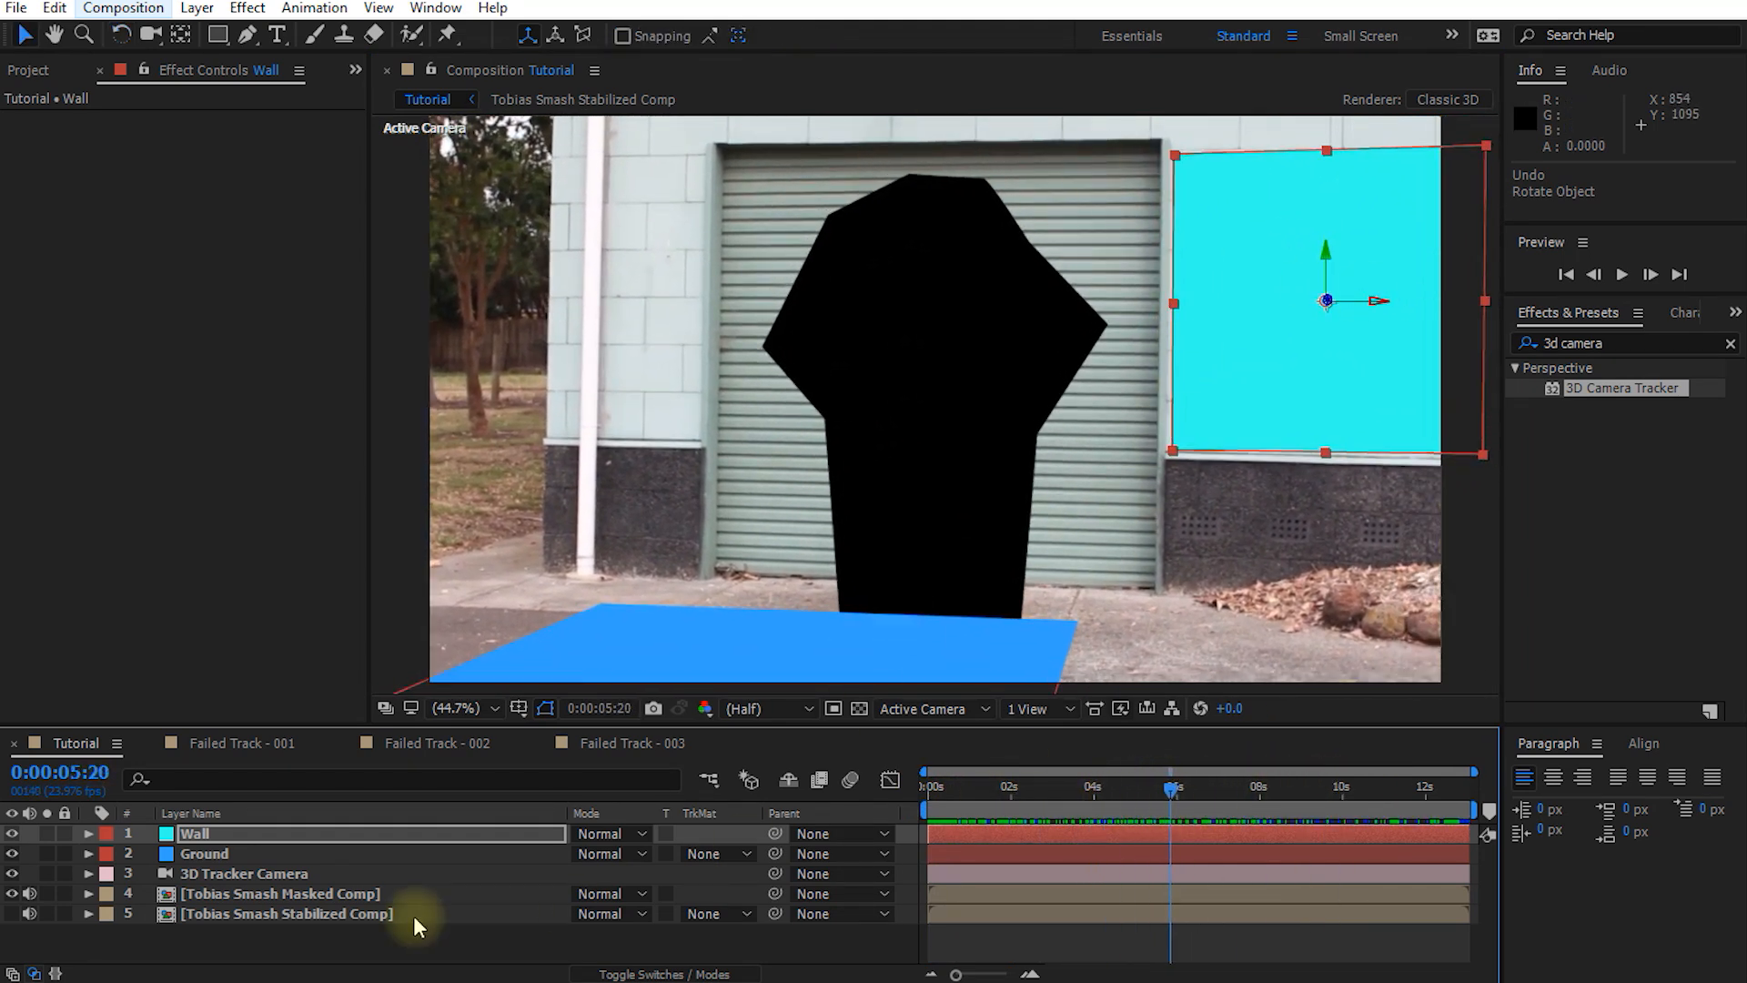
# Hide the masked comp to reveal the actor, preview playback, and park on the punch frame
pyautogui.click(281, 892)
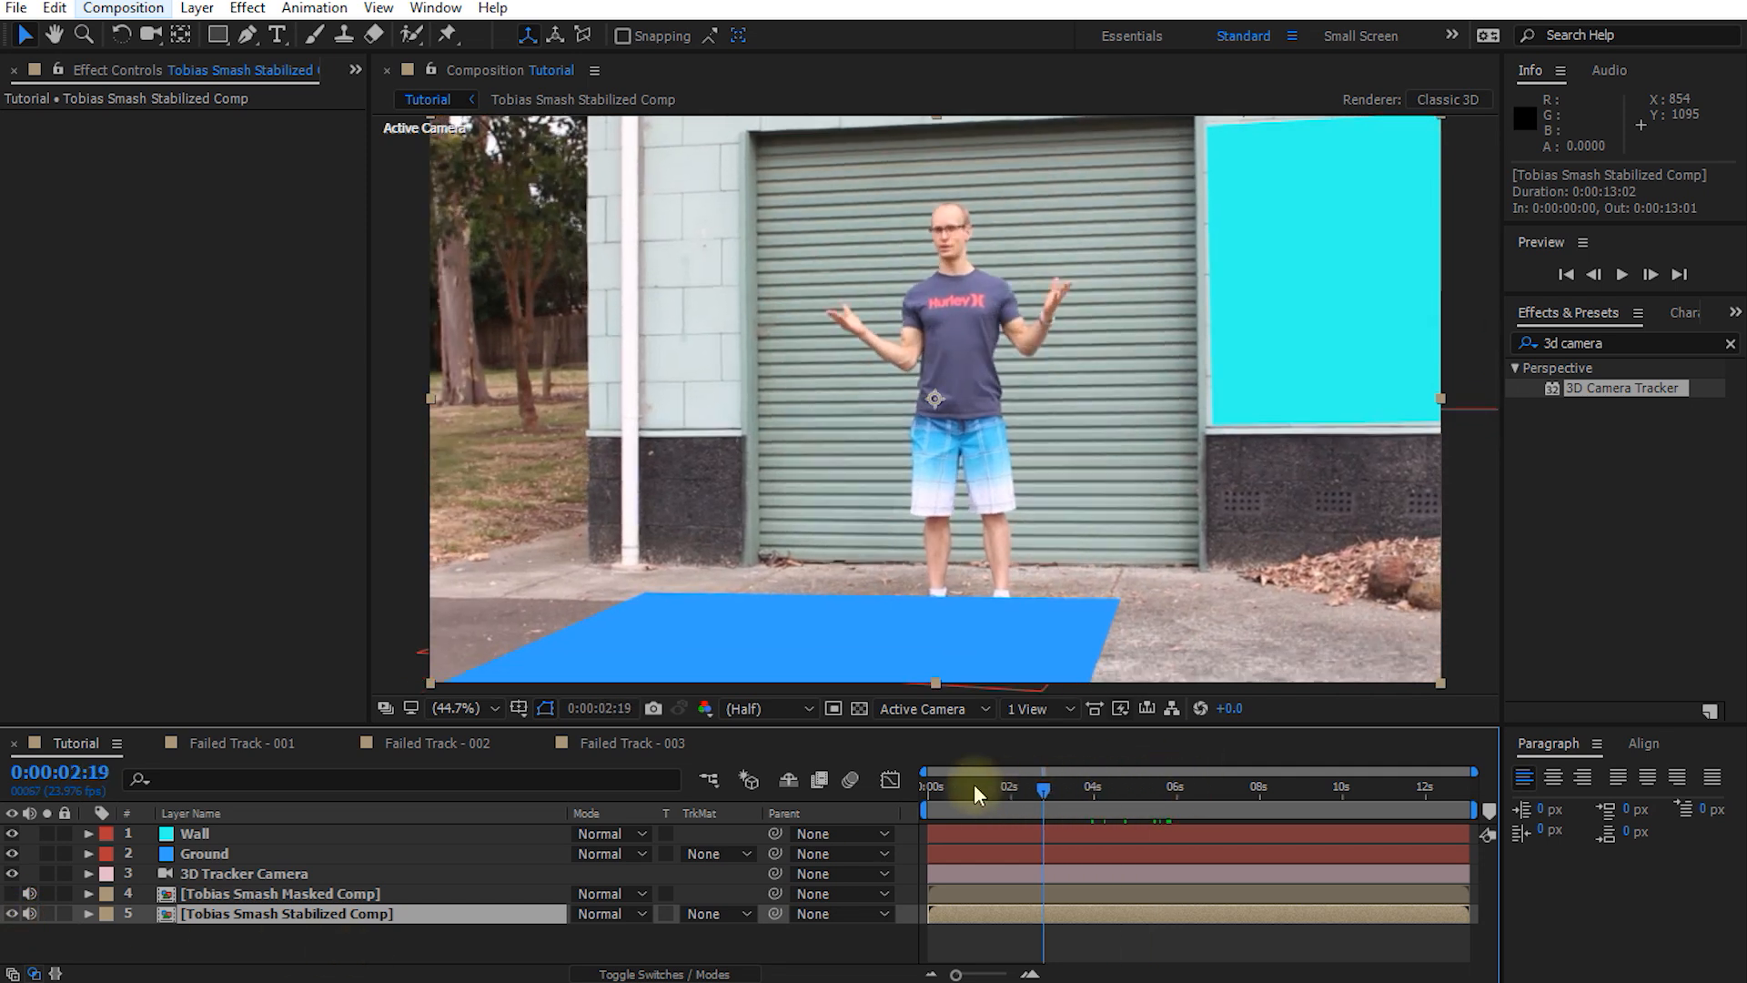
pyautogui.press('space')
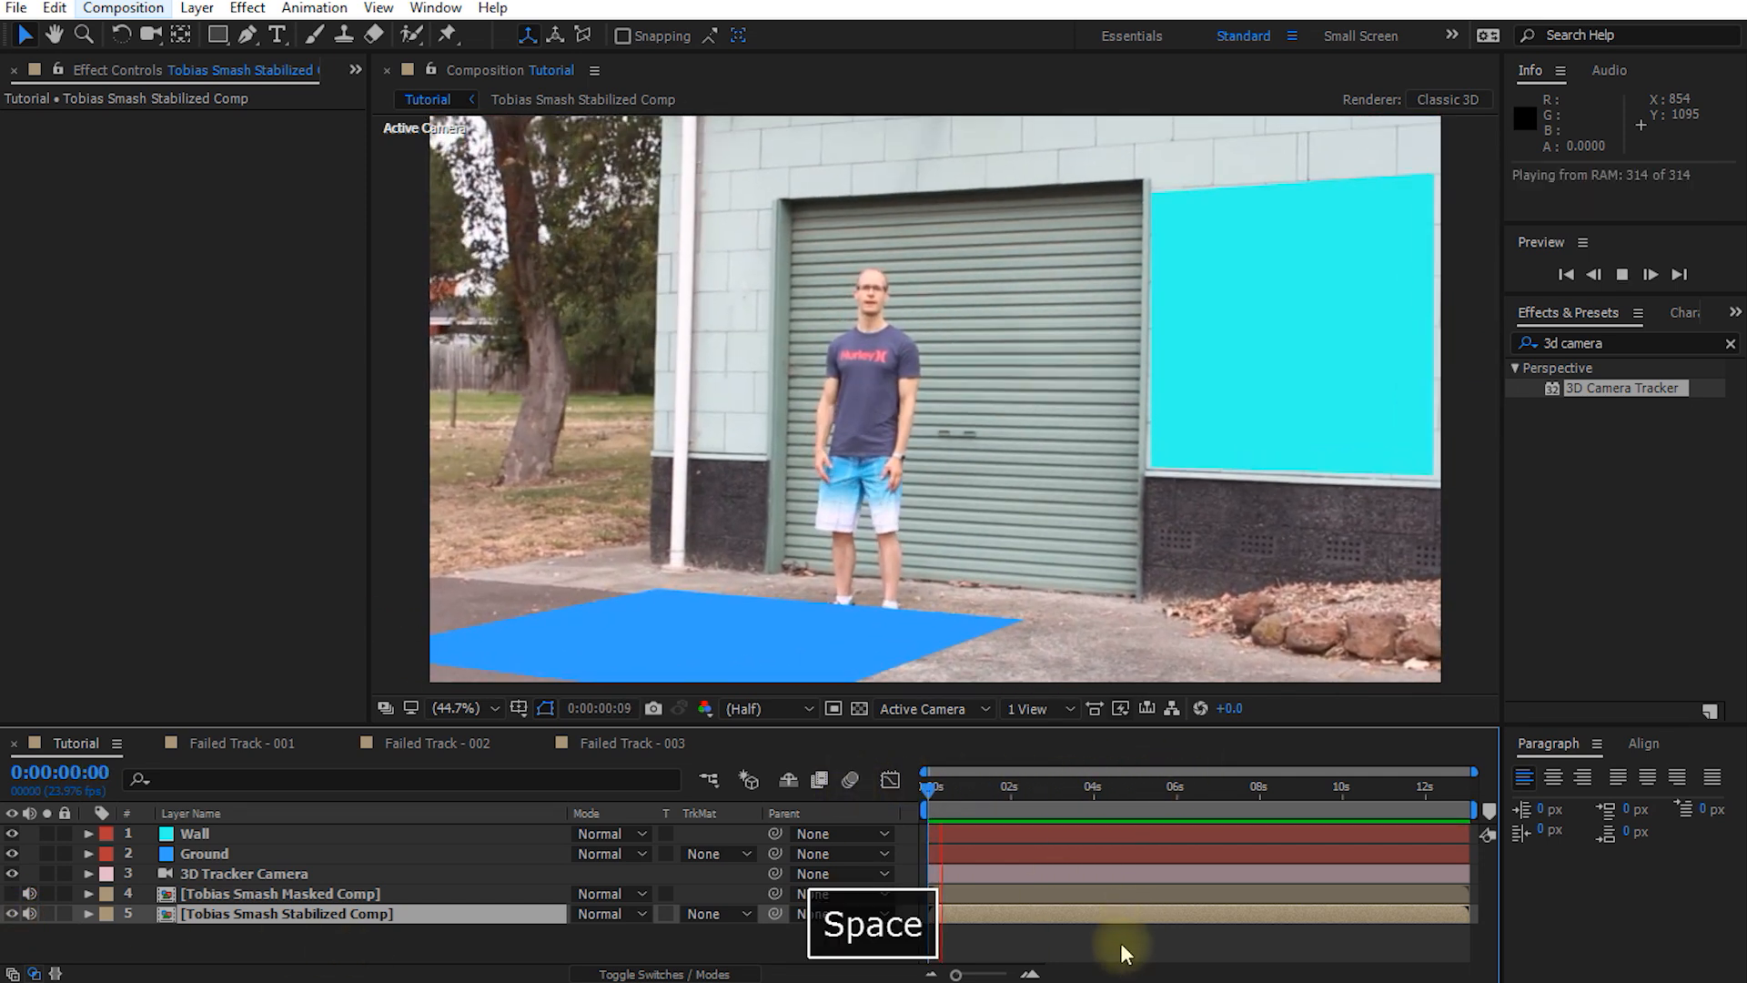
pyautogui.press('space')
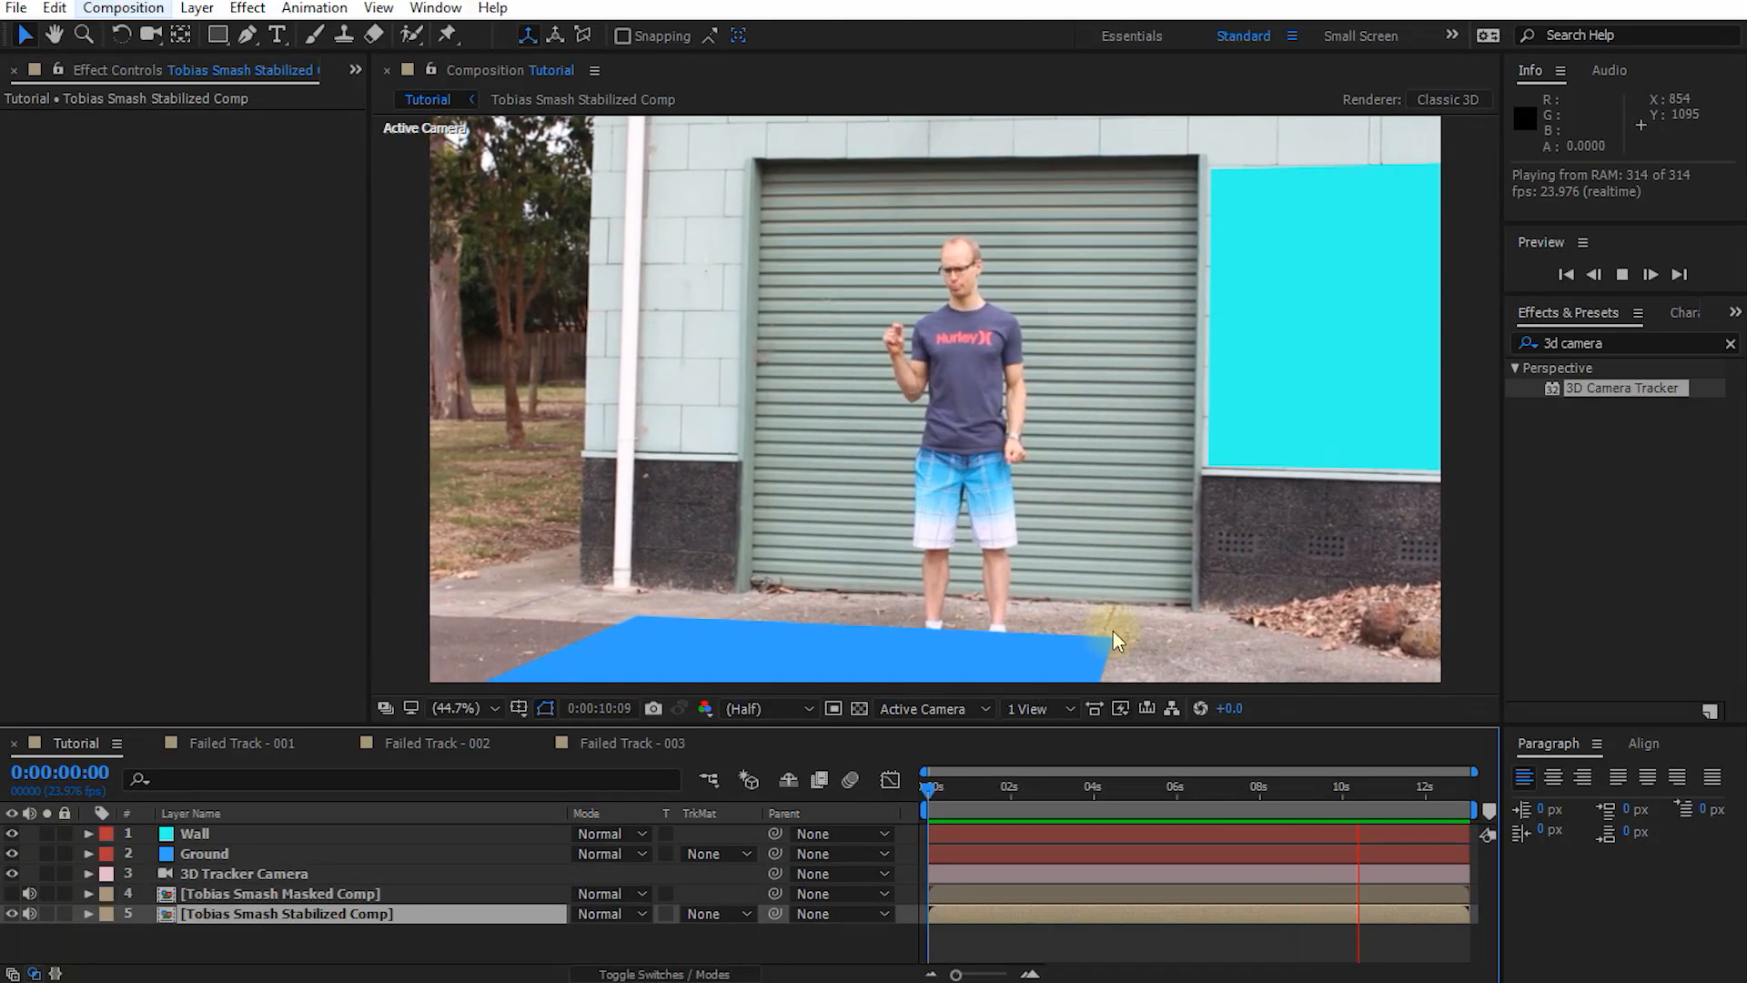
pyautogui.press('space')
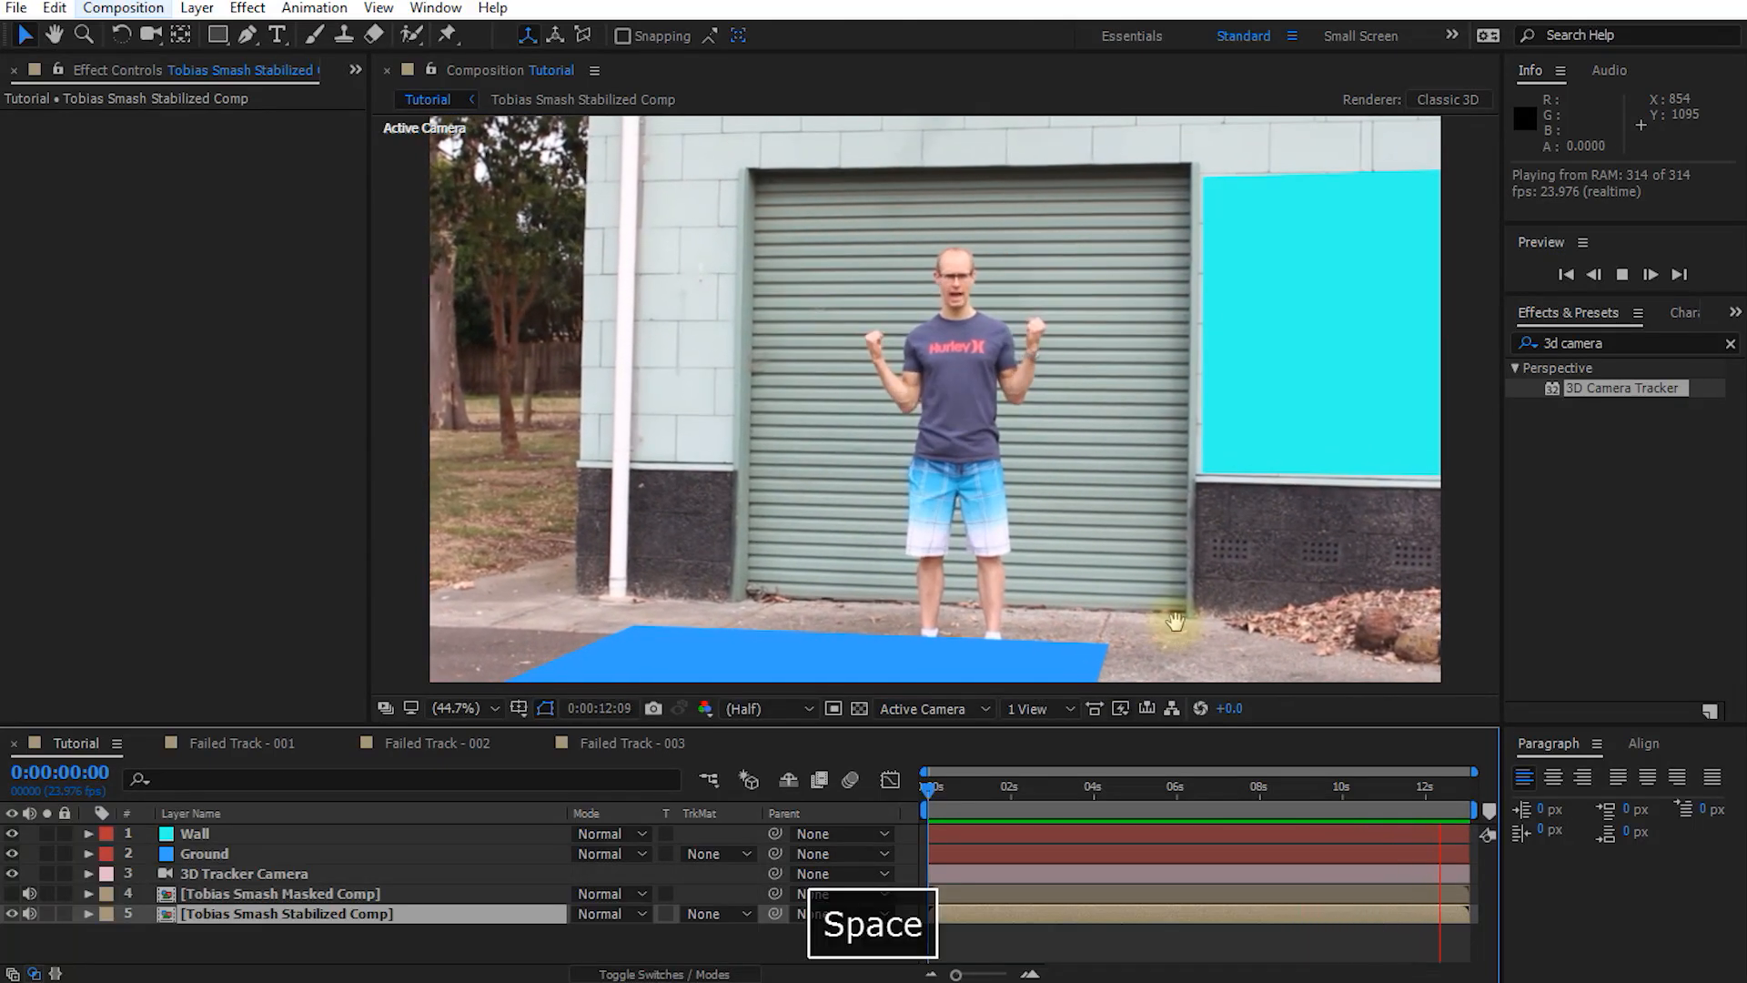
pyautogui.press('space')
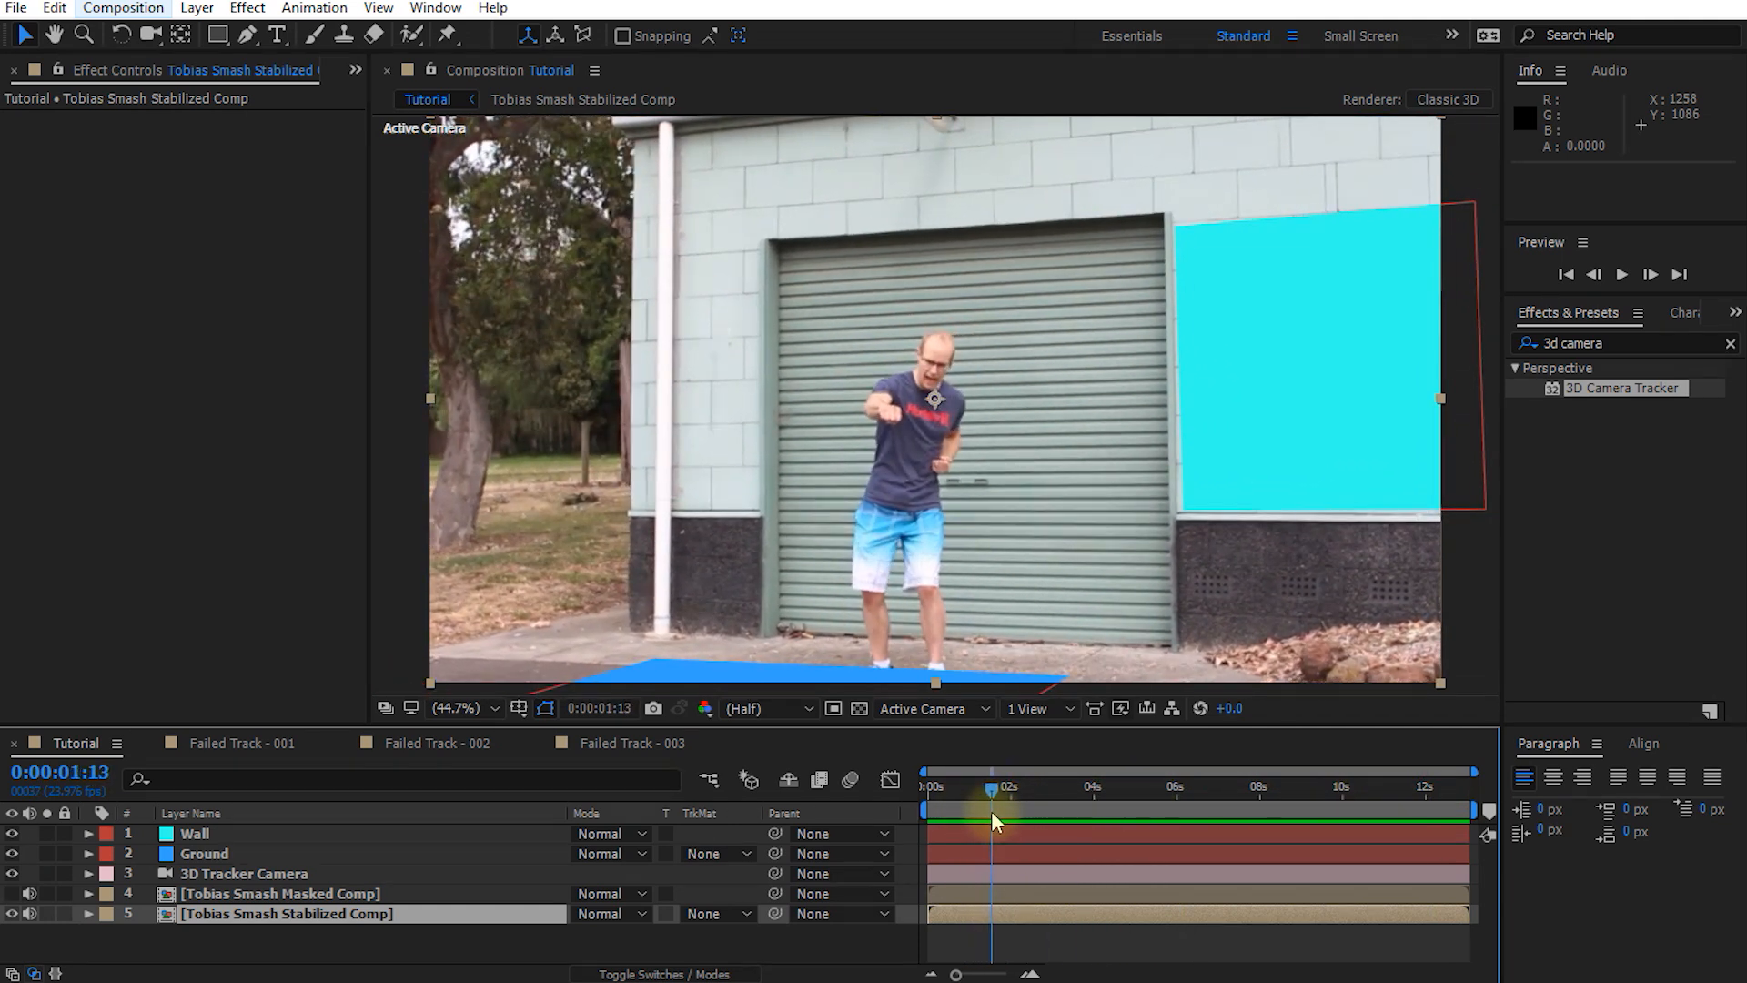
pyautogui.click(990, 803)
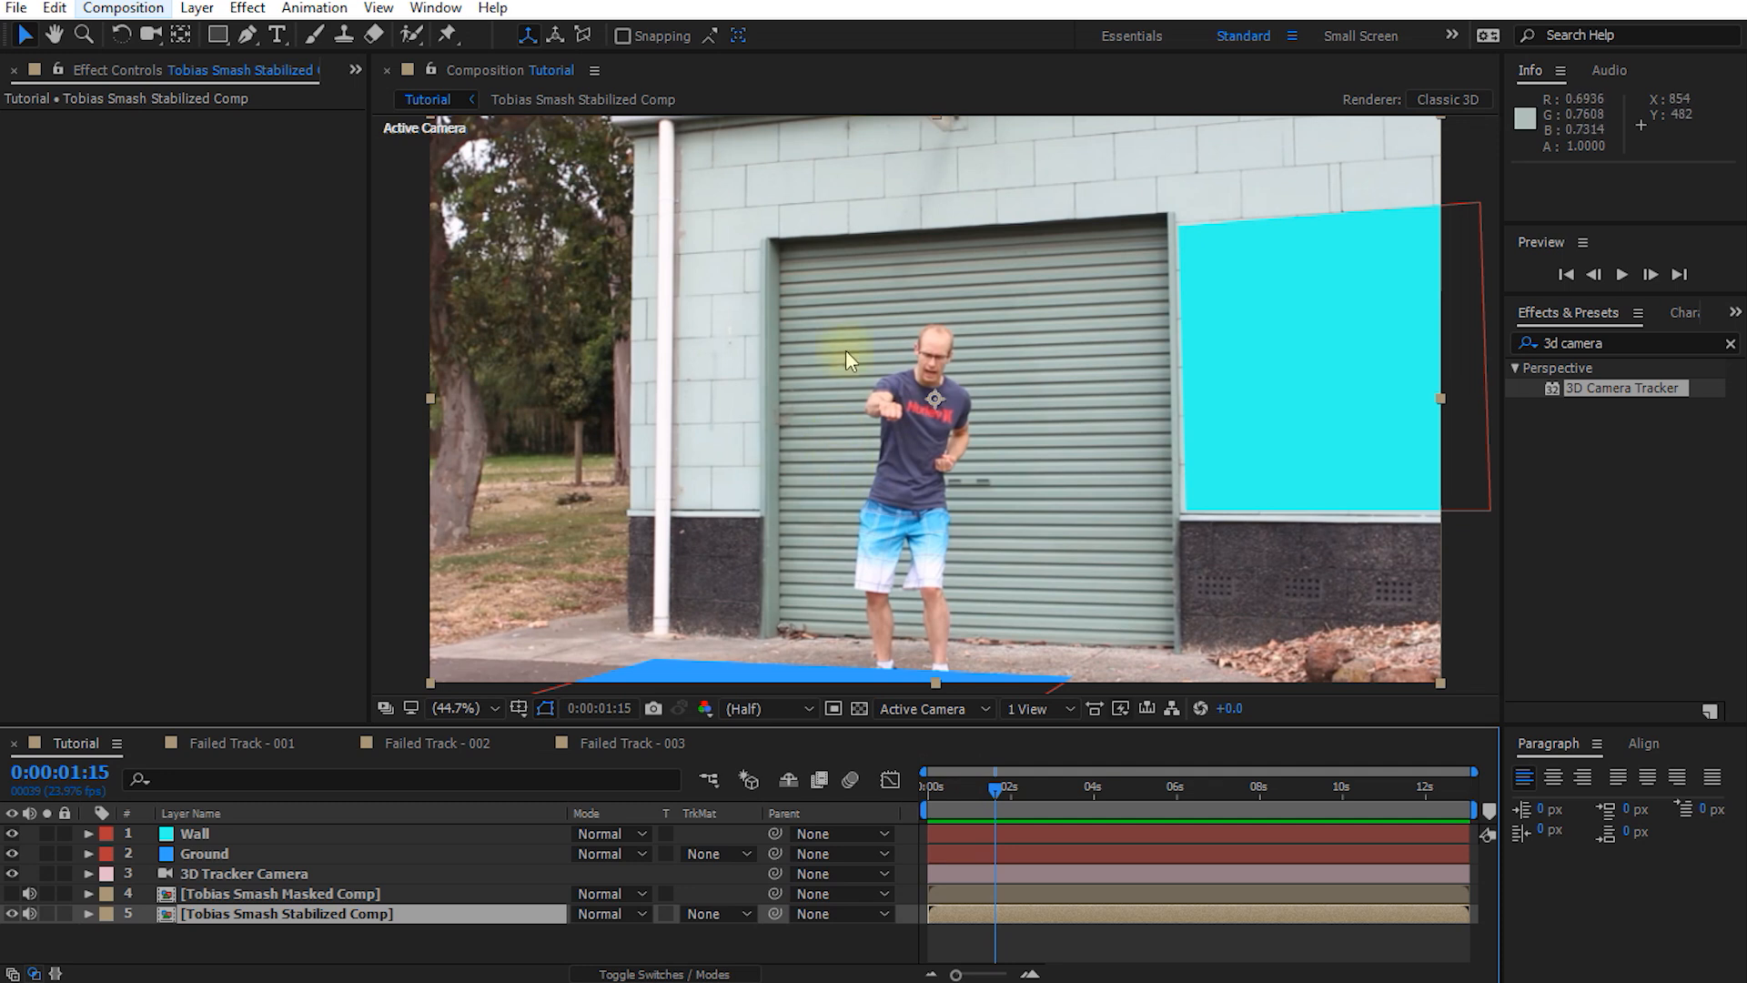
pyautogui.moveTo(825, 457)
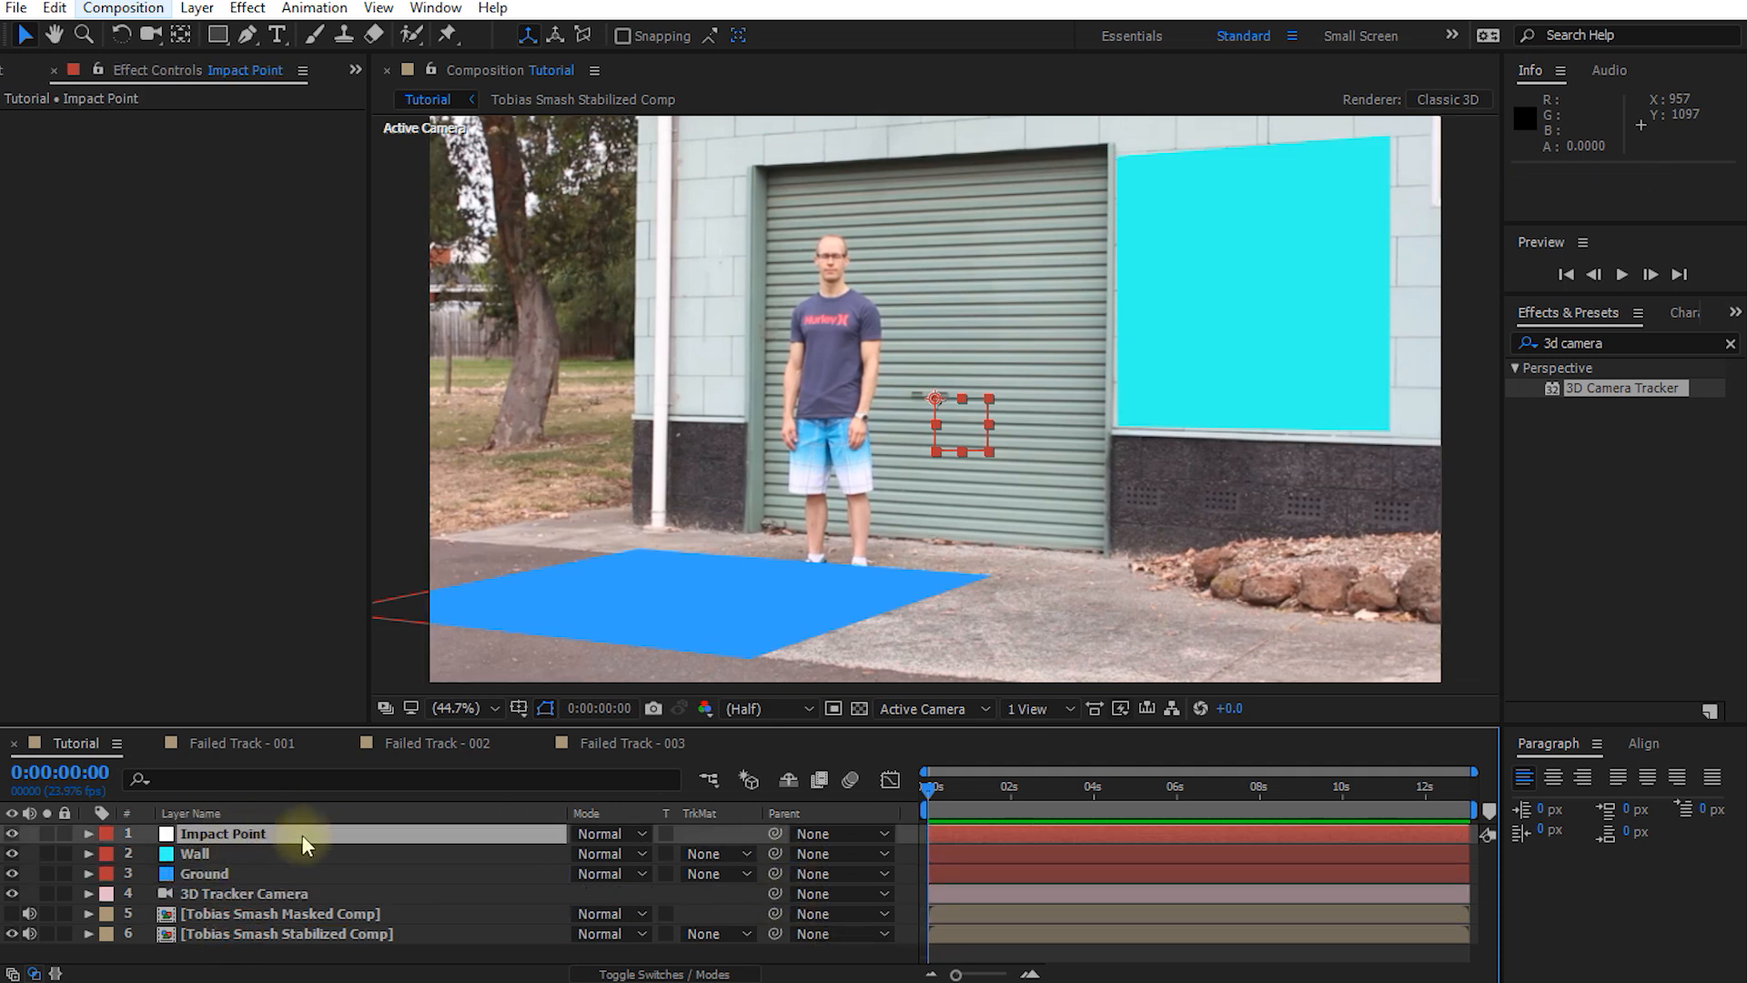
# Paste the Ground position onto the Impact Point null to place it on the man's chest, then start the SMASH text
pyautogui.press('f4')
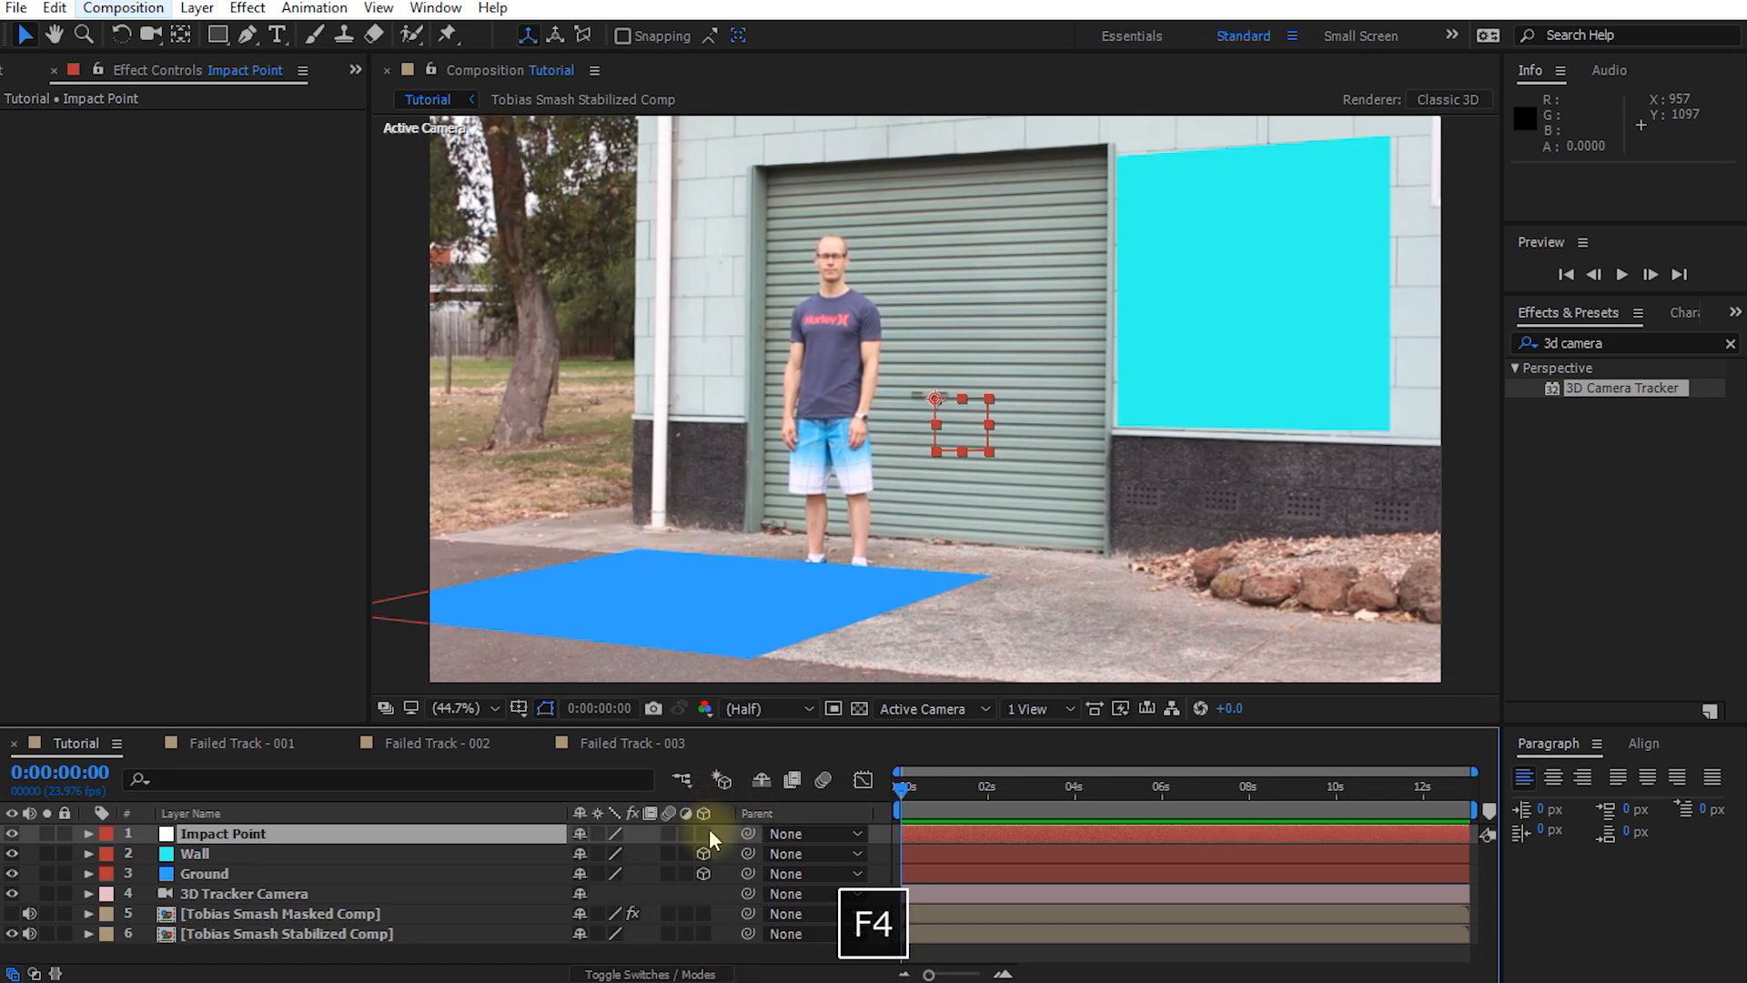
pyautogui.click(222, 834)
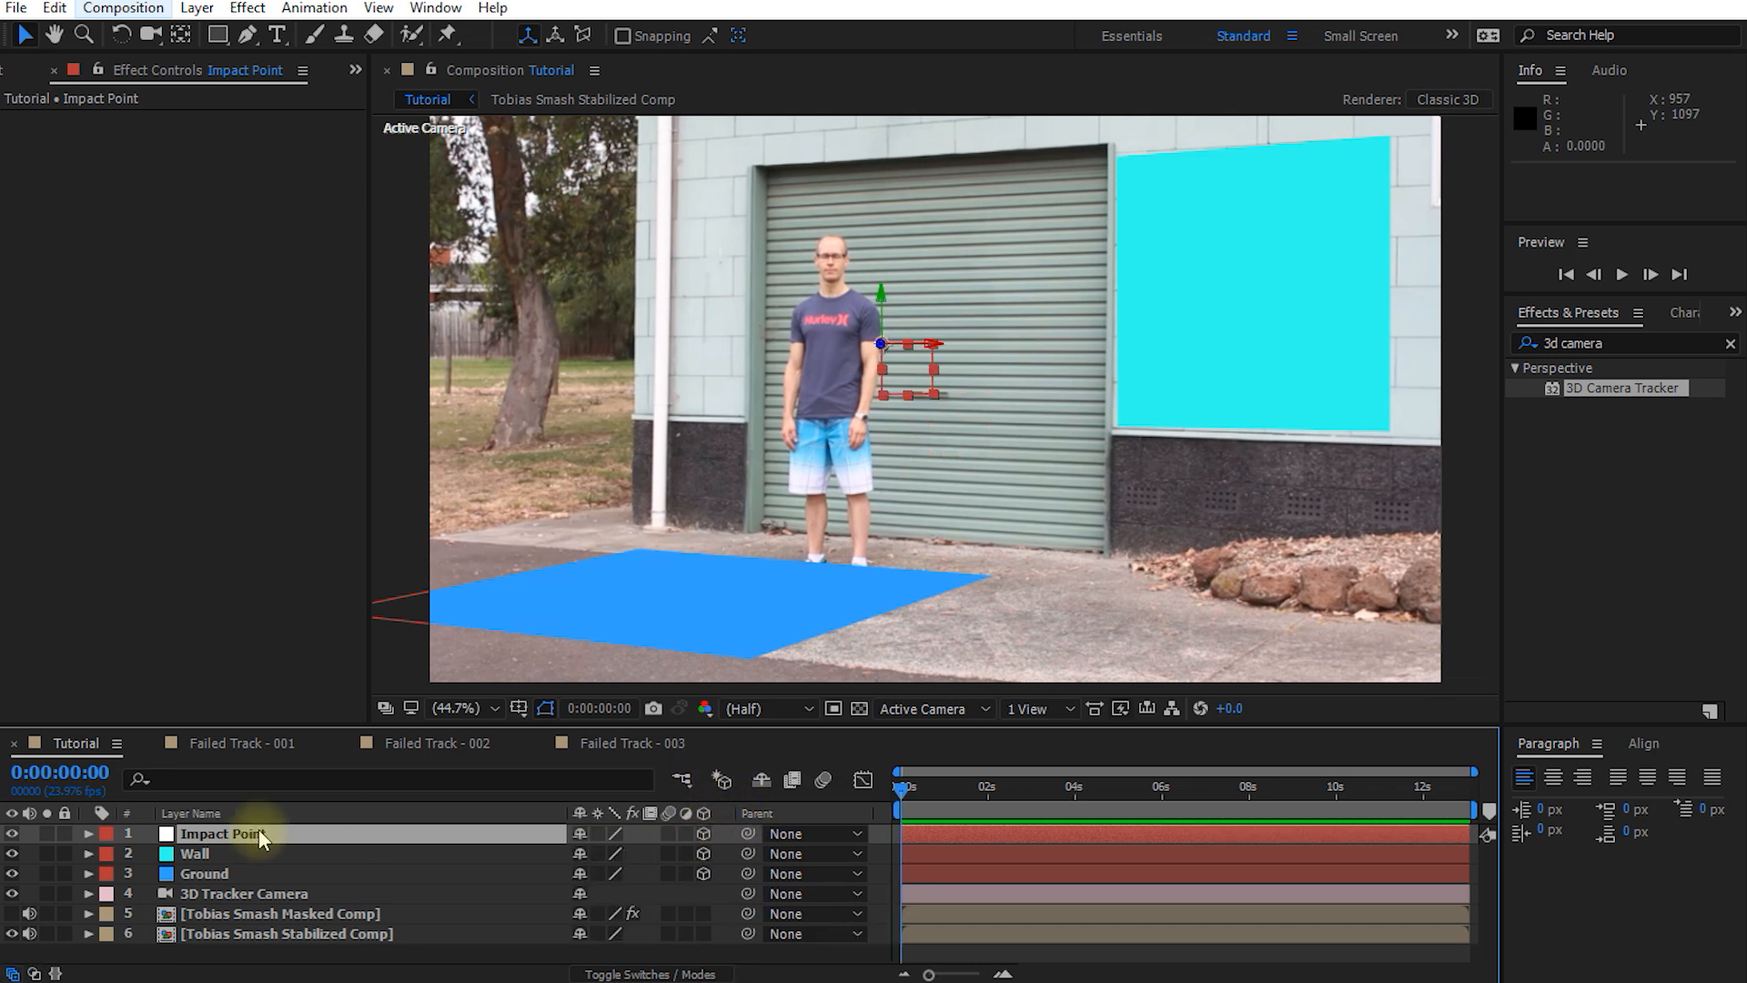
pyautogui.click(88, 833)
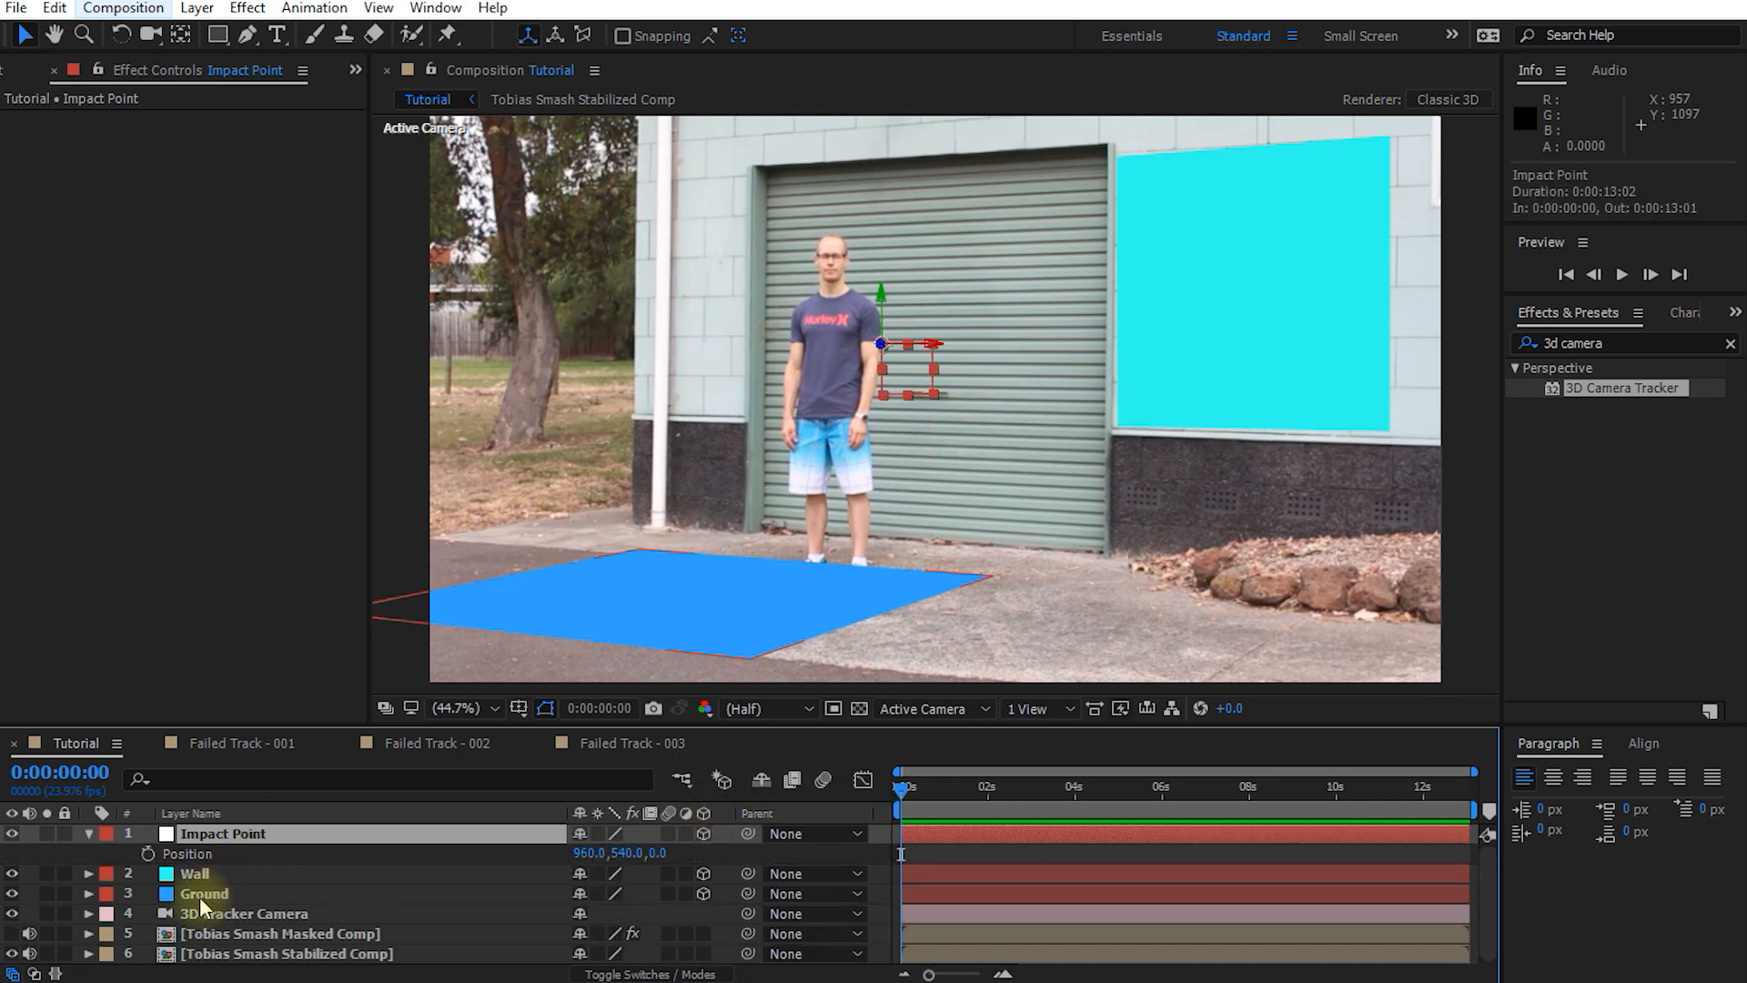
pyautogui.click(202, 894)
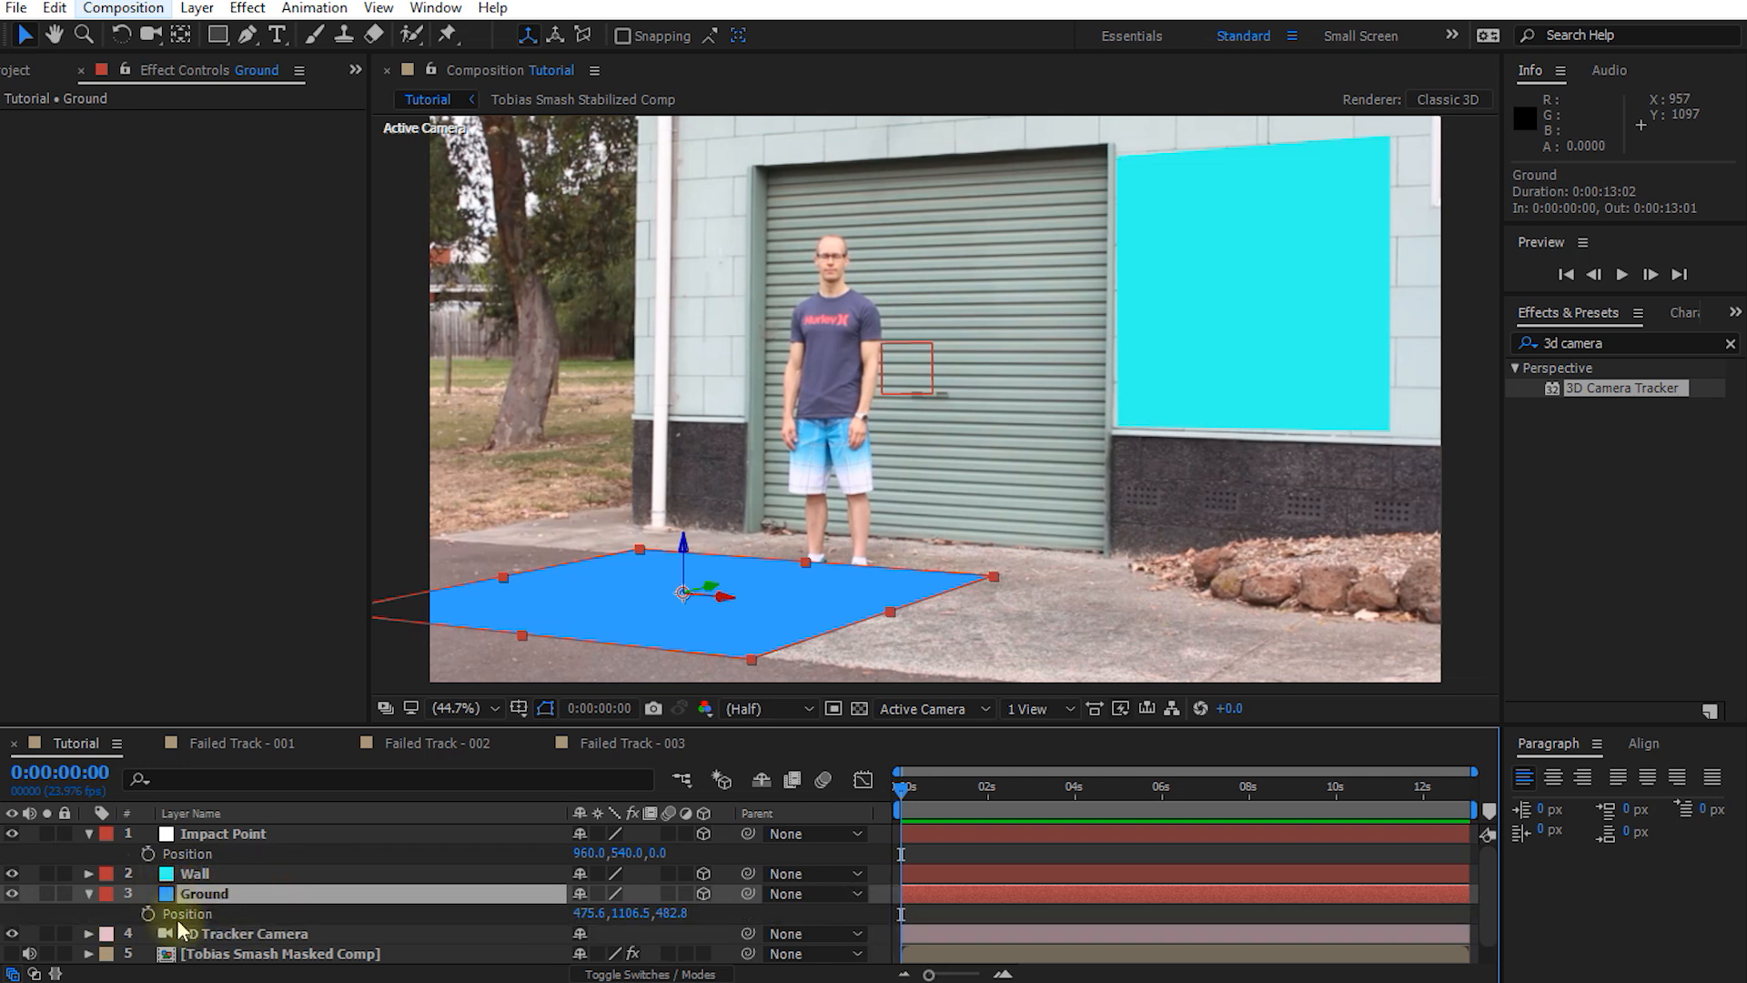
pyautogui.press('ctrl+c')
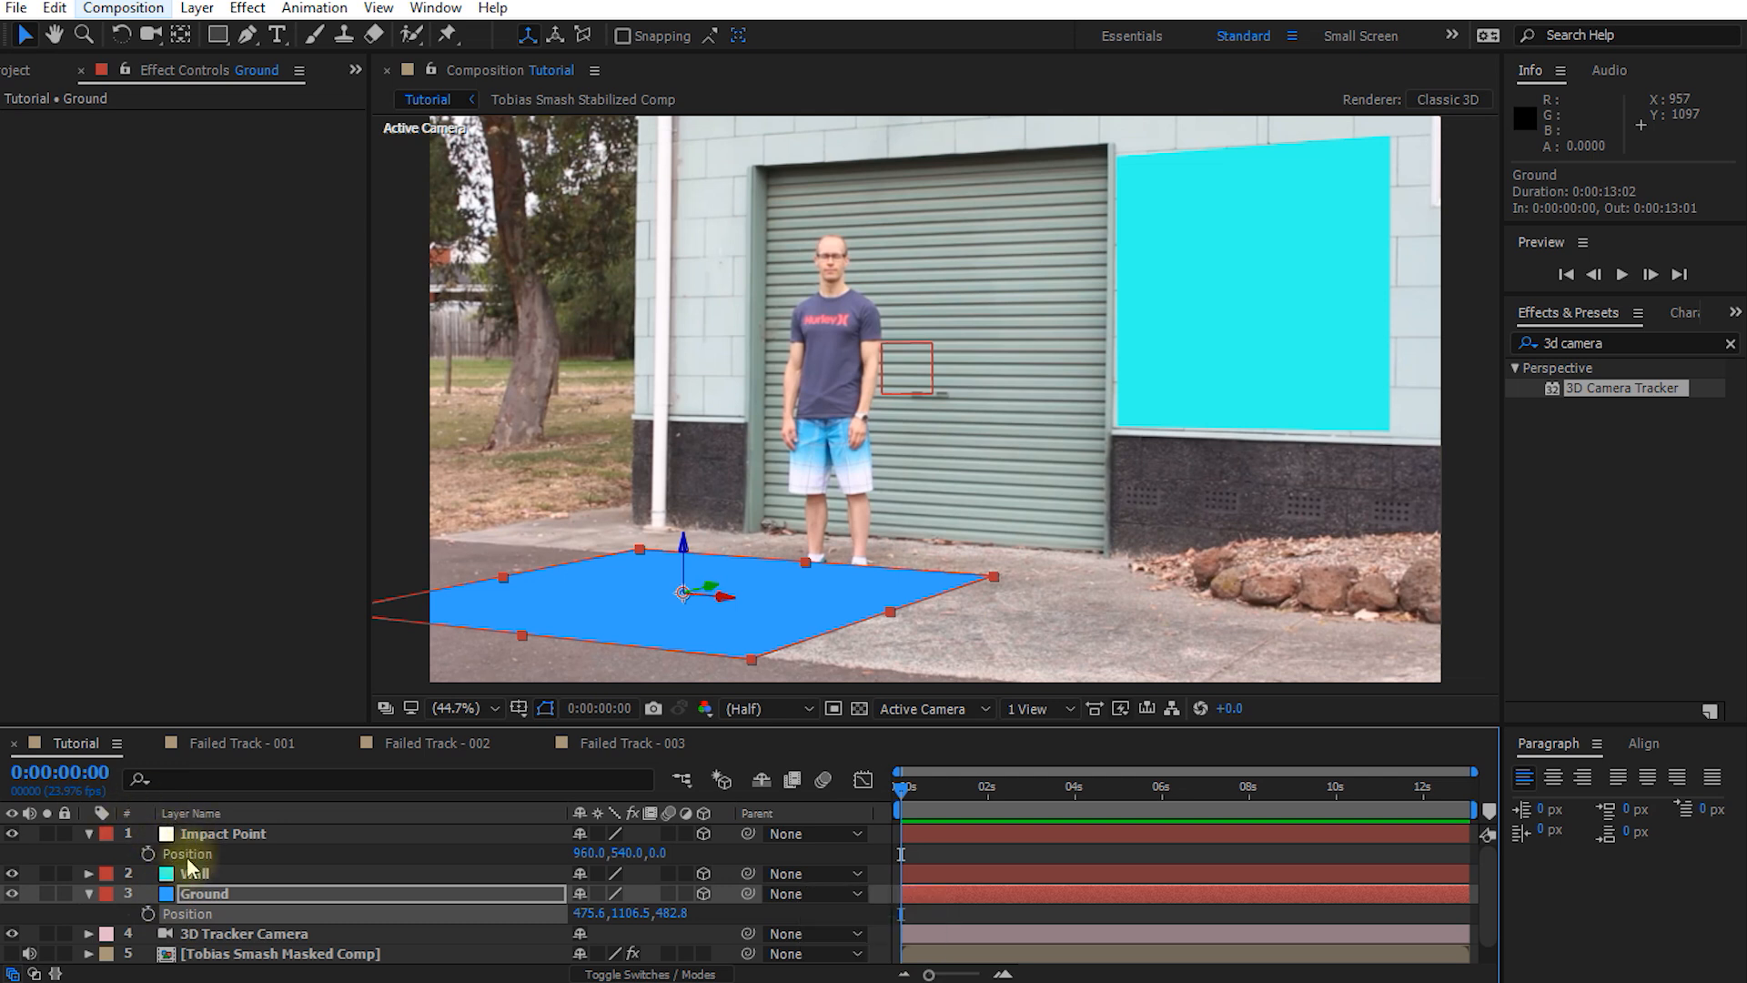
pyautogui.press('ctrl+v')
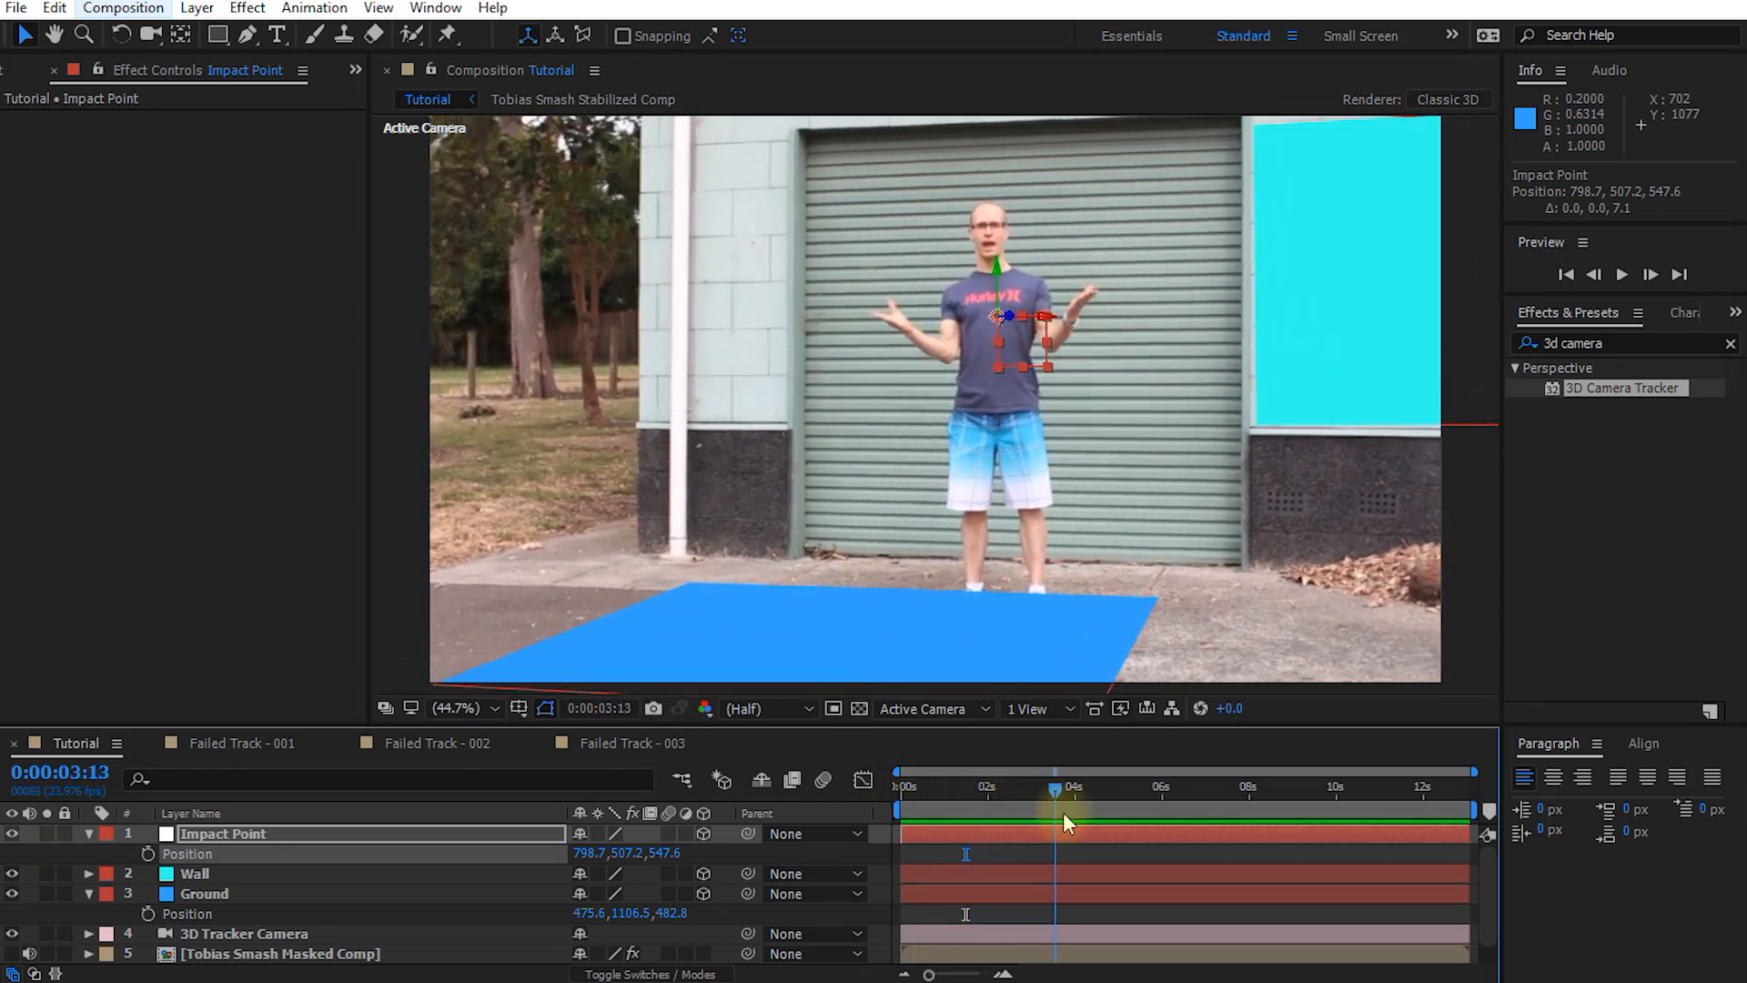
pyautogui.click(908, 786)
pyautogui.write('SMASH')
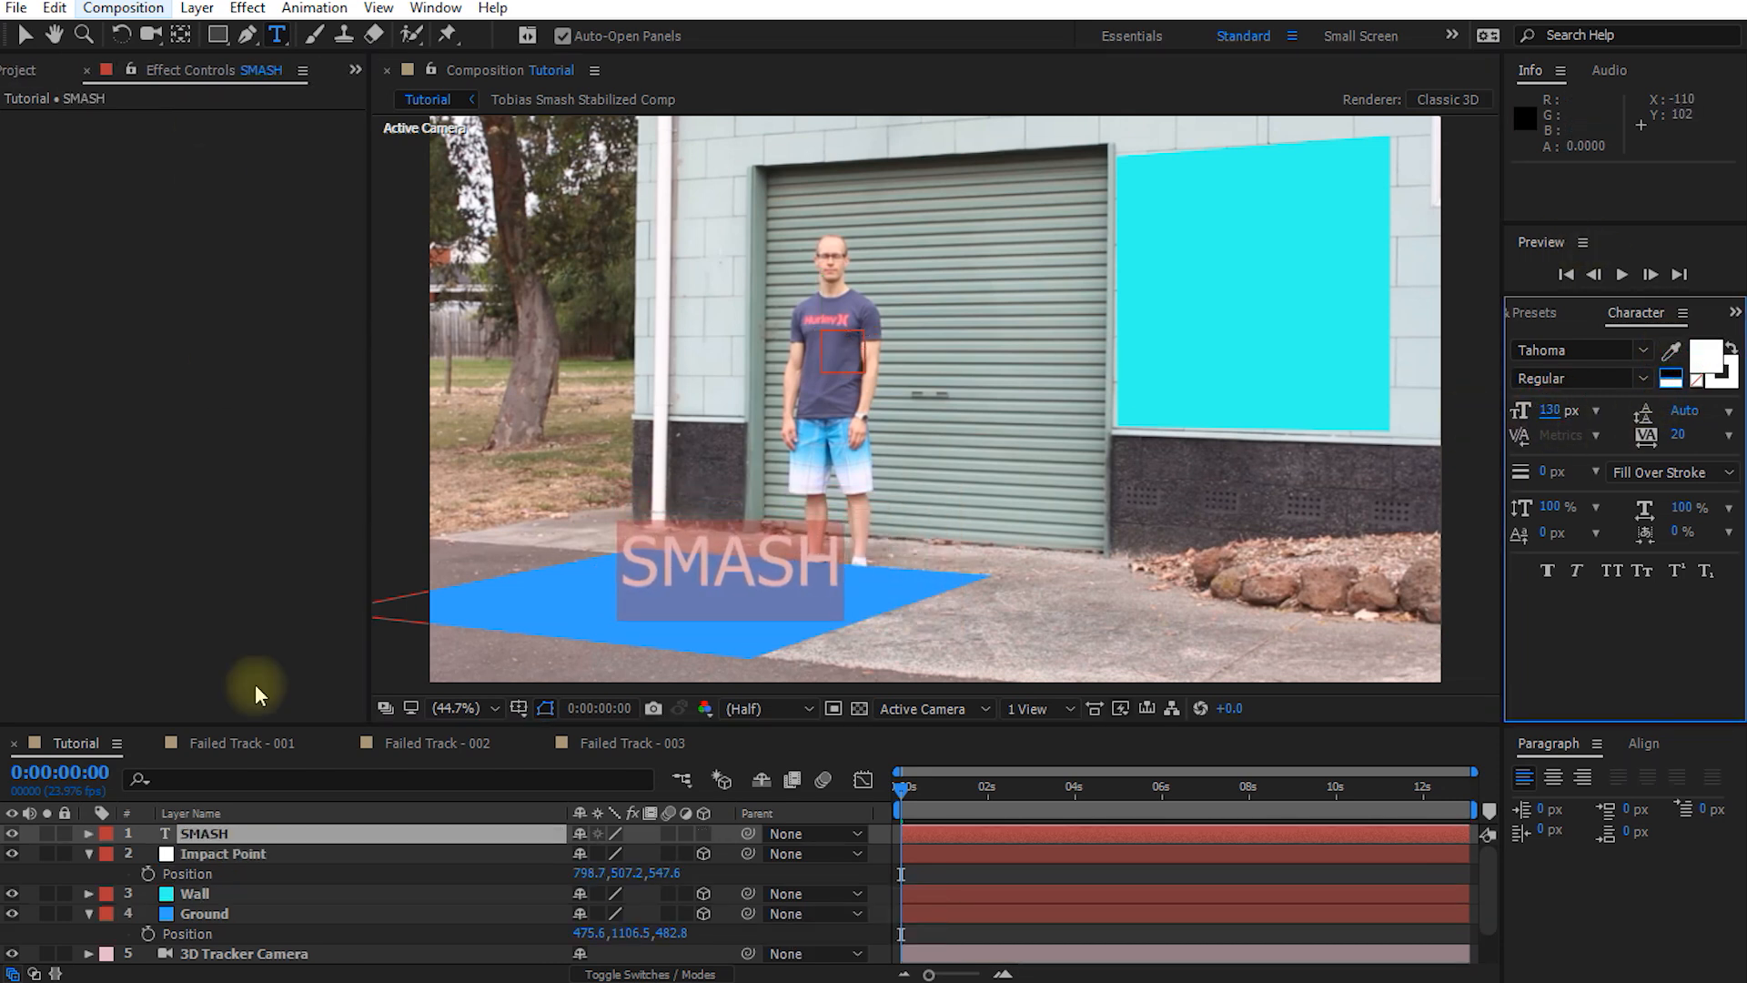
# Paste the Impact Point position onto SMASH, nudge it lower on the chest, and orient it about 29° in Y
pyautogui.click(205, 833)
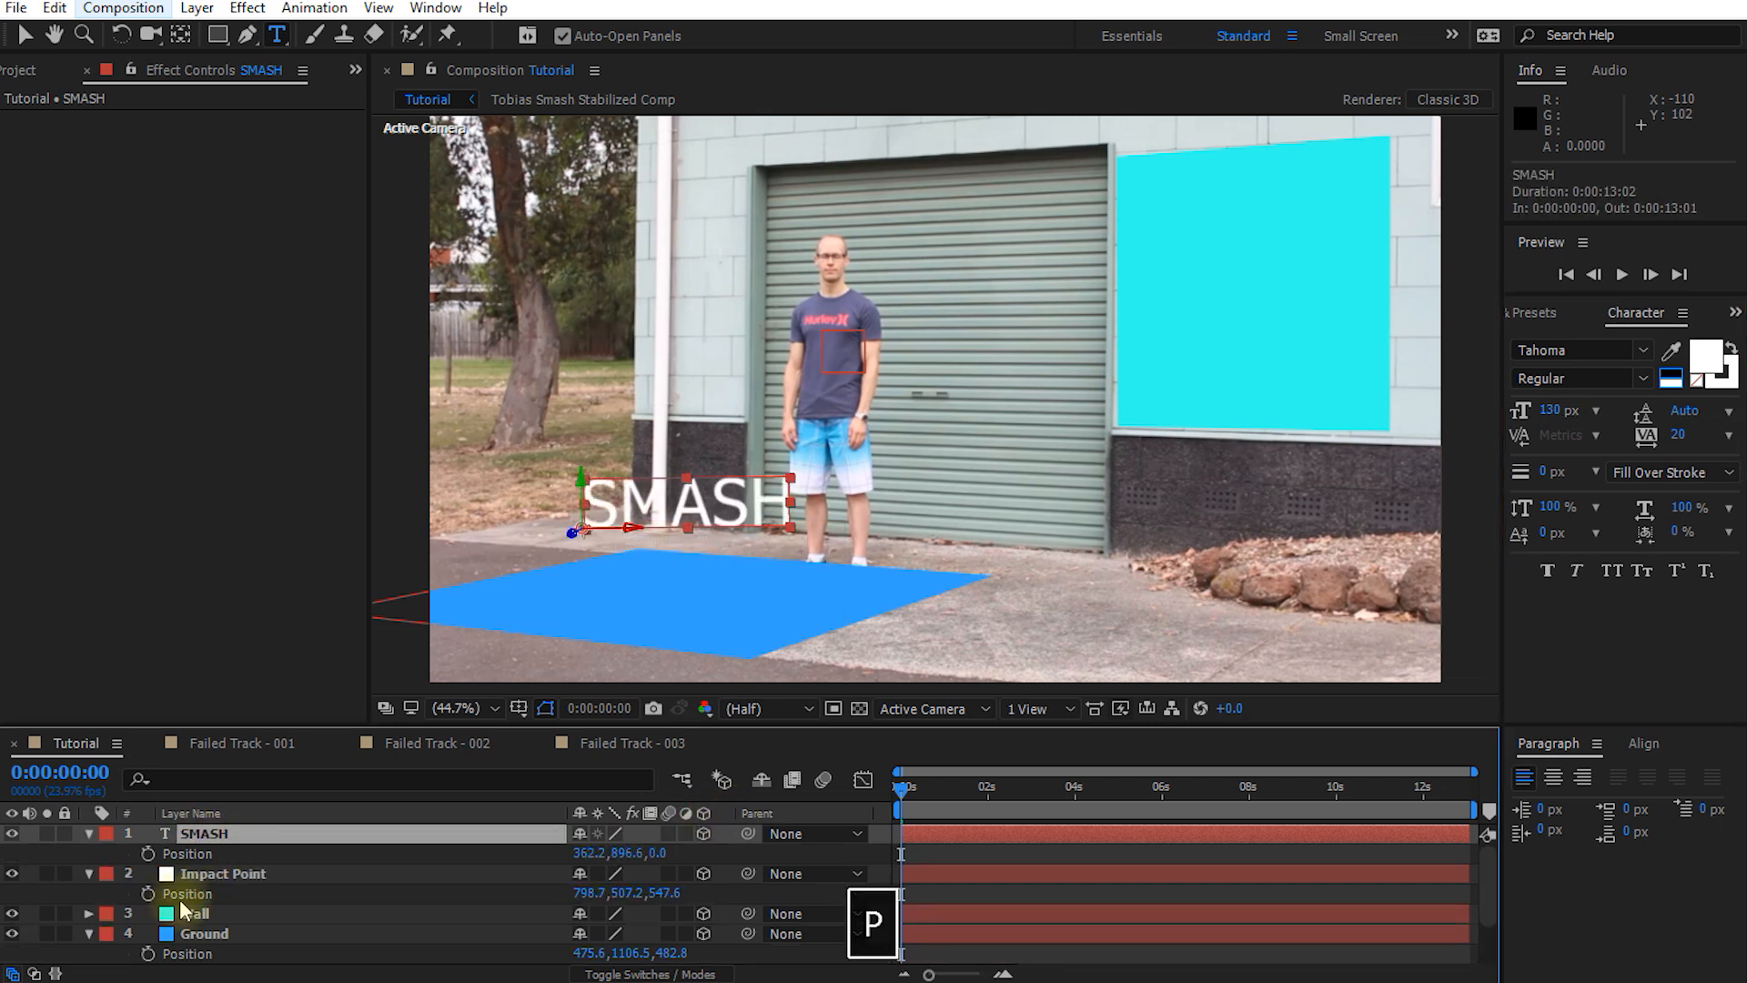
pyautogui.click(222, 874)
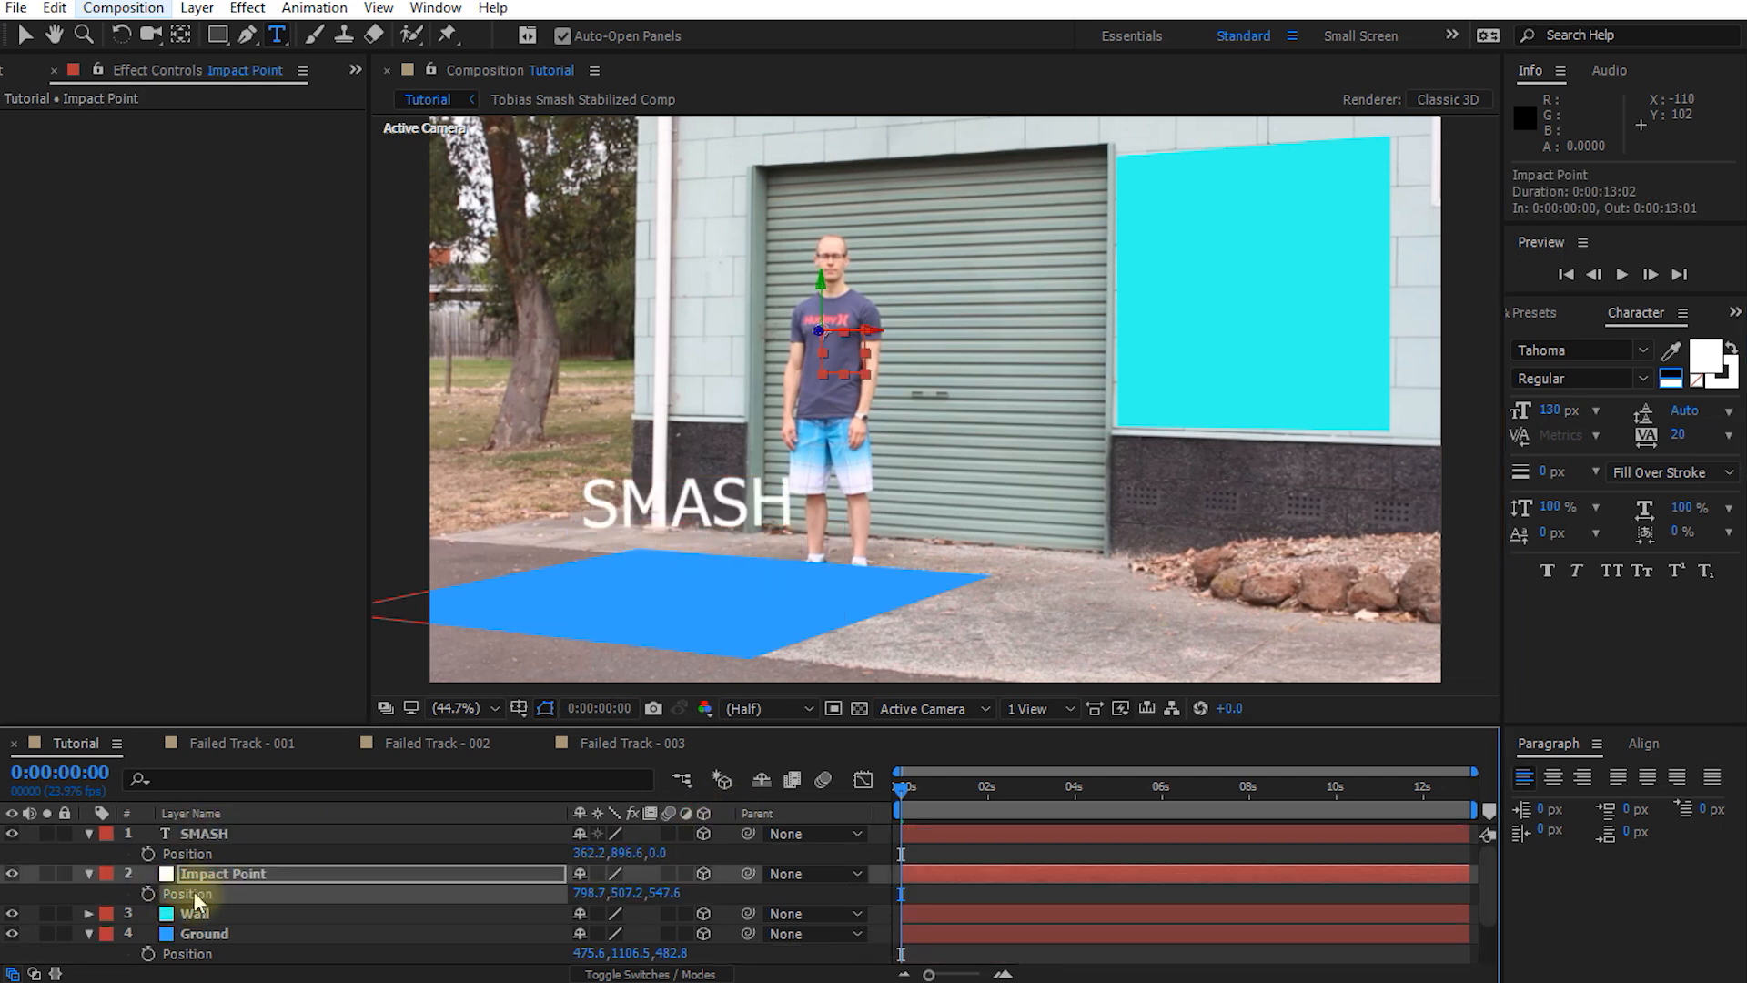
pyautogui.press('ctrl+v')
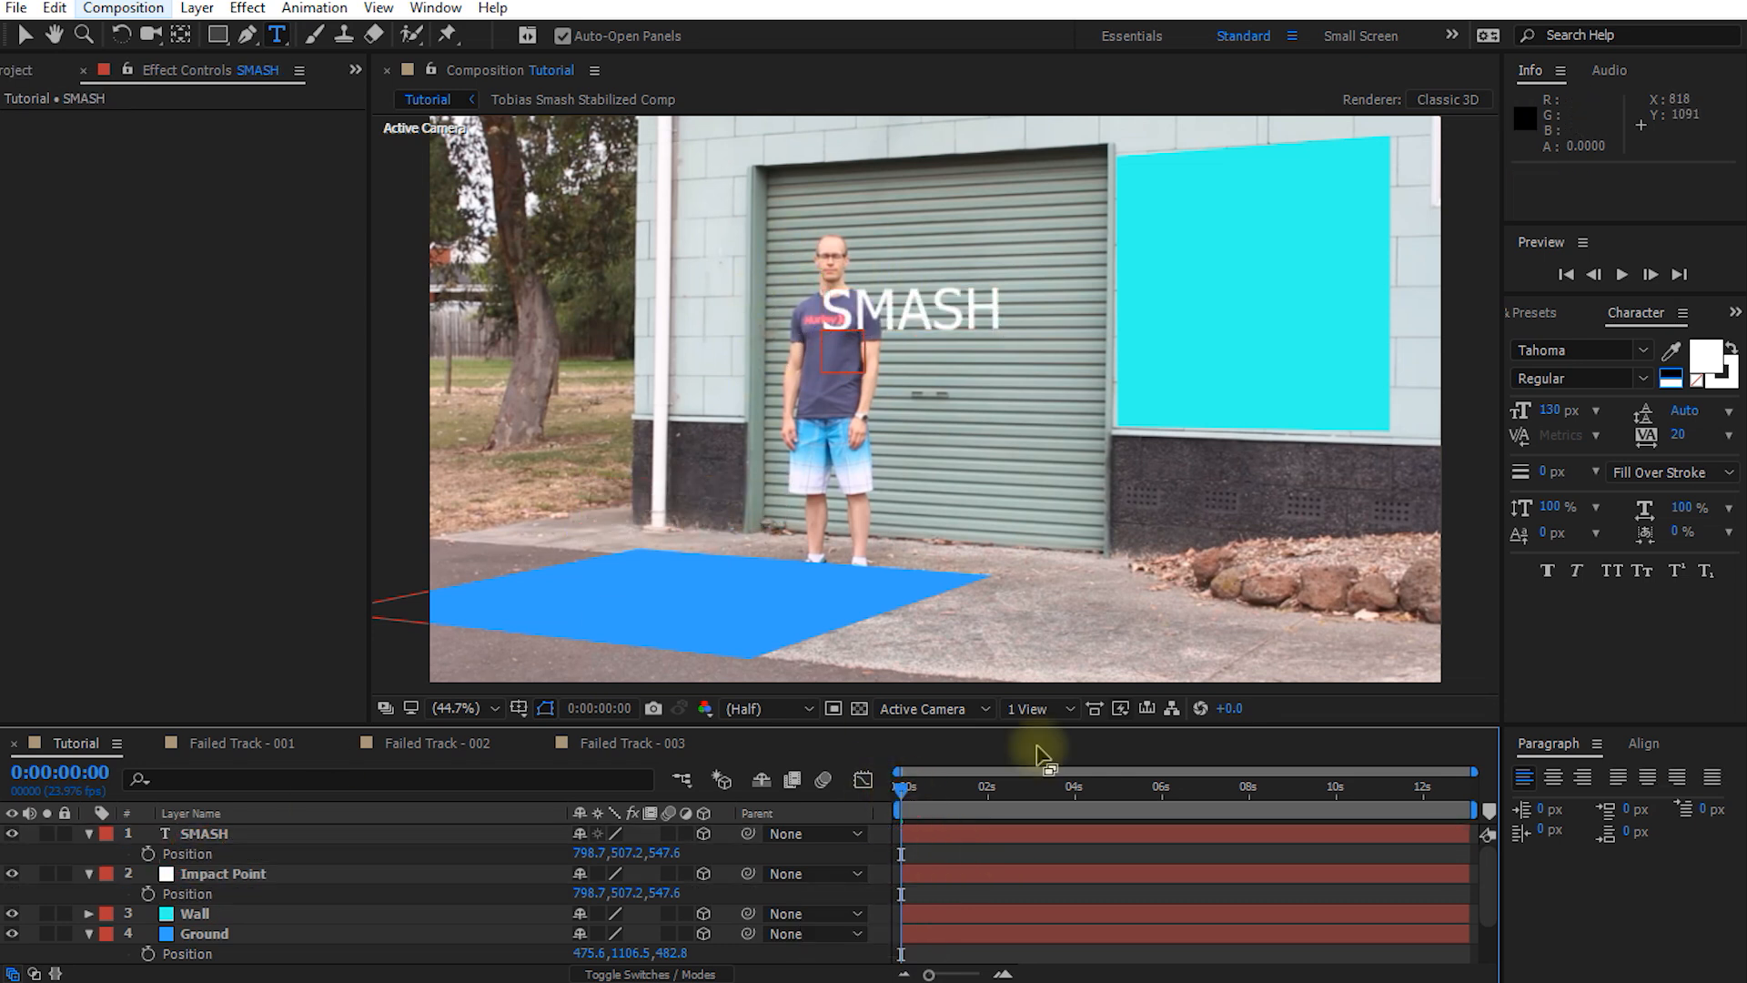
pyautogui.moveTo(288, 810)
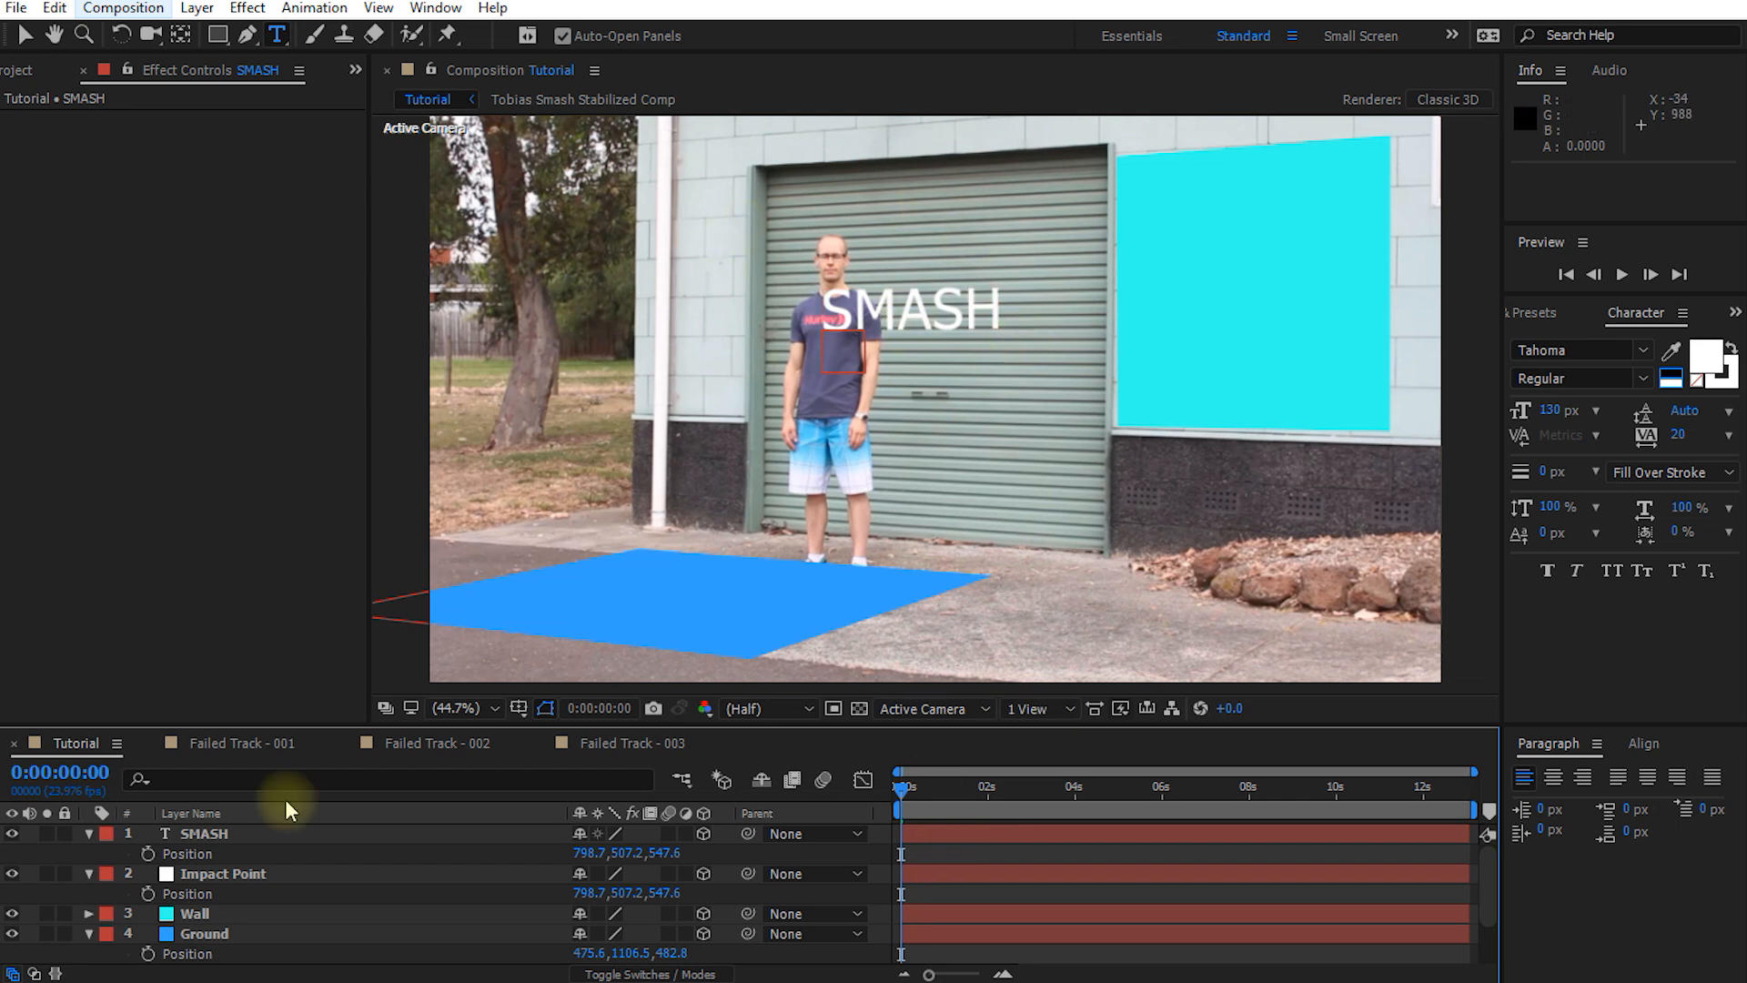
pyautogui.click(203, 833)
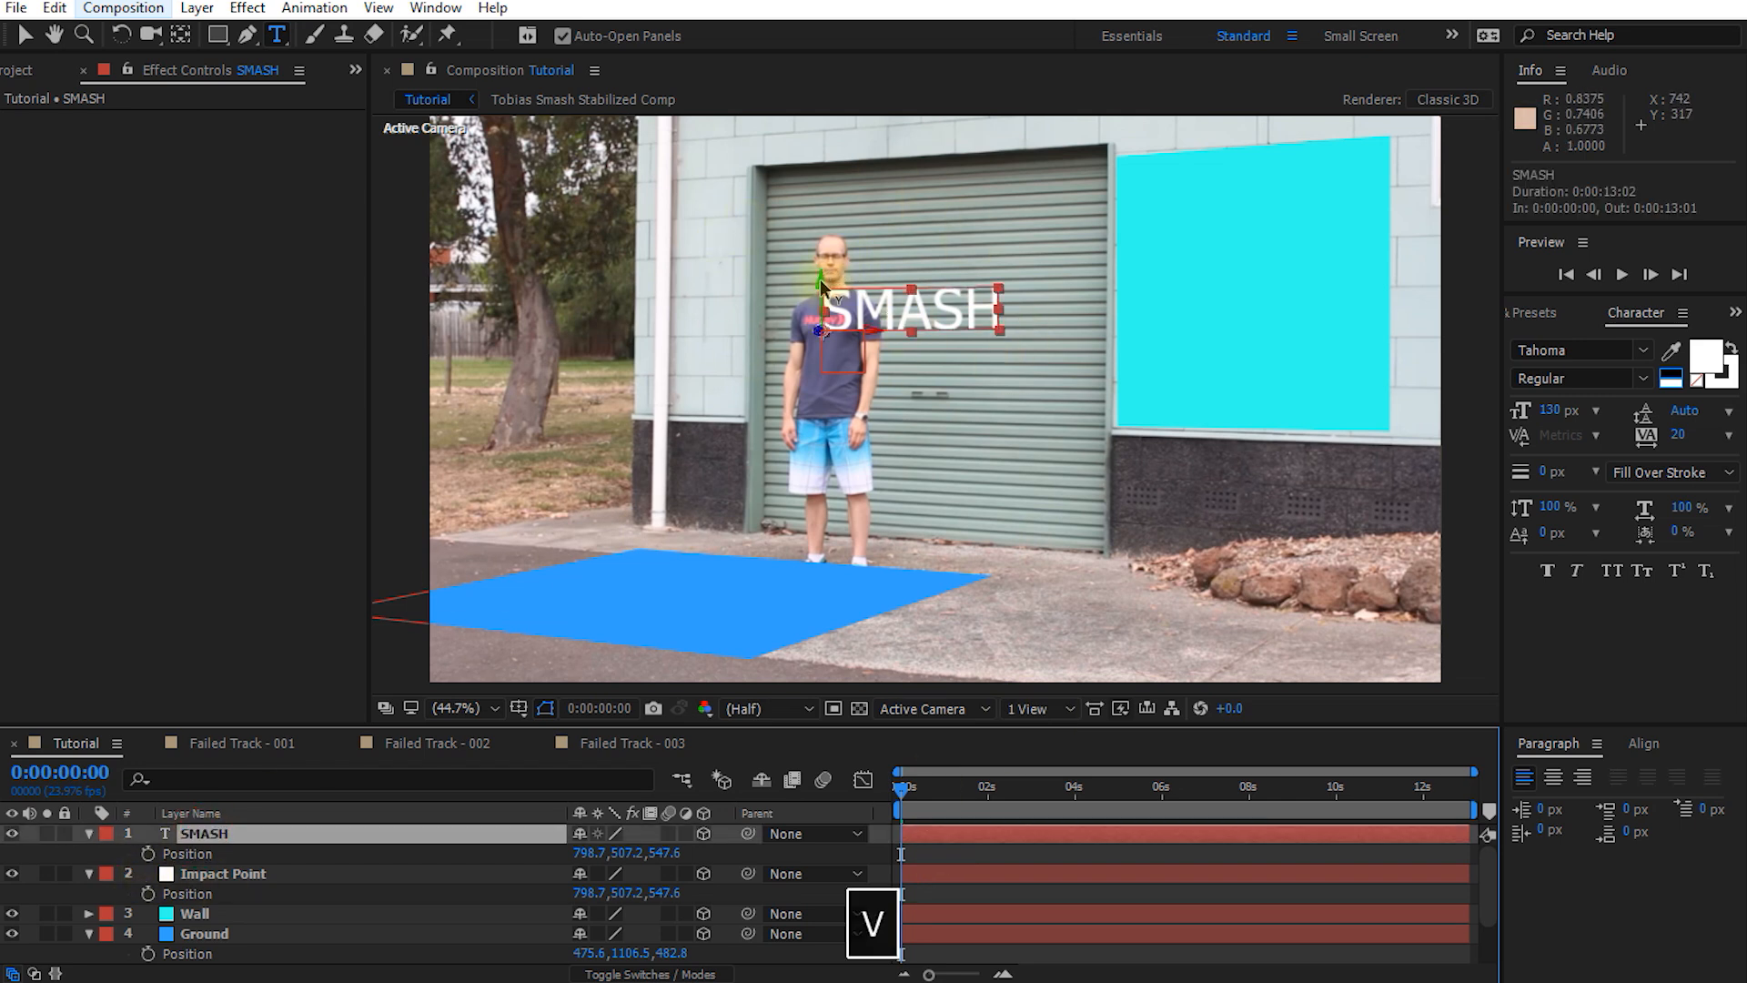
pyautogui.moveTo(881, 301); pyautogui.dragTo(881, 335)
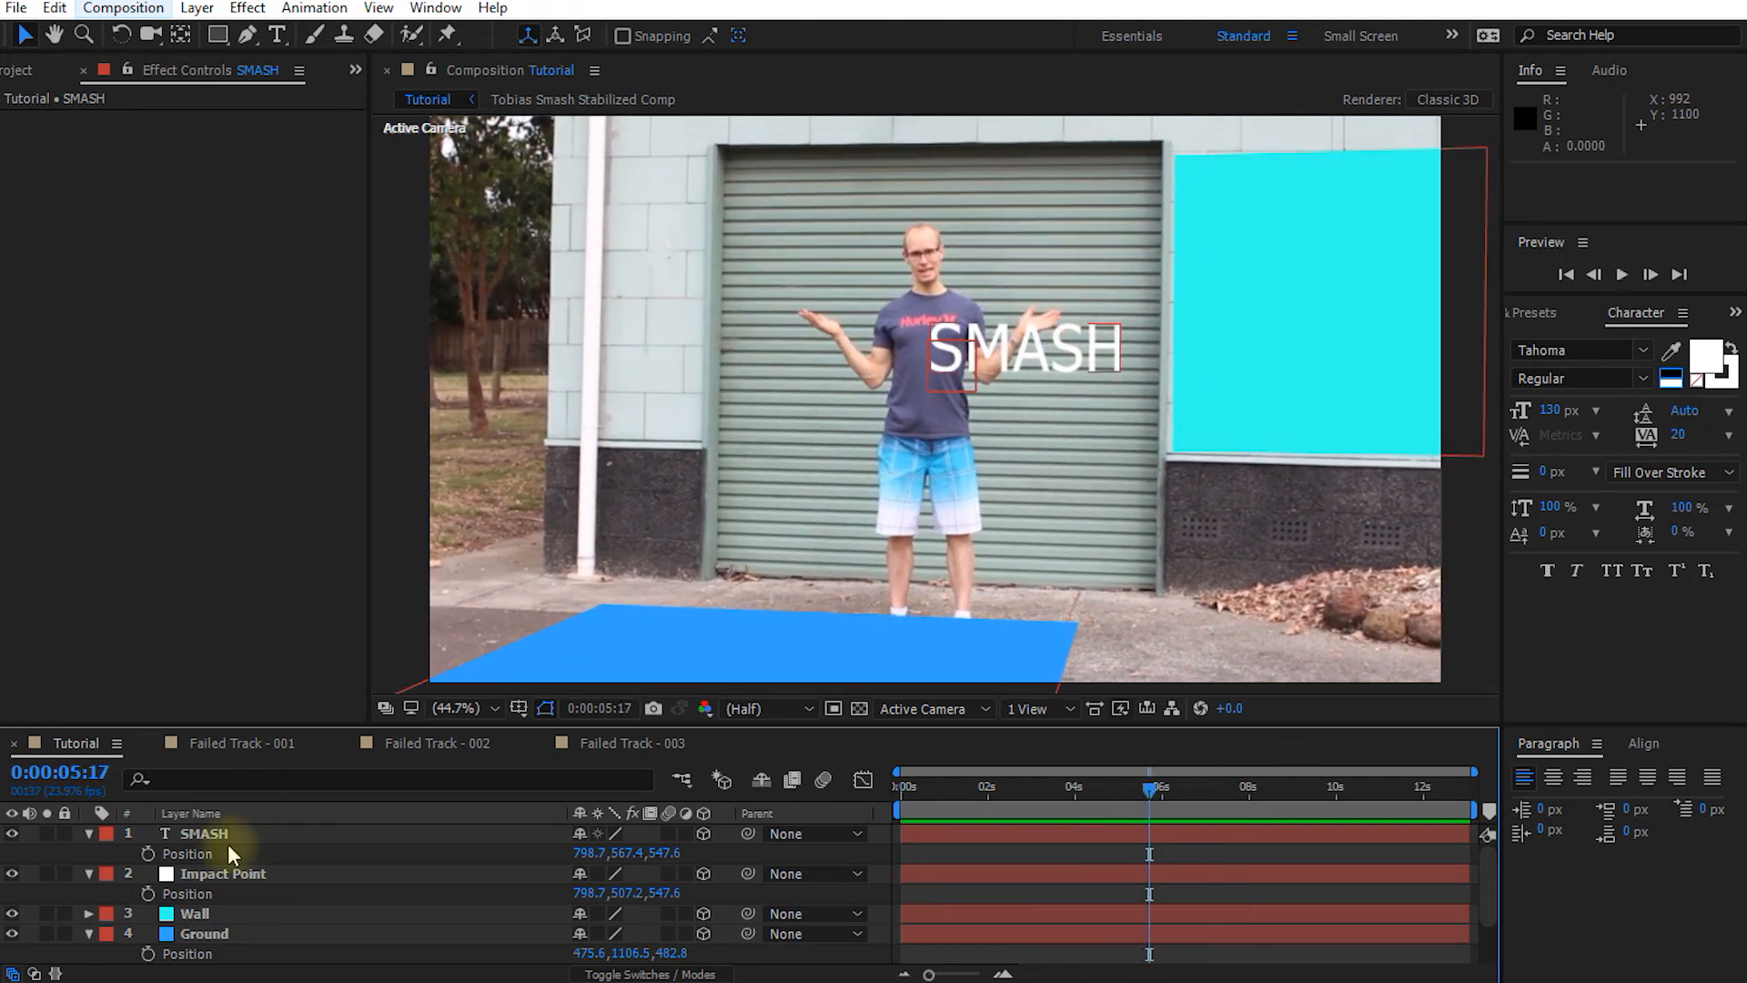
pyautogui.click(202, 833)
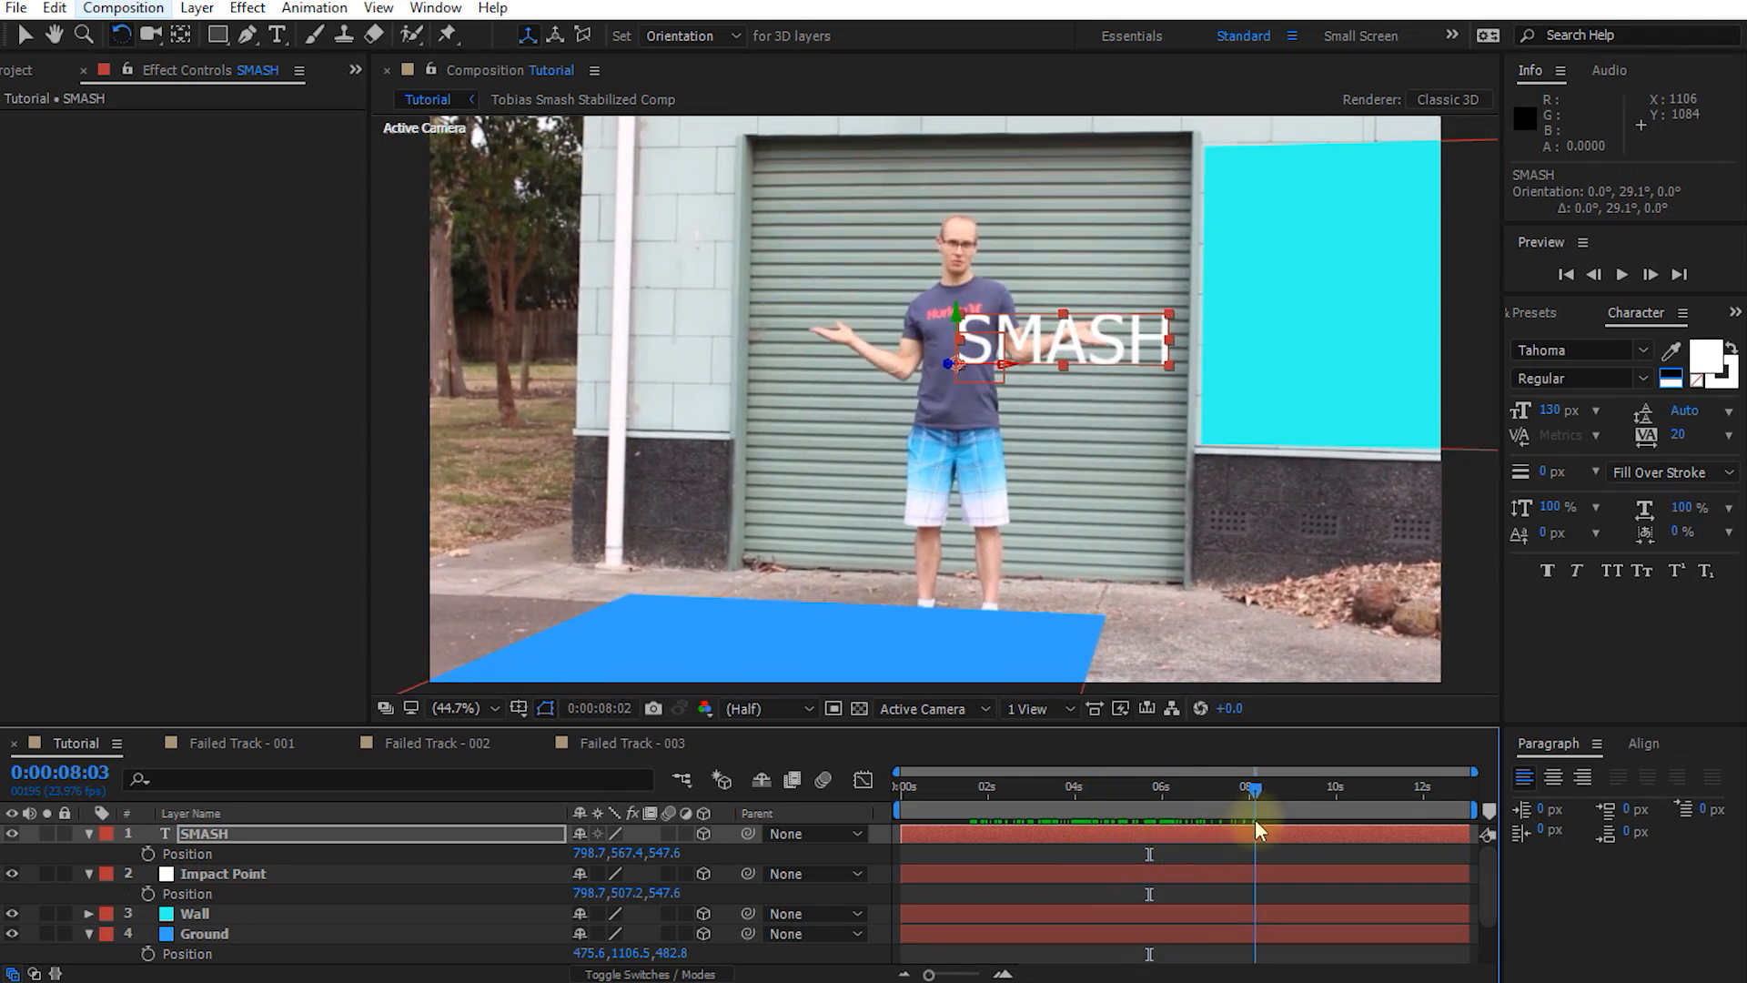
pyautogui.click(898, 788)
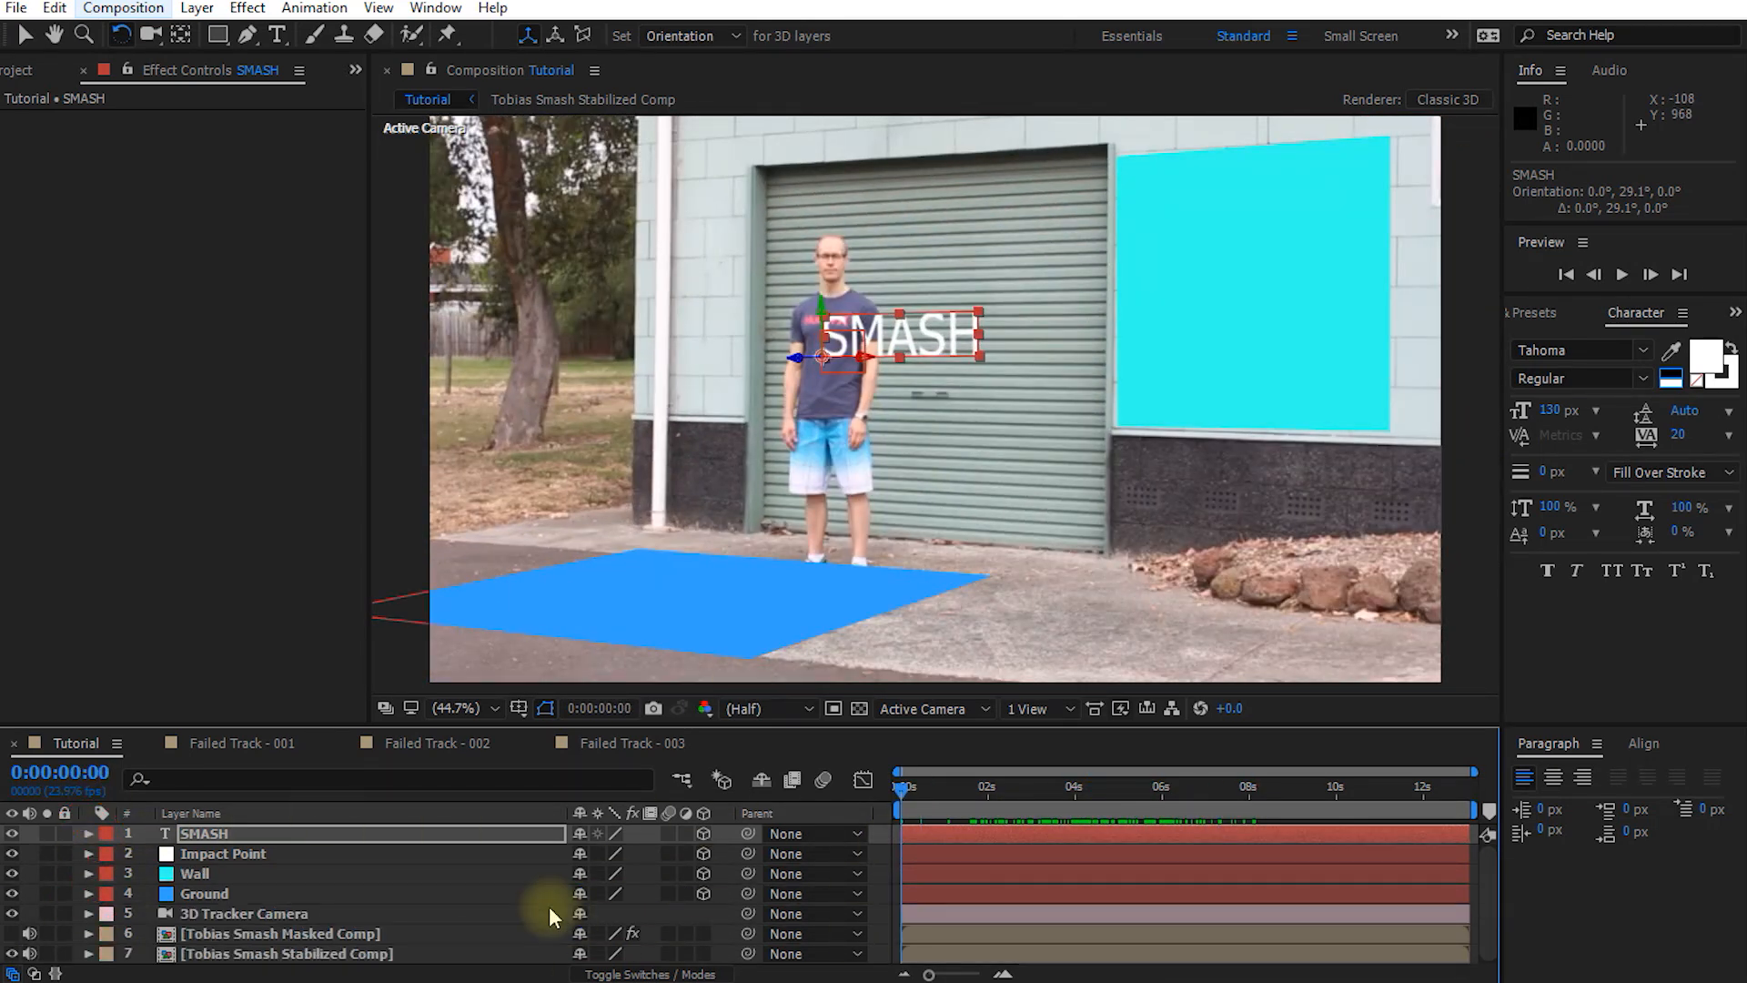
pyautogui.moveTo(846, 400)
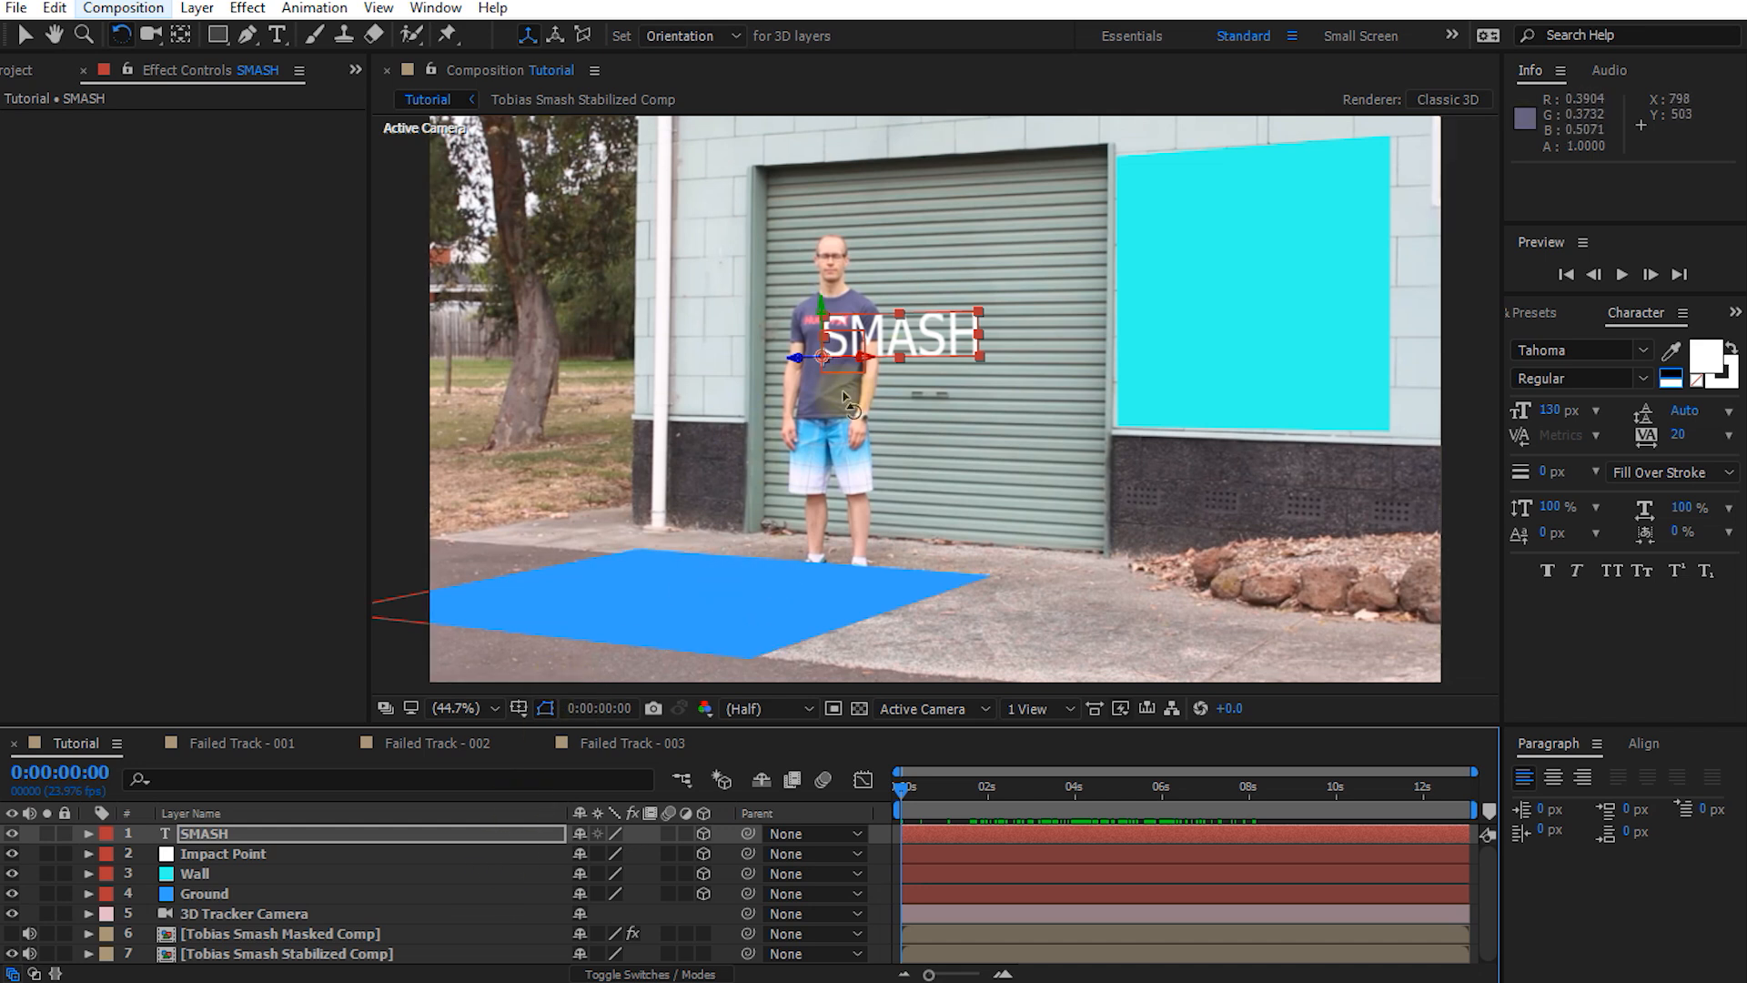
pyautogui.moveTo(484, 490)
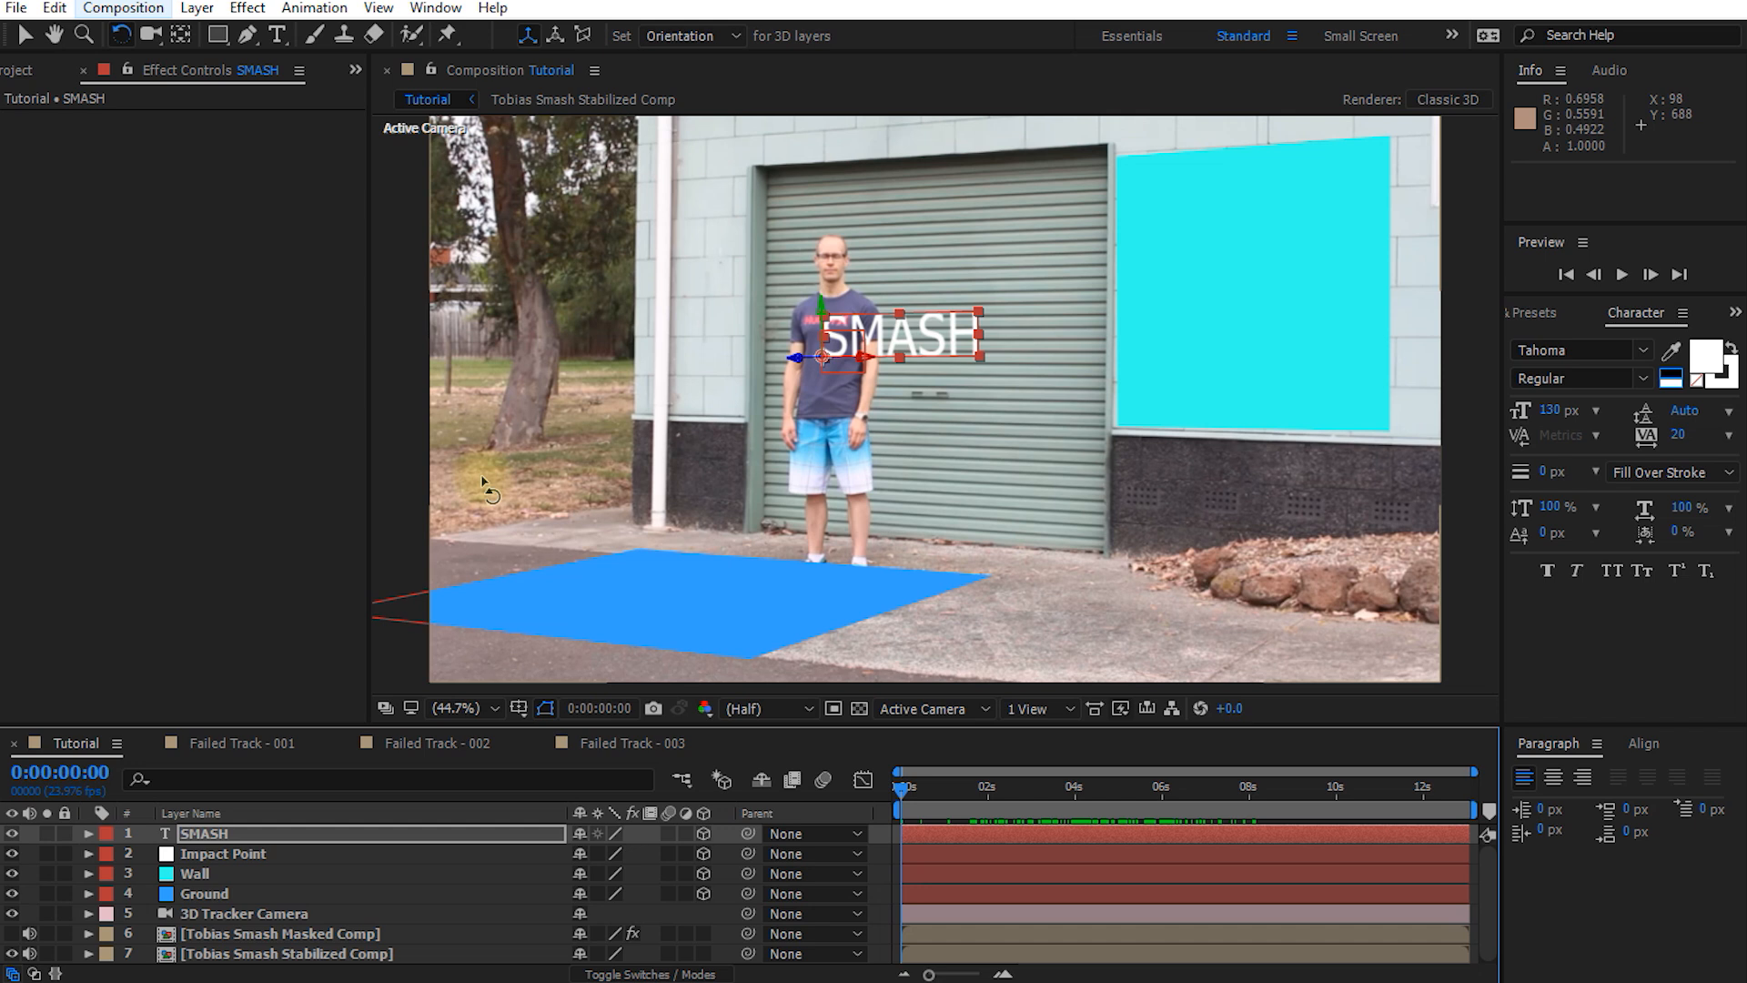
pyautogui.click(17, 7)
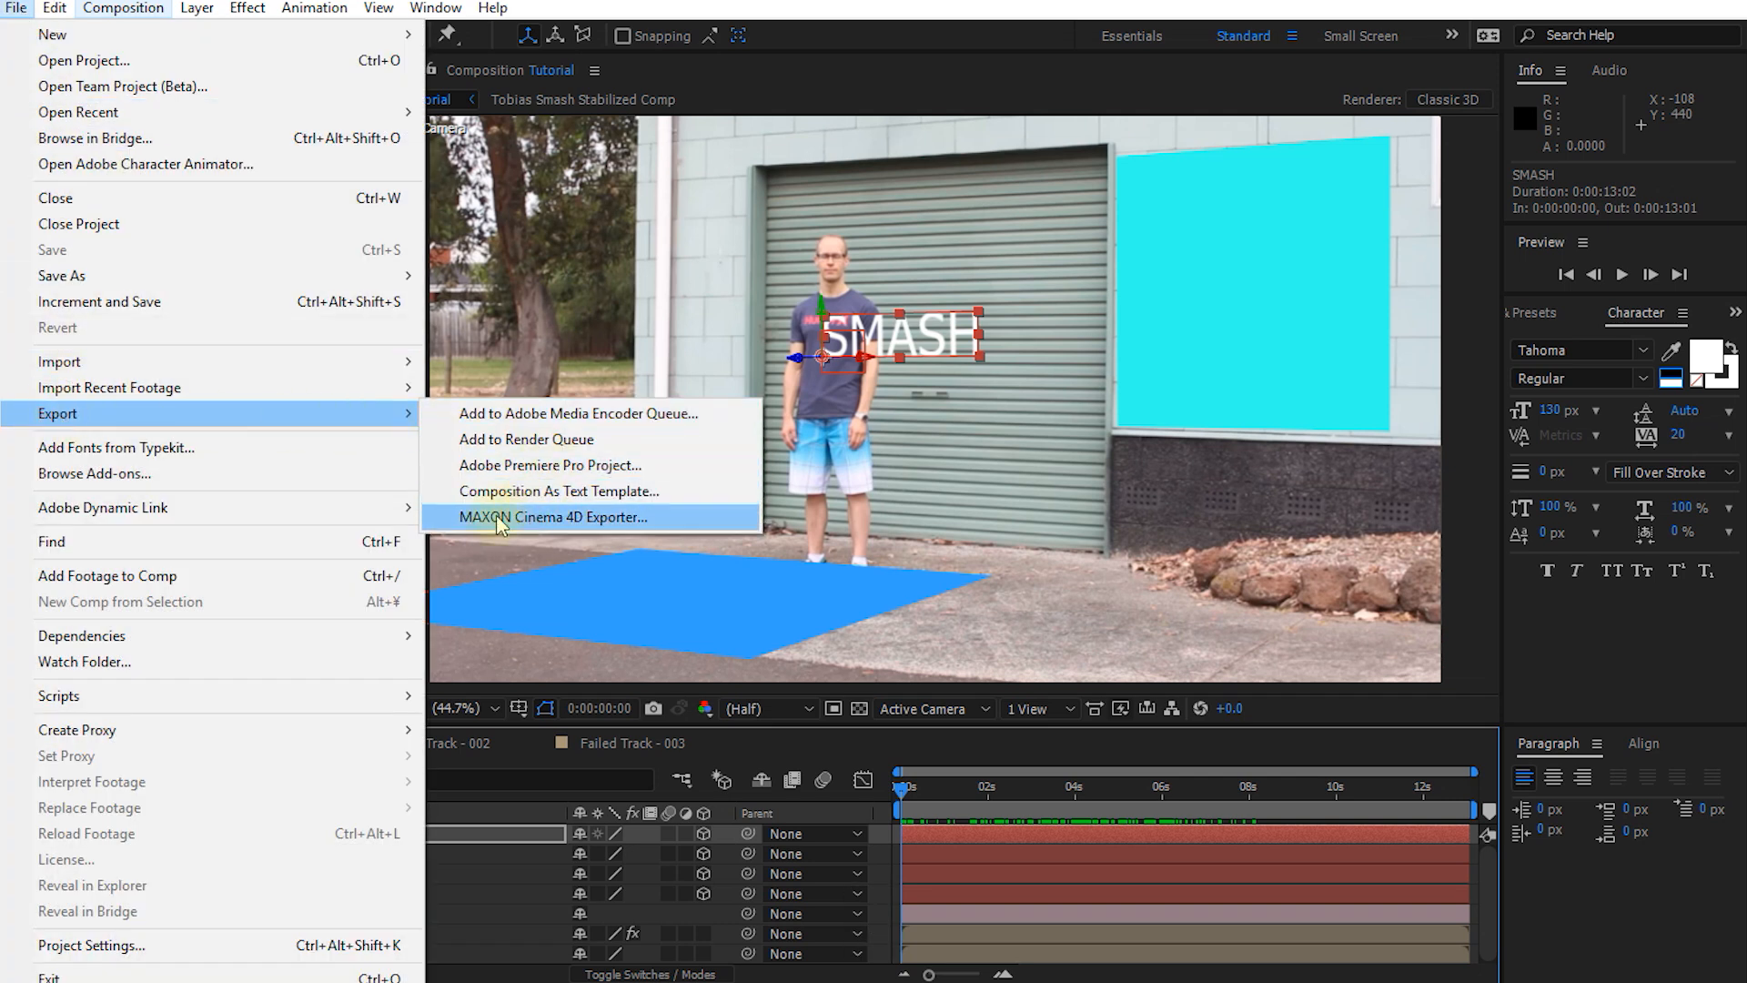
pyautogui.moveTo(668, 530)
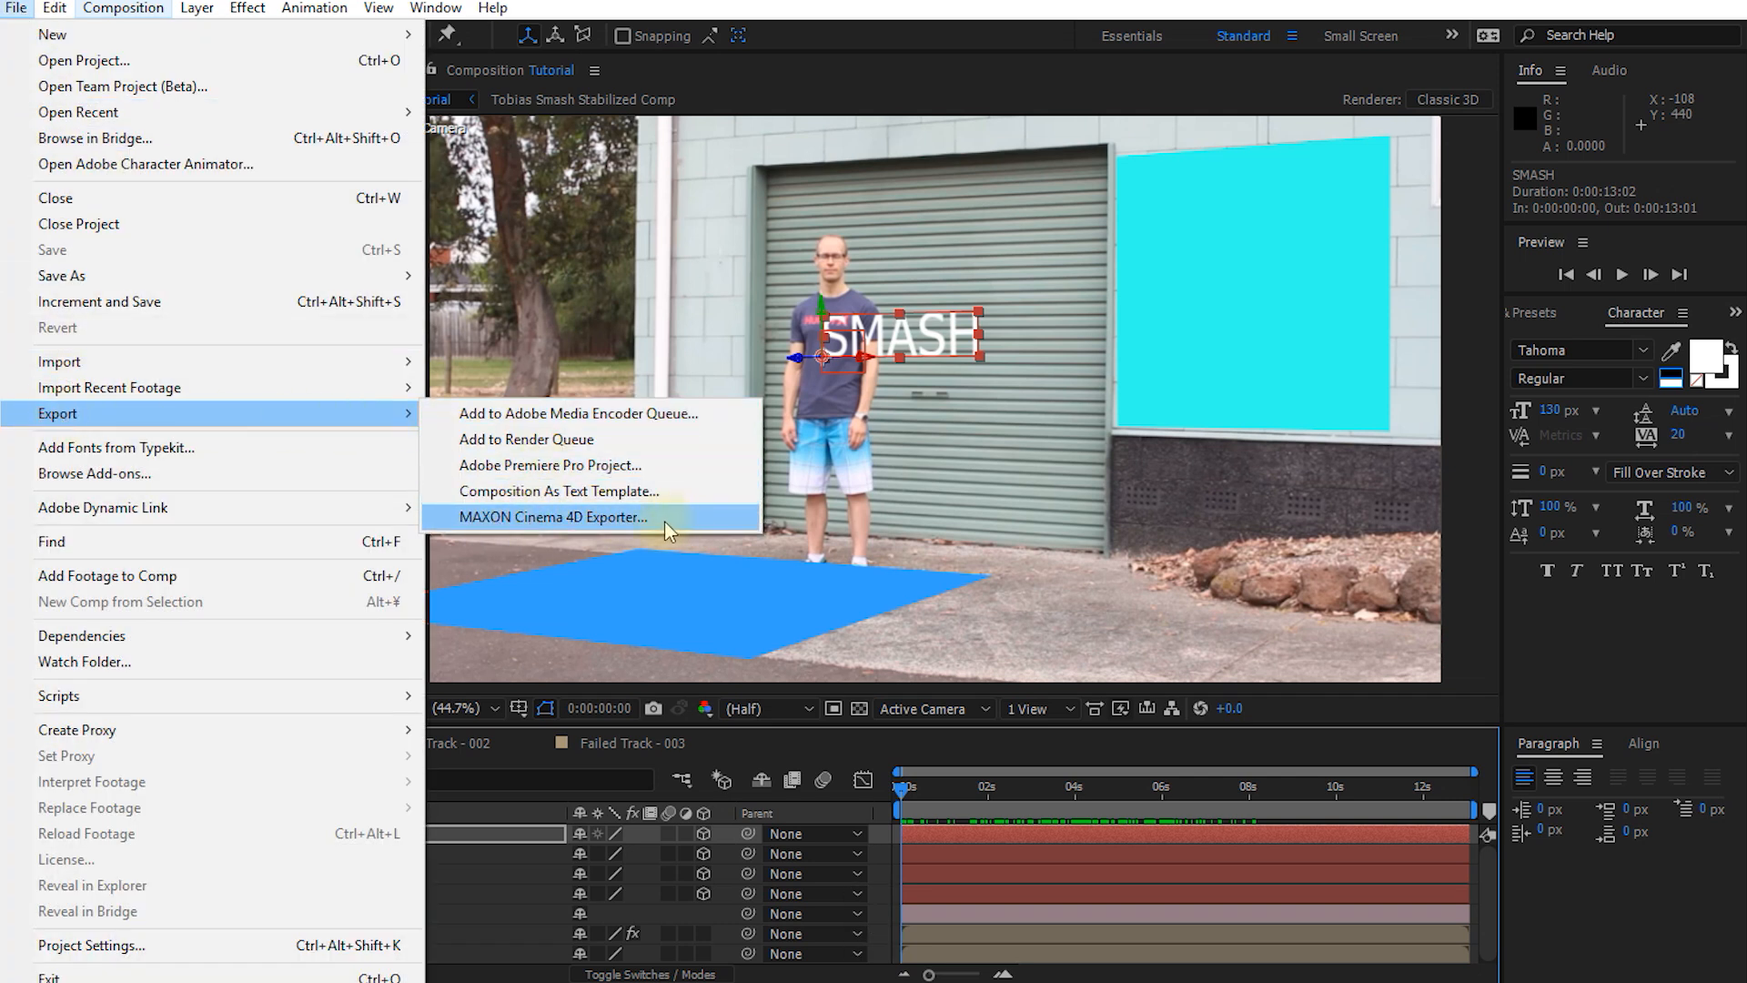
# Export via MAXON Cinema 4D Exporter with Extrude Text as Shapes, saved as Tutorial.c4d
pyautogui.click(544, 515)
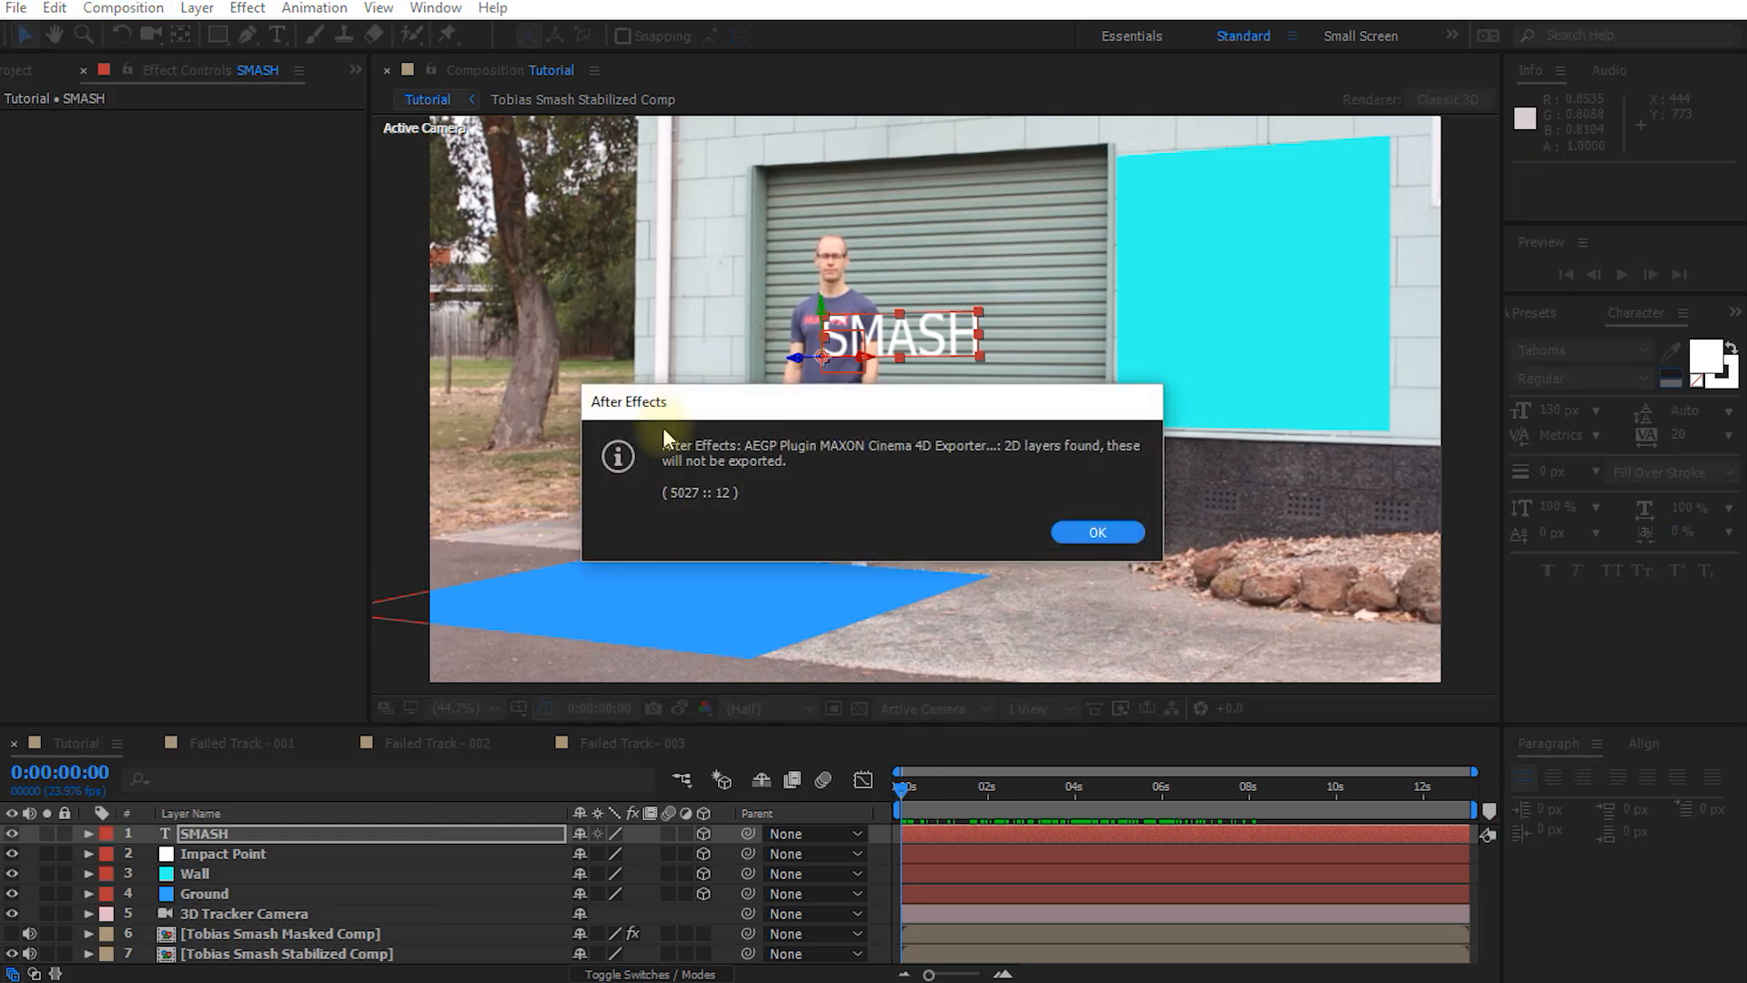
pyautogui.moveTo(593, 513)
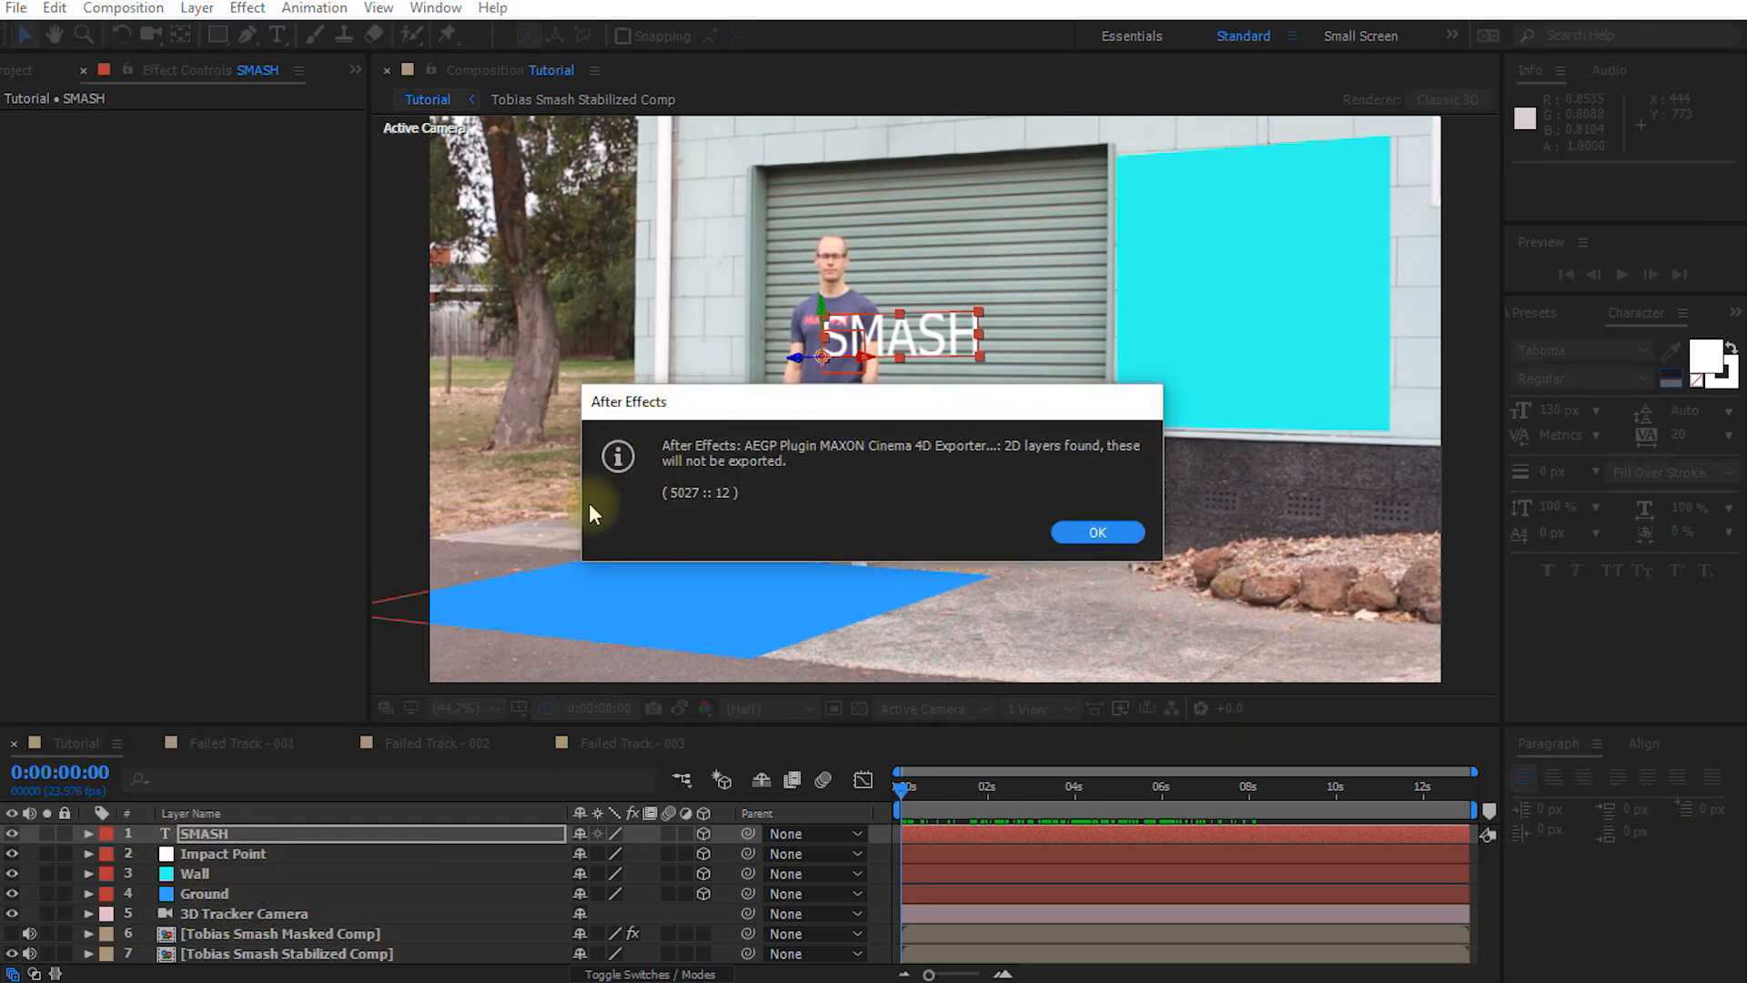
pyautogui.click(1096, 531)
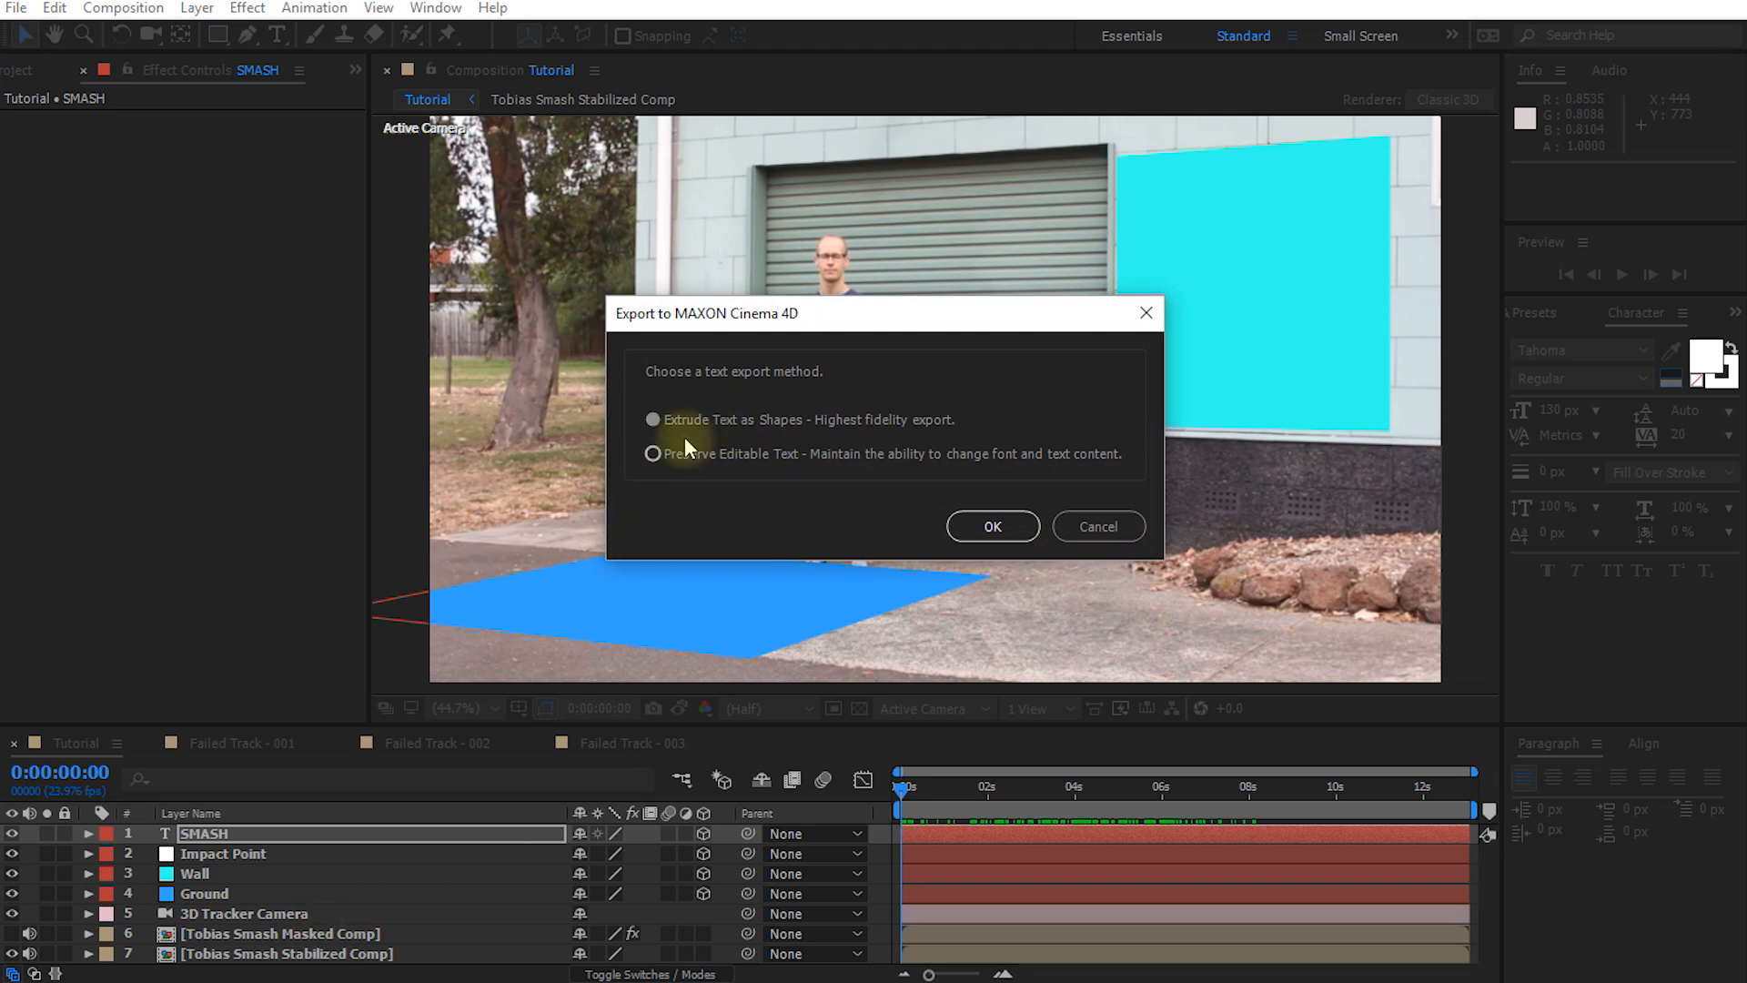
pyautogui.moveTo(876, 420)
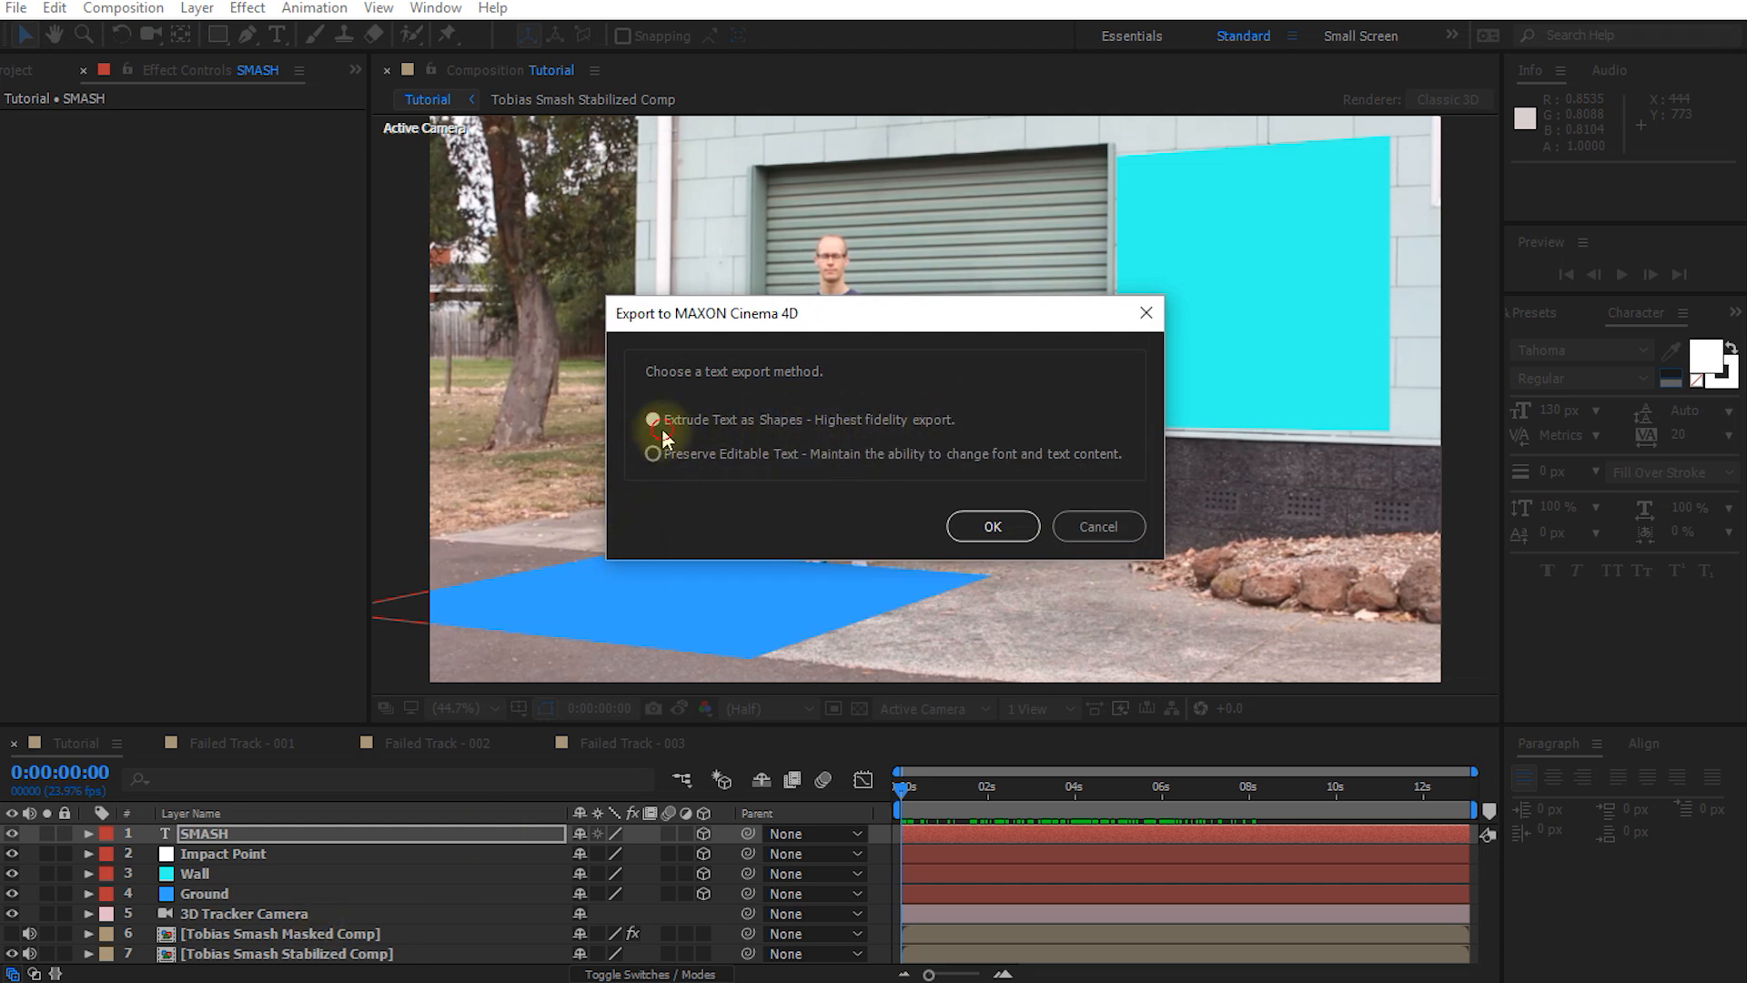
pyautogui.click(990, 526)
pyautogui.write('Tutorial')
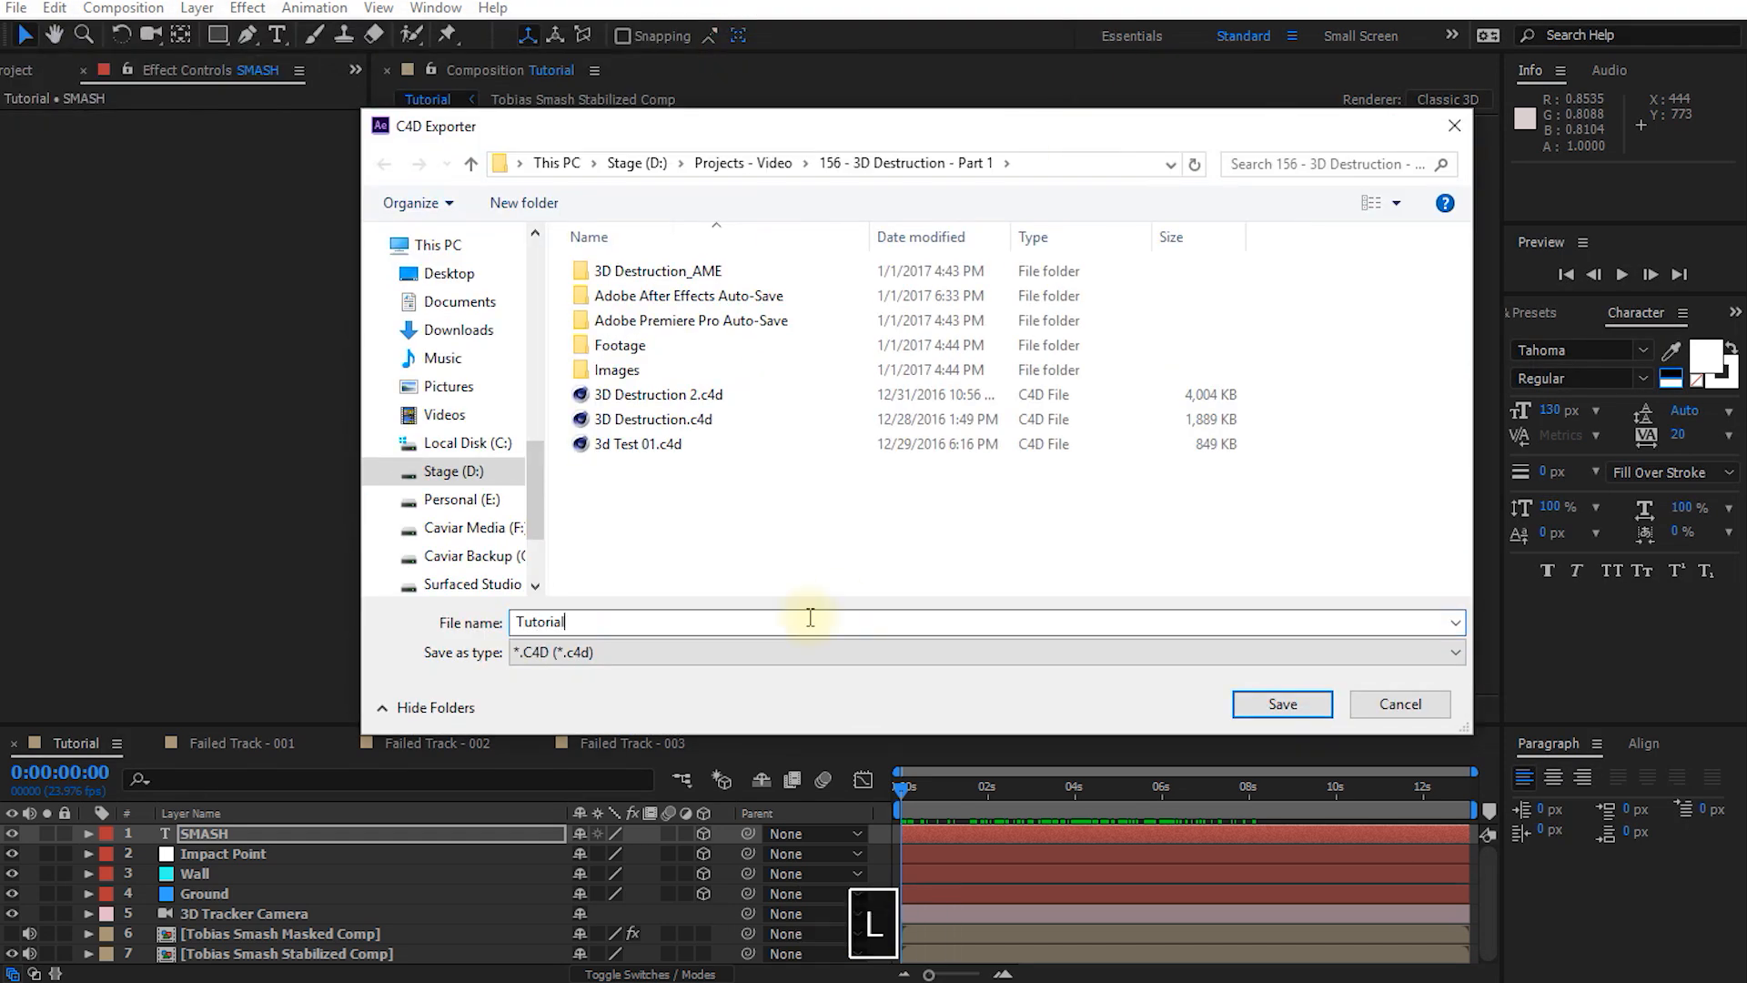
pyautogui.click(1282, 702)
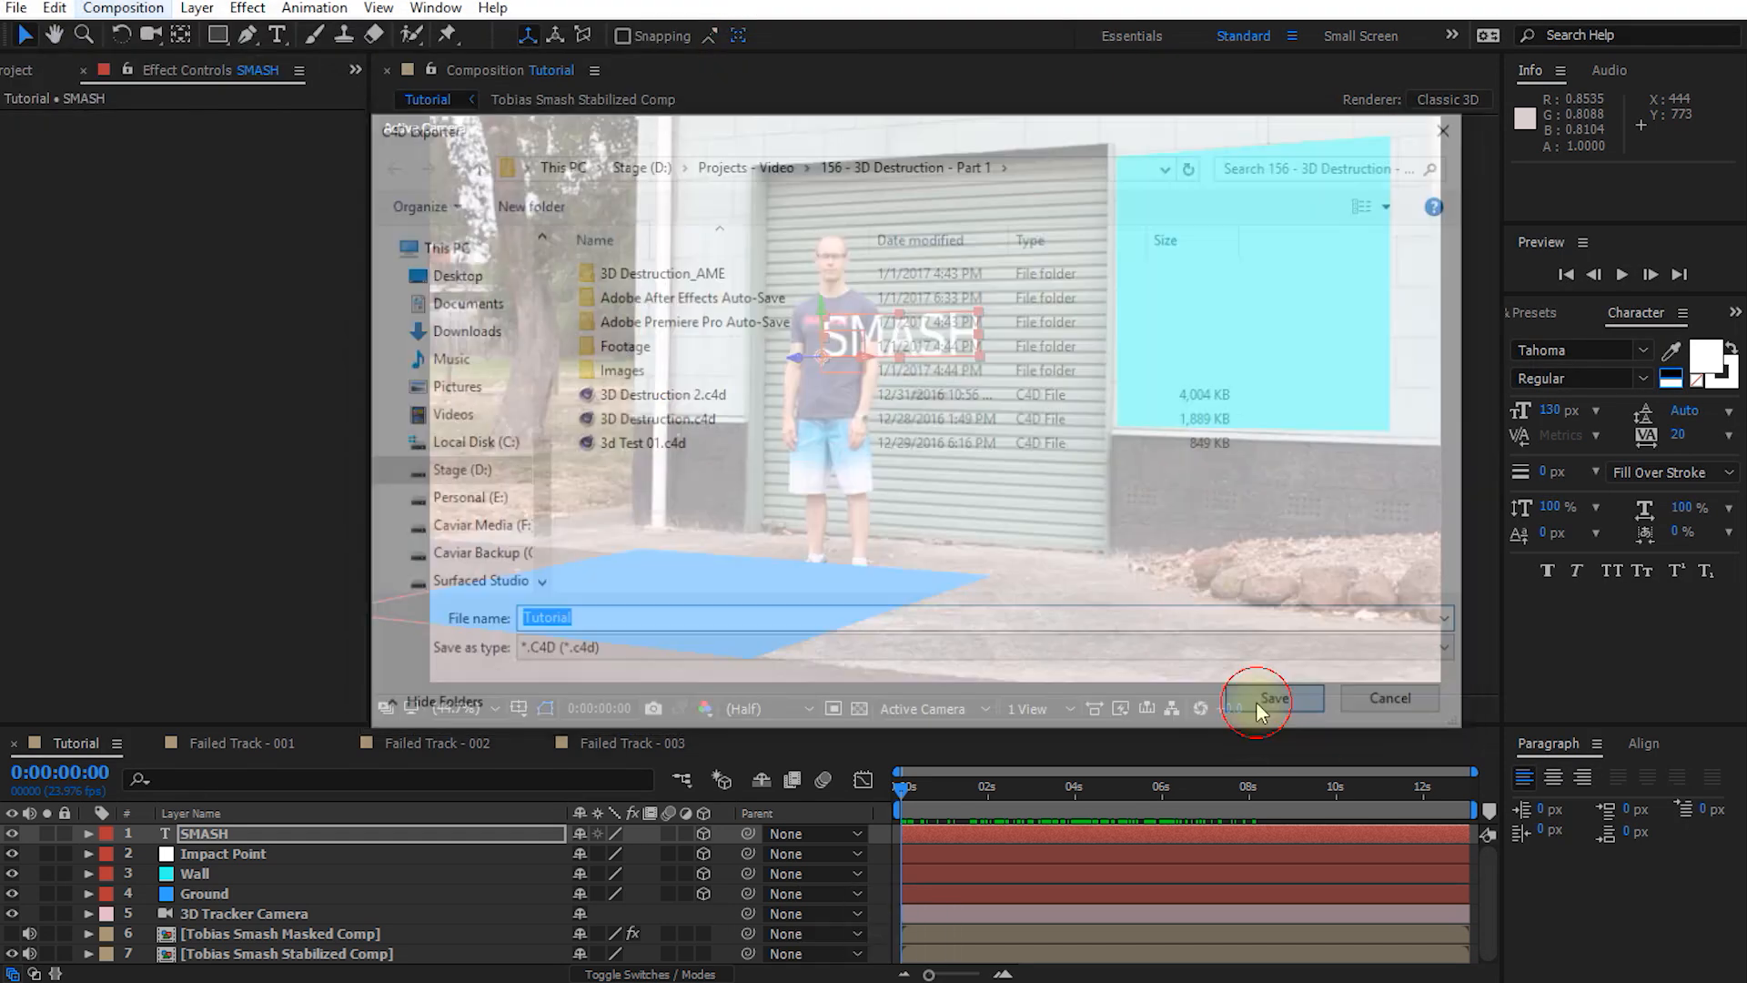
pyautogui.click(1274, 697)
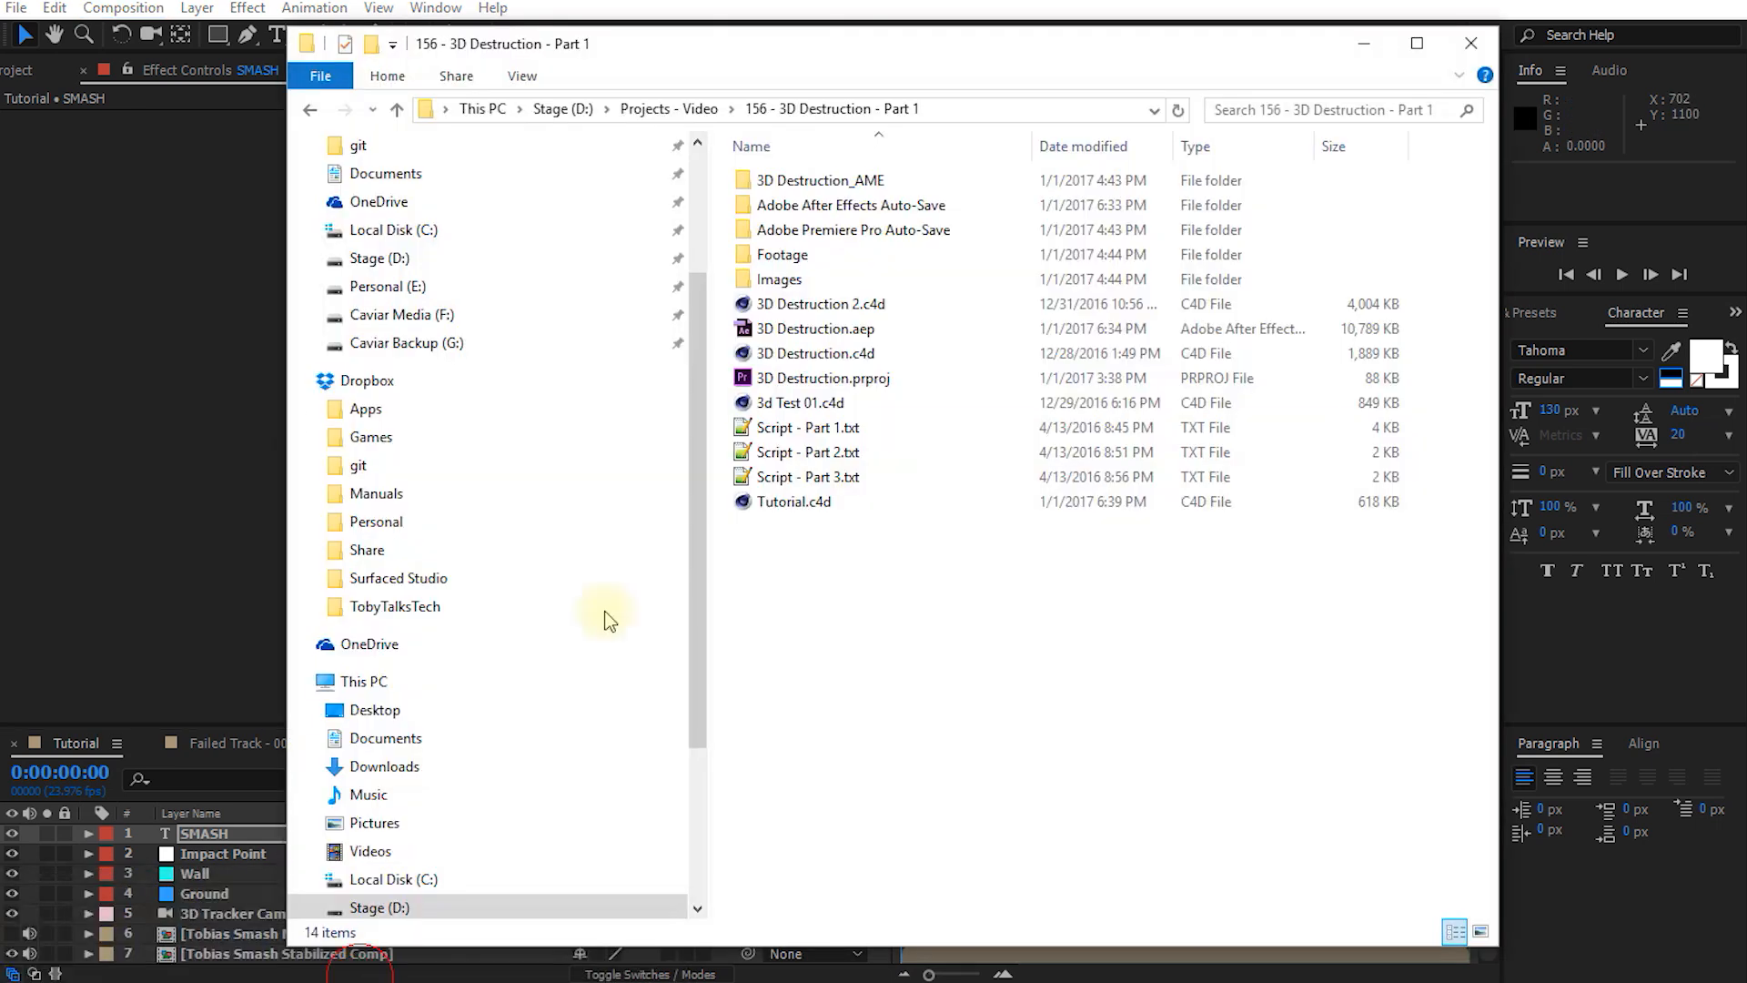
pyautogui.moveTo(808, 526)
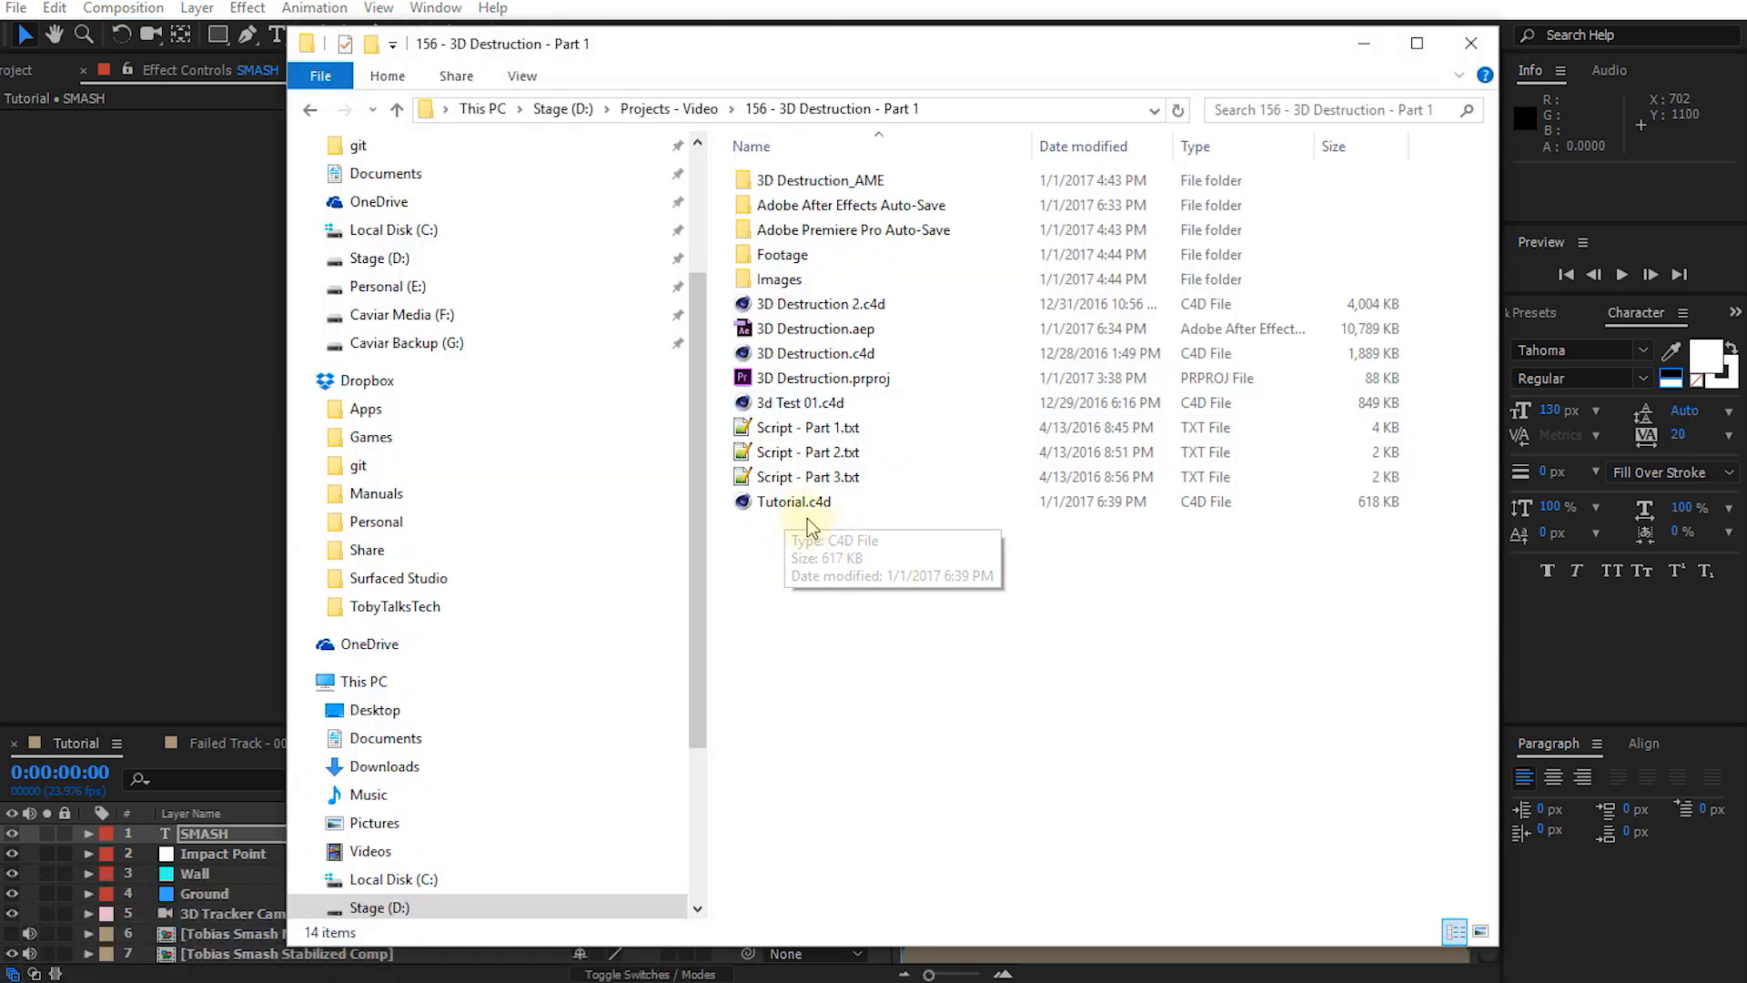
# Check the exported Tutorial.c4d file in the project folder in File Explorer
pyautogui.click(791, 503)
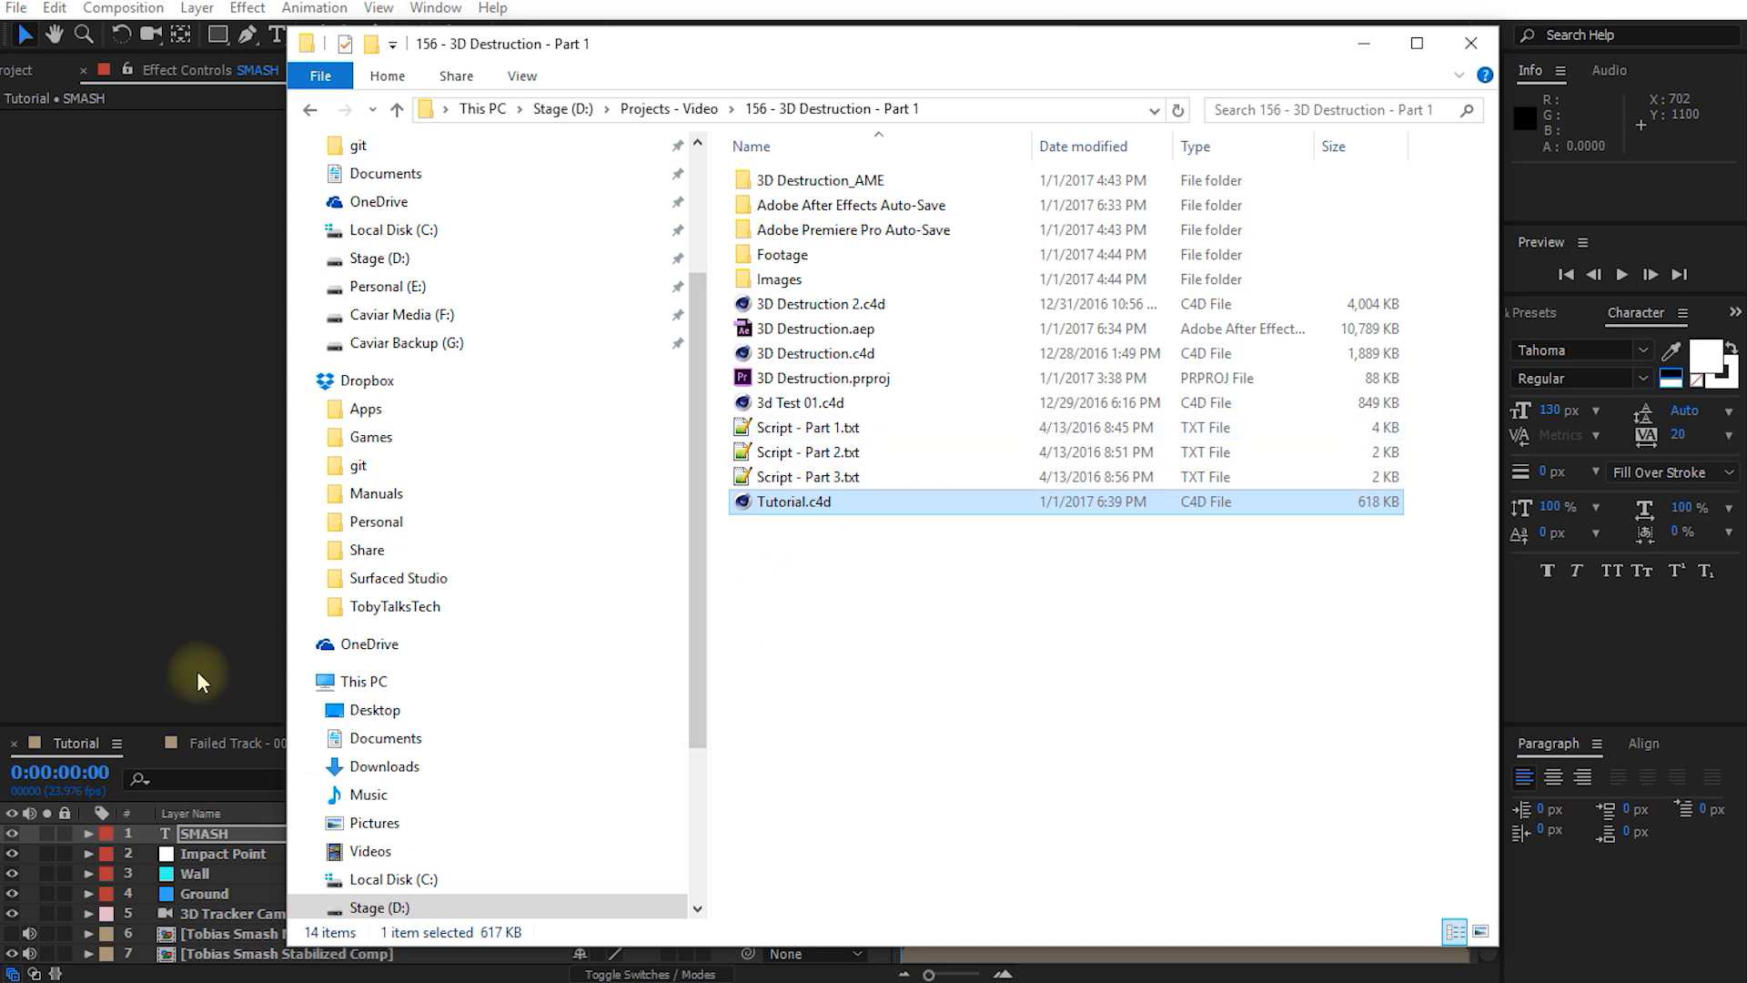
pyautogui.moveTo(877, 88)
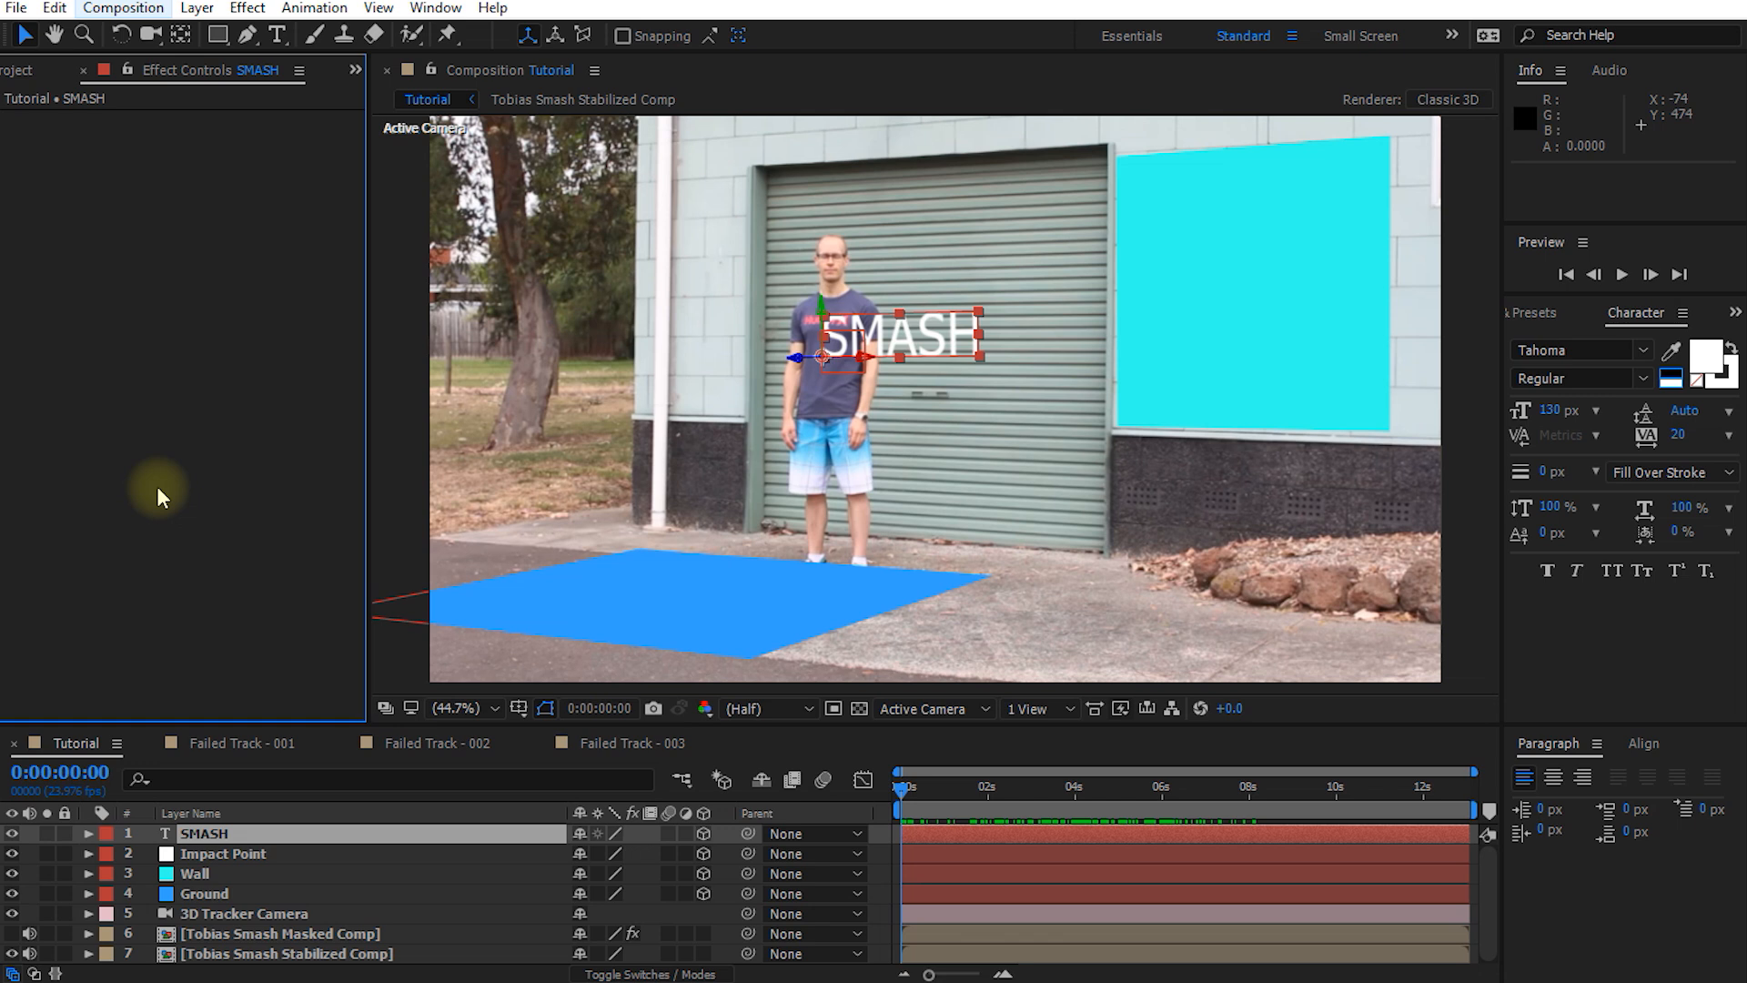
pyautogui.moveTo(174, 515)
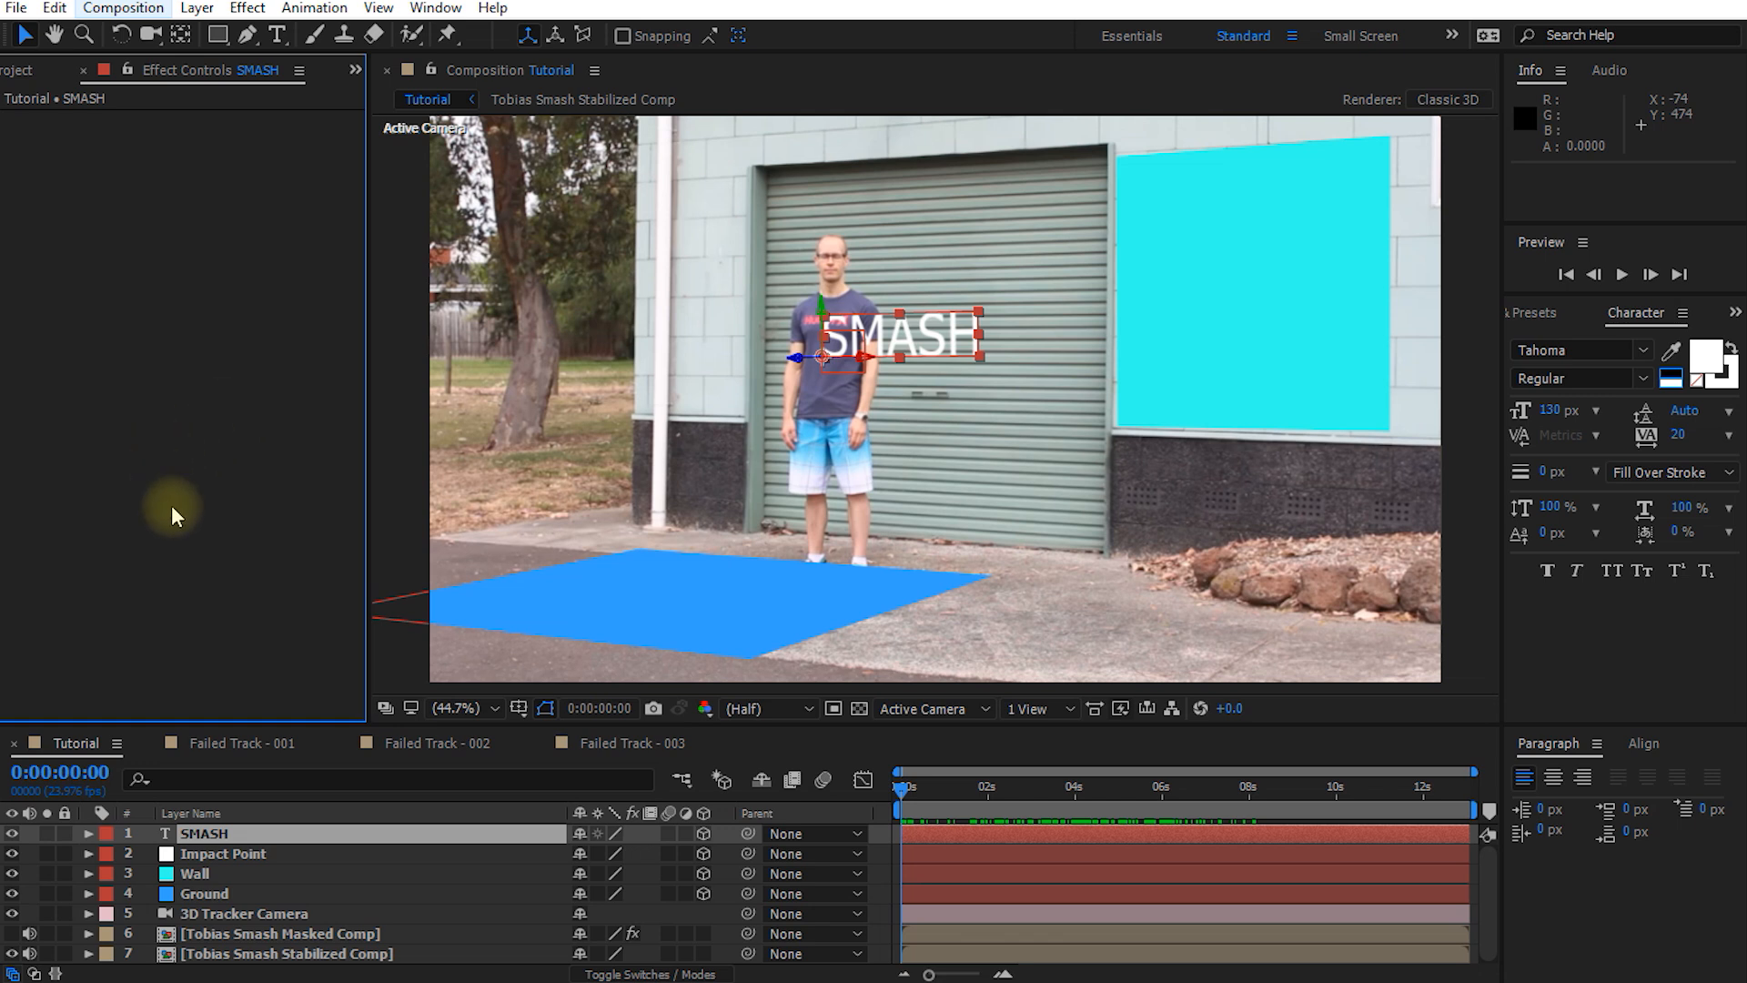
pyautogui.moveTo(571, 679)
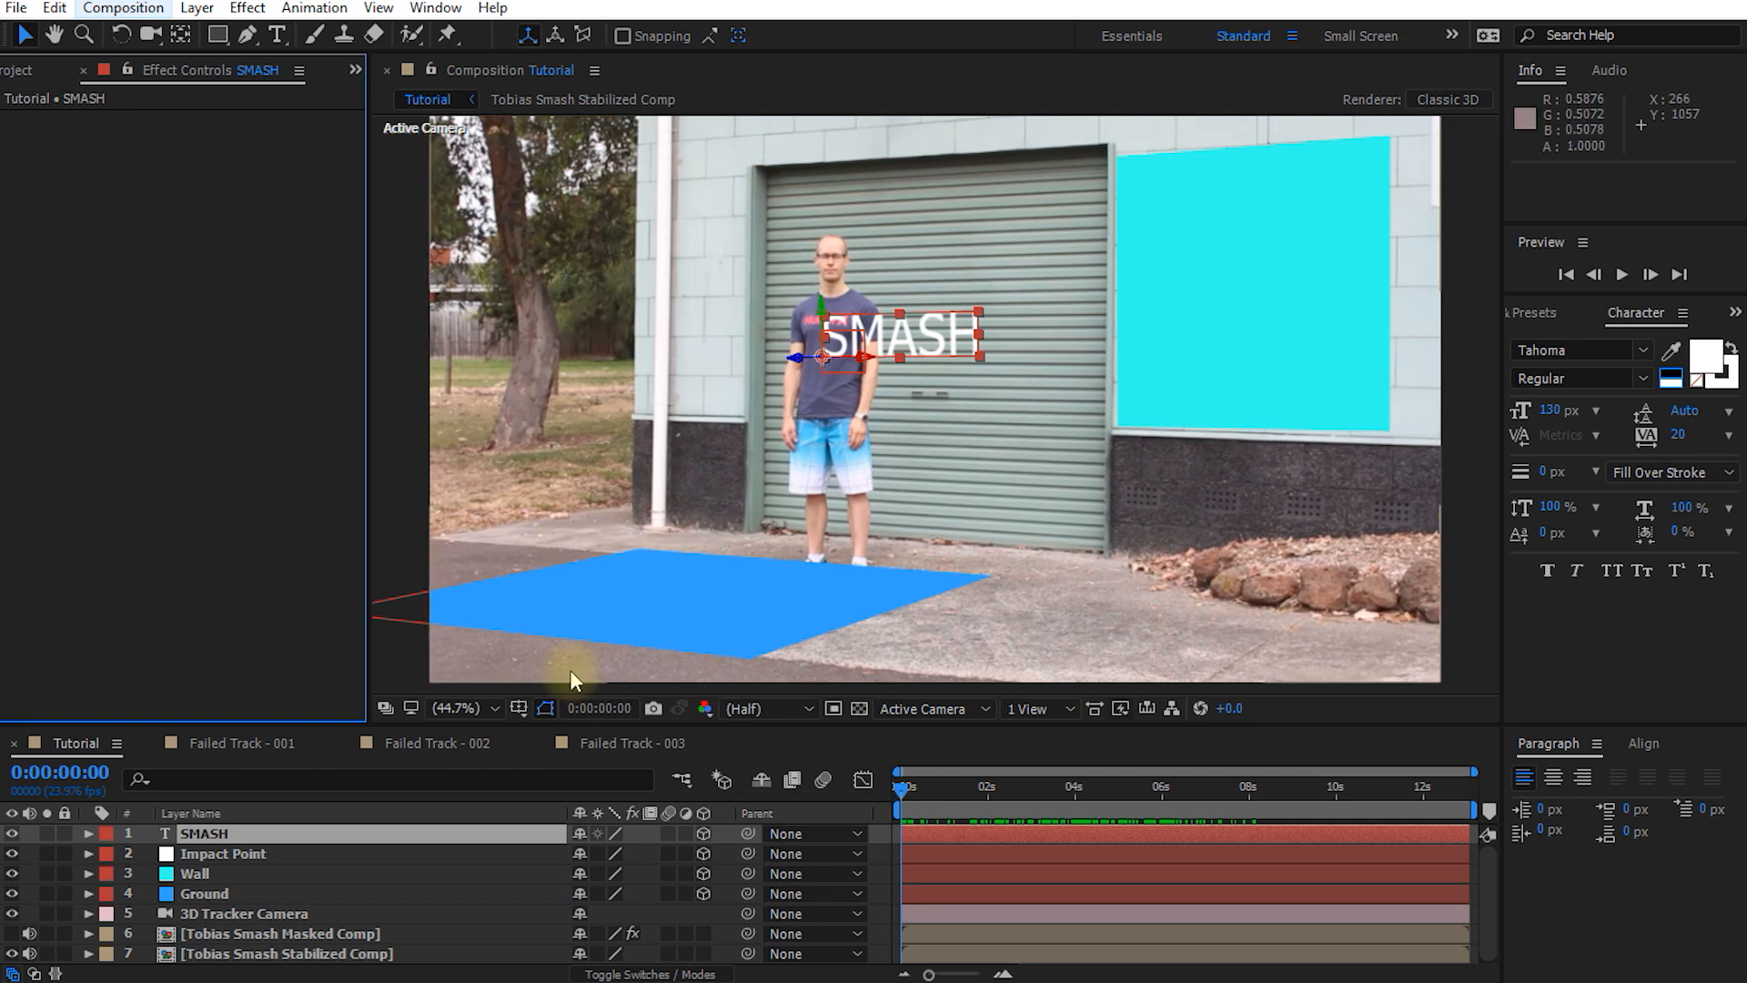
pyautogui.moveTo(546, 885)
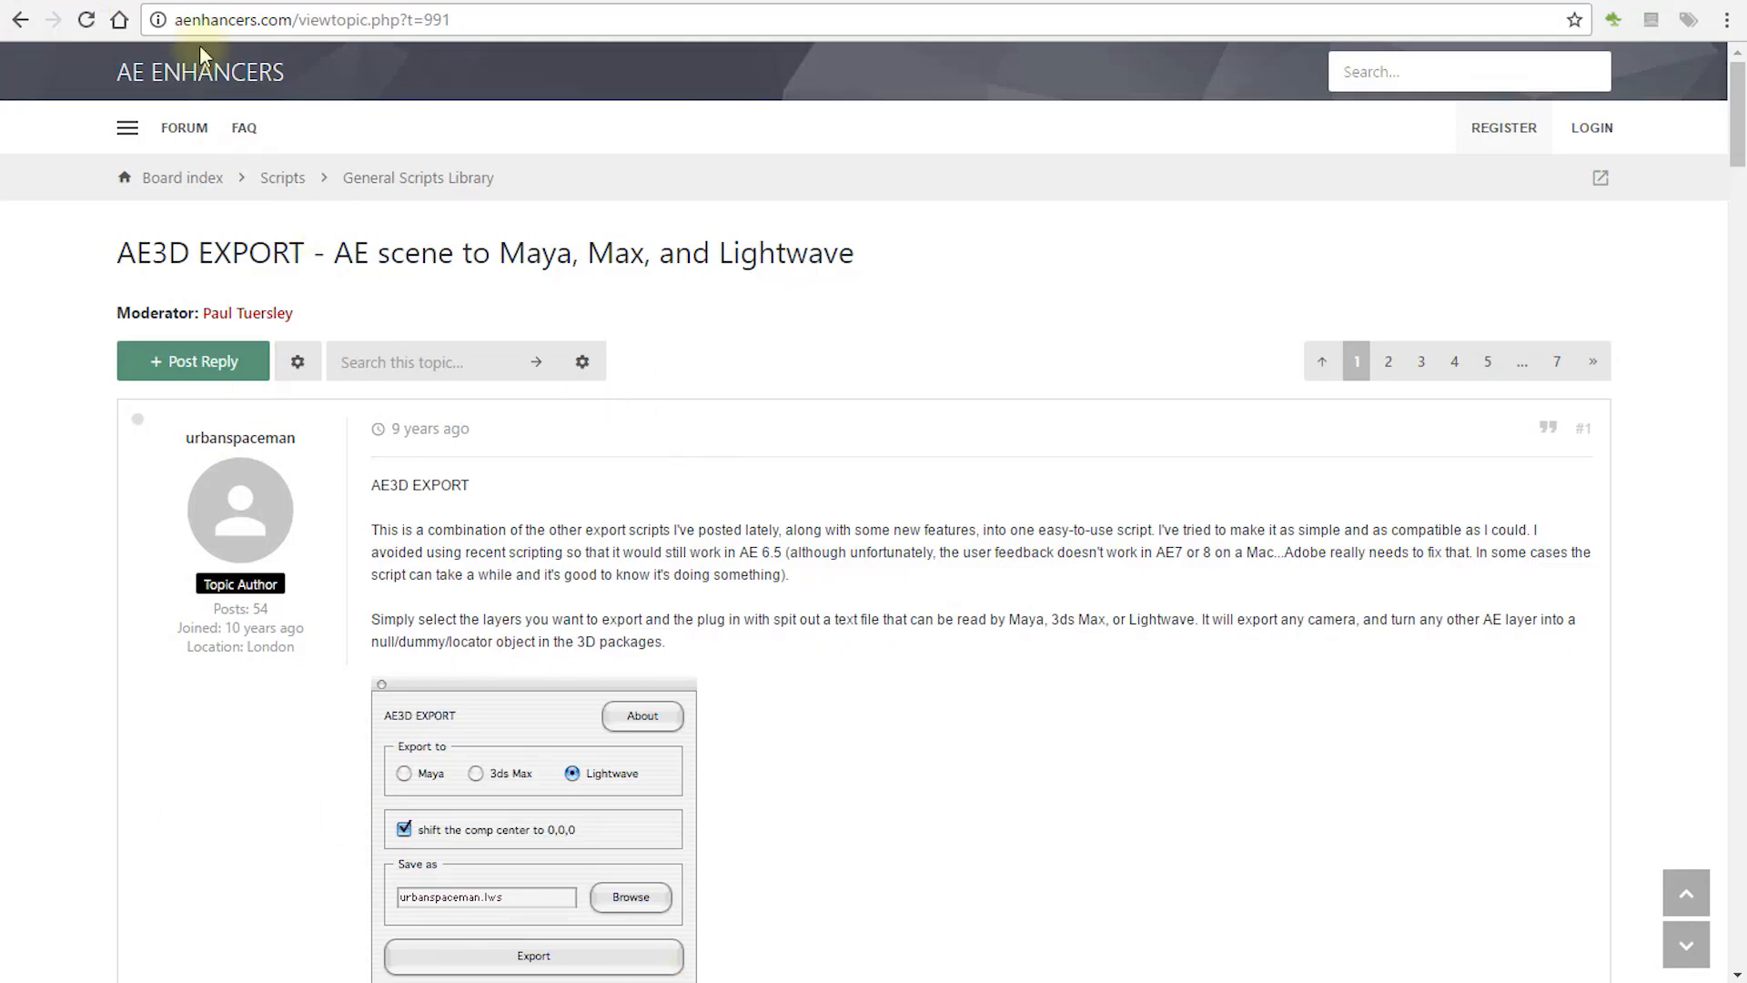
pyautogui.moveTo(304, 20)
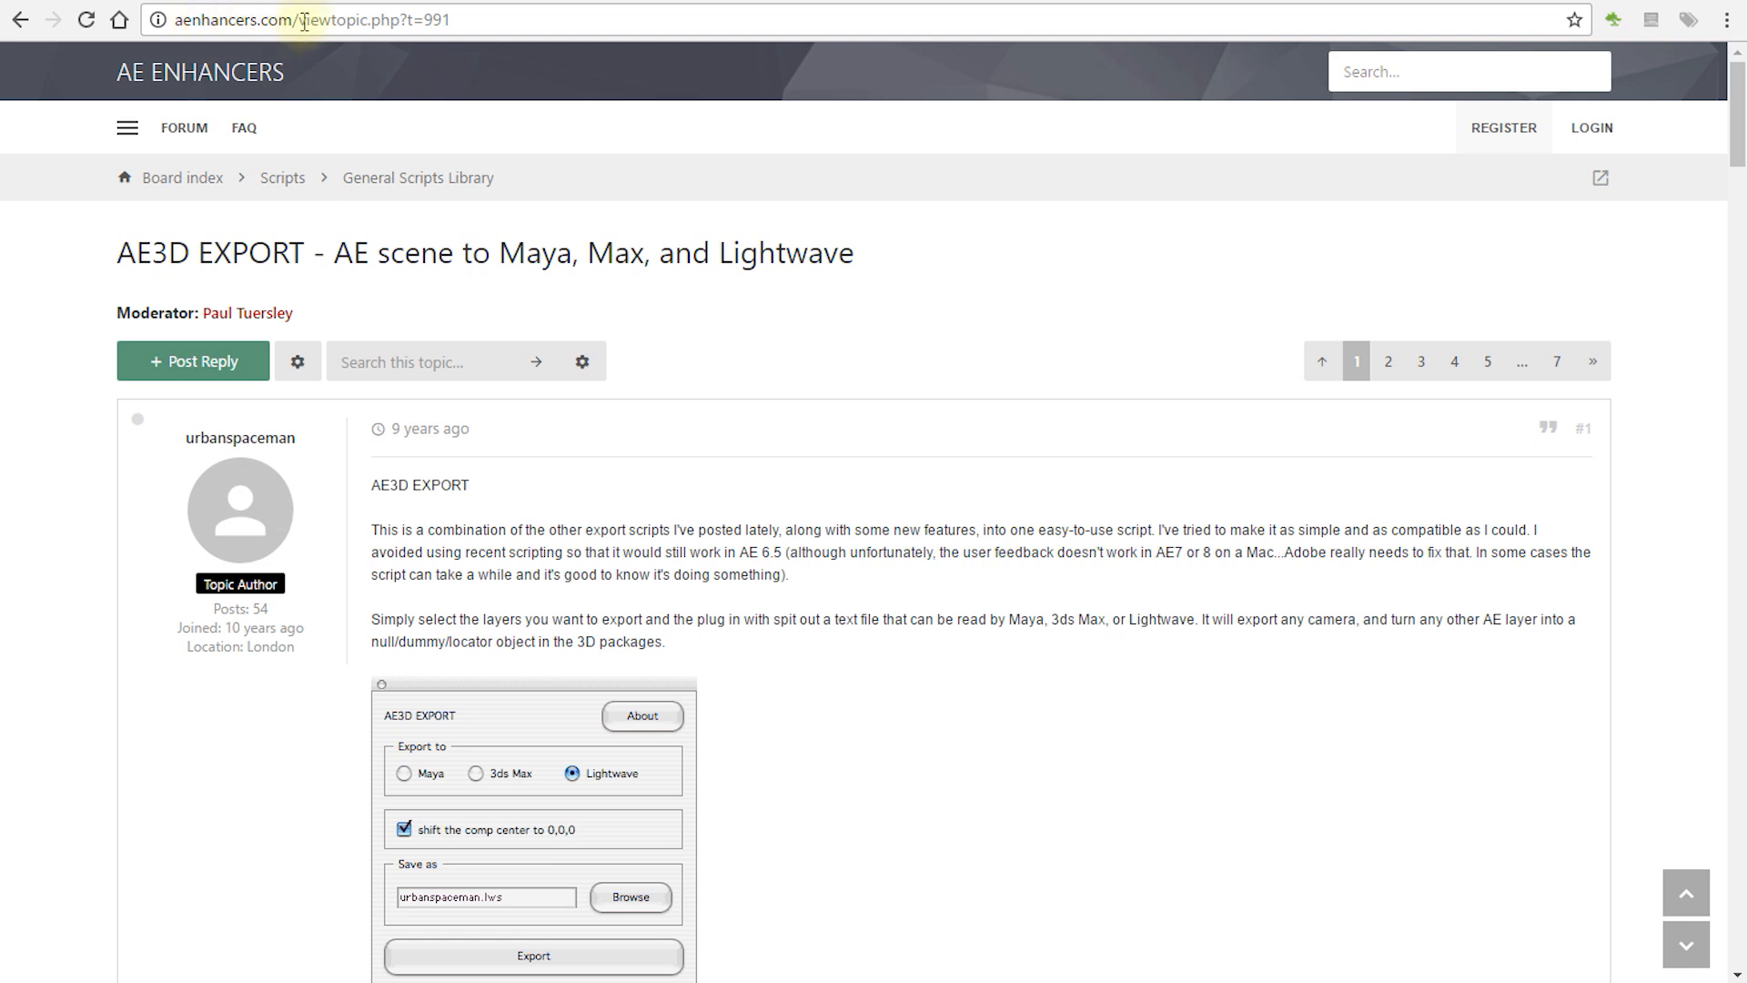
# Select the AE3D EXPORT thread's address and read down the forum post
pyautogui.click(324, 18)
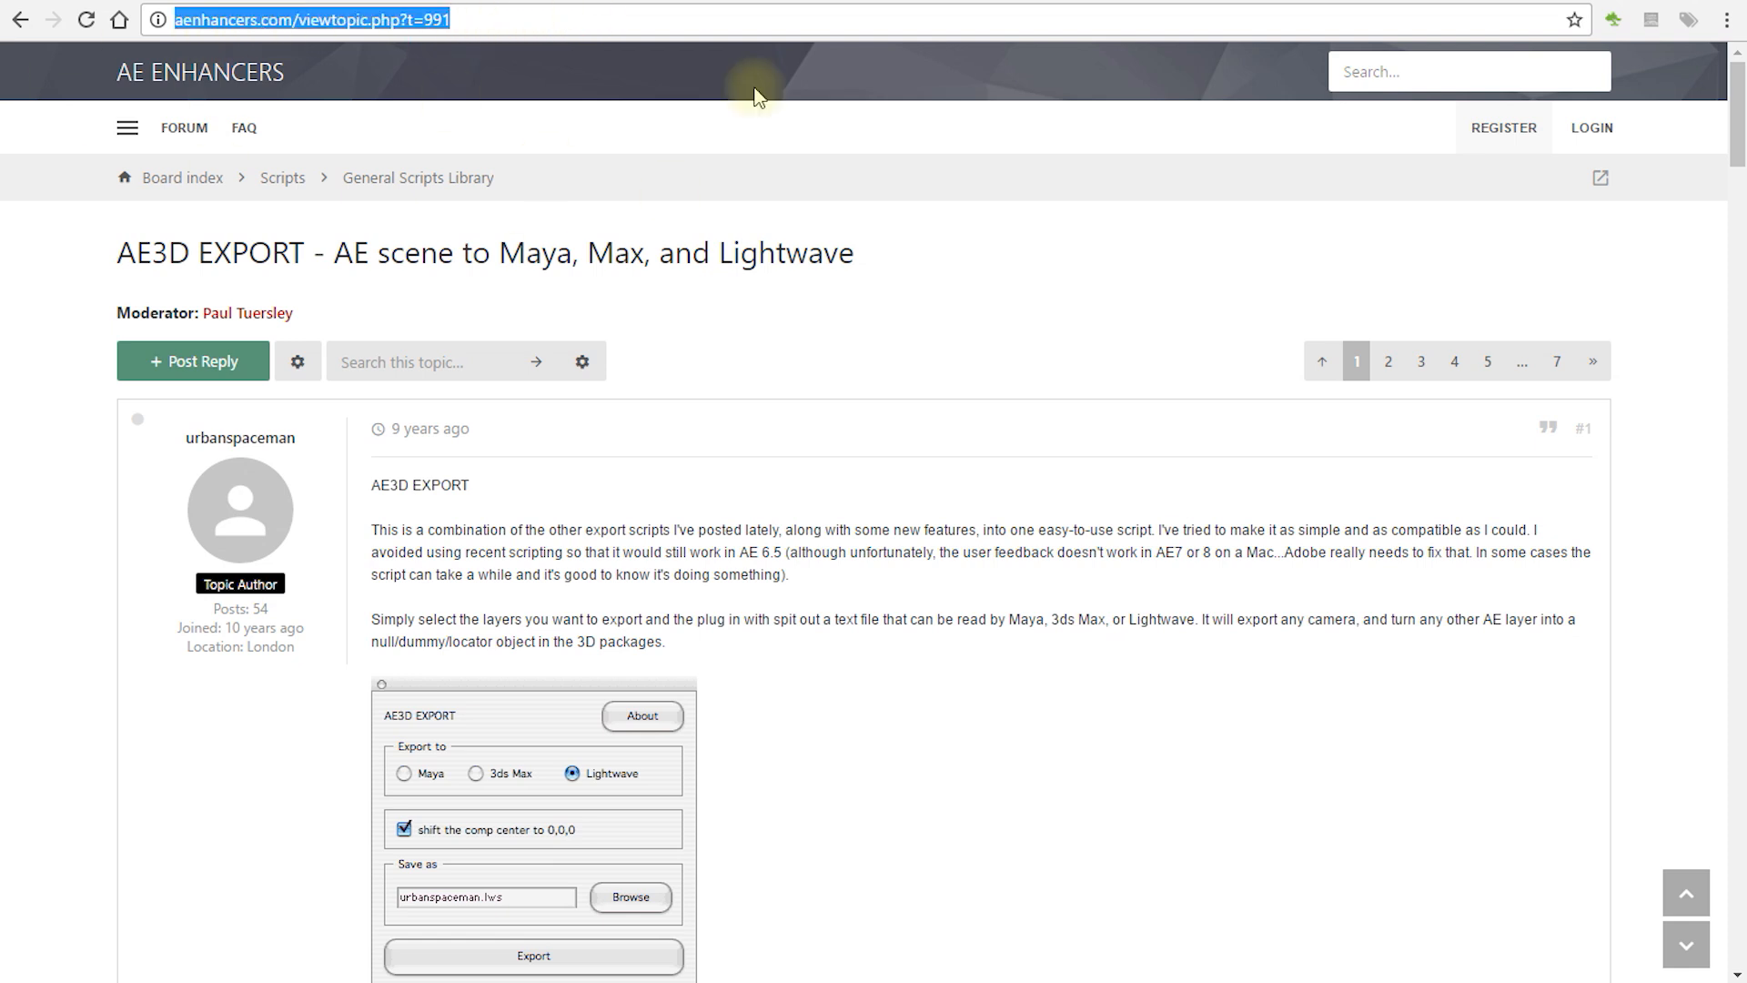
pyautogui.moveTo(610, 457)
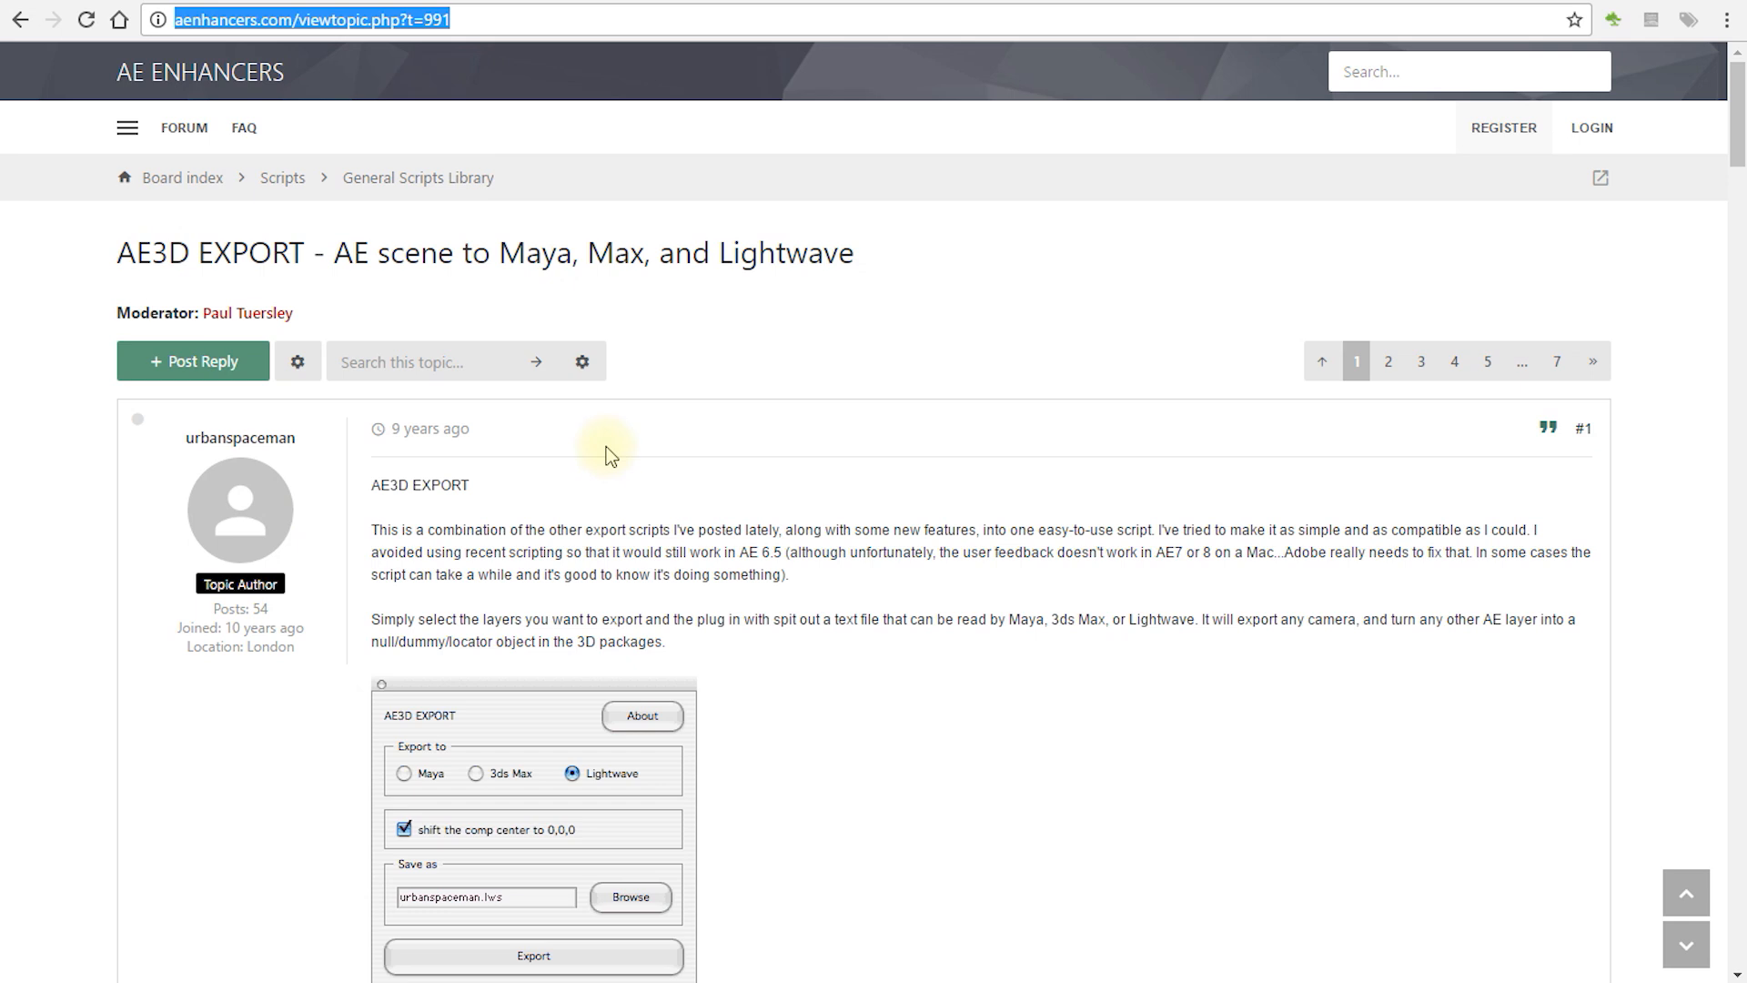
pyautogui.moveTo(728, 529)
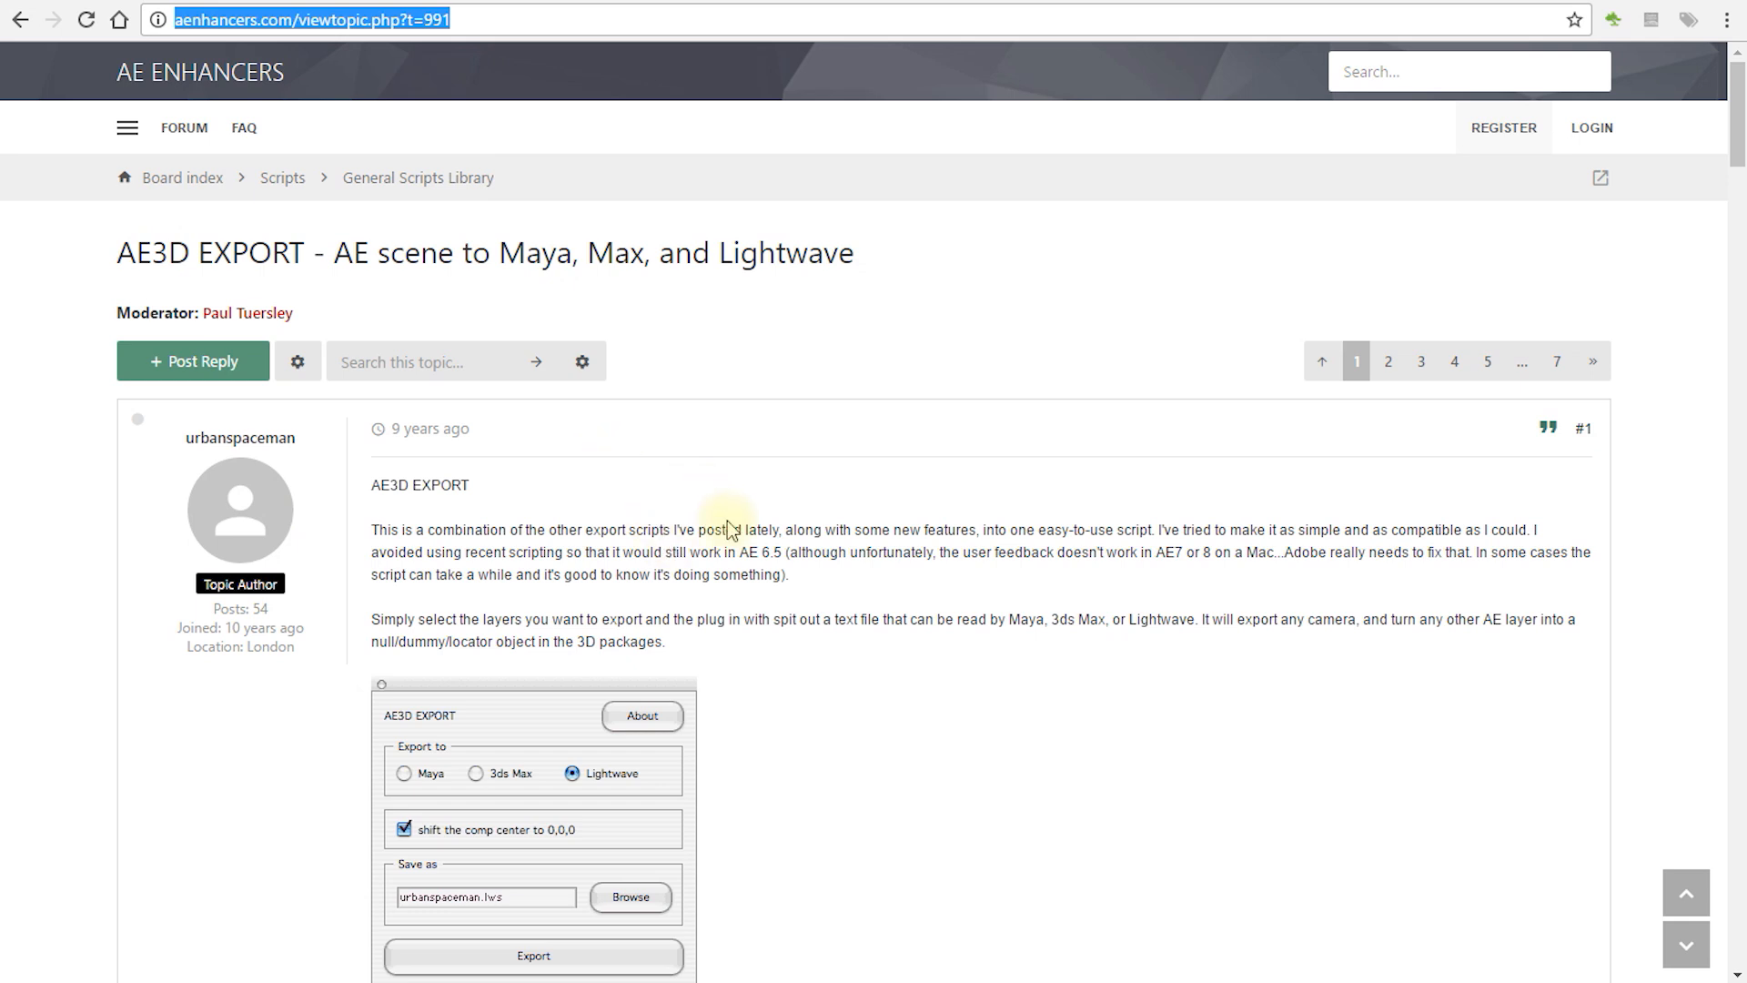
pyautogui.moveTo(870, 400)
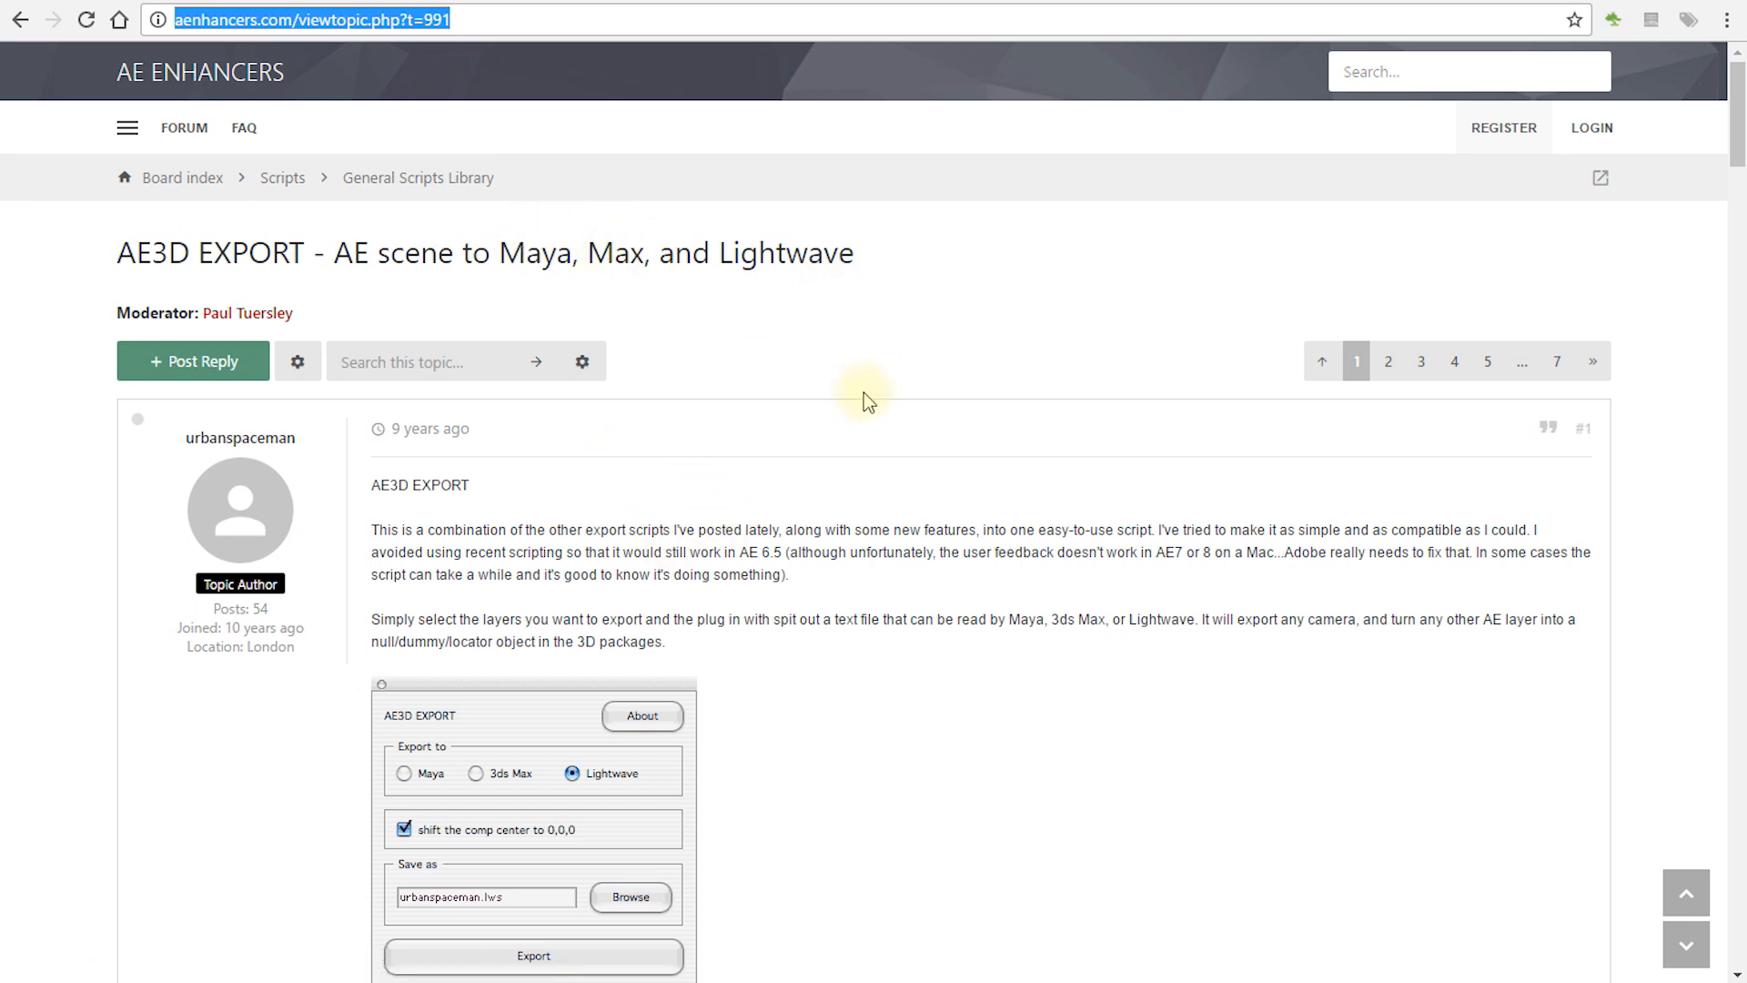
pyautogui.scroll(-3)
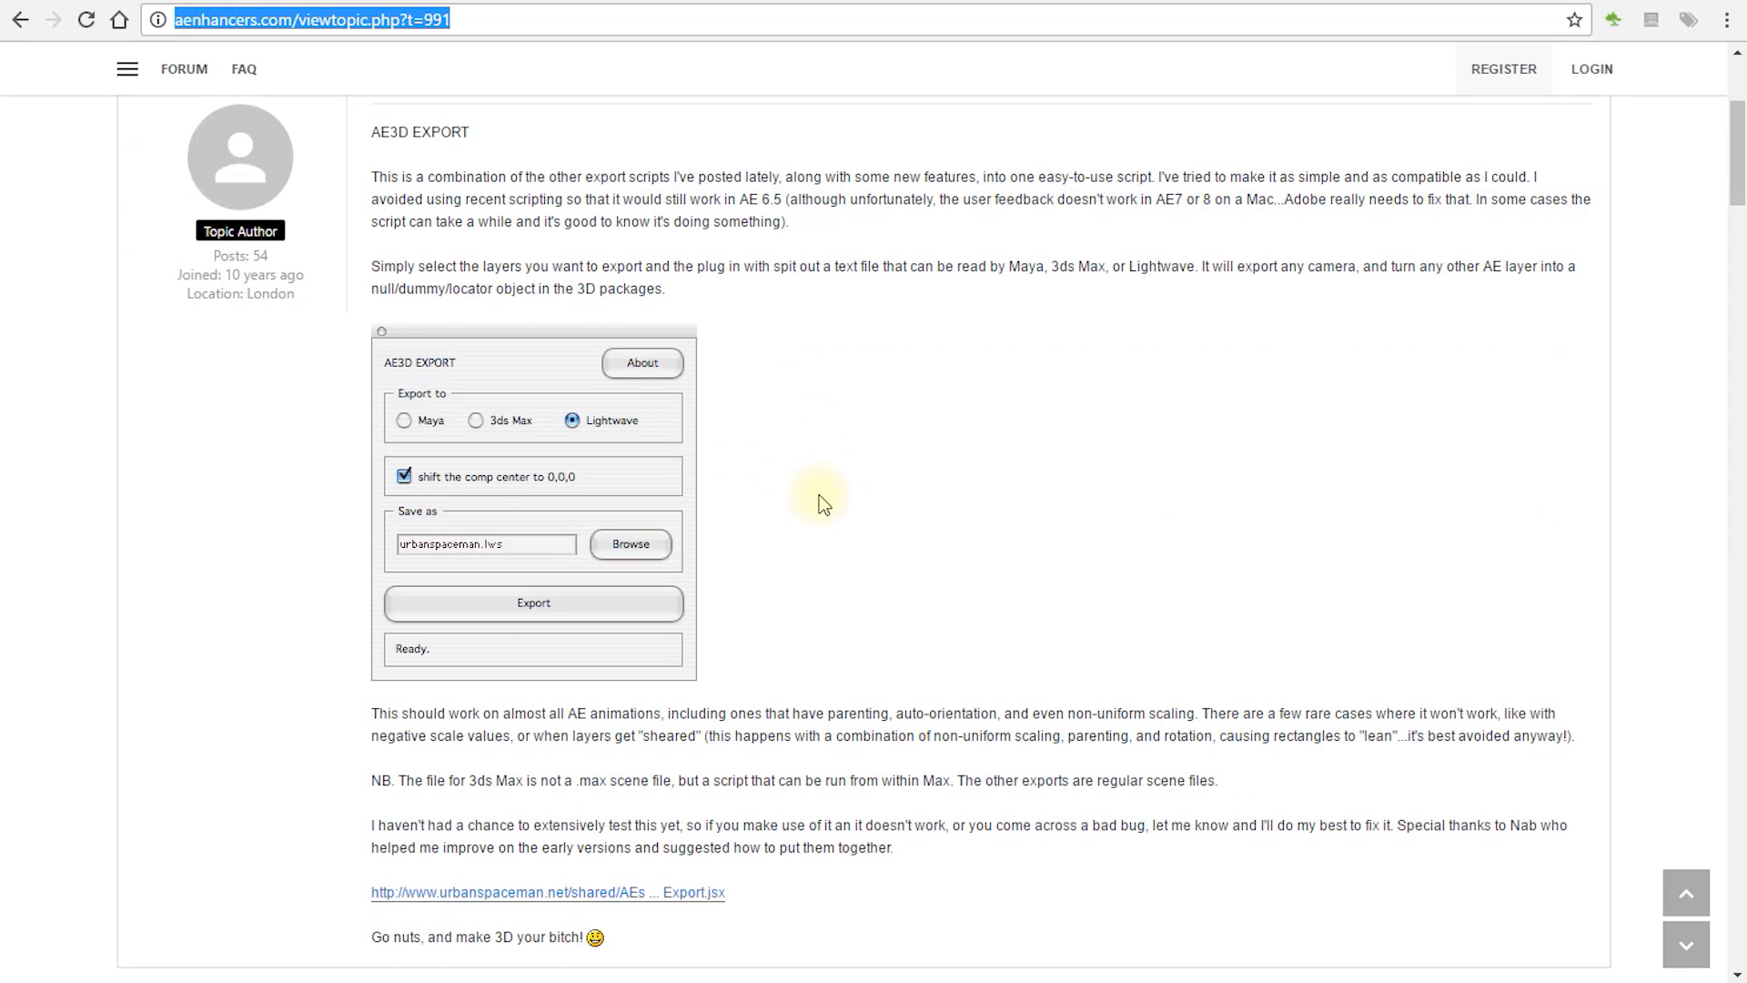
pyautogui.moveTo(970, 203)
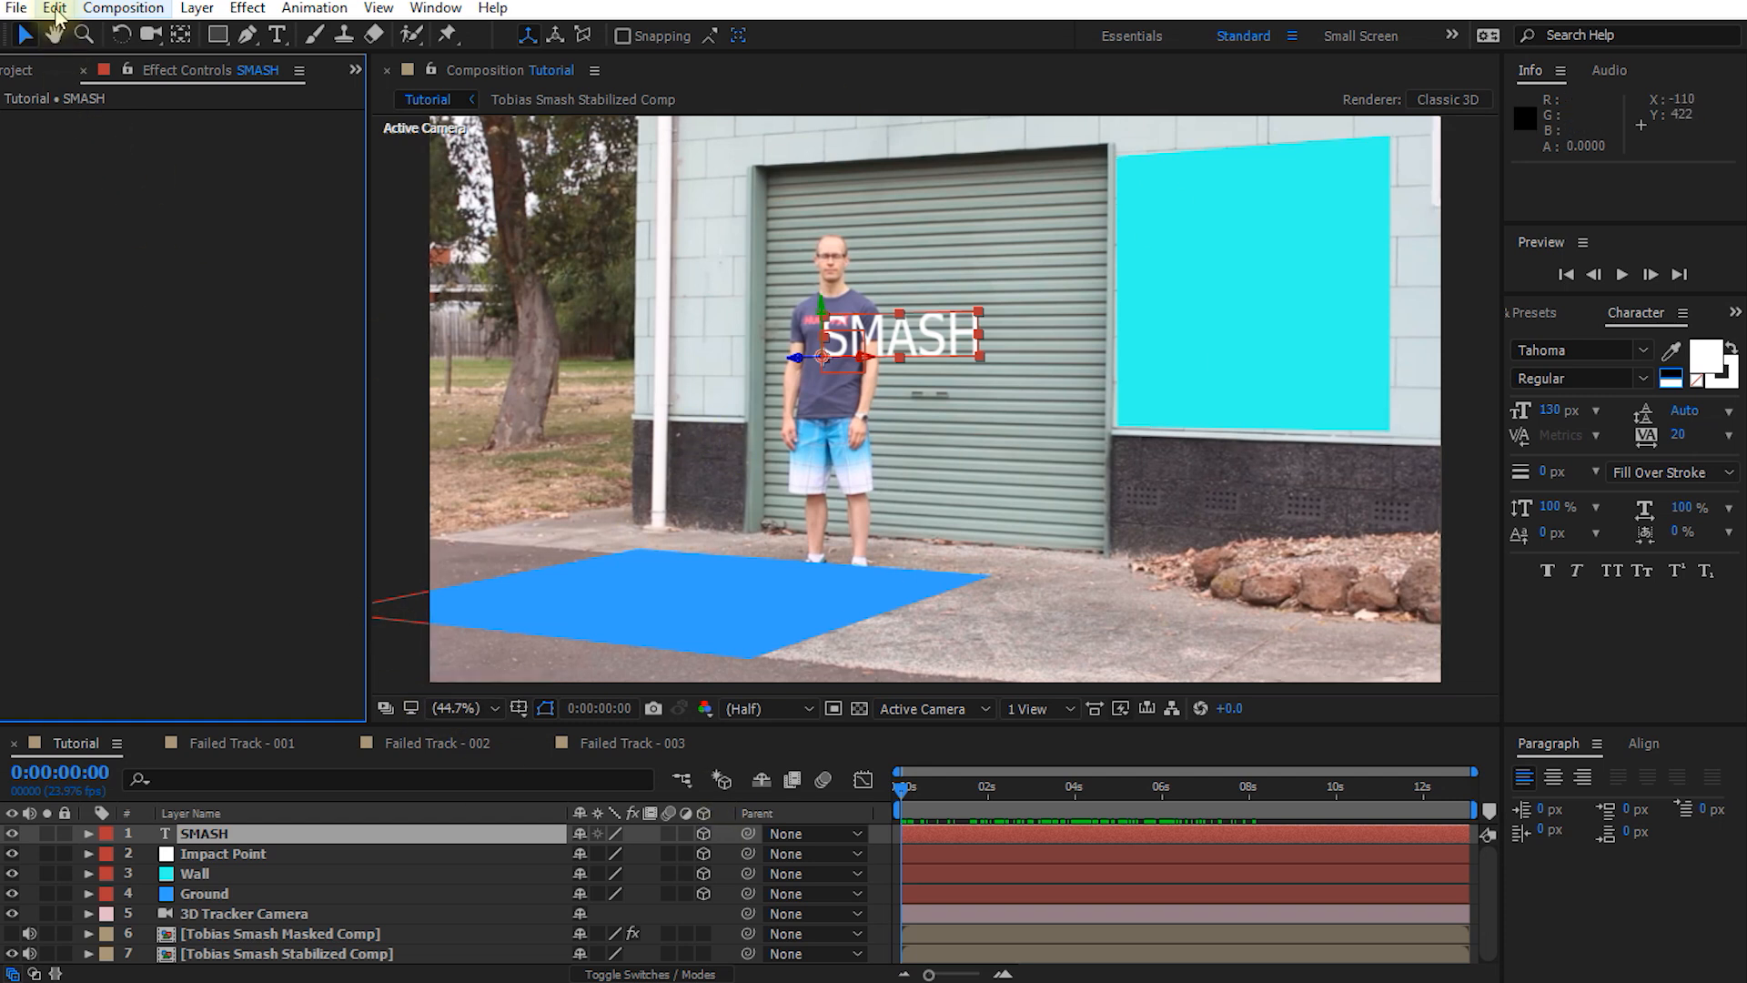
# In General preferences, allow scripts to write files and access the network, then confirm
pyautogui.click(52, 7)
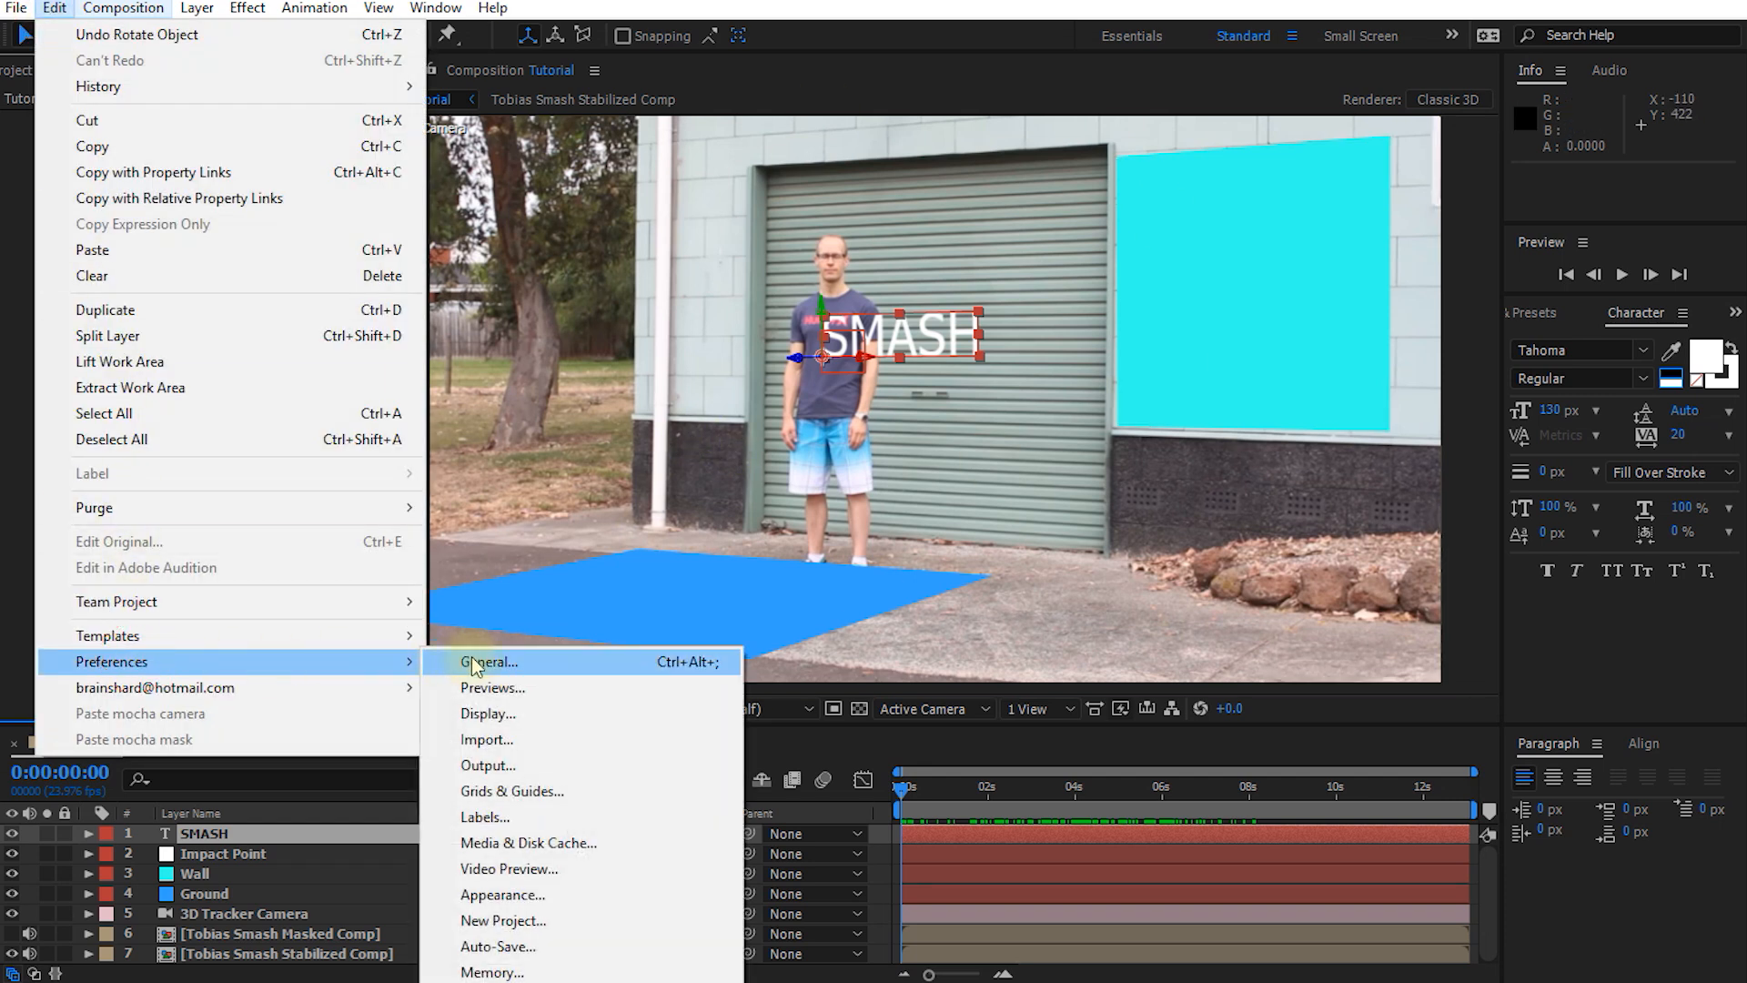
pyautogui.click(488, 661)
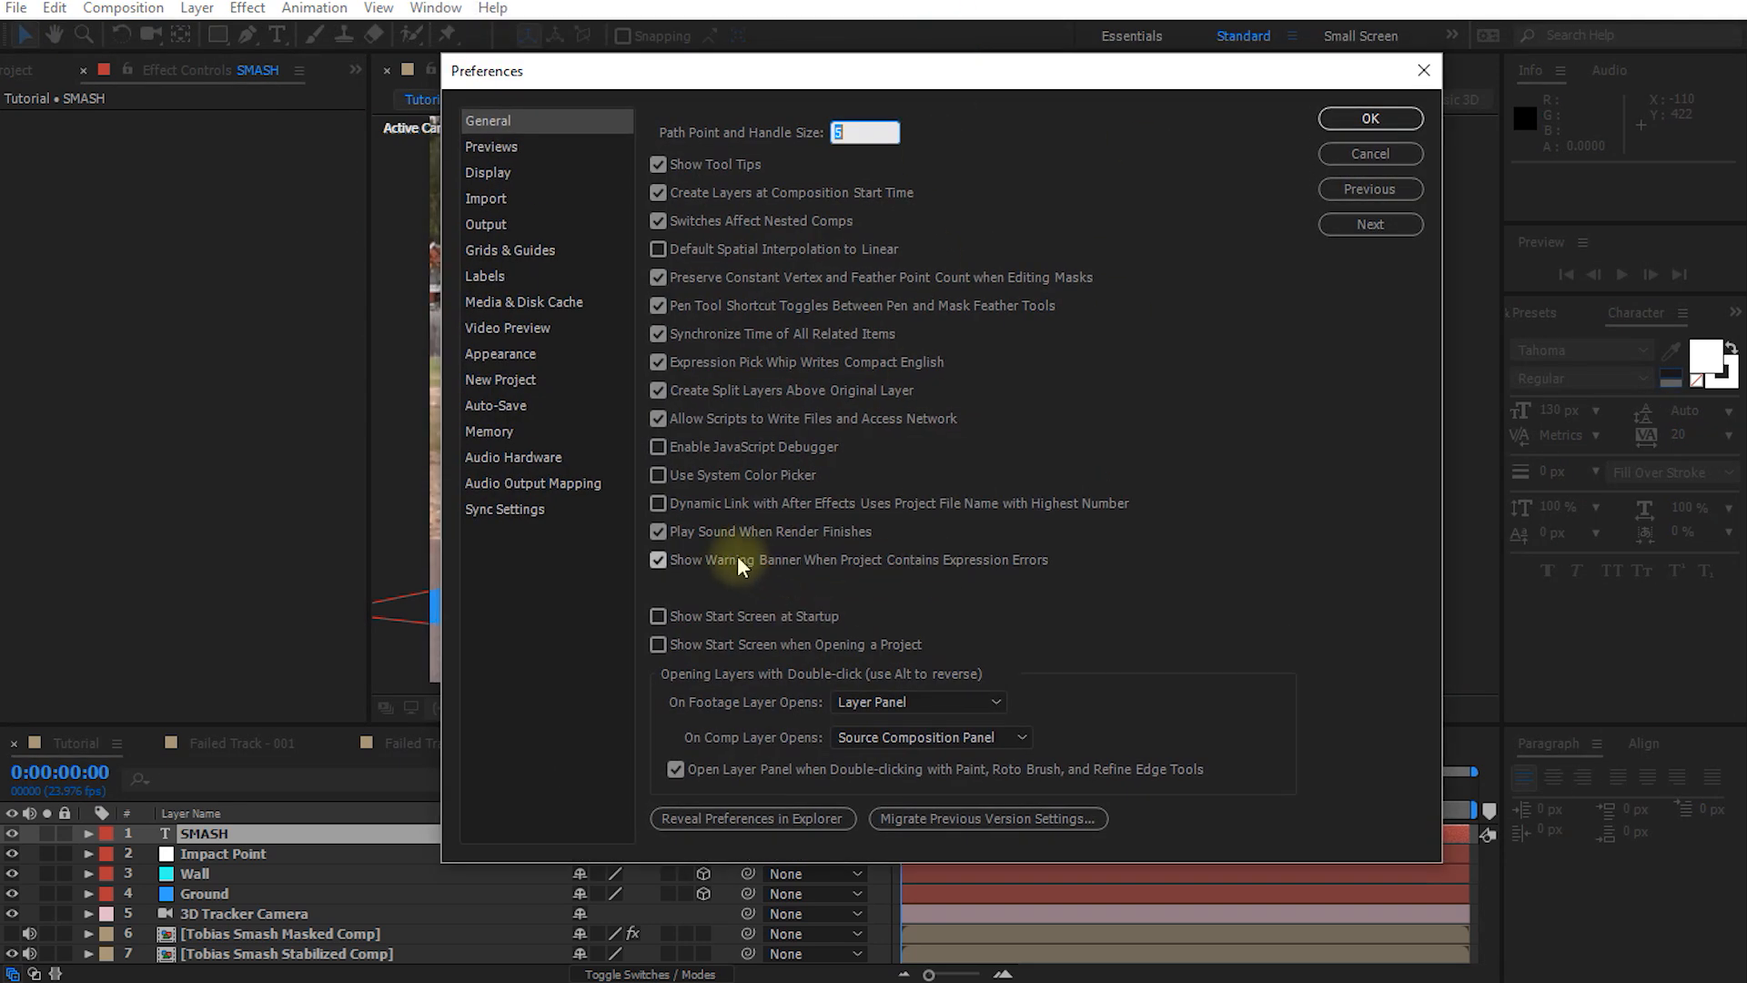
pyautogui.moveTo(768, 435)
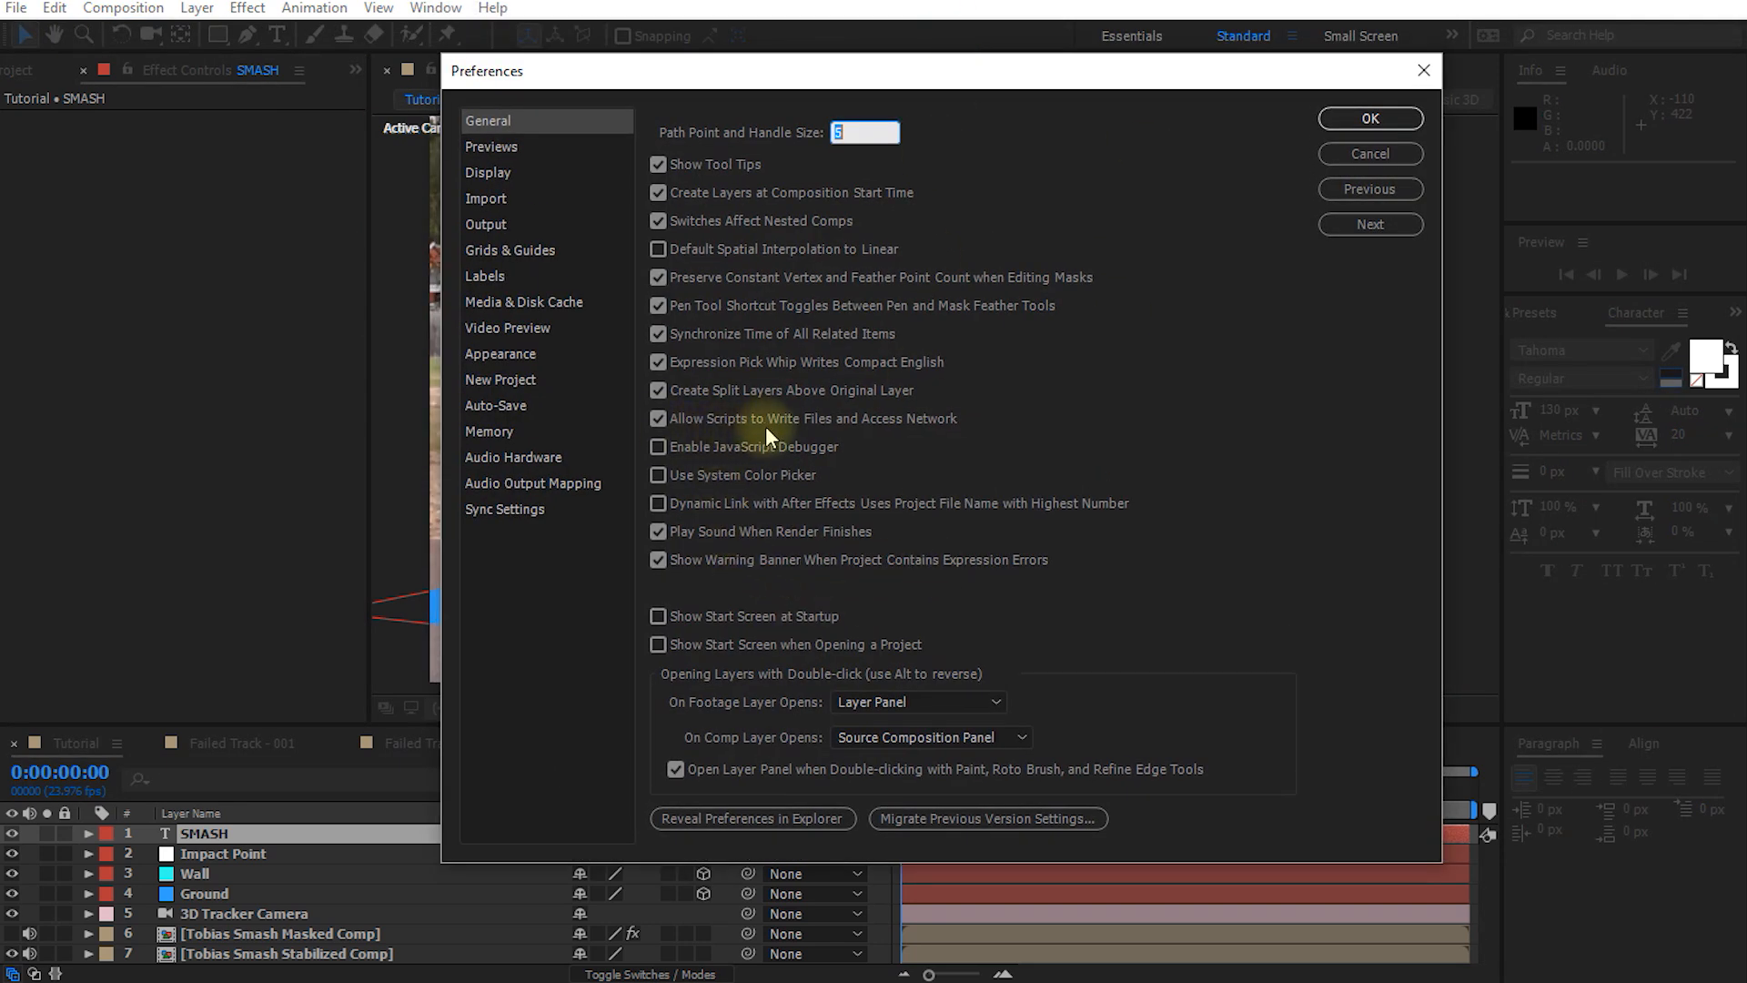
pyautogui.moveTo(875, 434)
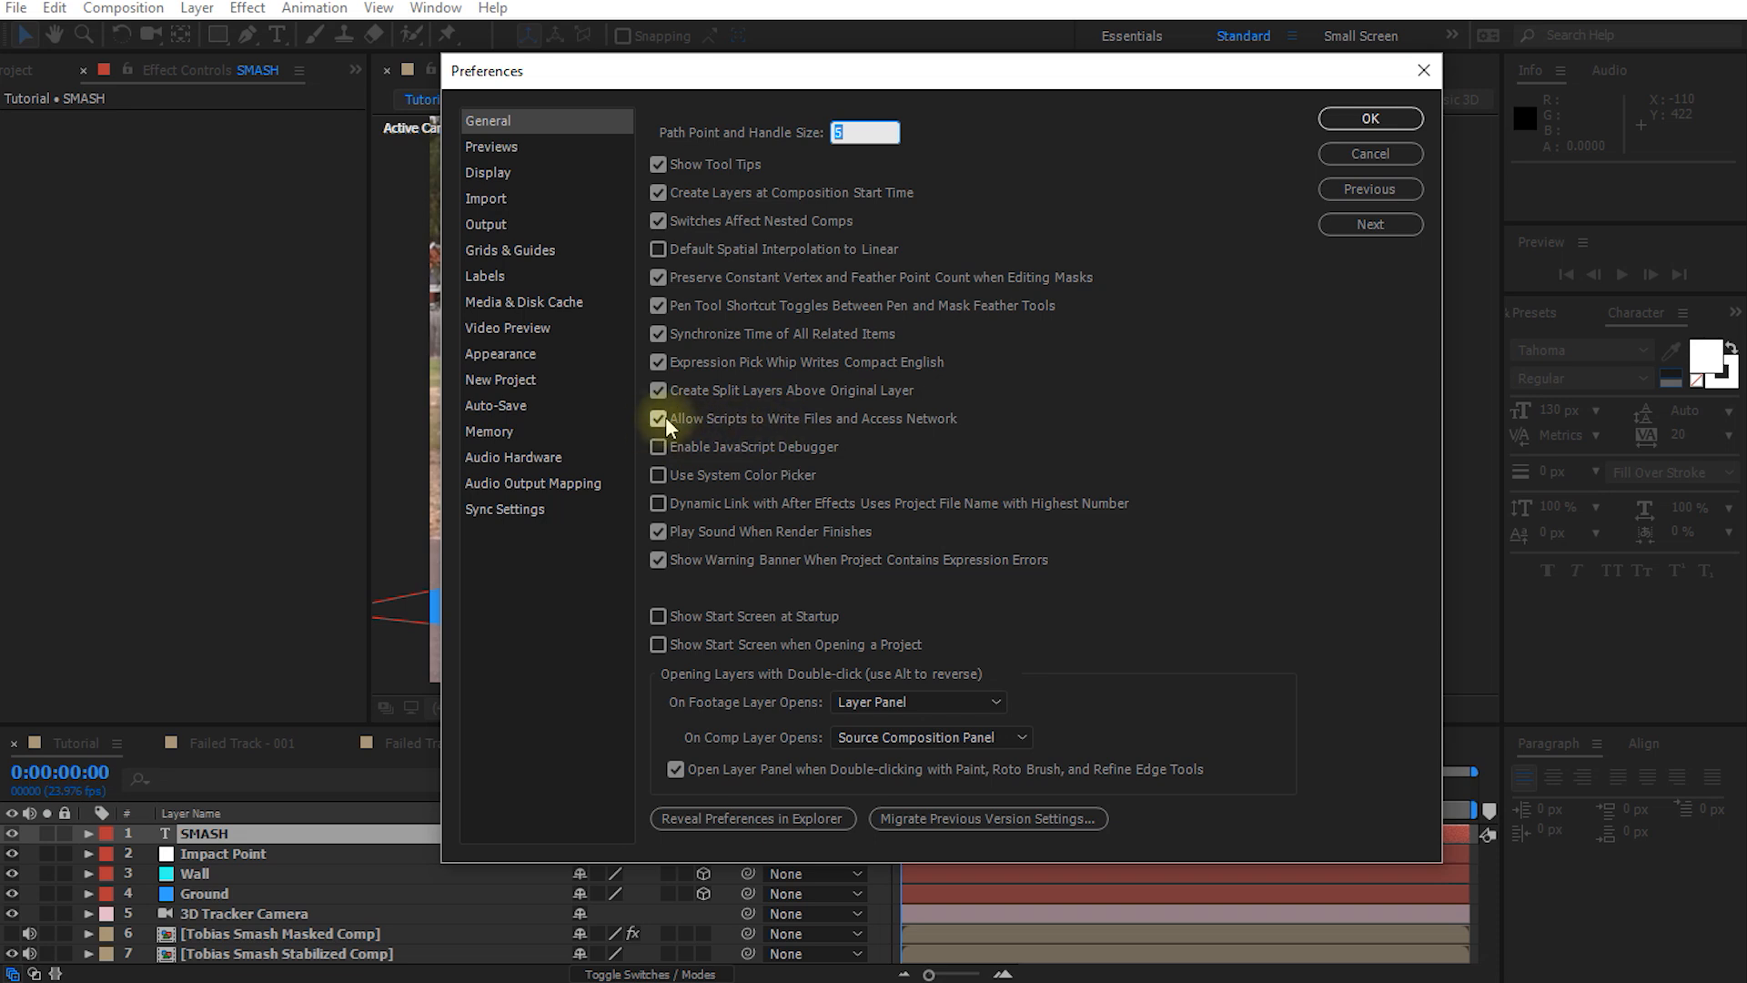
pyautogui.click(1368, 118)
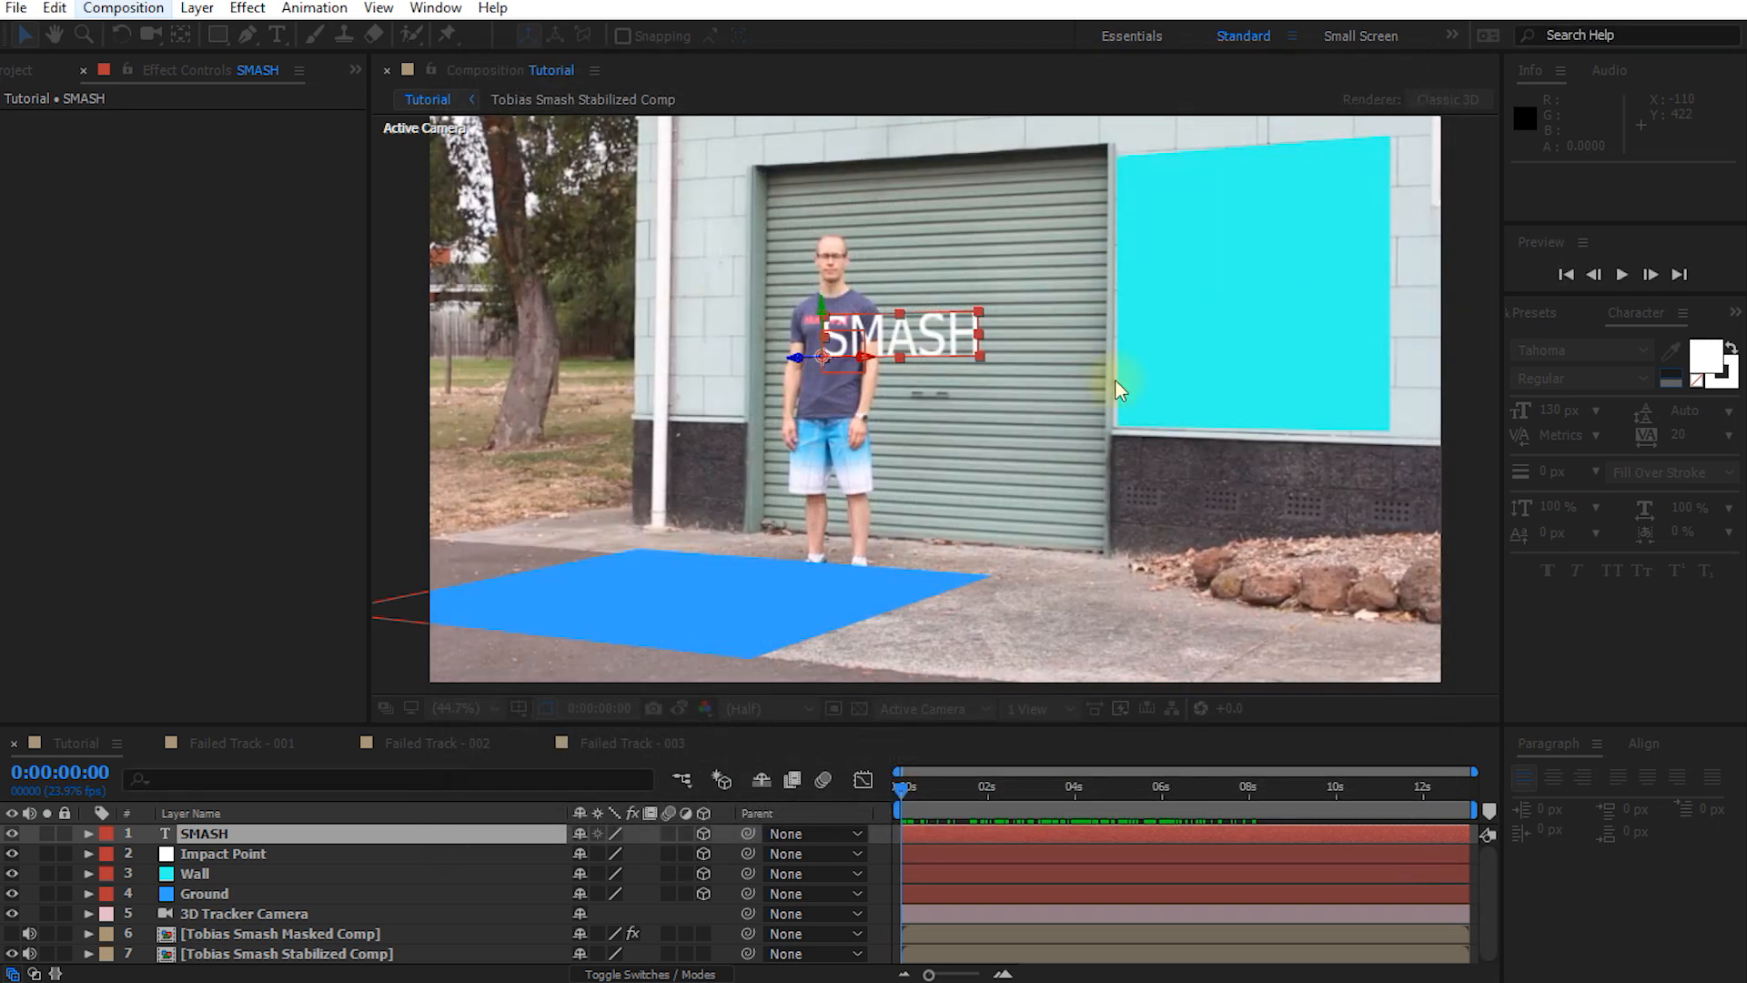
# Run the AE3D_Export.jsx script file and review its Options before closing them
pyautogui.click(17, 9)
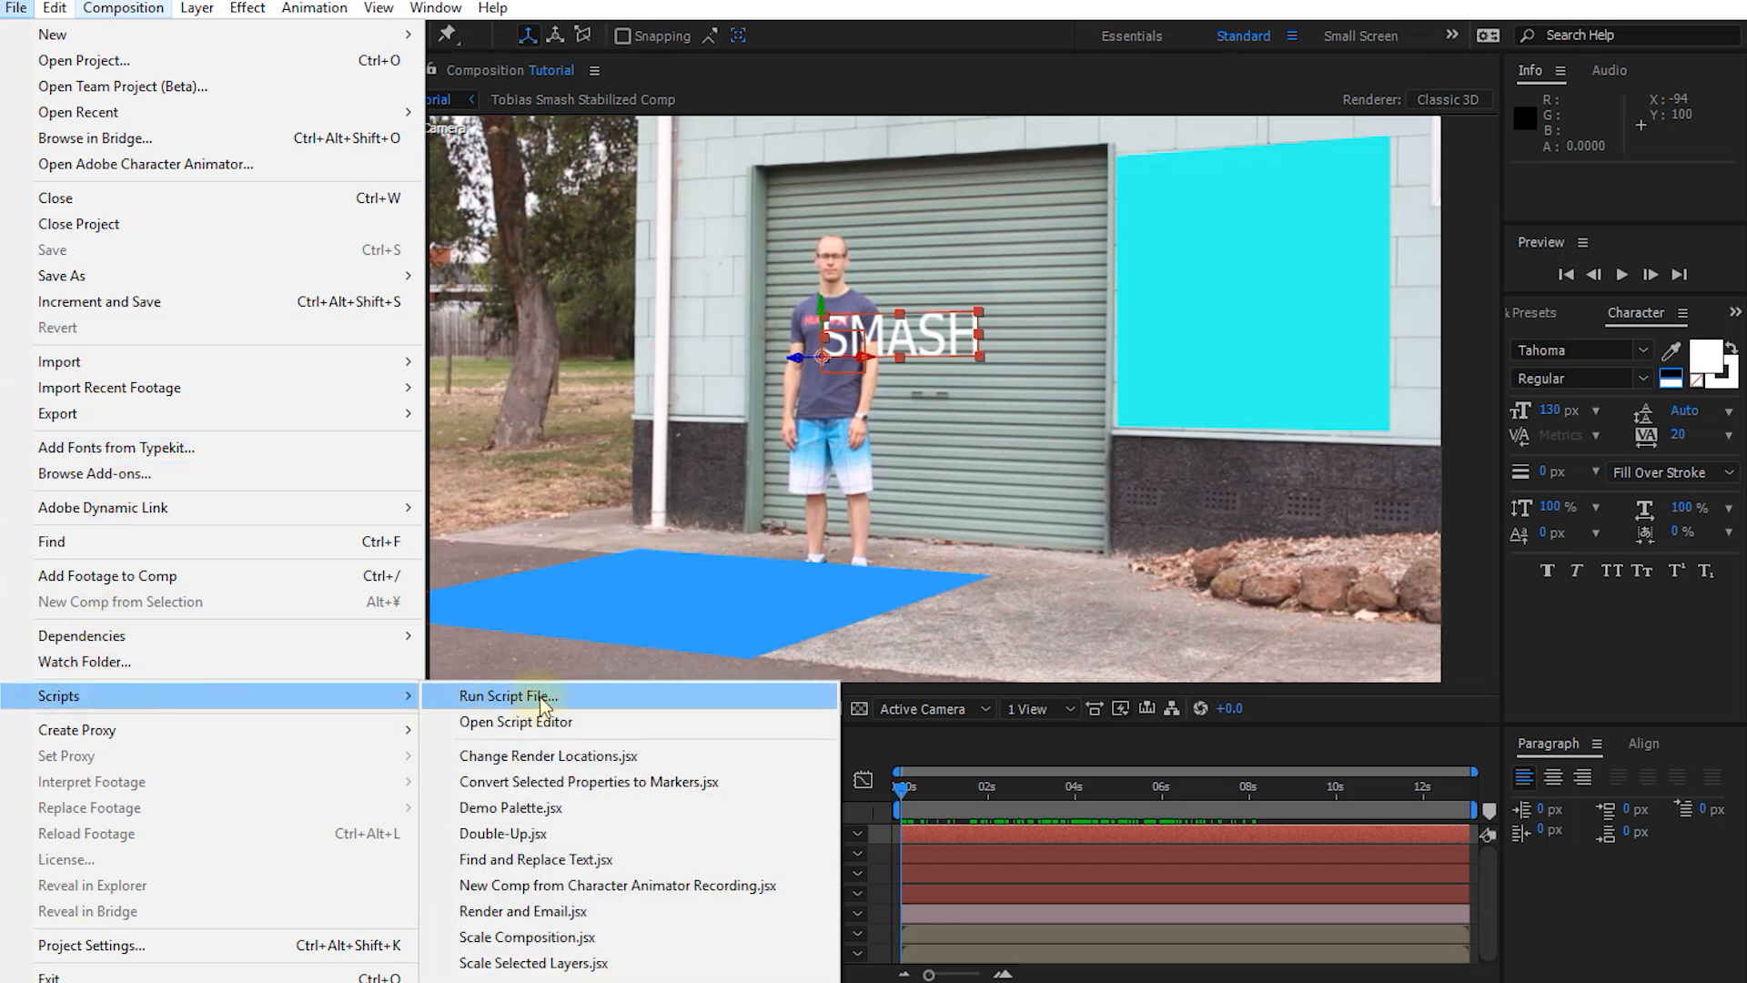
pyautogui.click(508, 695)
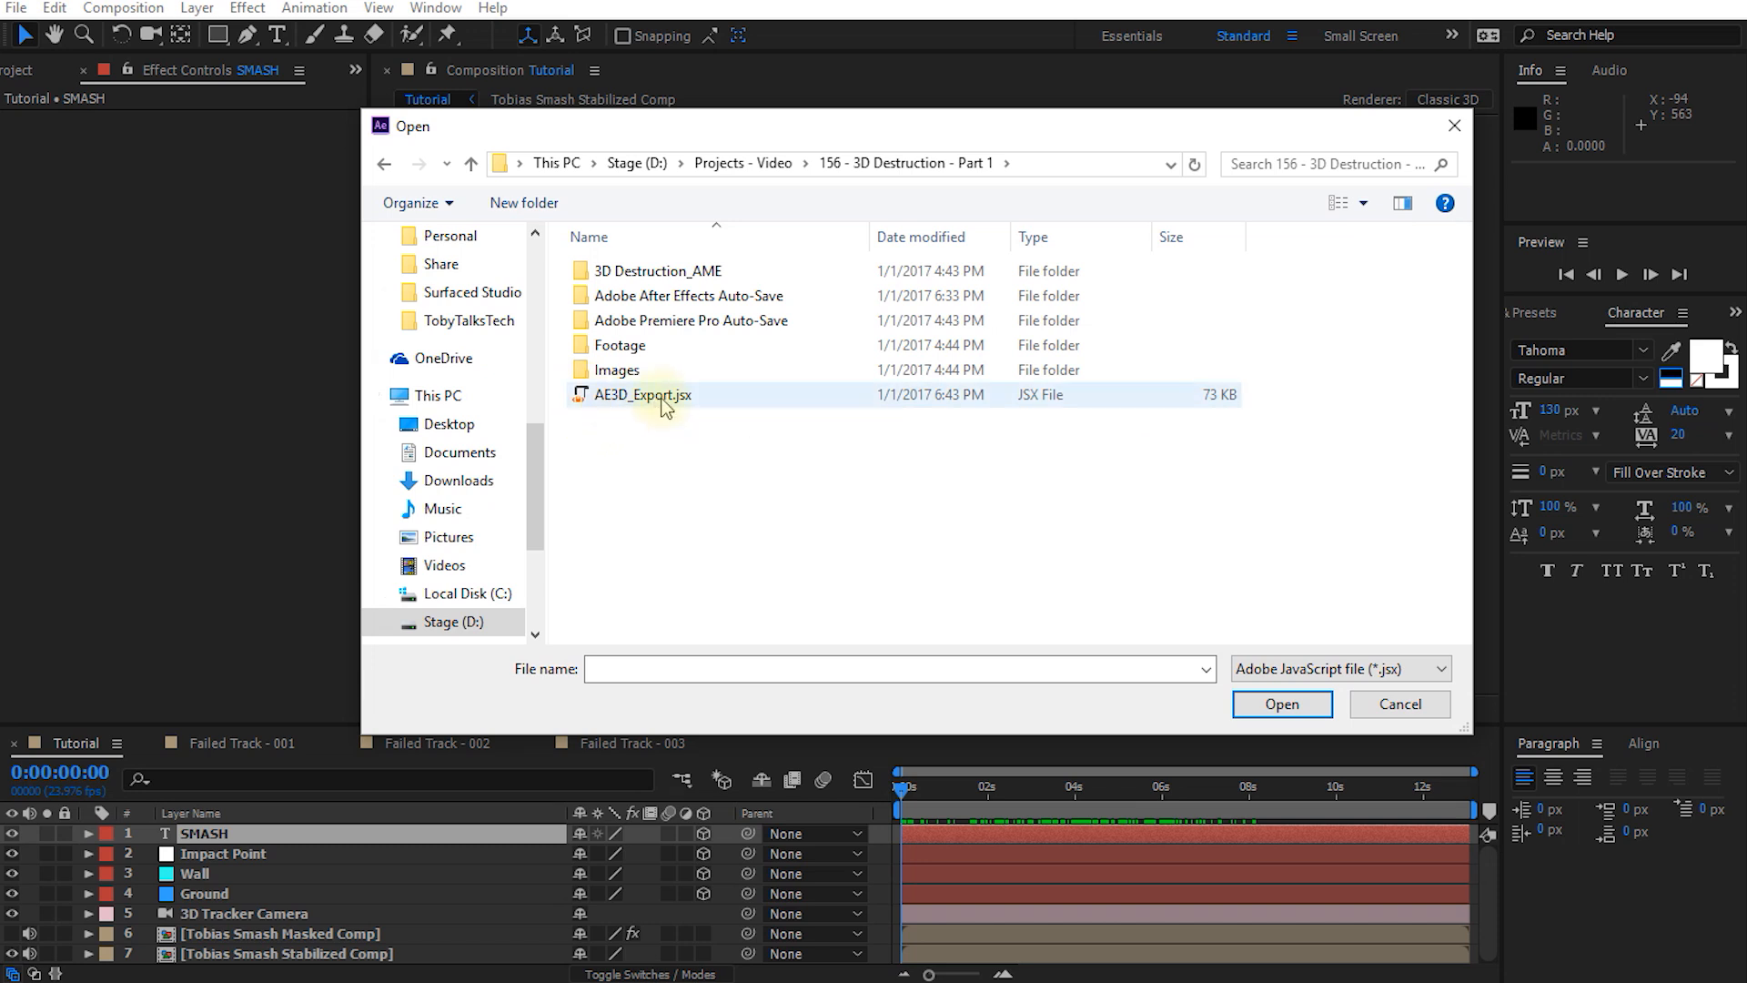
pyautogui.doubleClick(643, 395)
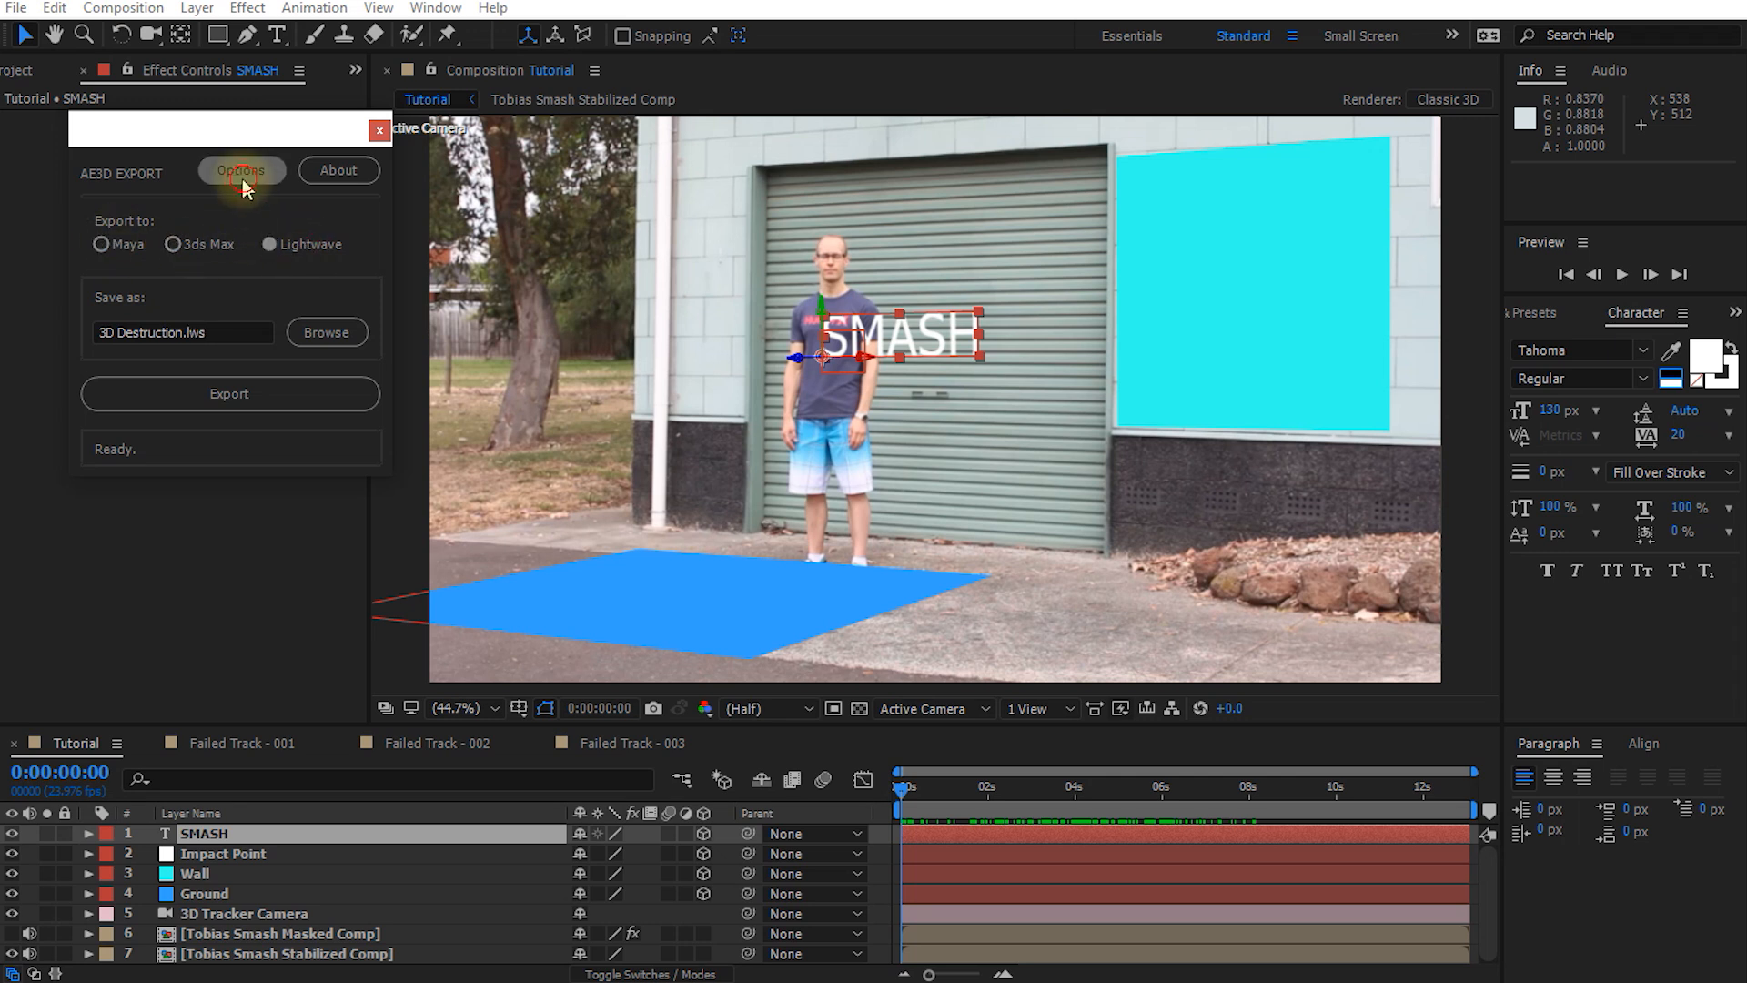
pyautogui.click(240, 169)
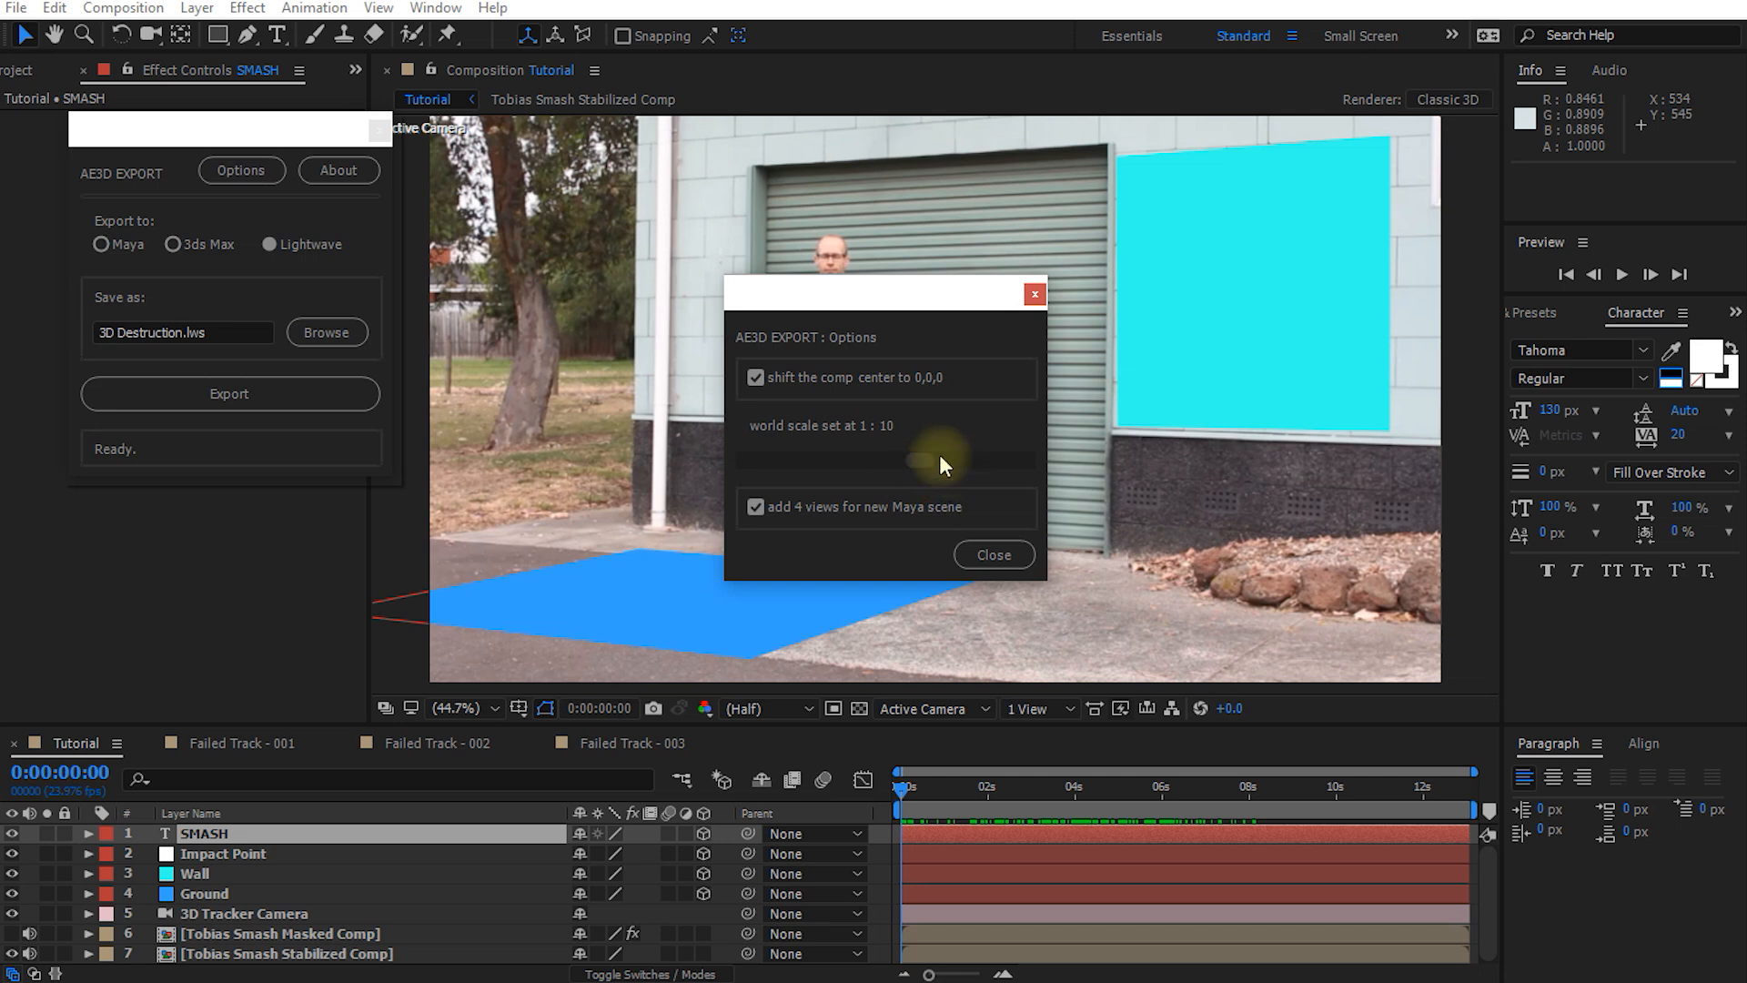
pyautogui.moveTo(935, 450)
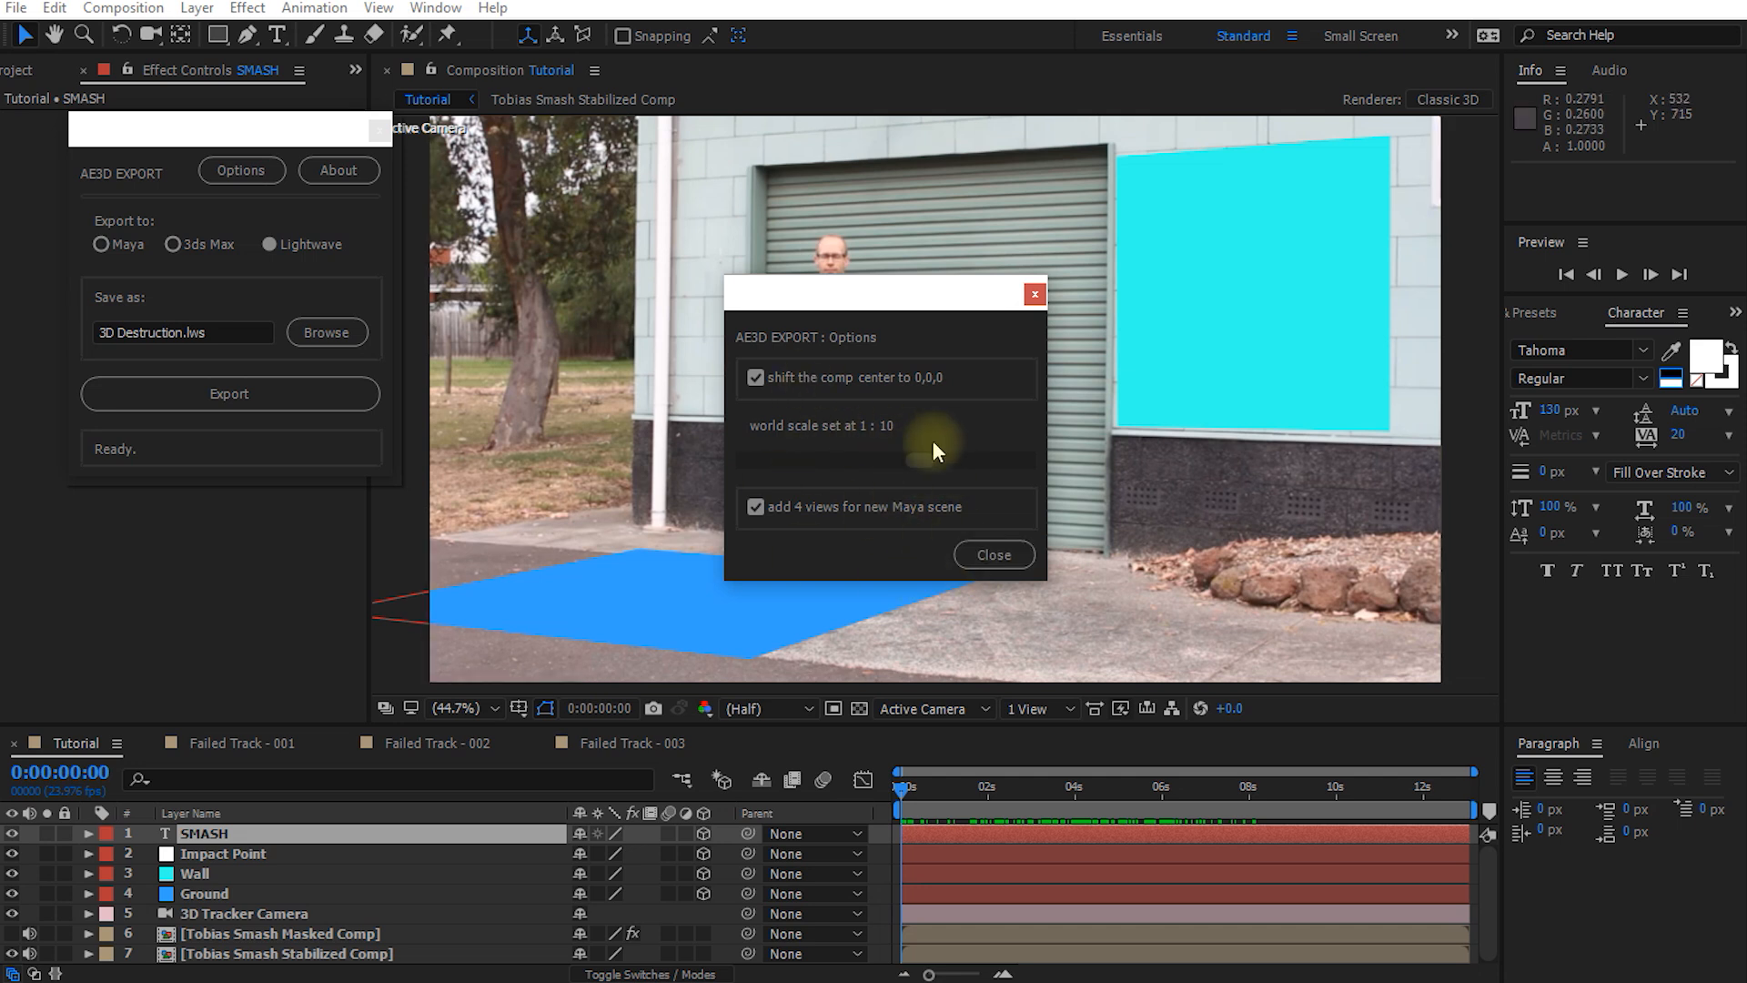
pyautogui.click(990, 555)
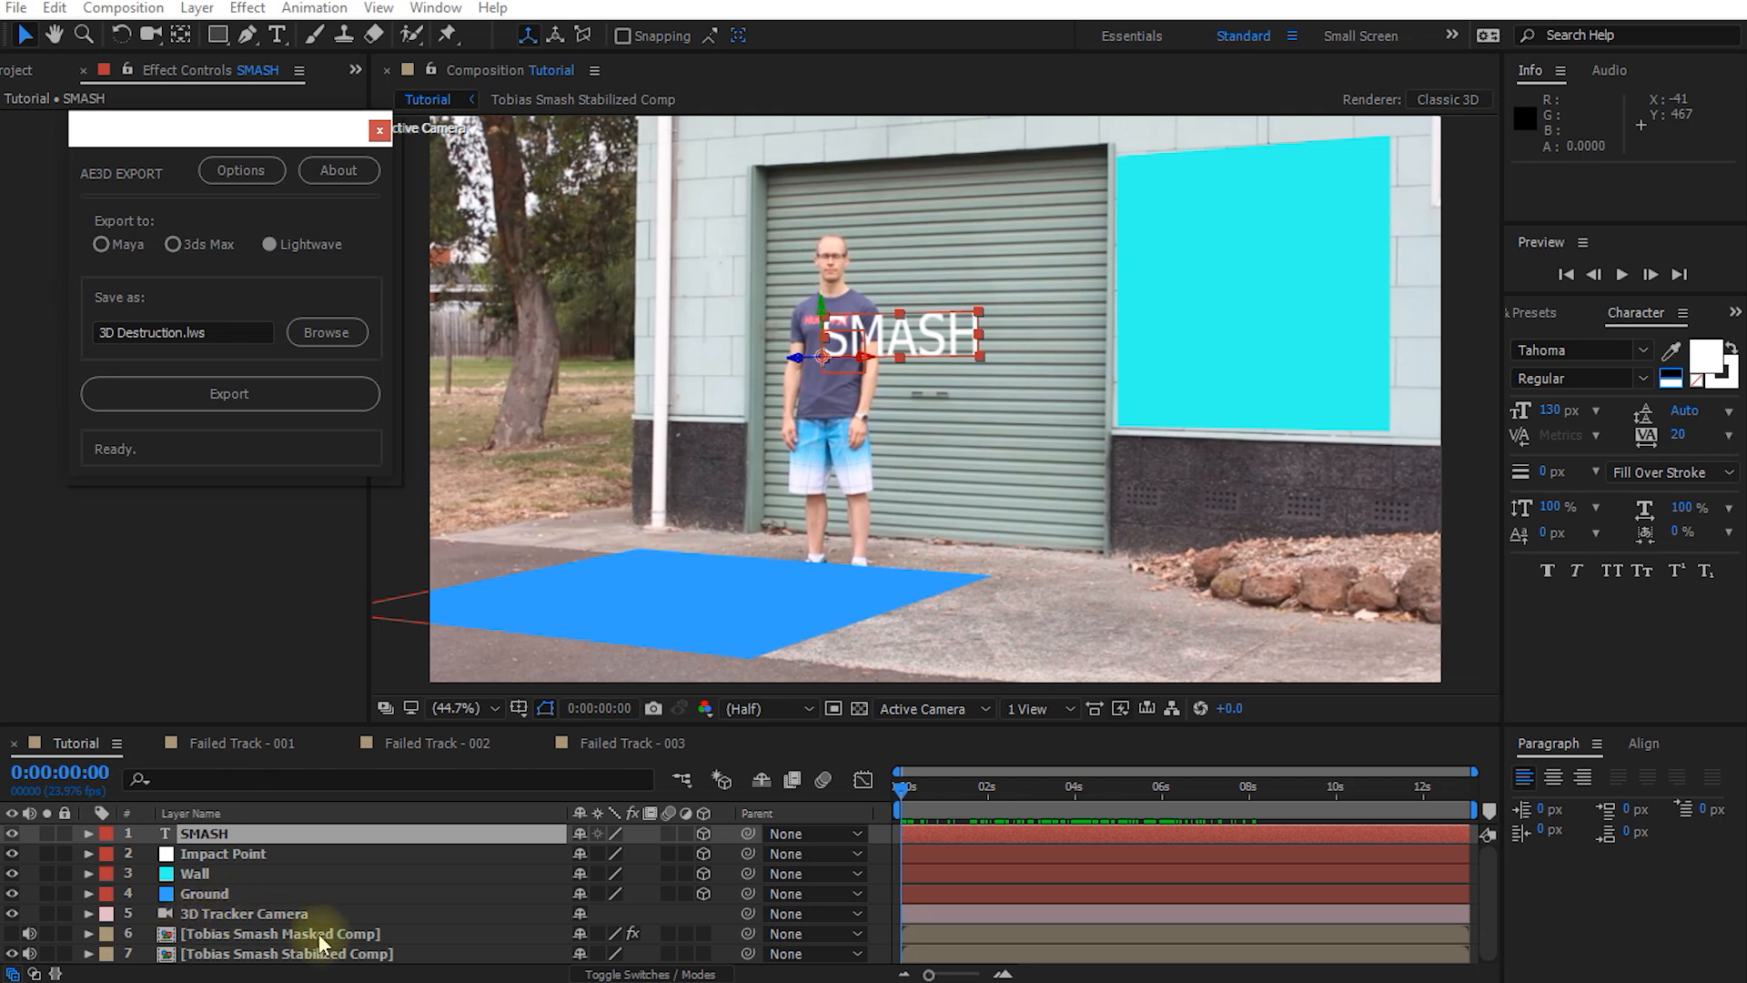
# Export the tracker camera, Impact Point, Wall and Ground layers as 3D Destruction.ms for 3ds Max
pyautogui.click(242, 912)
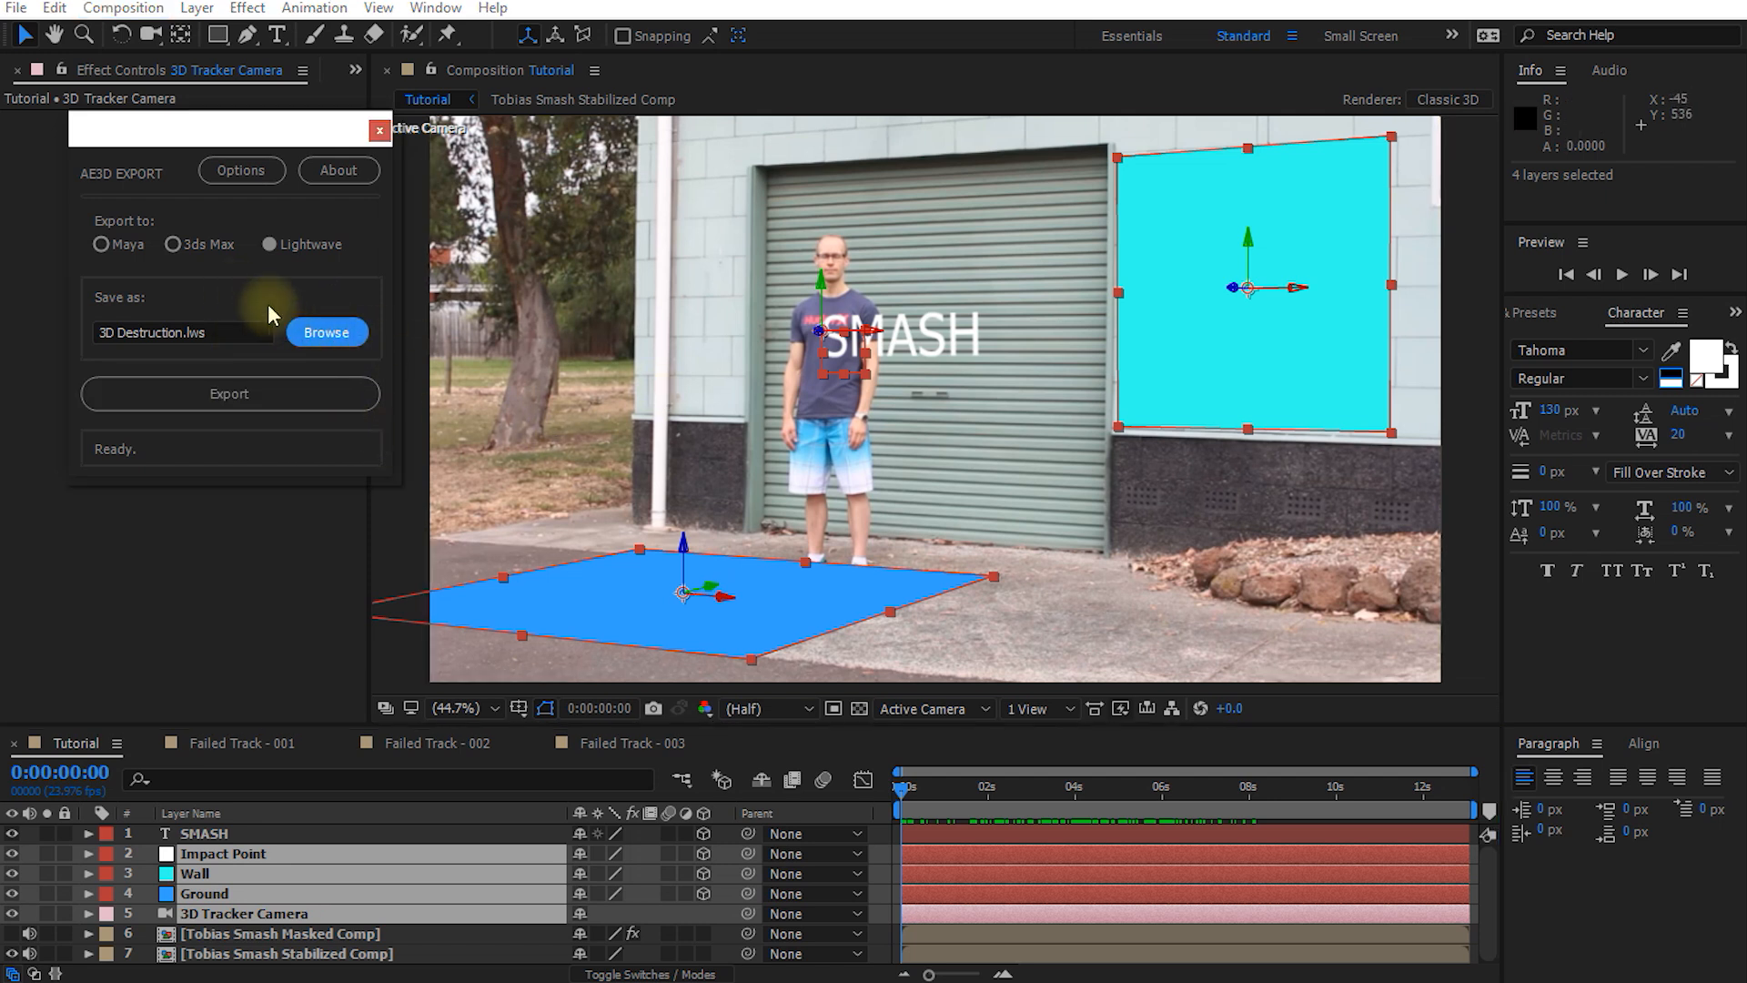
pyautogui.click(171, 246)
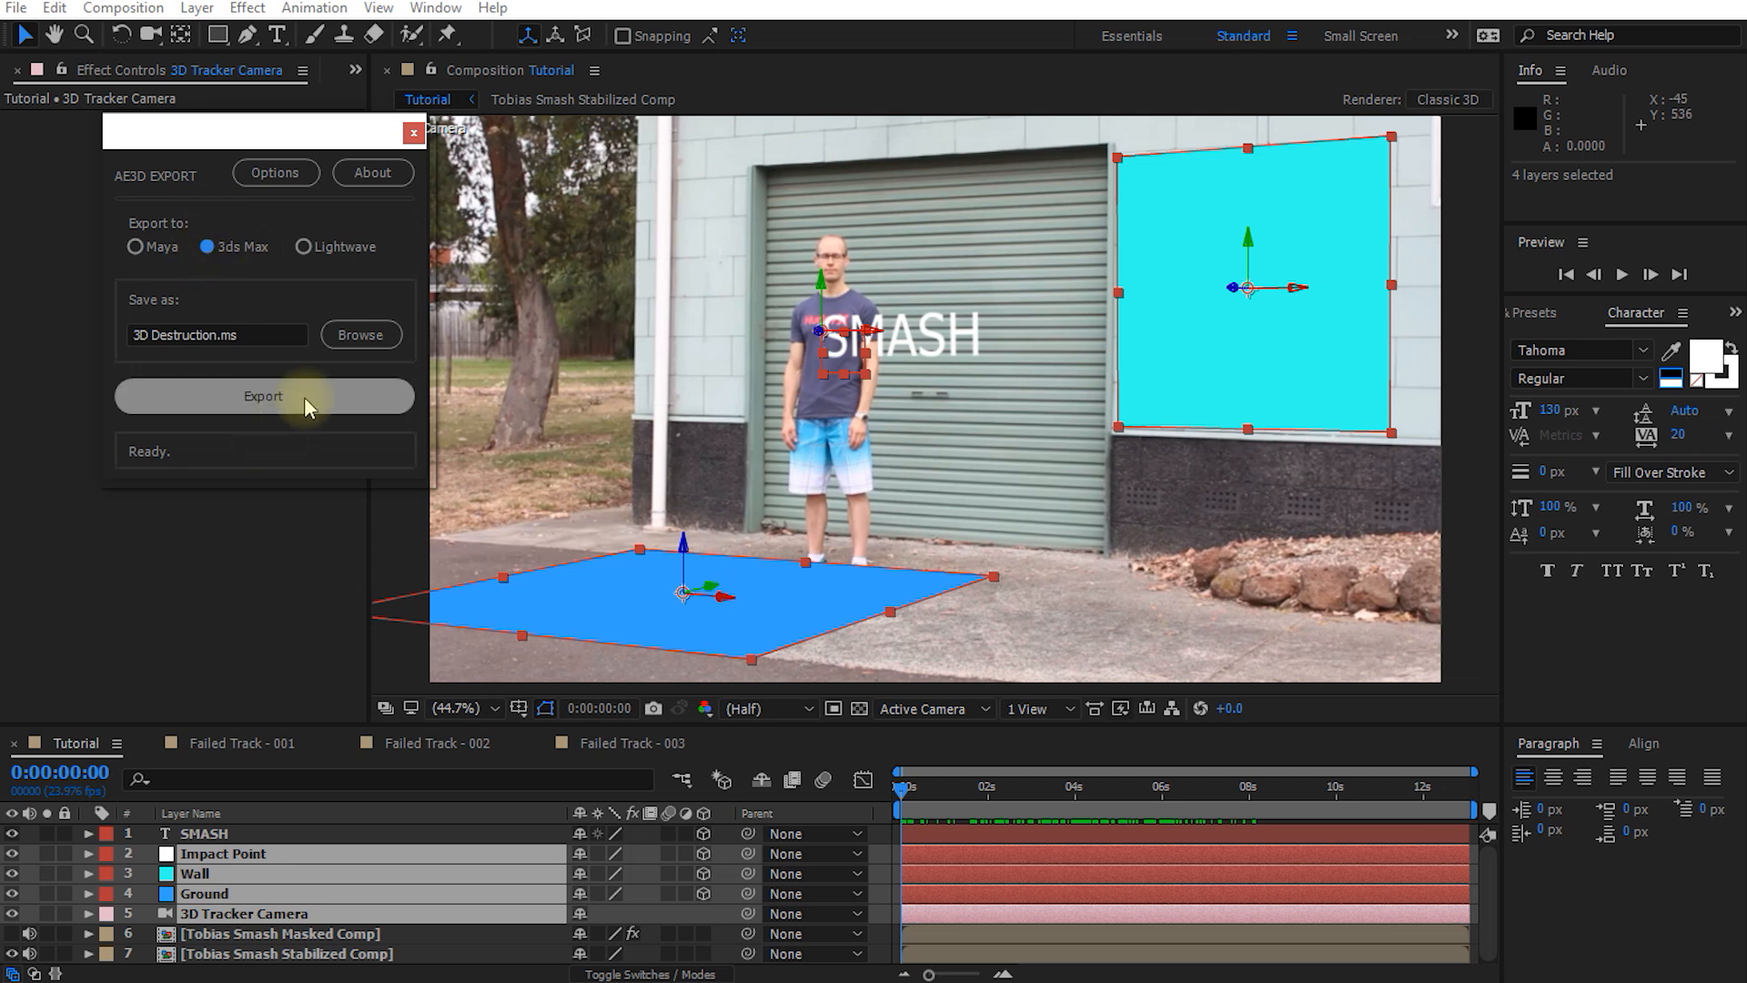
pyautogui.click(264, 395)
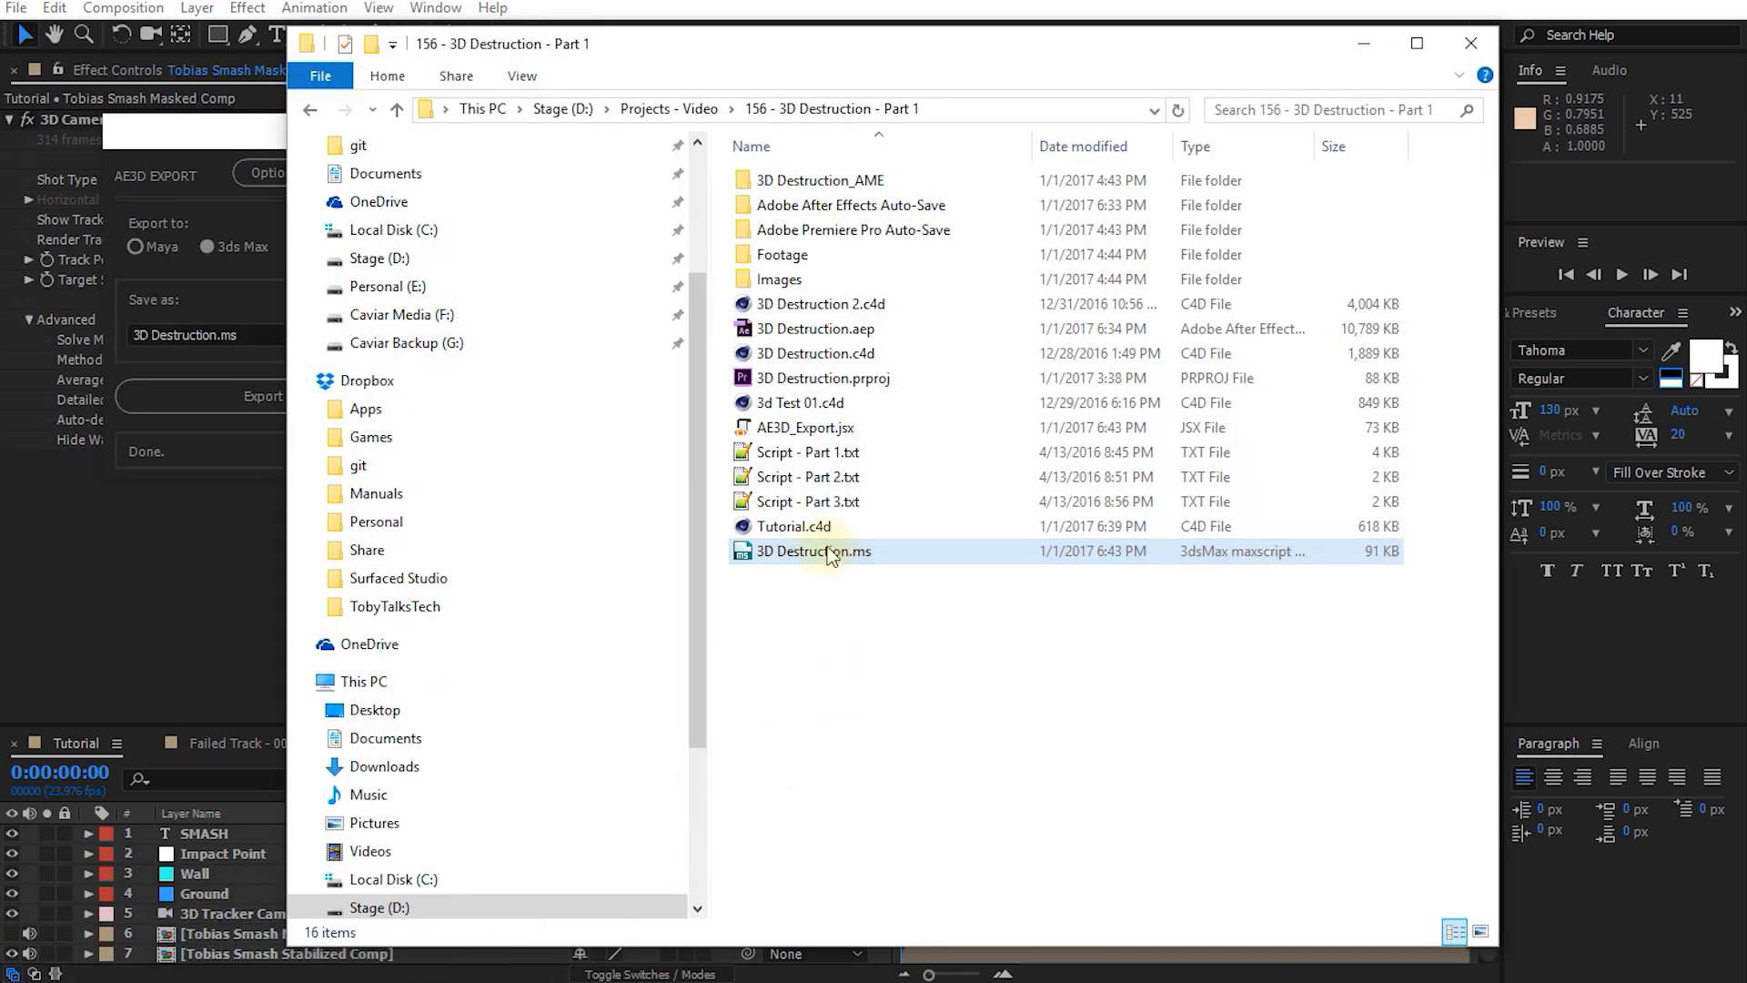
# Confirm the exported 3D Destruction.ms script sits in the project folder
pyautogui.click(813, 549)
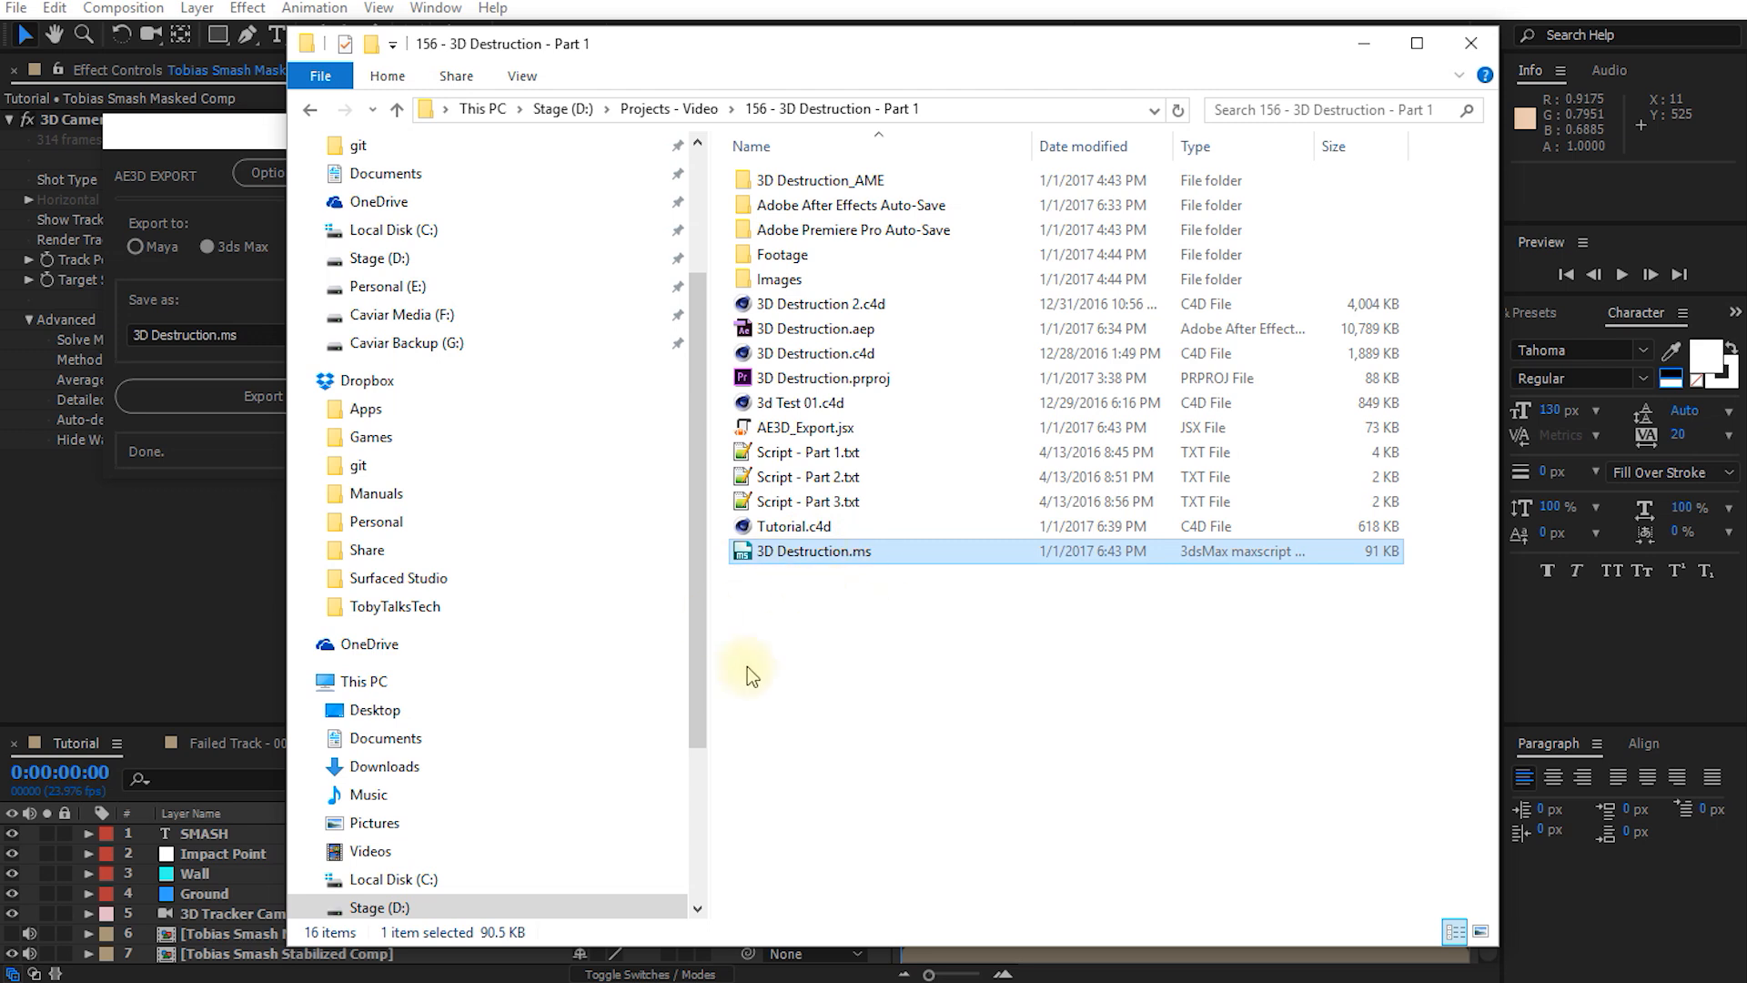
pyautogui.moveTo(756, 577)
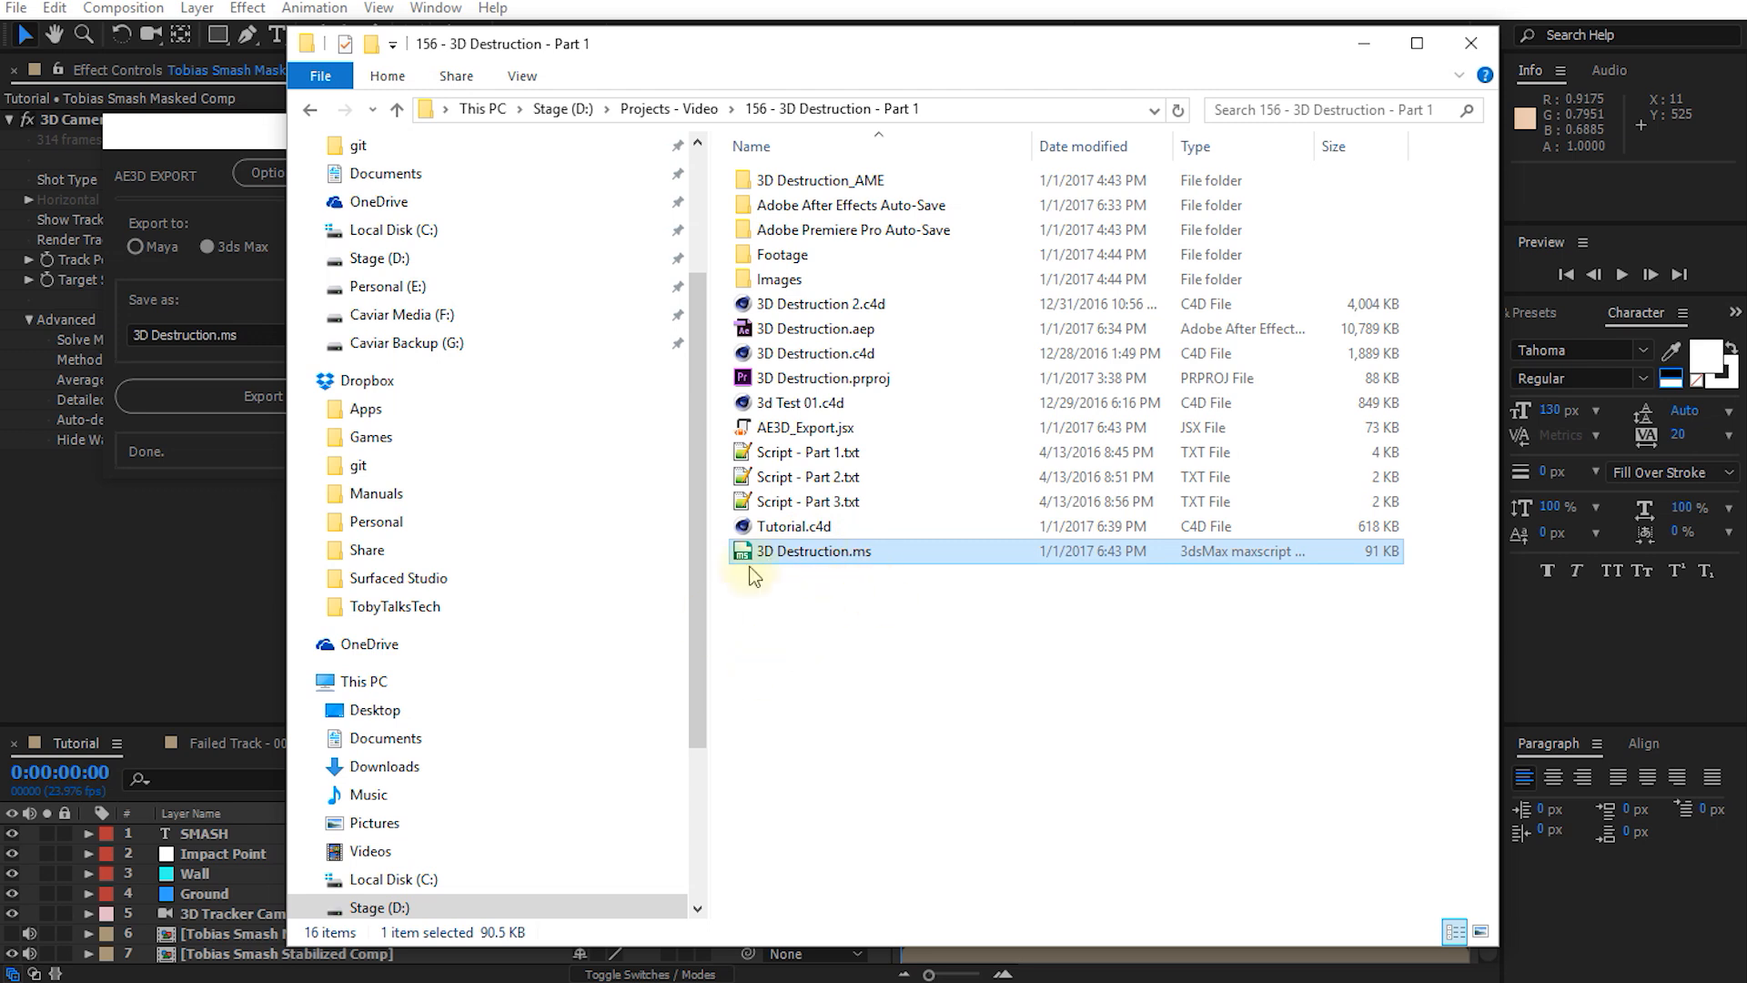
pyautogui.moveTo(817, 561)
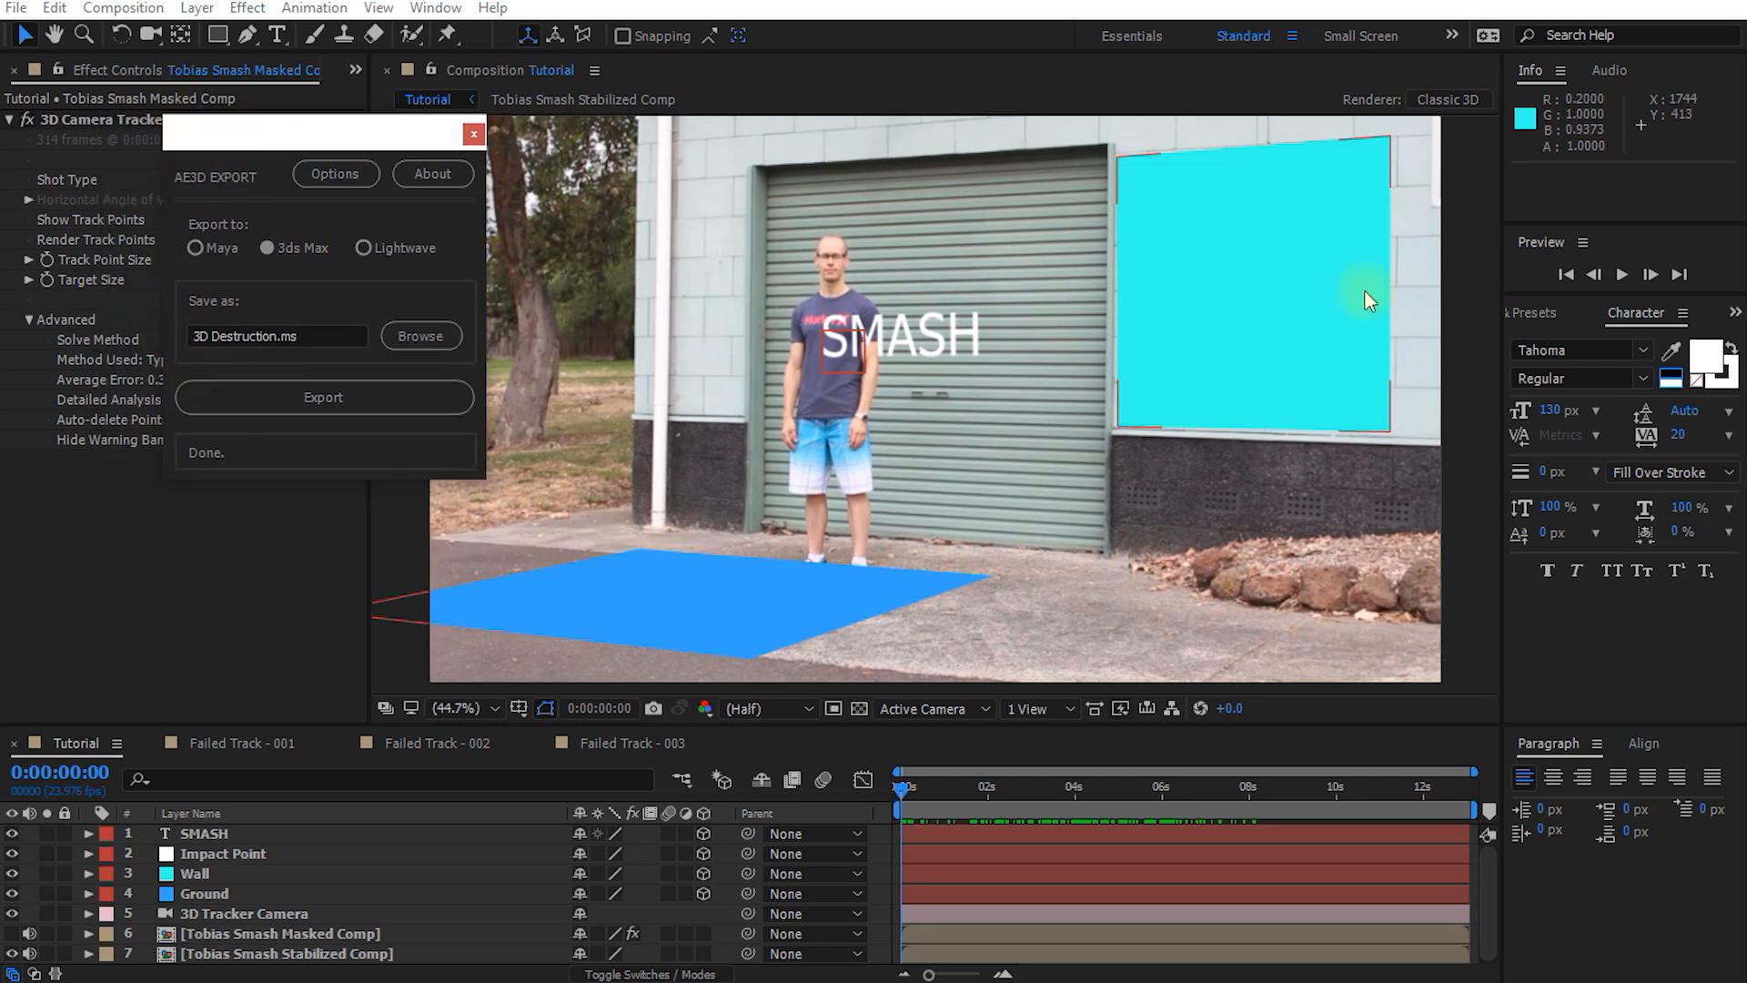
pyautogui.moveTo(444, 510)
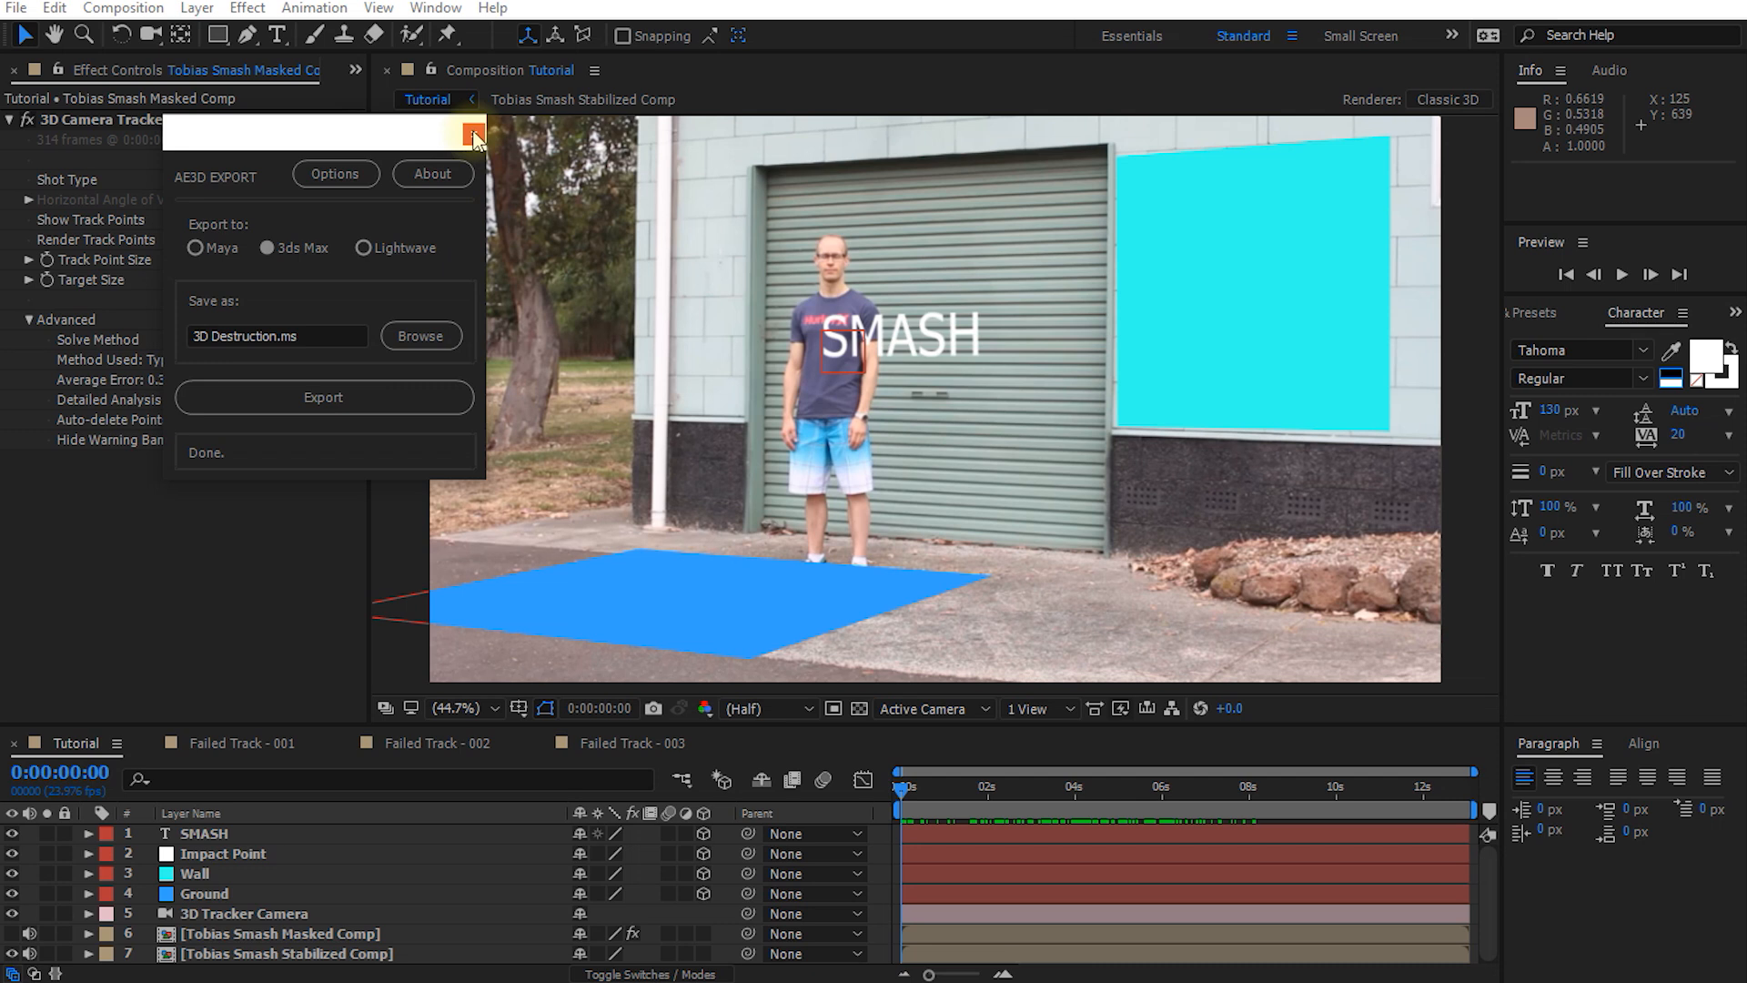
pyautogui.moveTo(475, 137)
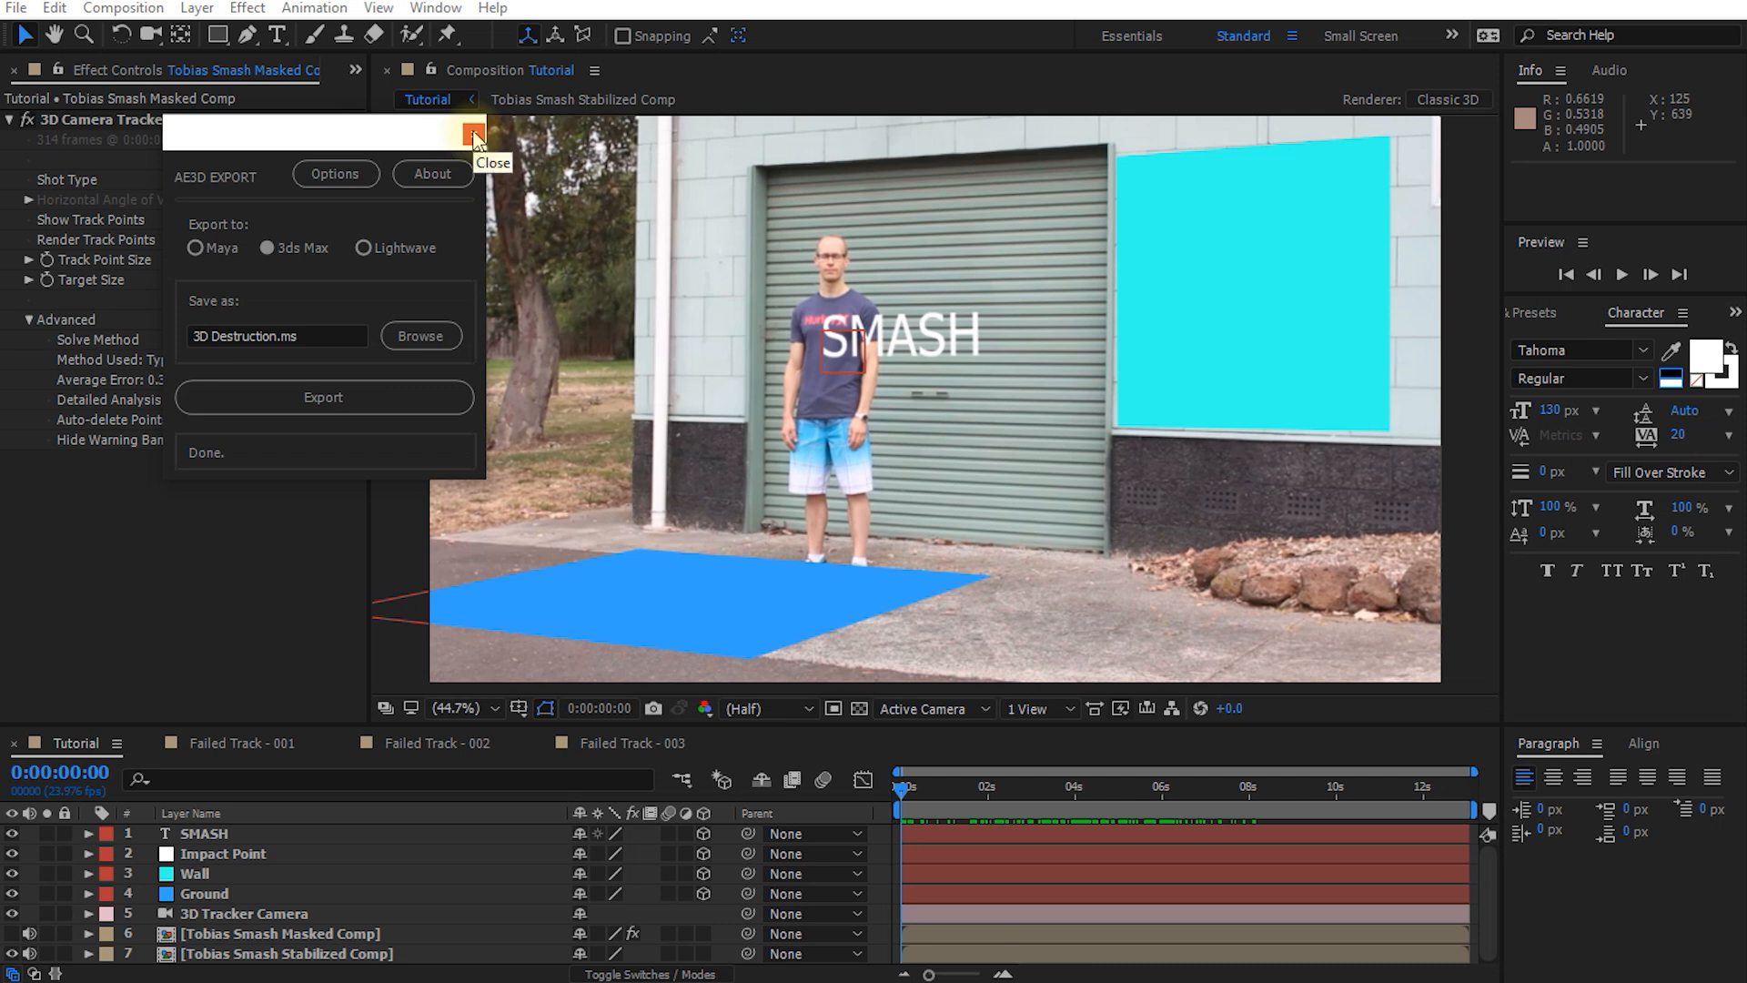
# Close the AE3D EXPORT script panel, leaving the Tutorial composition and tracker settings
pyautogui.click(467, 133)
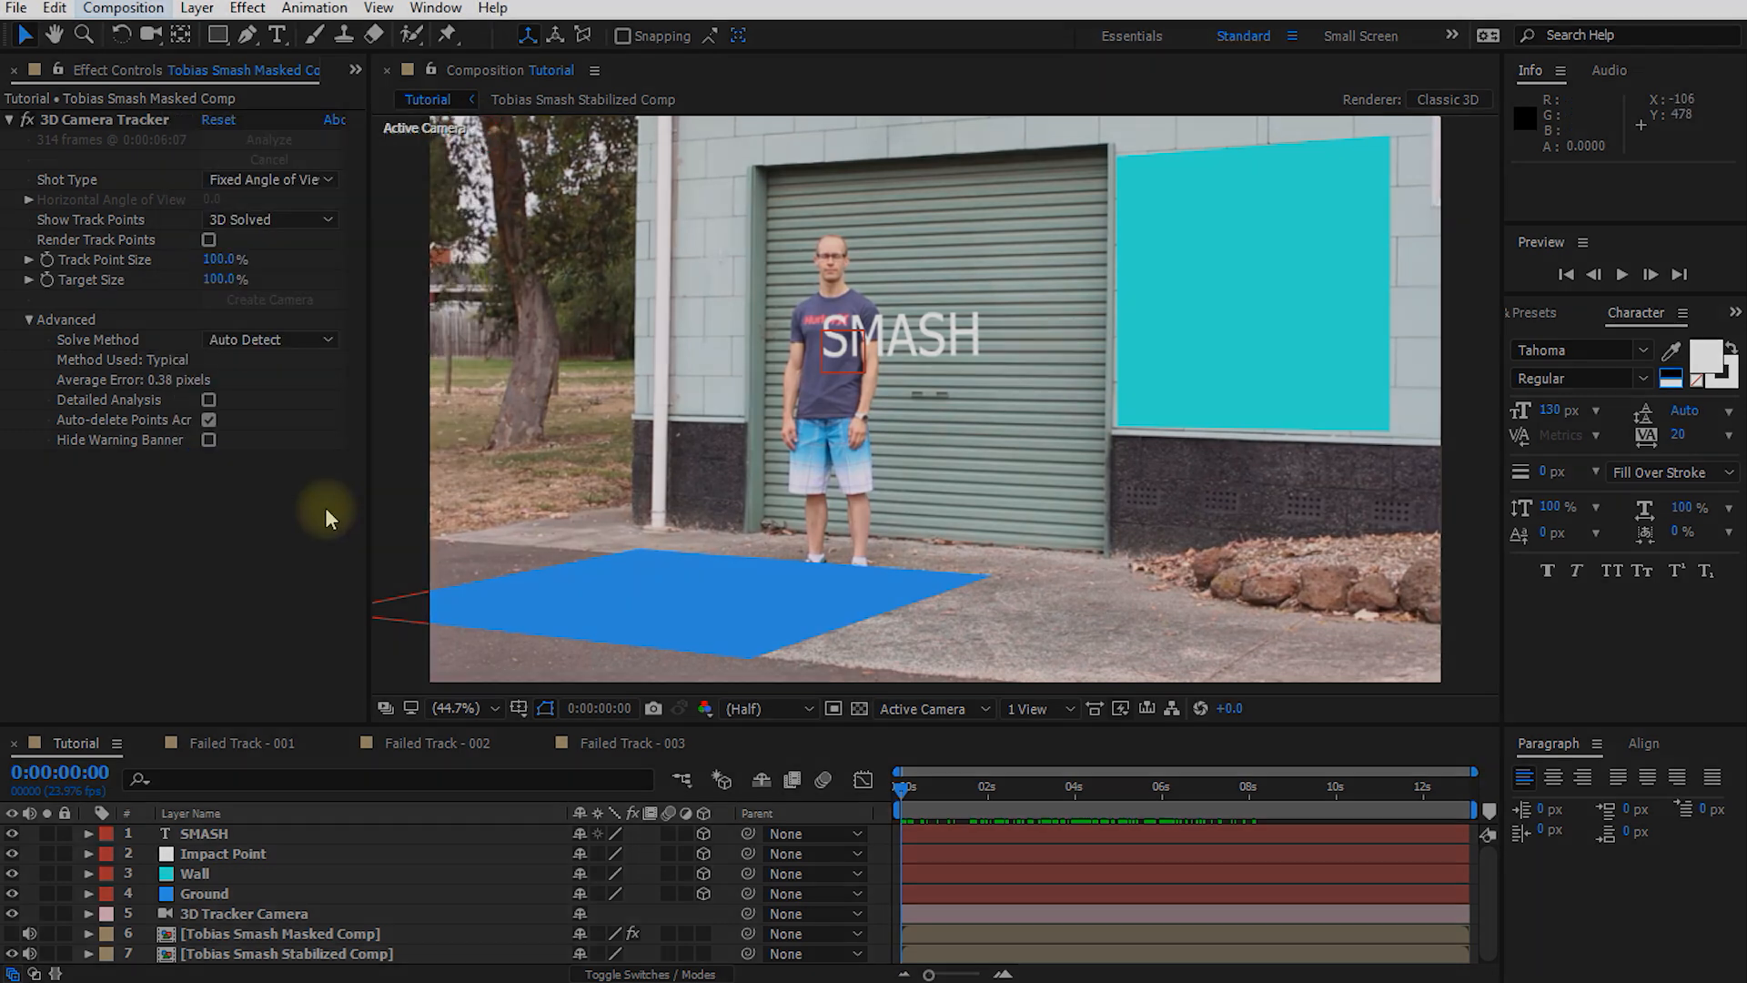